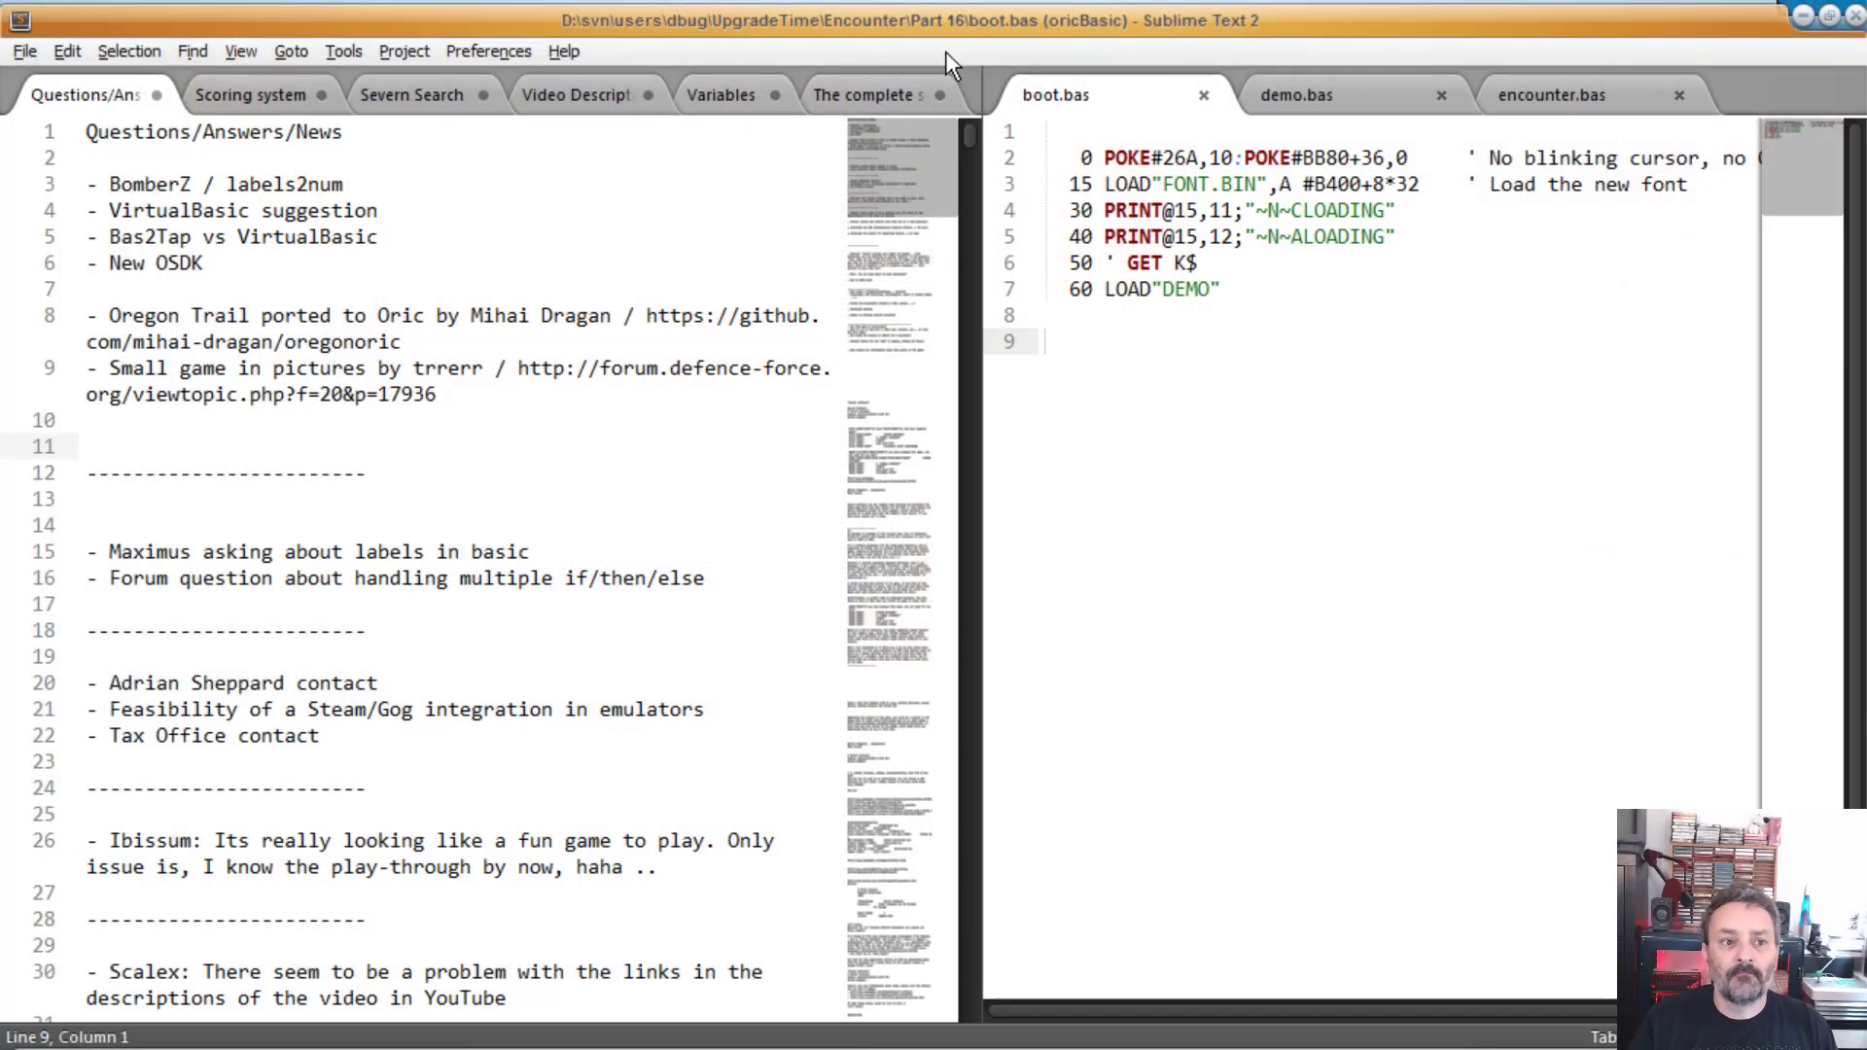
{"action": "mouse_move", "coordinate": [965, 946]}
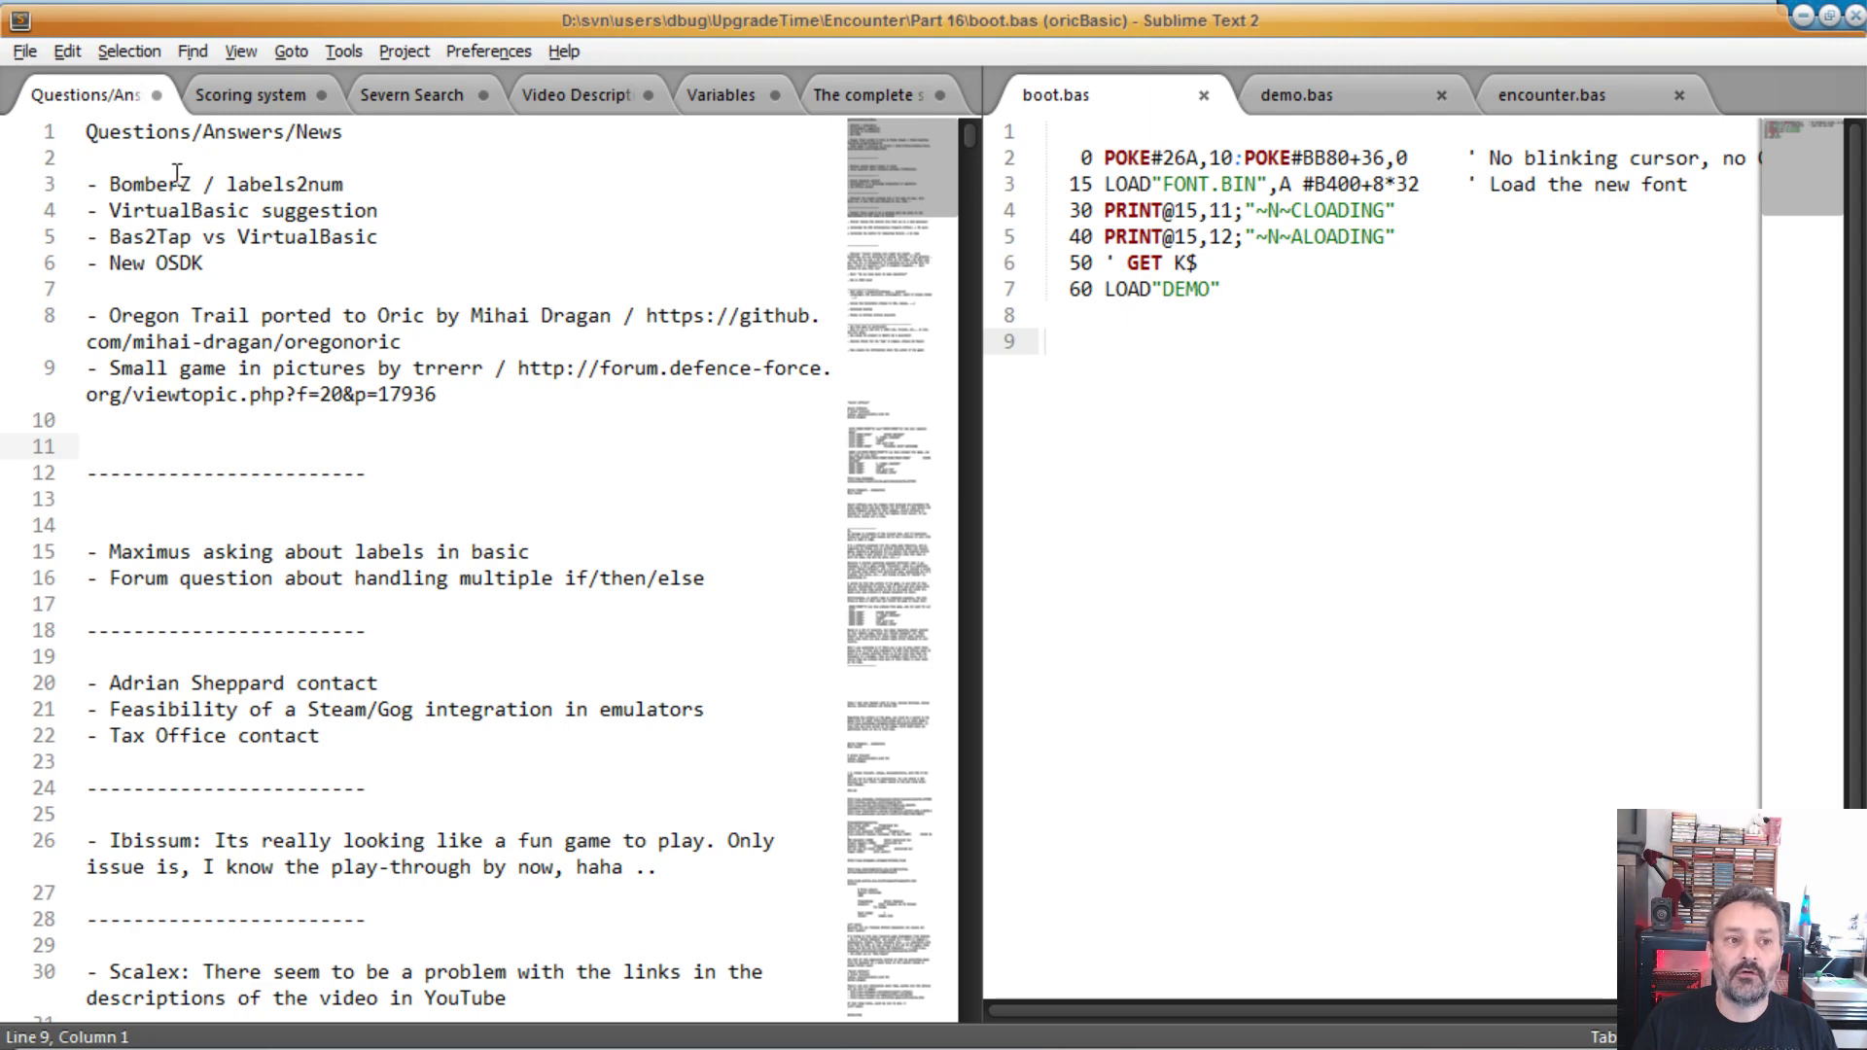
Step: Select notes terms BomberZ, labels2num, VirtualBasic, Oregon, the Oregon Trail link and the author's name
{"action": "double_click", "coordinate": [148, 184]}
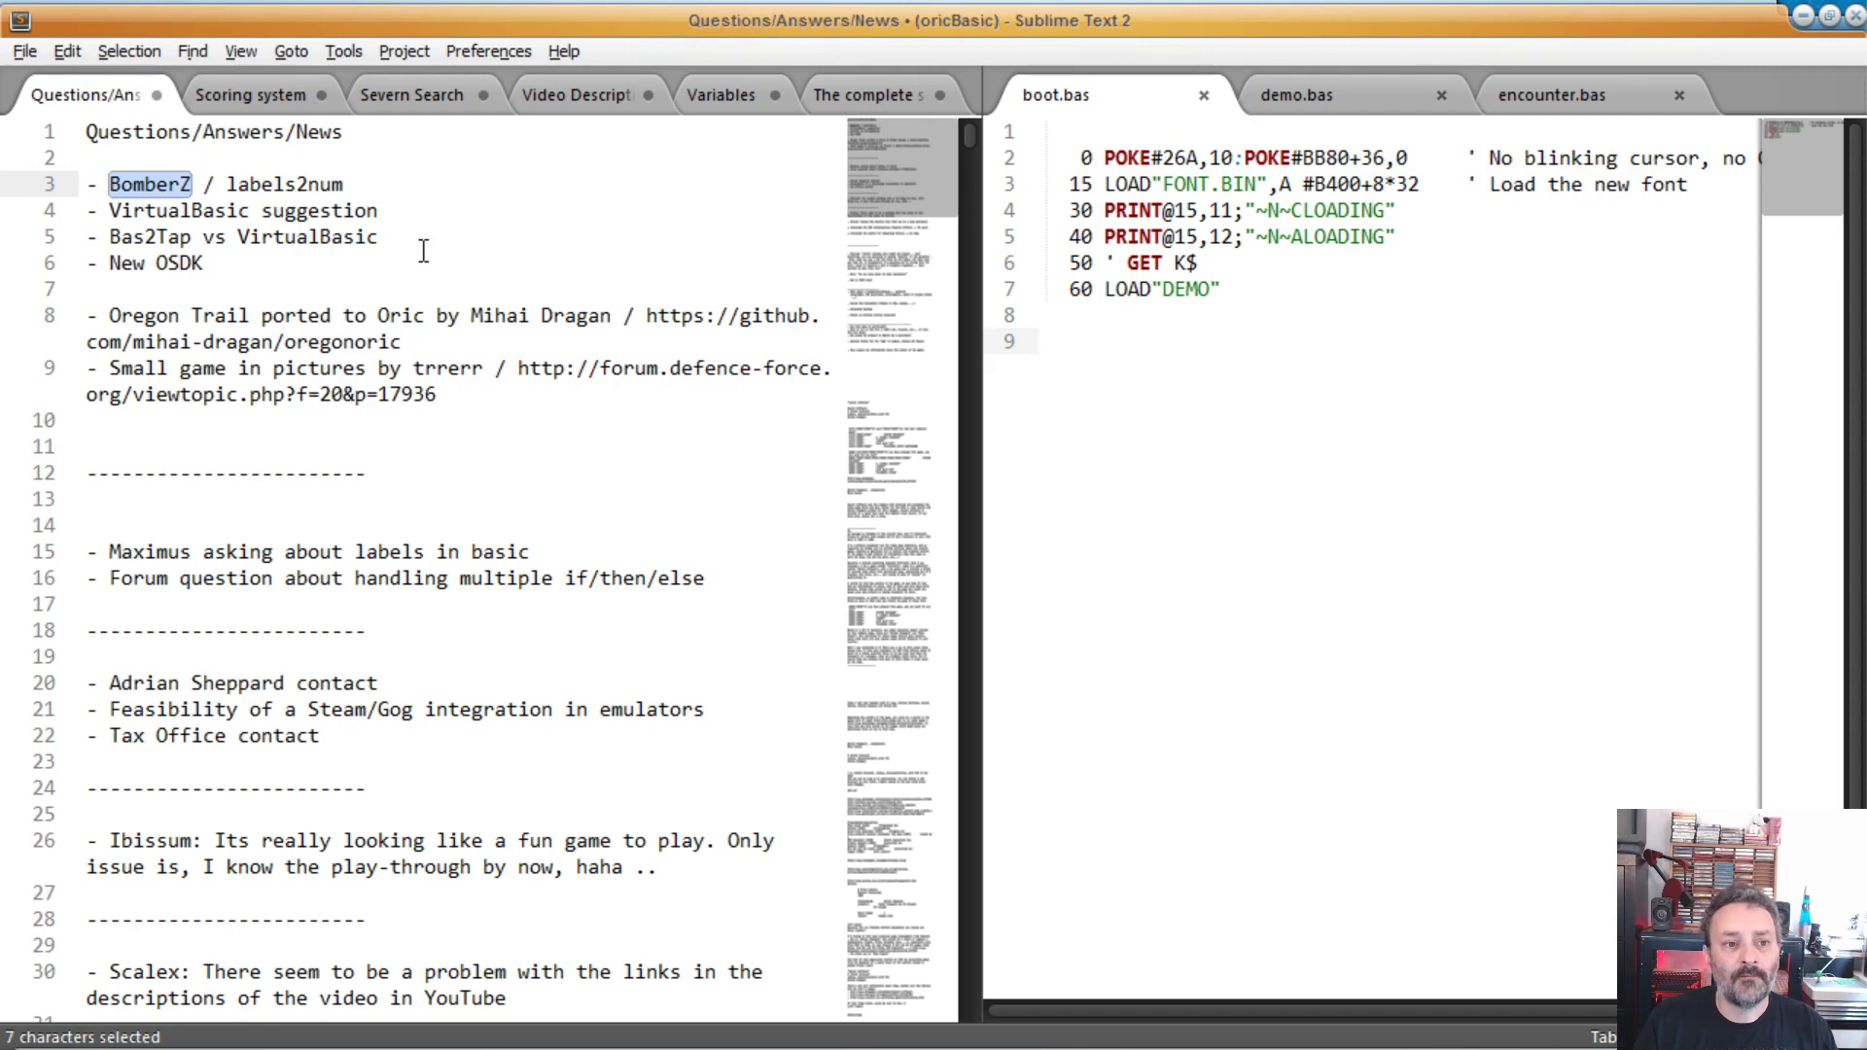
{"action": "mouse_move", "coordinate": [381, 237]}
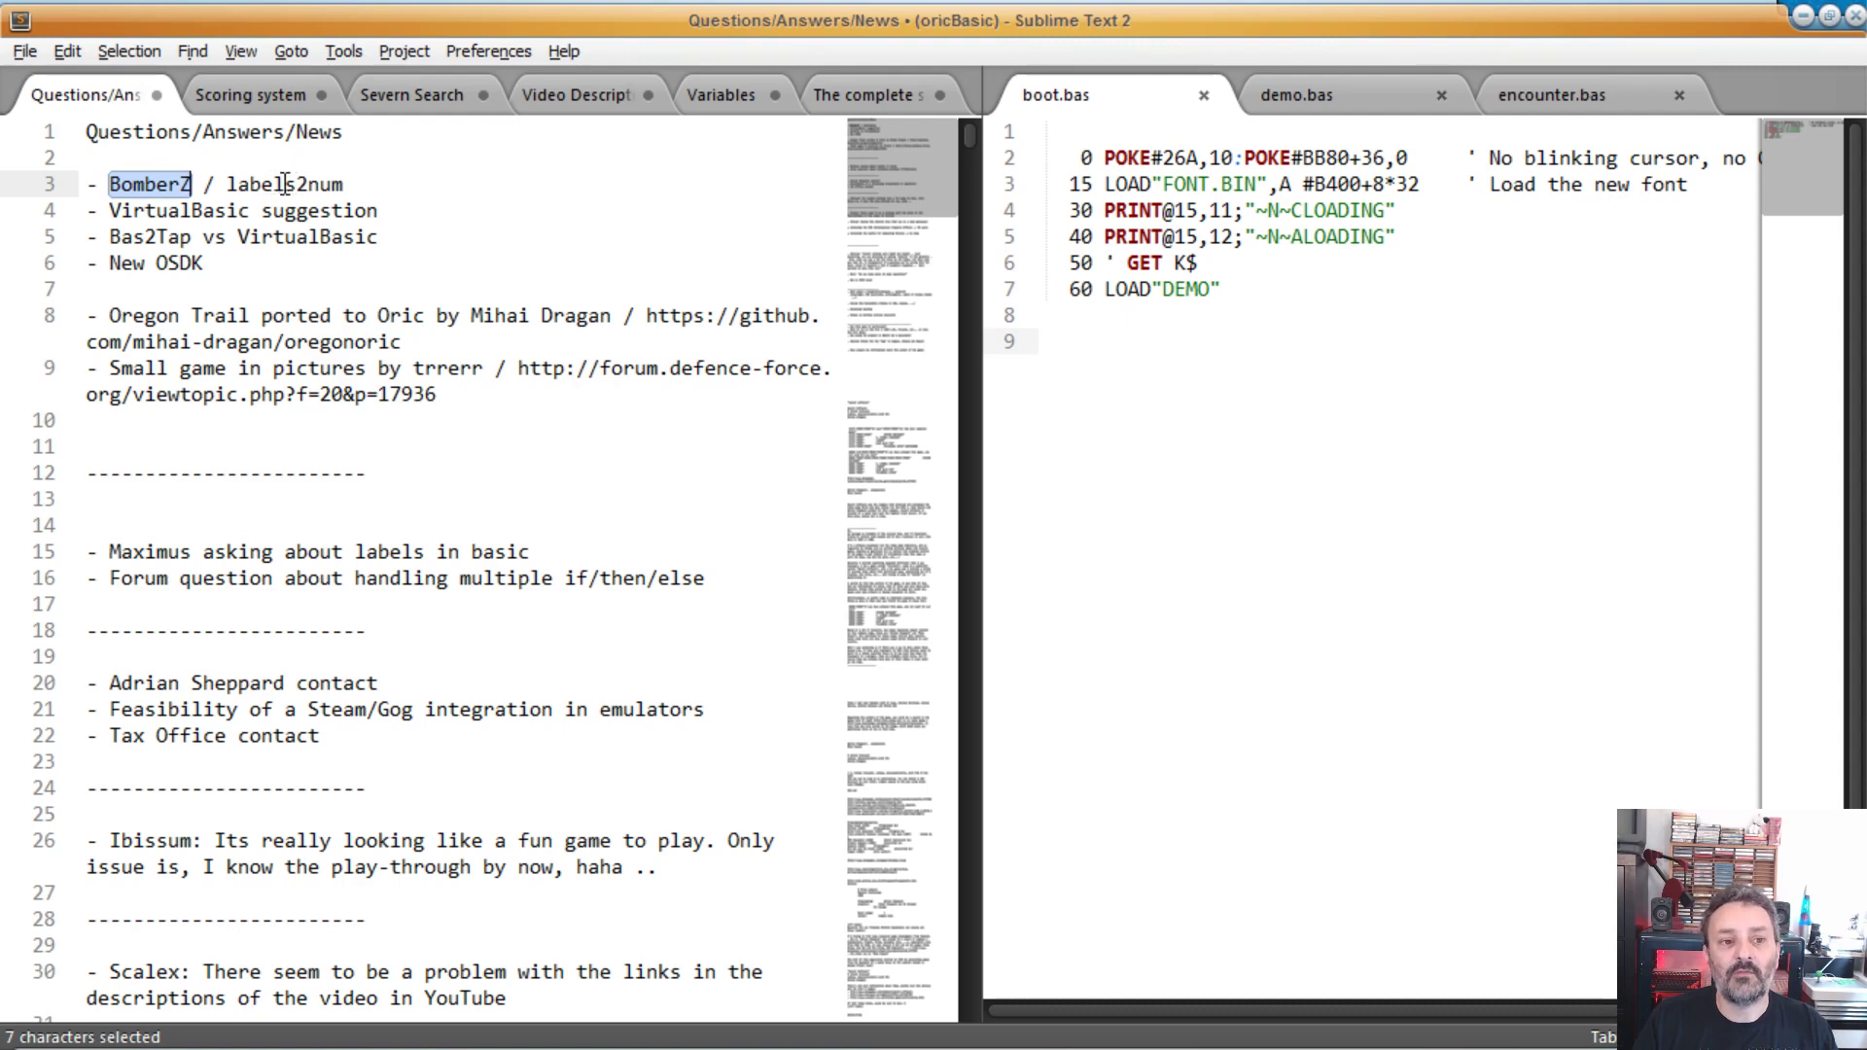
{"action": "double_click", "coordinate": [283, 184]}
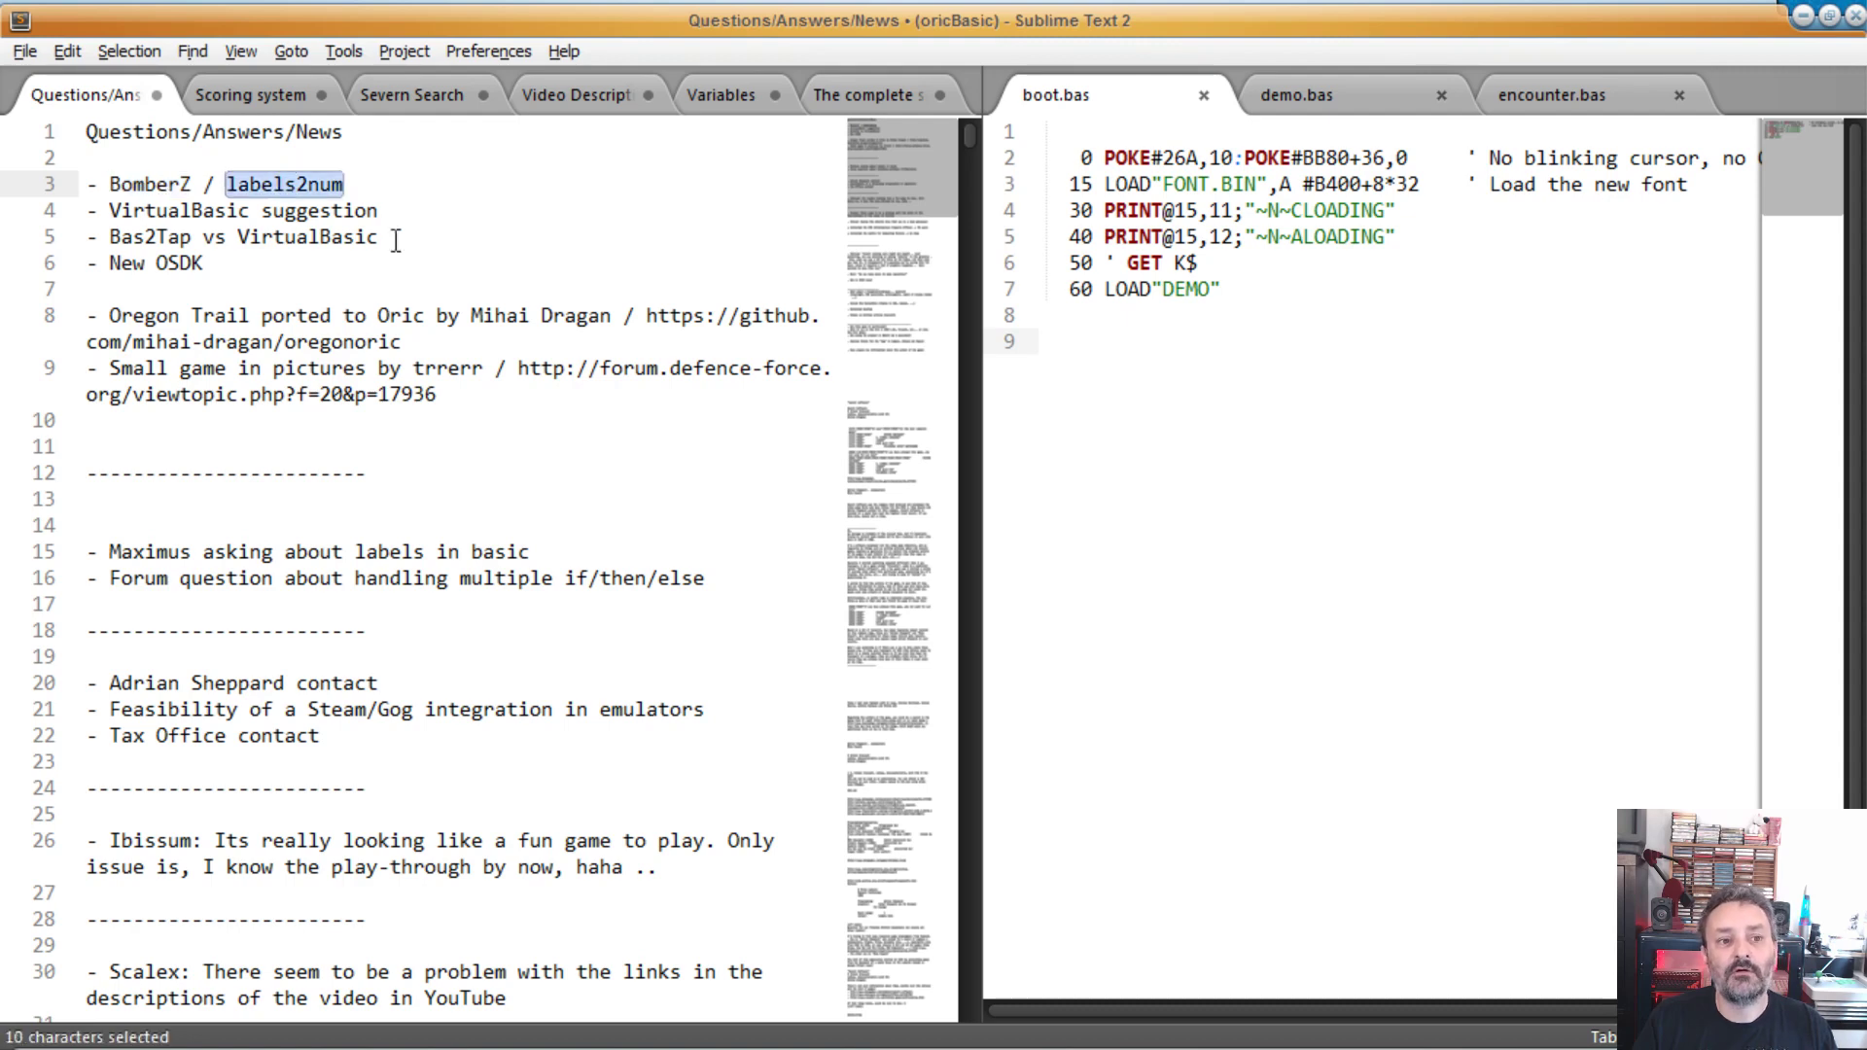
{"action": "mouse_move", "coordinate": [365, 198]}
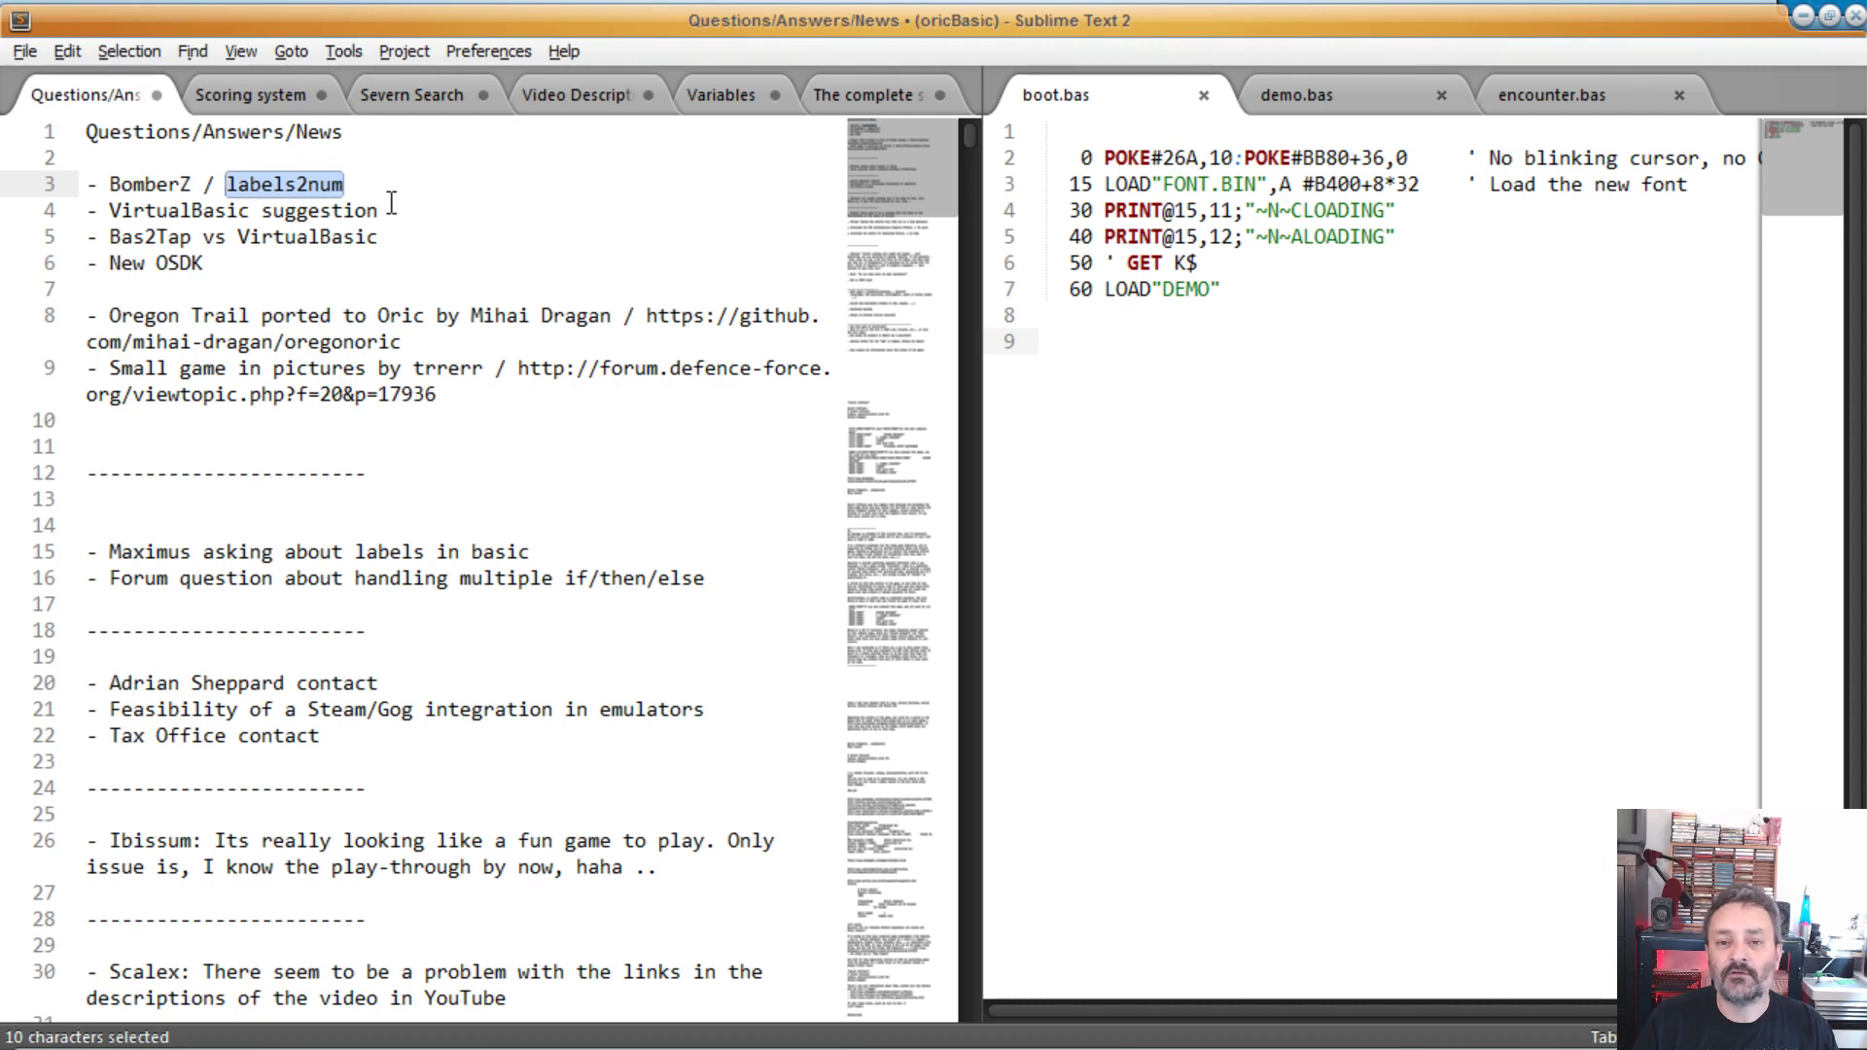
{"action": "mouse_move", "coordinate": [363, 196]}
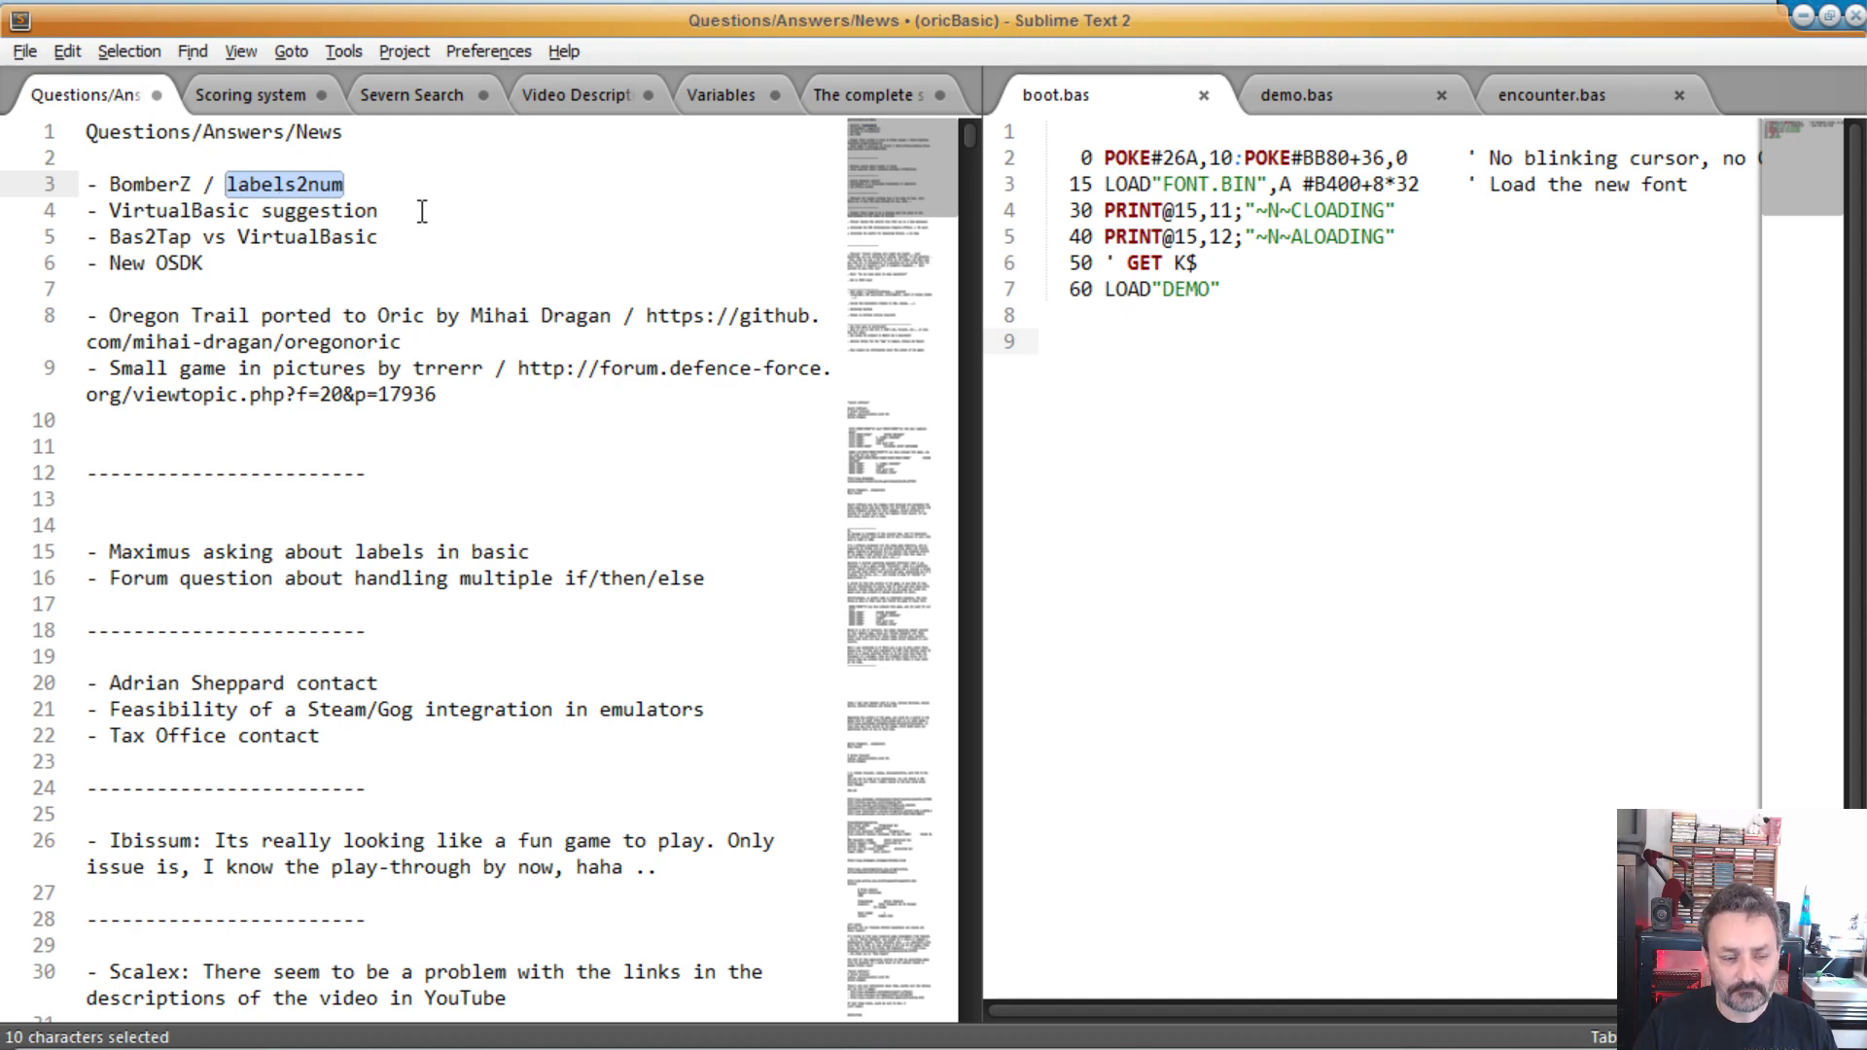
{"action": "double_click", "coordinate": [179, 210]}
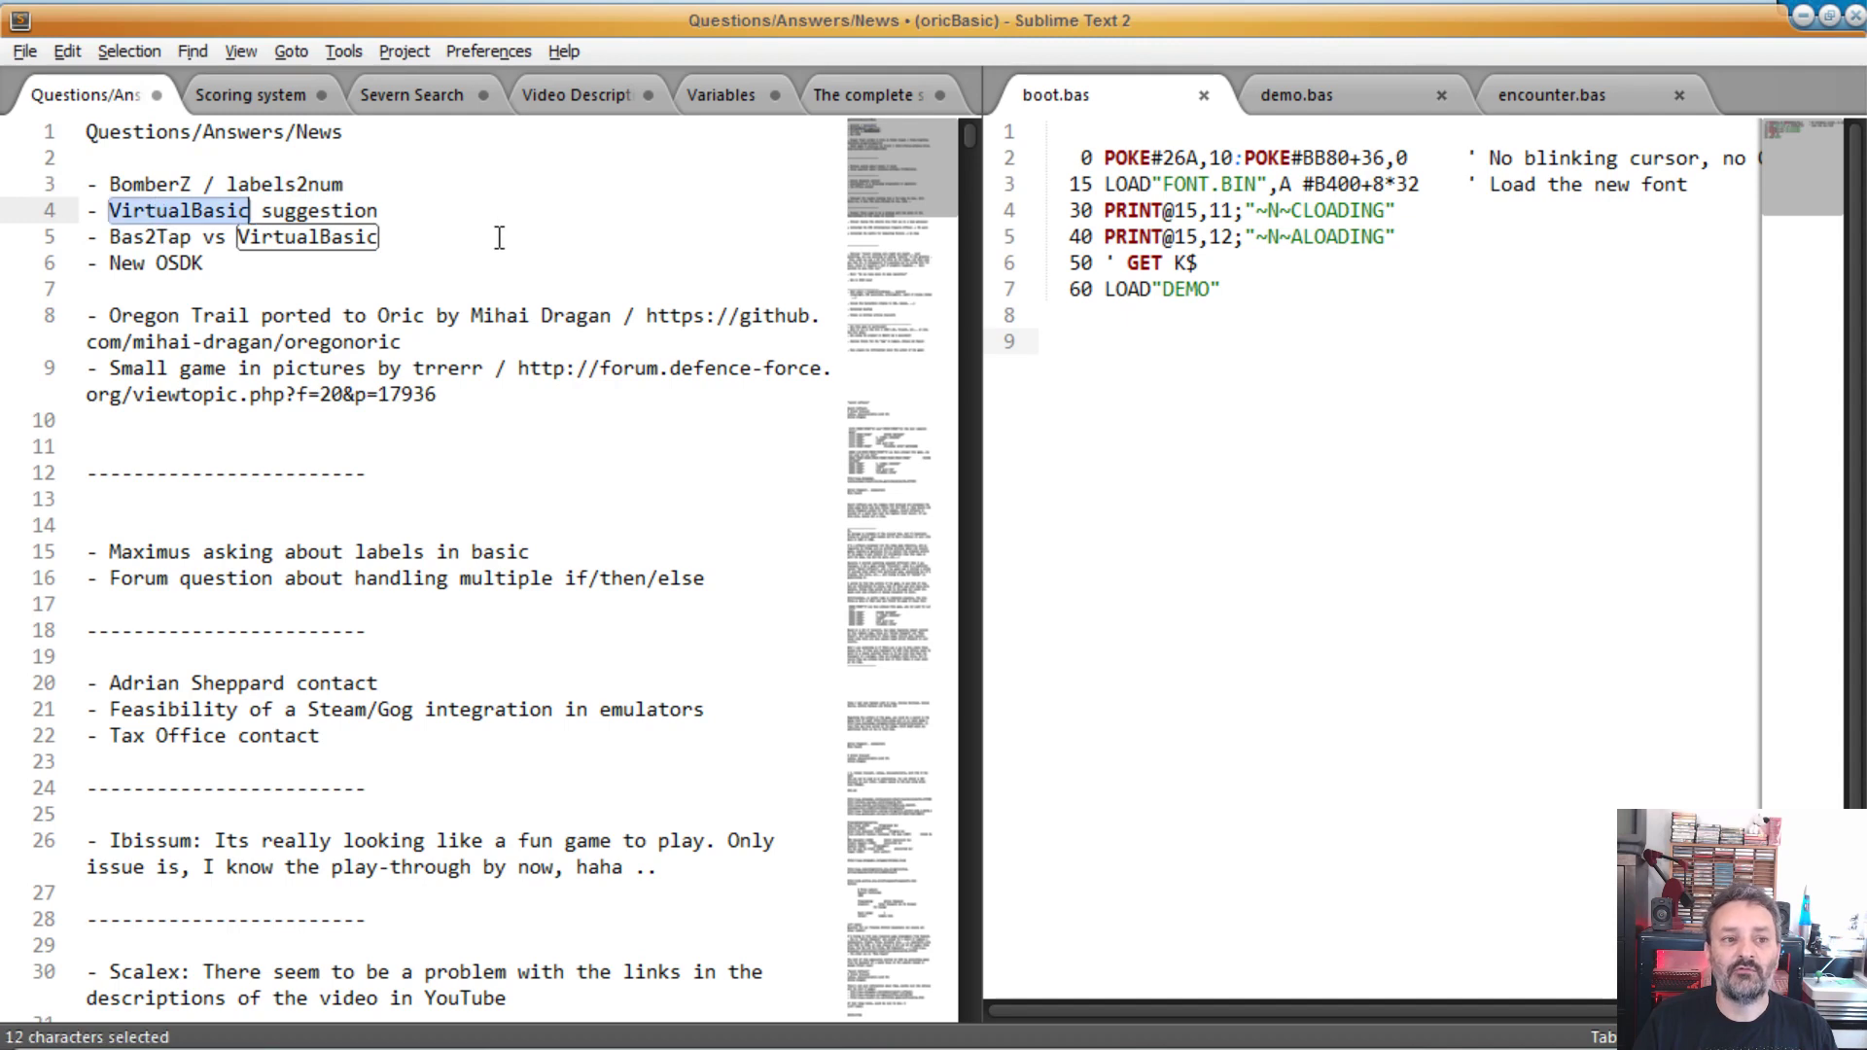
{"action": "mouse_move", "coordinate": [393, 210]}
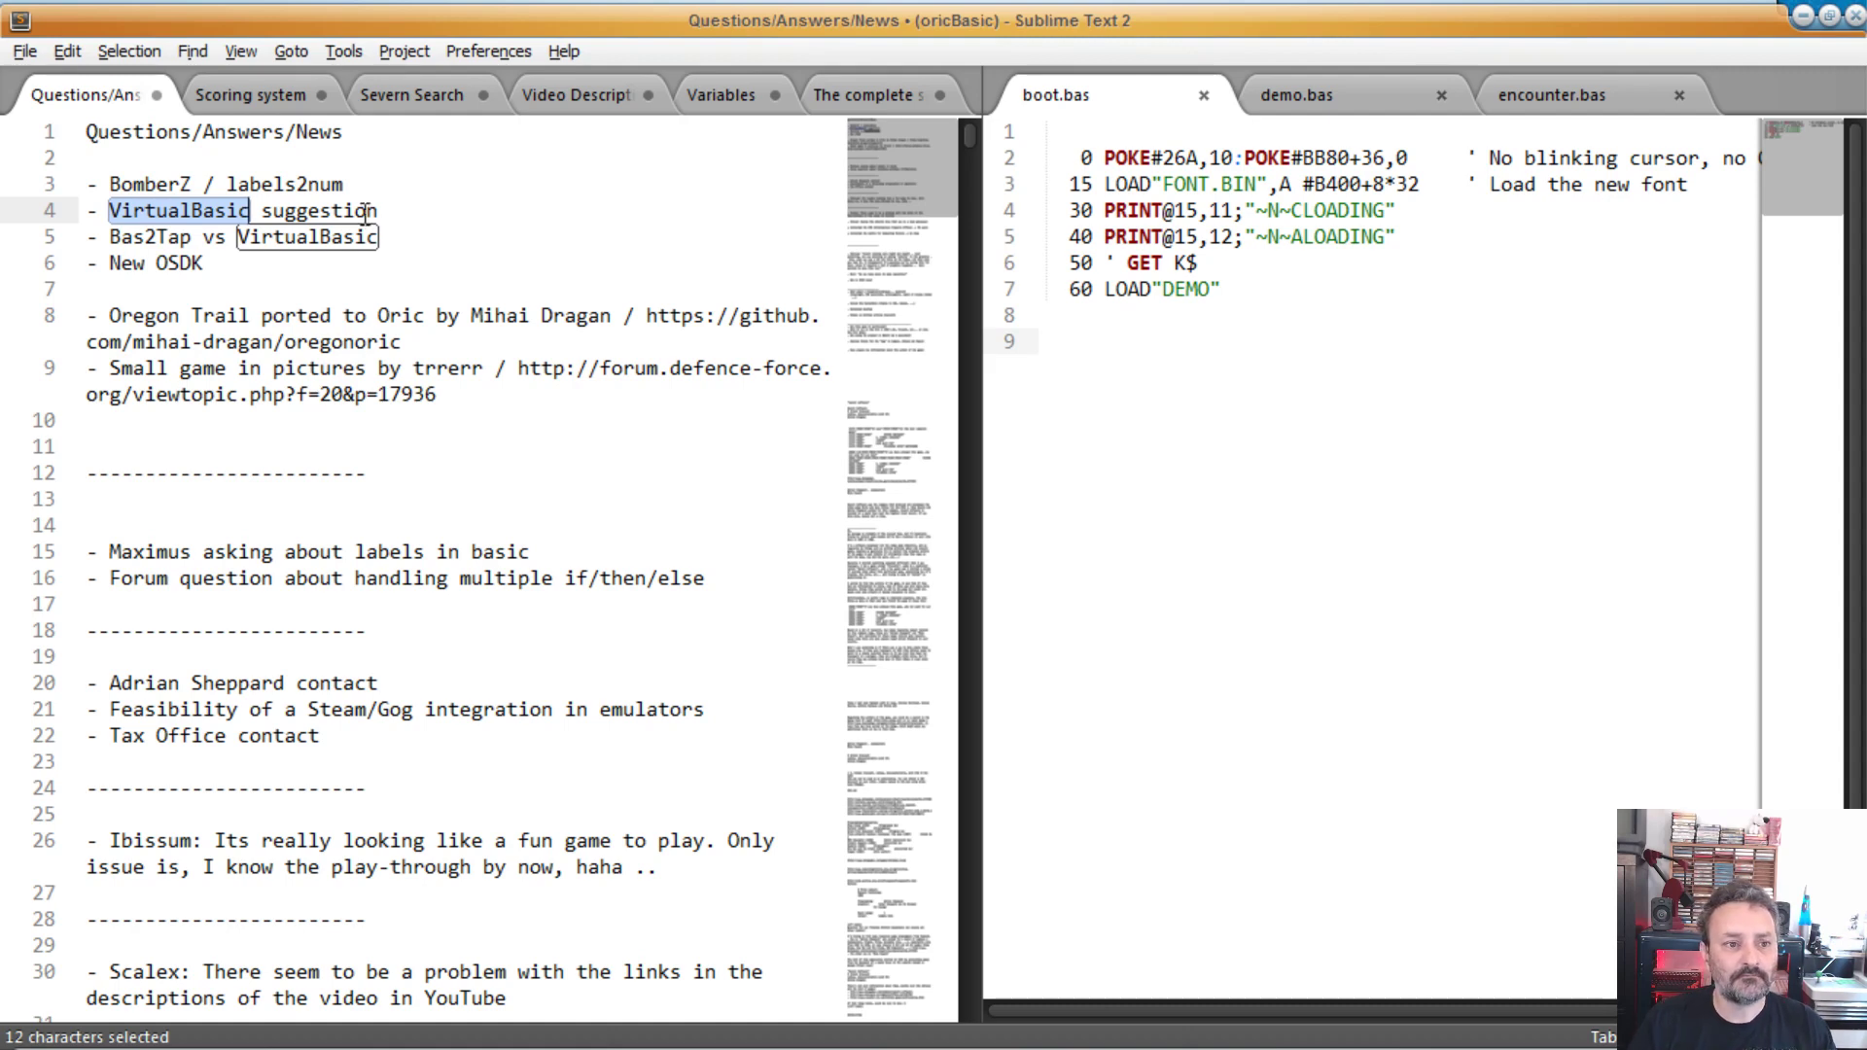
{"action": "mouse_move", "coordinate": [140, 248]}
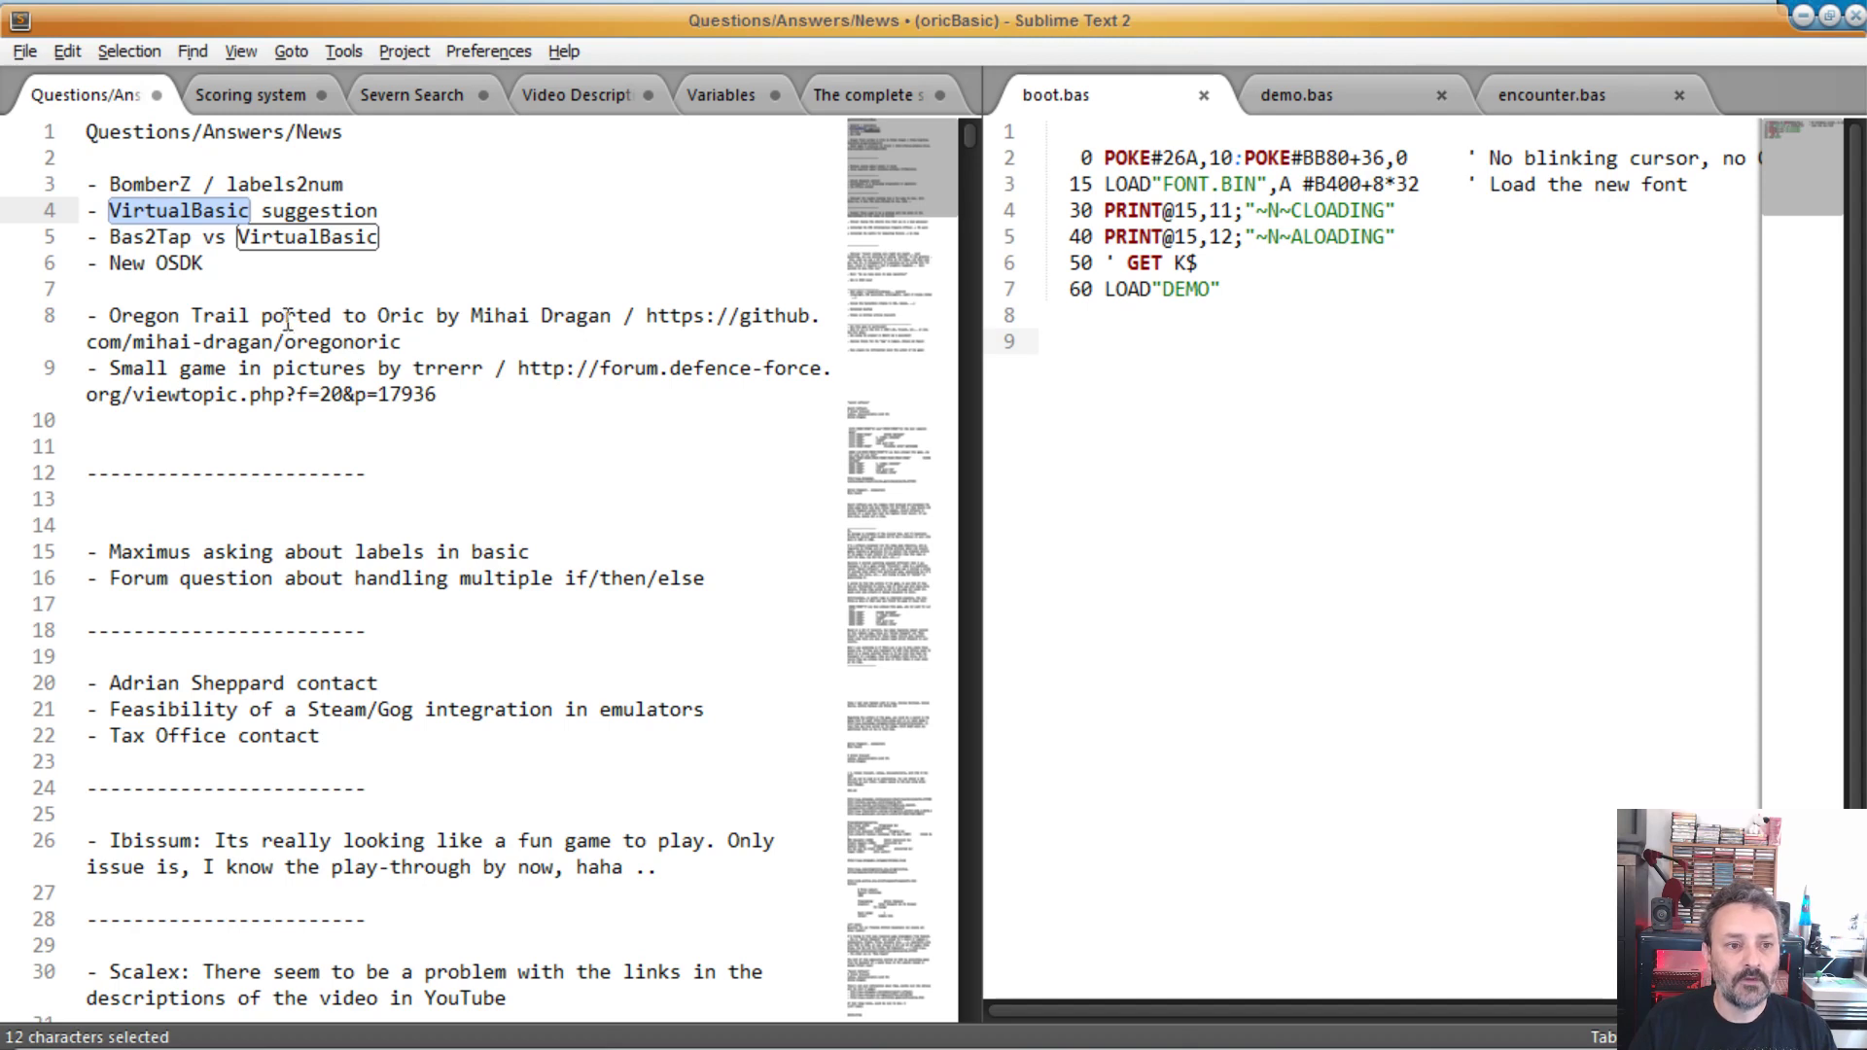
{"action": "double_click", "coordinate": [134, 315]}
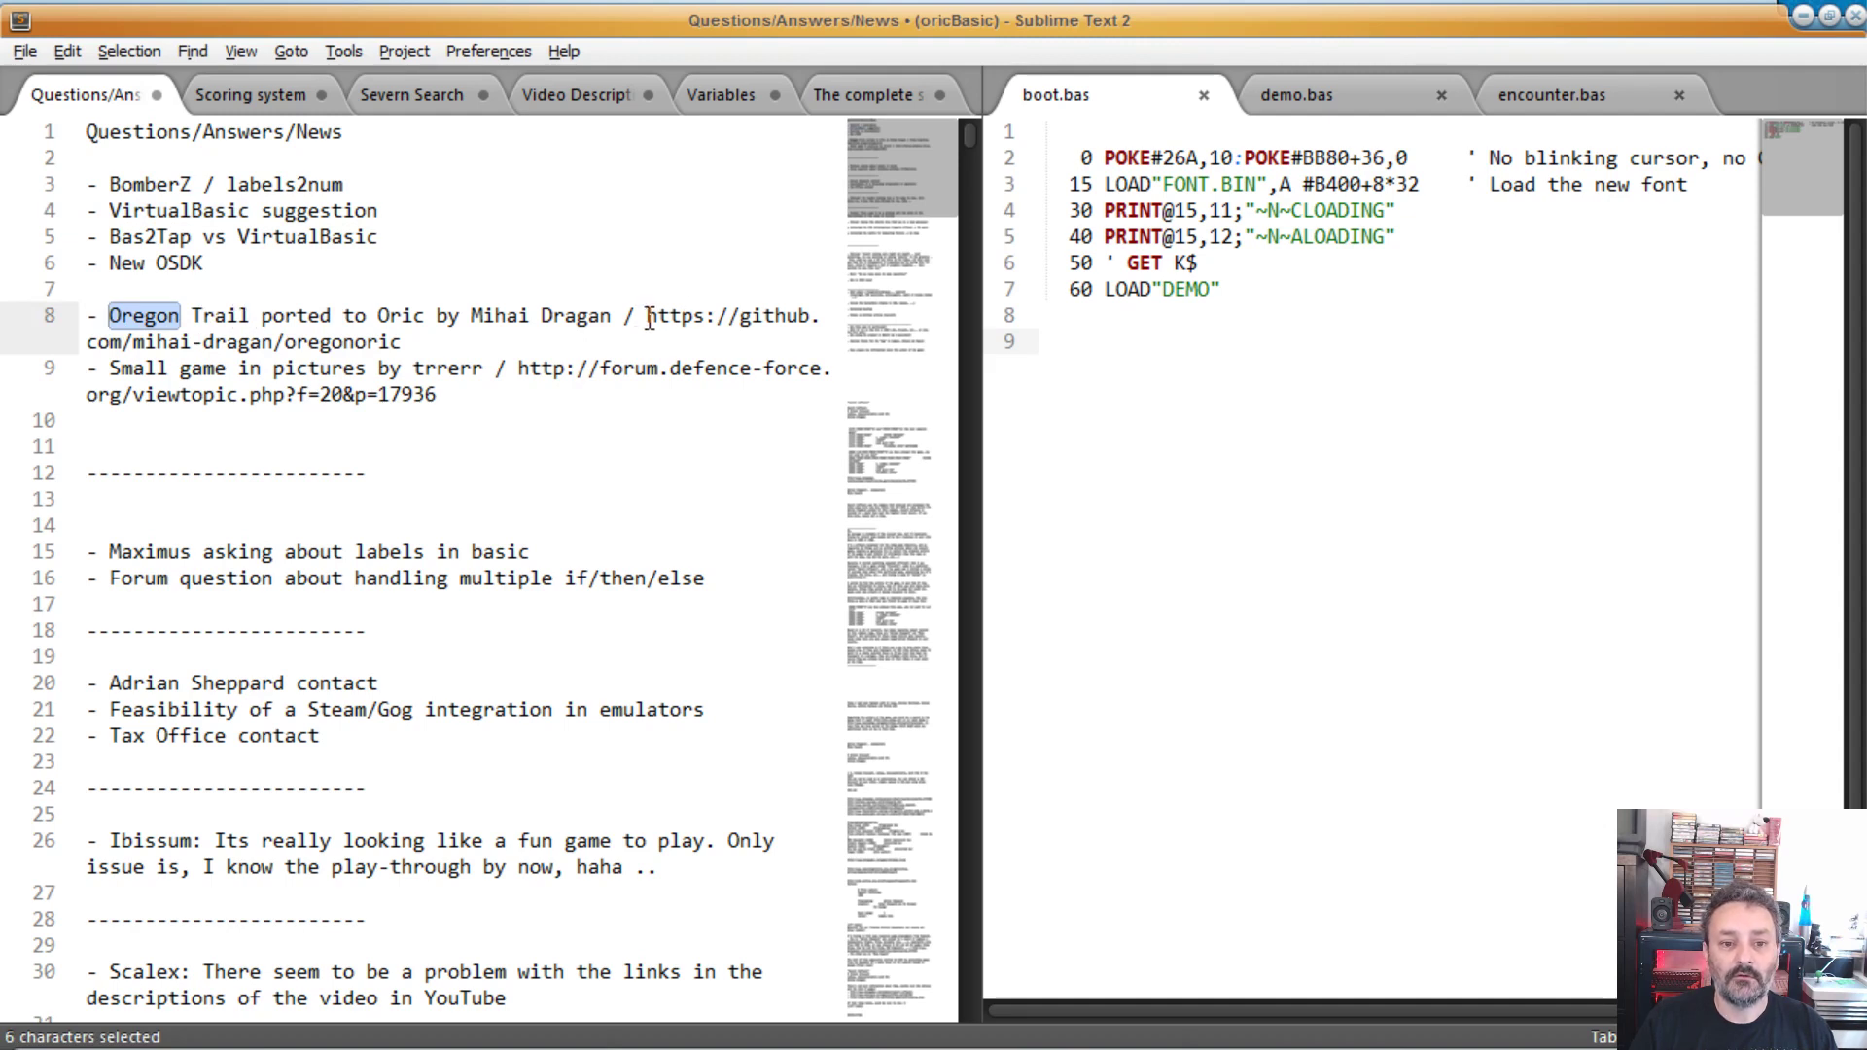
{"action": "left_click_drag", "start_coordinate": [647, 315], "coordinate": [402, 341]}
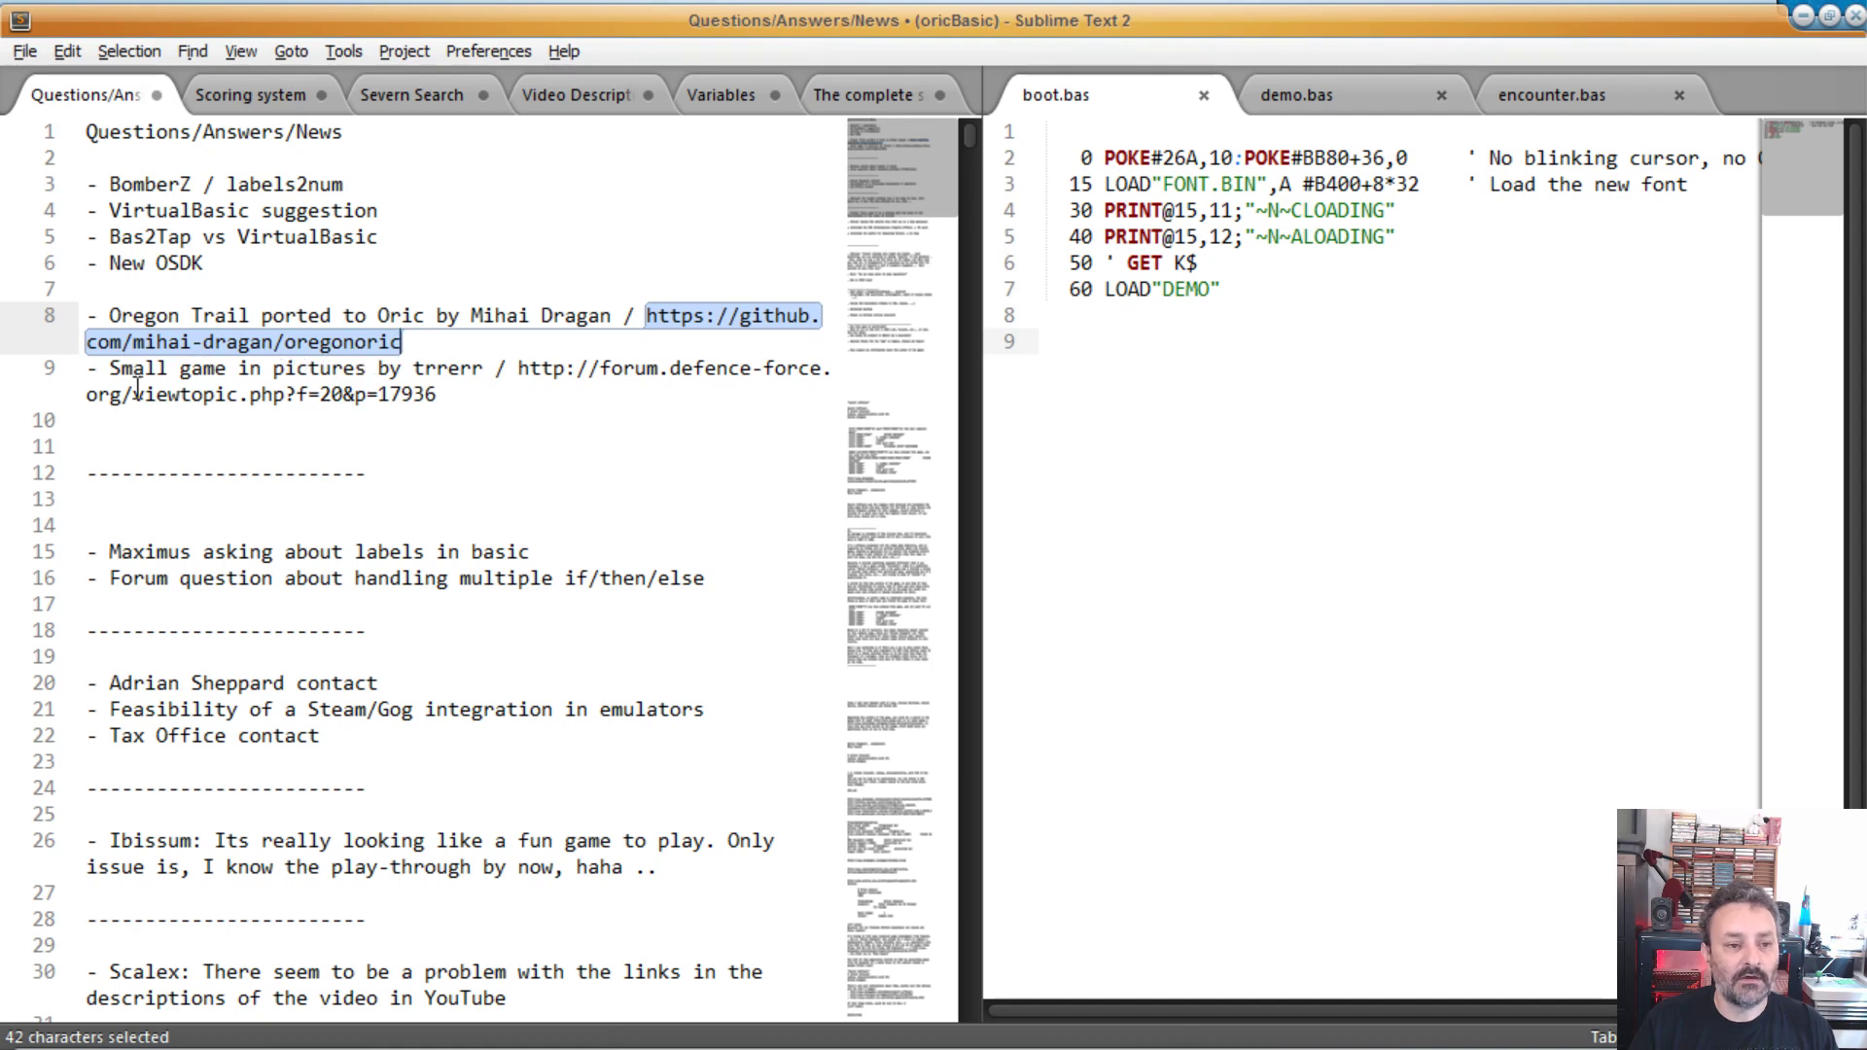
{"action": "double_click", "coordinate": [448, 368]}
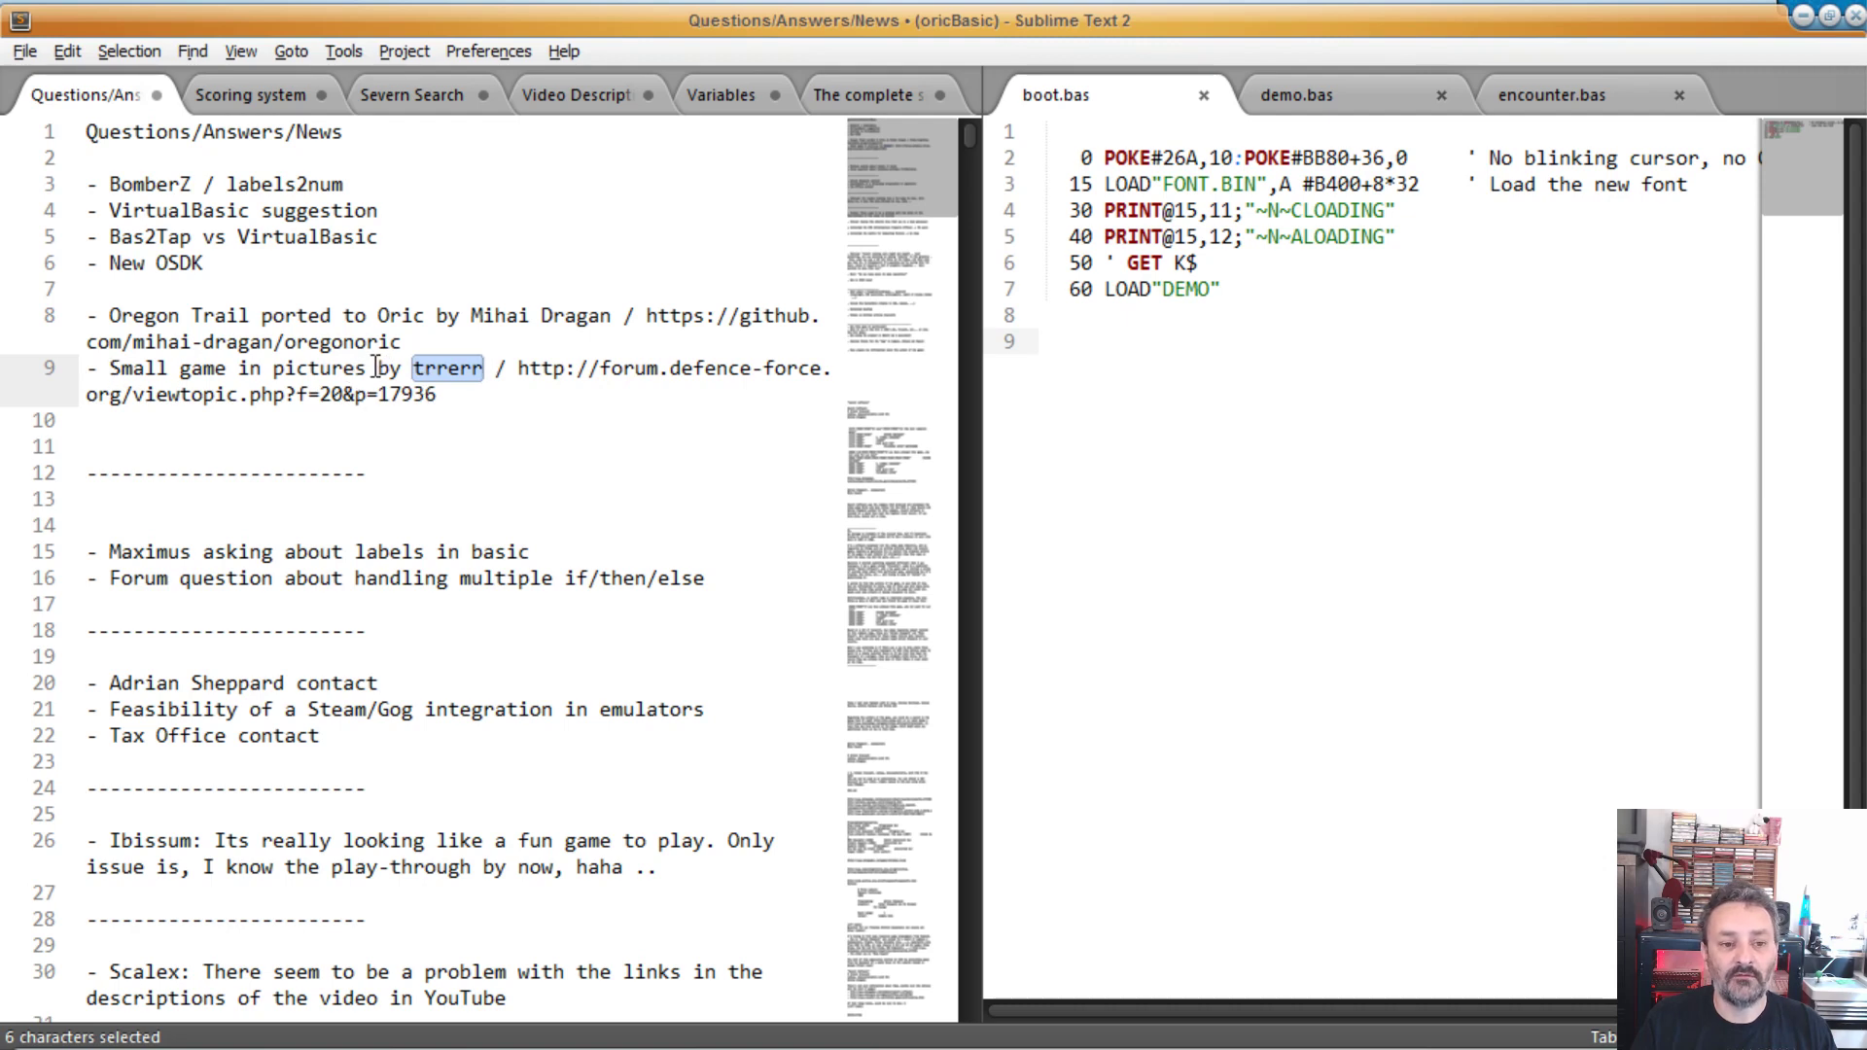
{"action": "mouse_move", "coordinate": [461, 387]}
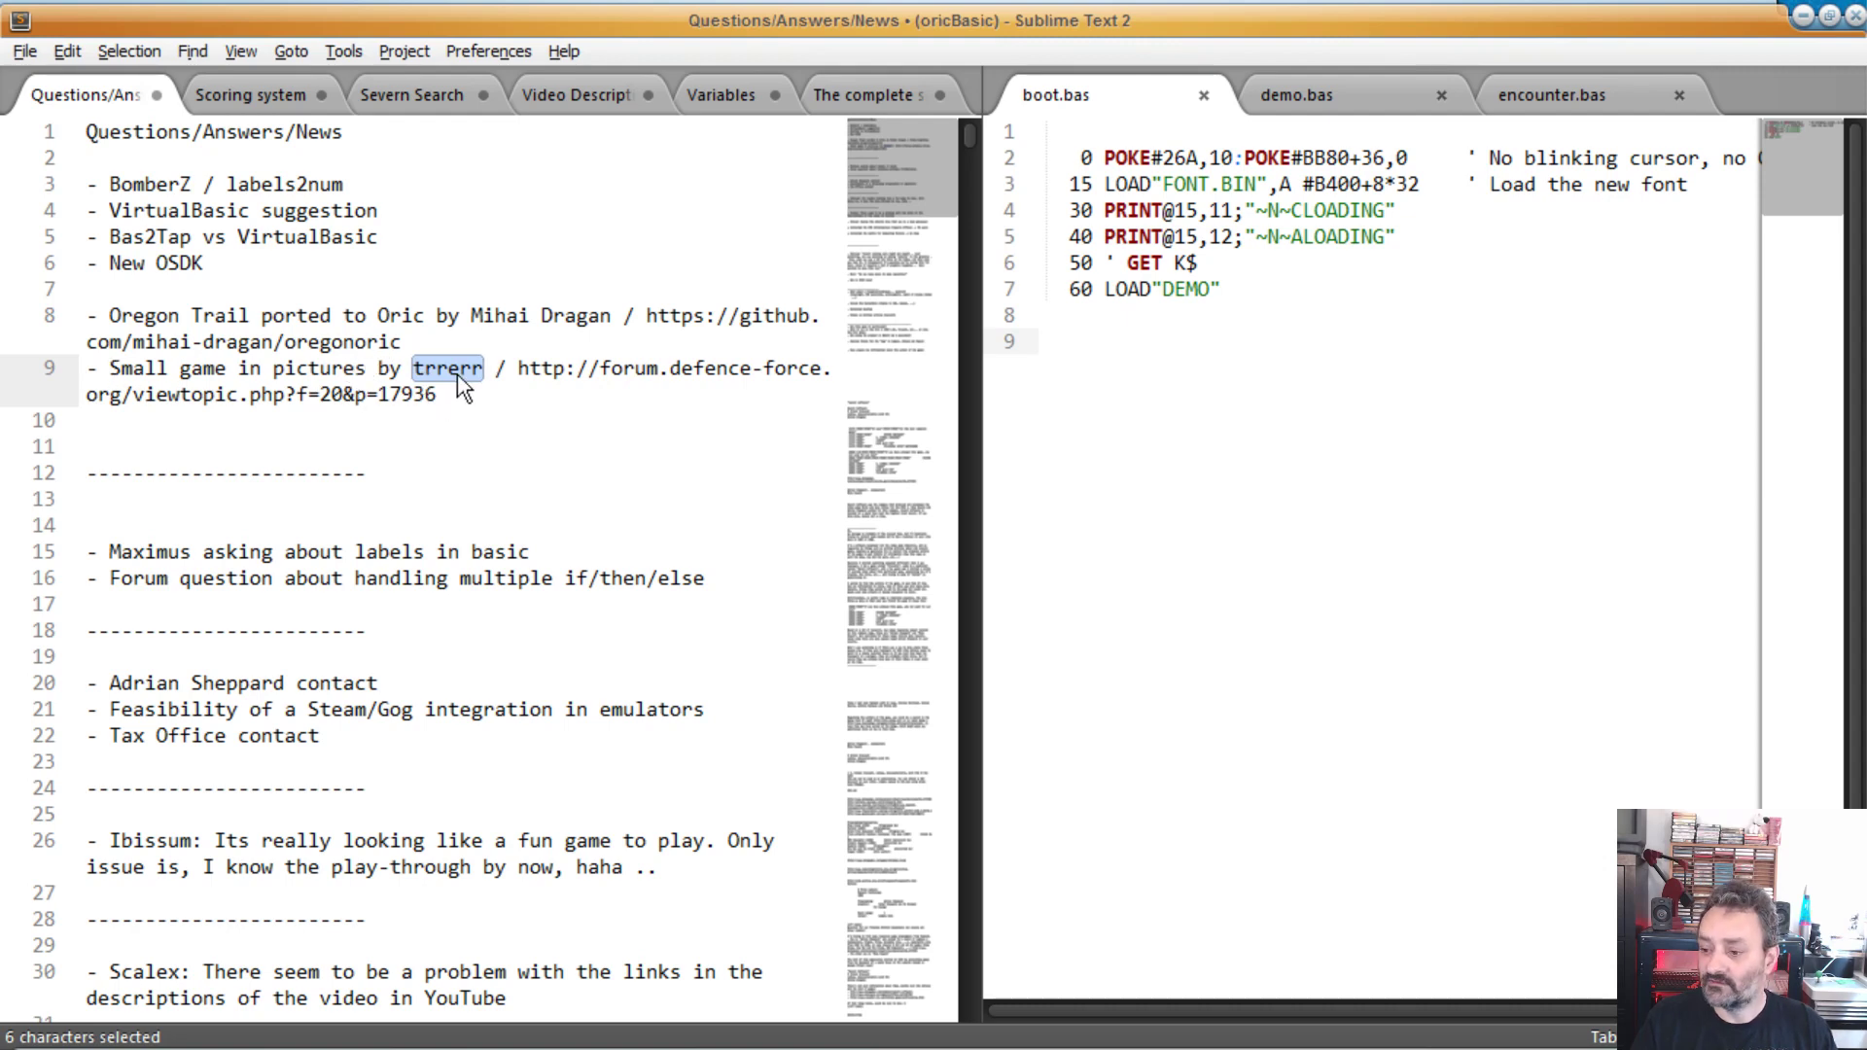
{"action": "mouse_move", "coordinate": [424, 431]}
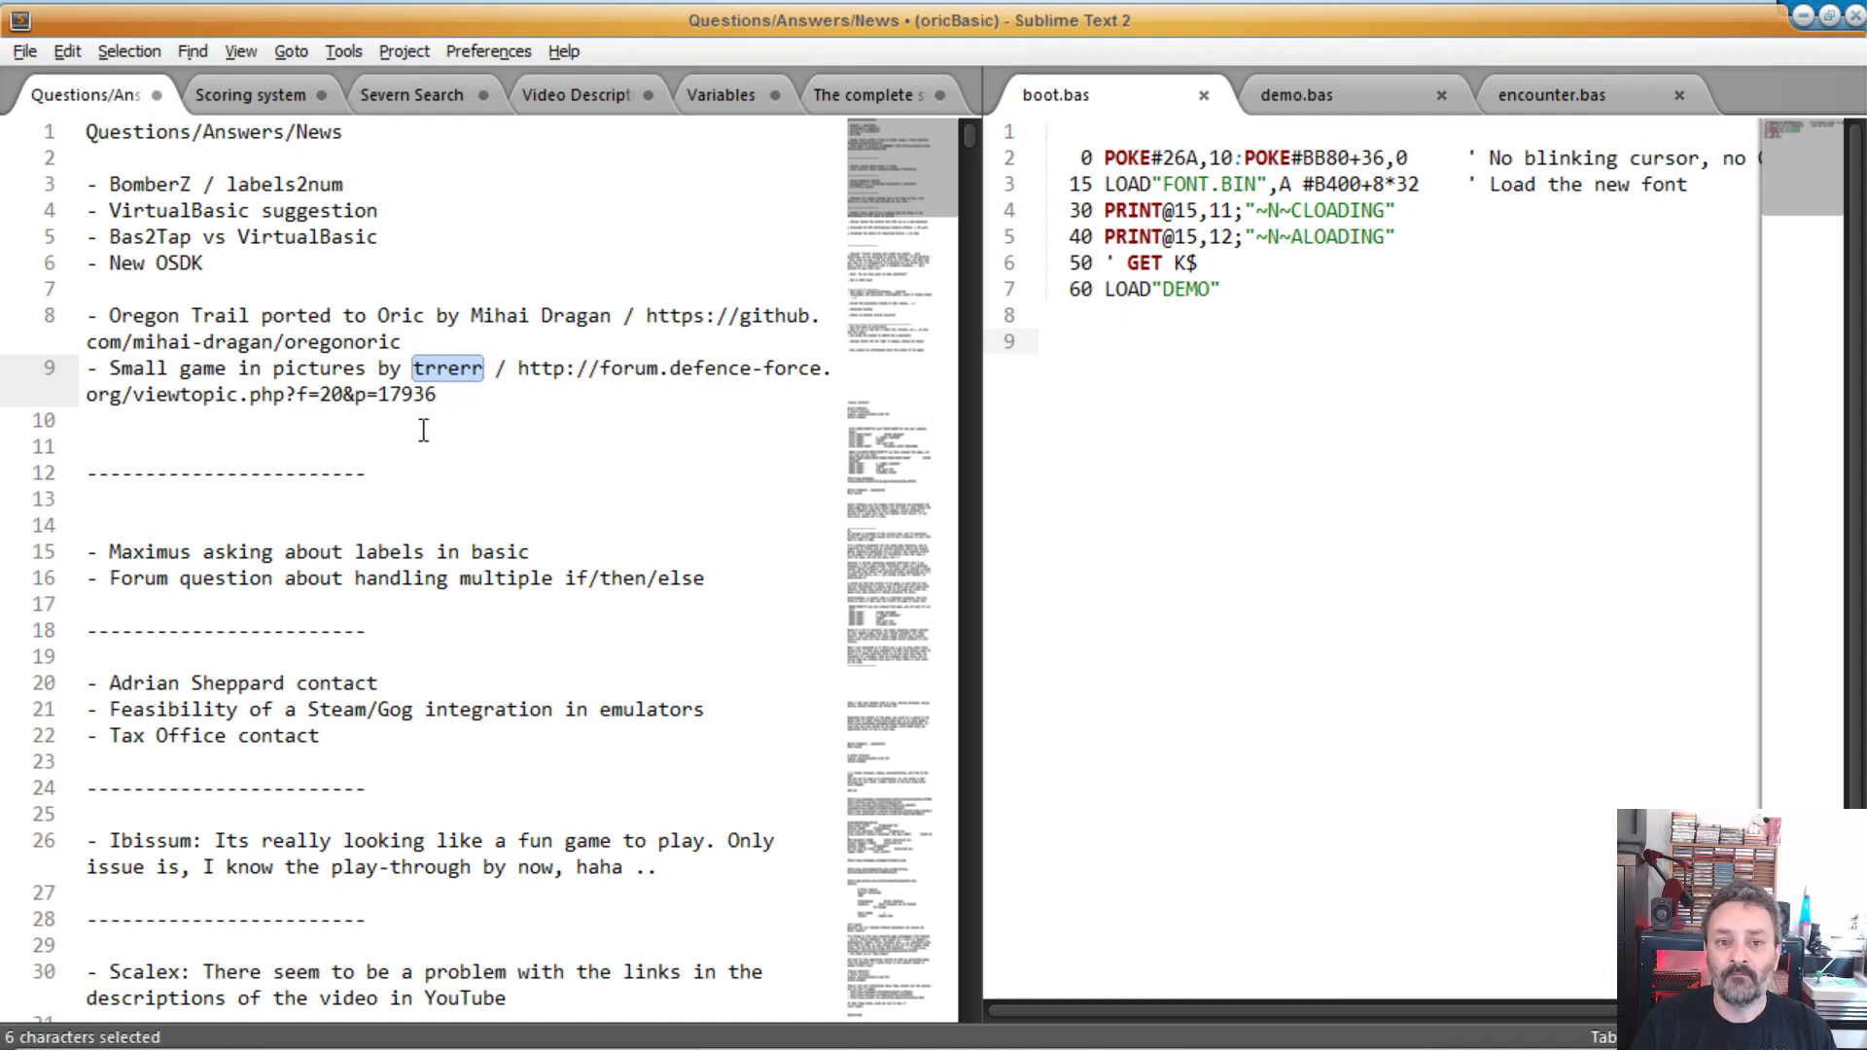
{"action": "mouse_move", "coordinate": [630, 383]}
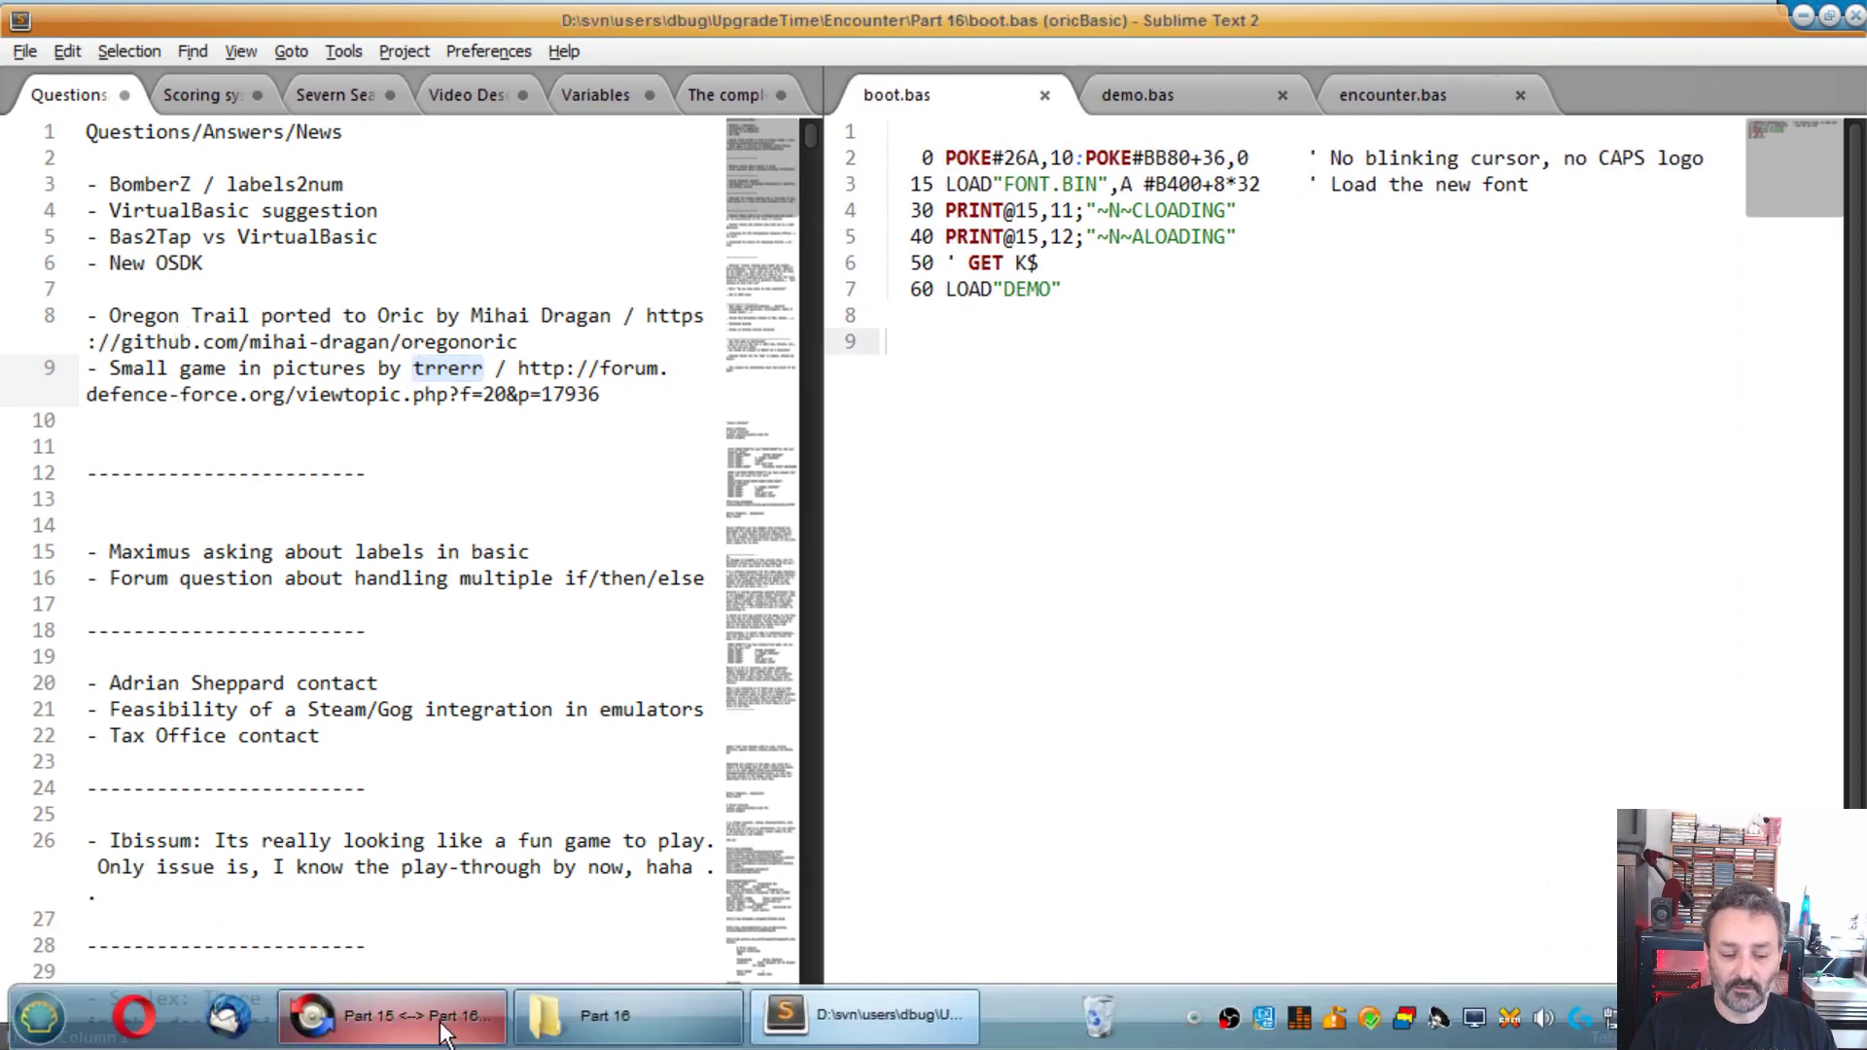
Step: Switch to the Part 15/16 folder comparison and compare Big Map.png from the data folders
{"action": "left_click", "coordinate": [393, 1016]}
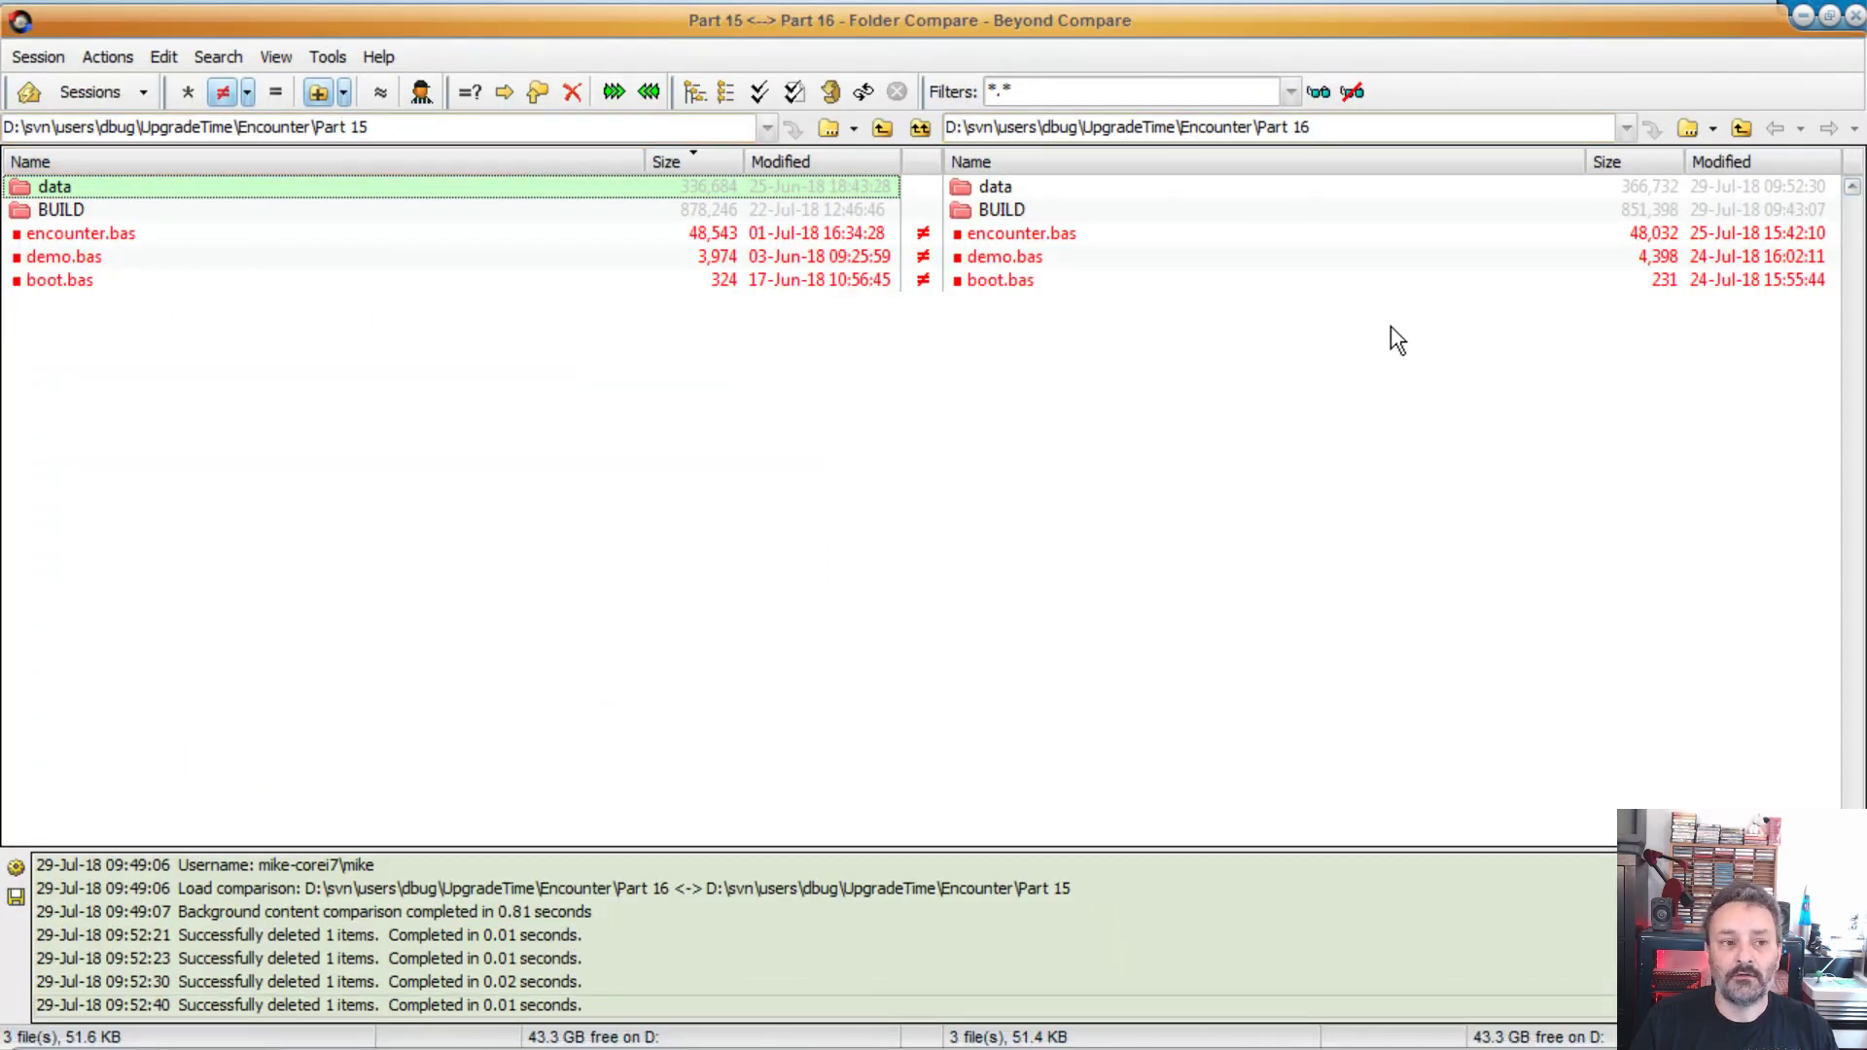
{"action": "mouse_move", "coordinate": [1013, 246]}
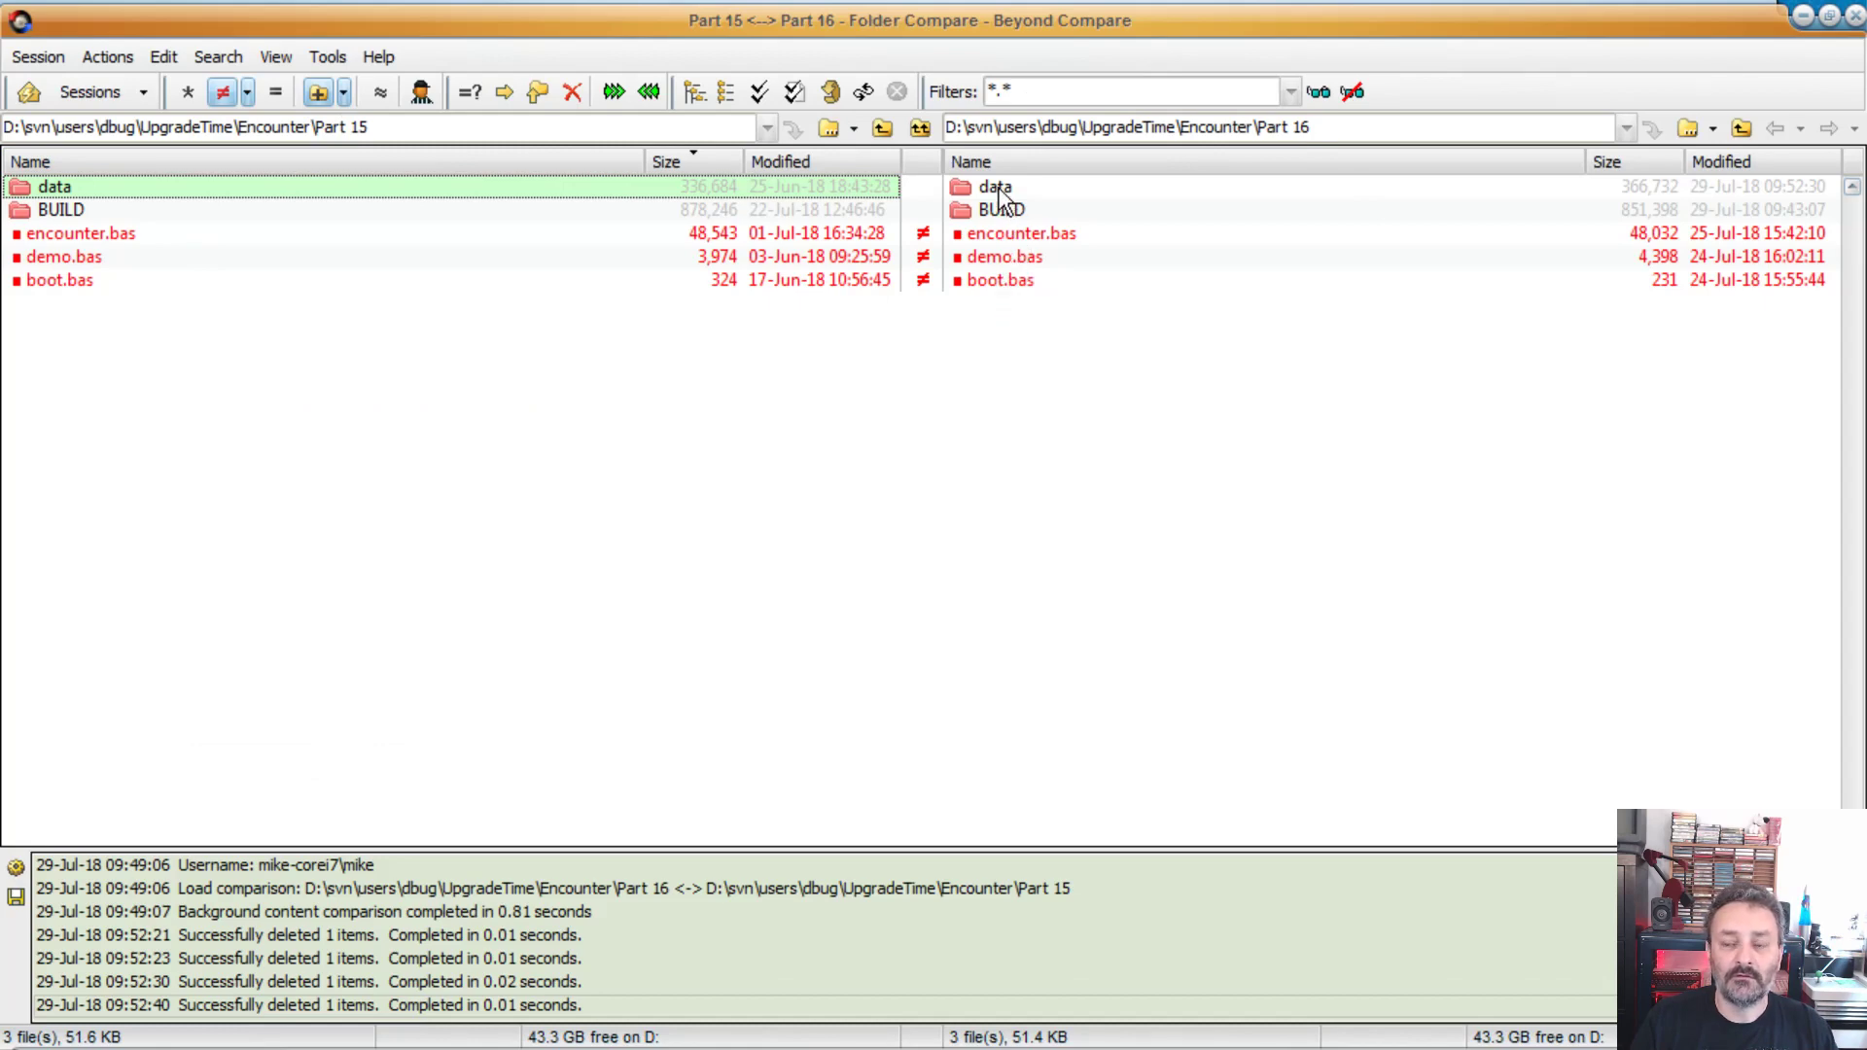
{"action": "double_click", "coordinate": [55, 186]}
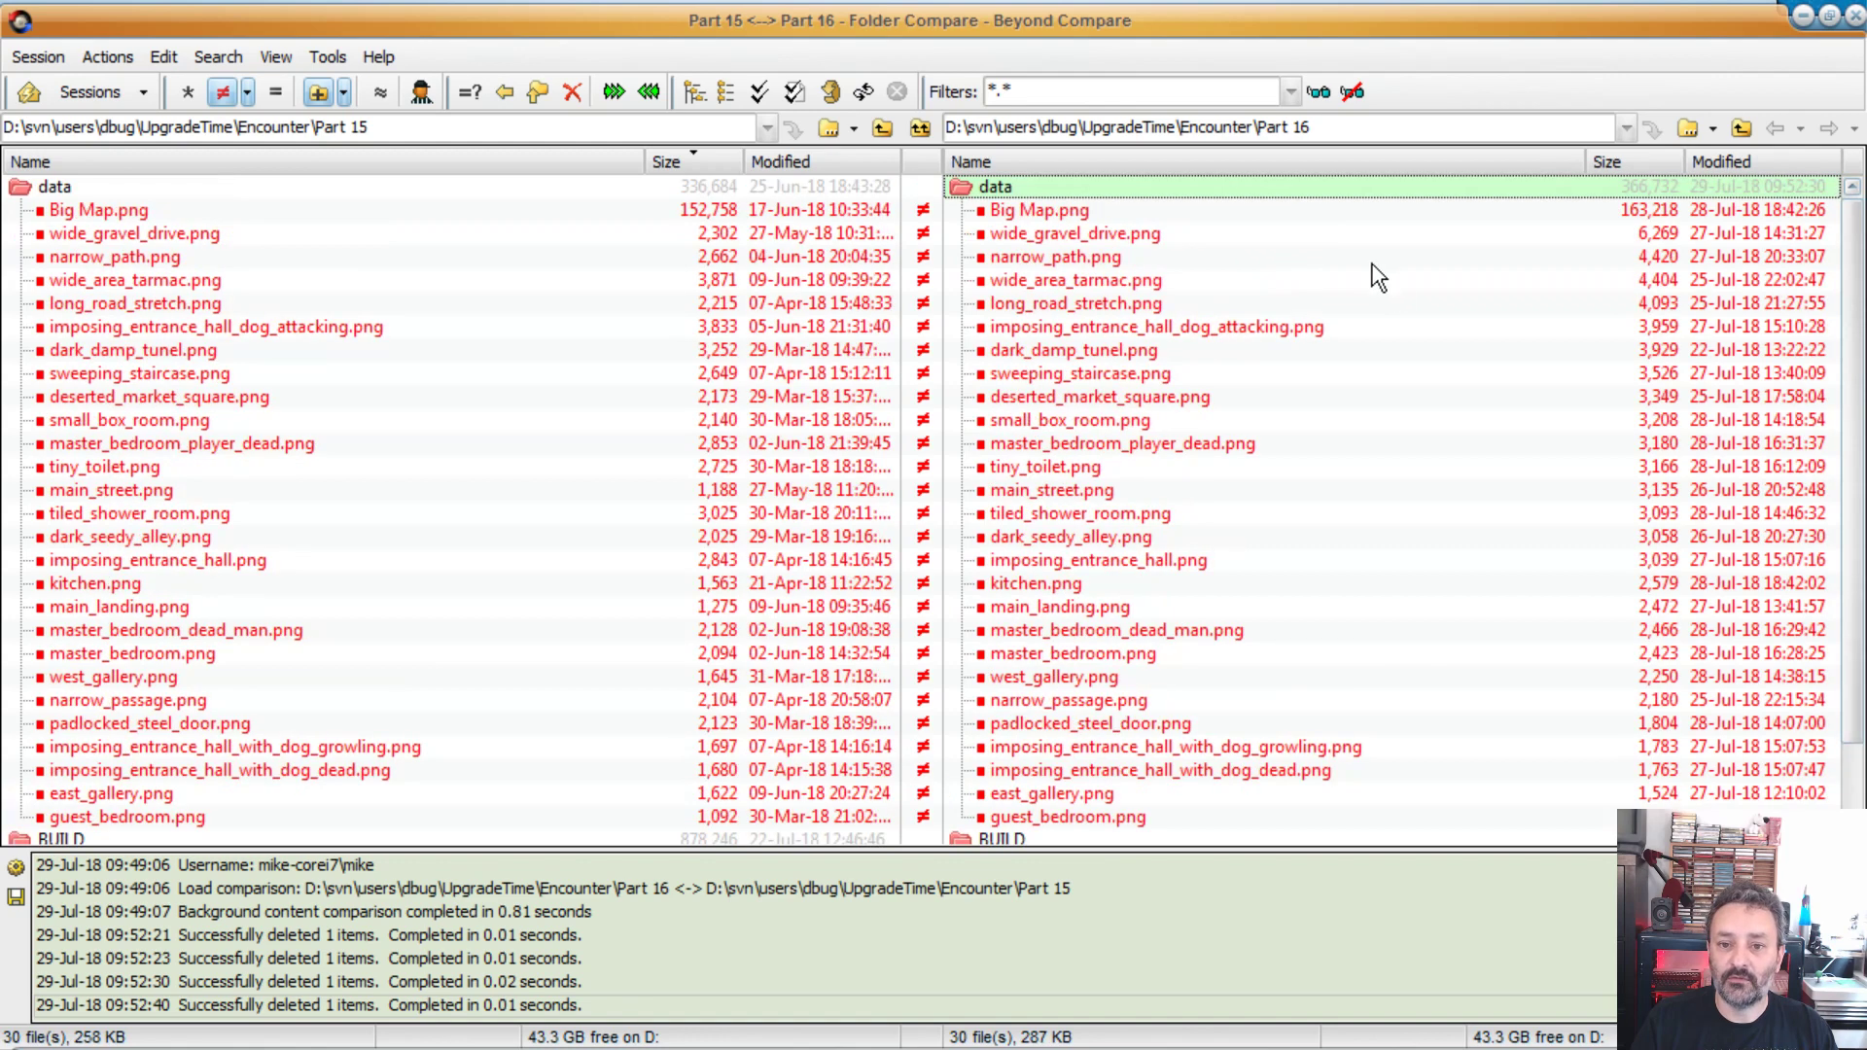
{"action": "mouse_move", "coordinate": [1050, 224]}
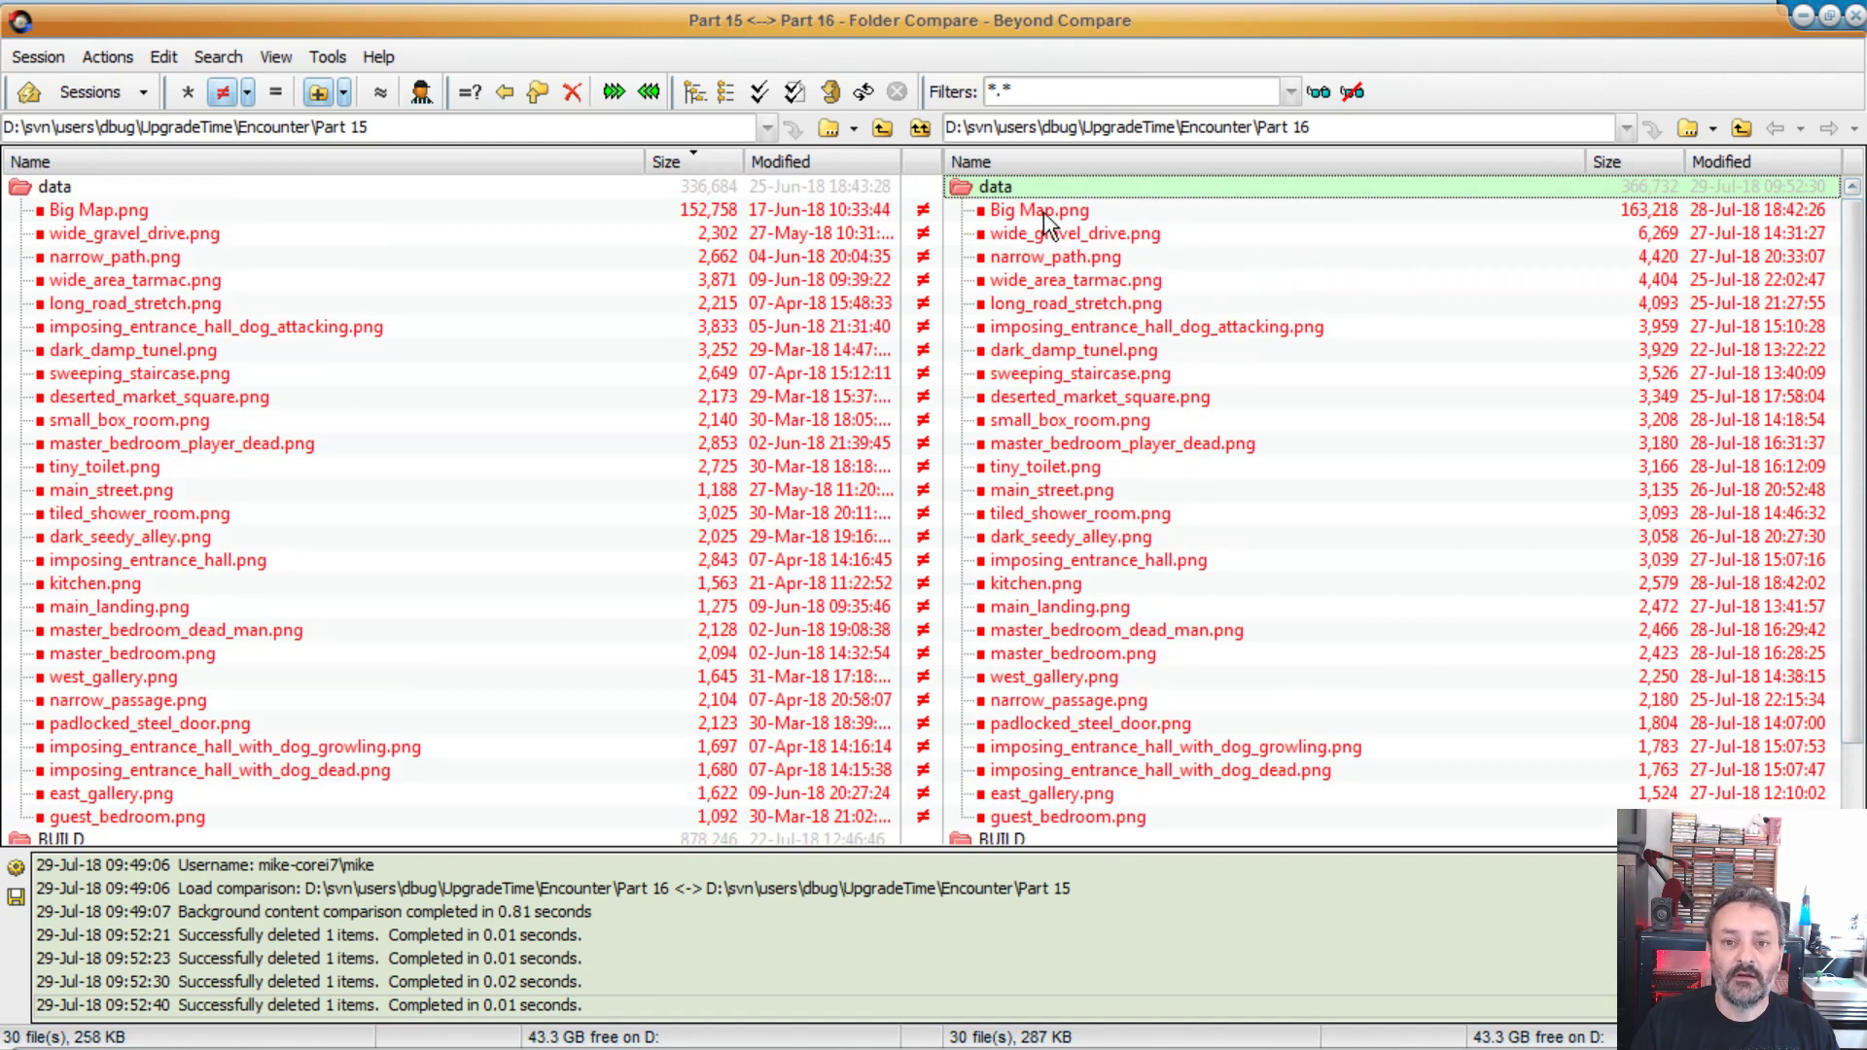
{"action": "left_click", "coordinate": [1039, 210]}
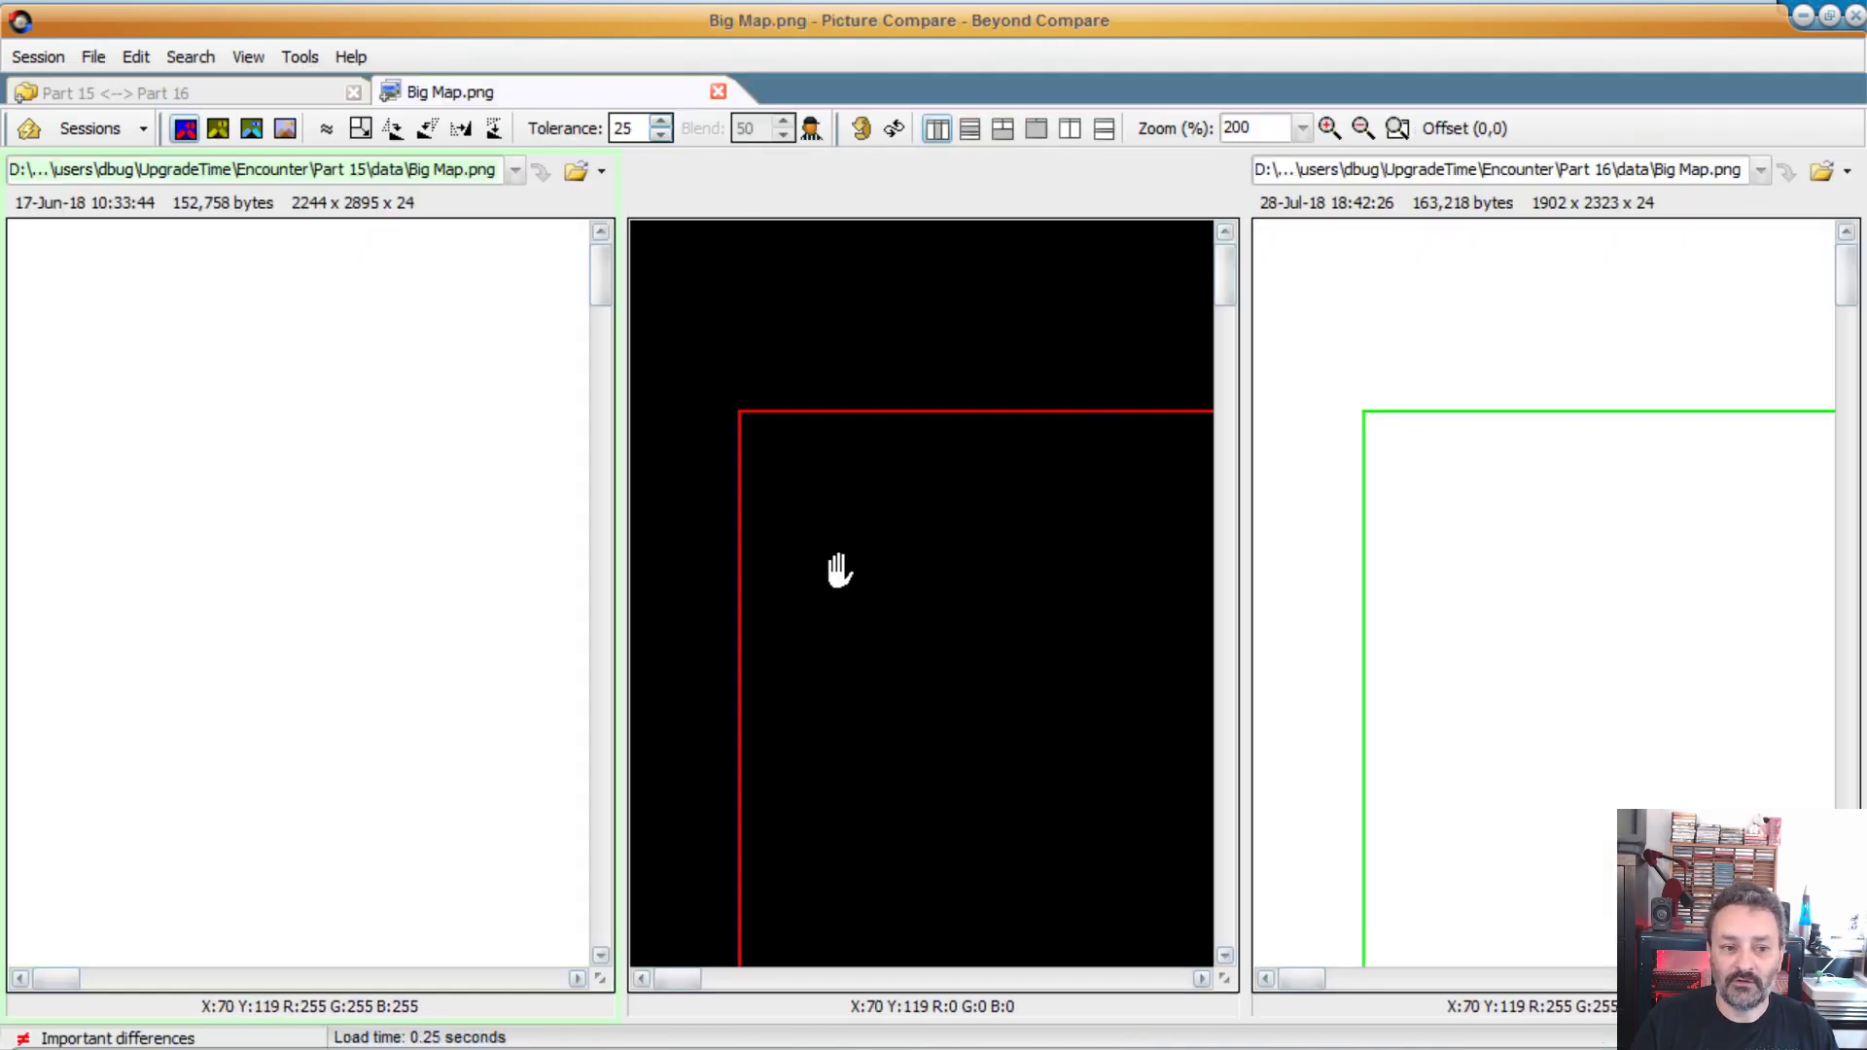
{"action": "mouse_move", "coordinate": [1444, 532]}
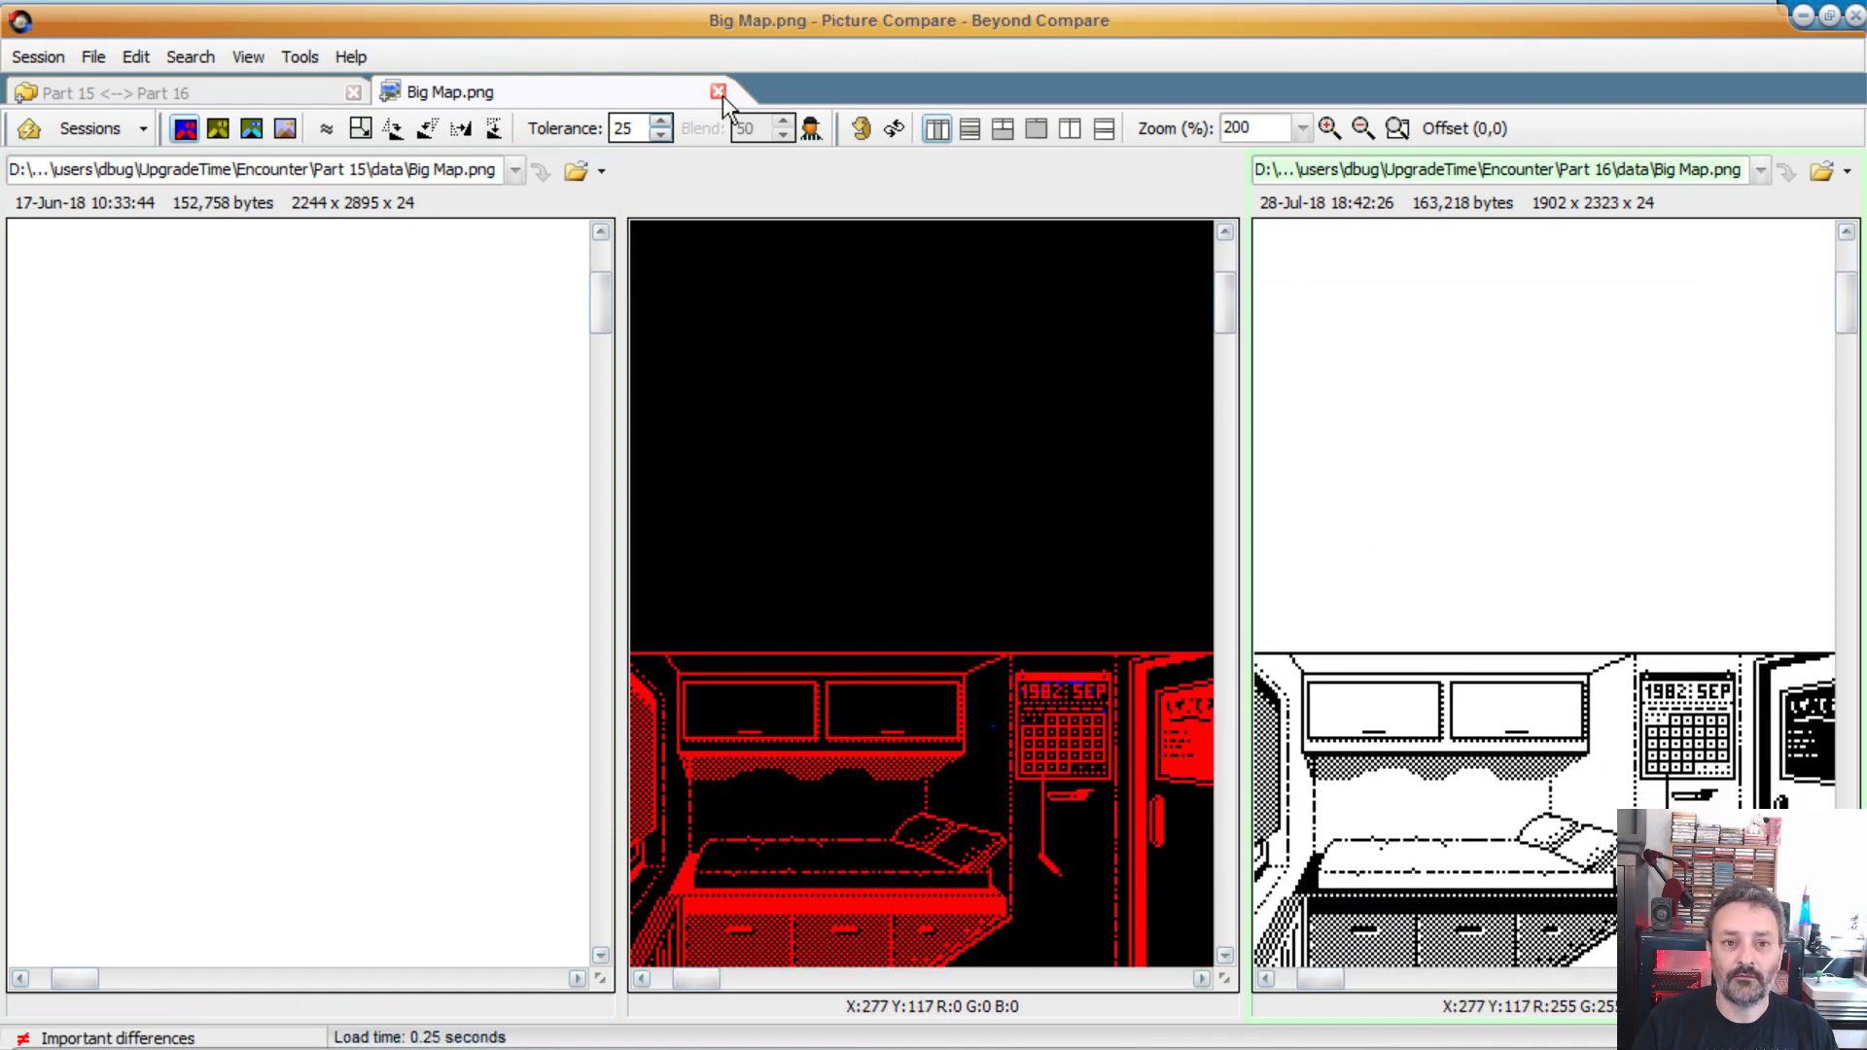
Step: Close the Big Map.png and wide_gravel_drive.png picture comparisons in turn
{"action": "left_click", "coordinate": [717, 92]}
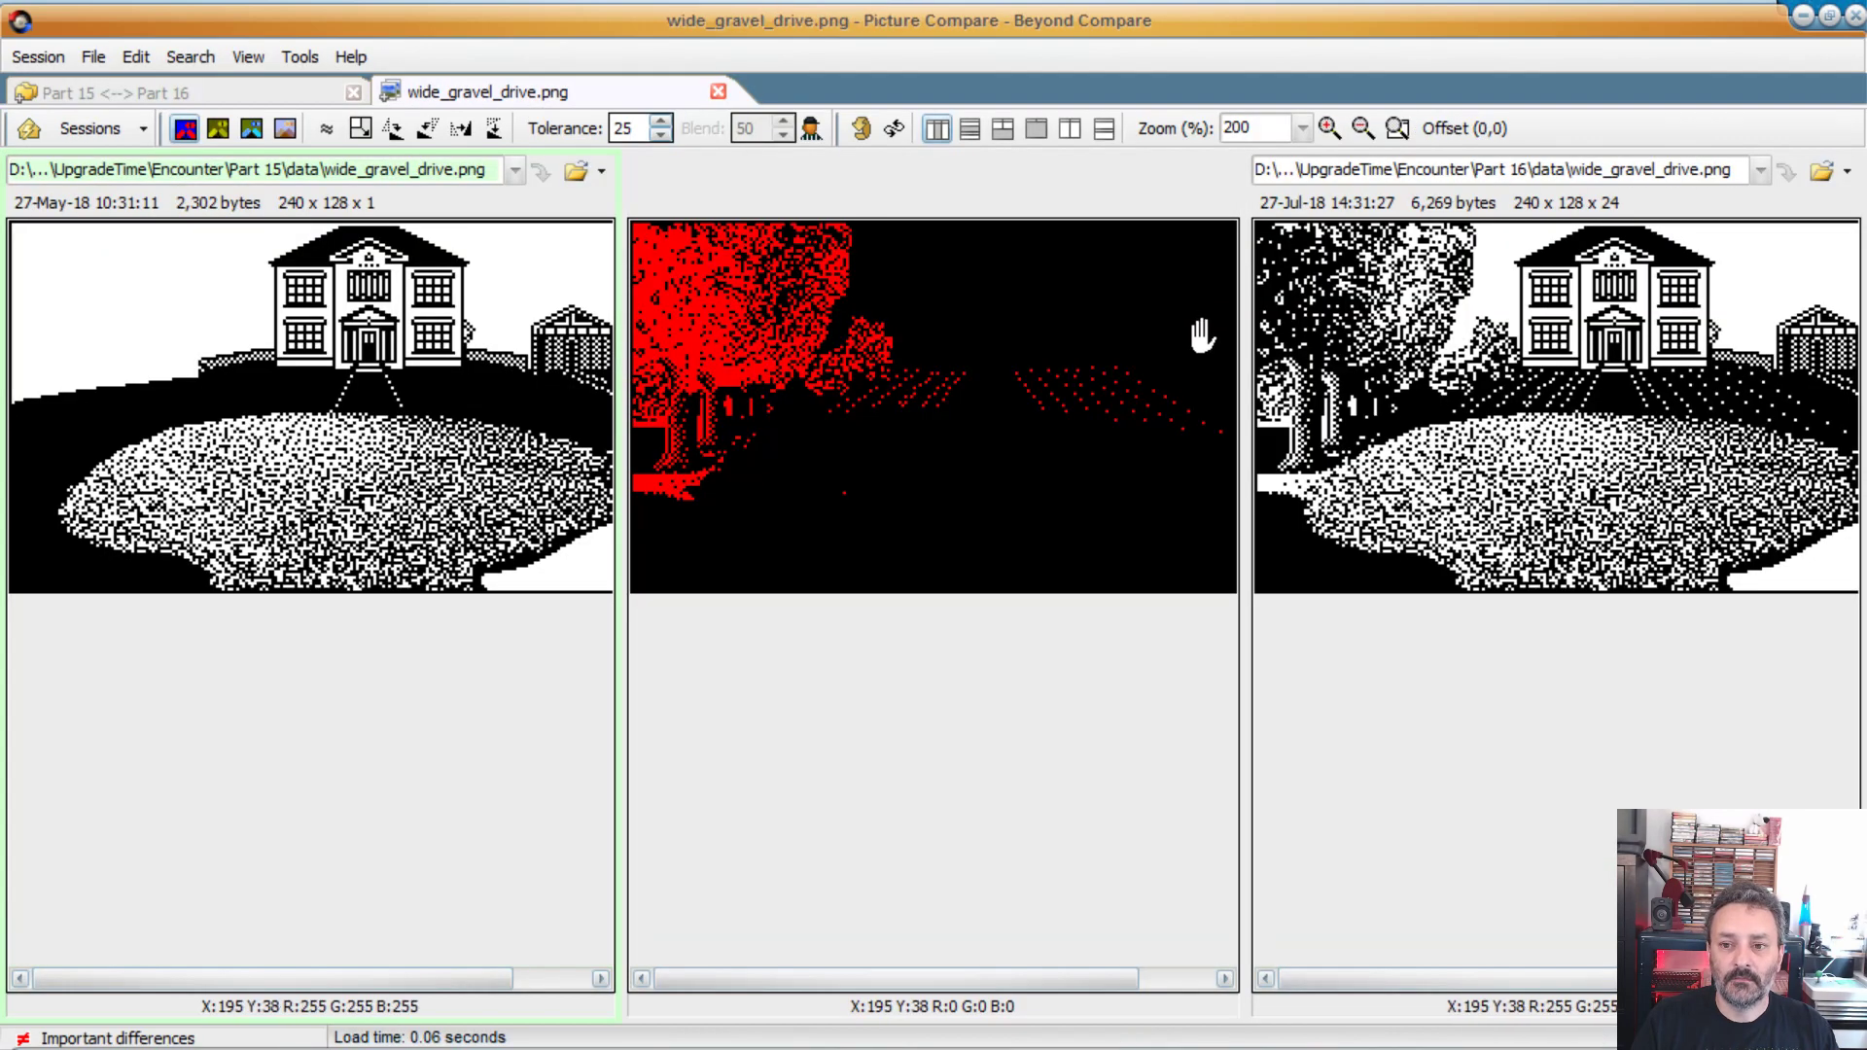
{"action": "mouse_move", "coordinate": [202, 346]}
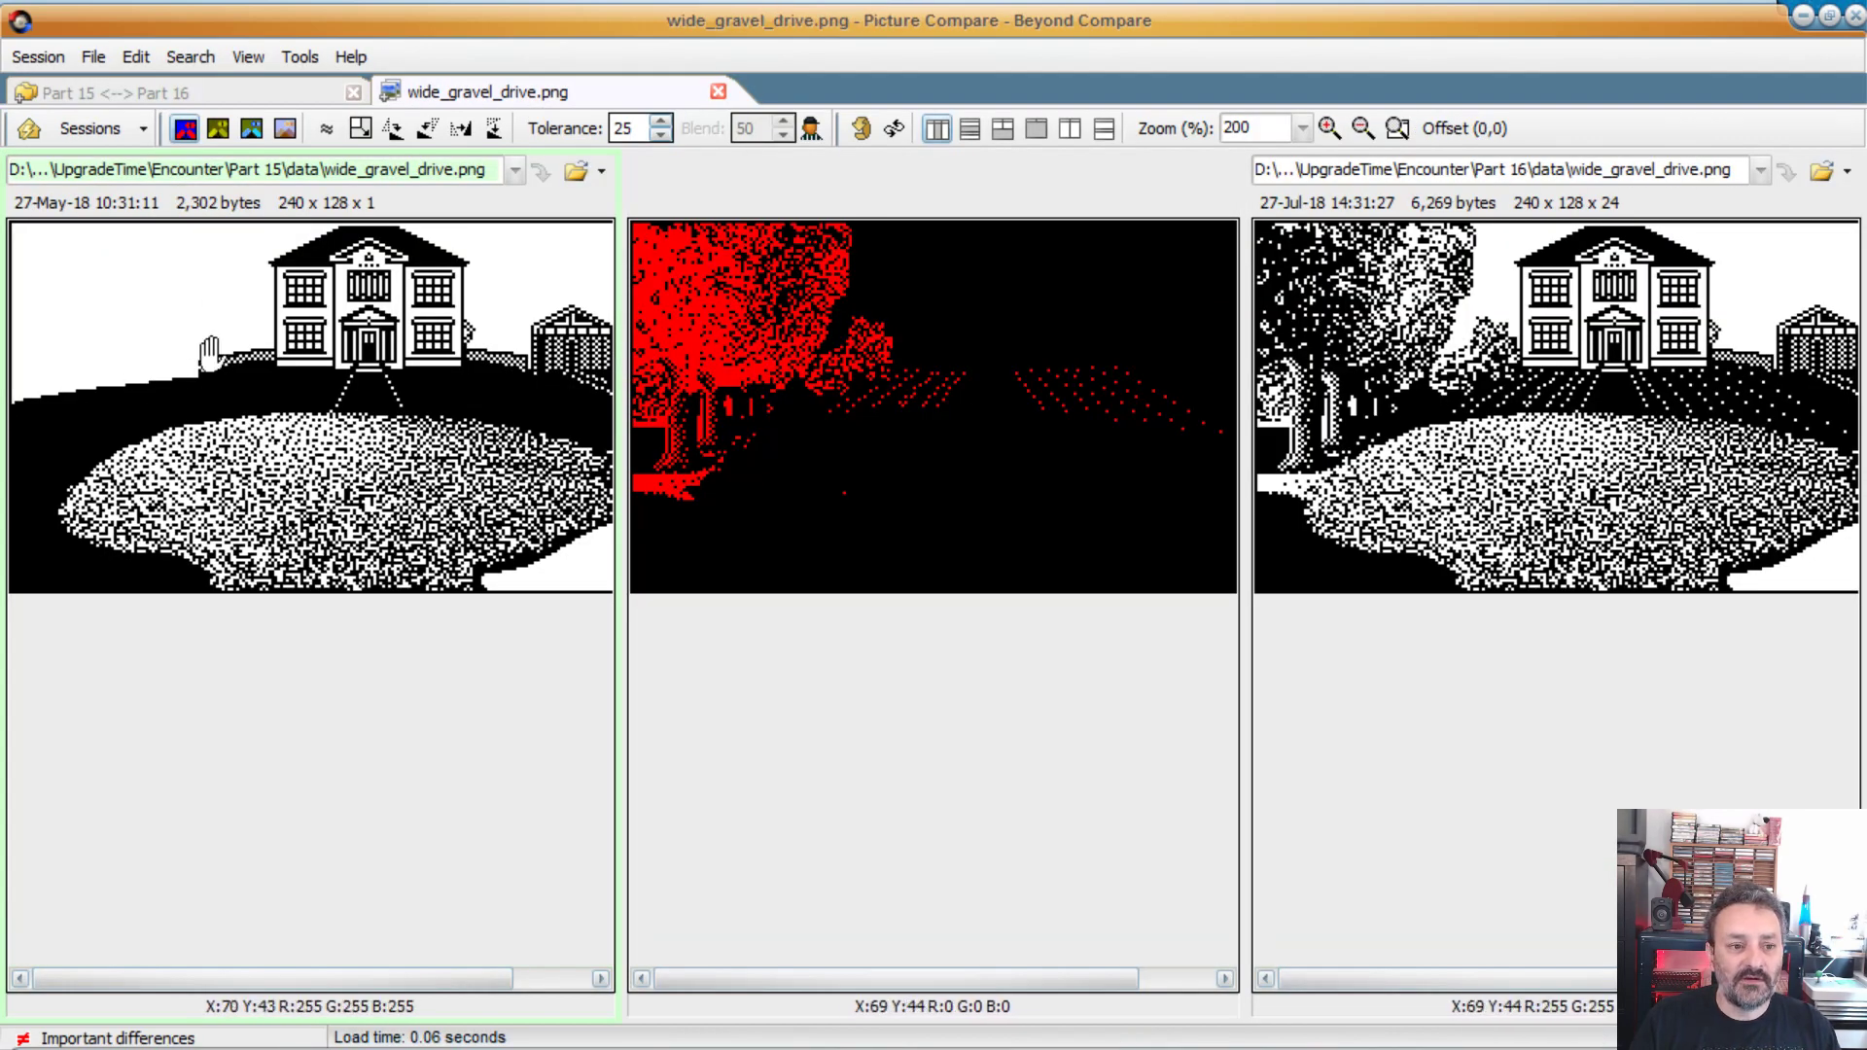
{"action": "mouse_move", "coordinate": [717, 292]}
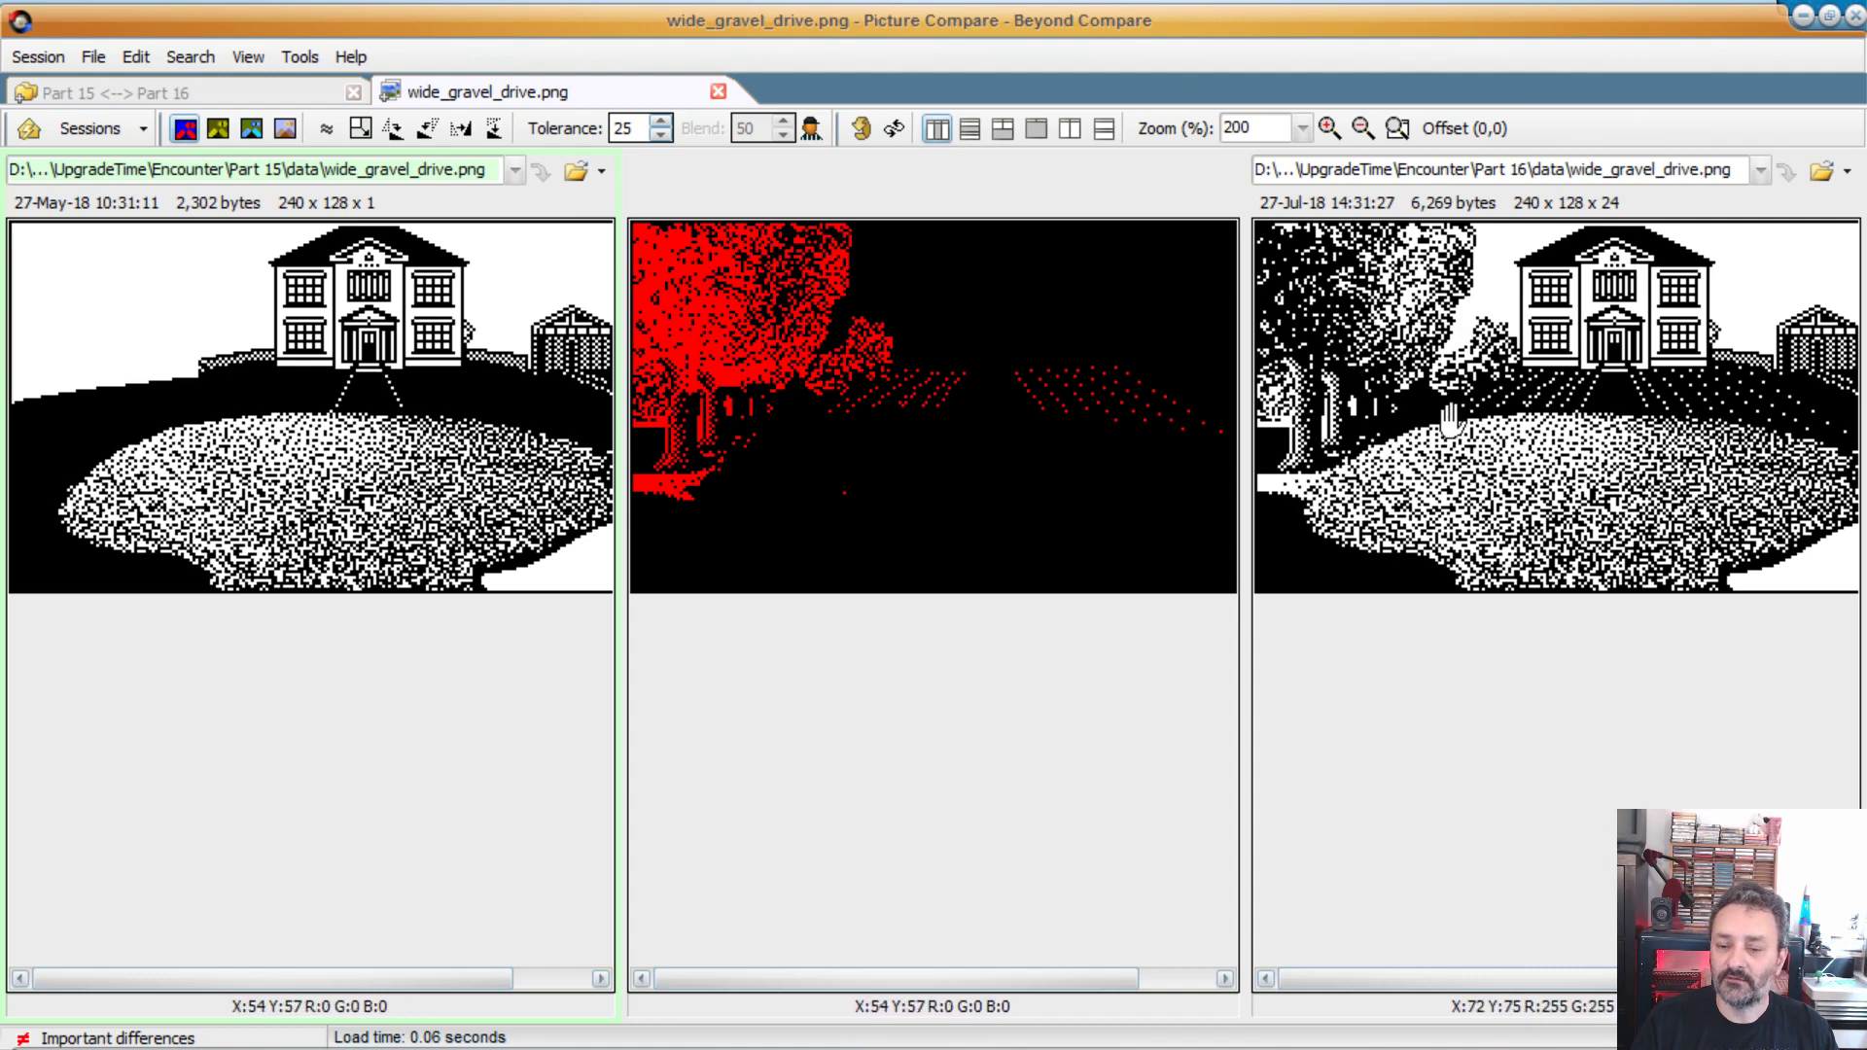
{"action": "left_click", "coordinate": [166, 91]}
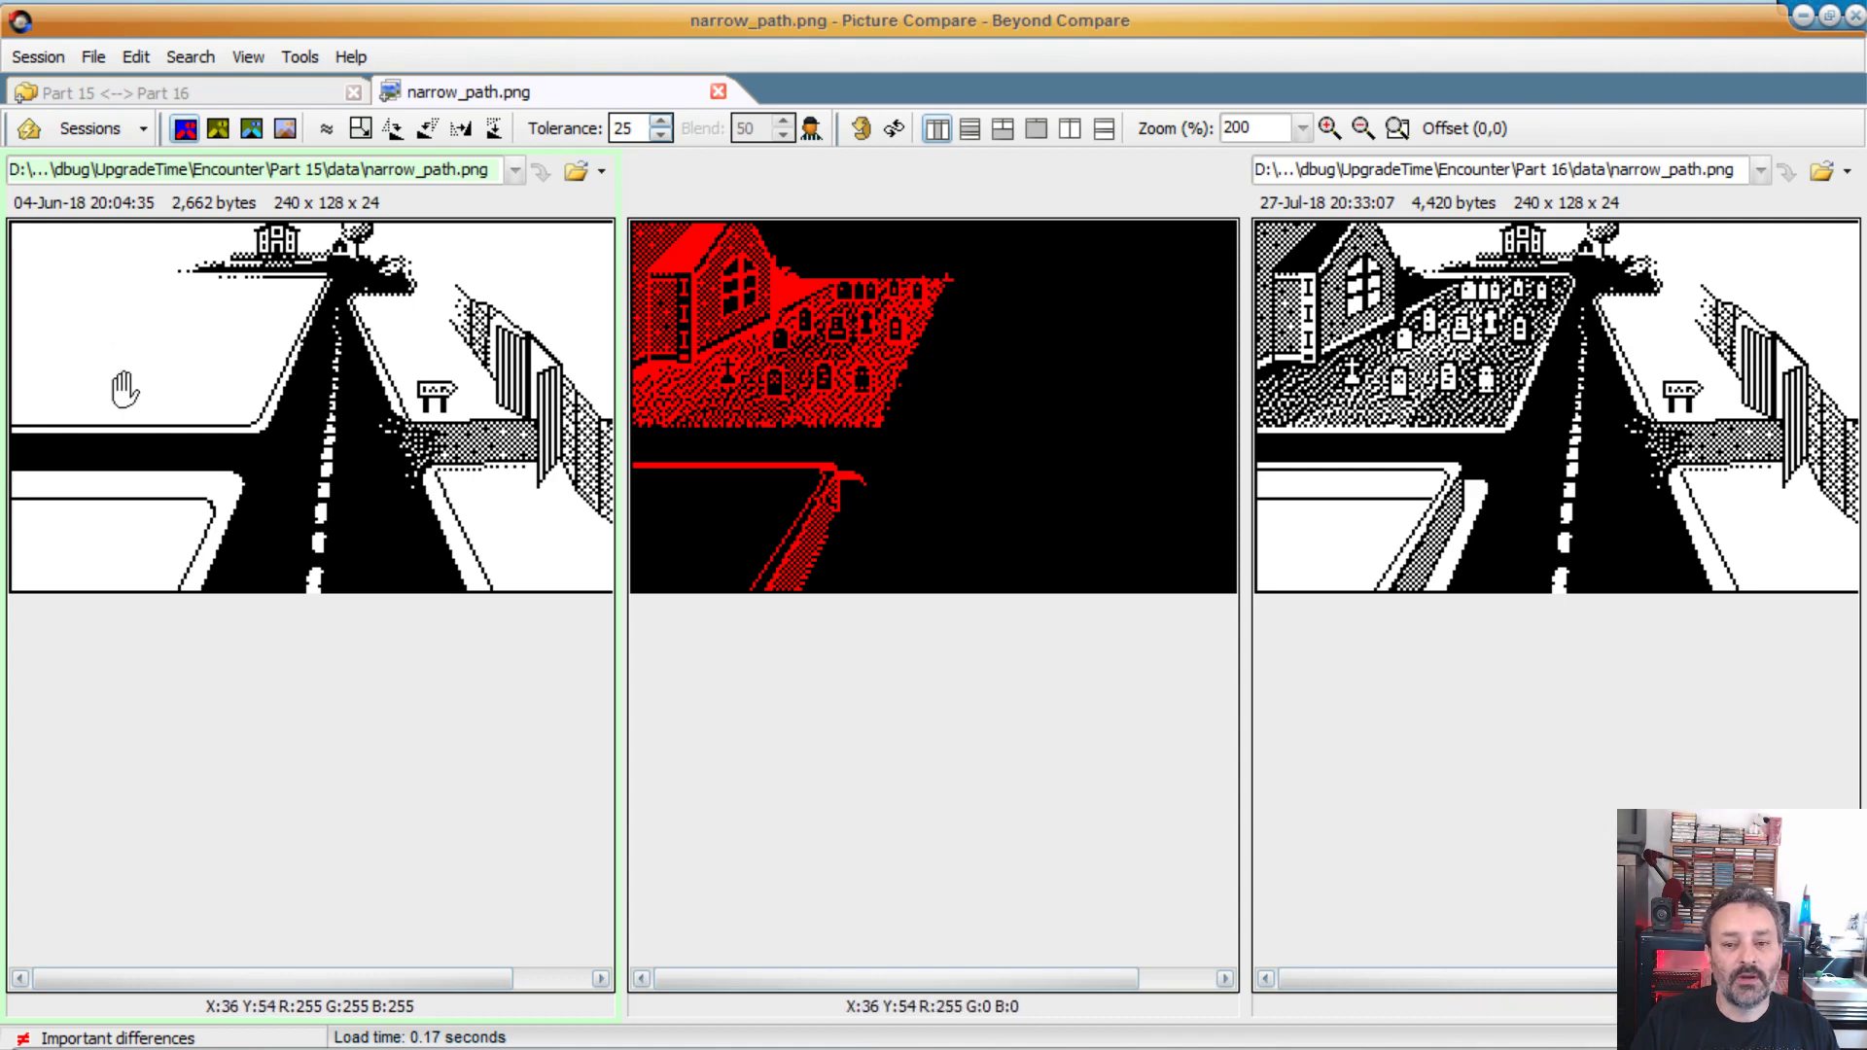
{"action": "mouse_move", "coordinate": [232, 393]}
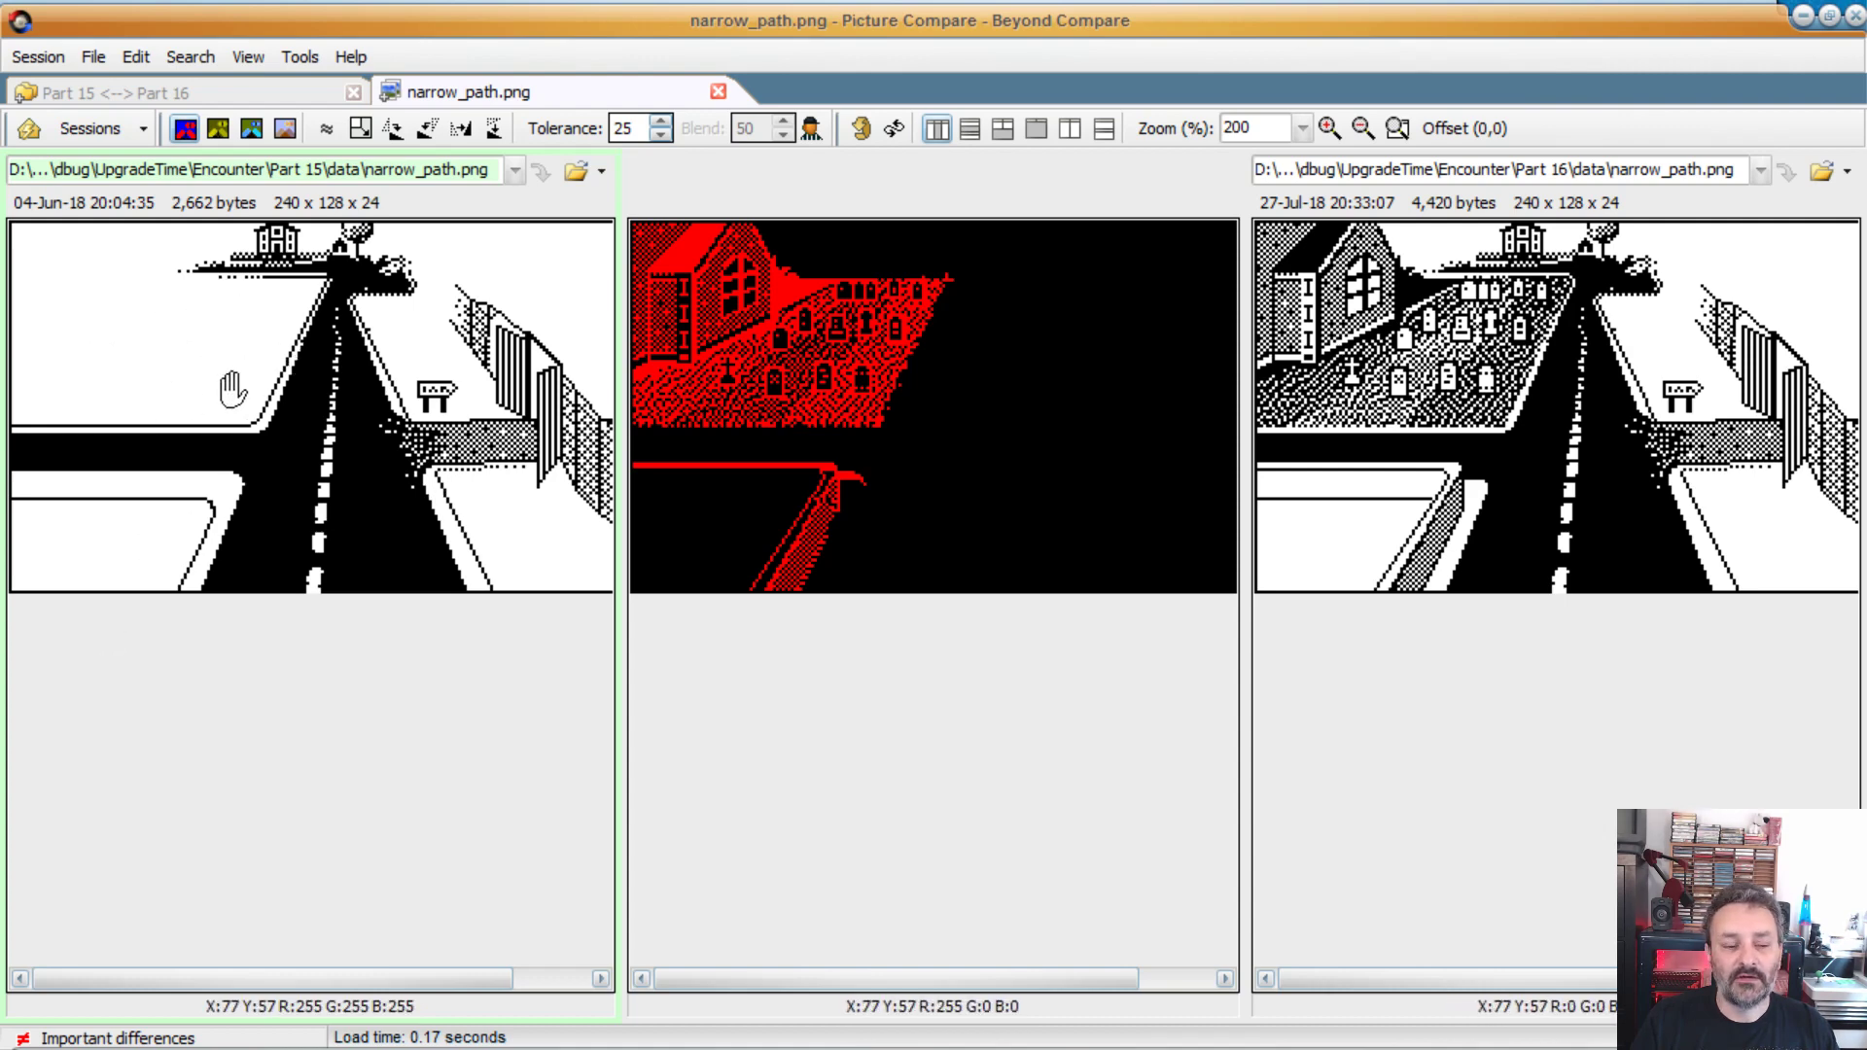
{"action": "mouse_move", "coordinate": [253, 286]}
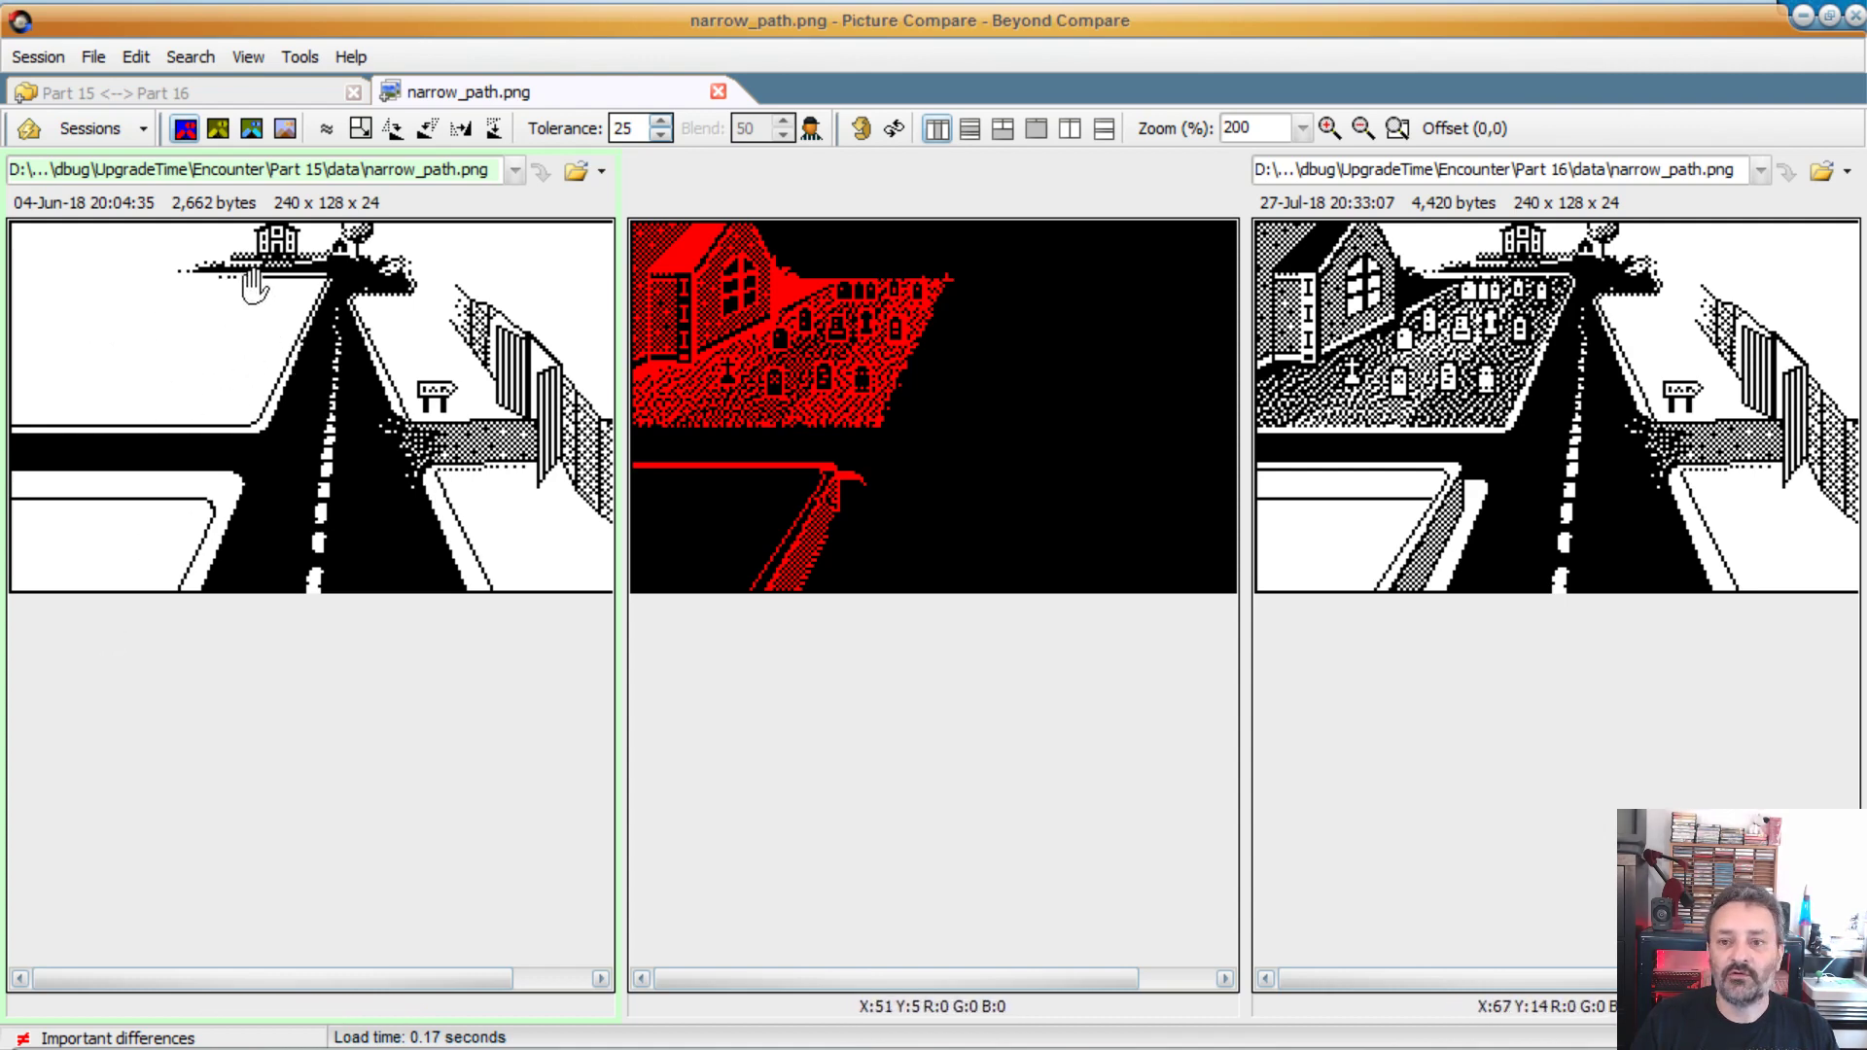
{"action": "mouse_move", "coordinate": [1436, 269]}
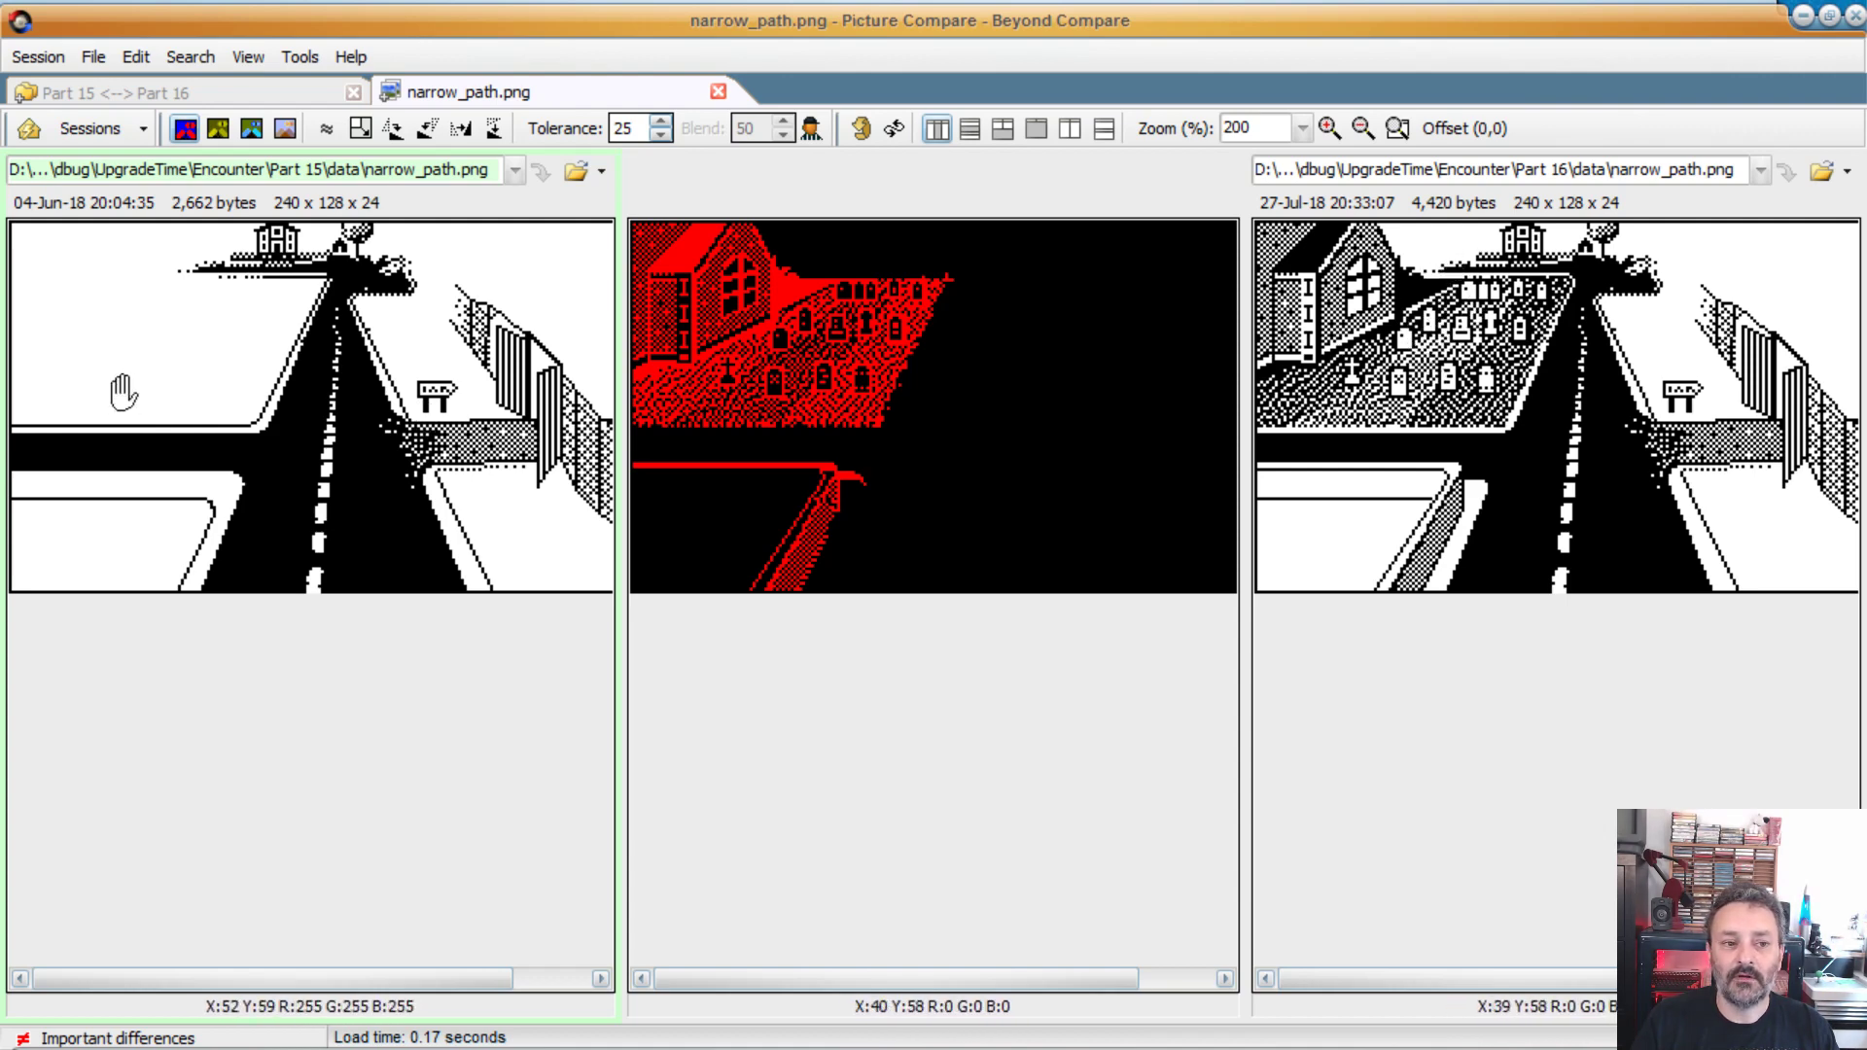
{"action": "mouse_move", "coordinate": [116, 345]}
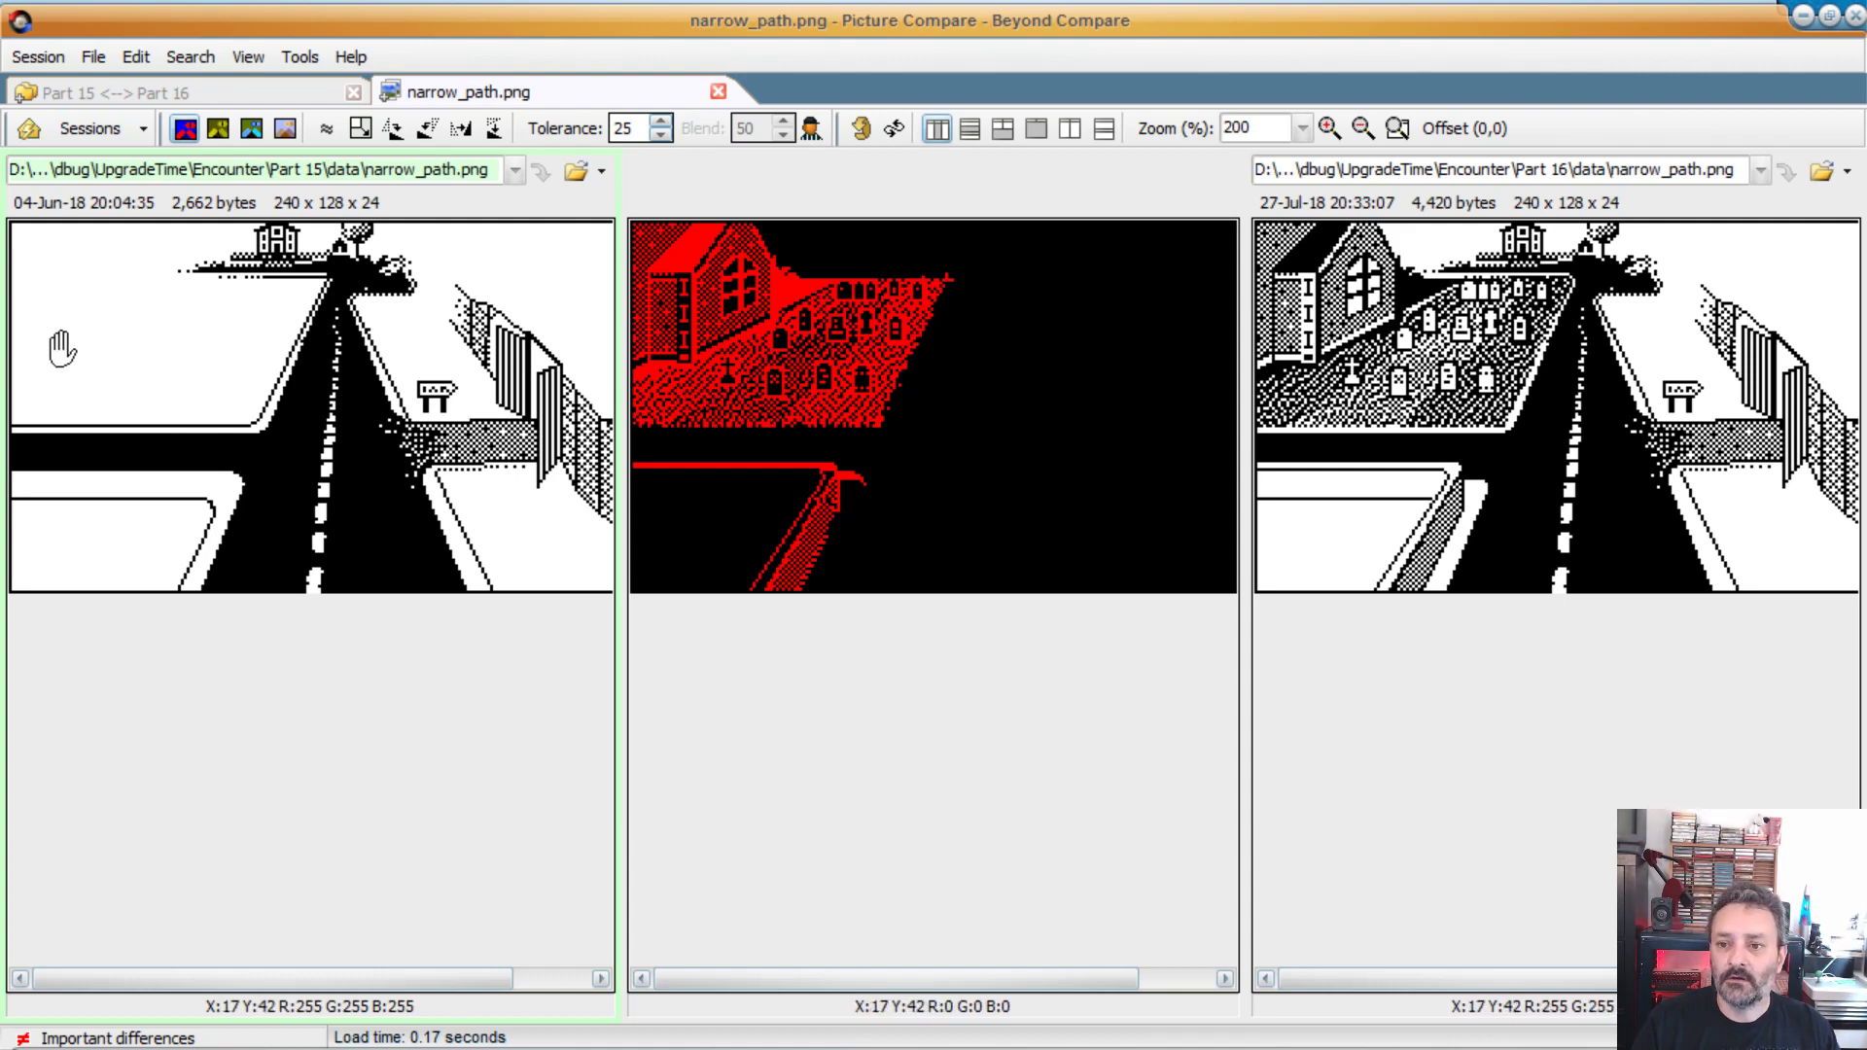
{"action": "mouse_move", "coordinate": [1429, 286]}
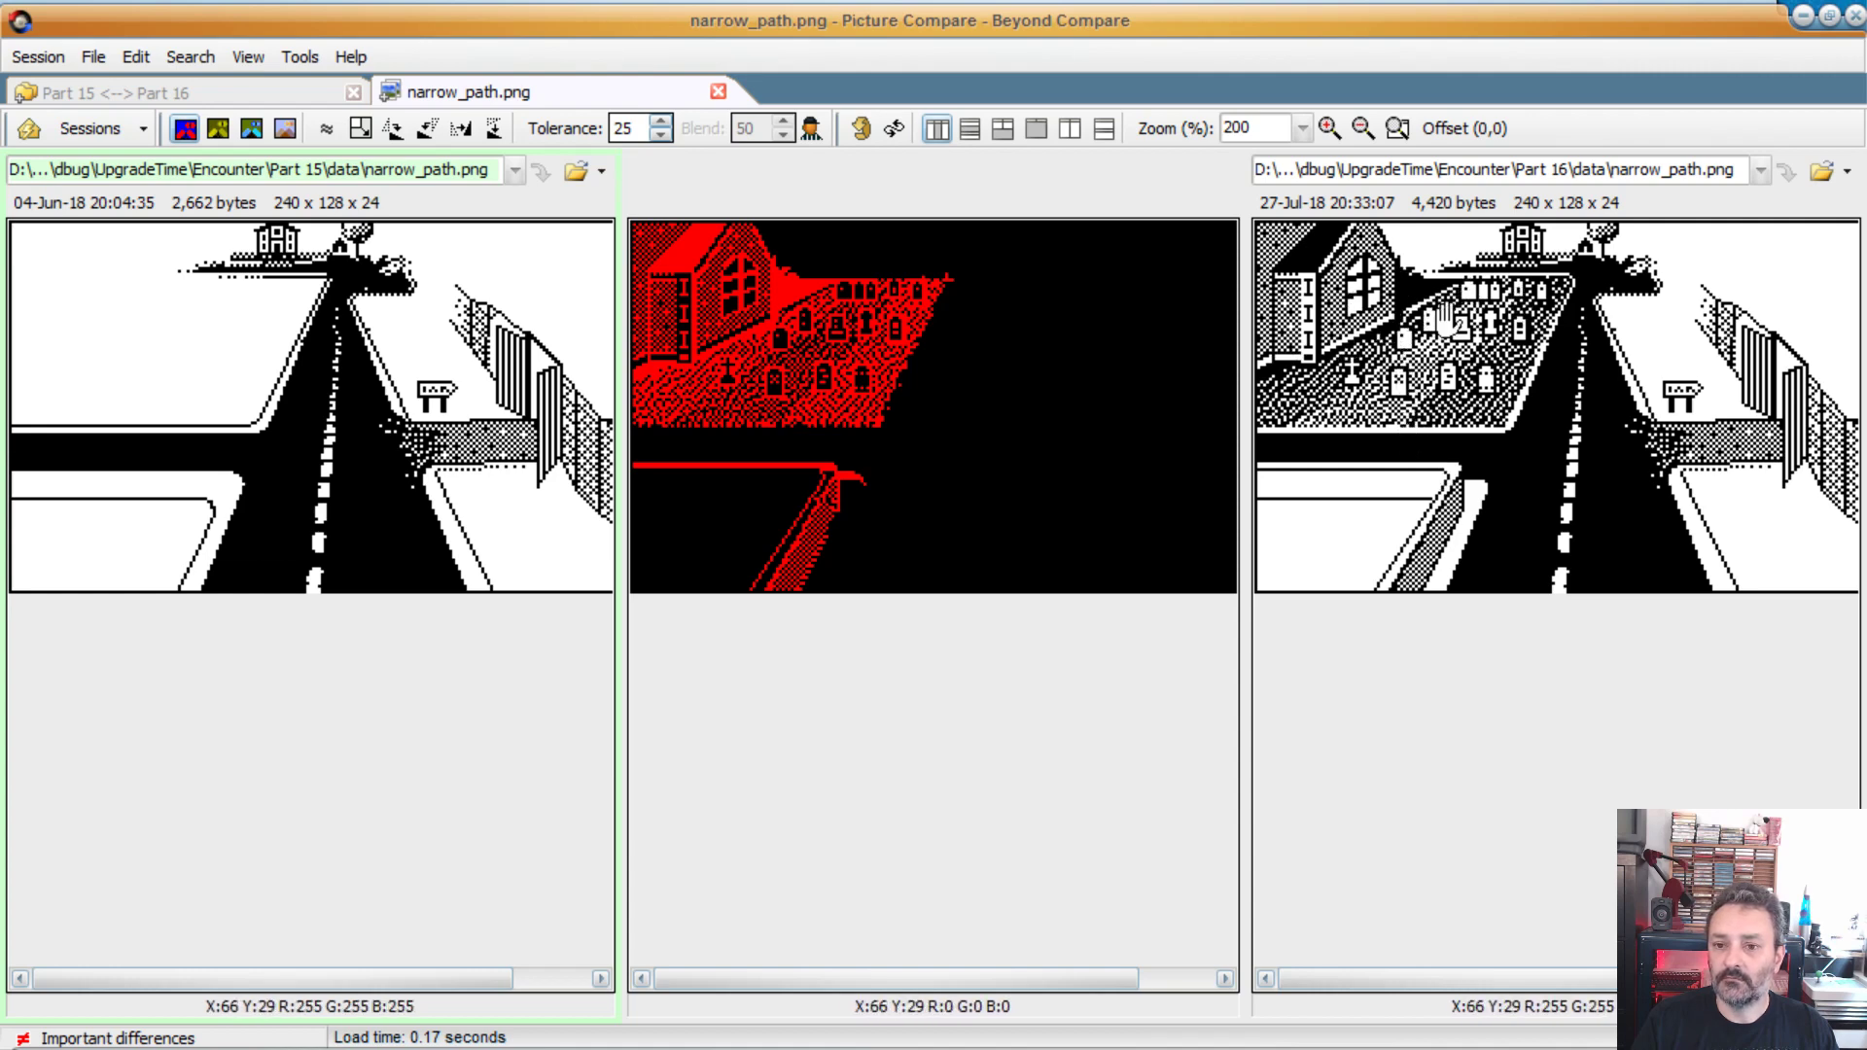
{"action": "mouse_move", "coordinate": [1417, 339]}
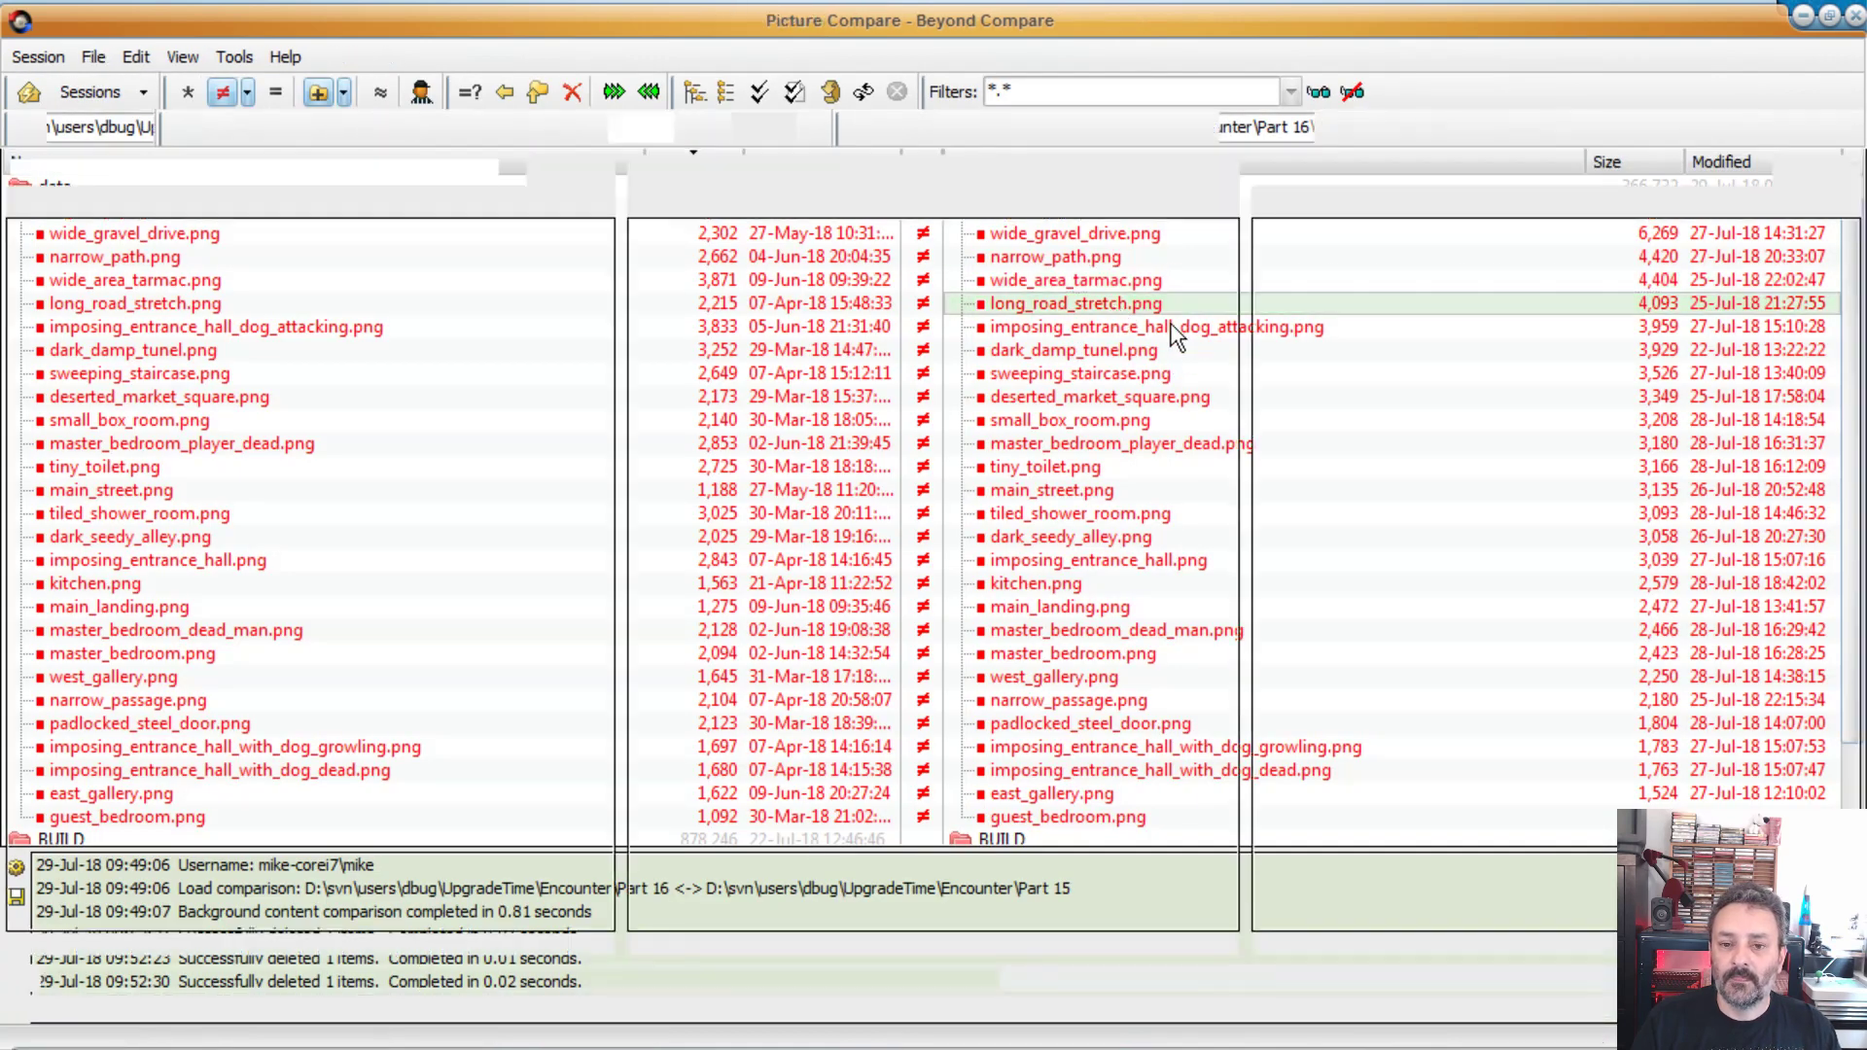
Step: Compare the next data image, imposing_entrance_hall_dog_attacking.png, between Part 15 and Part 16
{"action": "double_click", "coordinate": [1075, 303]}
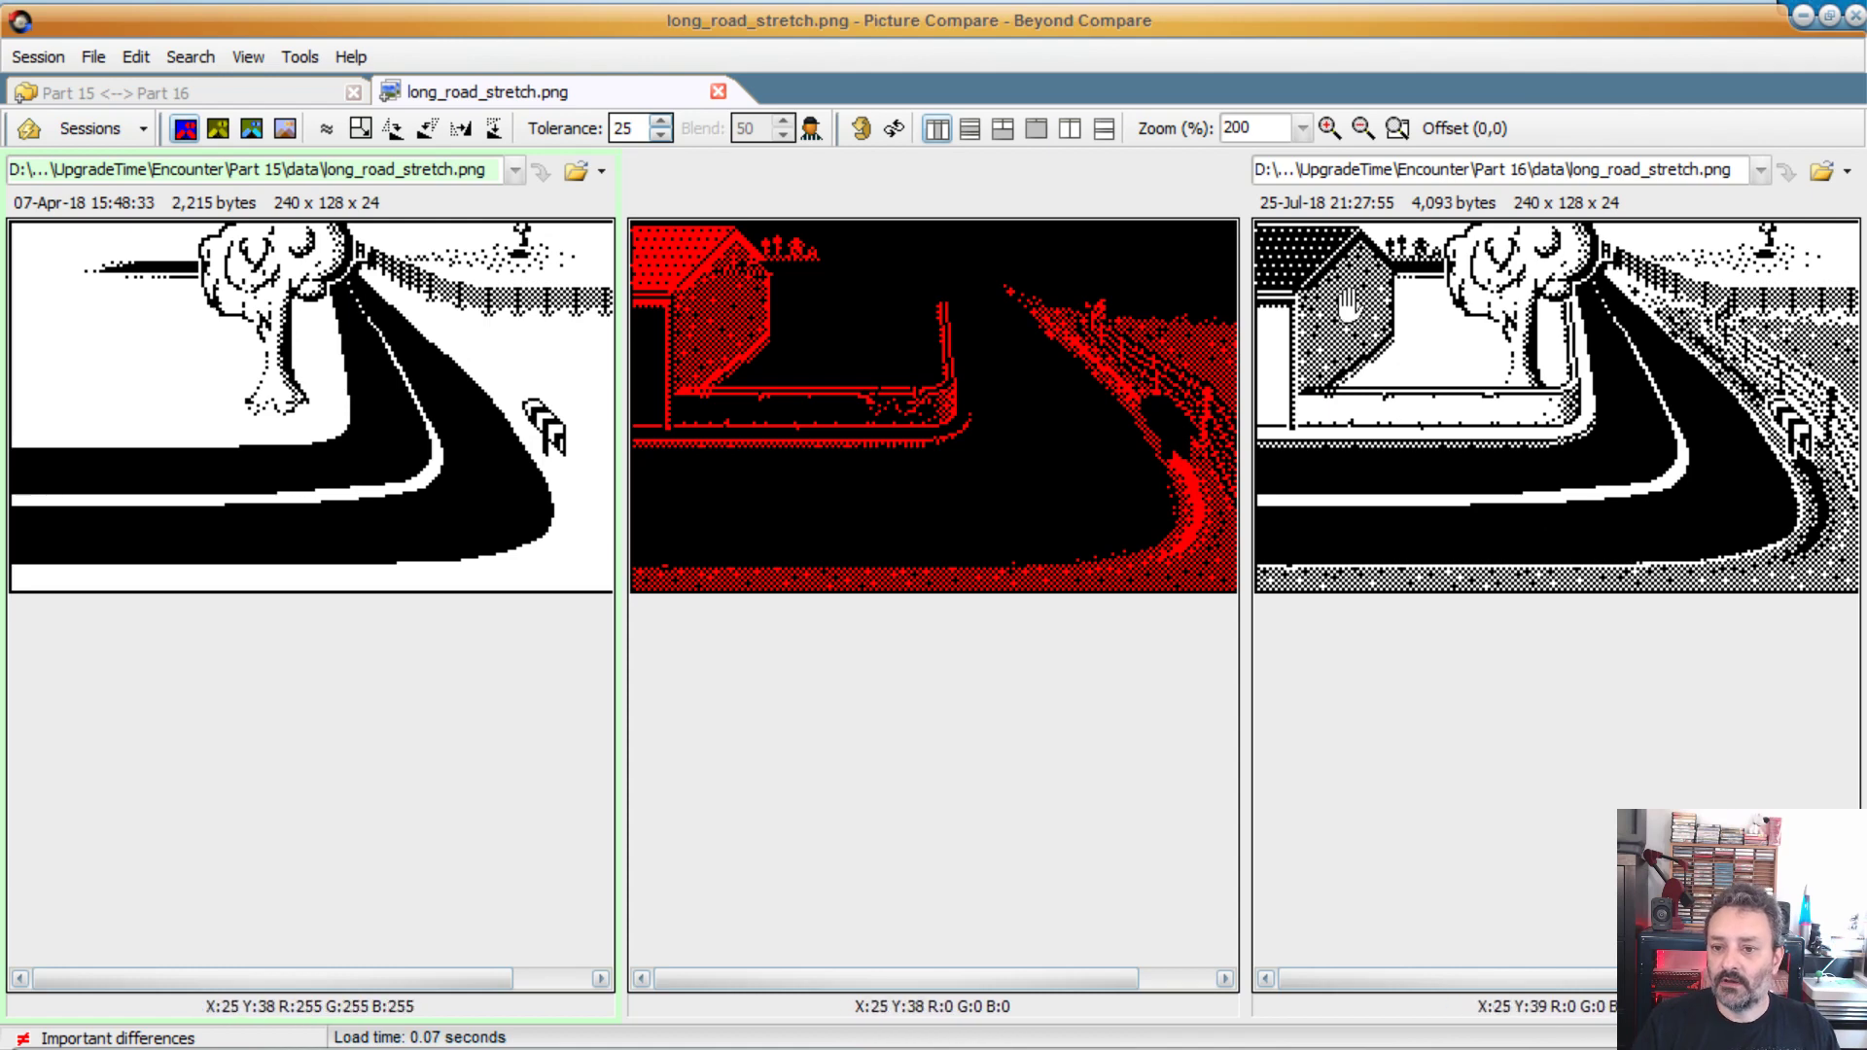
{"action": "mouse_move", "coordinate": [1322, 322]}
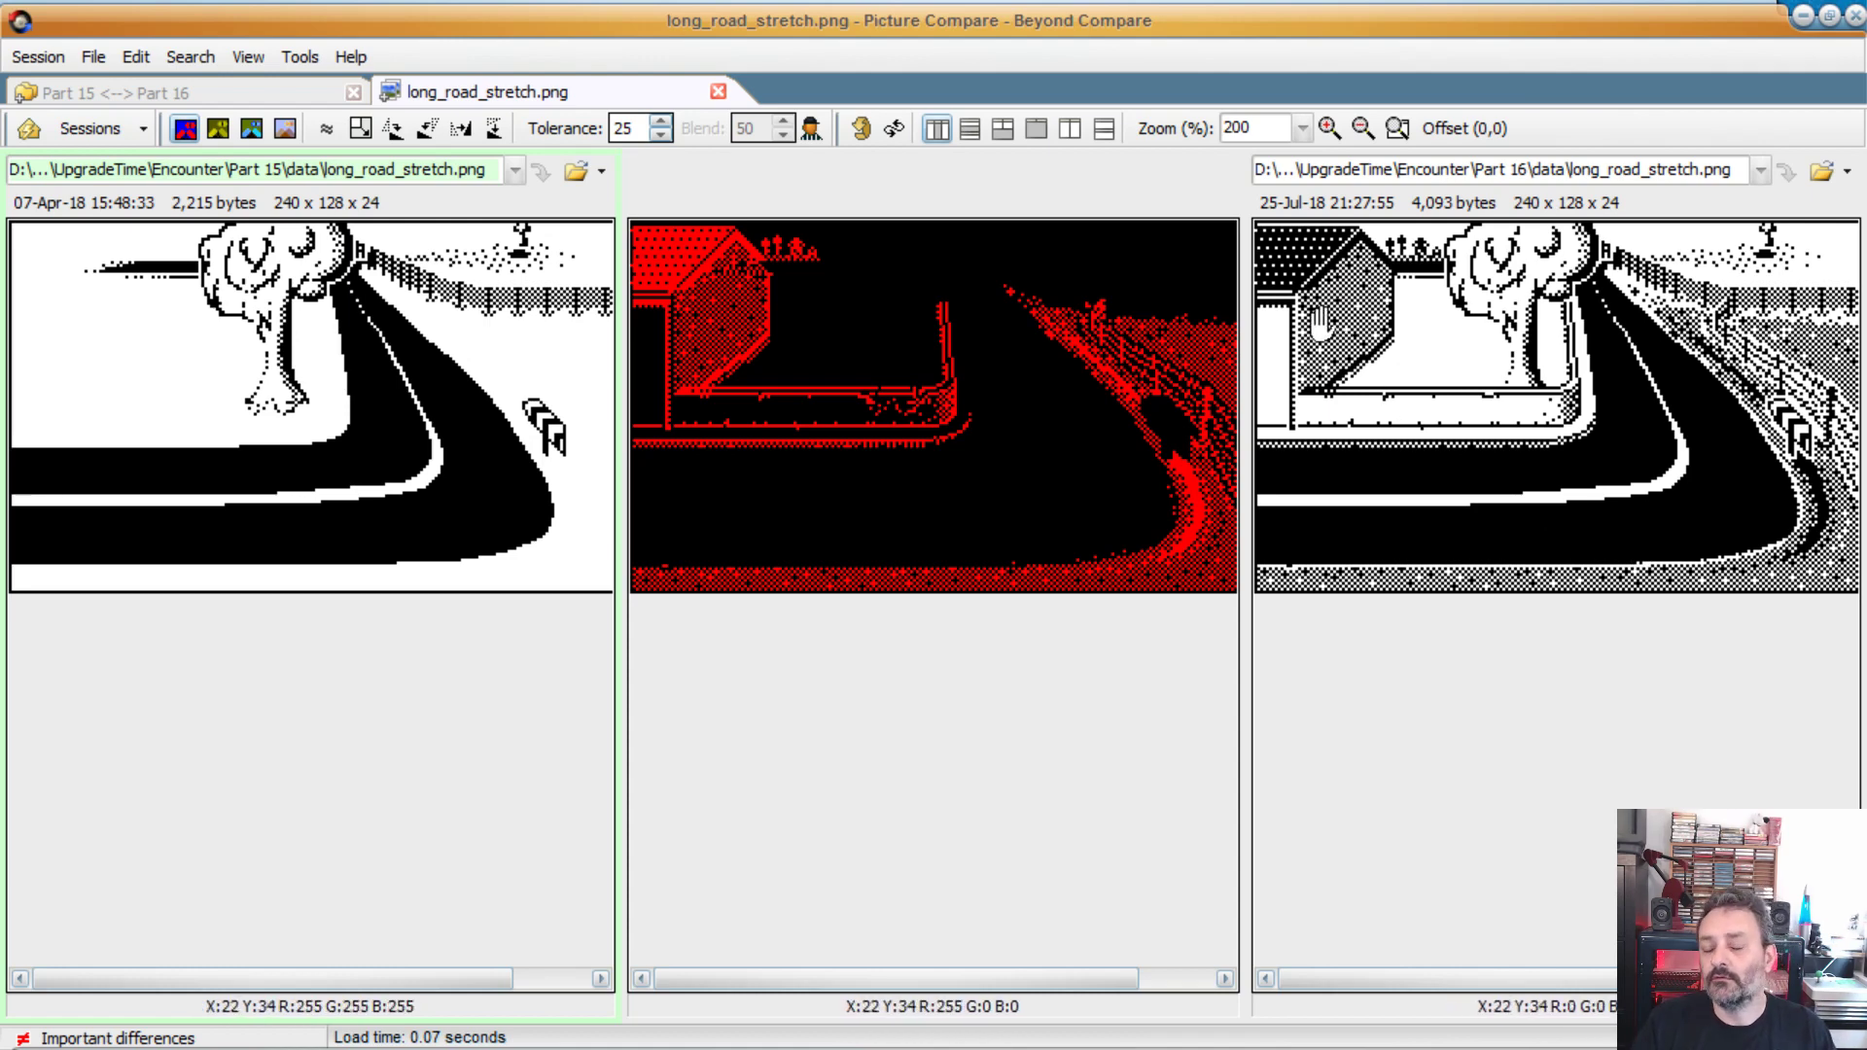
{"action": "mouse_move", "coordinate": [1435, 506]}
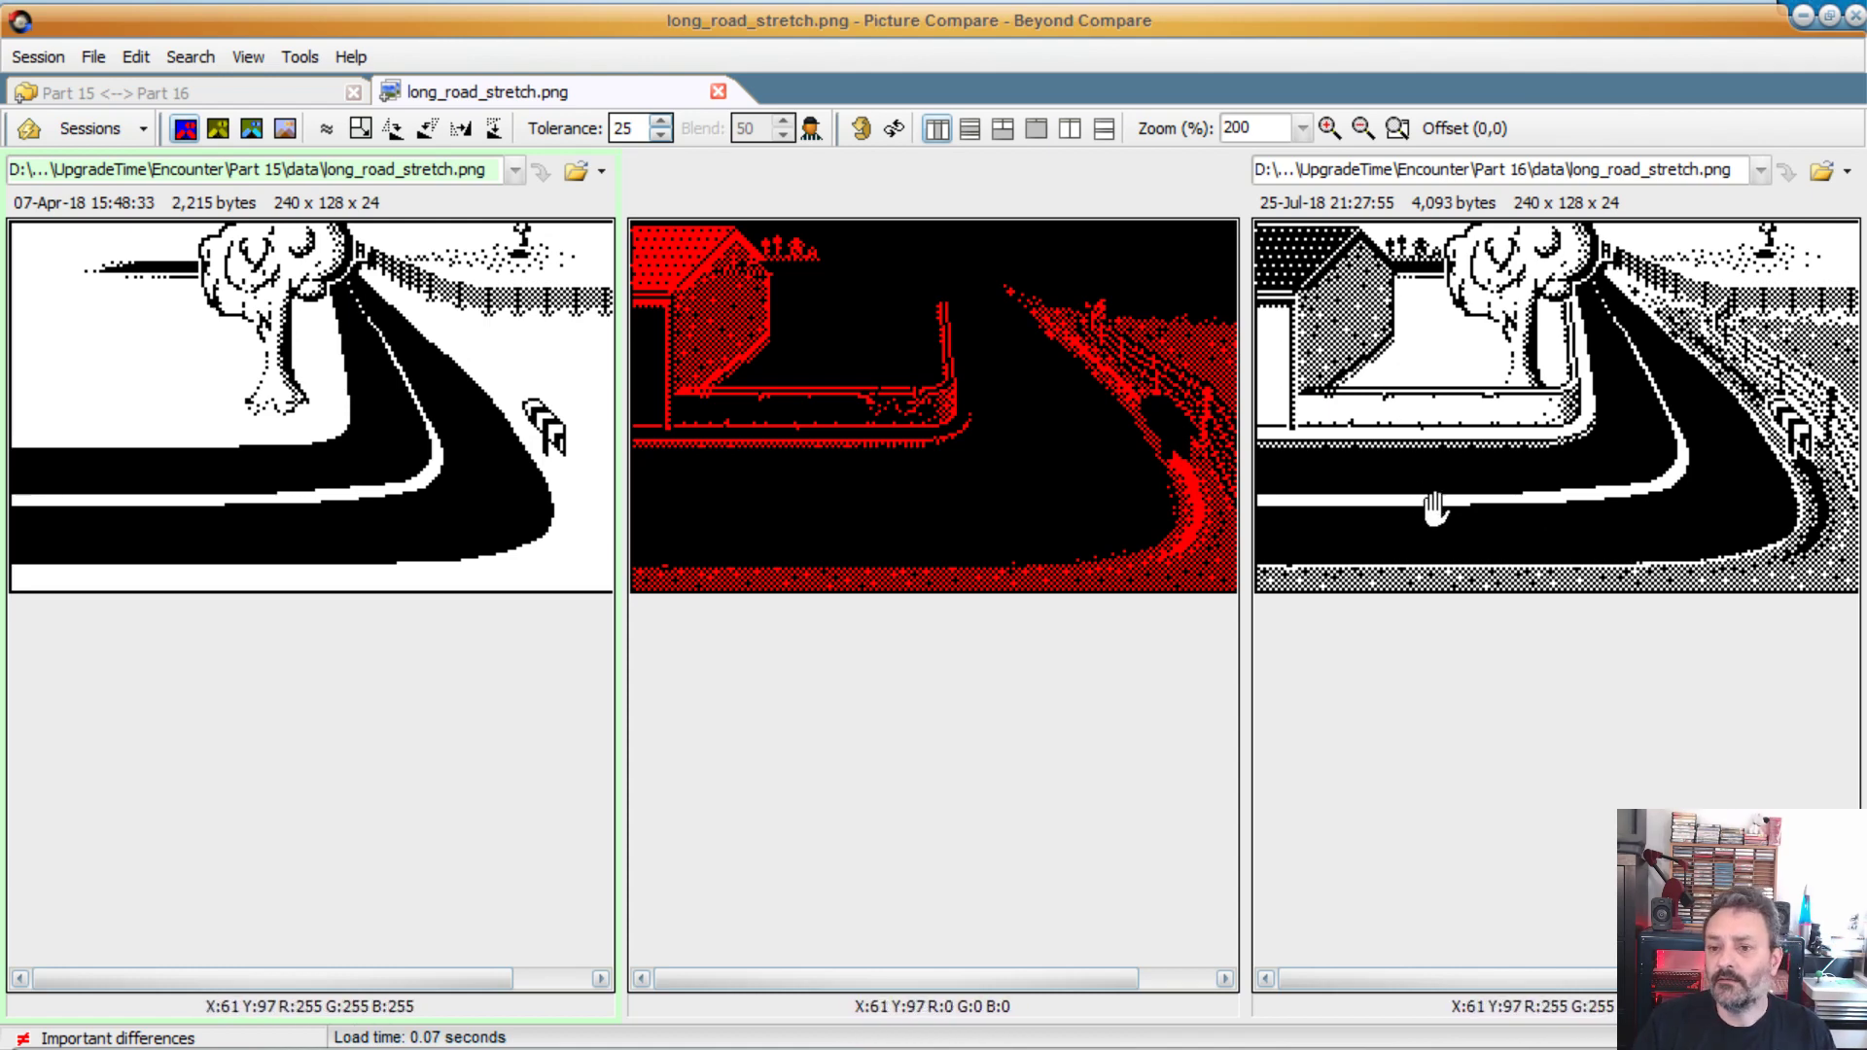
{"action": "mouse_move", "coordinate": [1804, 447]}
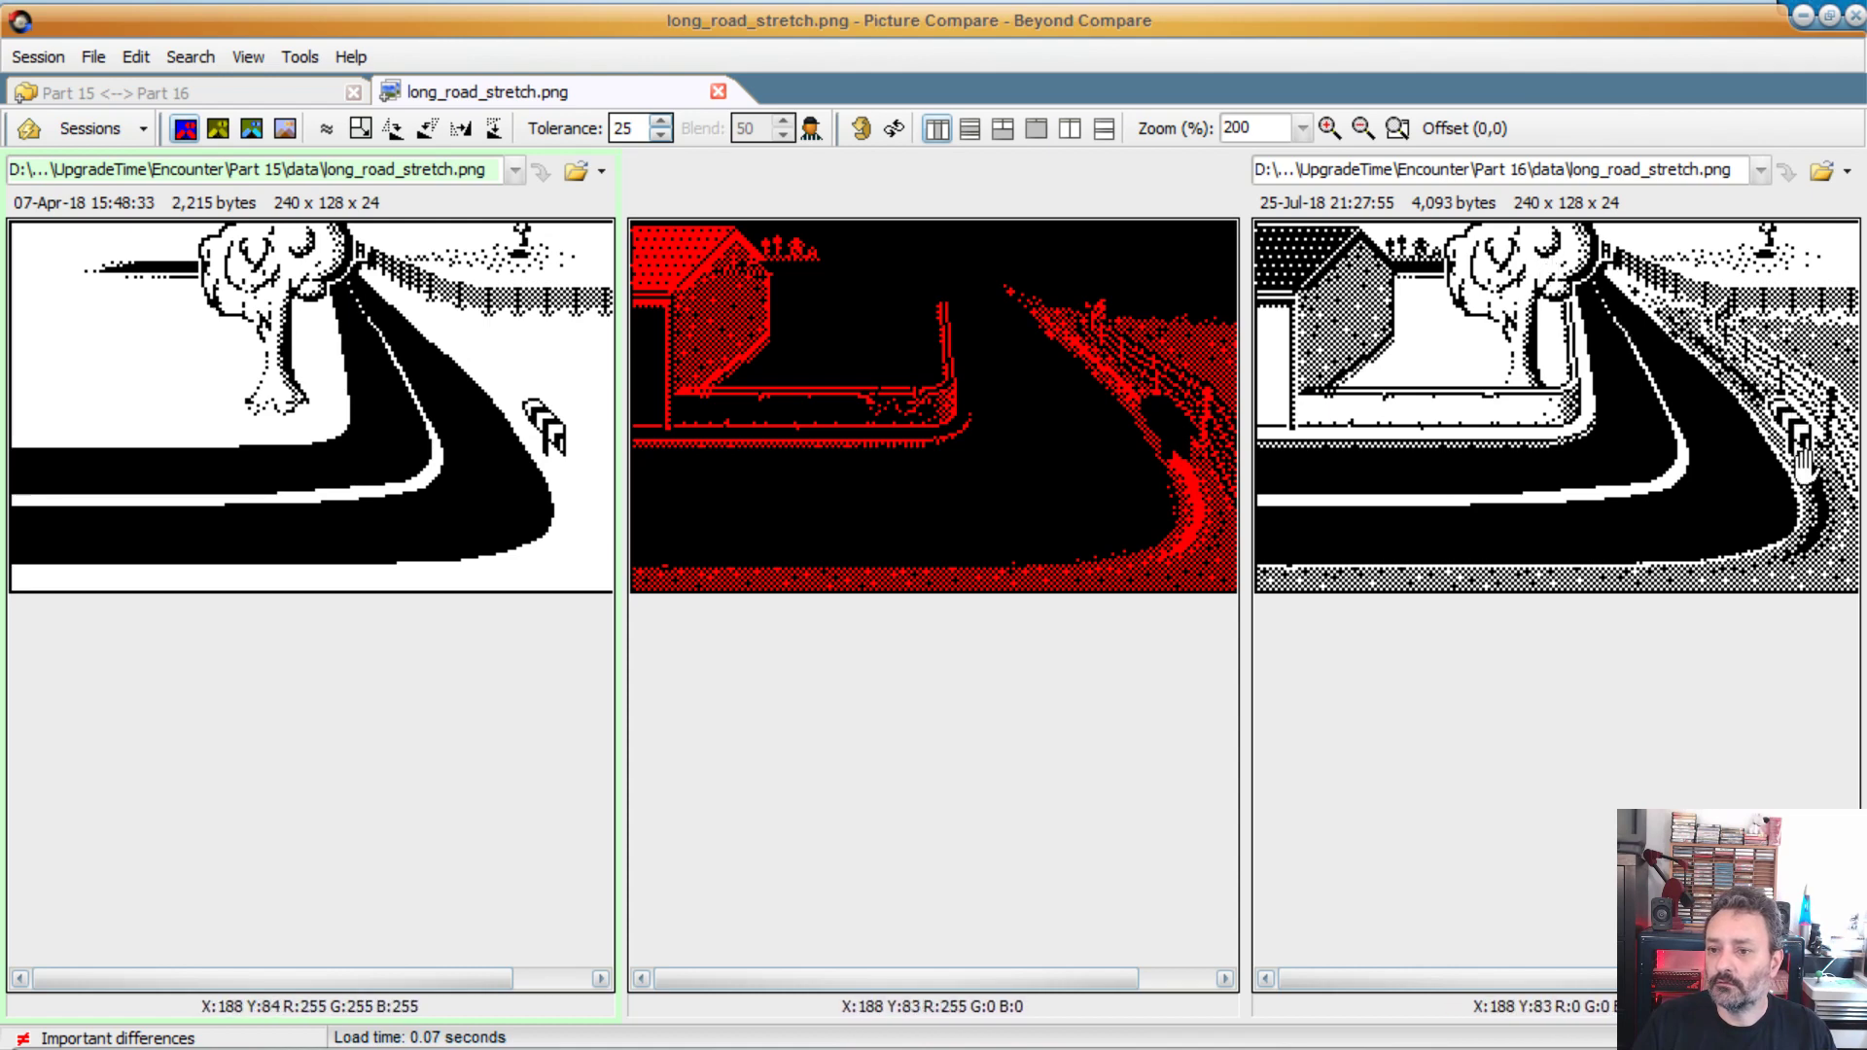
{"action": "mouse_move", "coordinate": [1144, 164]}
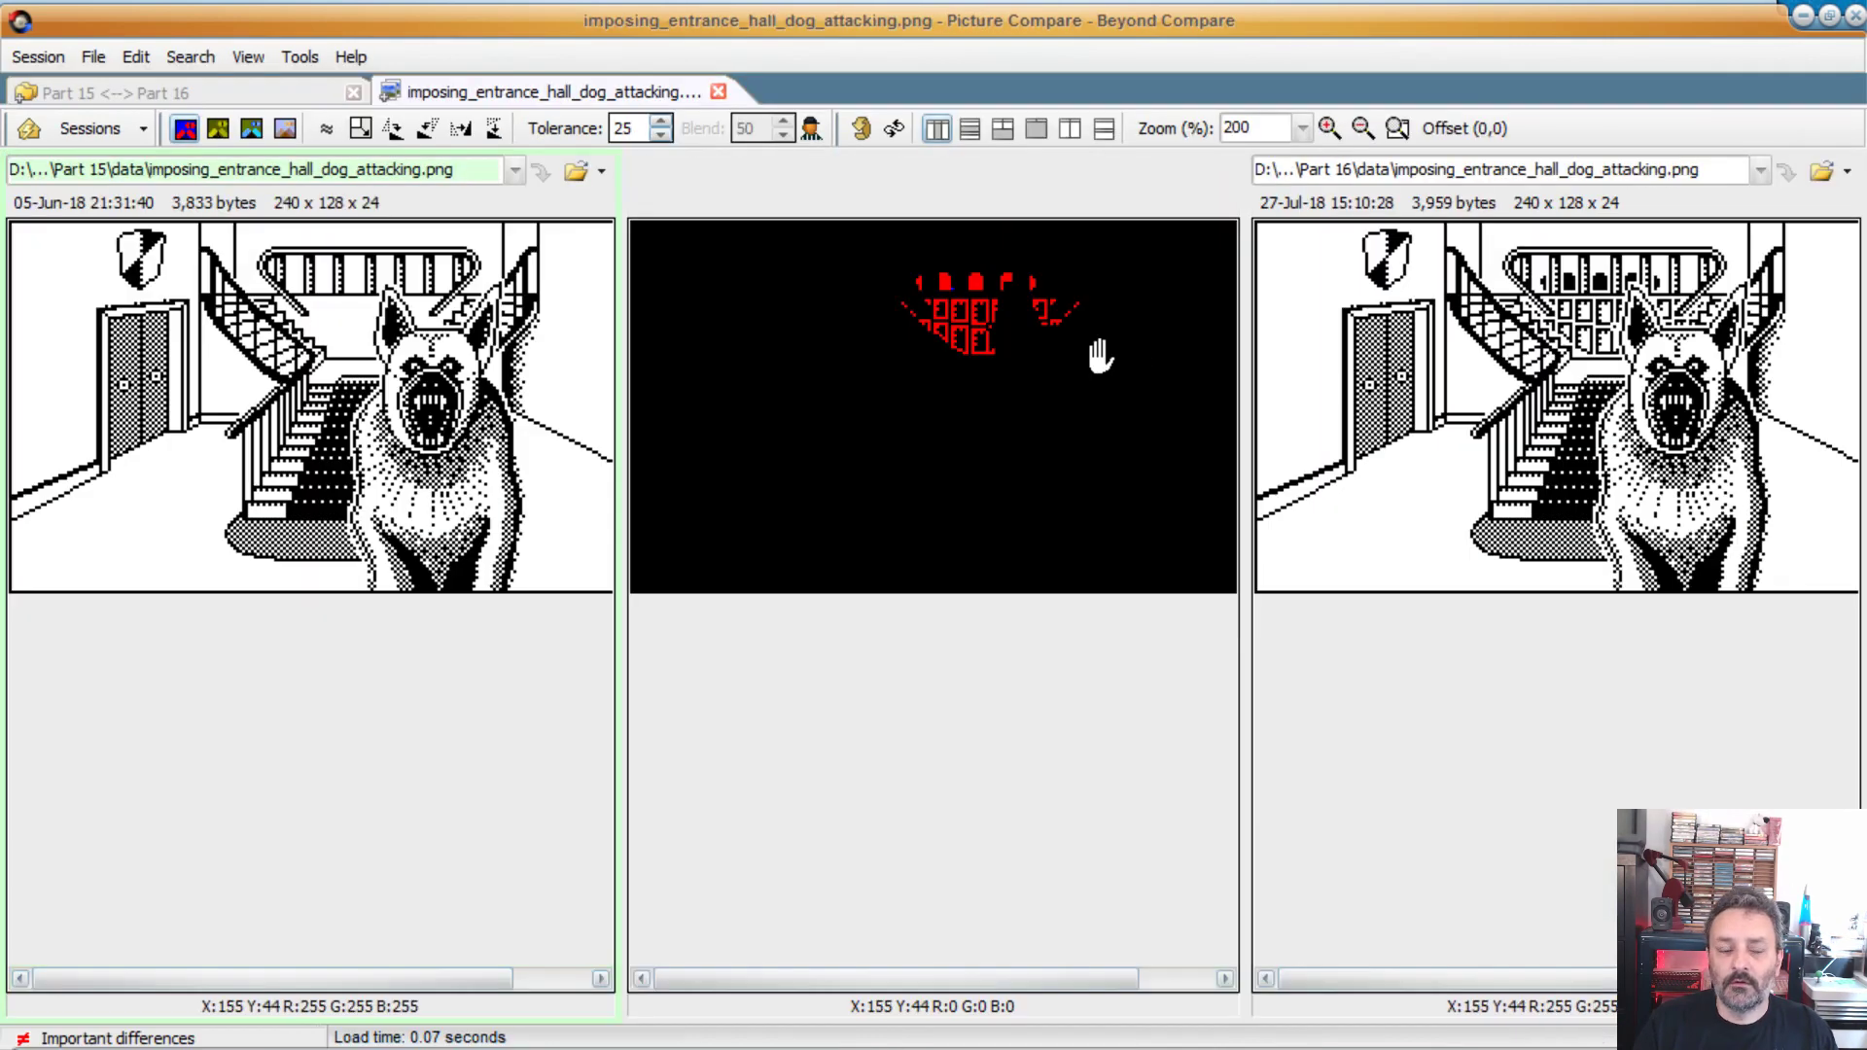
{"action": "mouse_move", "coordinate": [334, 328]}
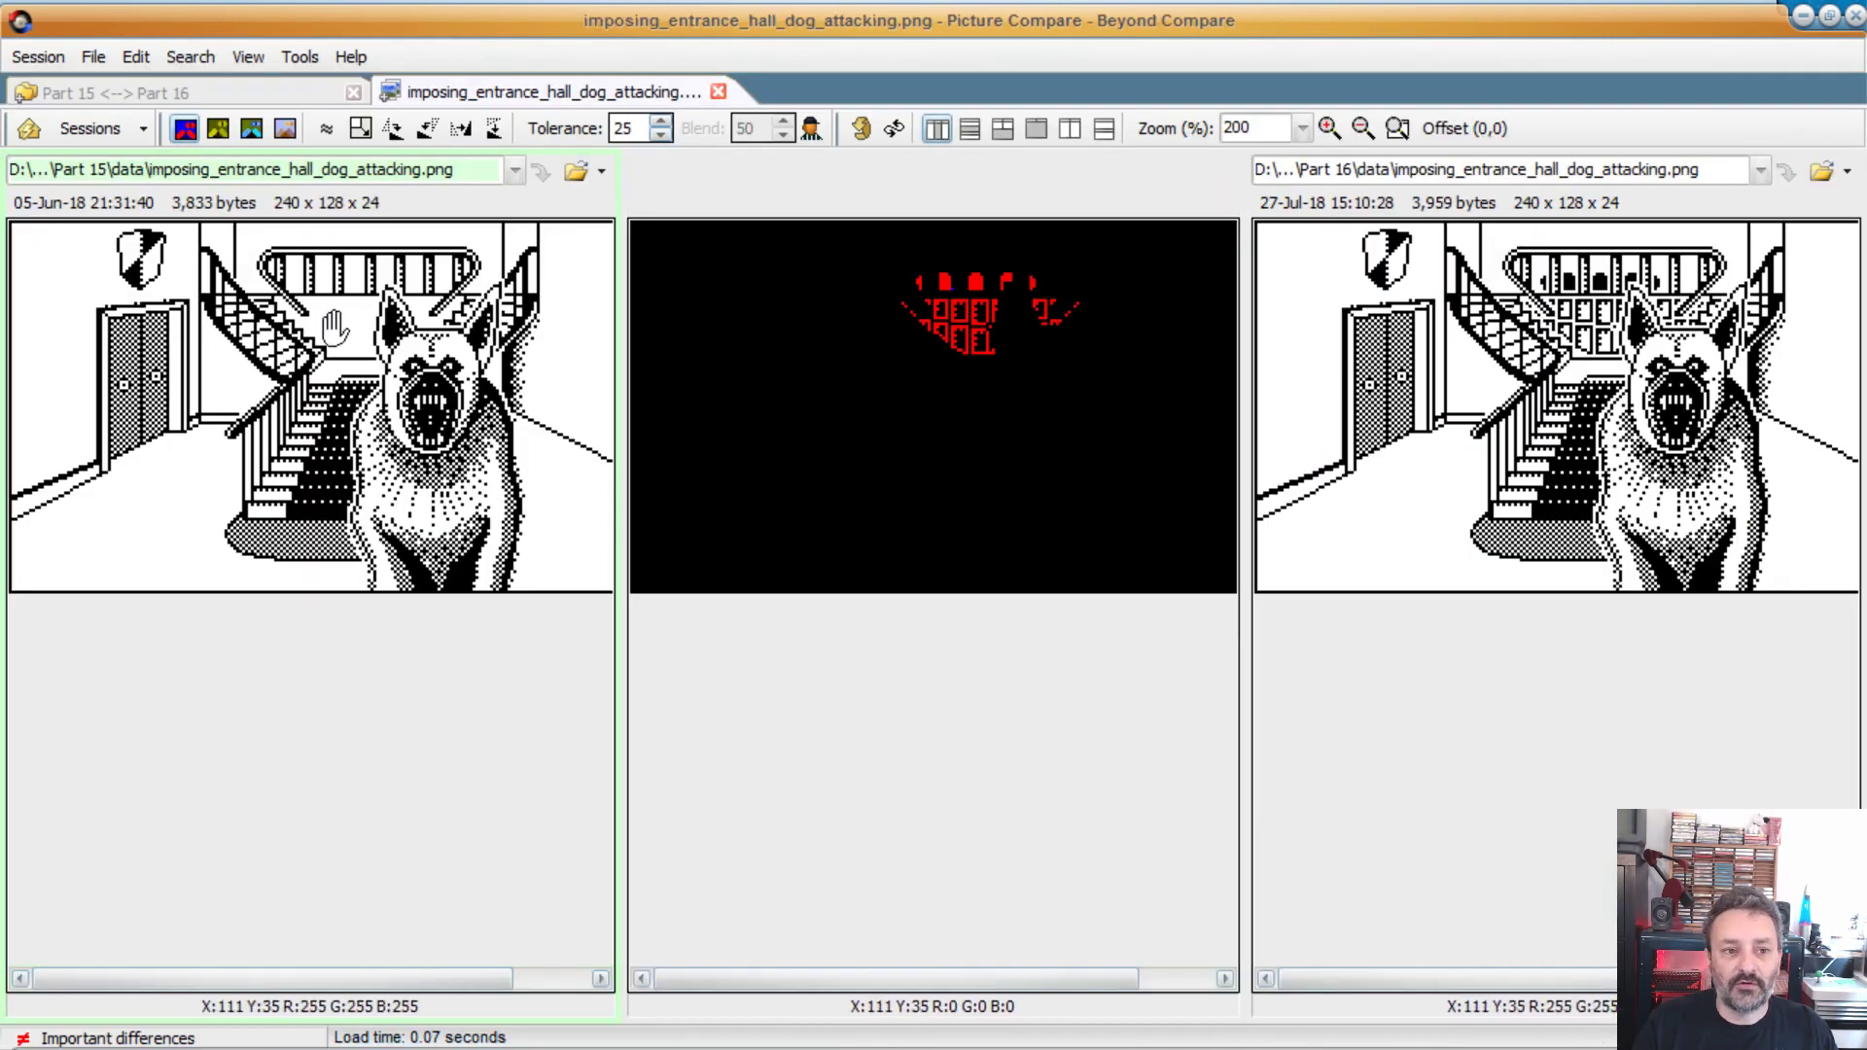
{"action": "mouse_move", "coordinate": [399, 297]}
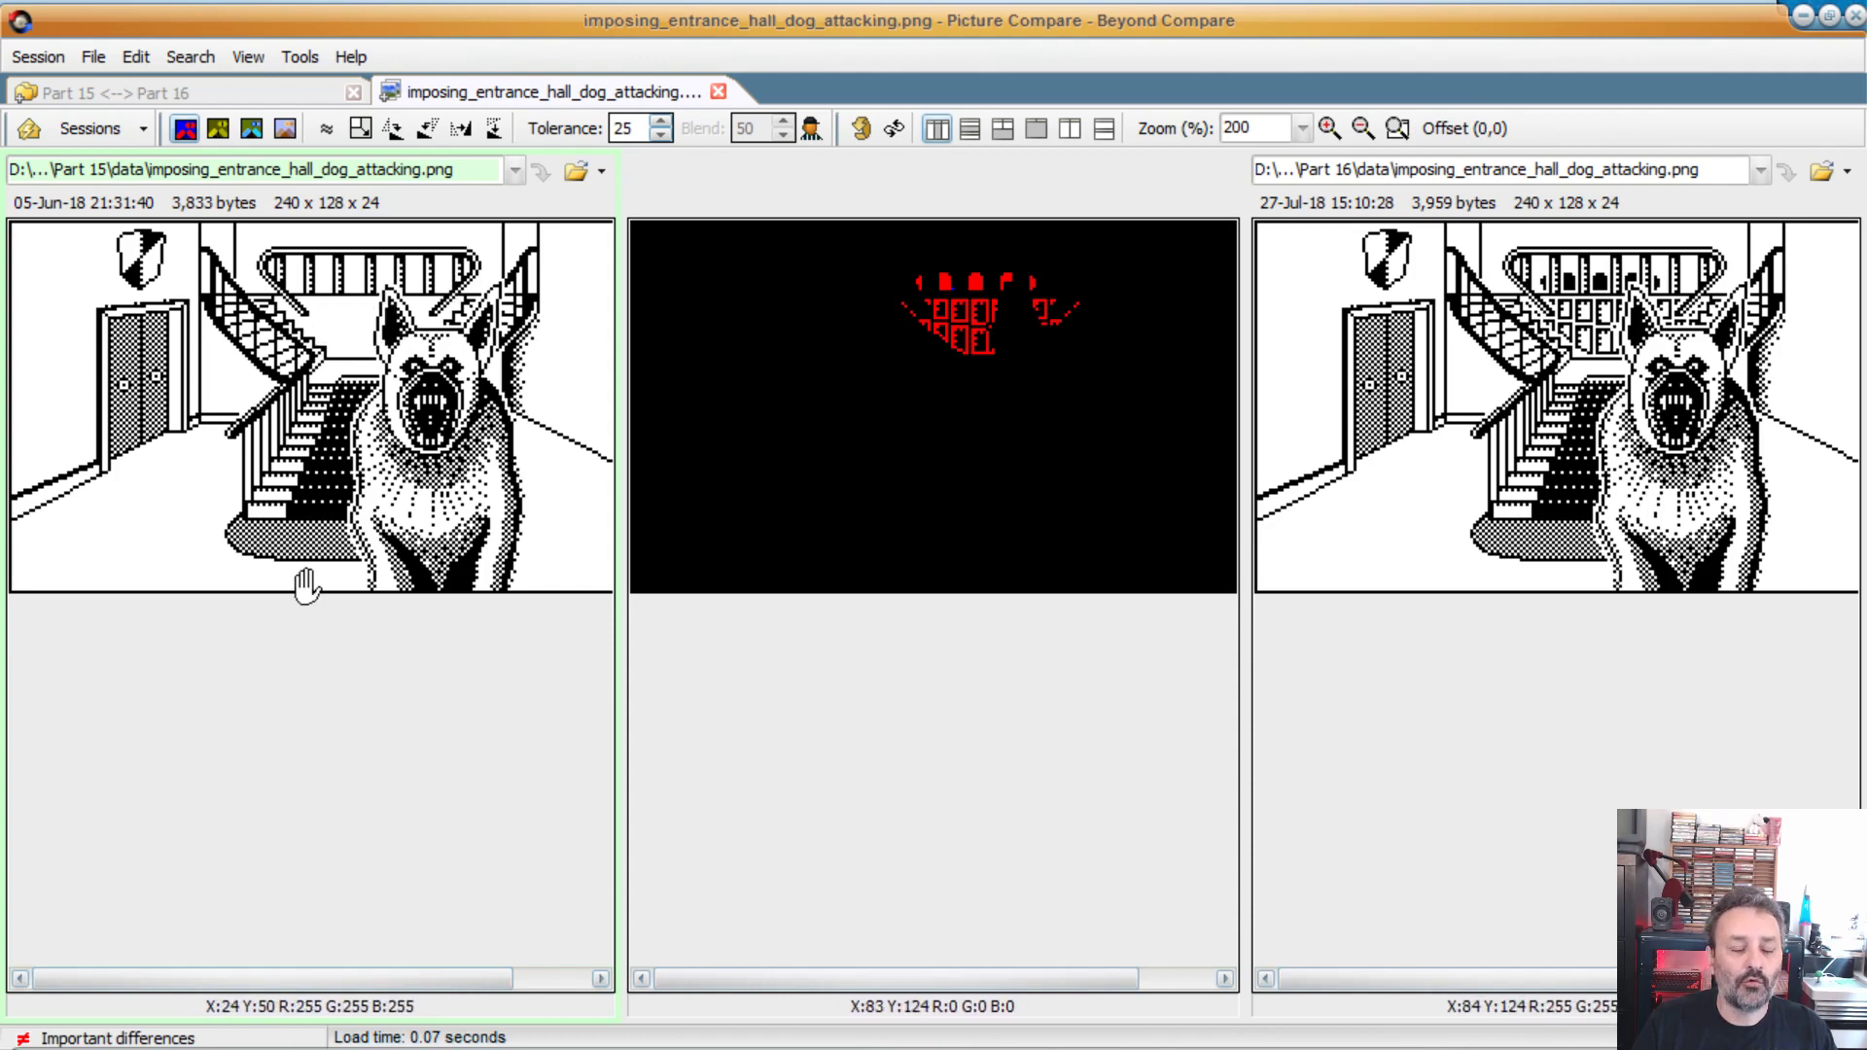
{"action": "mouse_move", "coordinate": [363, 330]}
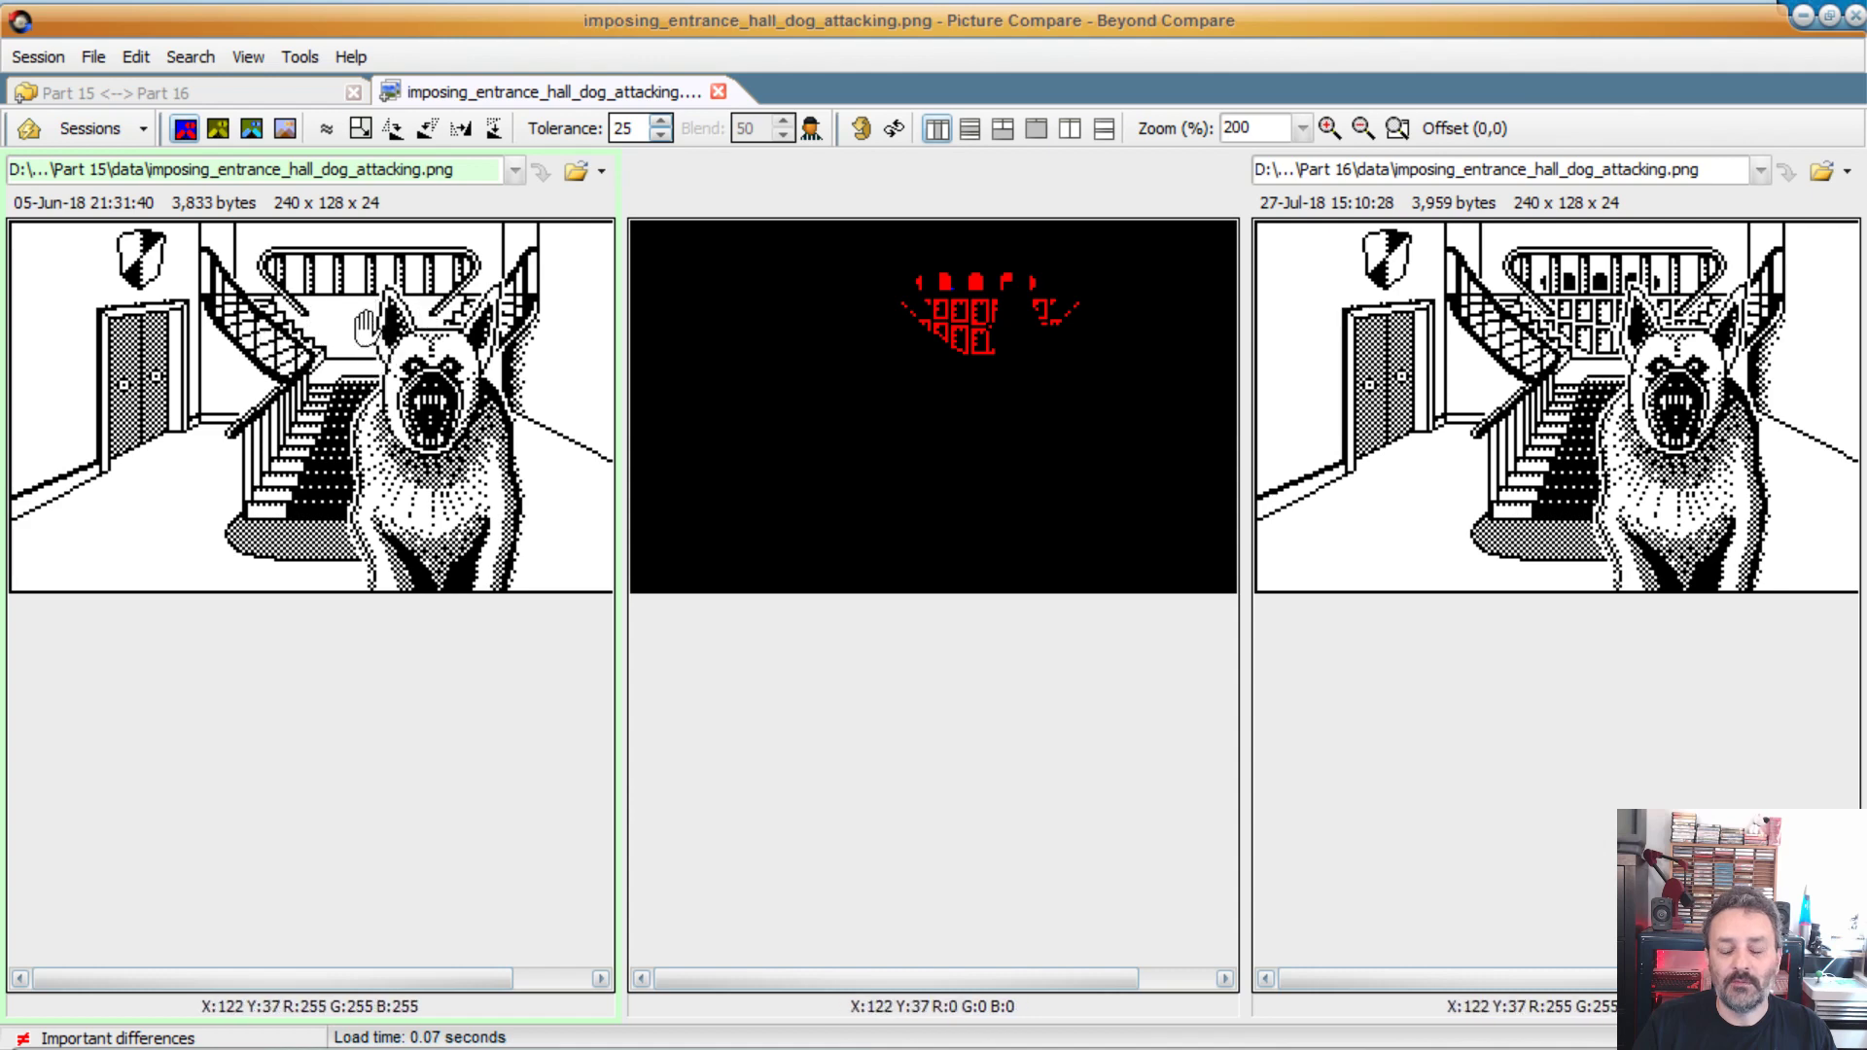
{"action": "mouse_move", "coordinate": [1596, 331]}
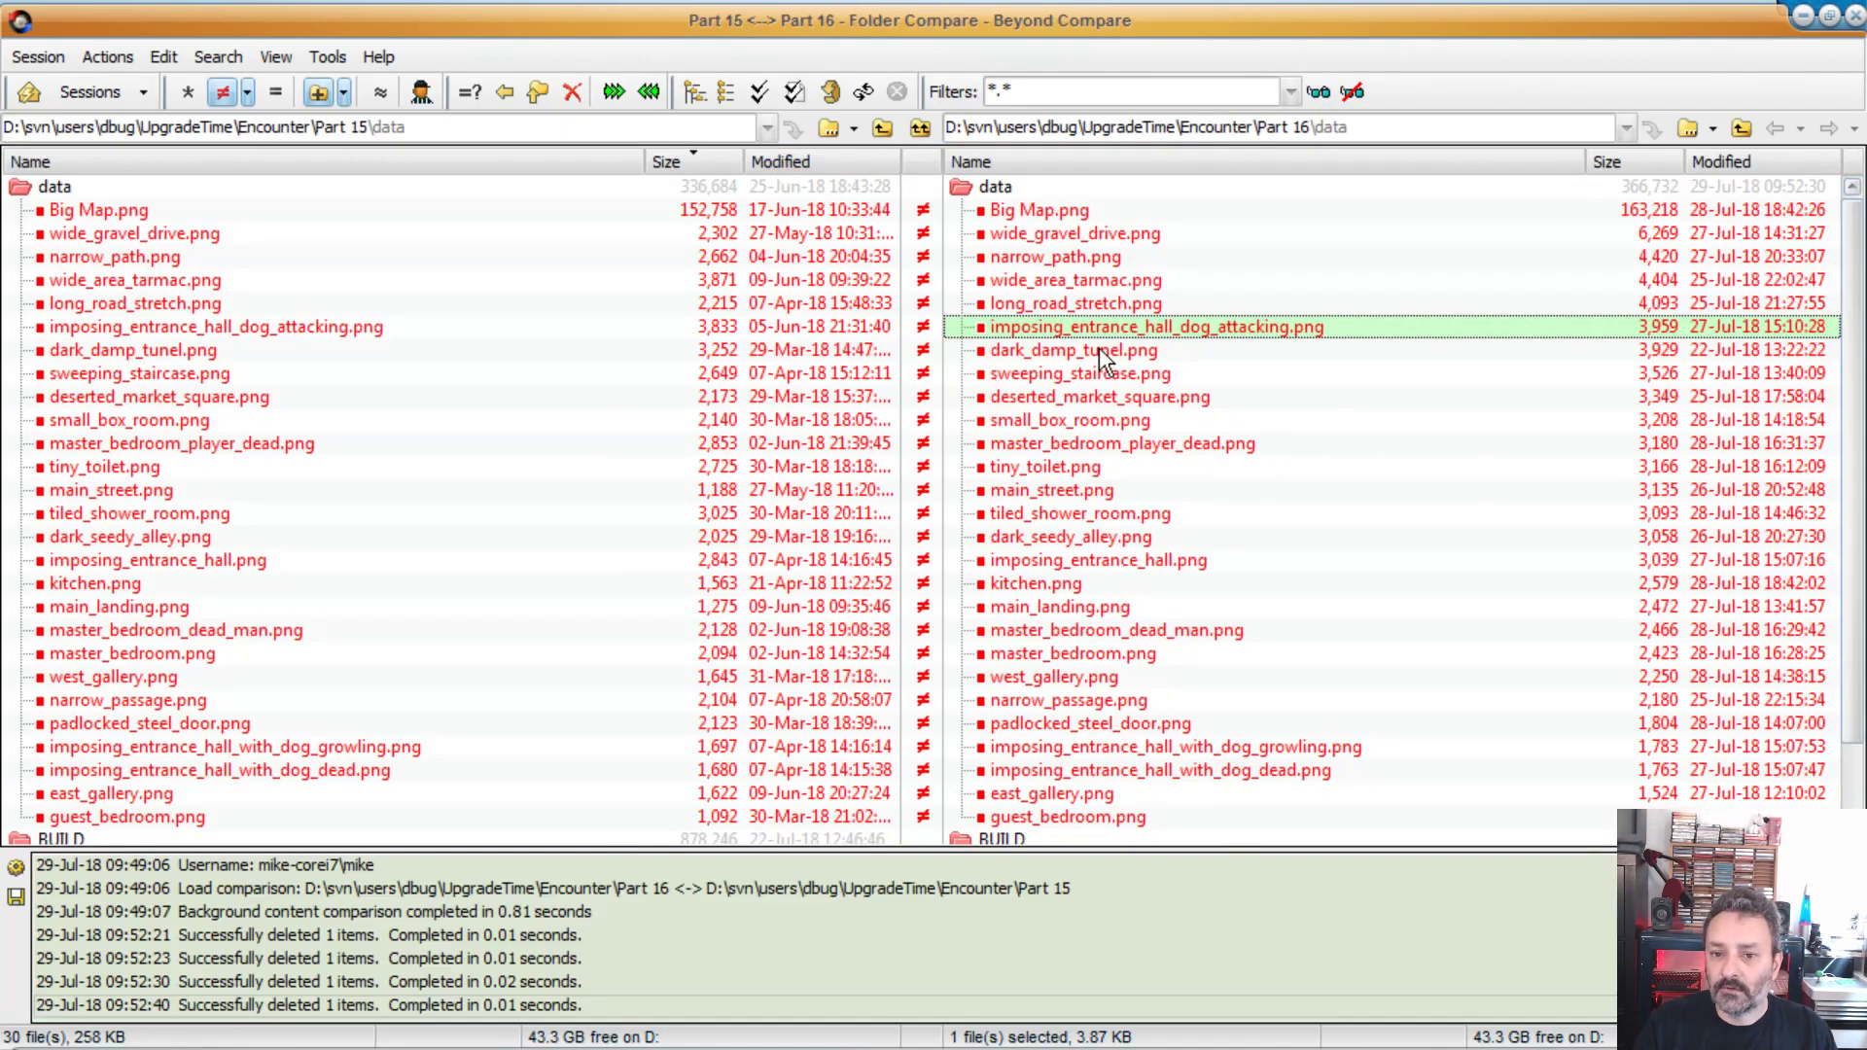
{"action": "mouse_move", "coordinate": [1226, 783]}
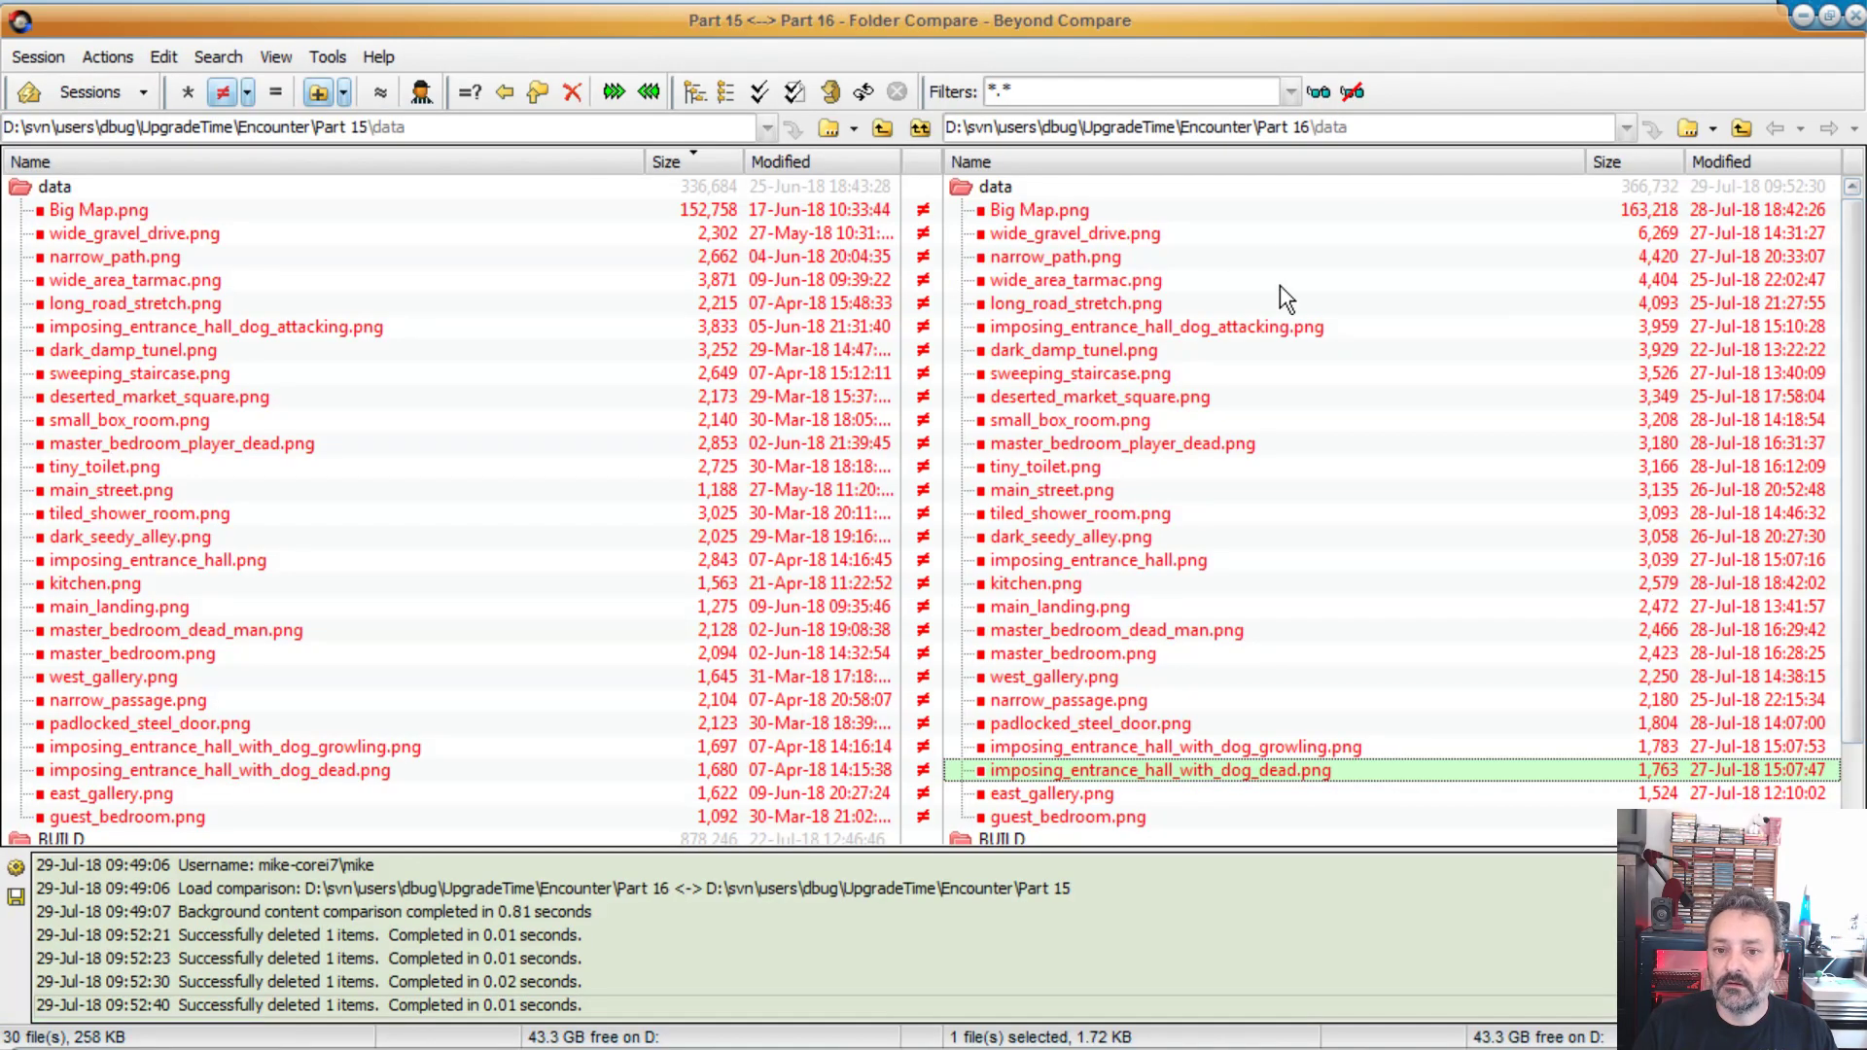
{"action": "mouse_move", "coordinate": [1084, 363]}
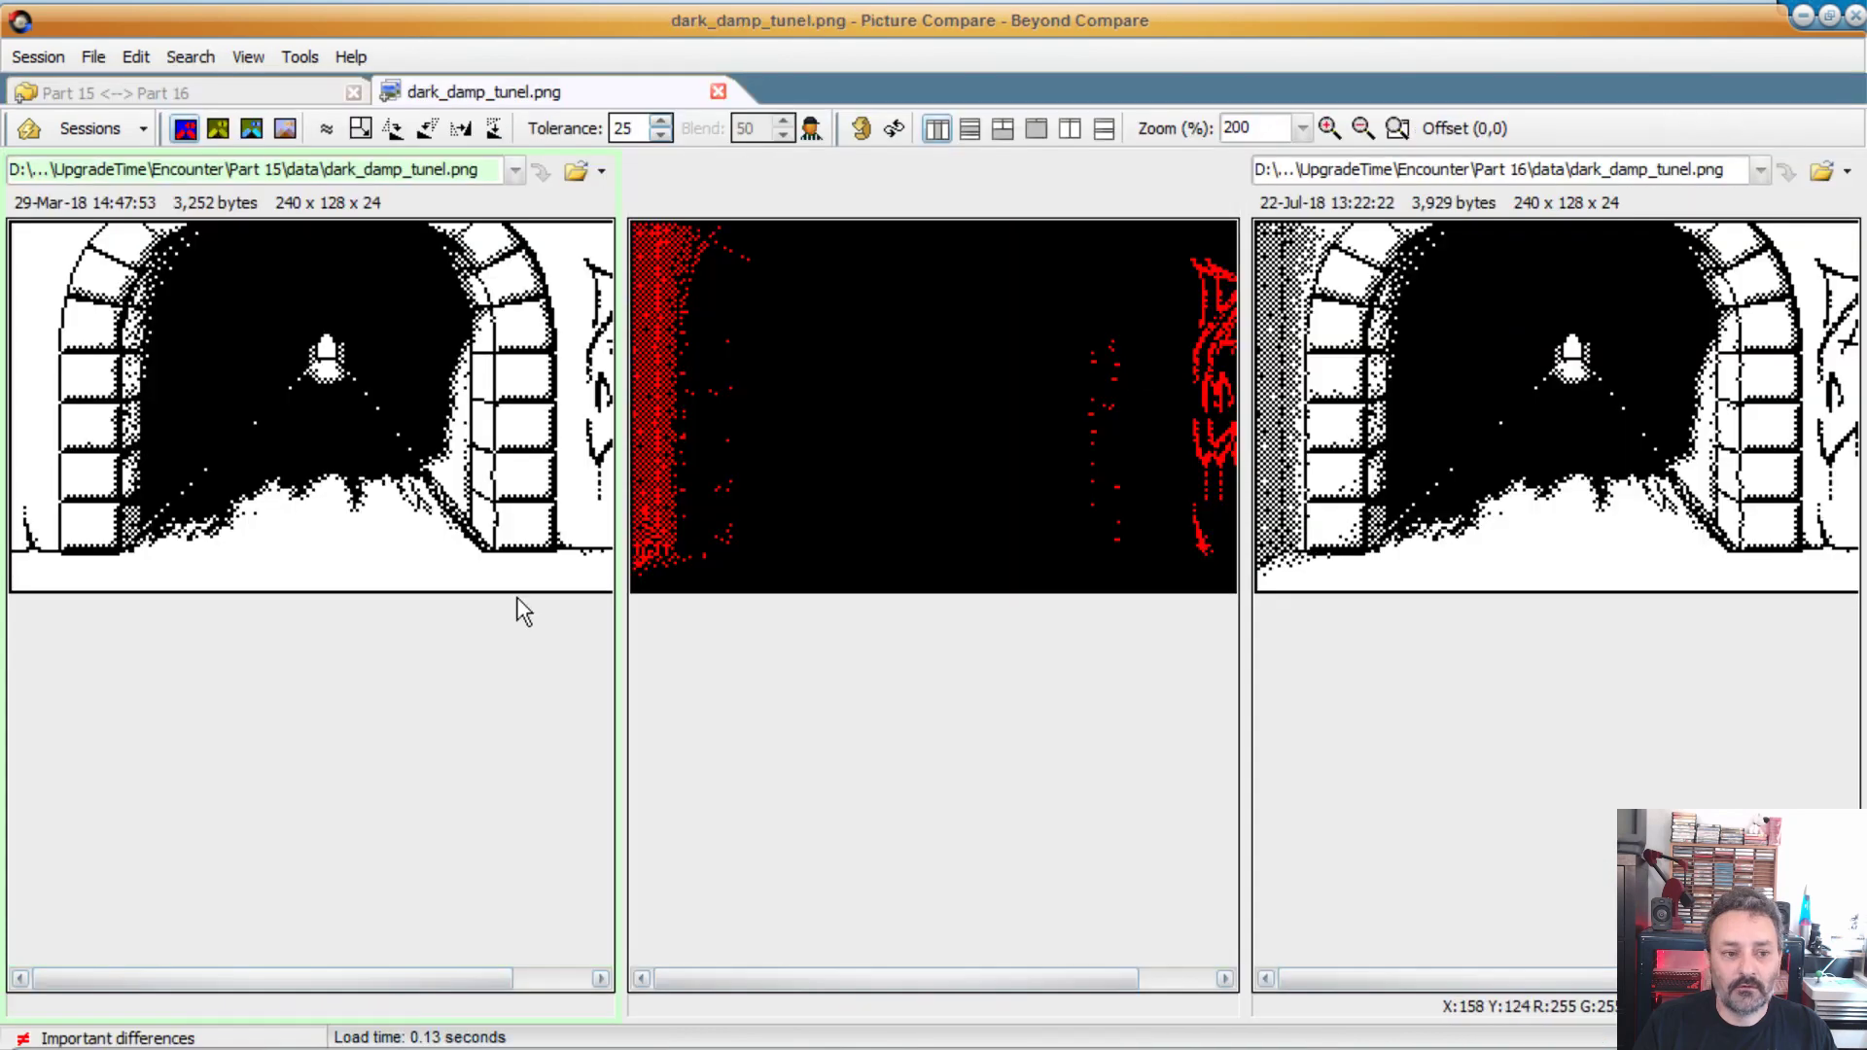
{"action": "mouse_move", "coordinate": [375, 351]}
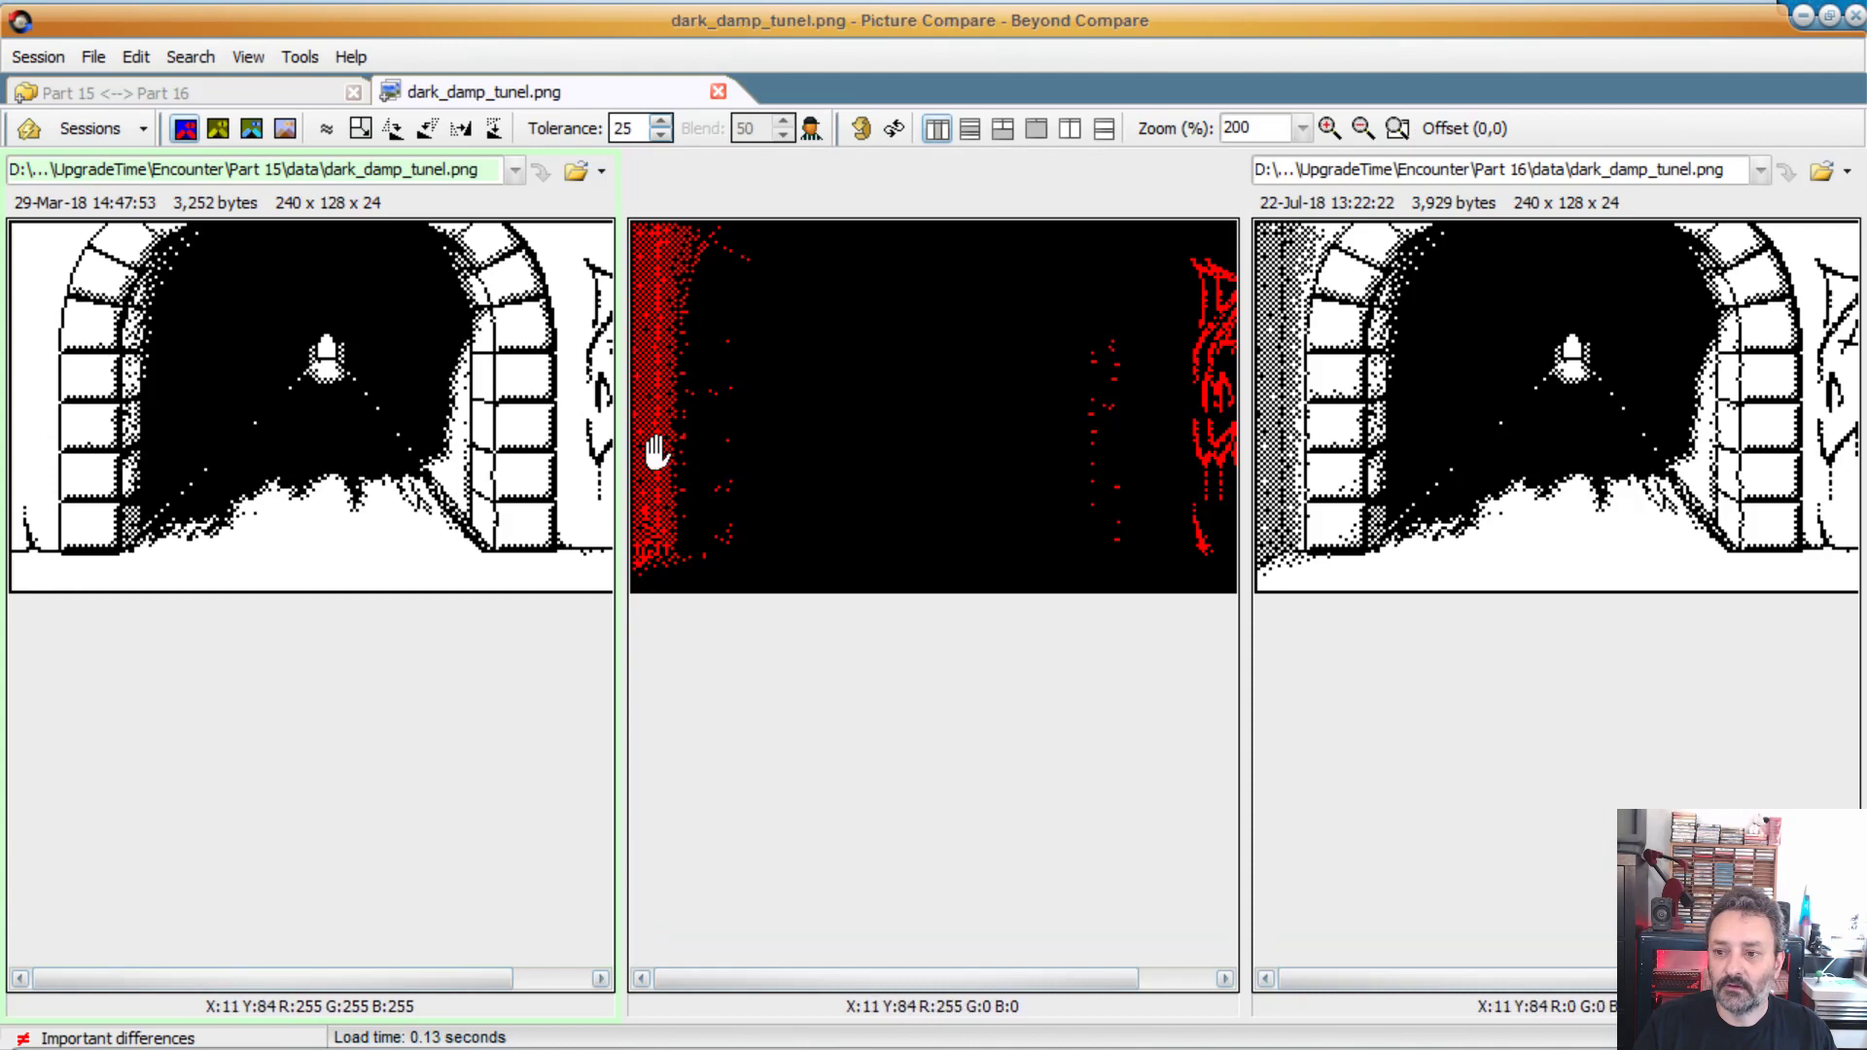
{"action": "mouse_move", "coordinate": [21, 584]}
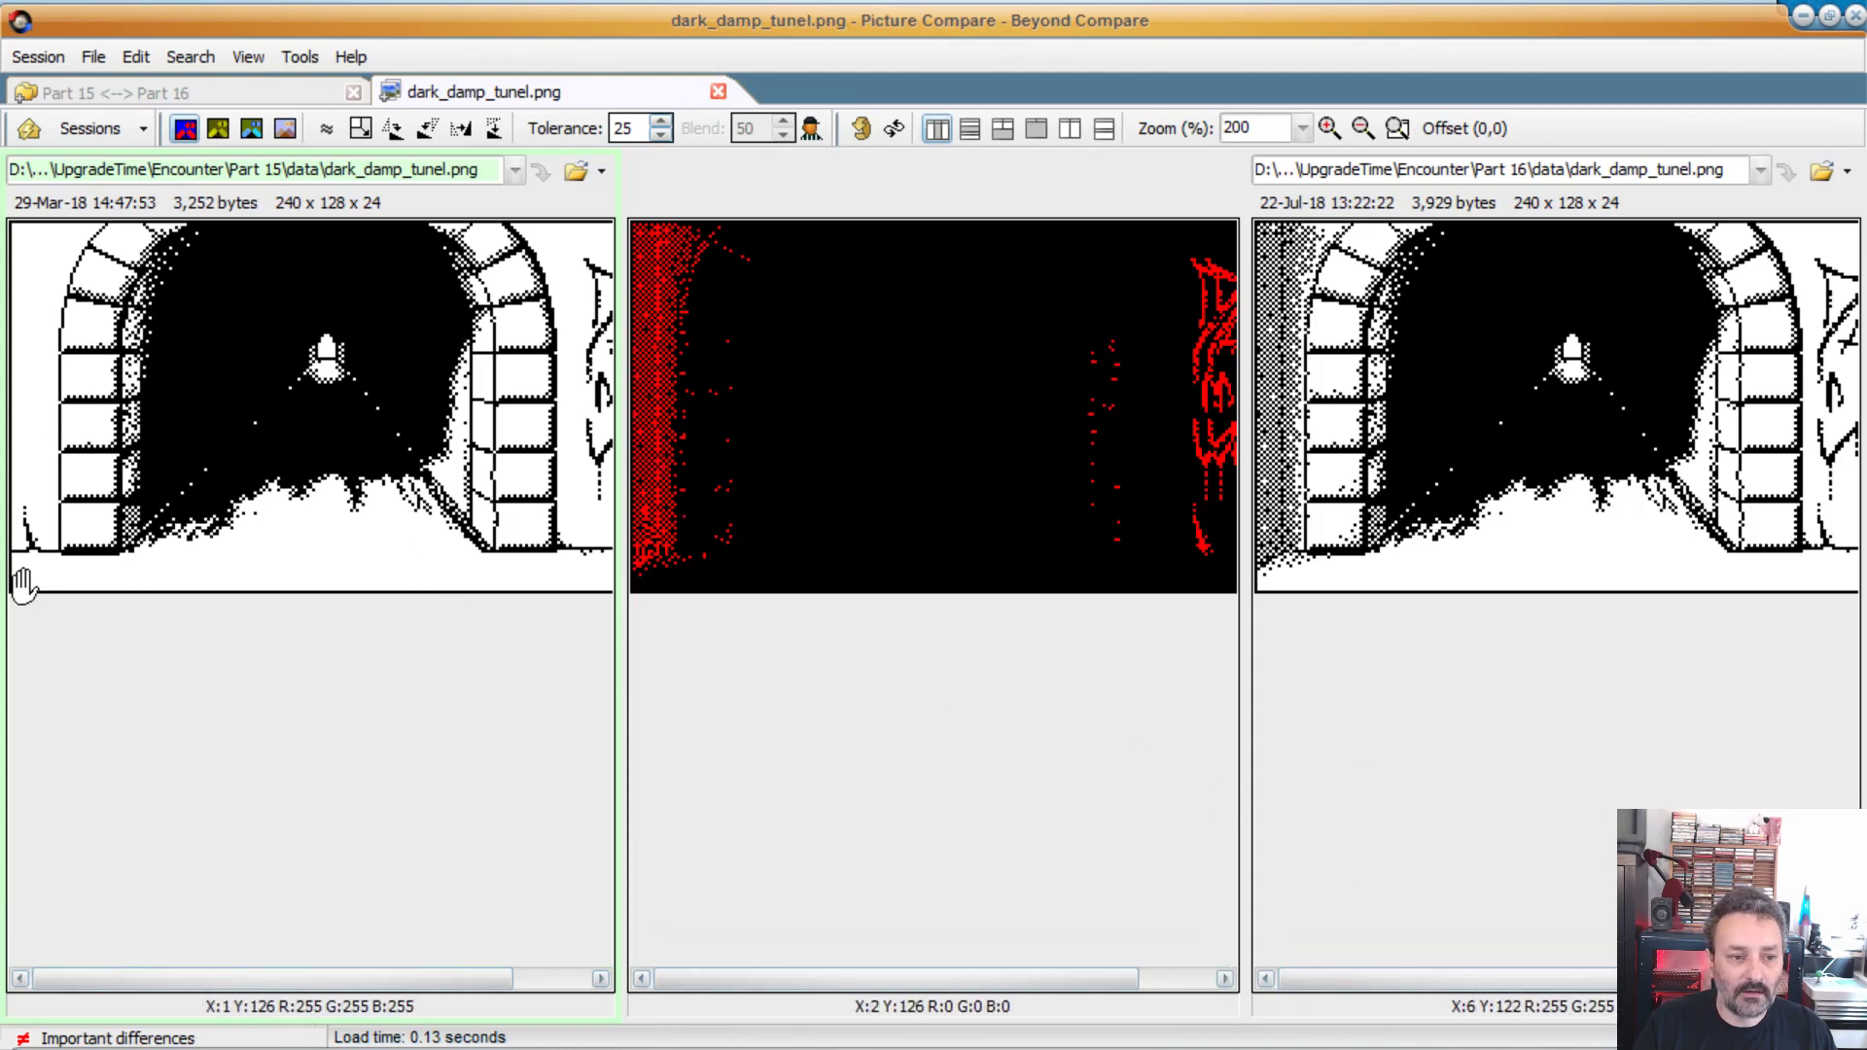
{"action": "left_click", "coordinate": [1361, 128]}
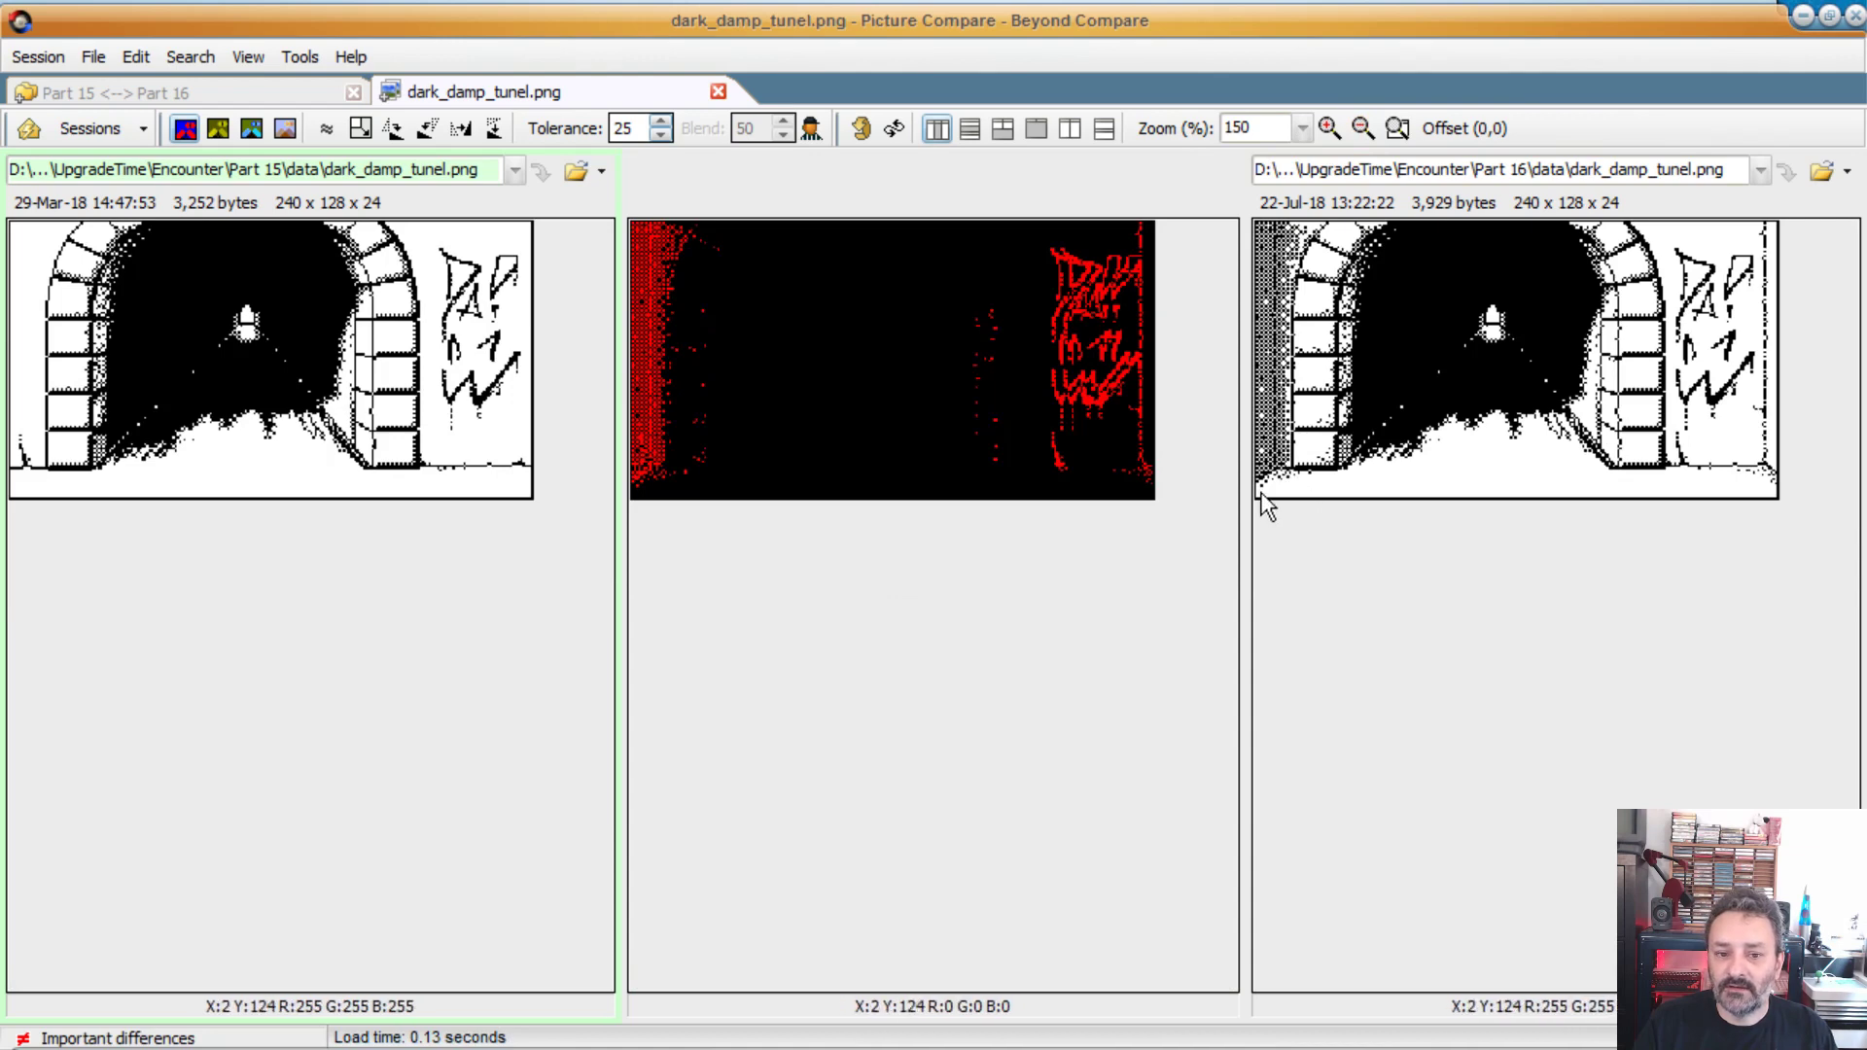
{"action": "mouse_move", "coordinate": [1780, 494]}
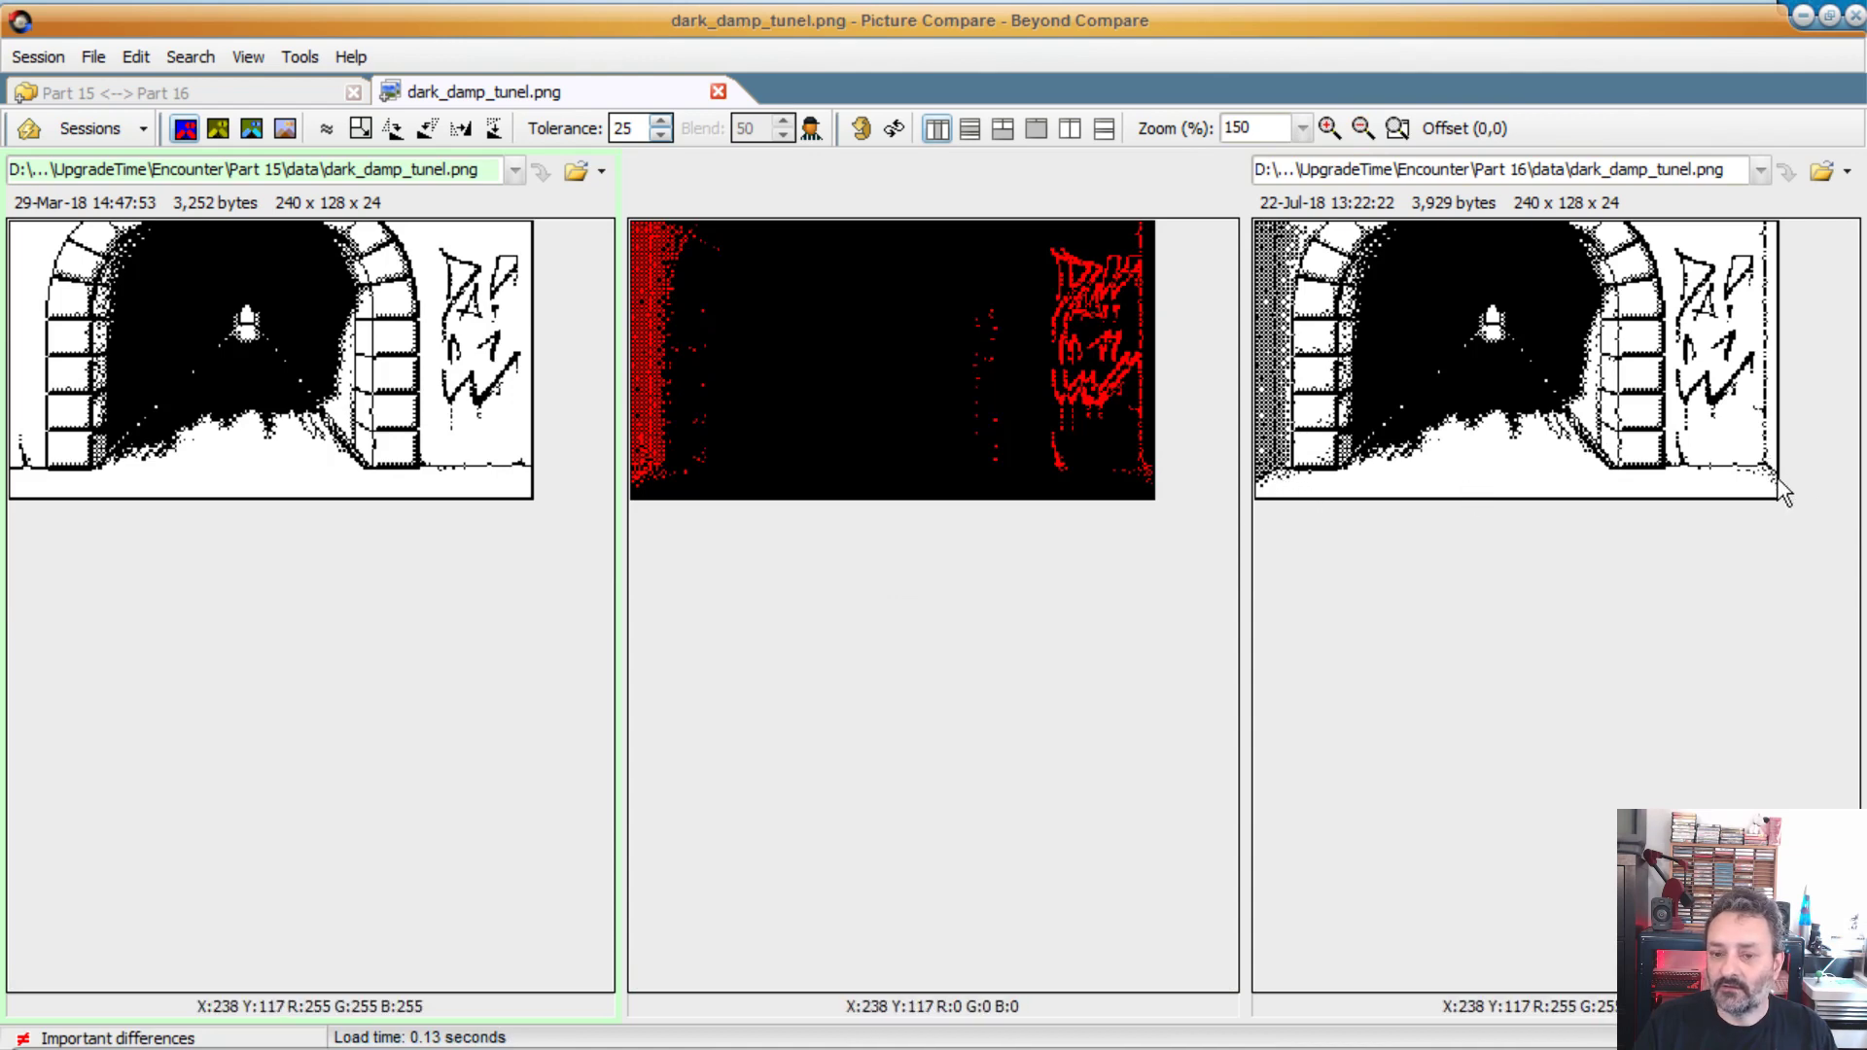
{"action": "mouse_move", "coordinate": [1774, 506]}
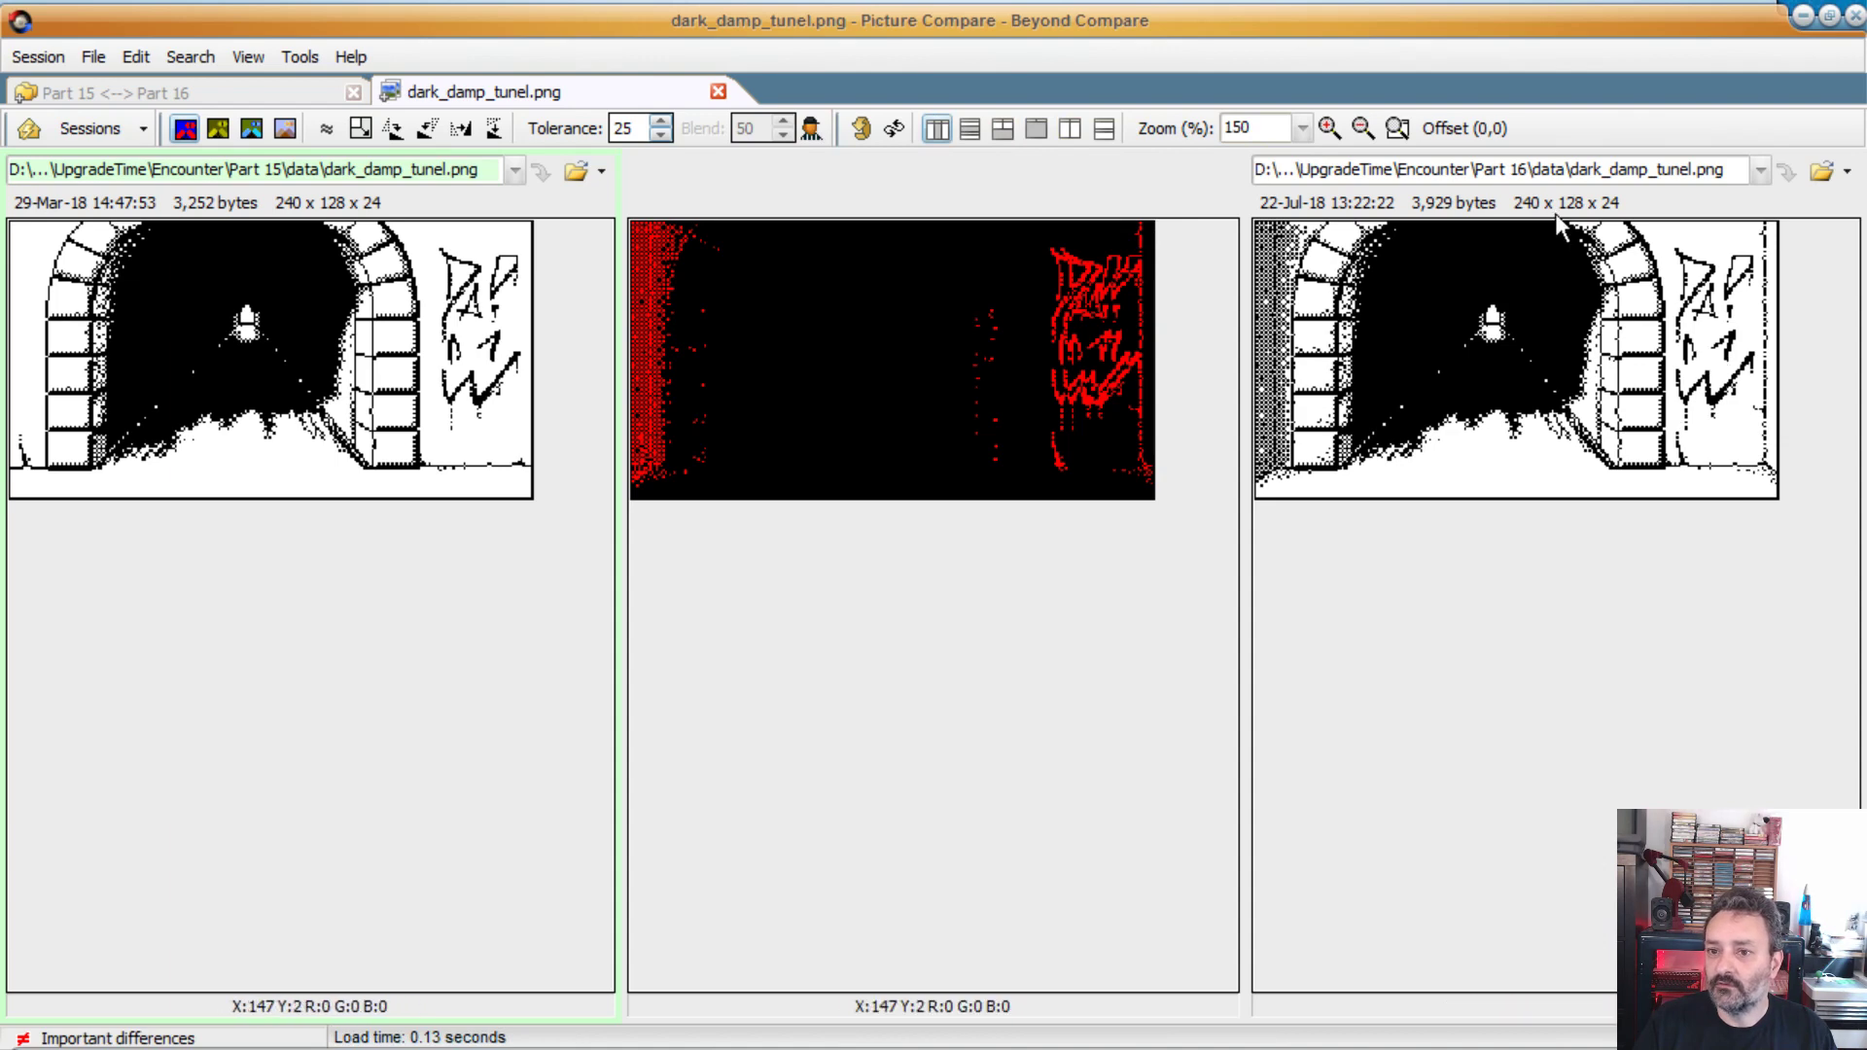
{"action": "left_click", "coordinate": [1326, 127]}
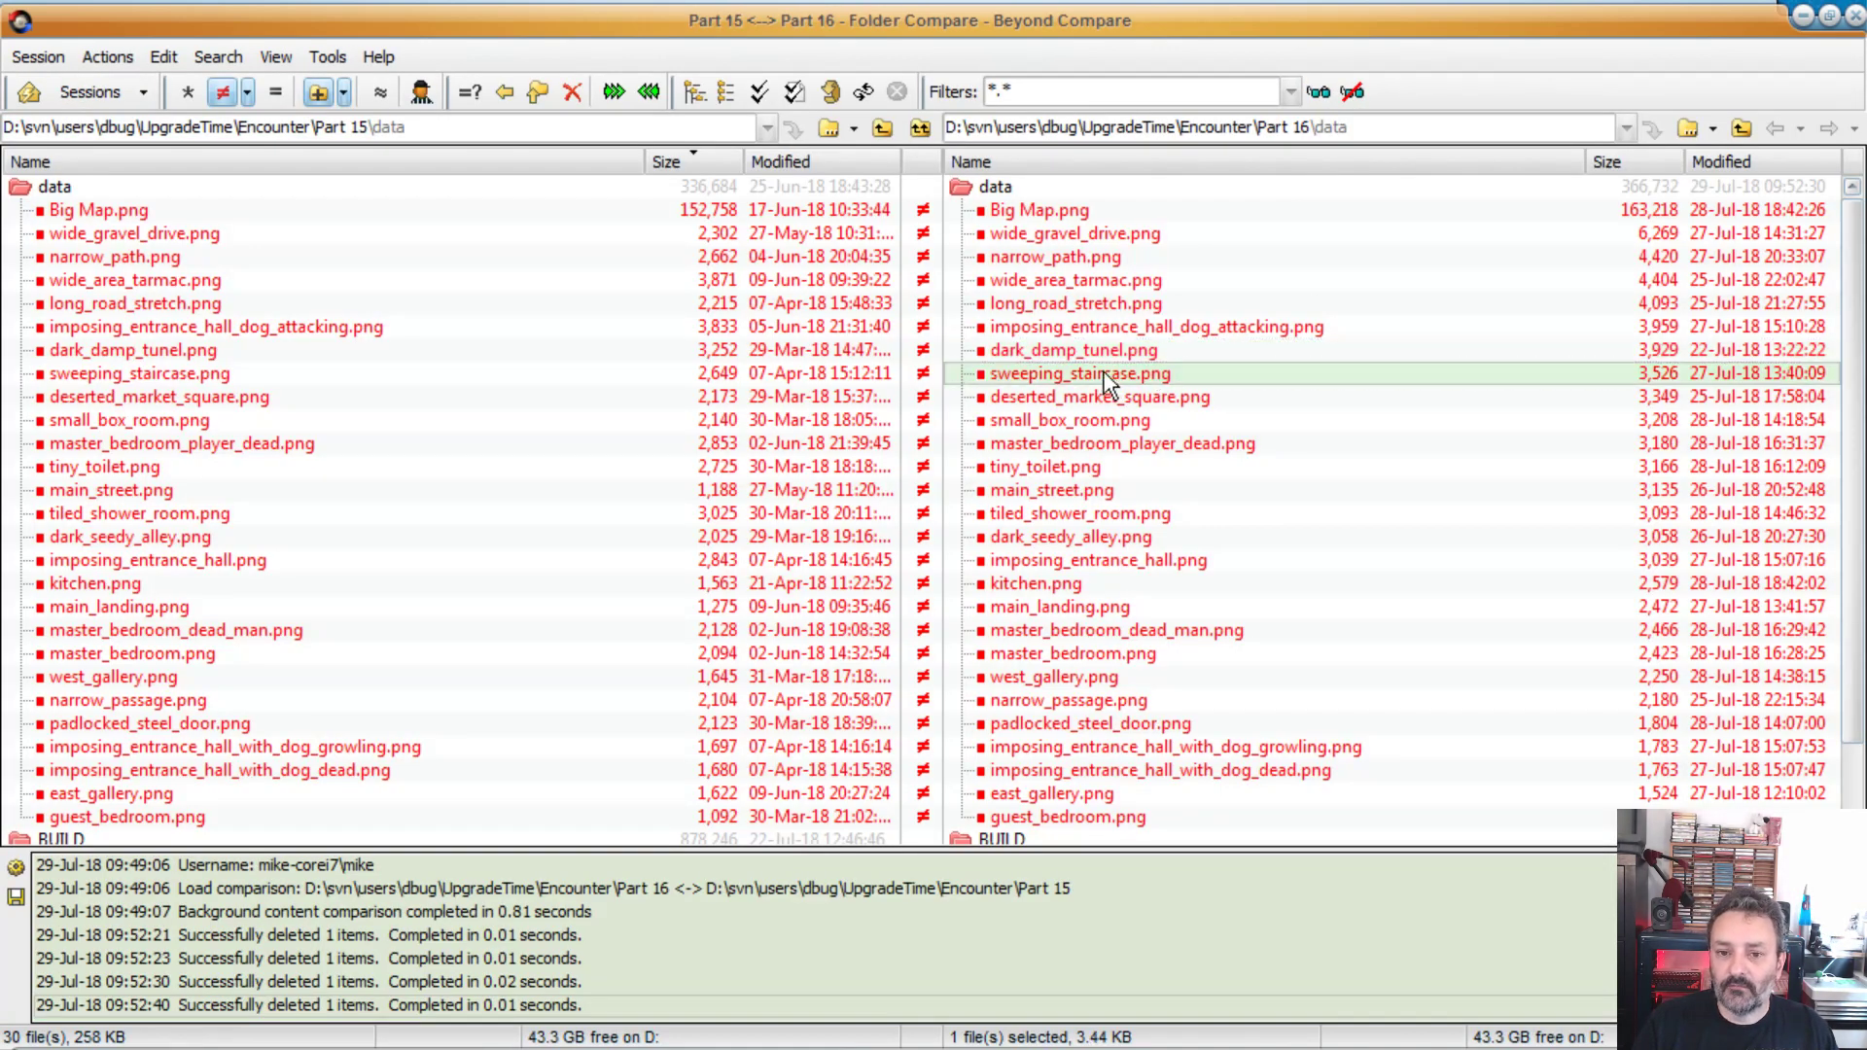
{"action": "double_click", "coordinate": [1078, 372]}
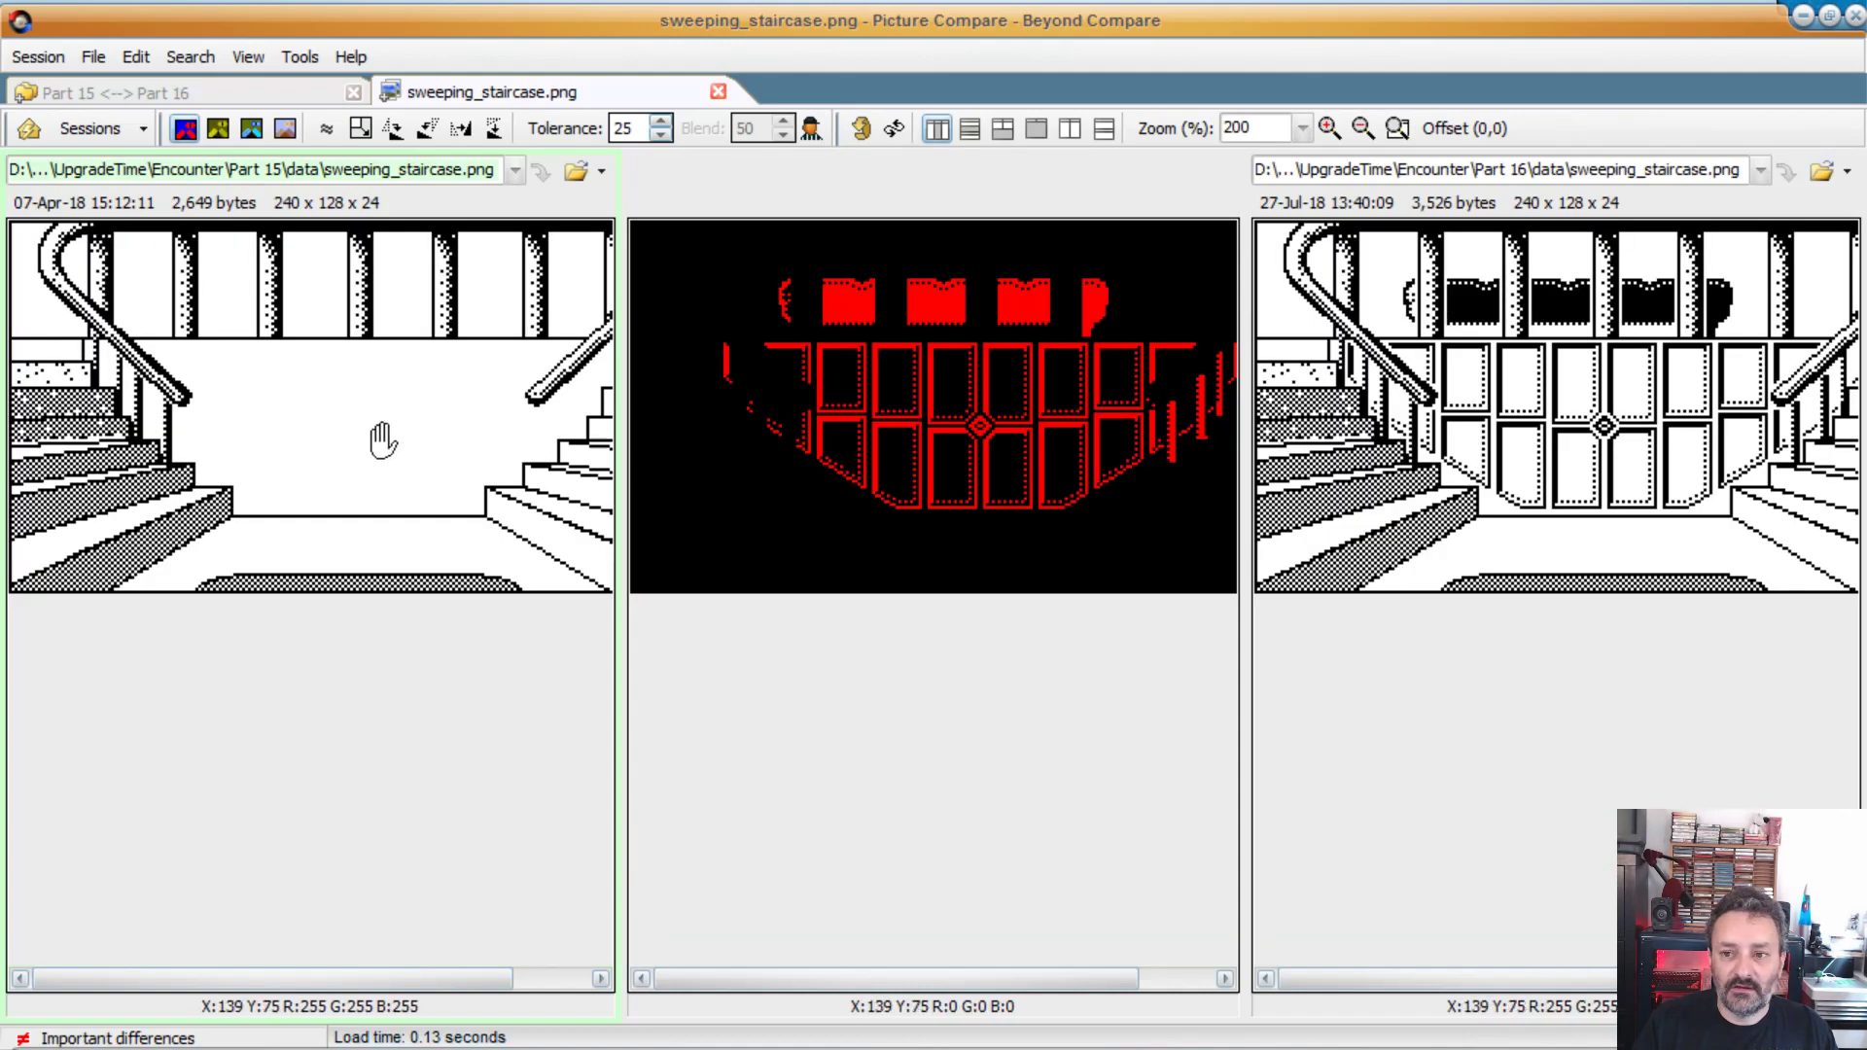
{"action": "left_click_drag", "start_coordinate": [774, 978], "coordinate": [940, 978]}
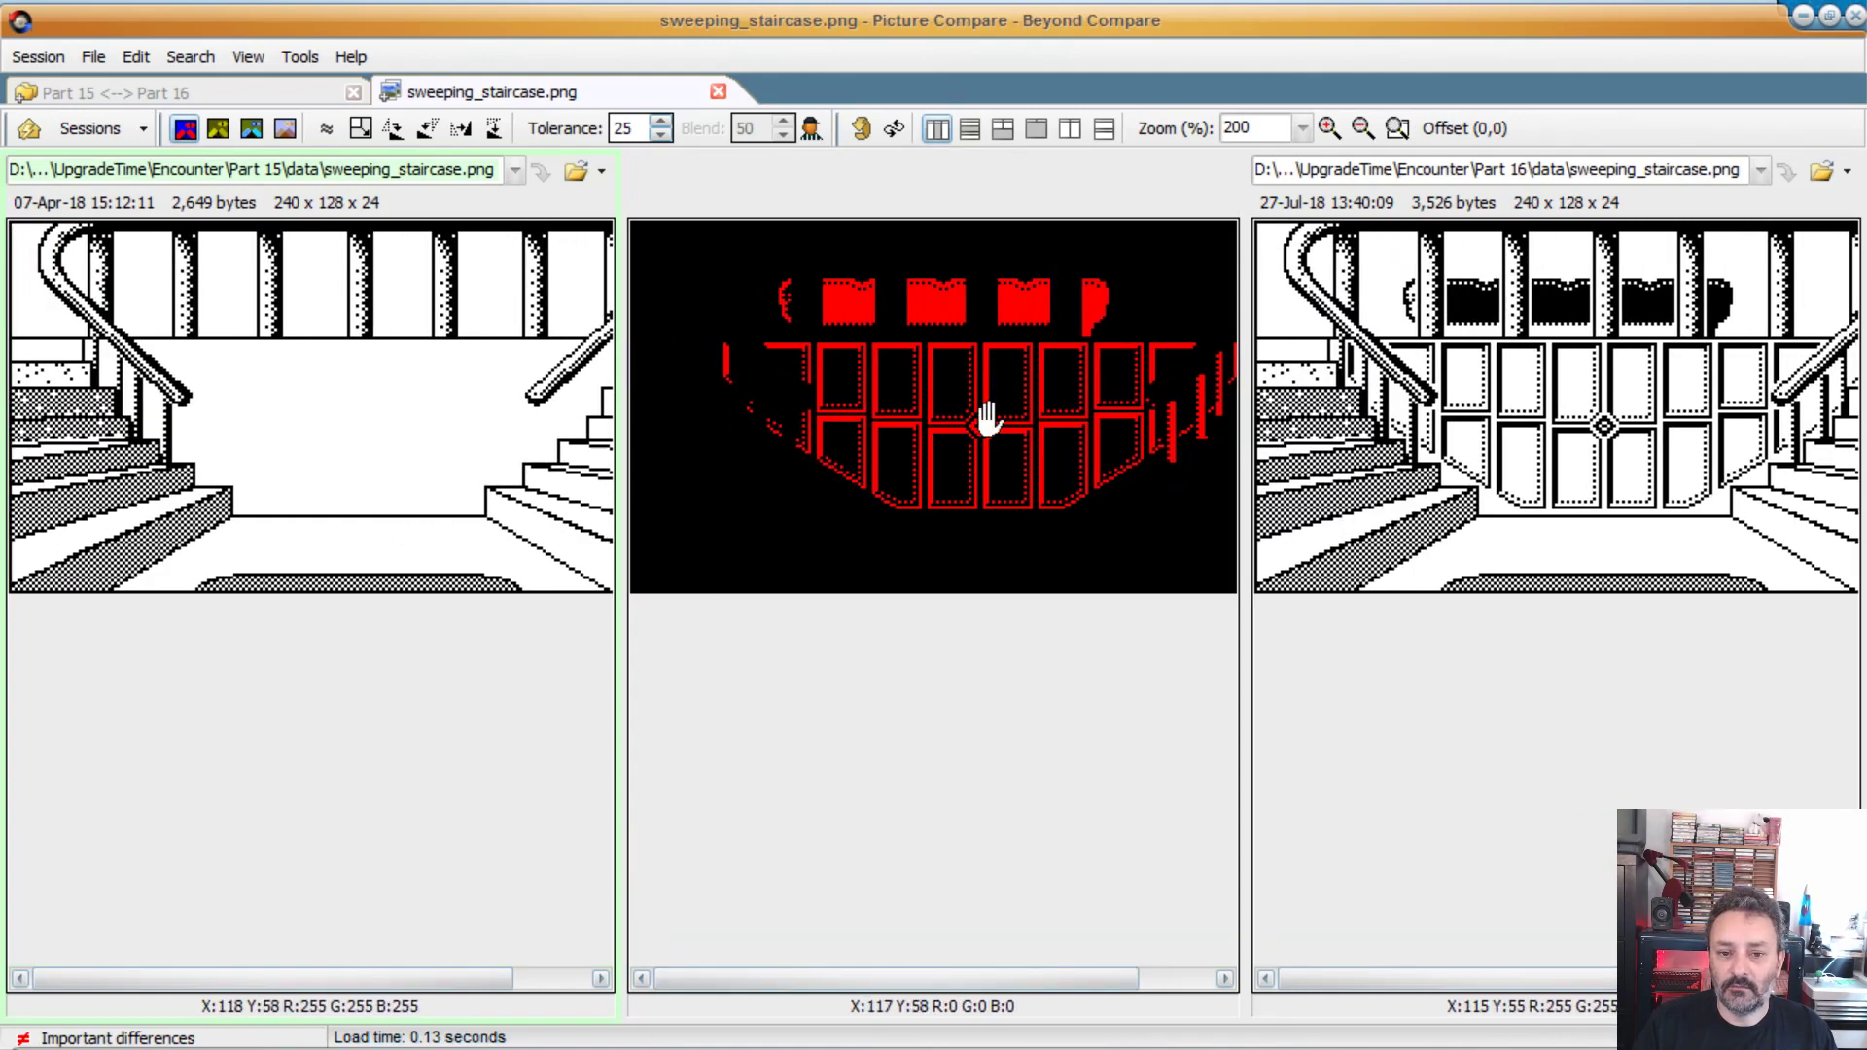
{"action": "mouse_move", "coordinate": [1530, 435]}
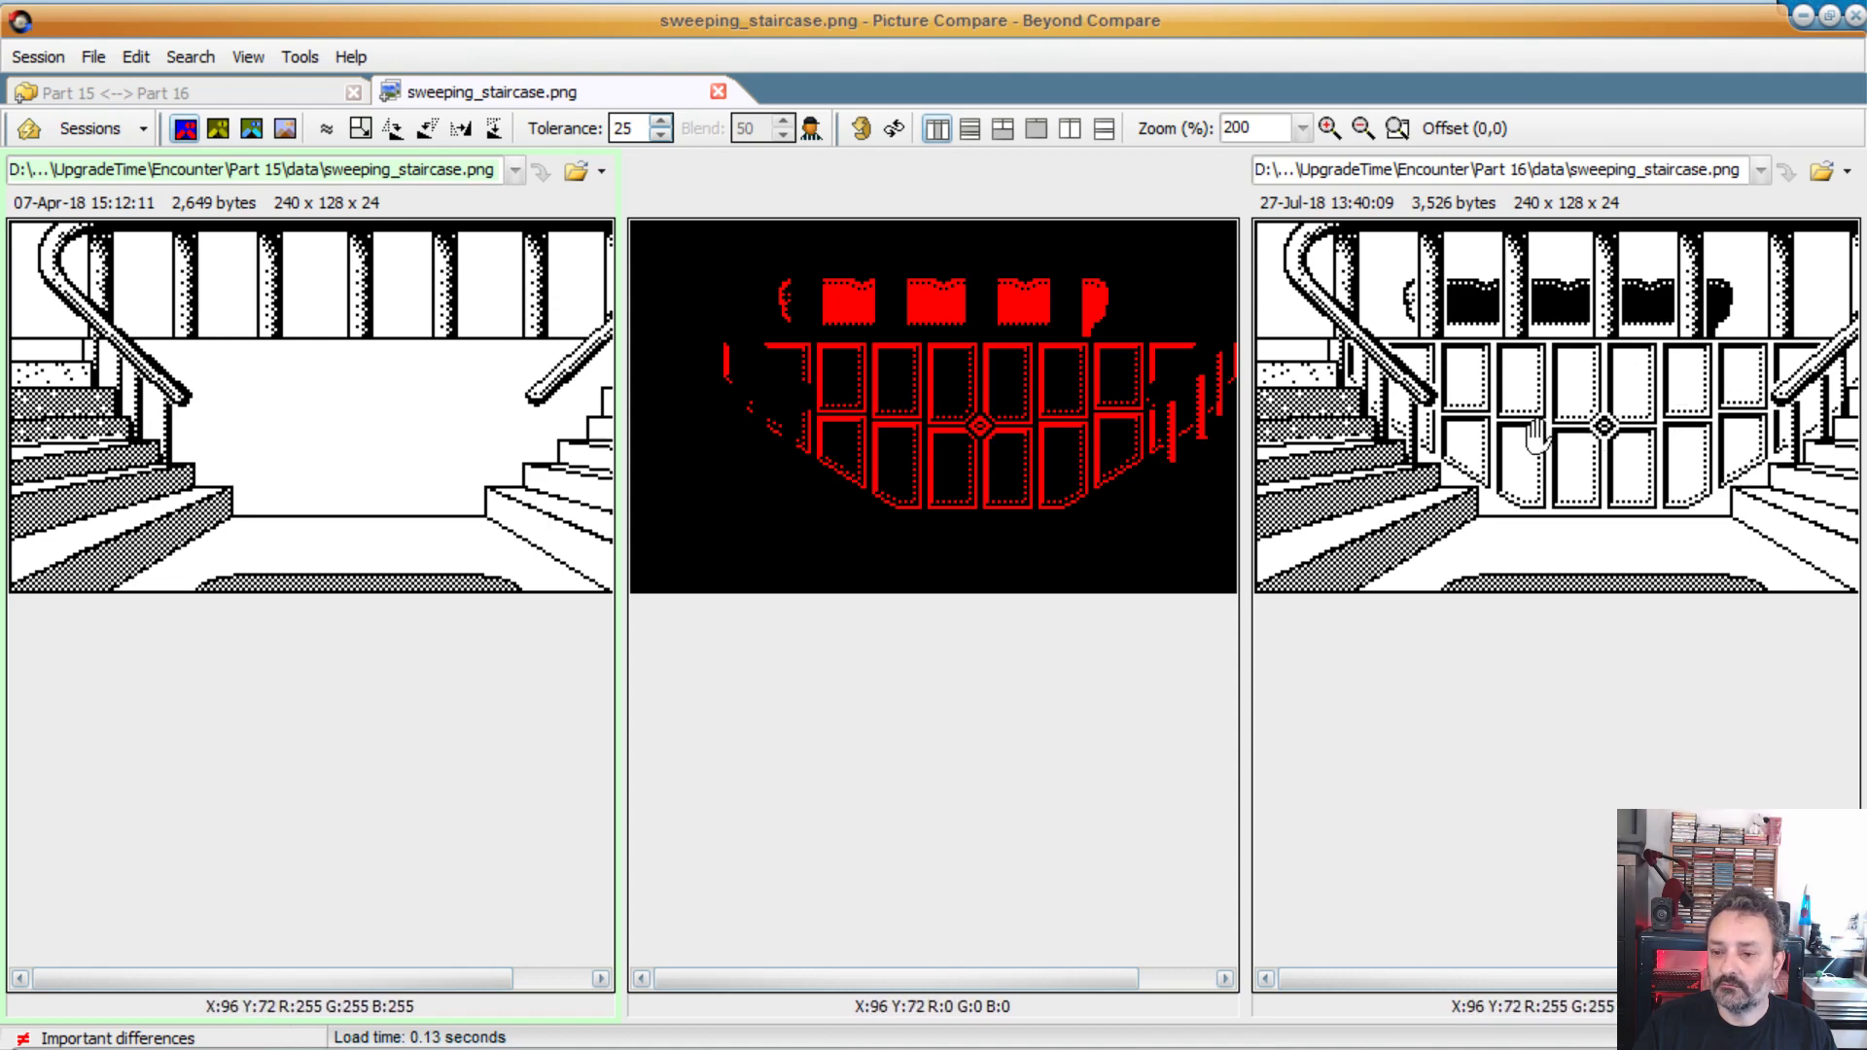
{"action": "mouse_move", "coordinate": [1590, 426]}
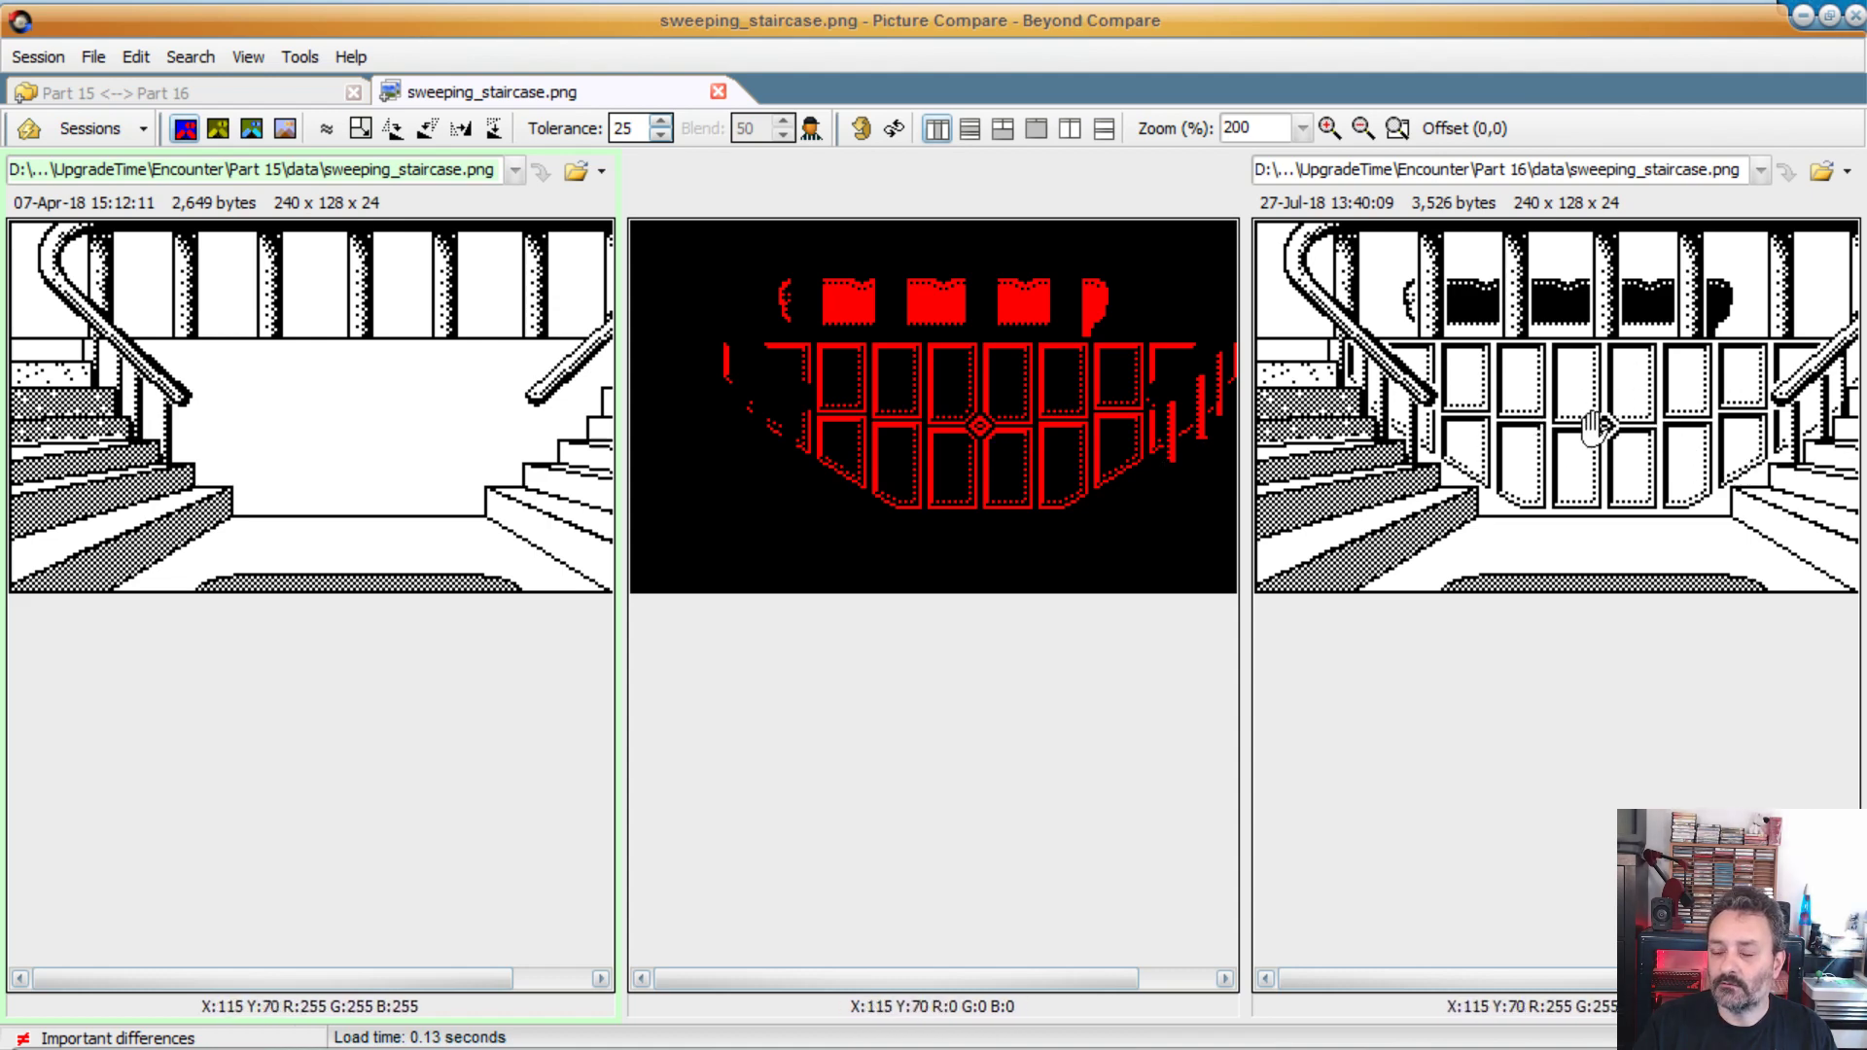
{"action": "mouse_move", "coordinate": [1632, 465]}
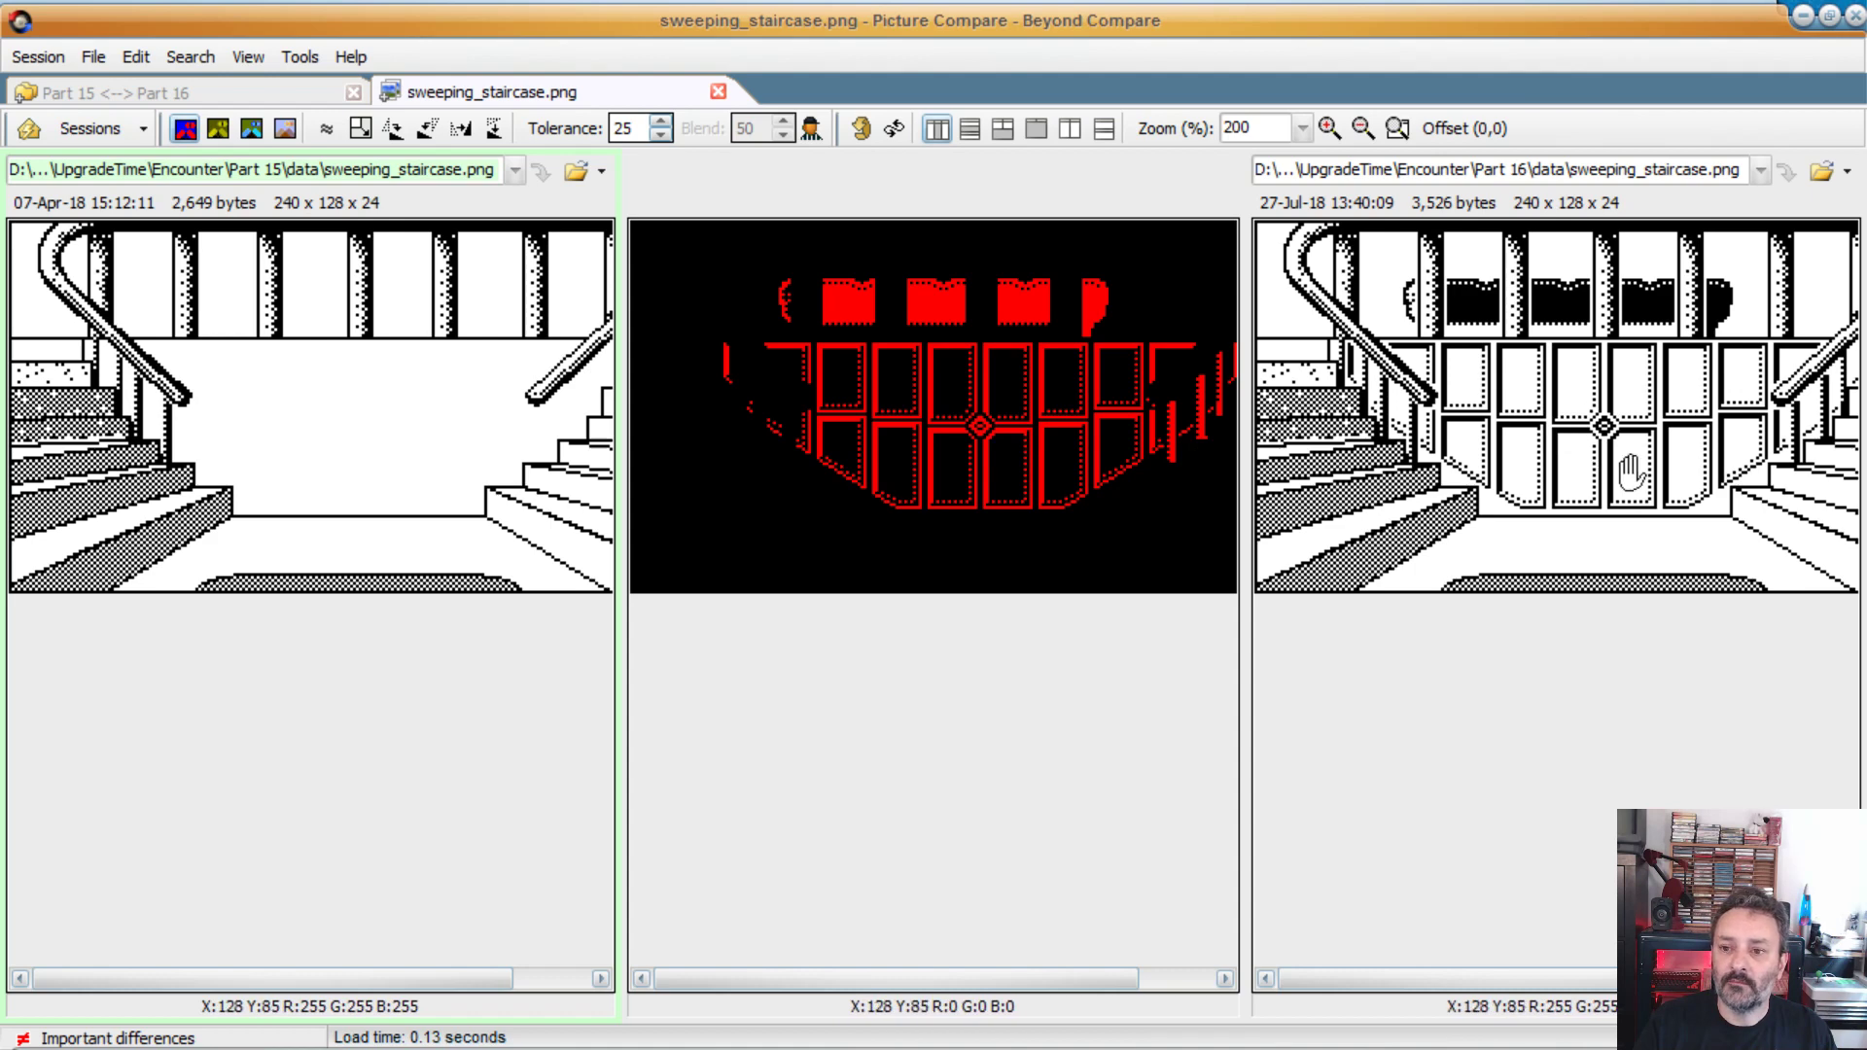
{"action": "mouse_move", "coordinate": [1602, 435]}
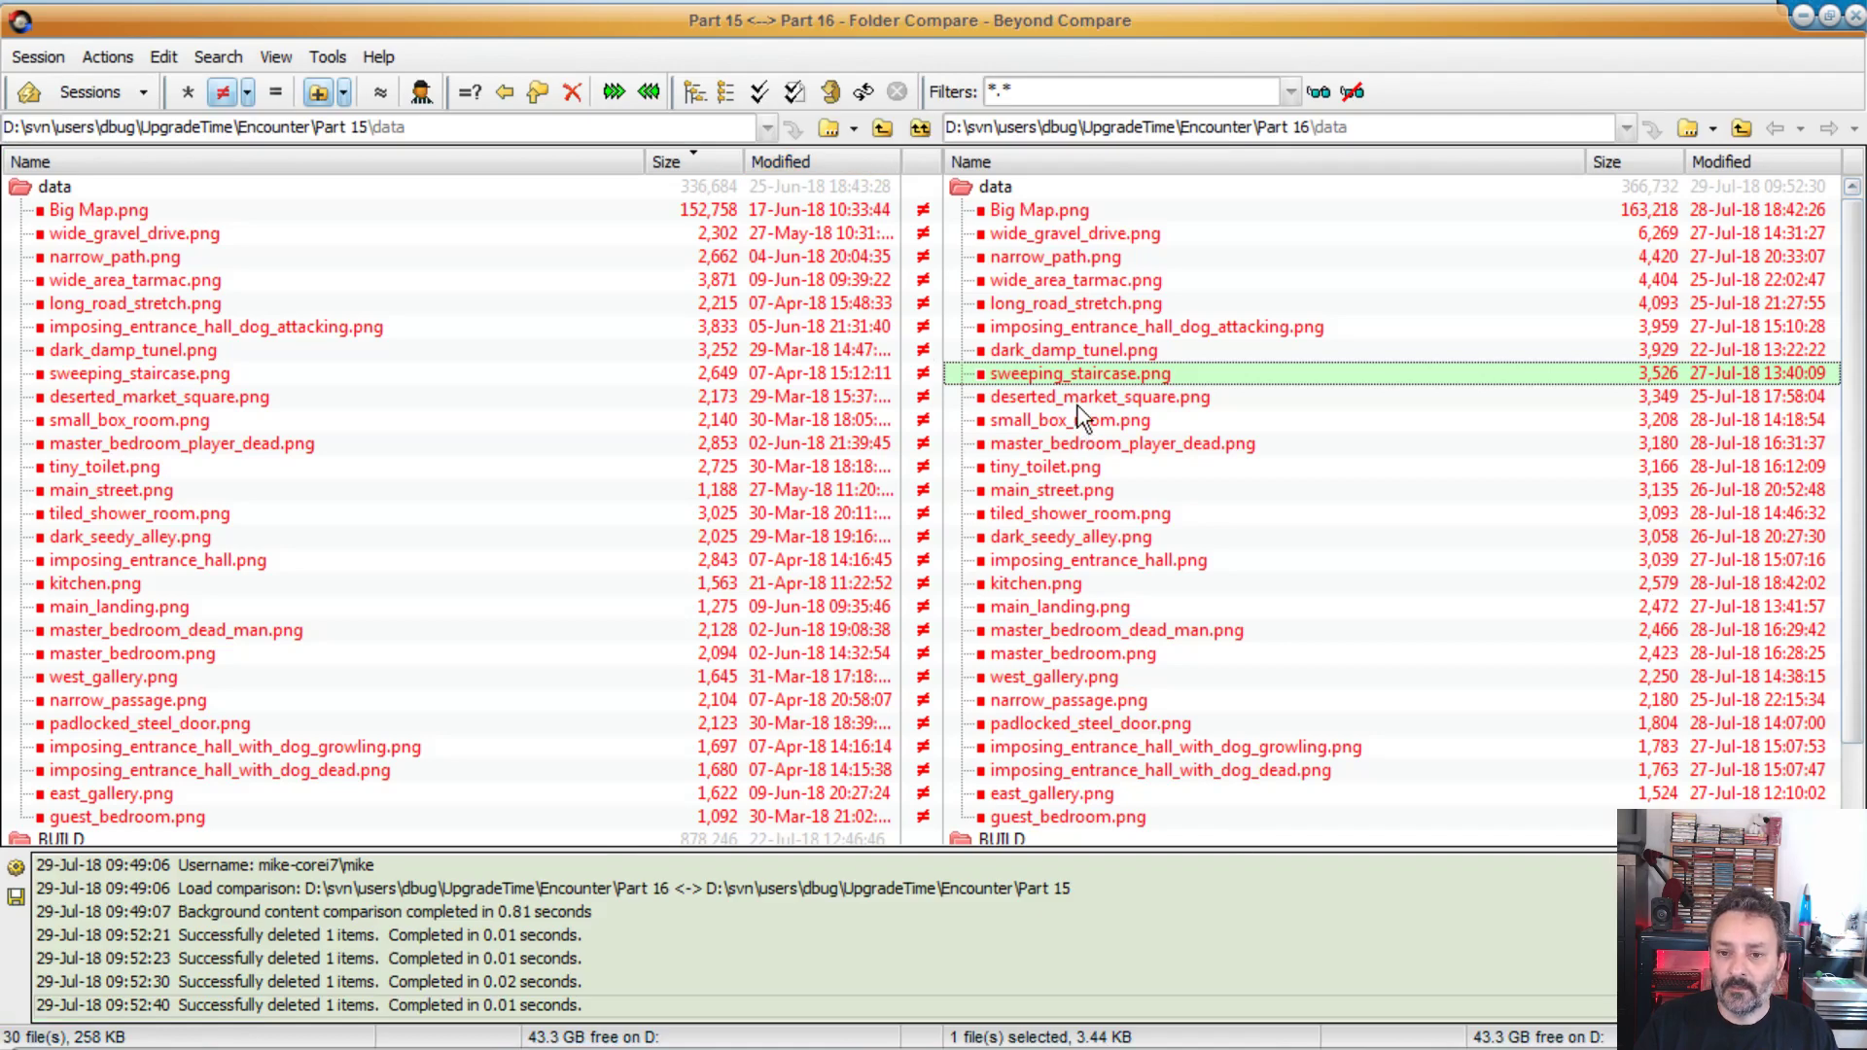
{"action": "mouse_move", "coordinate": [1072, 575]}
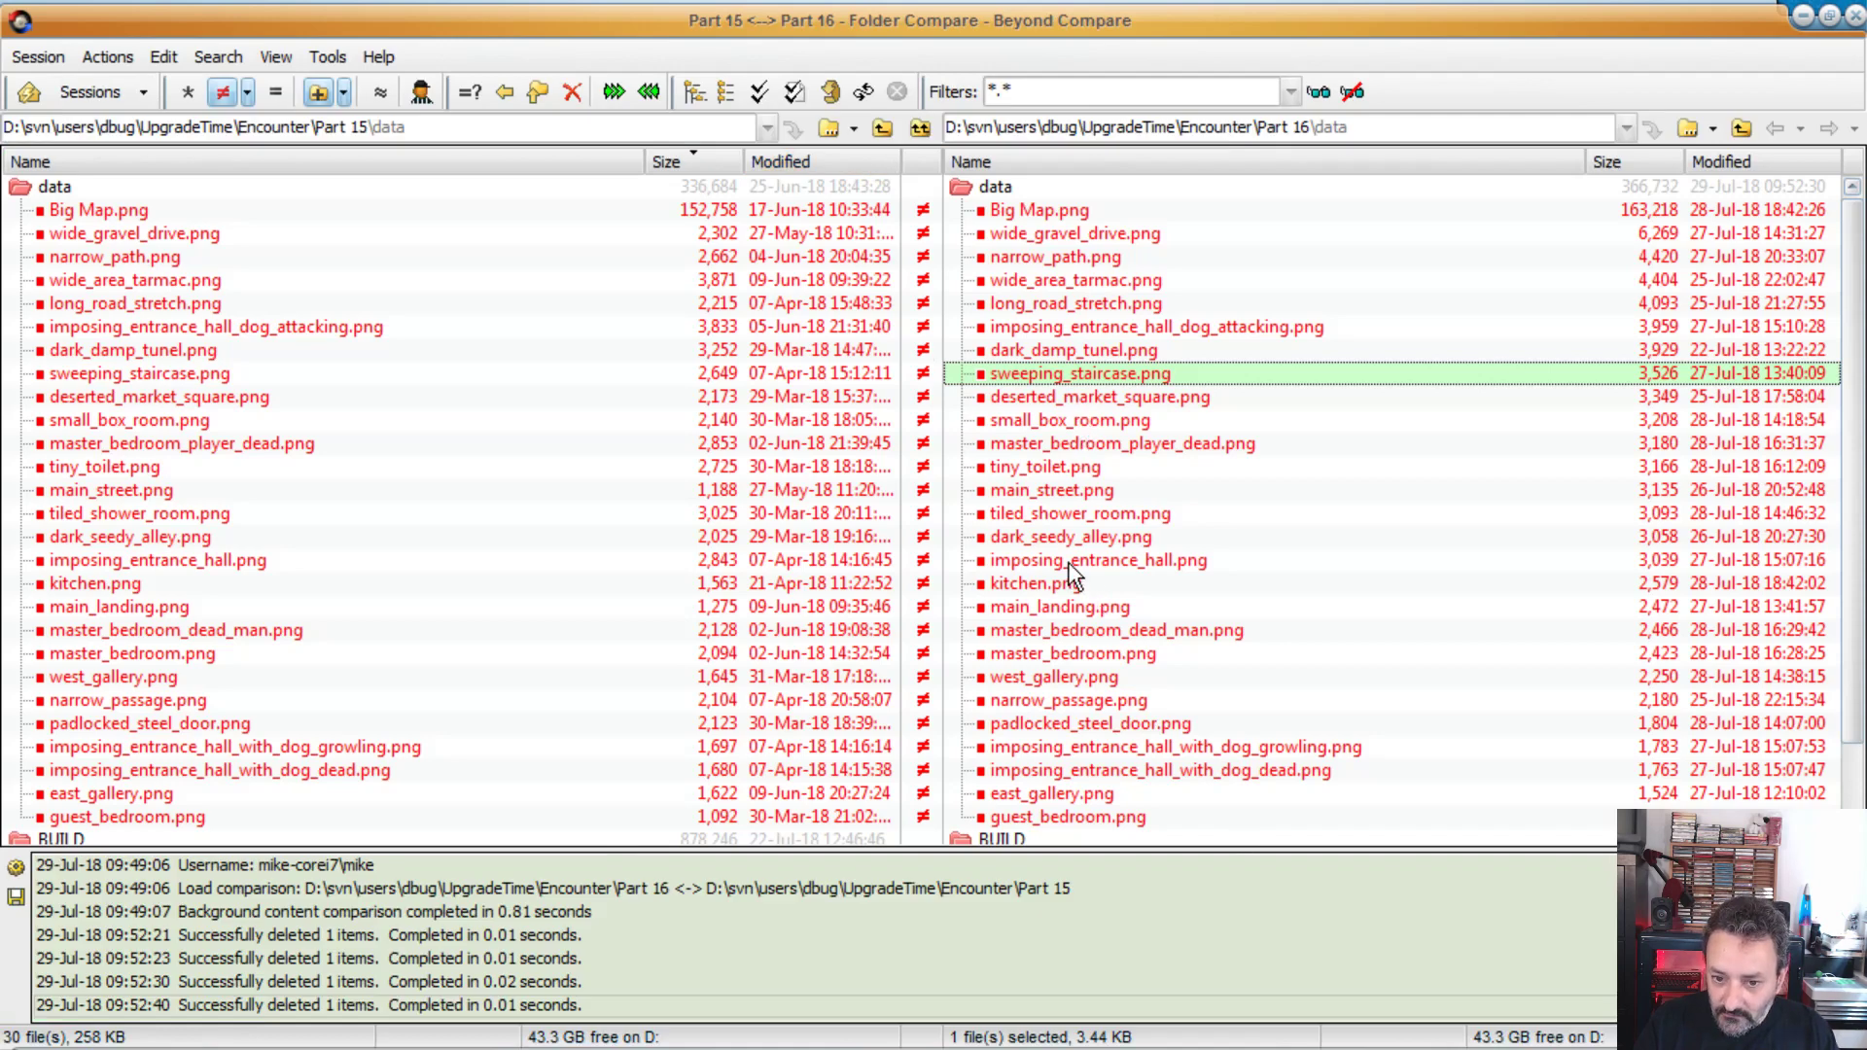
{"action": "mouse_move", "coordinate": [1075, 769]}
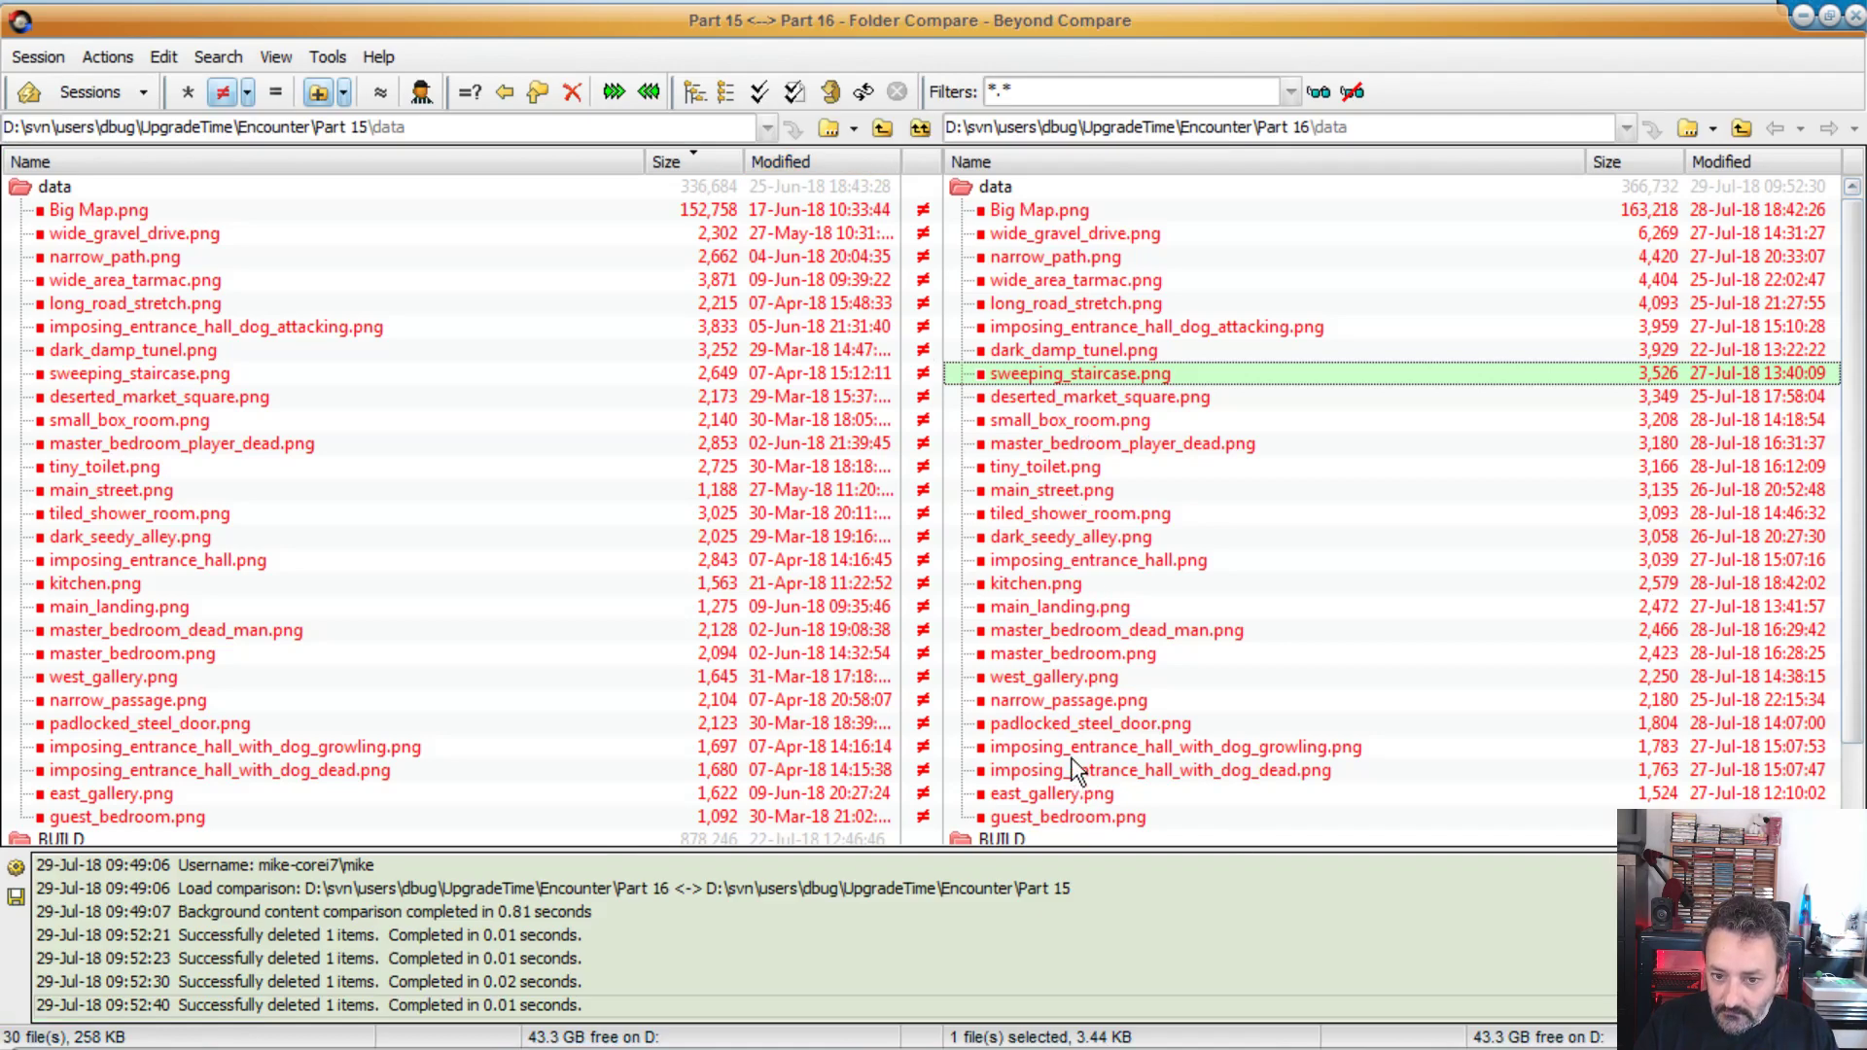
{"action": "left_click", "coordinate": [1059, 606]}
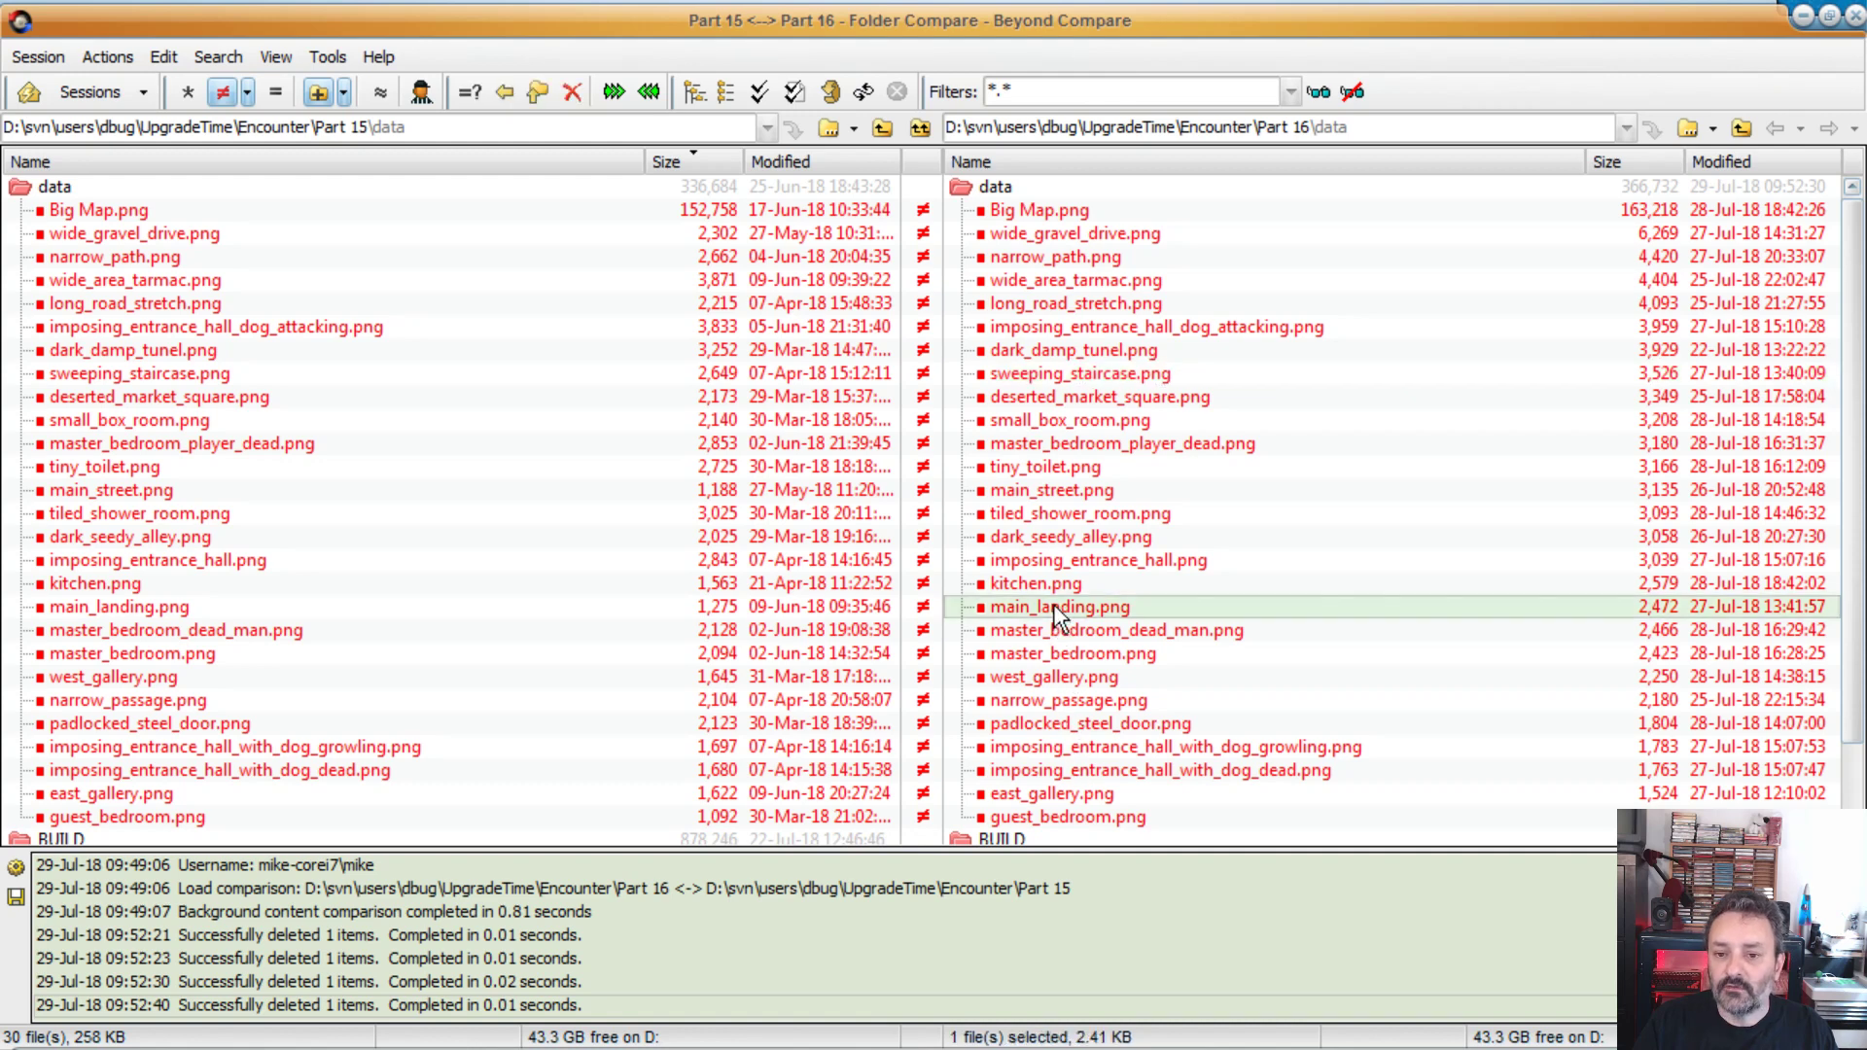
{"action": "double_click", "coordinate": [119, 606]}
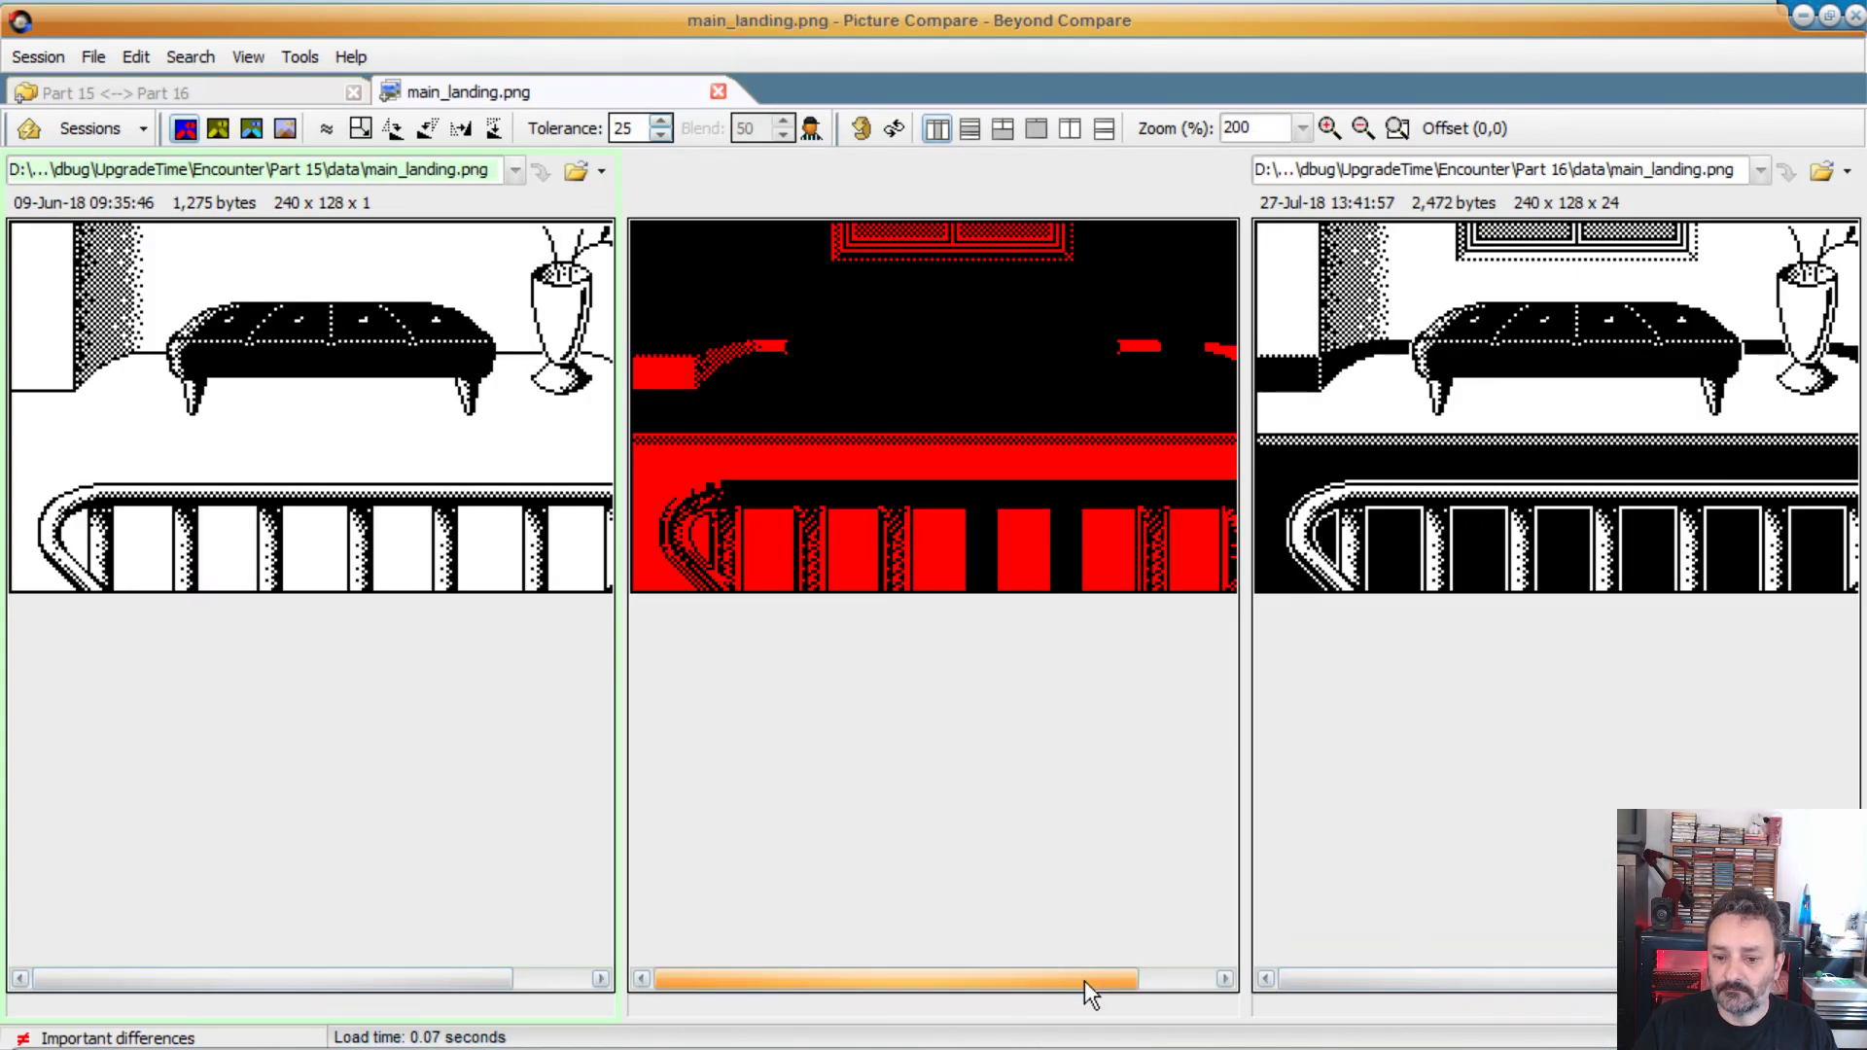
{"action": "mouse_move", "coordinate": [143, 488]}
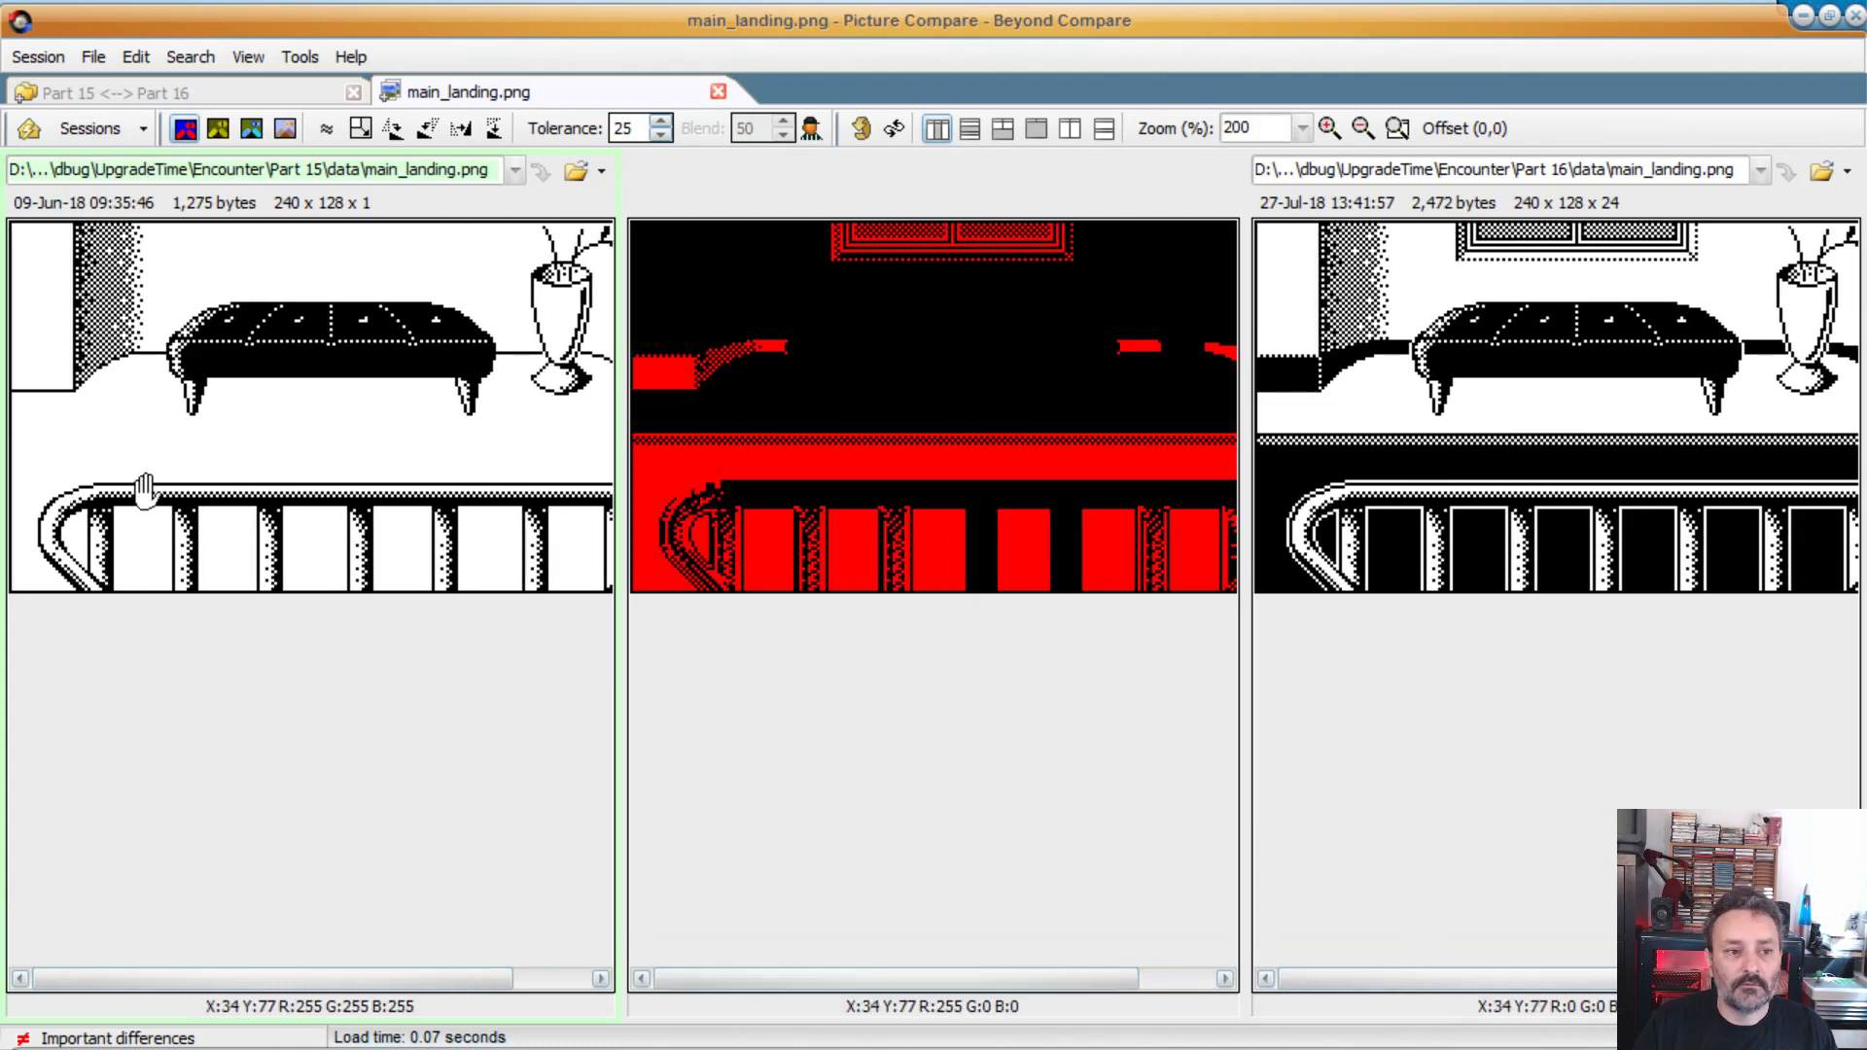
{"action": "mouse_move", "coordinate": [105, 343]}
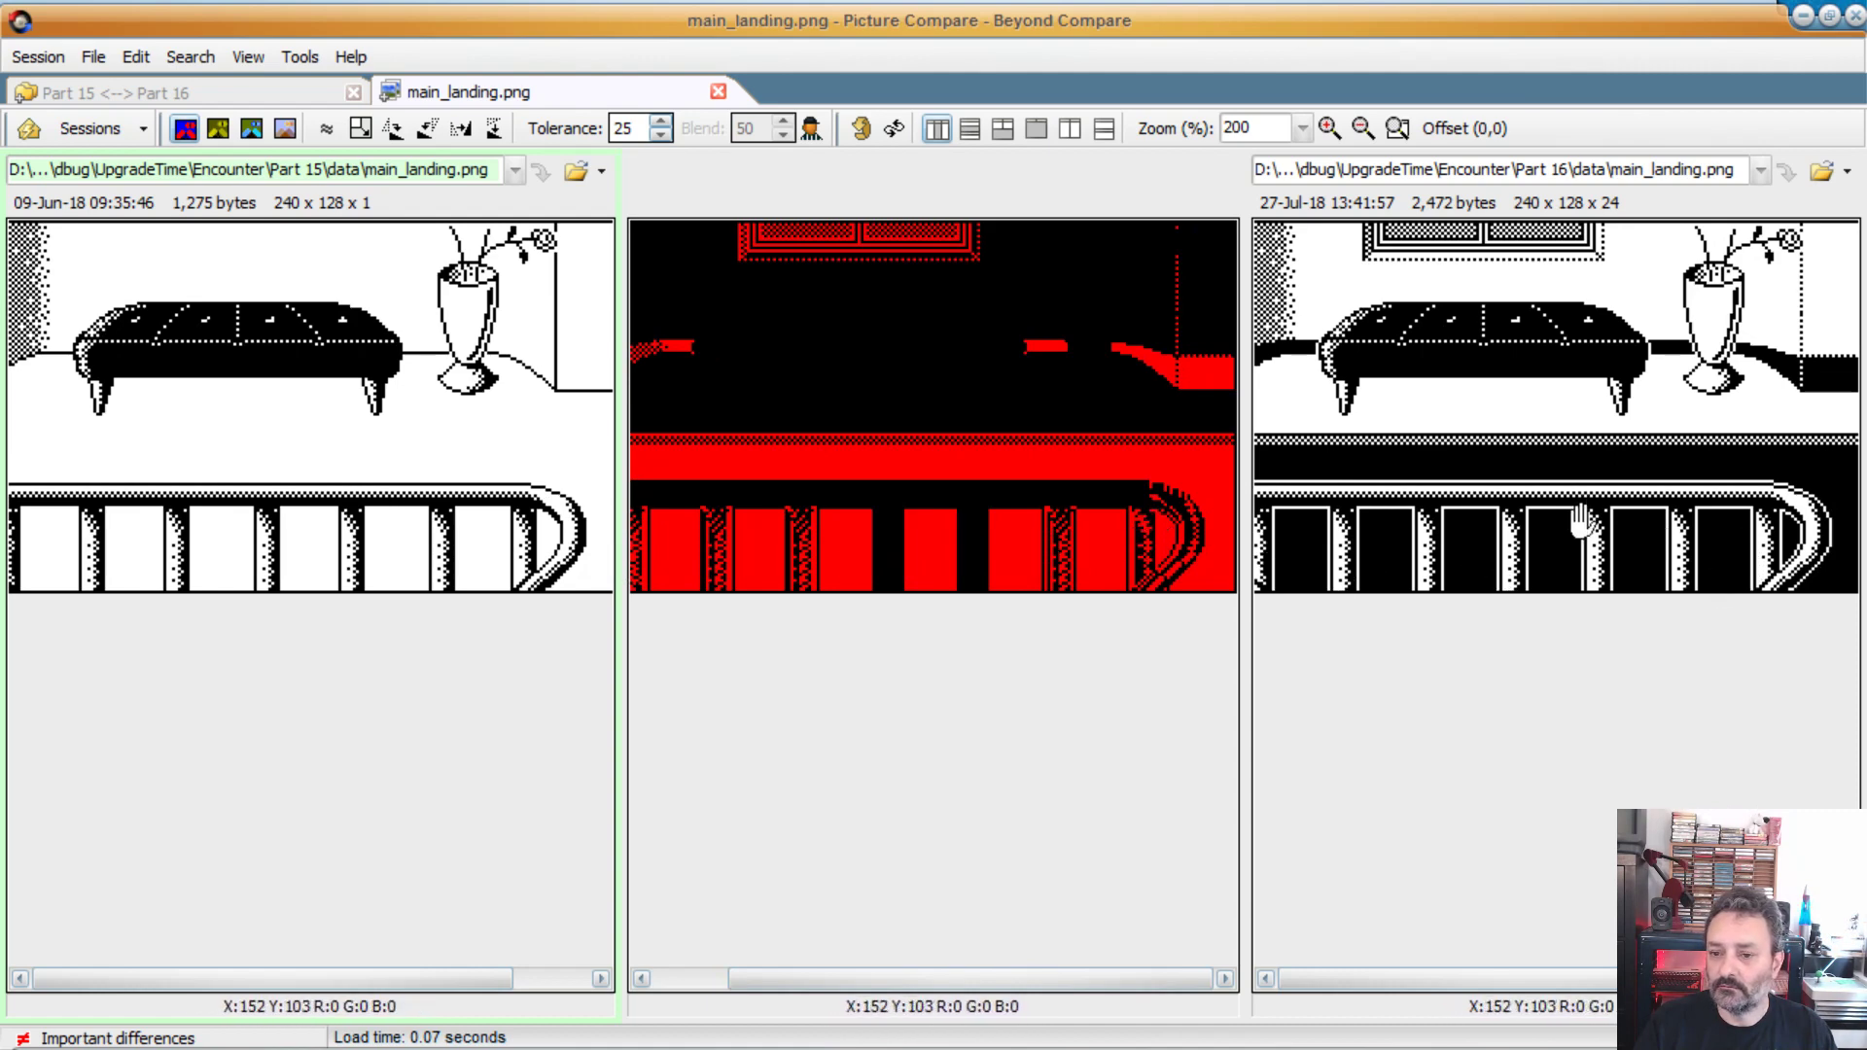
{"action": "mouse_move", "coordinate": [1060, 285]}
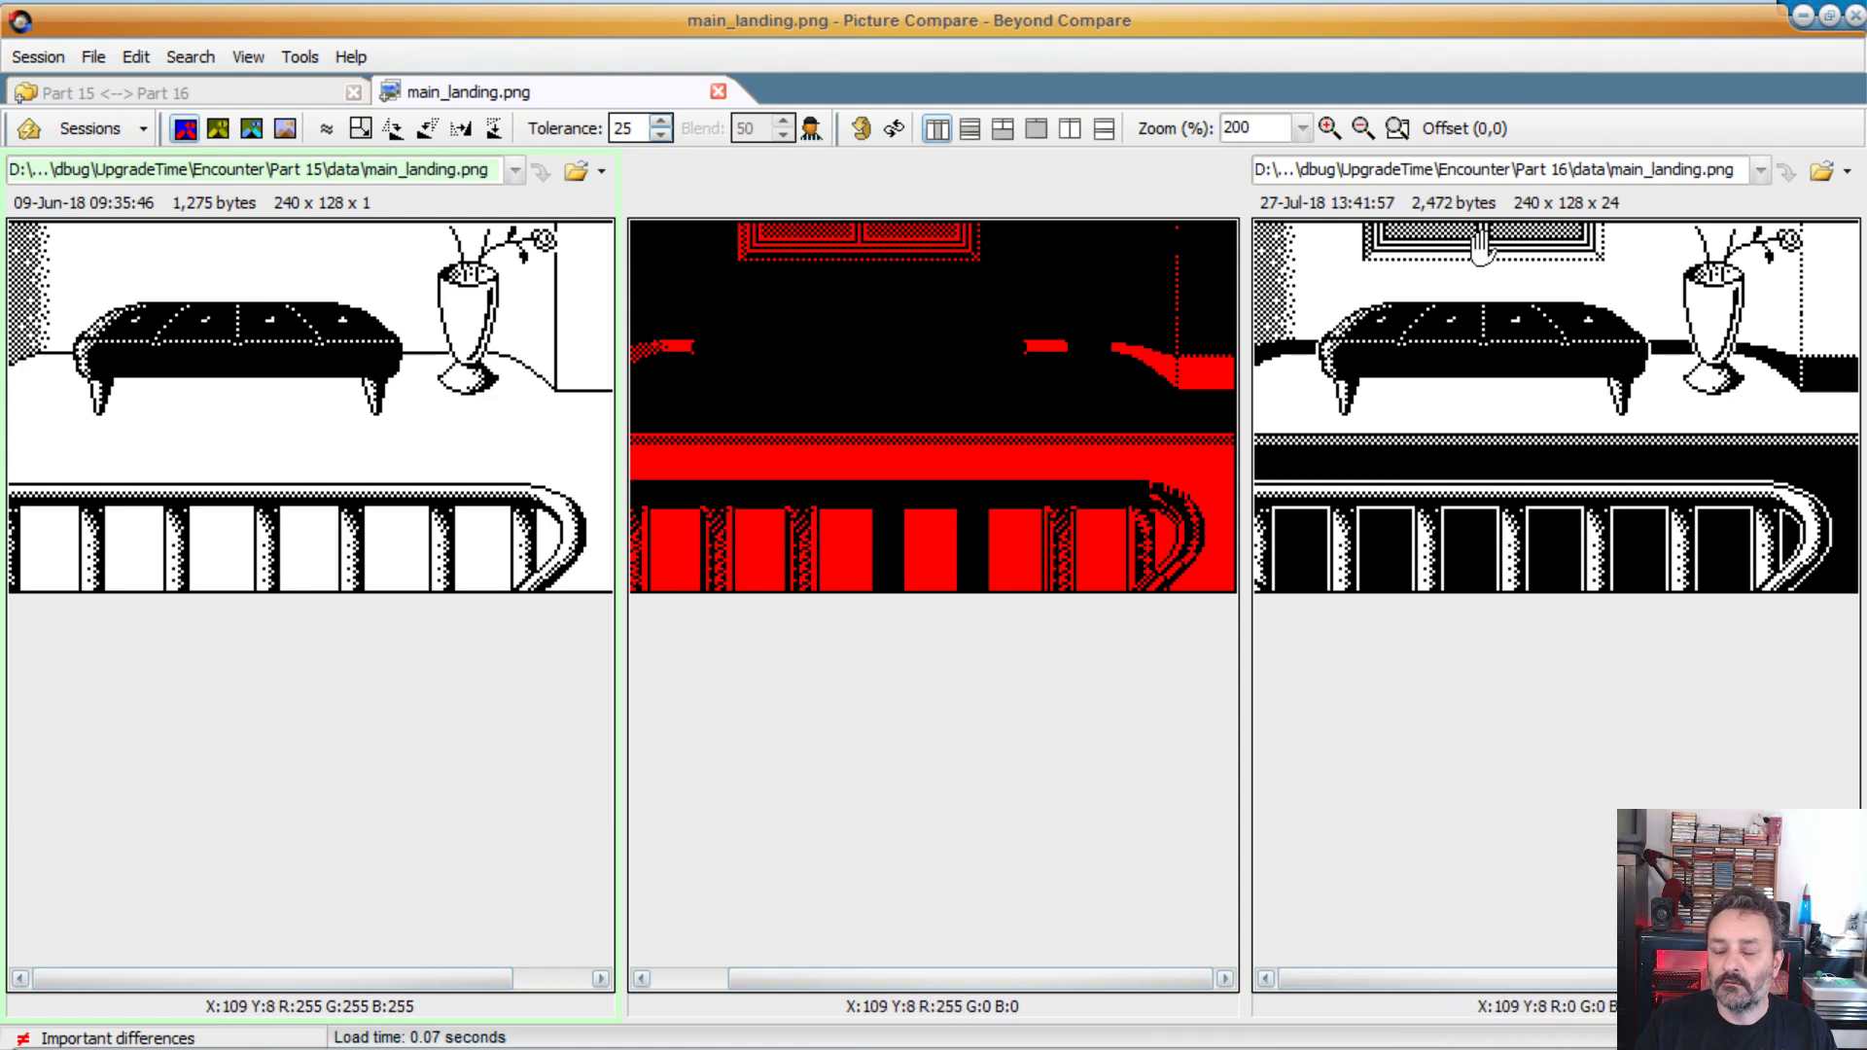
{"action": "mouse_move", "coordinate": [1482, 250]}
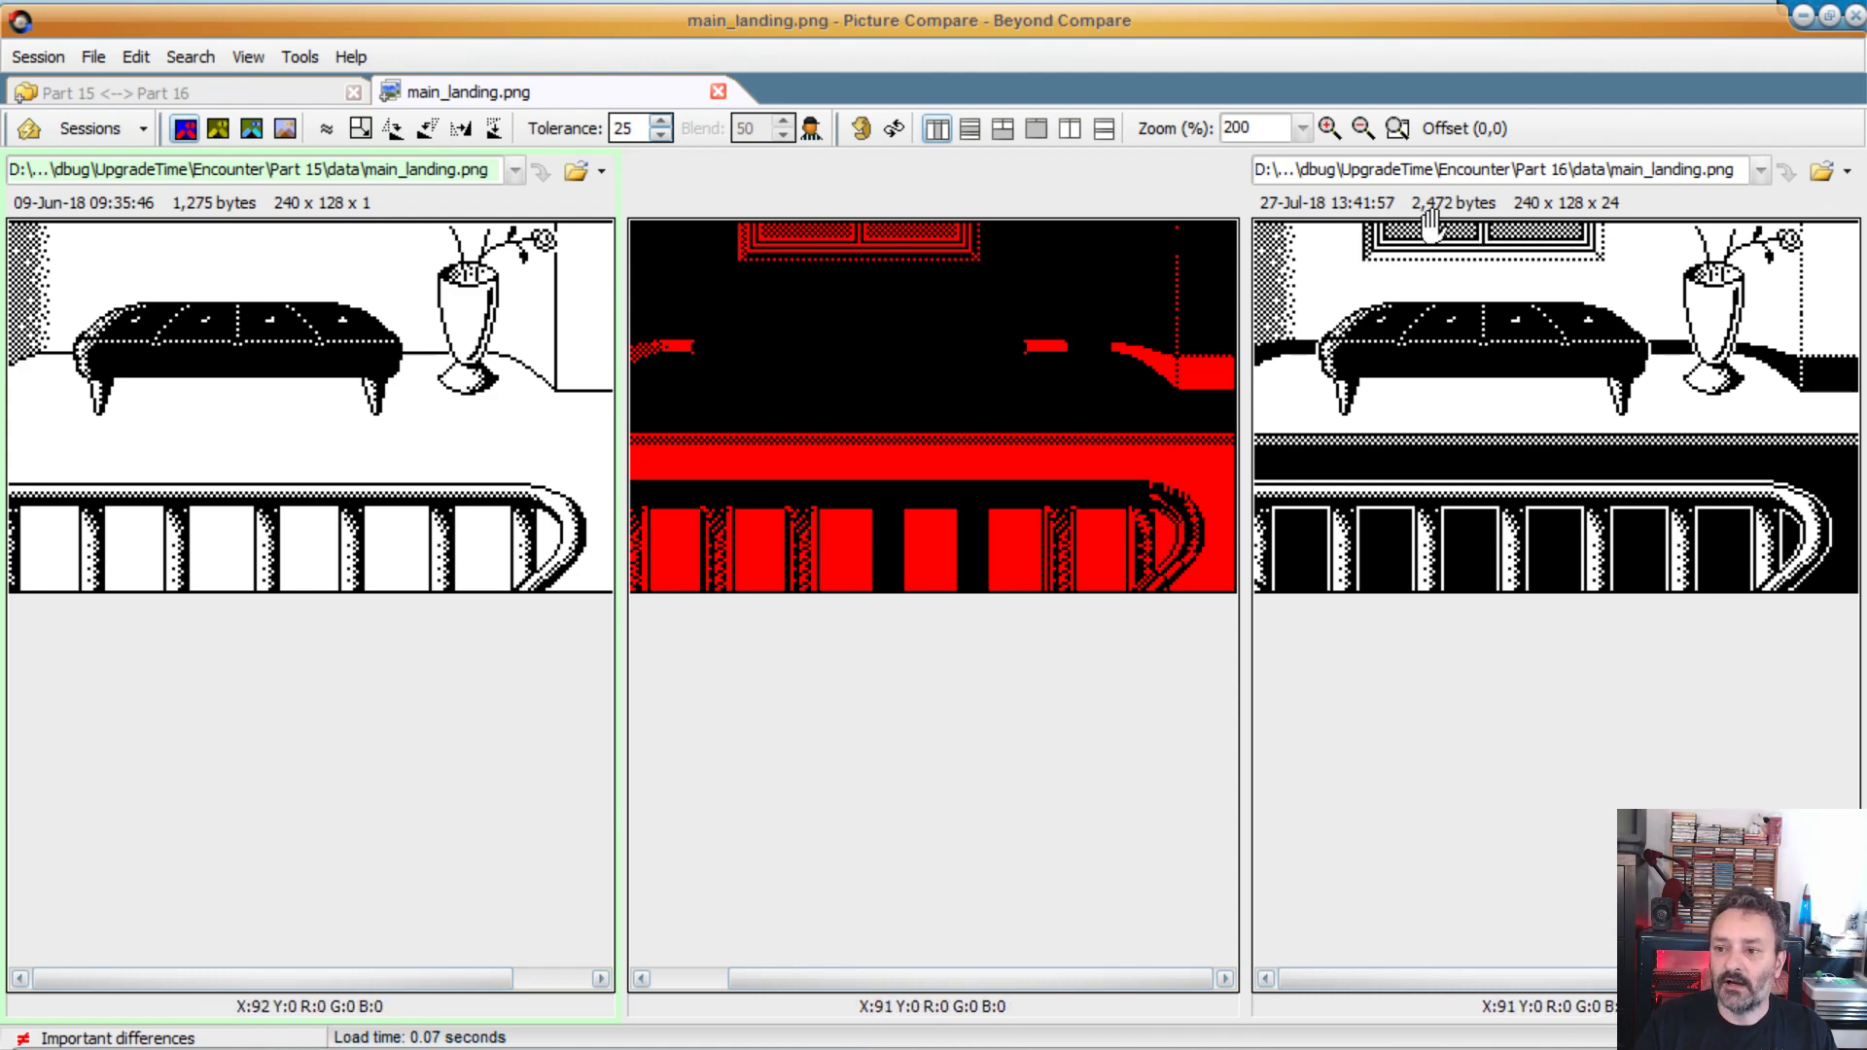
{"action": "mouse_move", "coordinate": [1596, 244]}
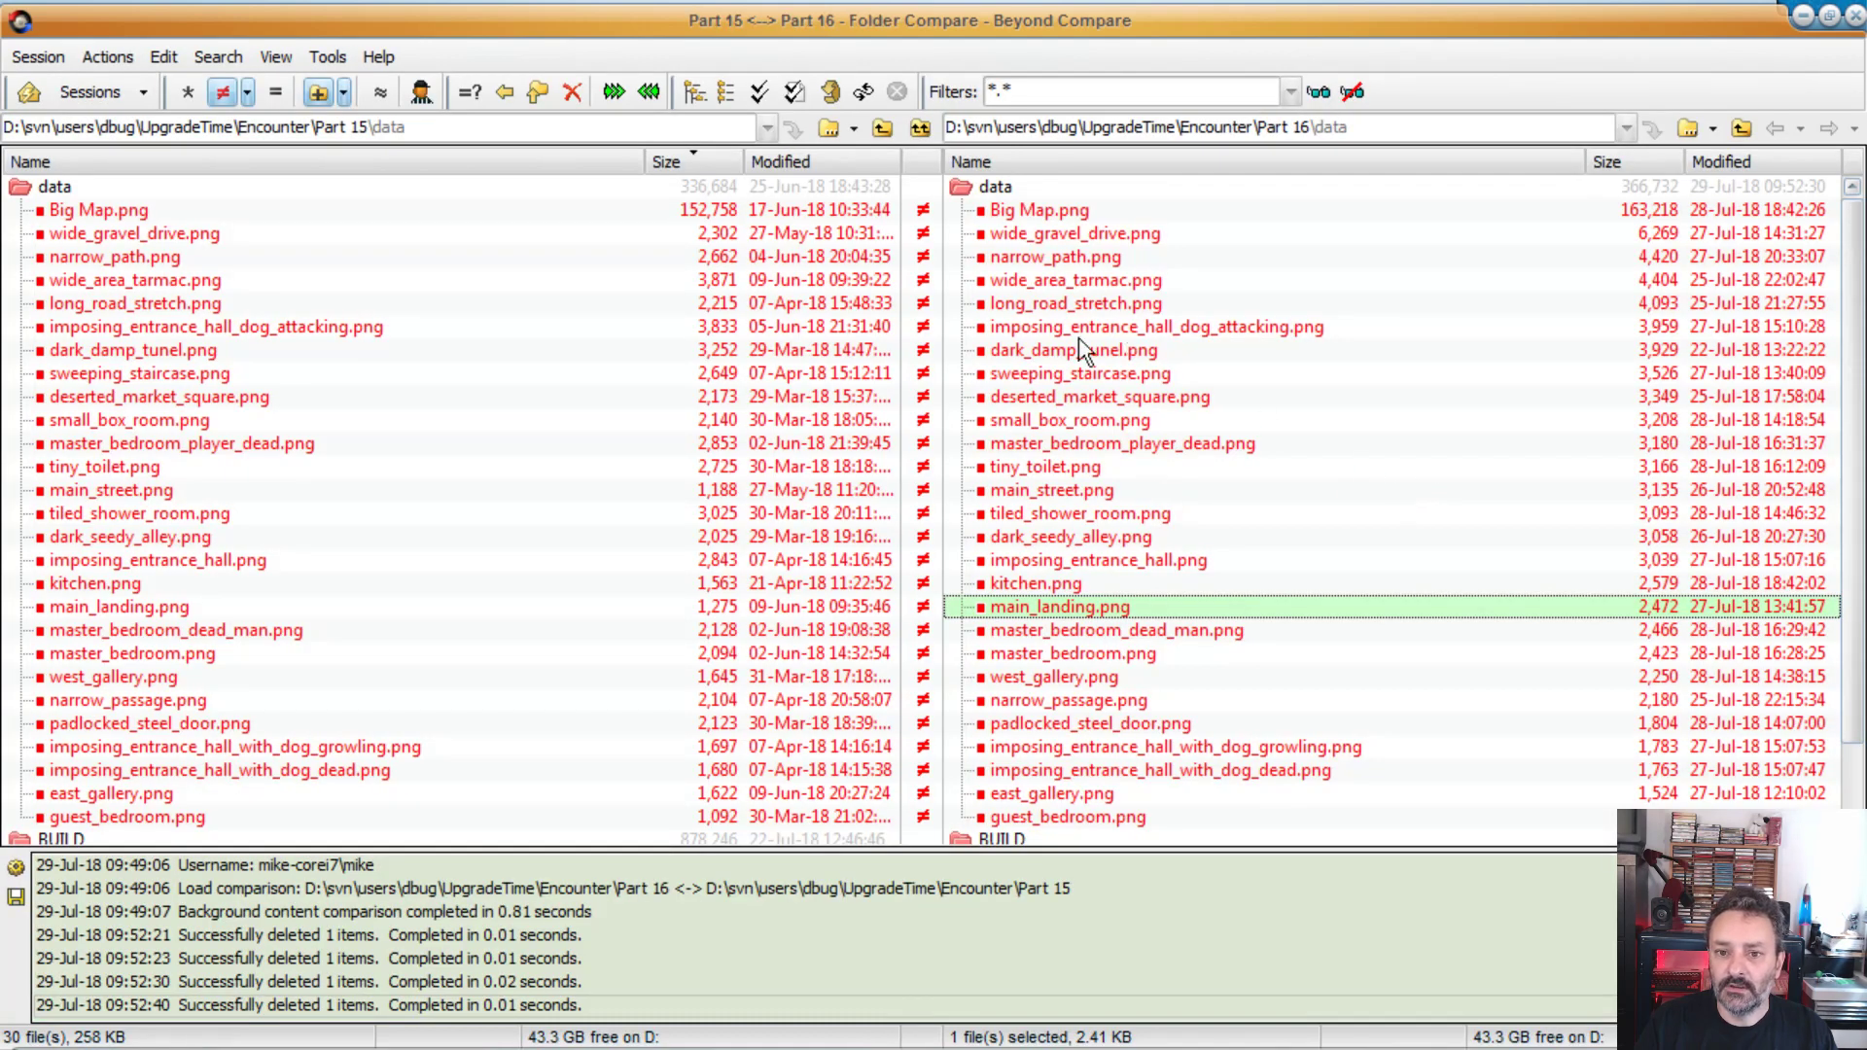
{"action": "mouse_move", "coordinate": [1098, 411]}
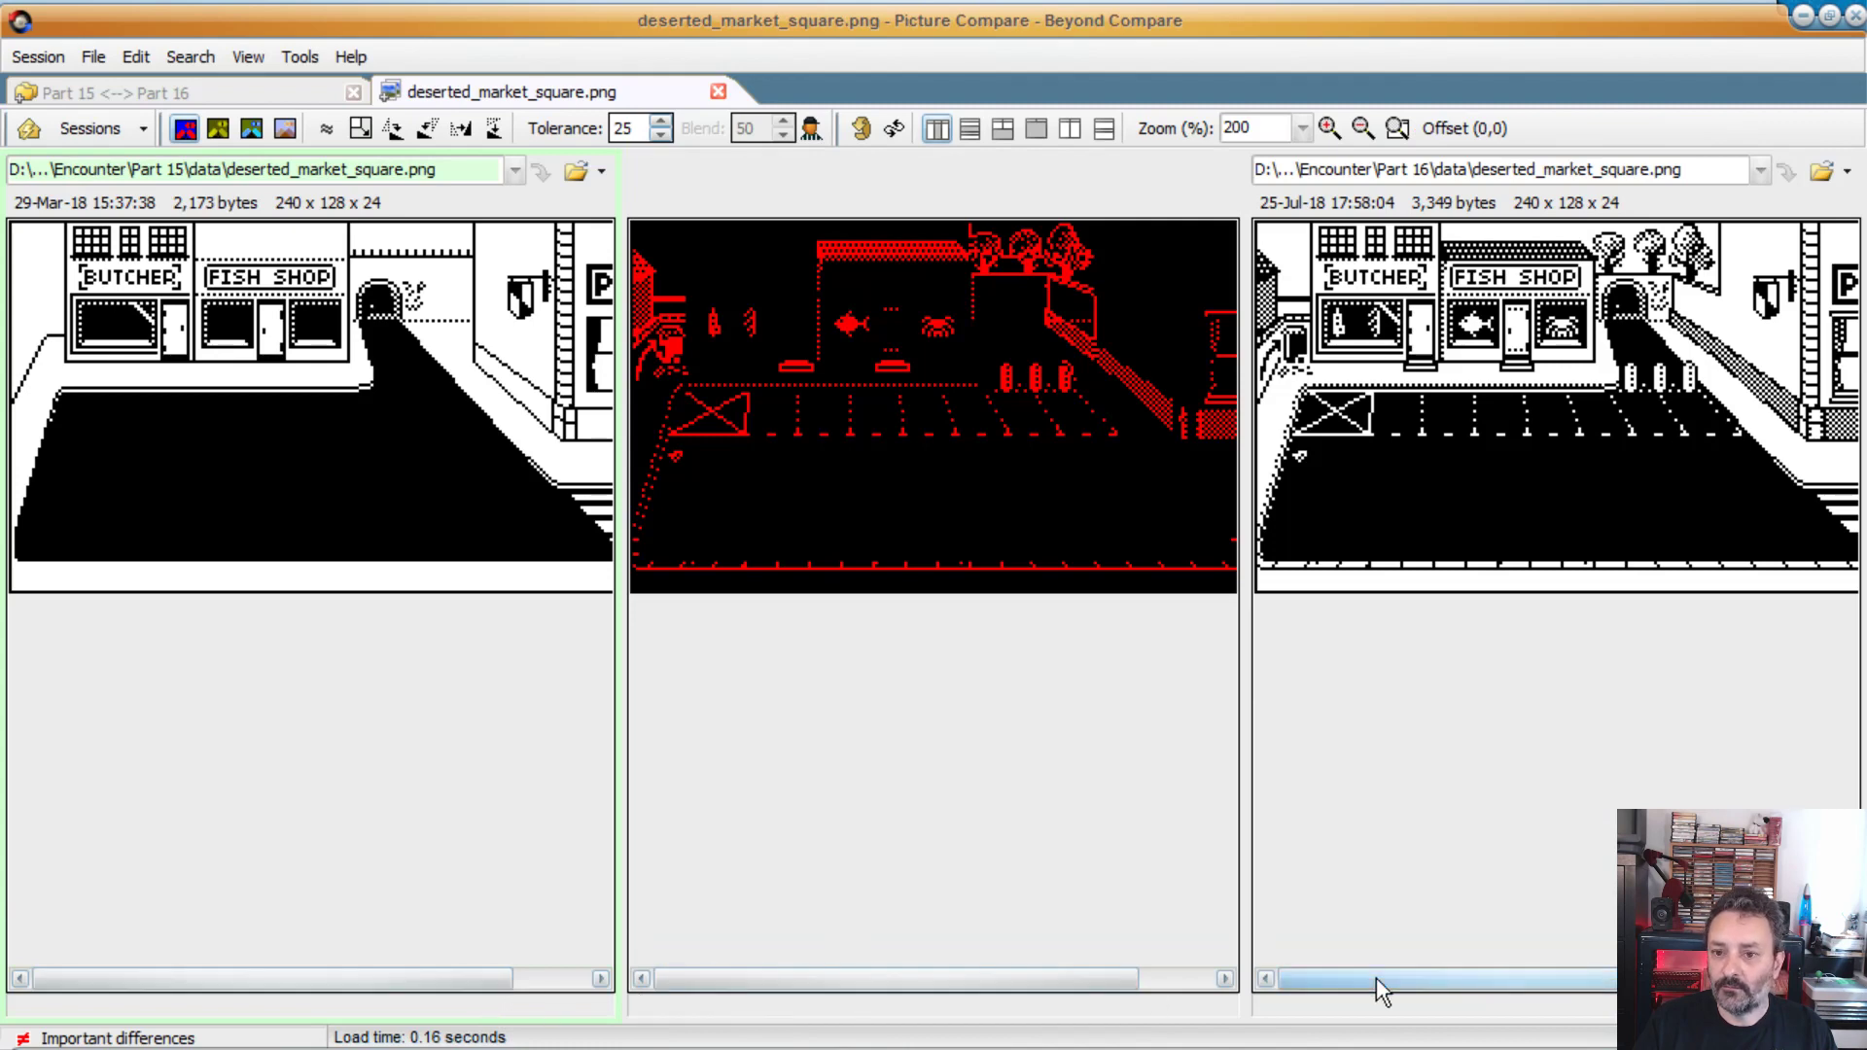
{"action": "mouse_move", "coordinate": [254, 238]}
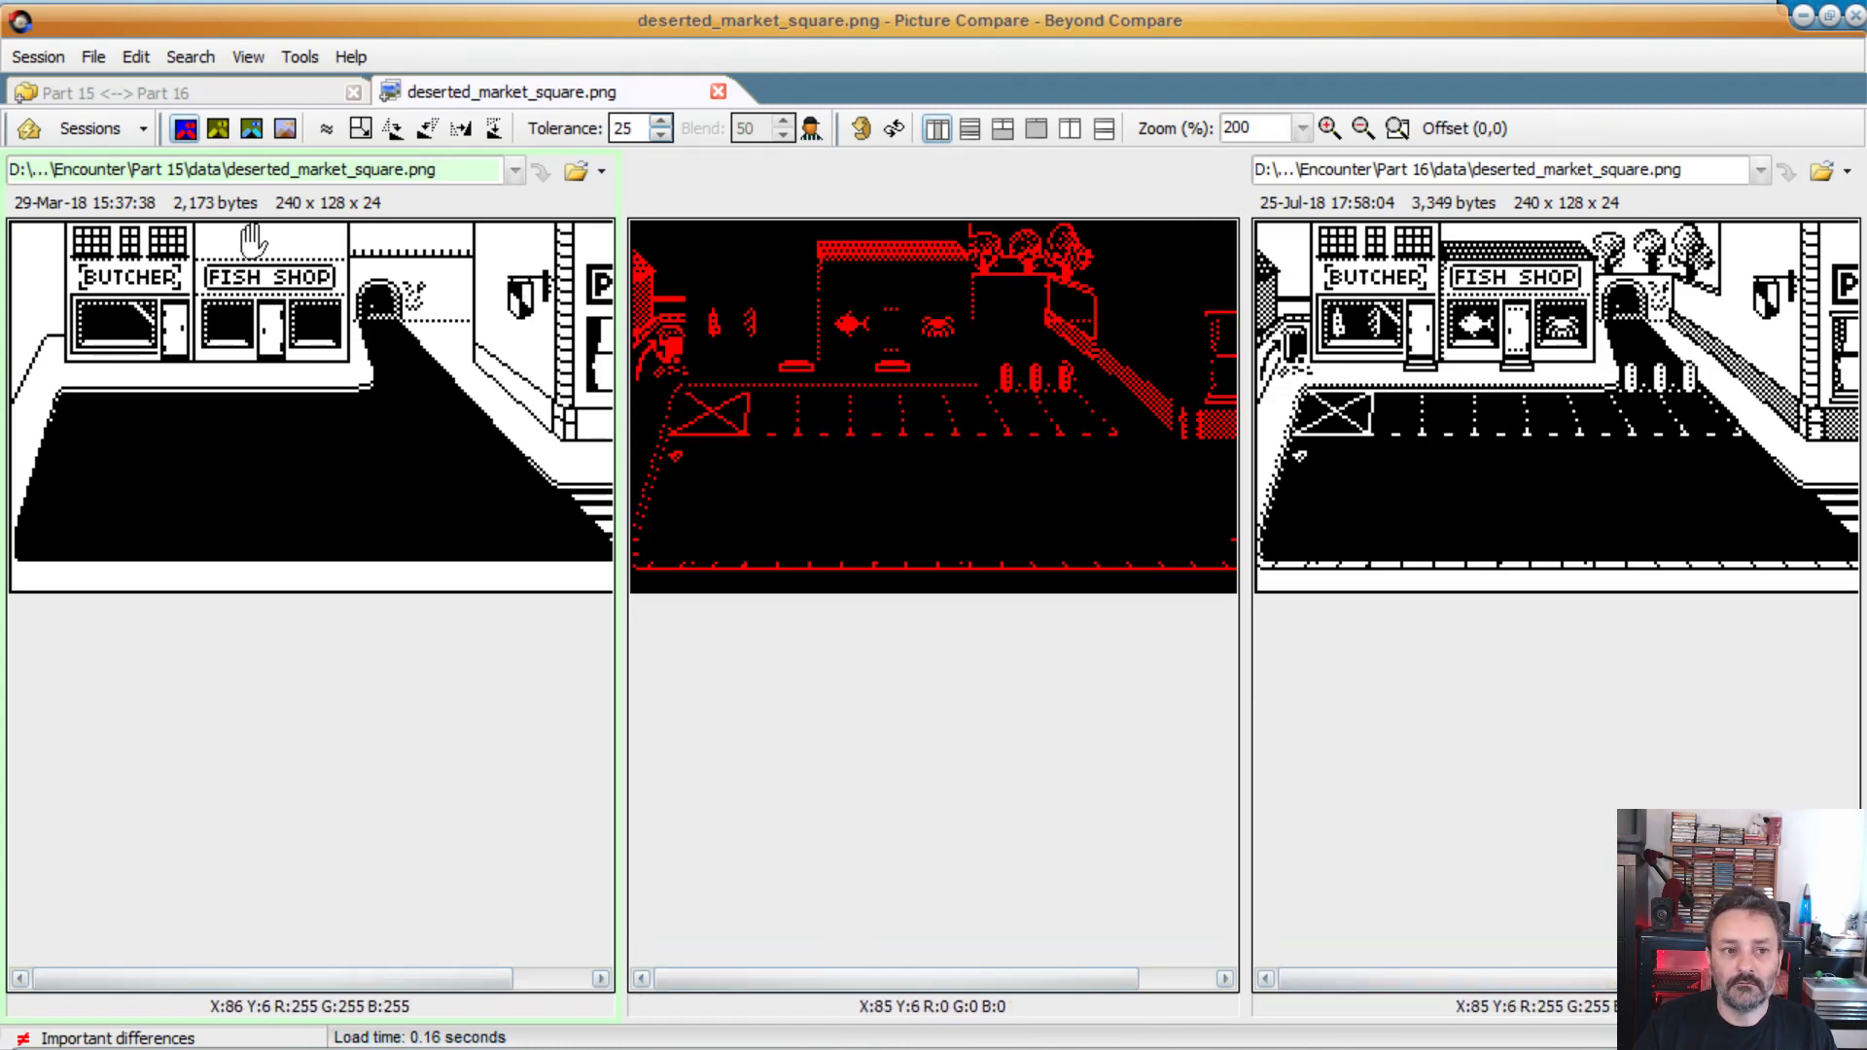
{"action": "mouse_move", "coordinate": [620, 357]}
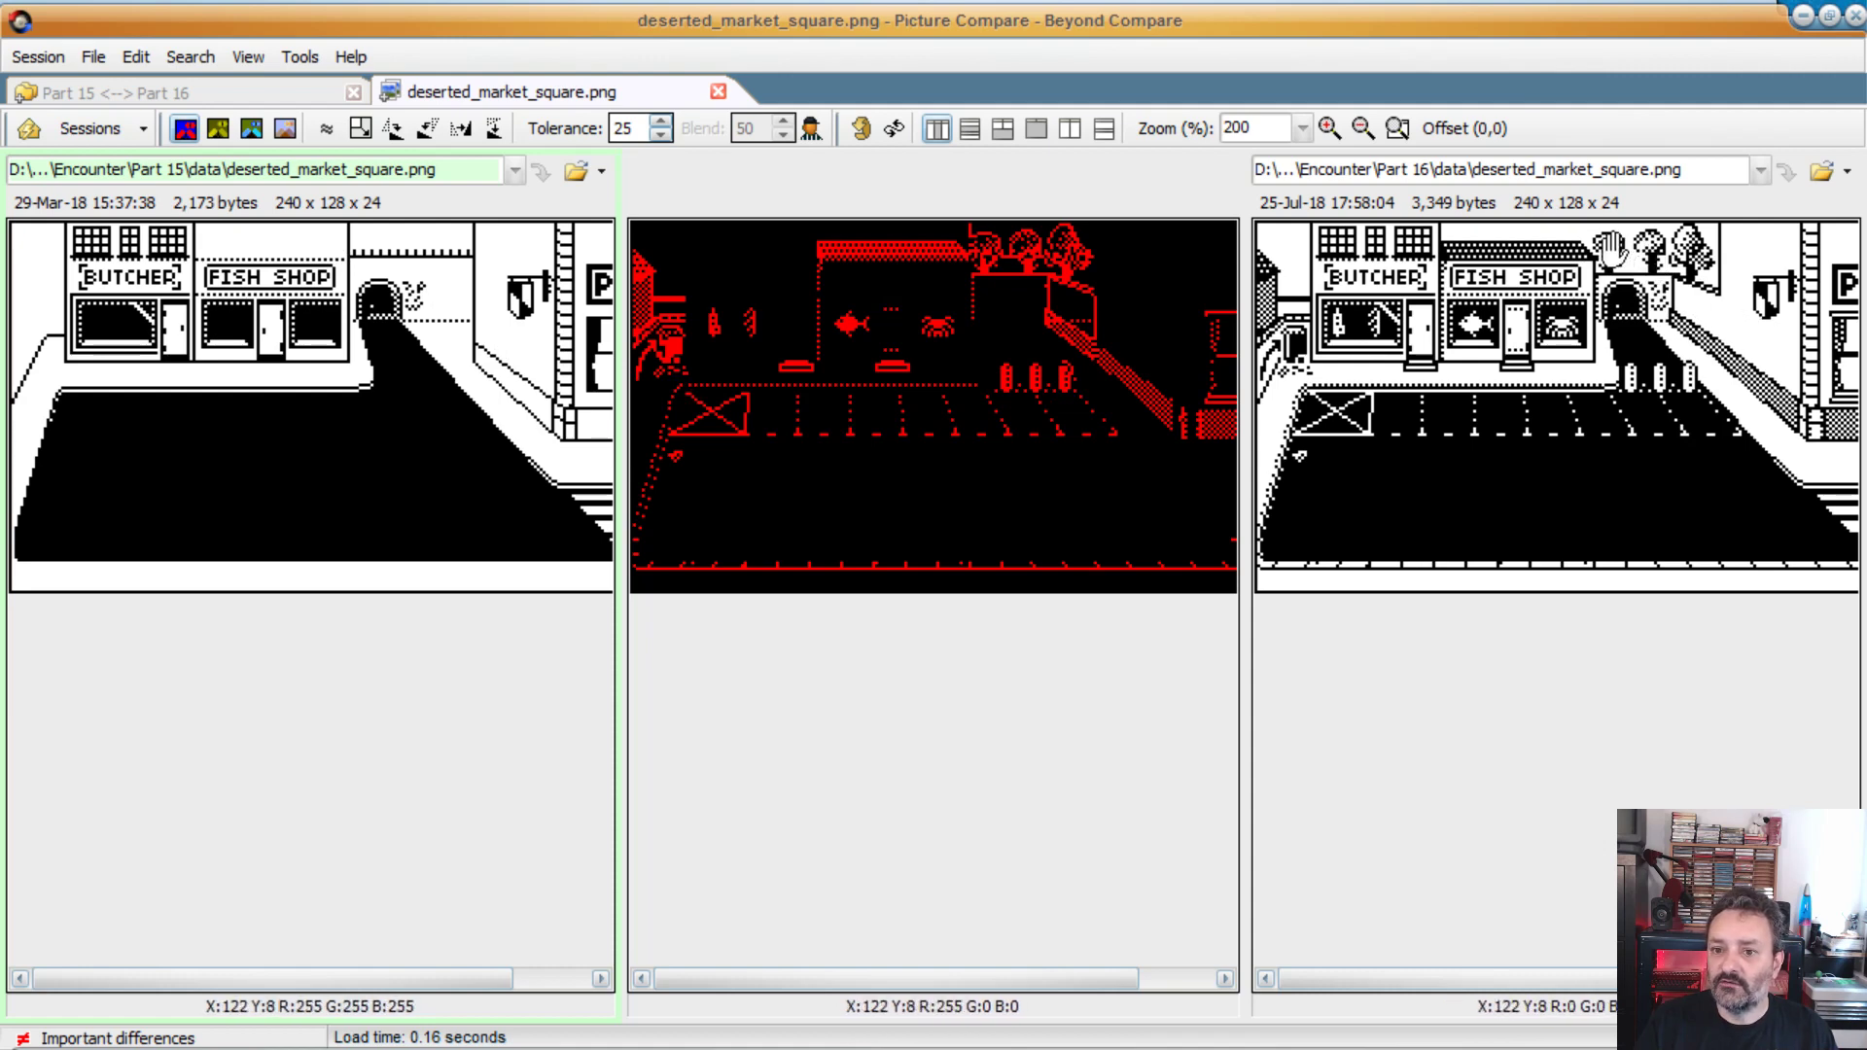
{"action": "mouse_move", "coordinate": [1304, 322]}
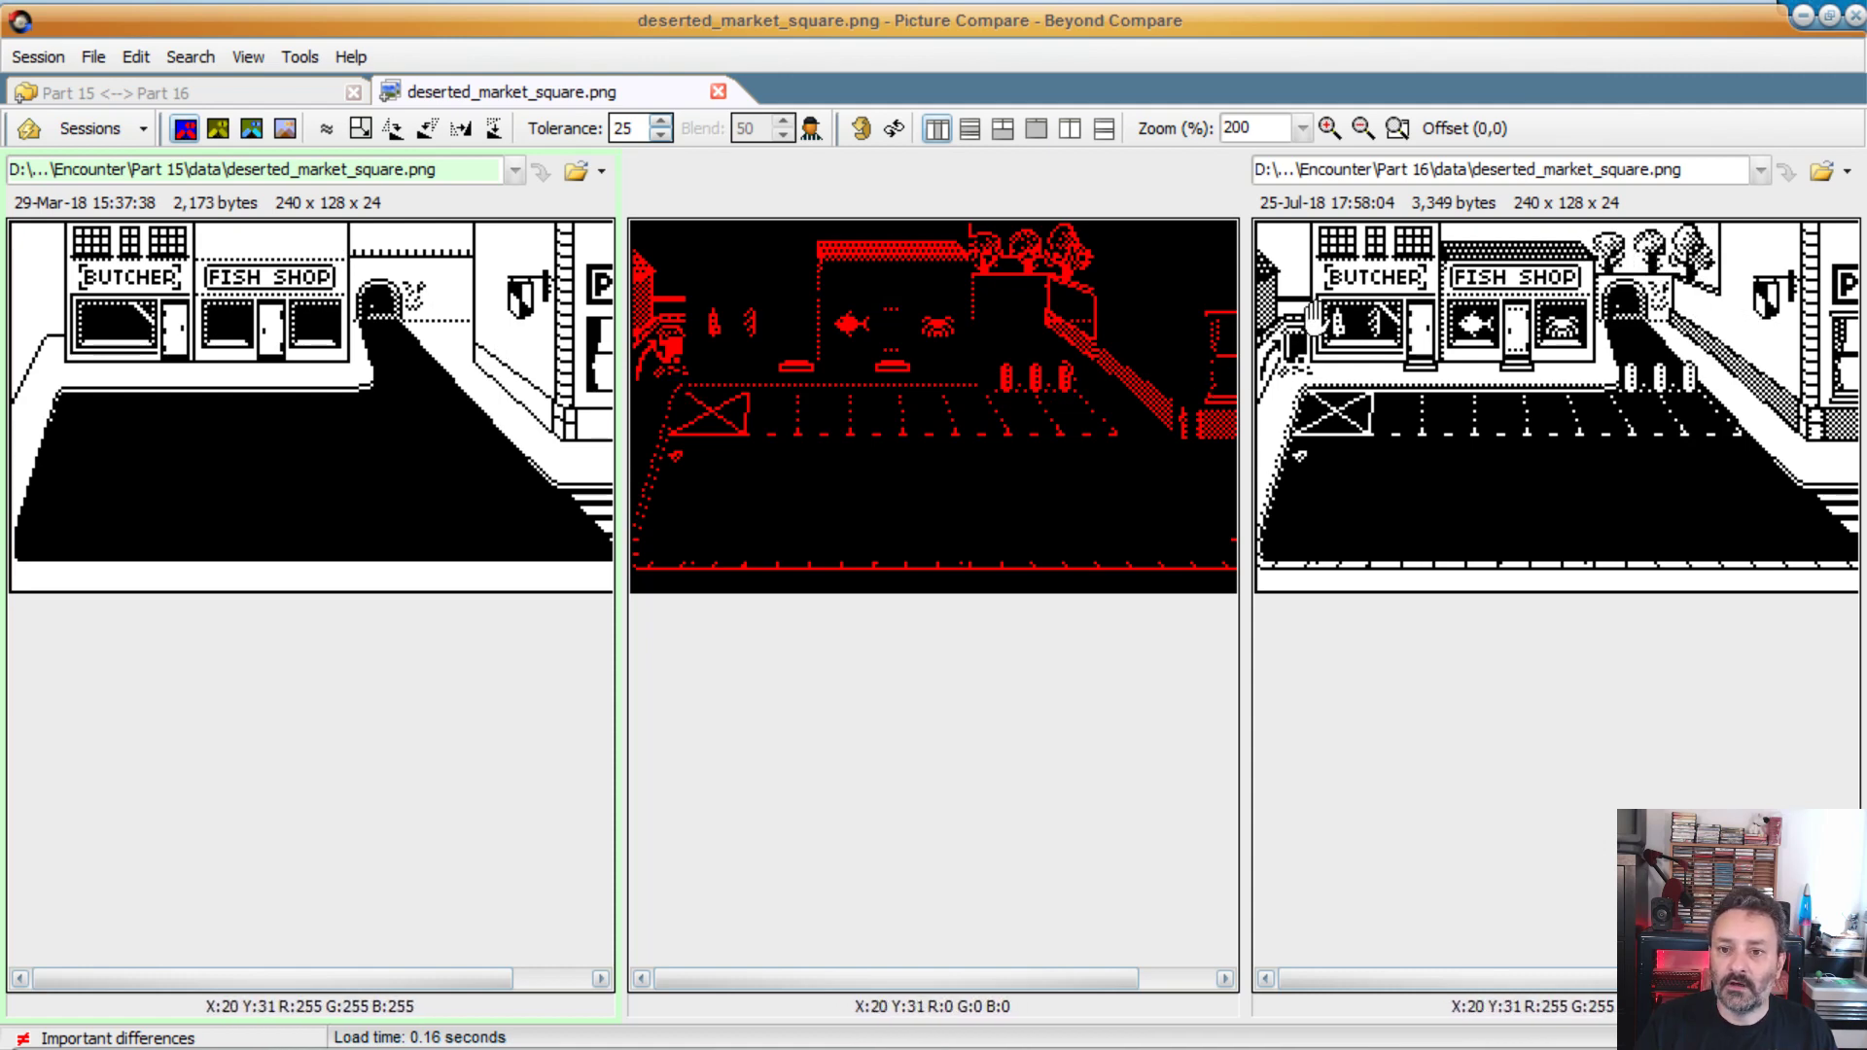
{"action": "mouse_move", "coordinate": [1375, 297]}
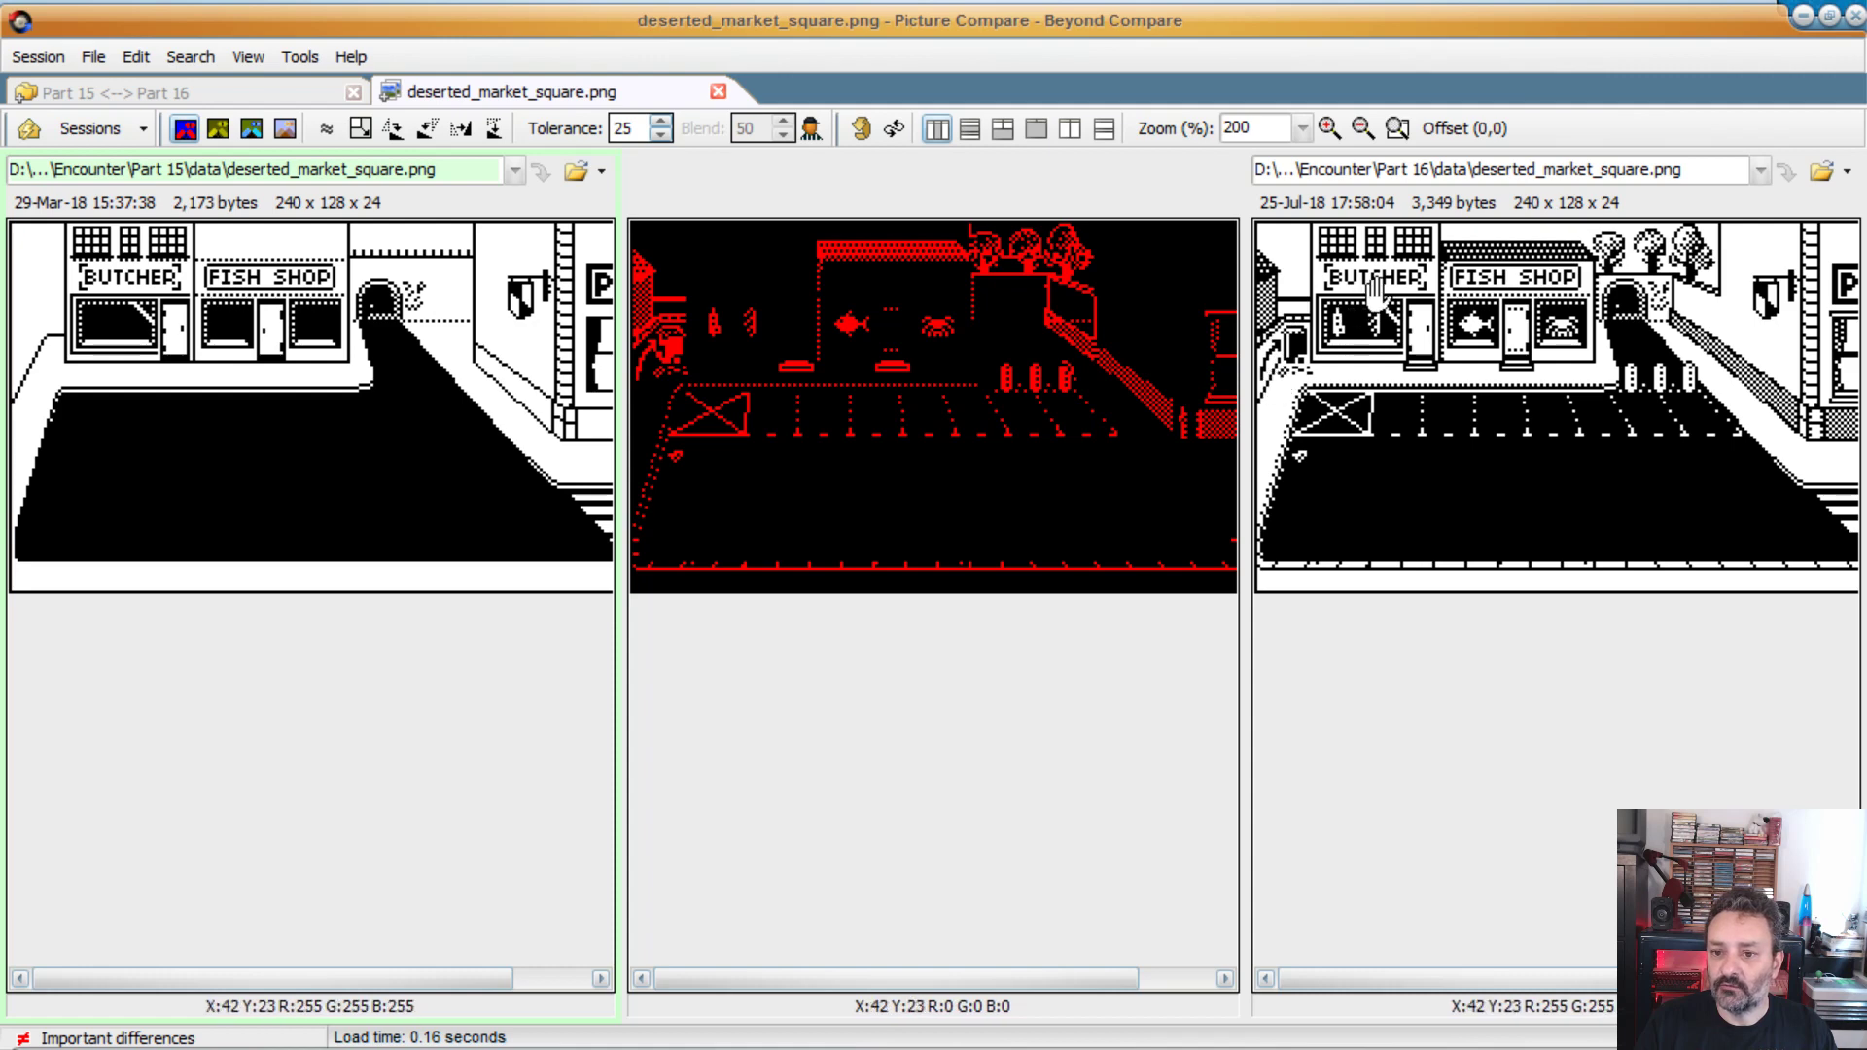
{"action": "mouse_move", "coordinate": [1530, 845]}
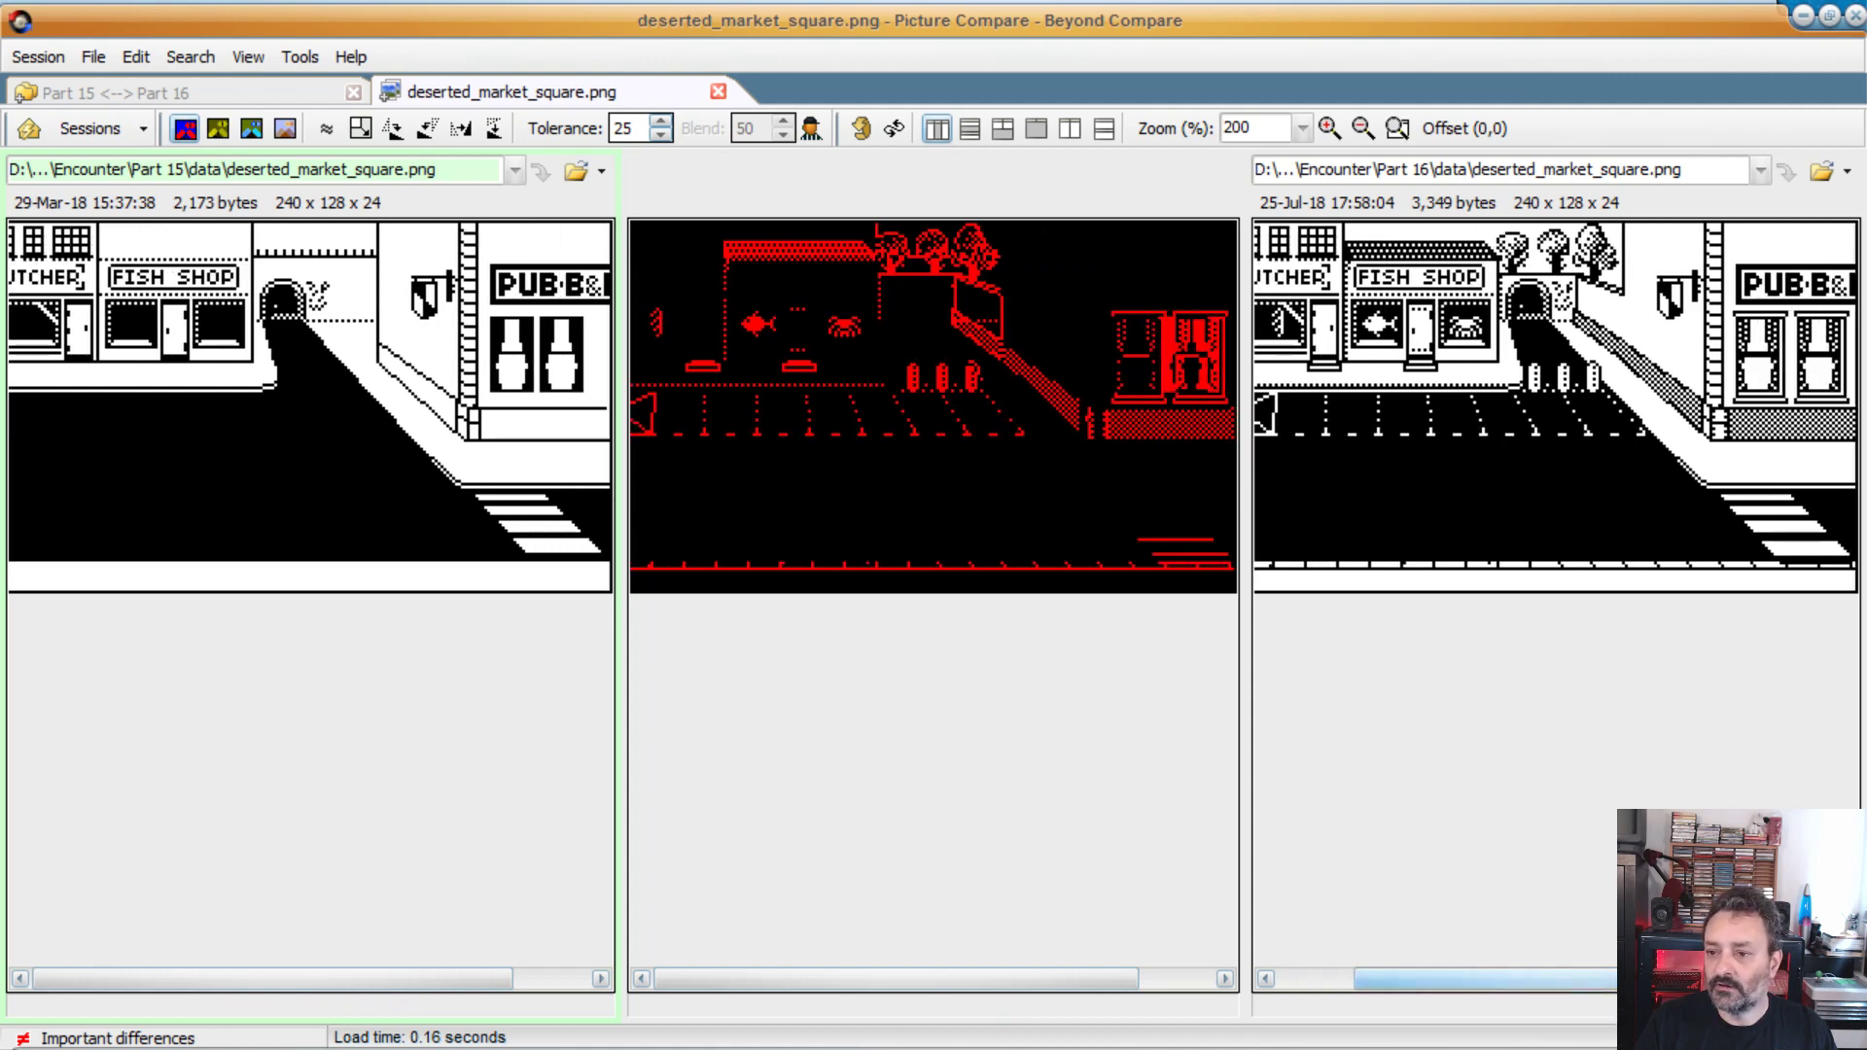
{"action": "mouse_move", "coordinate": [1548, 286]}
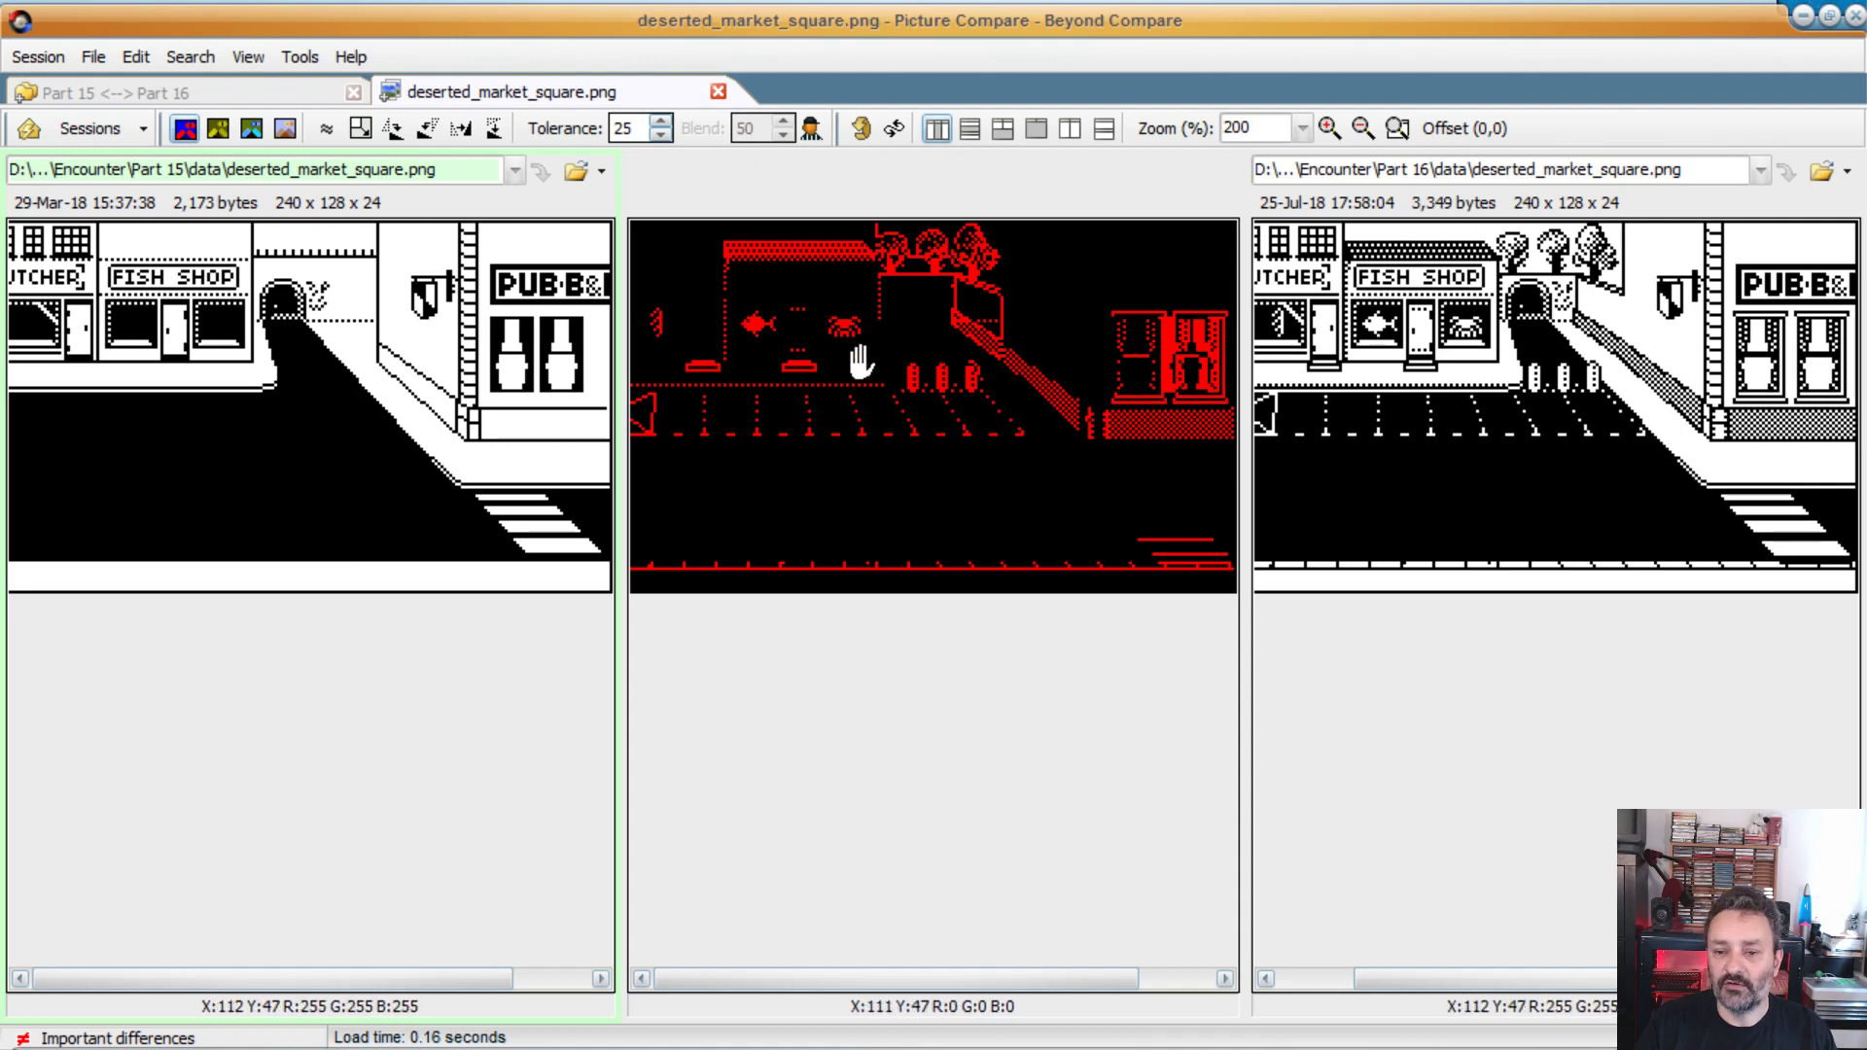
{"action": "mouse_move", "coordinate": [1512, 965]}
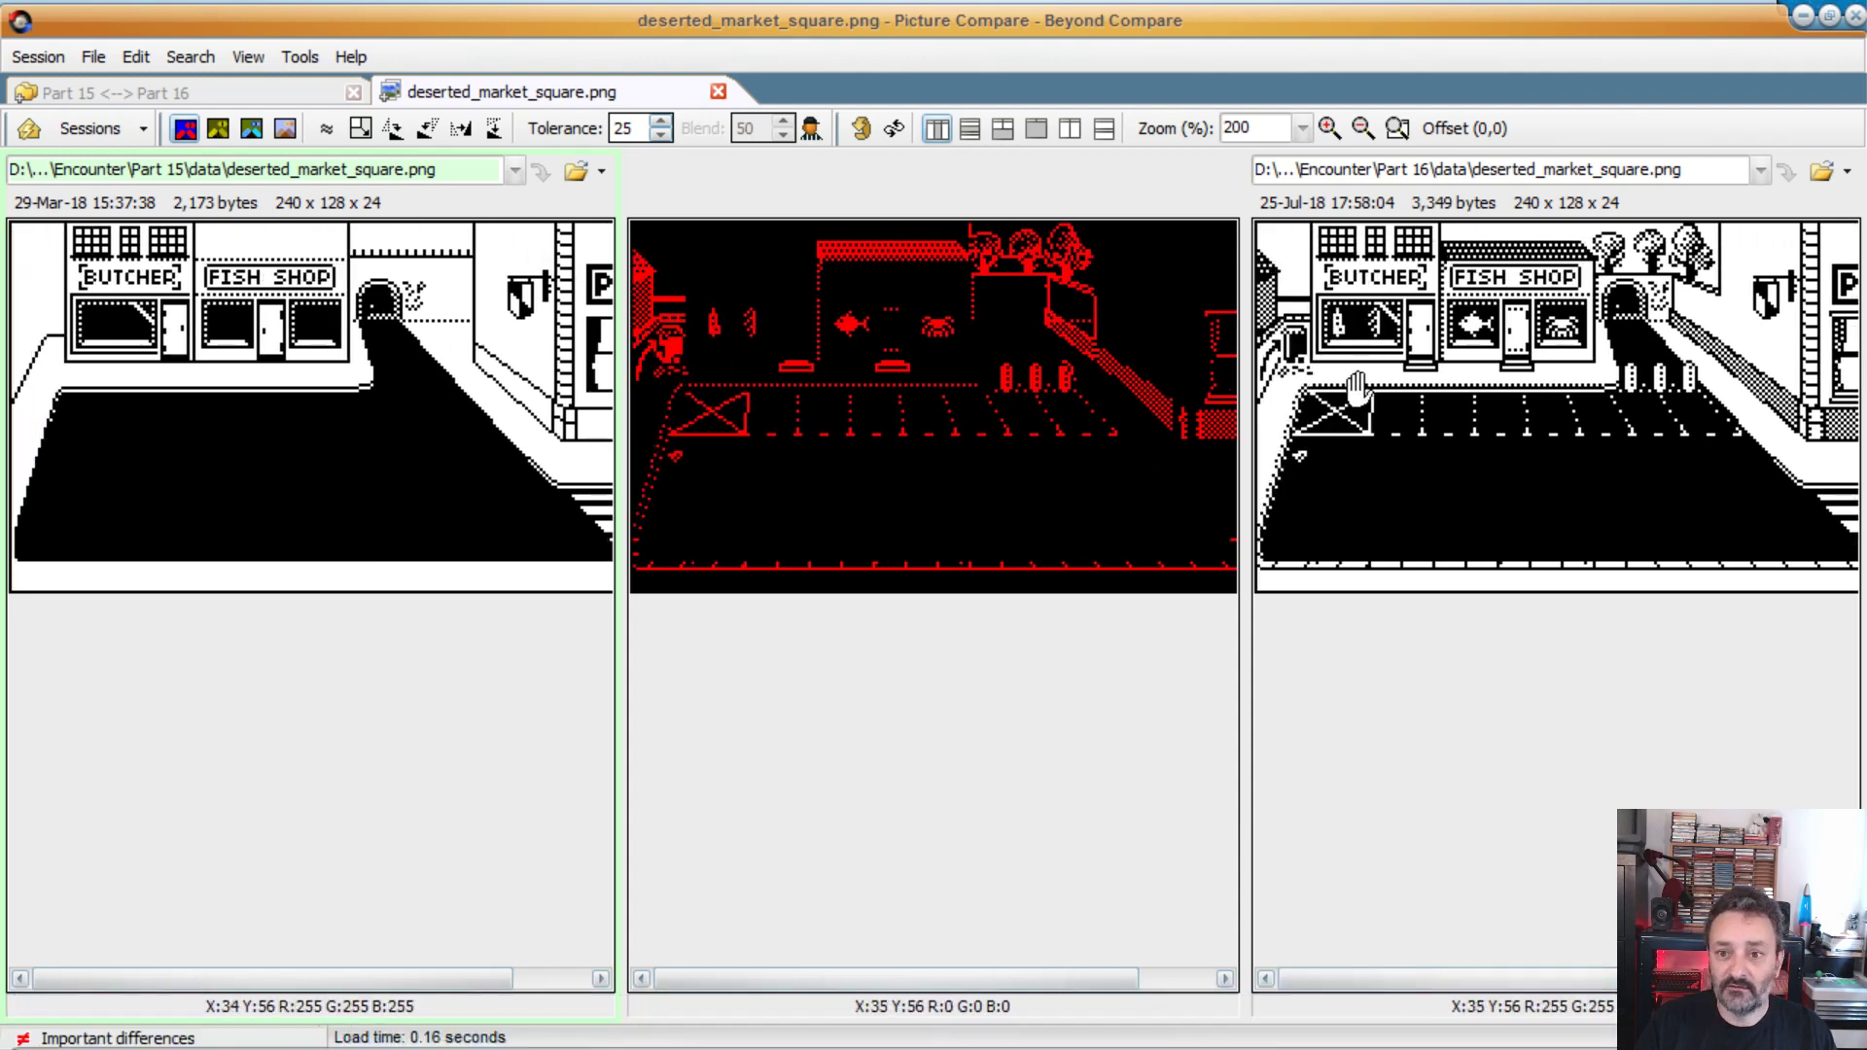
{"action": "mouse_move", "coordinate": [1375, 363]}
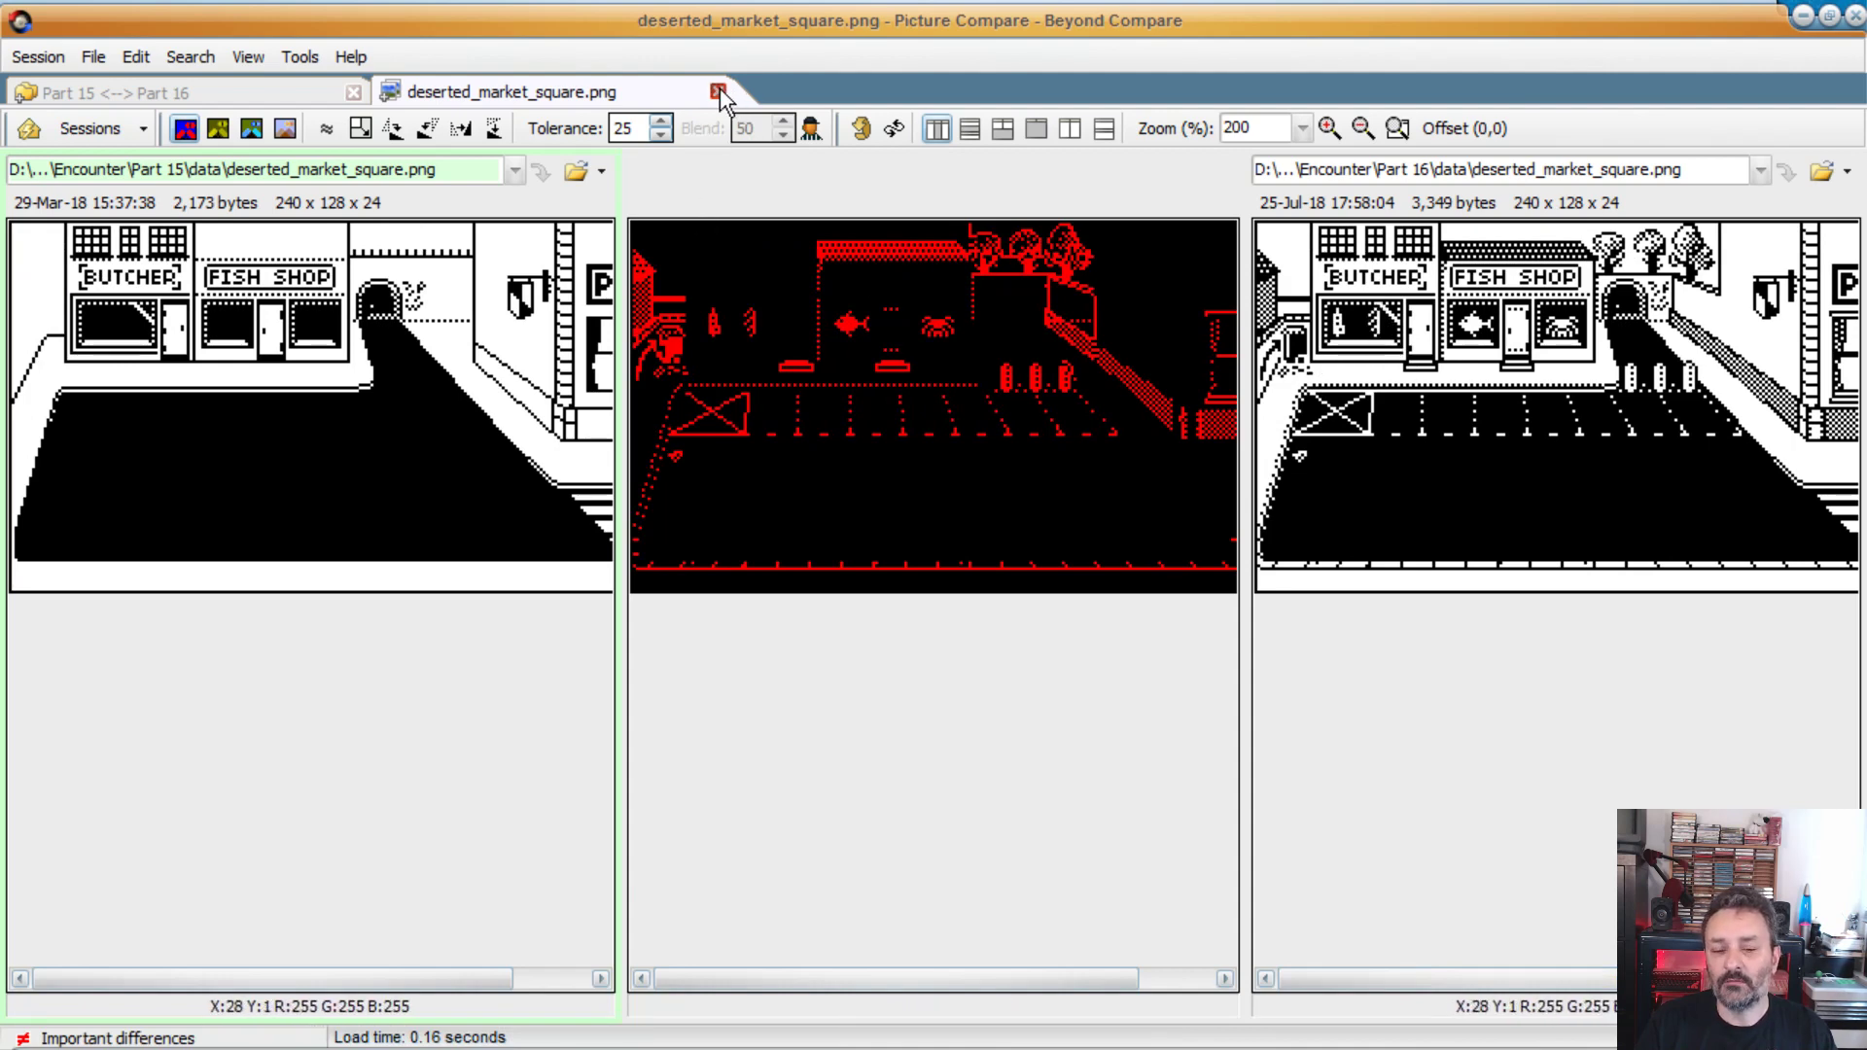
Step: Close the deserted_market_square.png comparison to return to the folder listing
{"action": "left_click", "coordinate": [717, 92]}
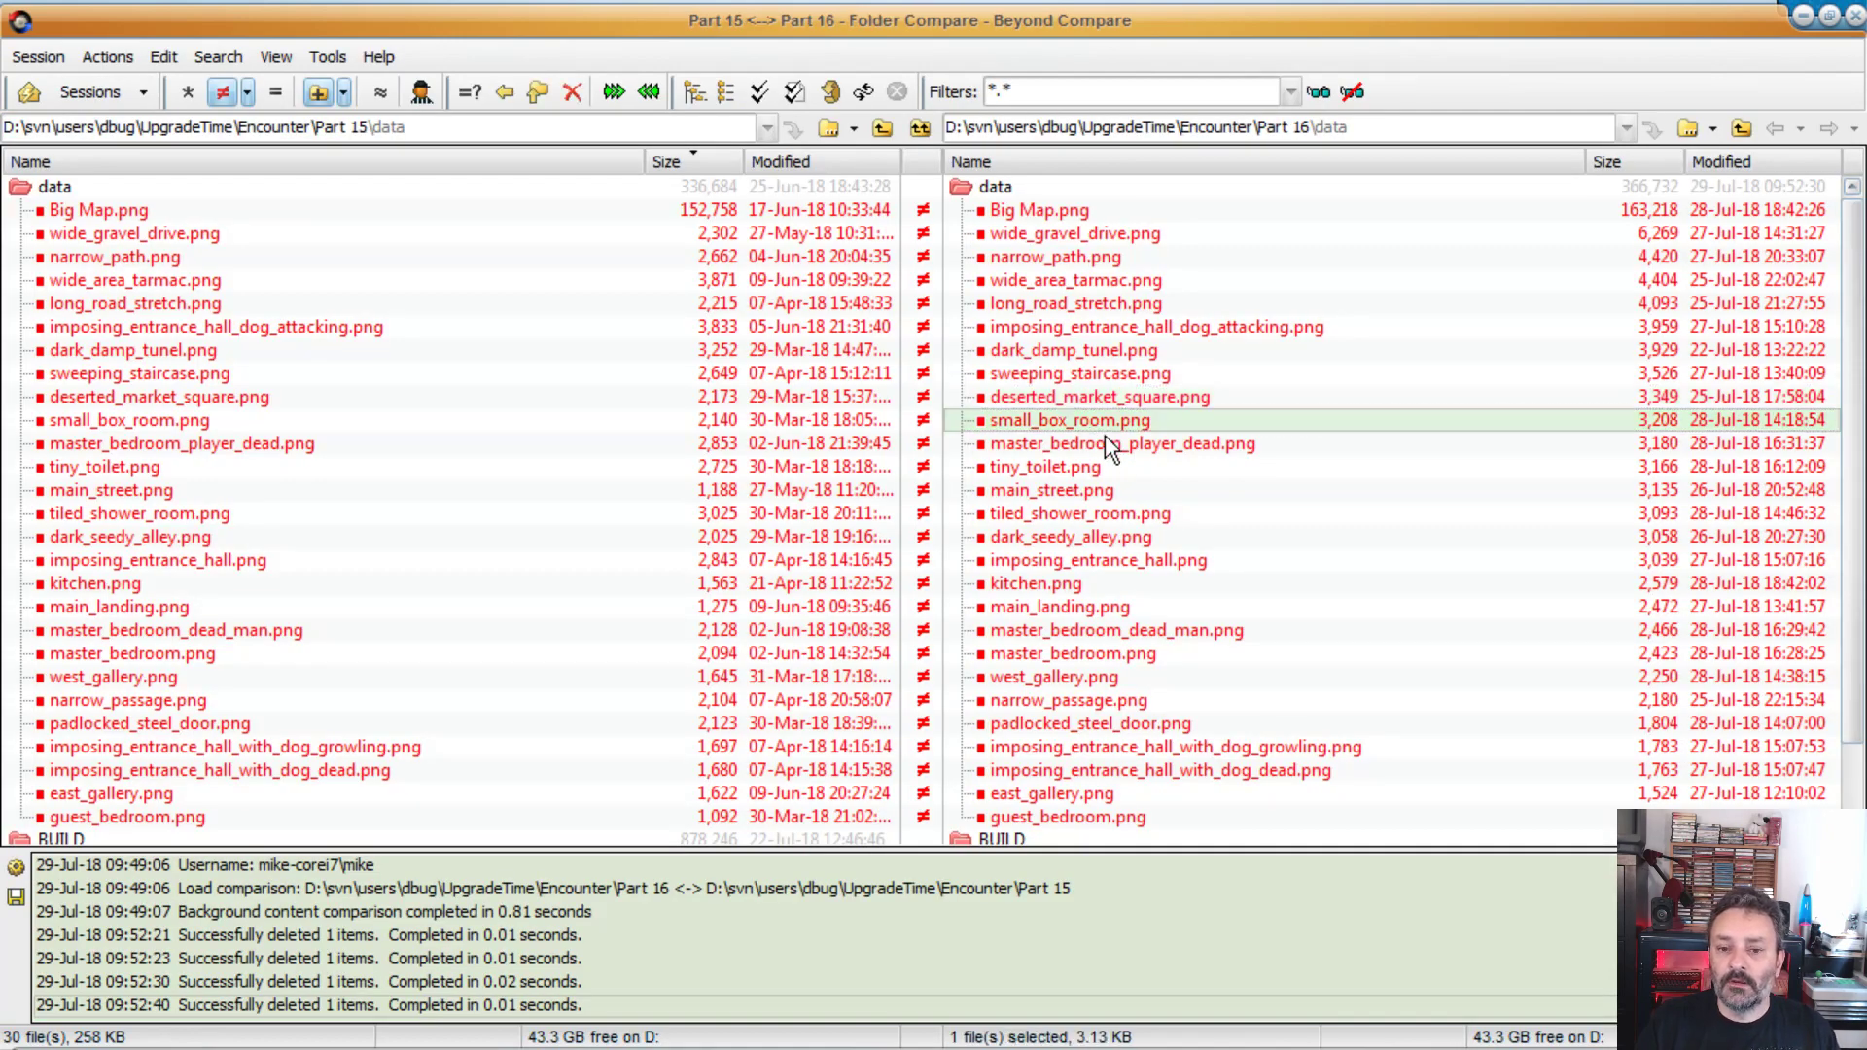
{"action": "double_click", "coordinate": [1067, 419]}
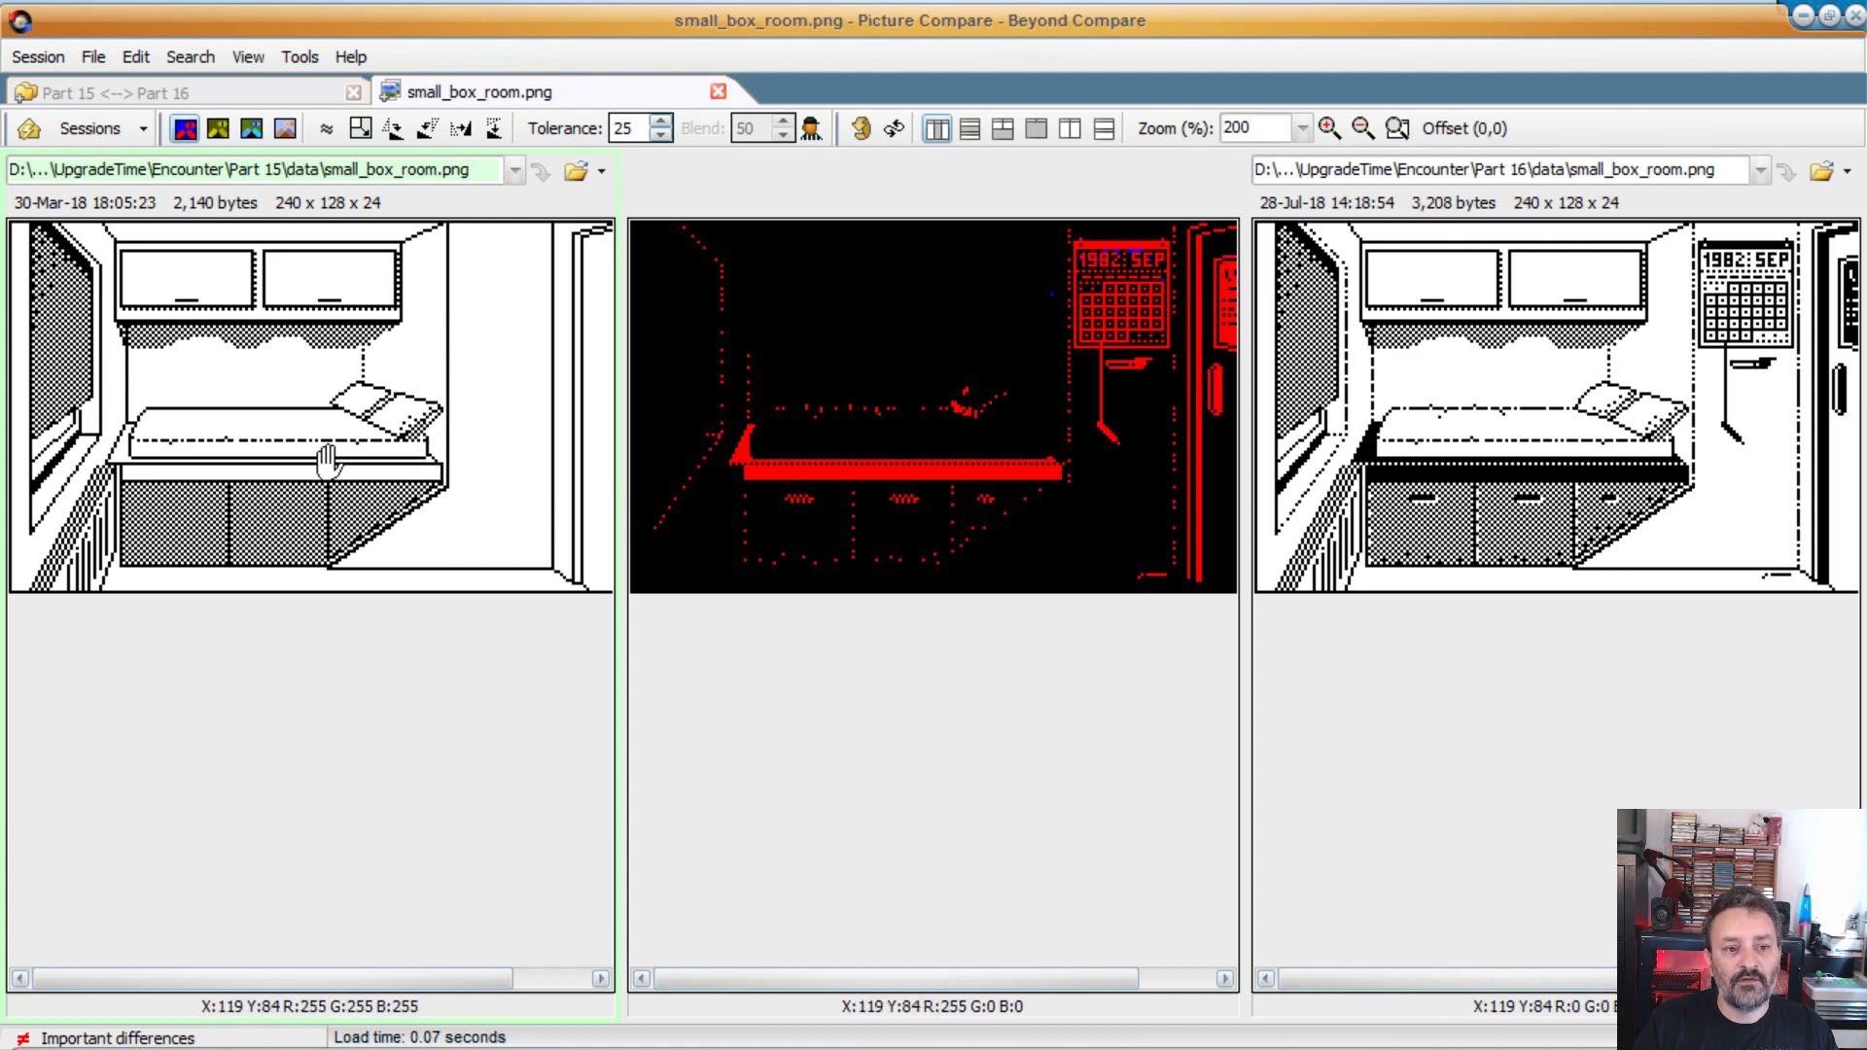
{"action": "mouse_move", "coordinate": [388, 462]}
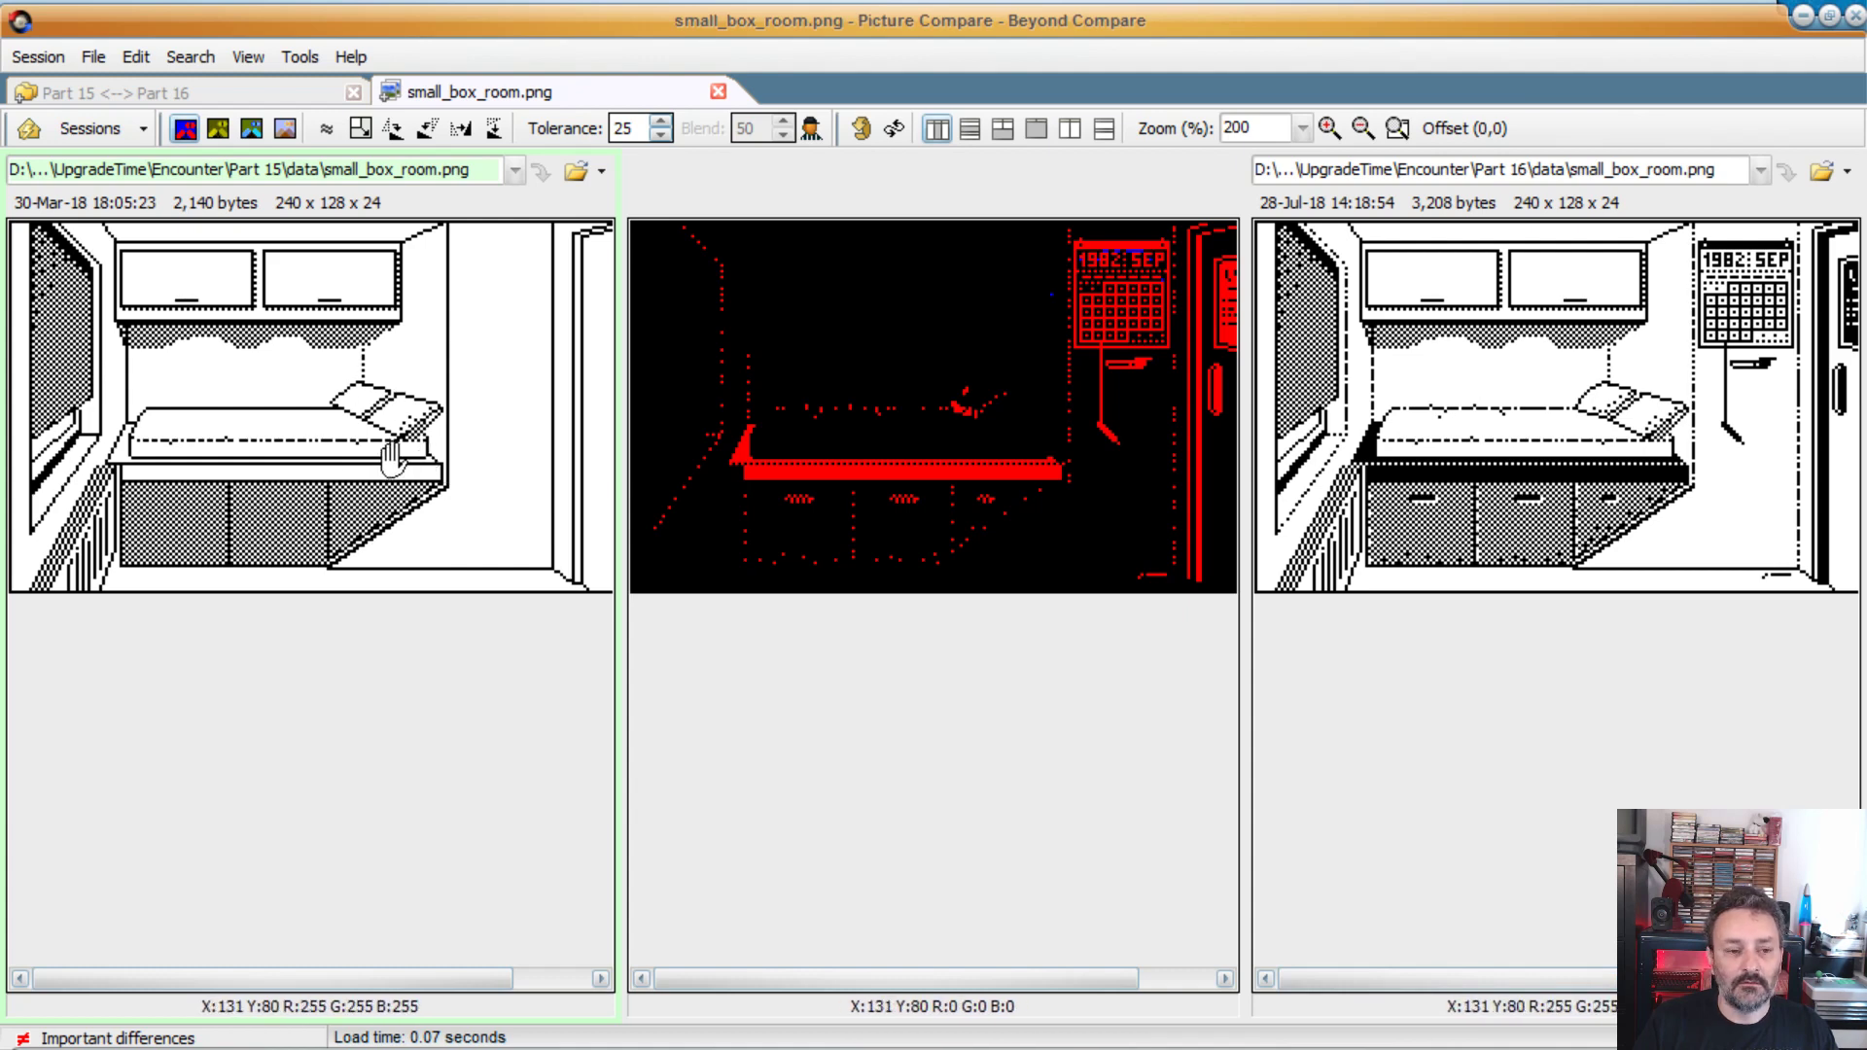
{"action": "mouse_move", "coordinate": [184, 513]}
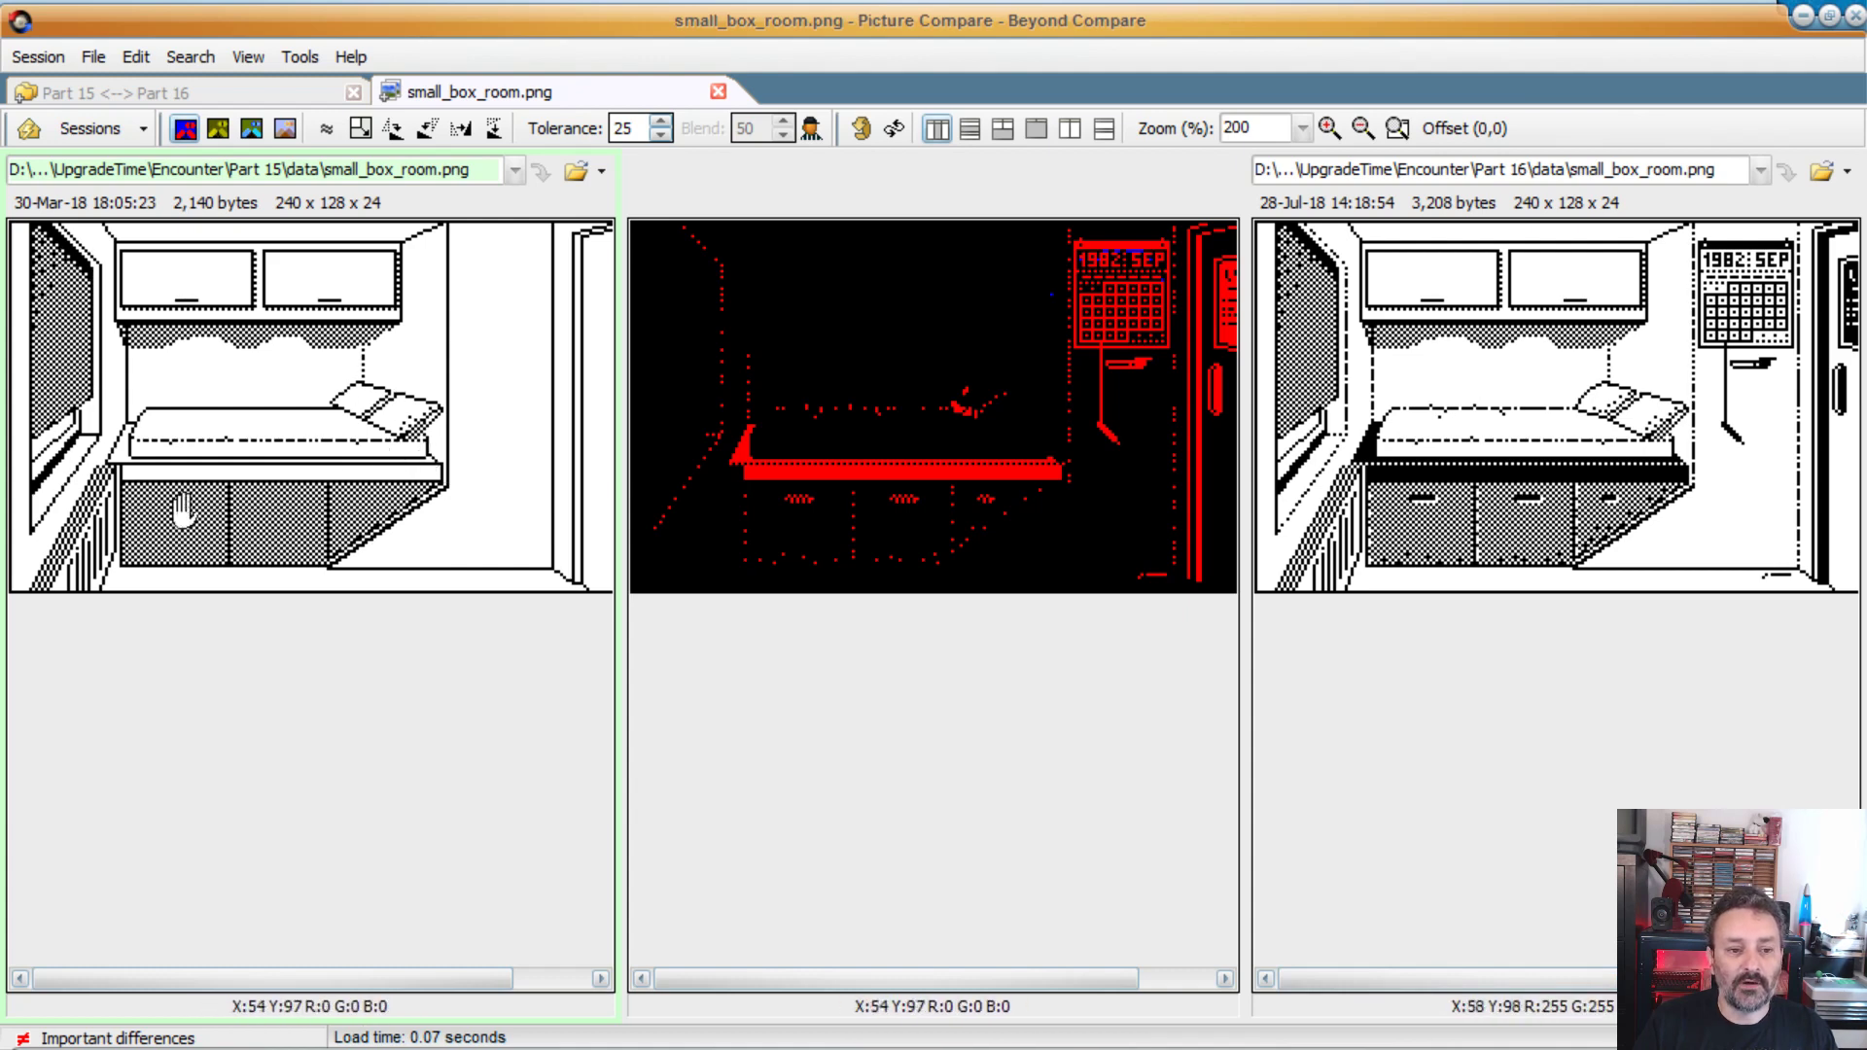
{"action": "mouse_move", "coordinate": [843, 619]}
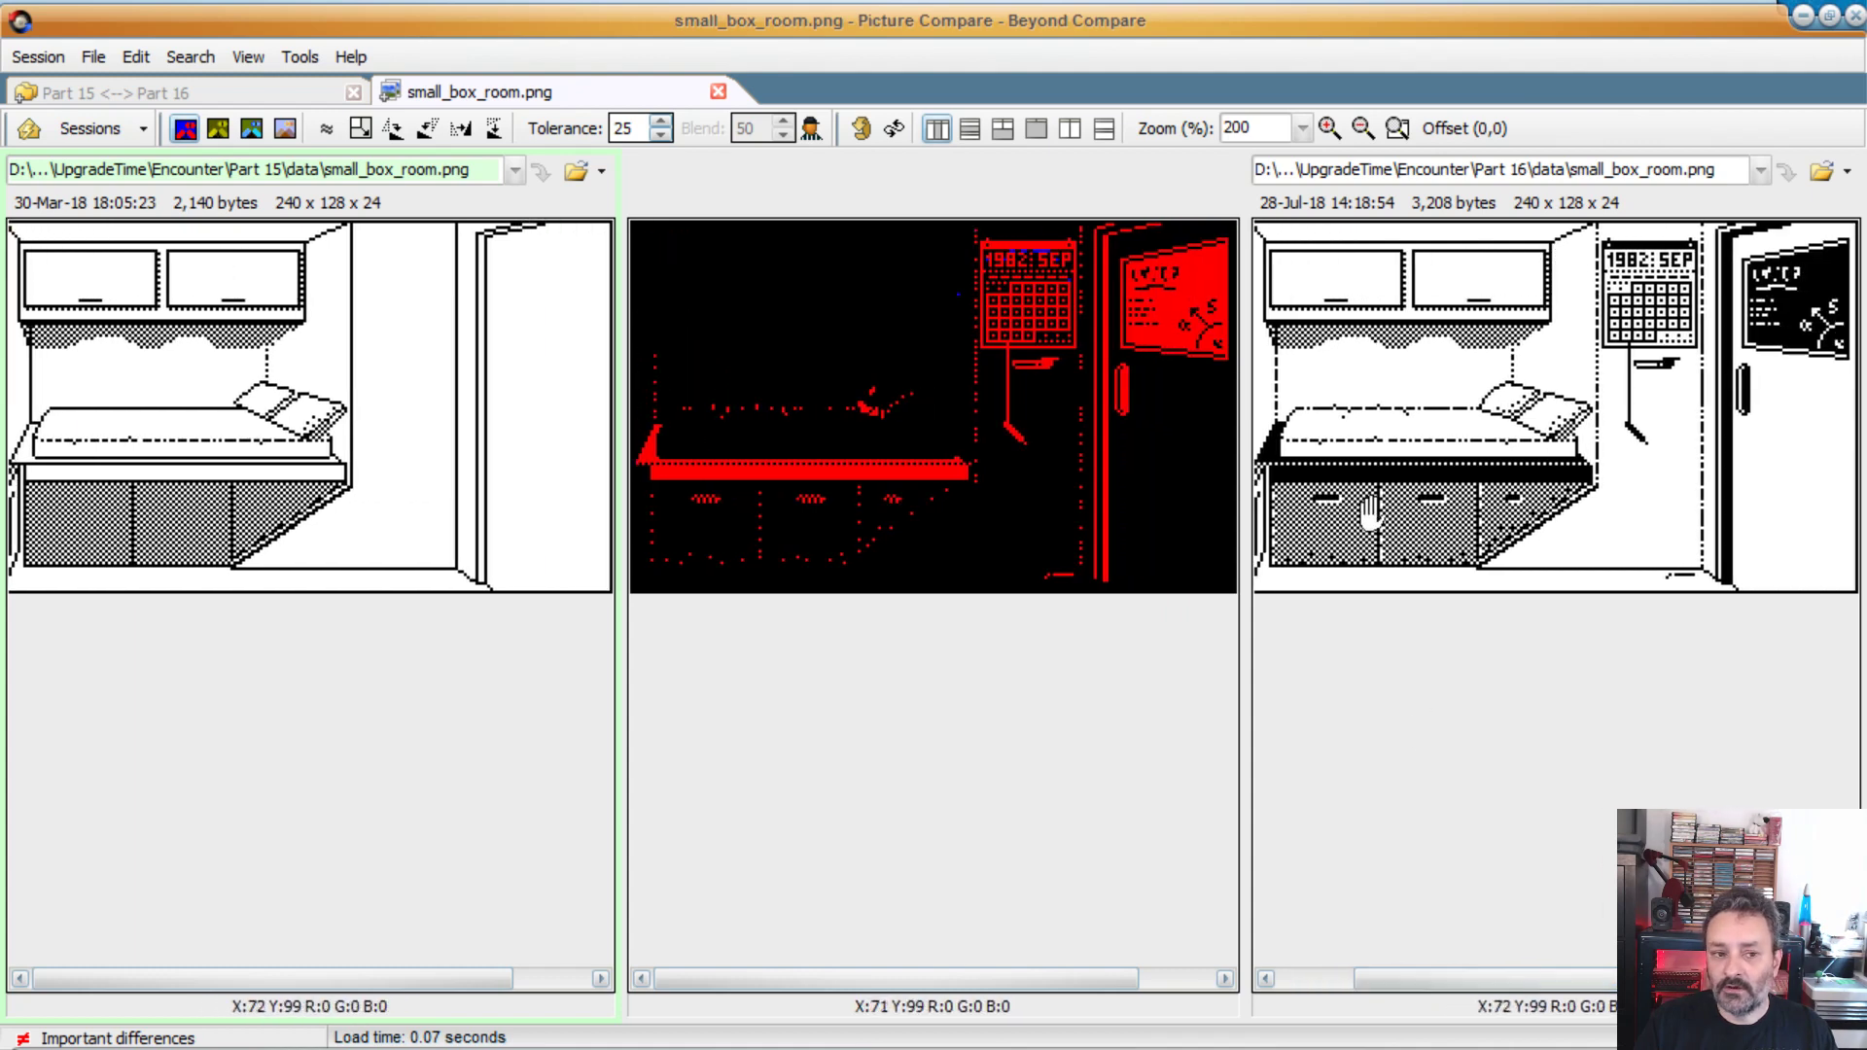
{"action": "mouse_move", "coordinate": [843, 536]}
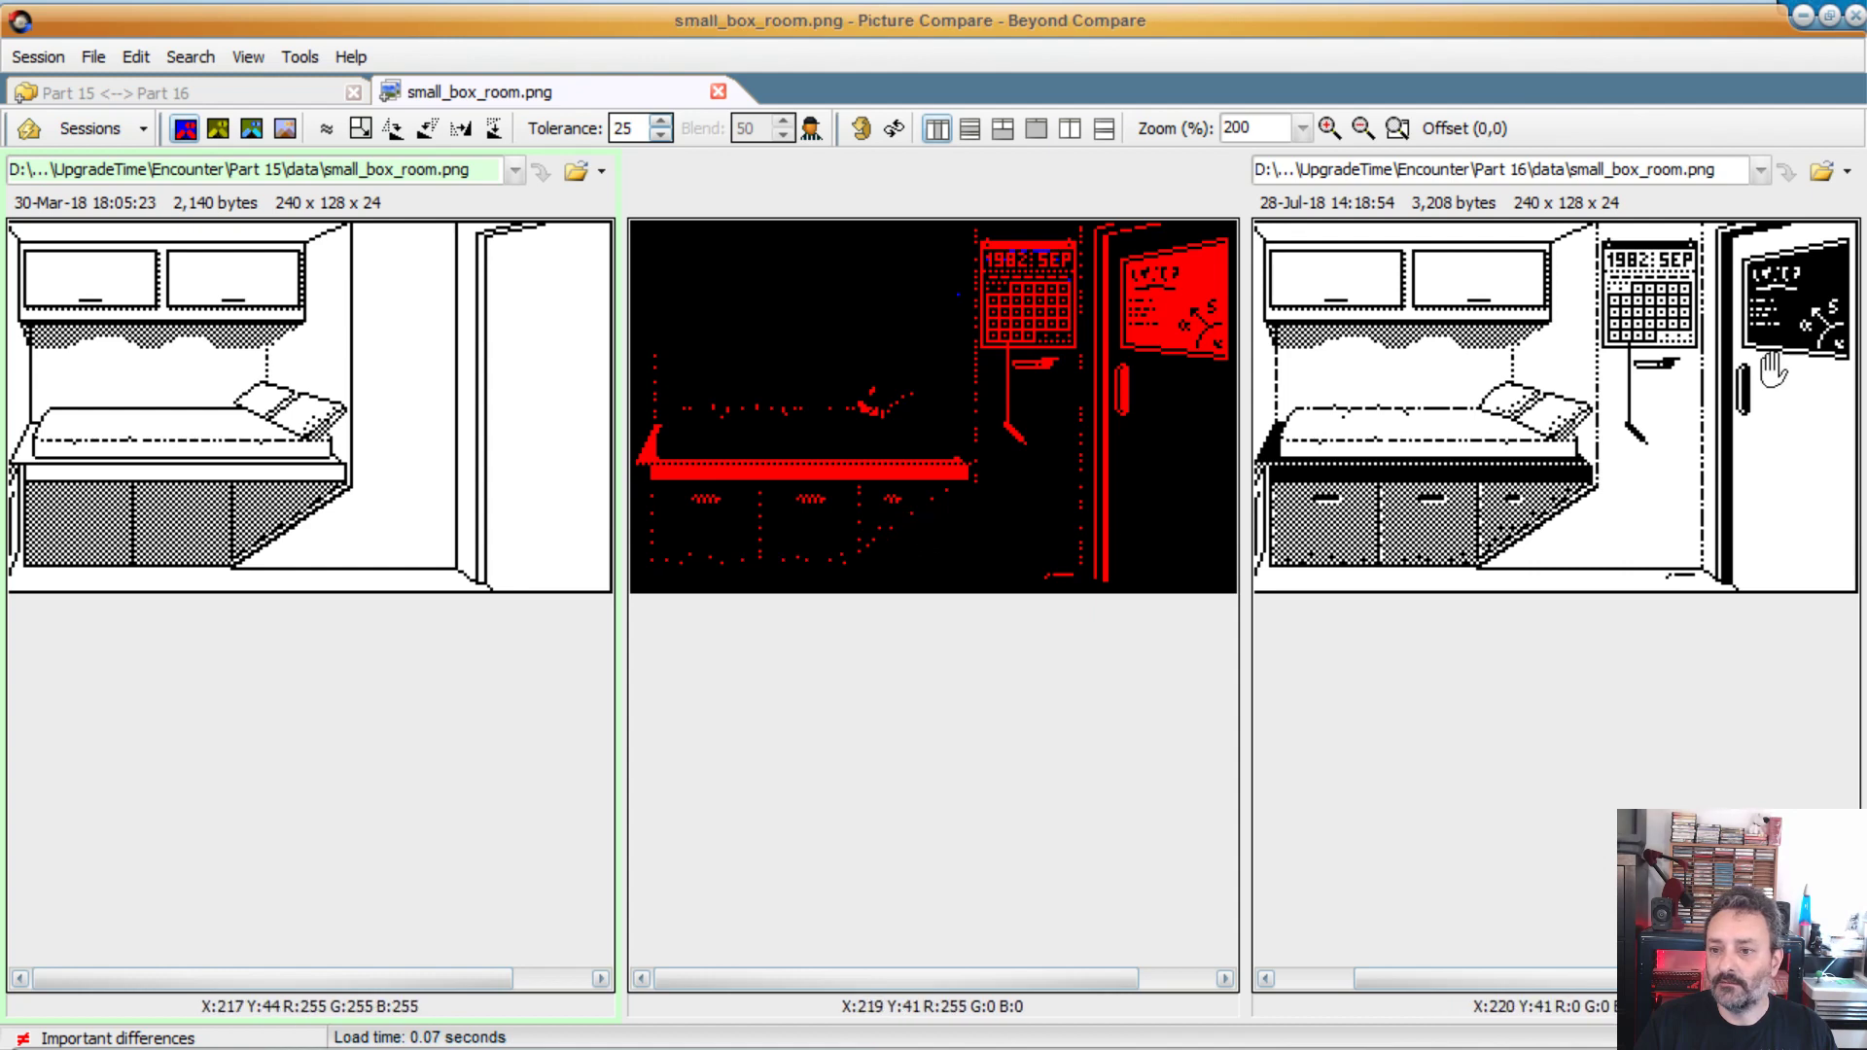
{"action": "mouse_move", "coordinate": [1691, 297]}
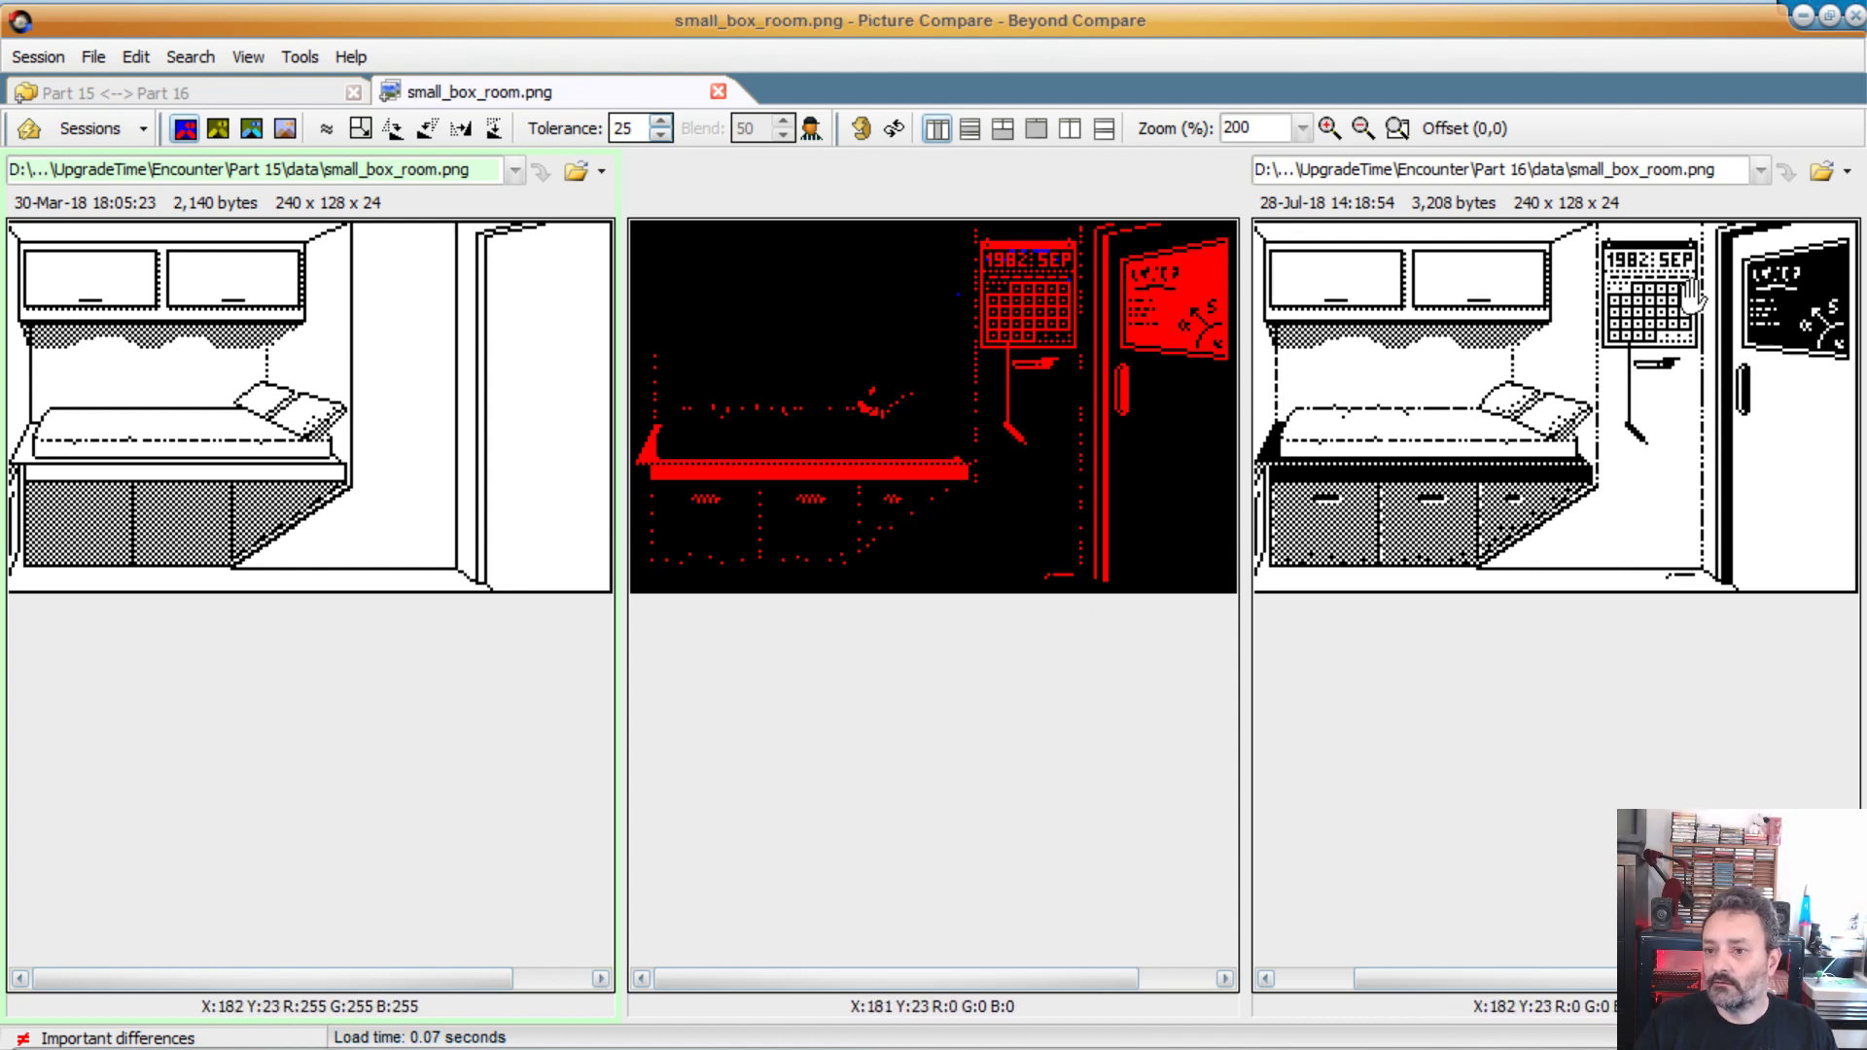
{"action": "mouse_move", "coordinate": [1619, 274]}
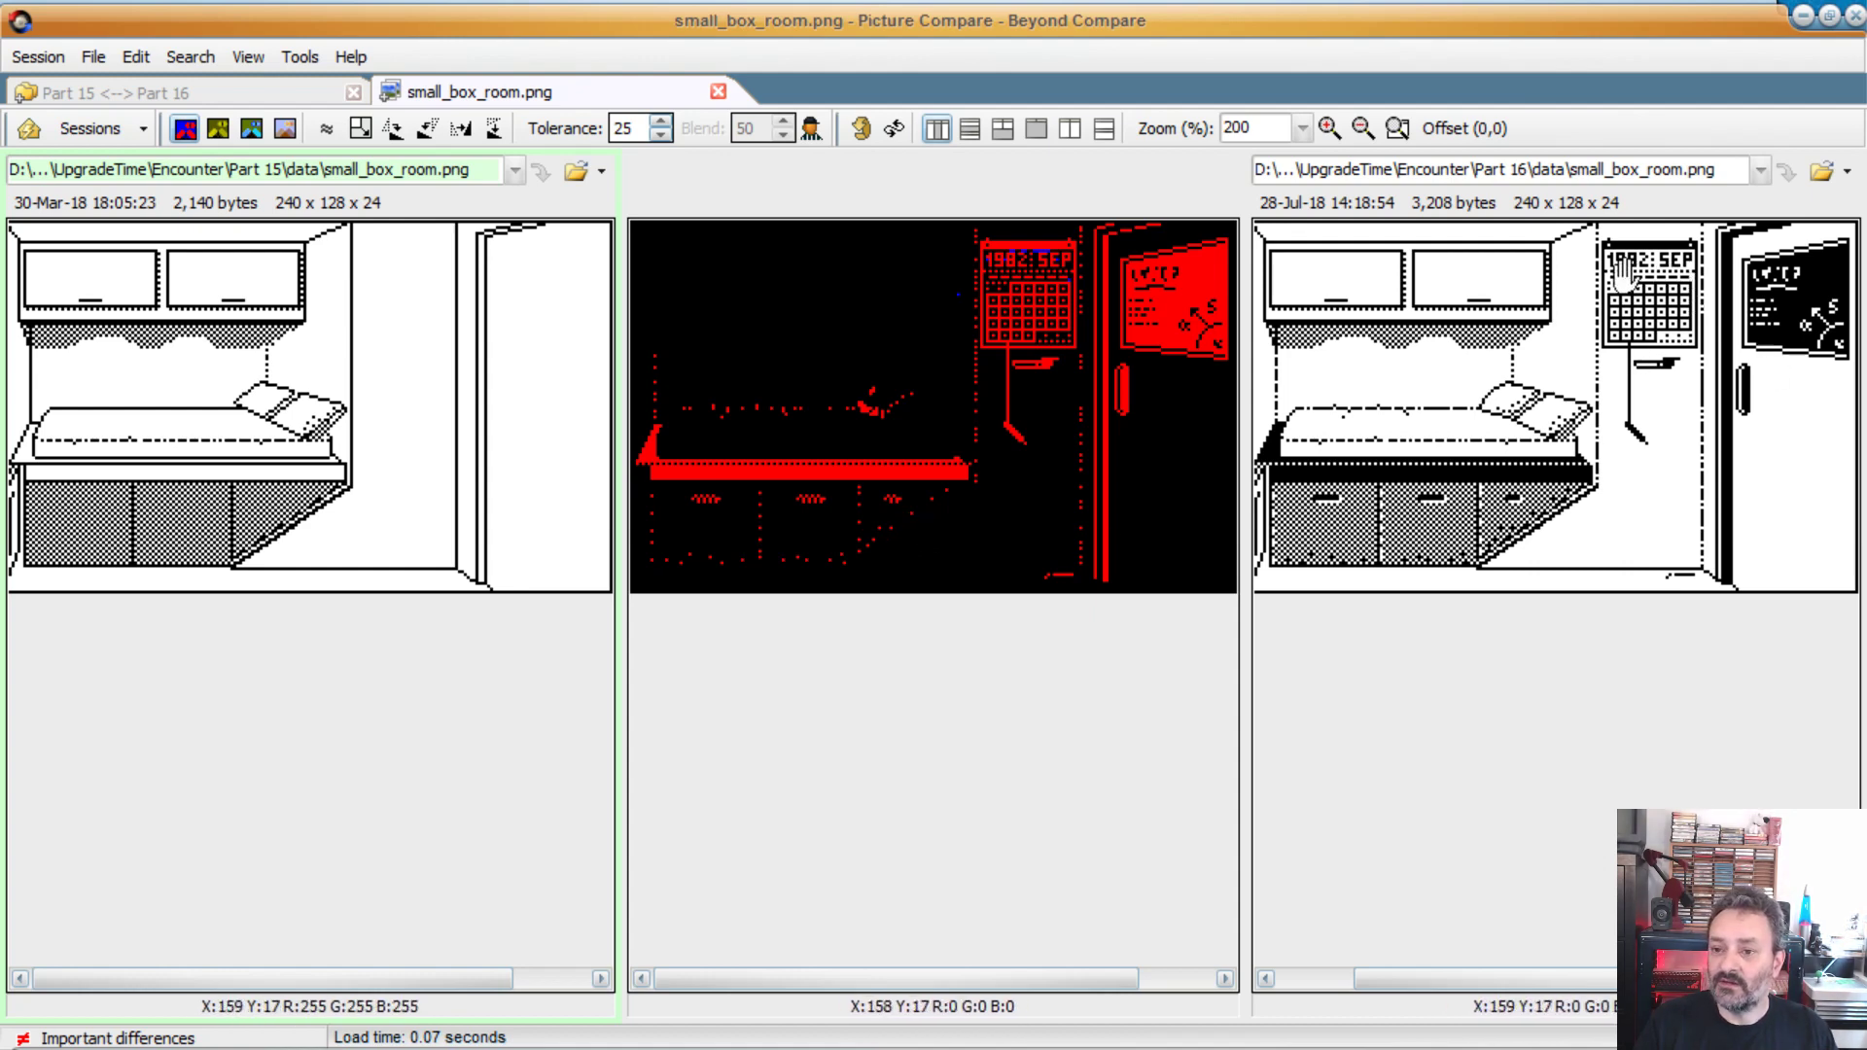
{"action": "mouse_move", "coordinate": [1644, 436]}
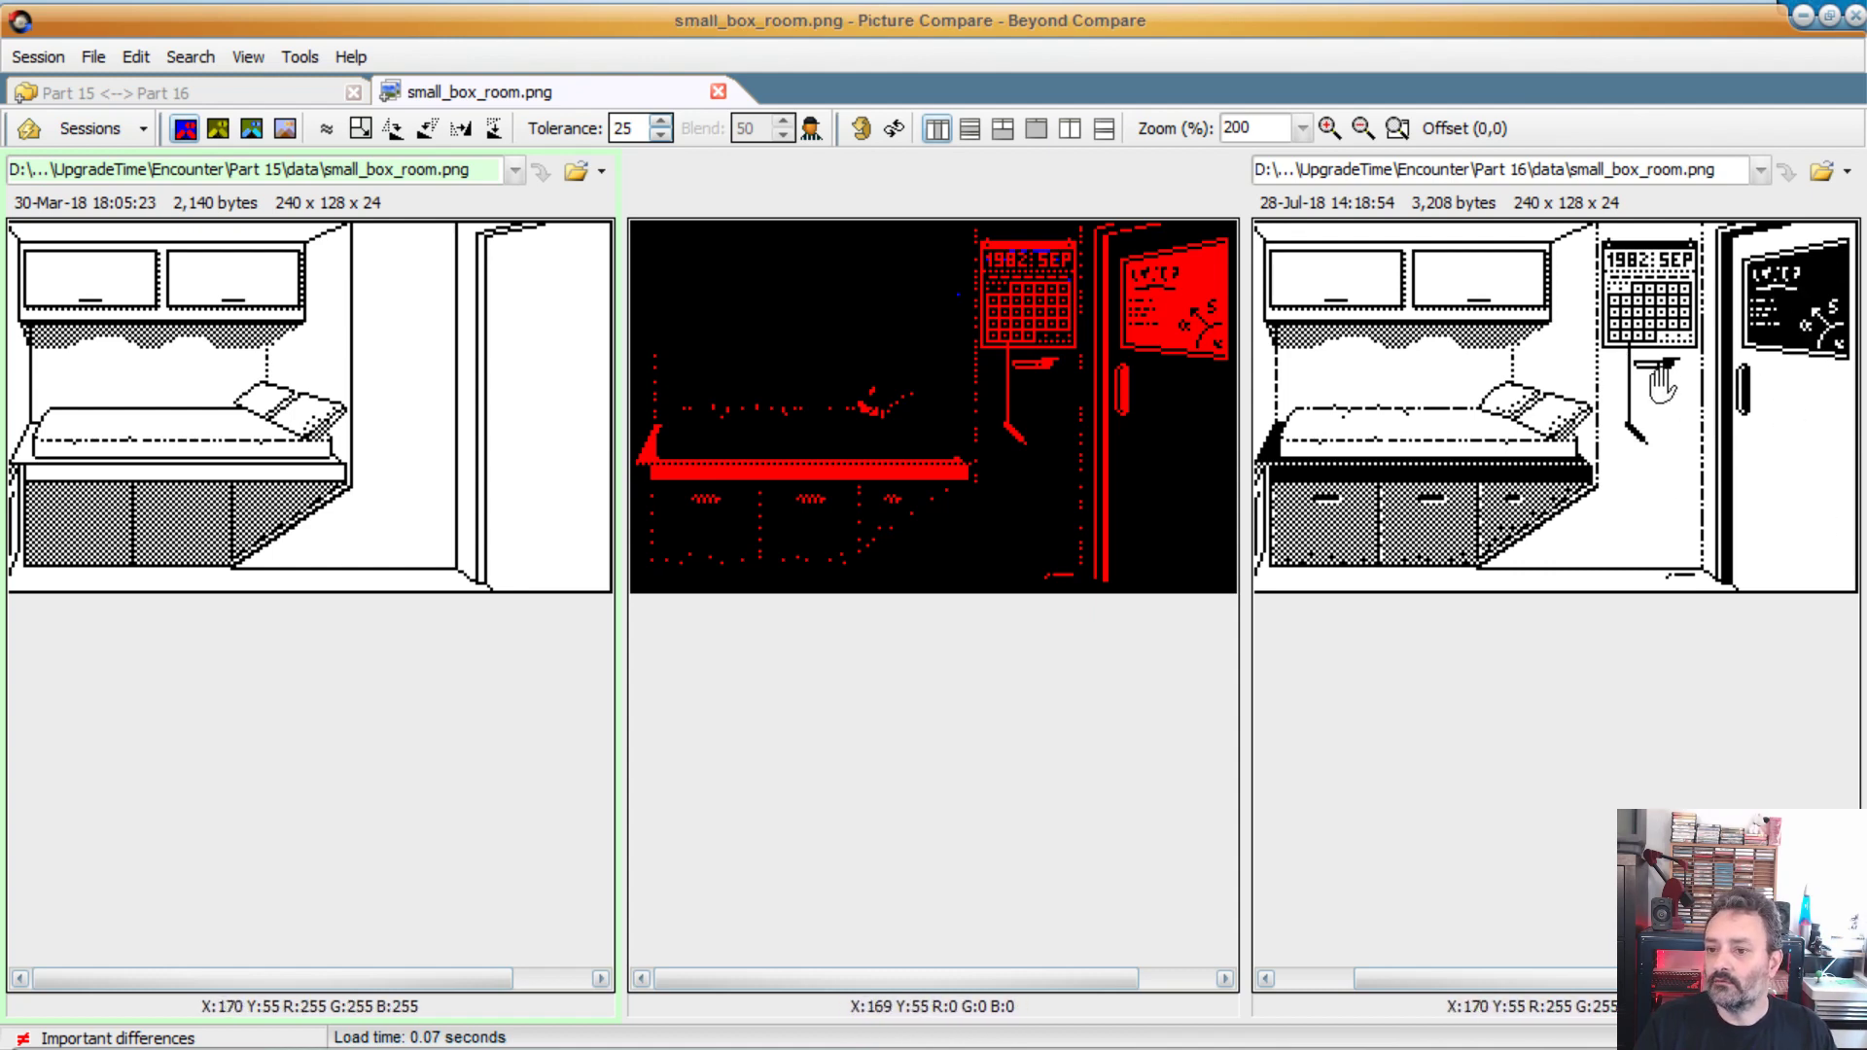
{"action": "mouse_move", "coordinate": [1676, 560]}
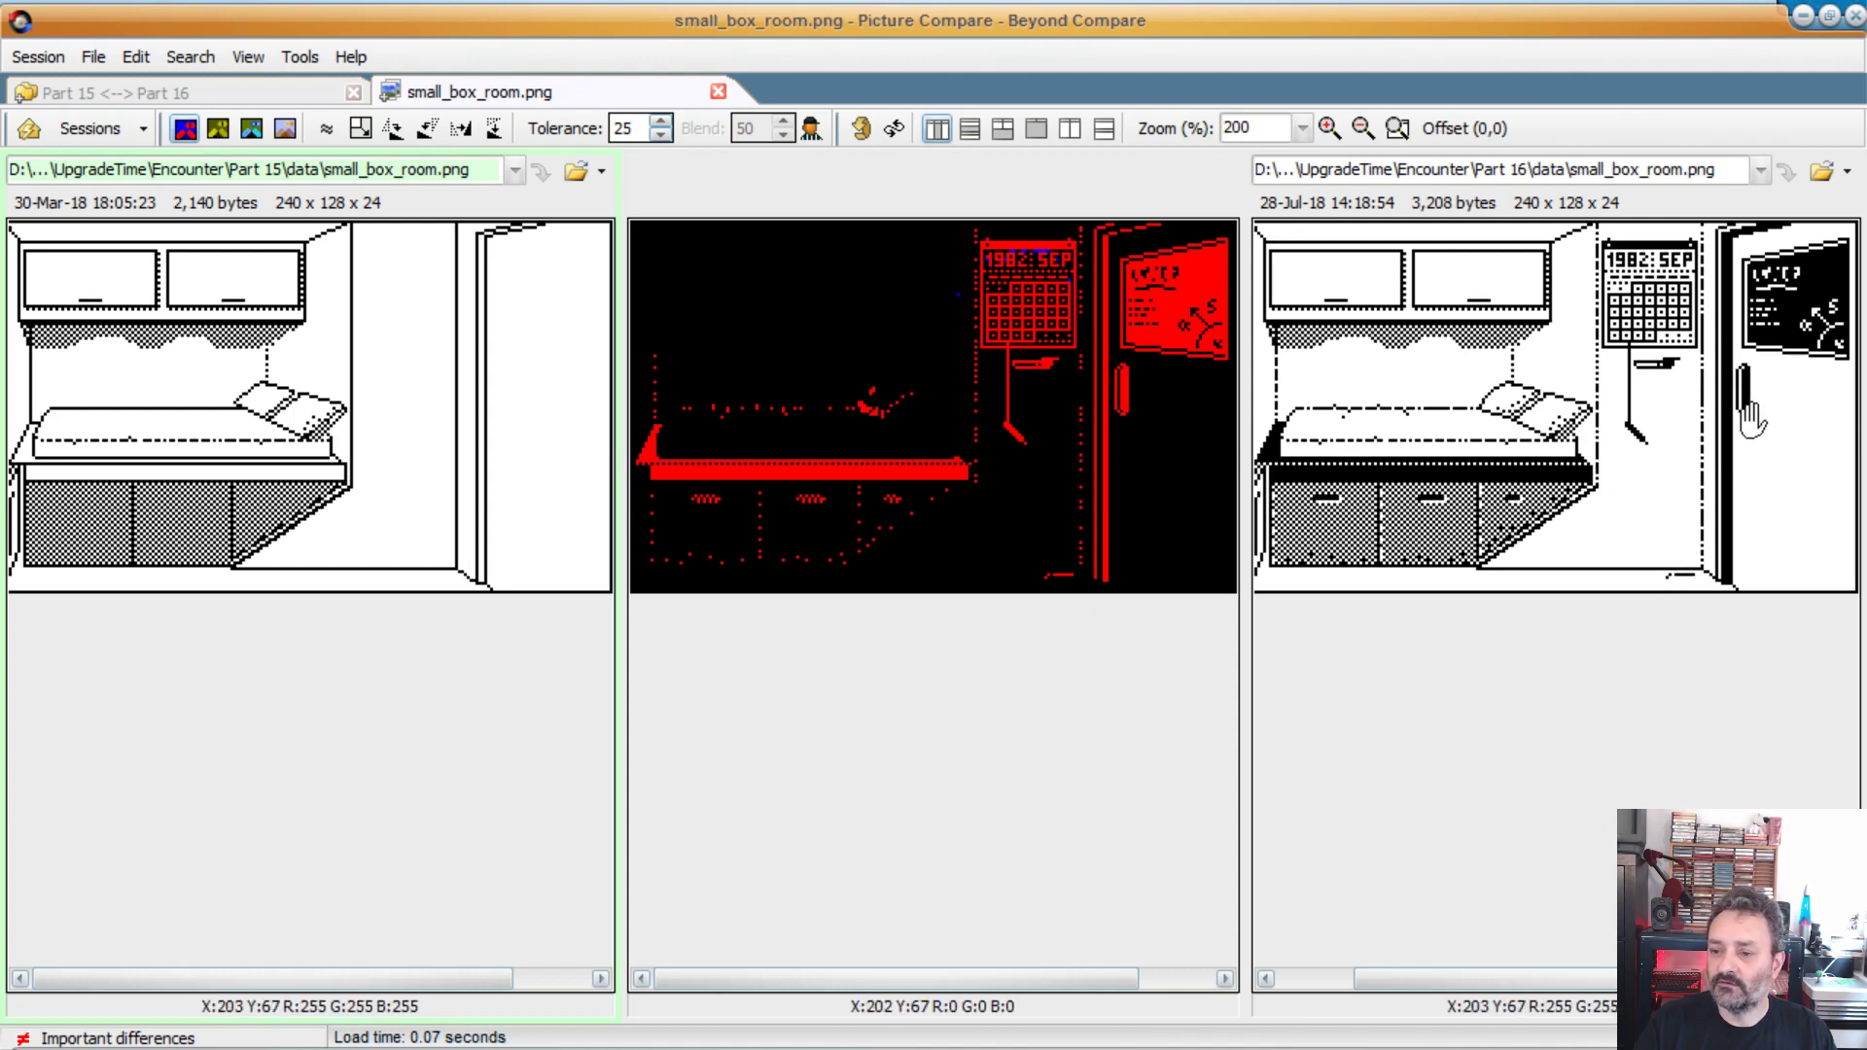
{"action": "mouse_move", "coordinate": [1129, 201]}
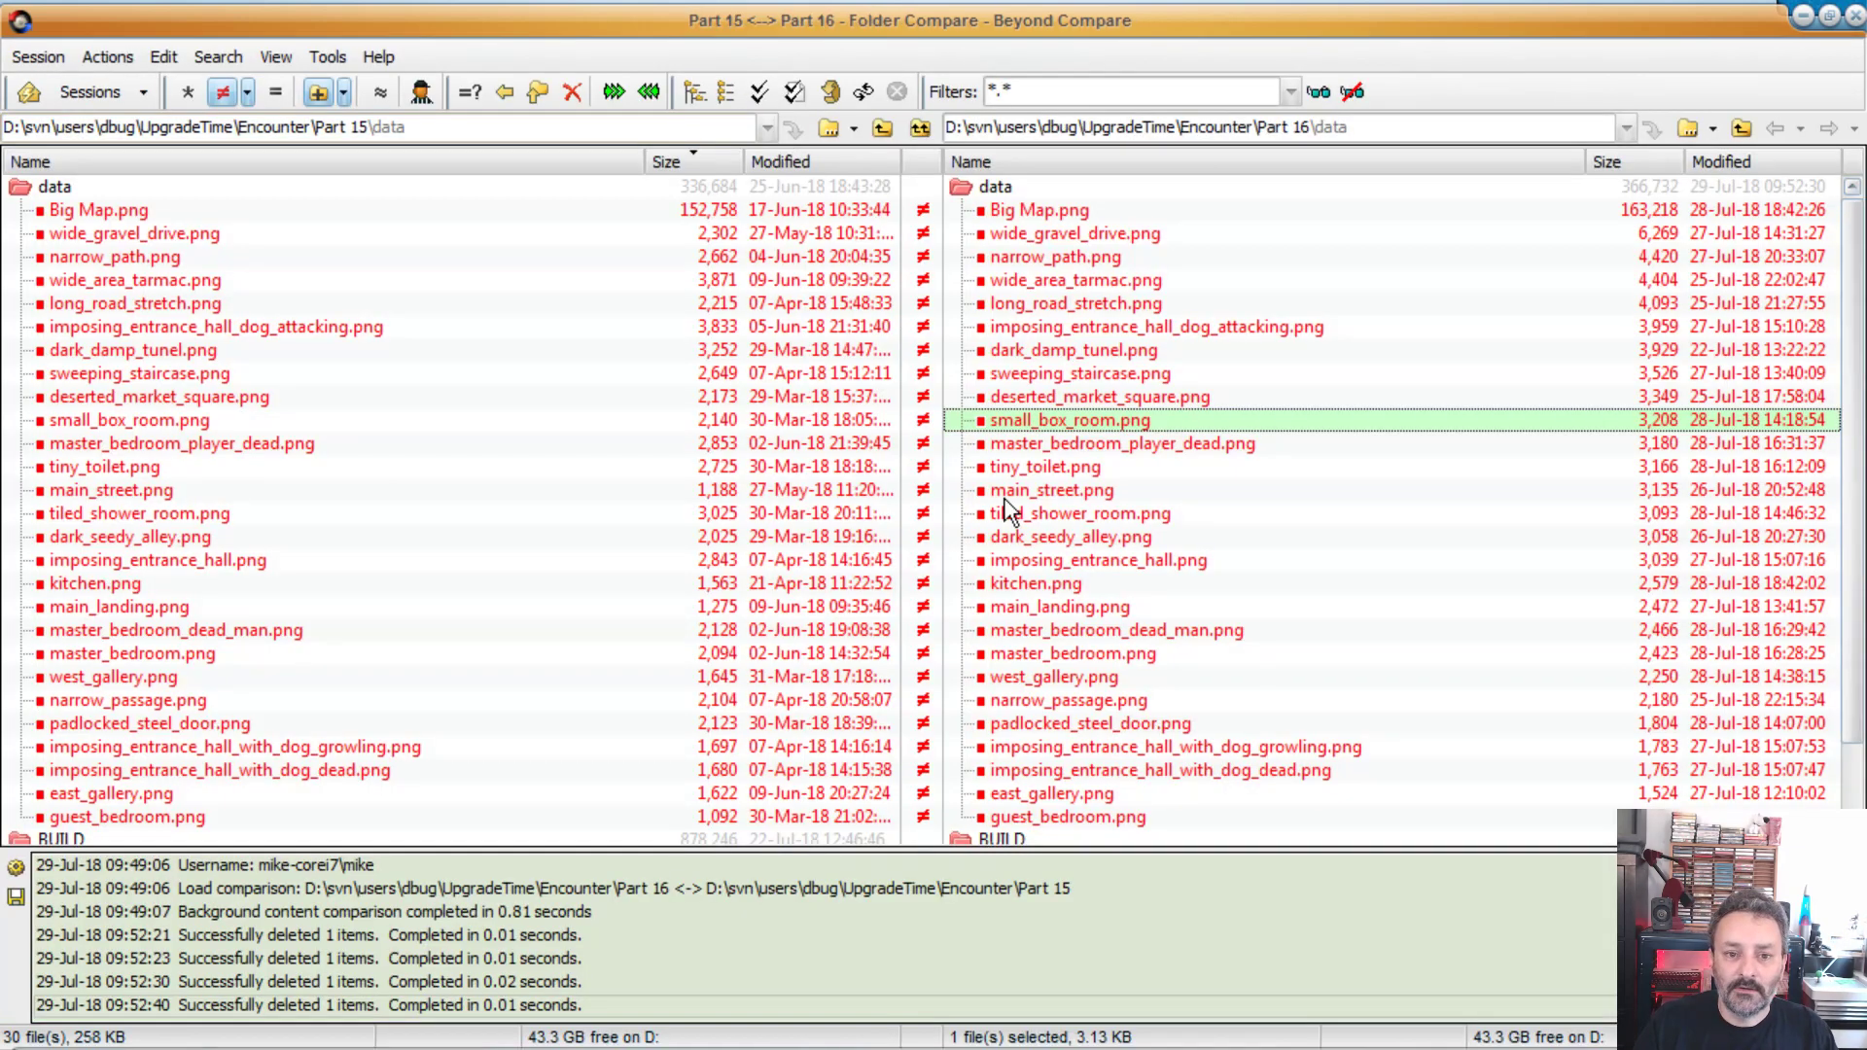
{"action": "left_click", "coordinate": [1121, 444]}
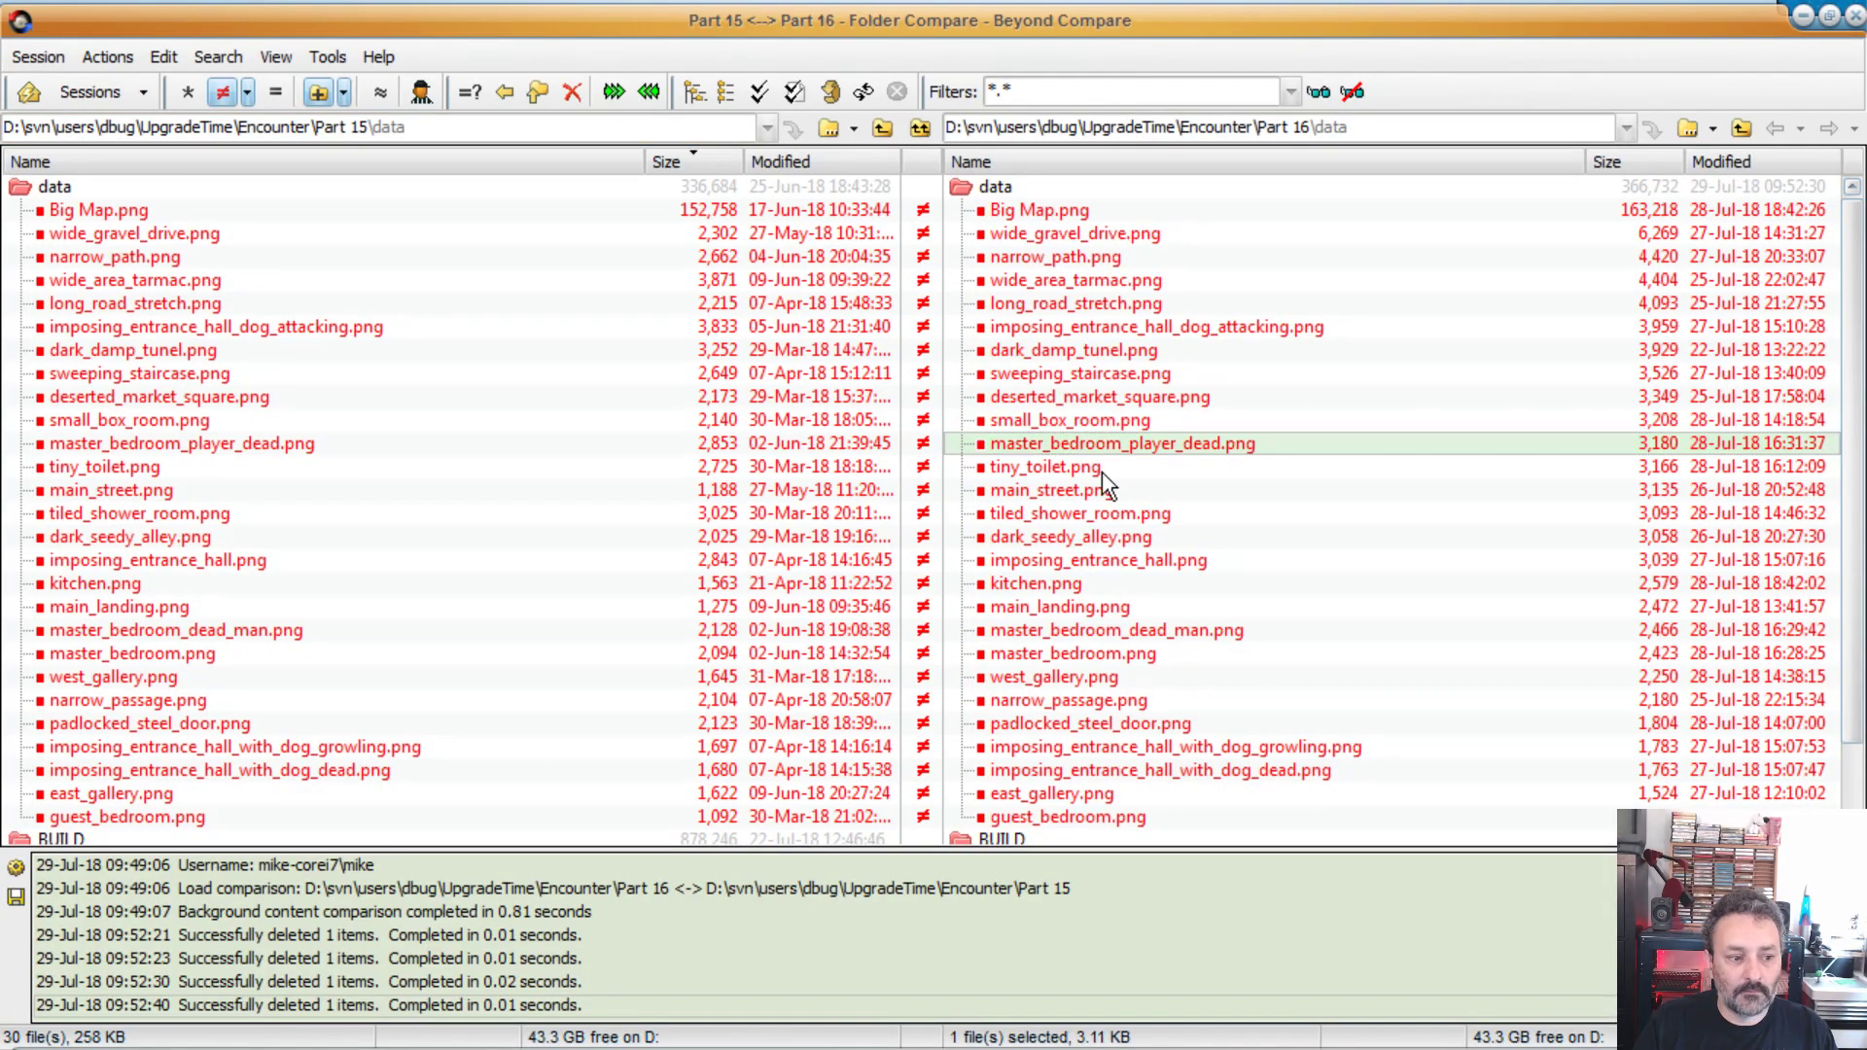
{"action": "double_click", "coordinate": [180, 443]}
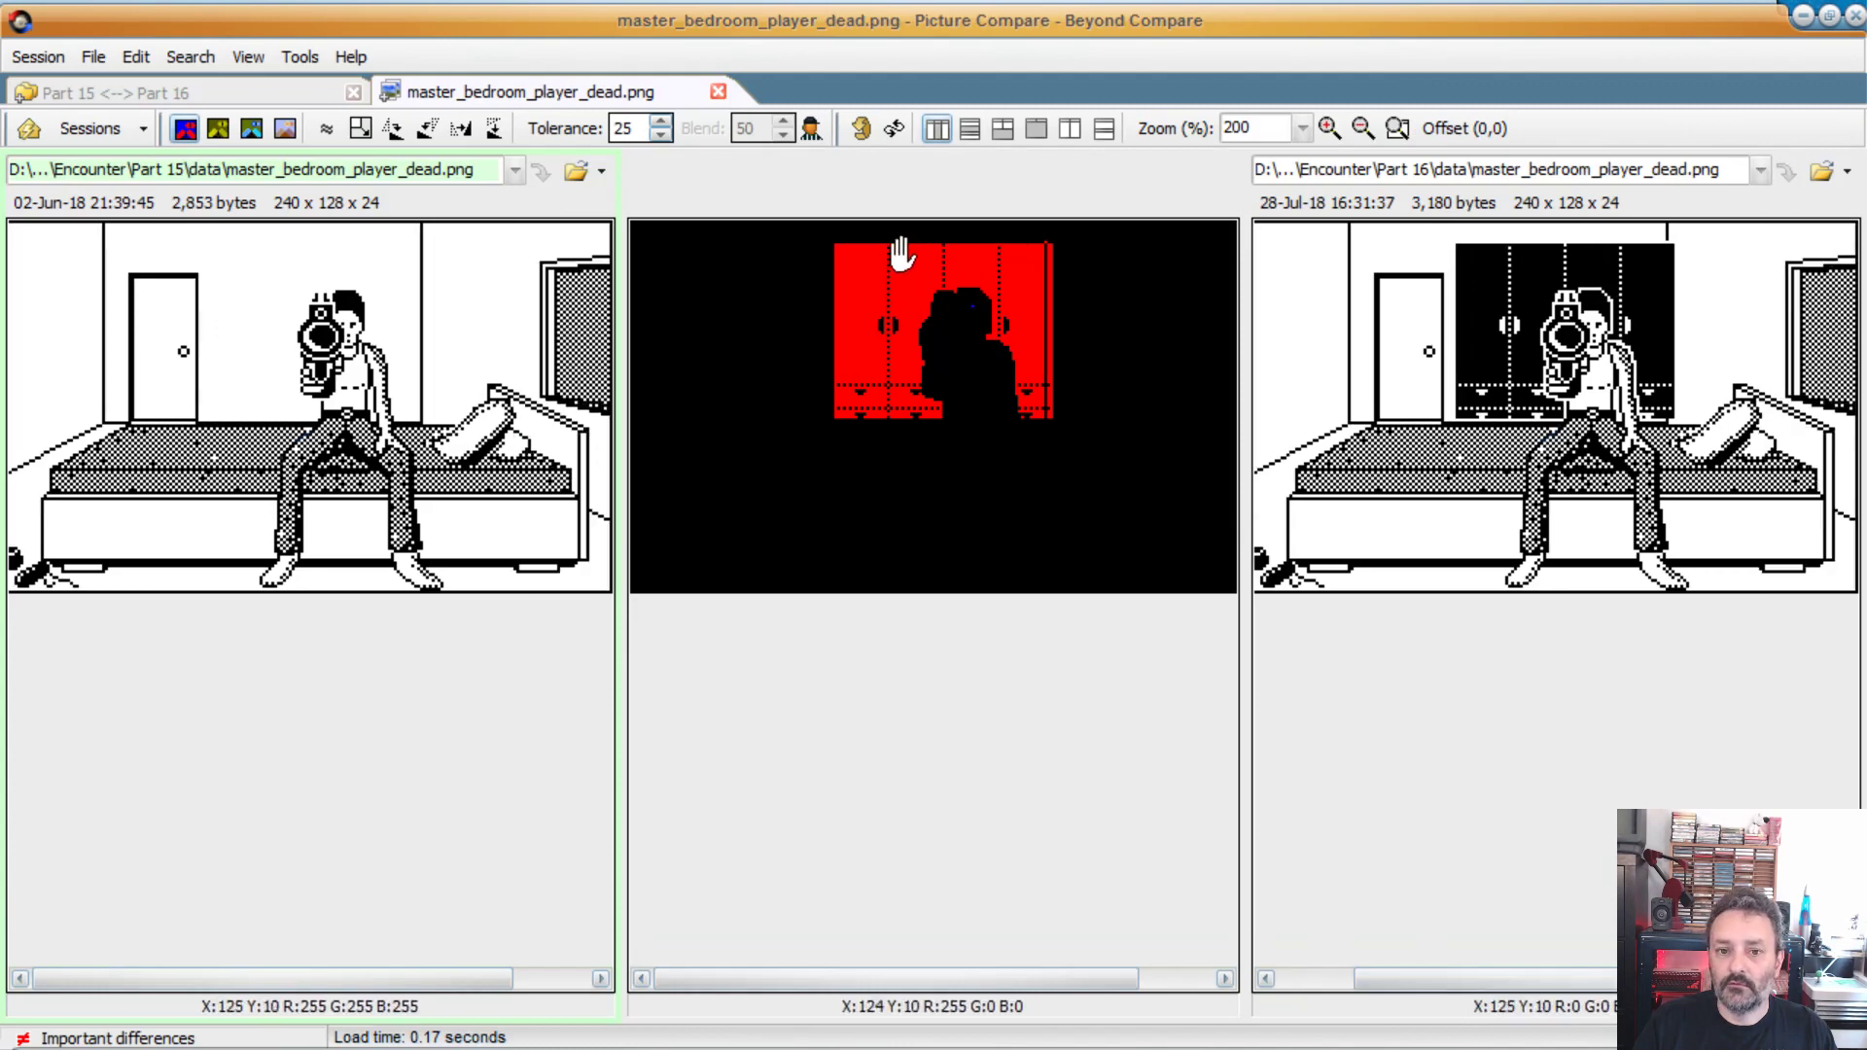
{"action": "mouse_move", "coordinate": [970, 328]}
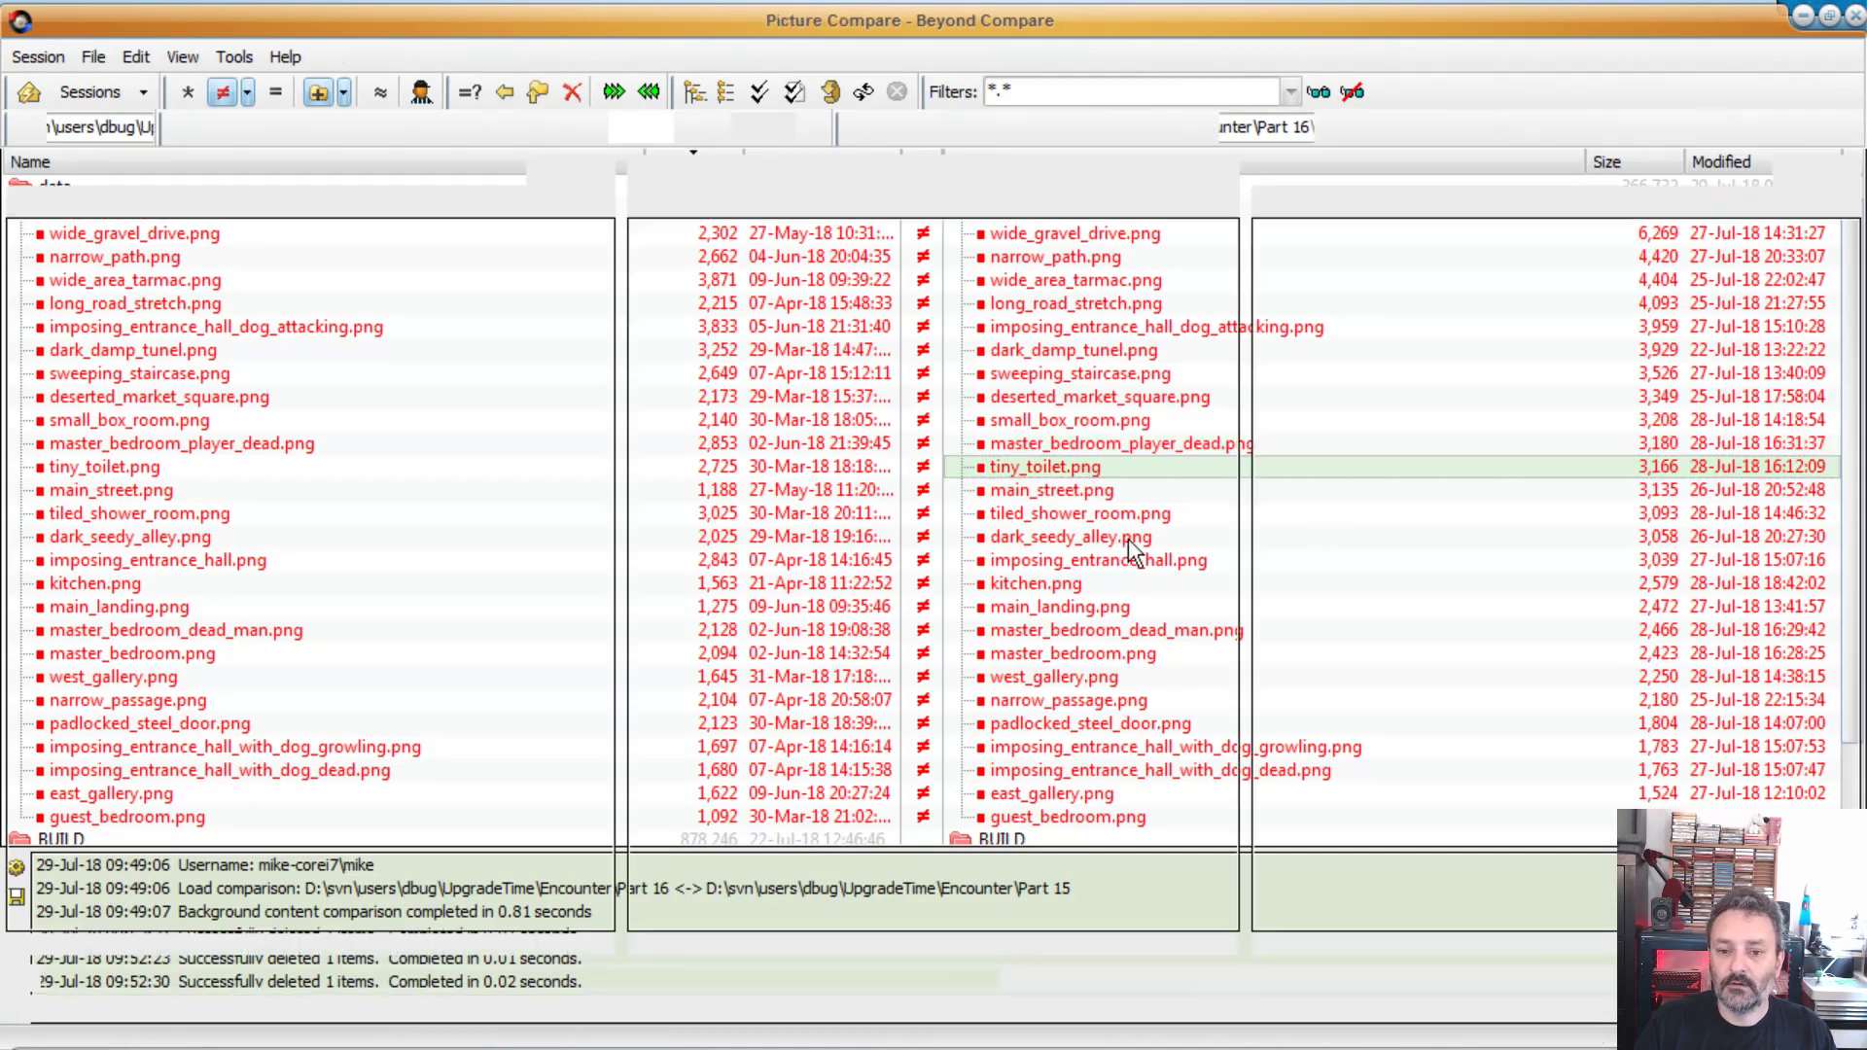
{"action": "double_click", "coordinate": [105, 466]}
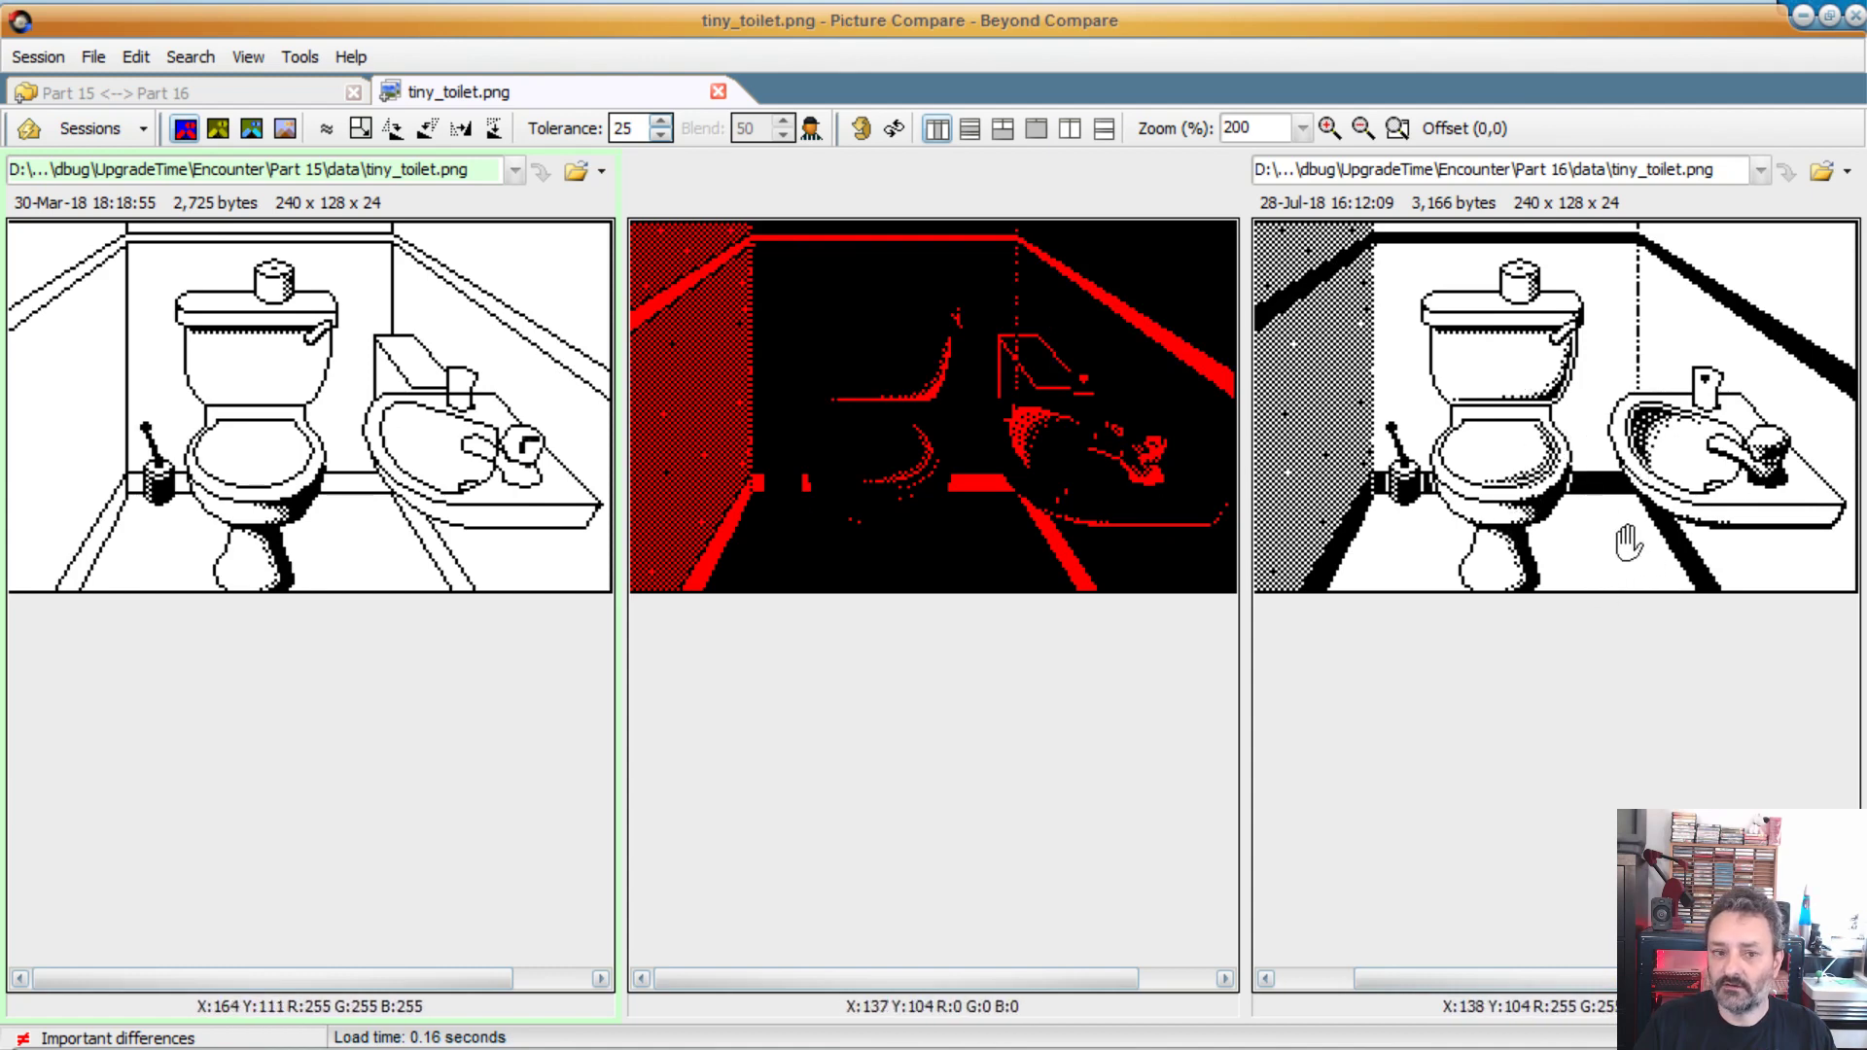
{"action": "mouse_move", "coordinate": [405, 345]}
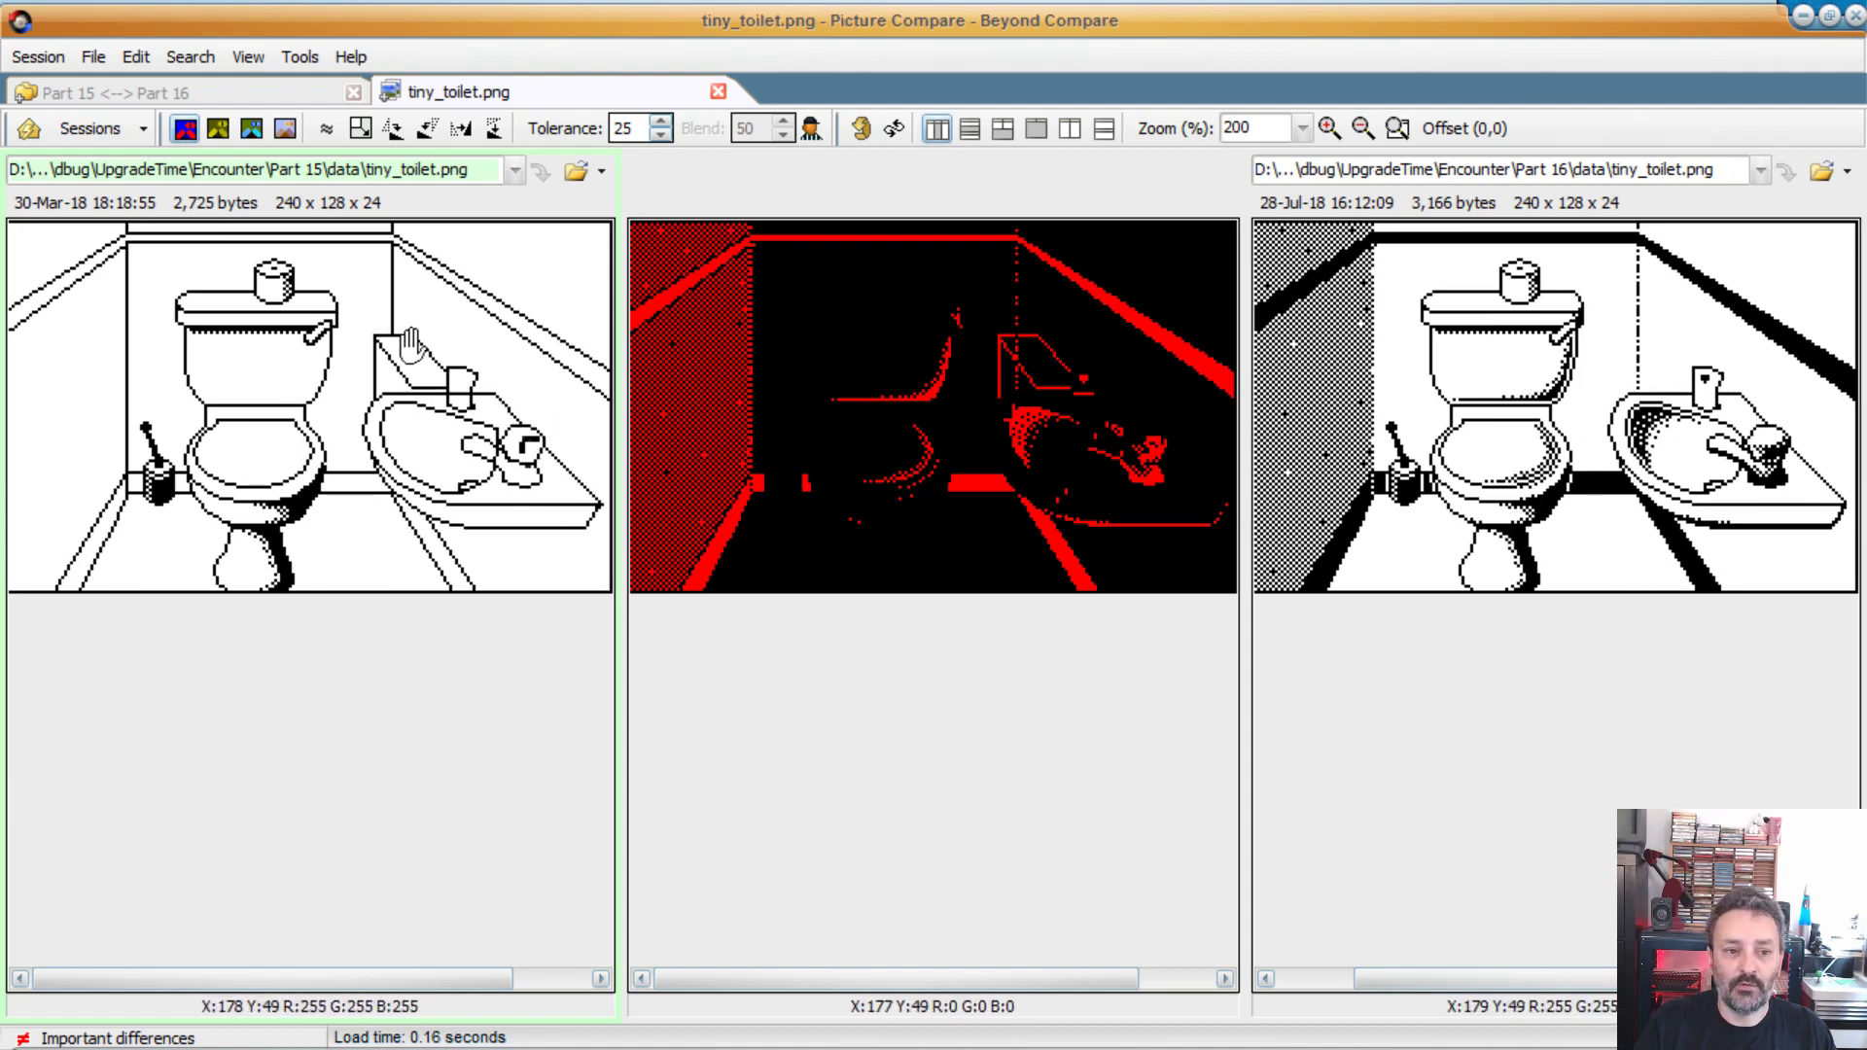
{"action": "mouse_move", "coordinate": [405, 345]}
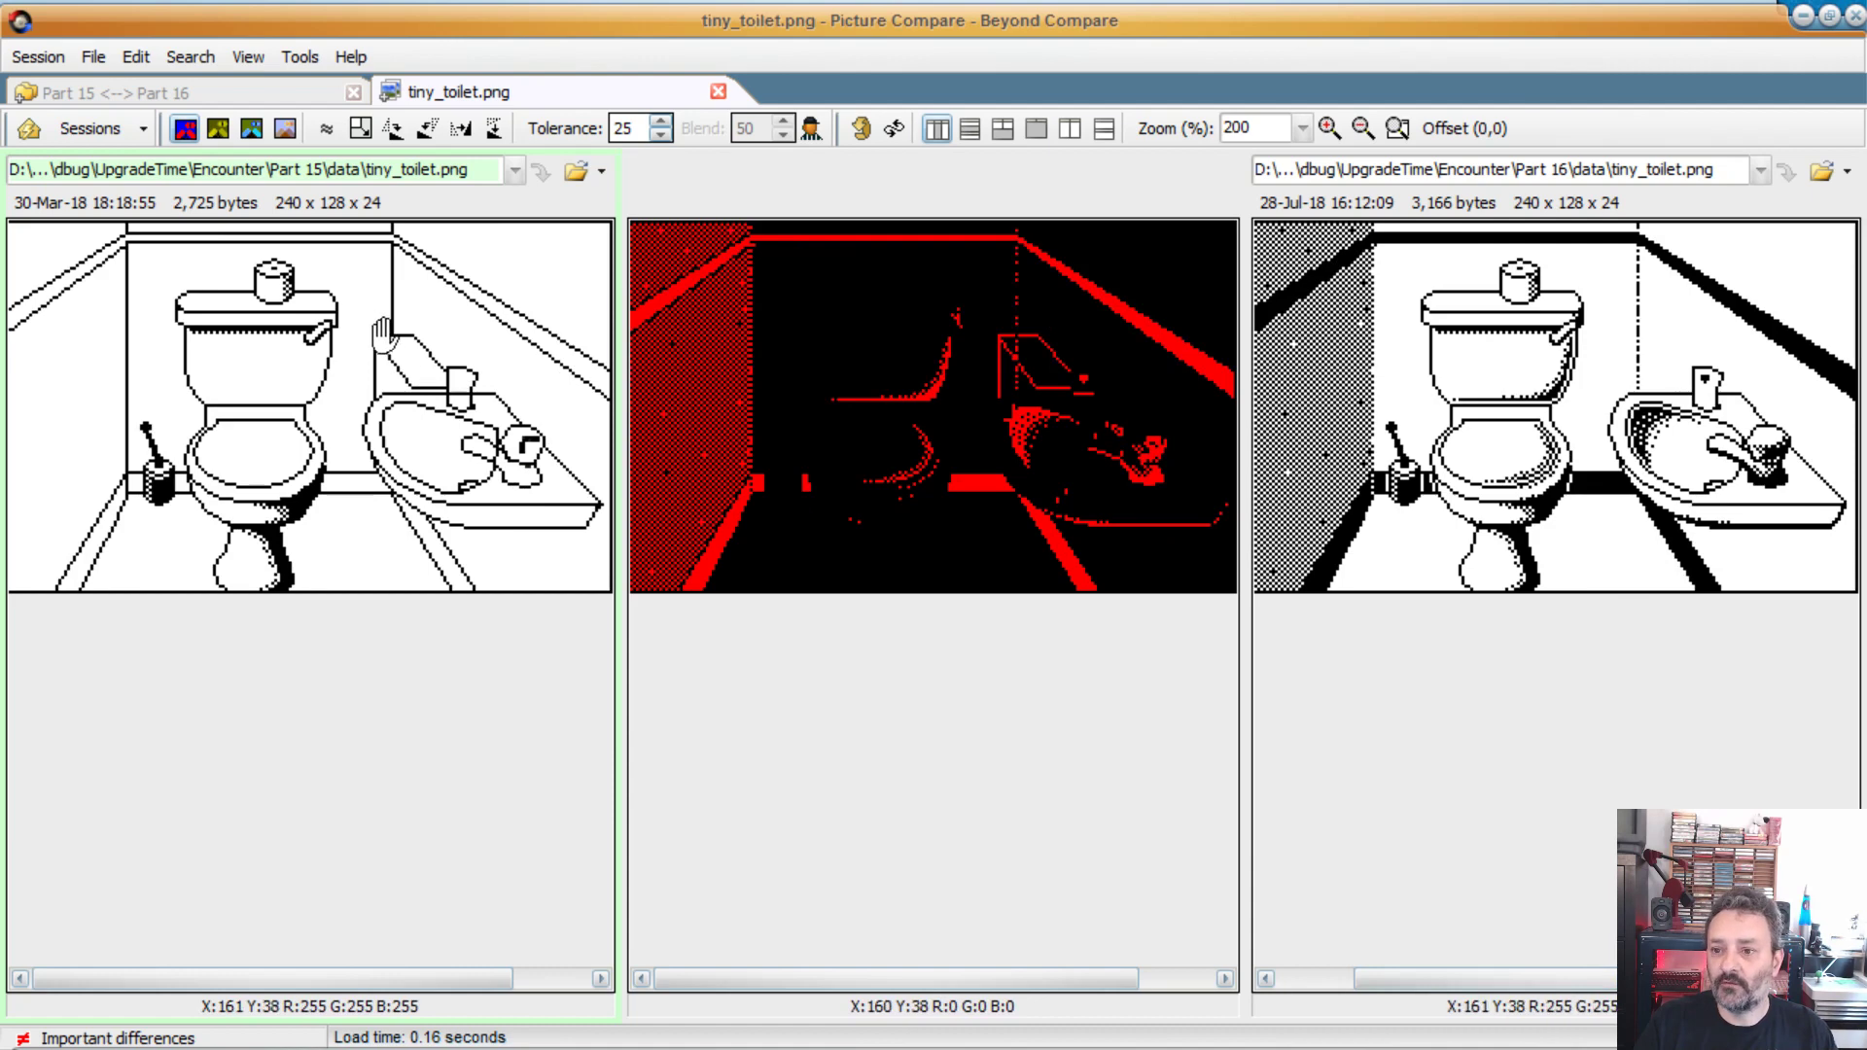
{"action": "mouse_move", "coordinate": [867, 200]}
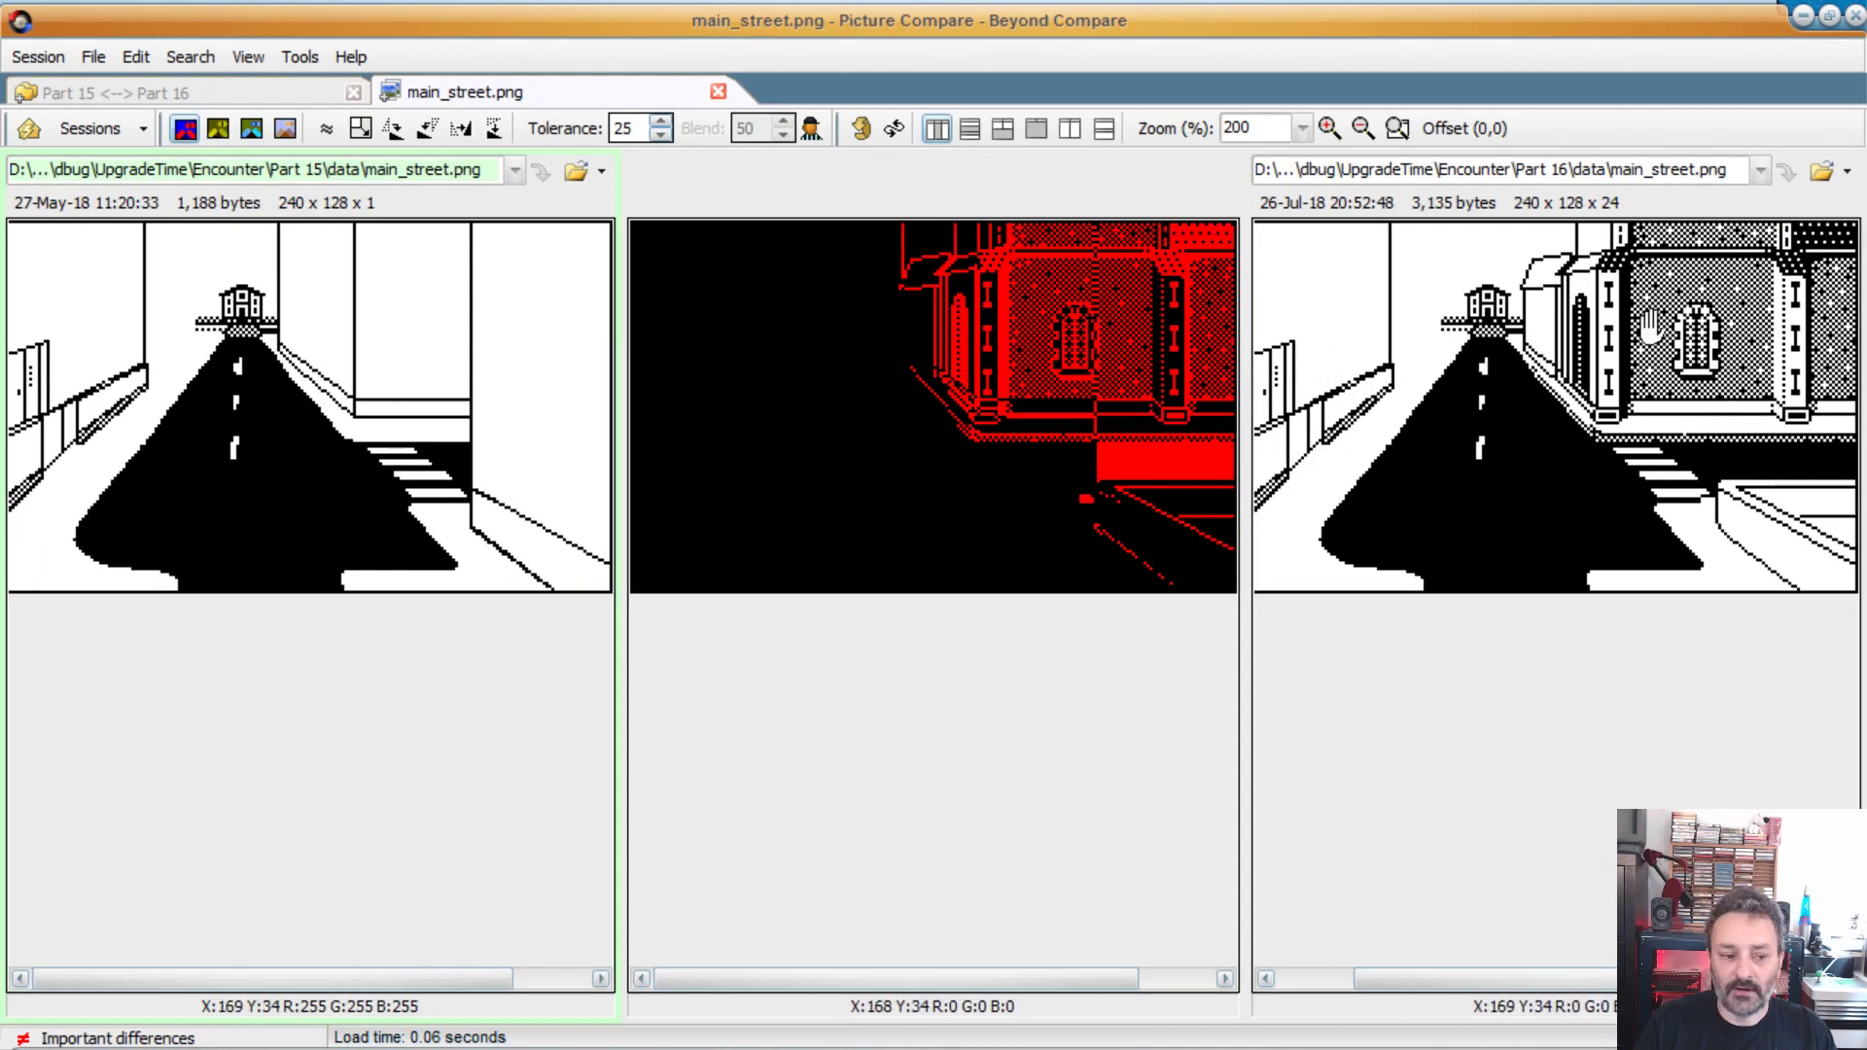
{"action": "mouse_move", "coordinate": [1768, 345]}
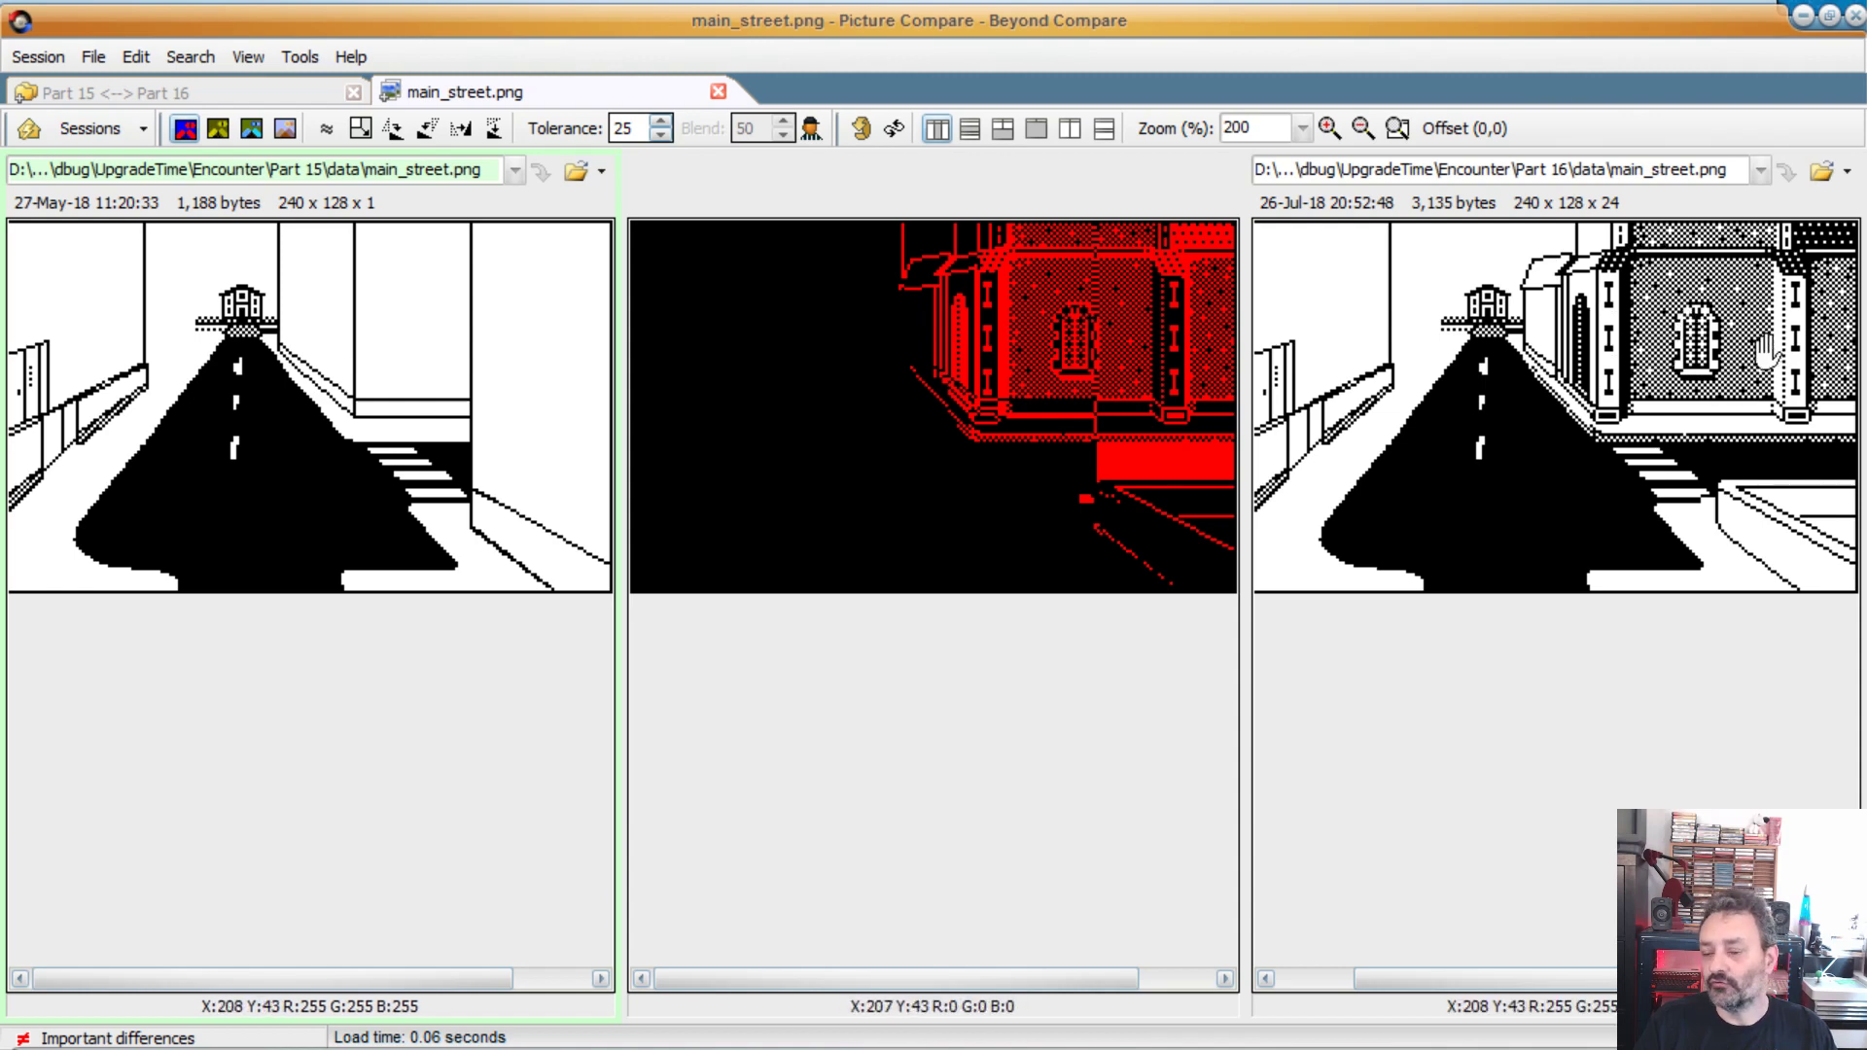
{"action": "mouse_move", "coordinate": [1441, 286]}
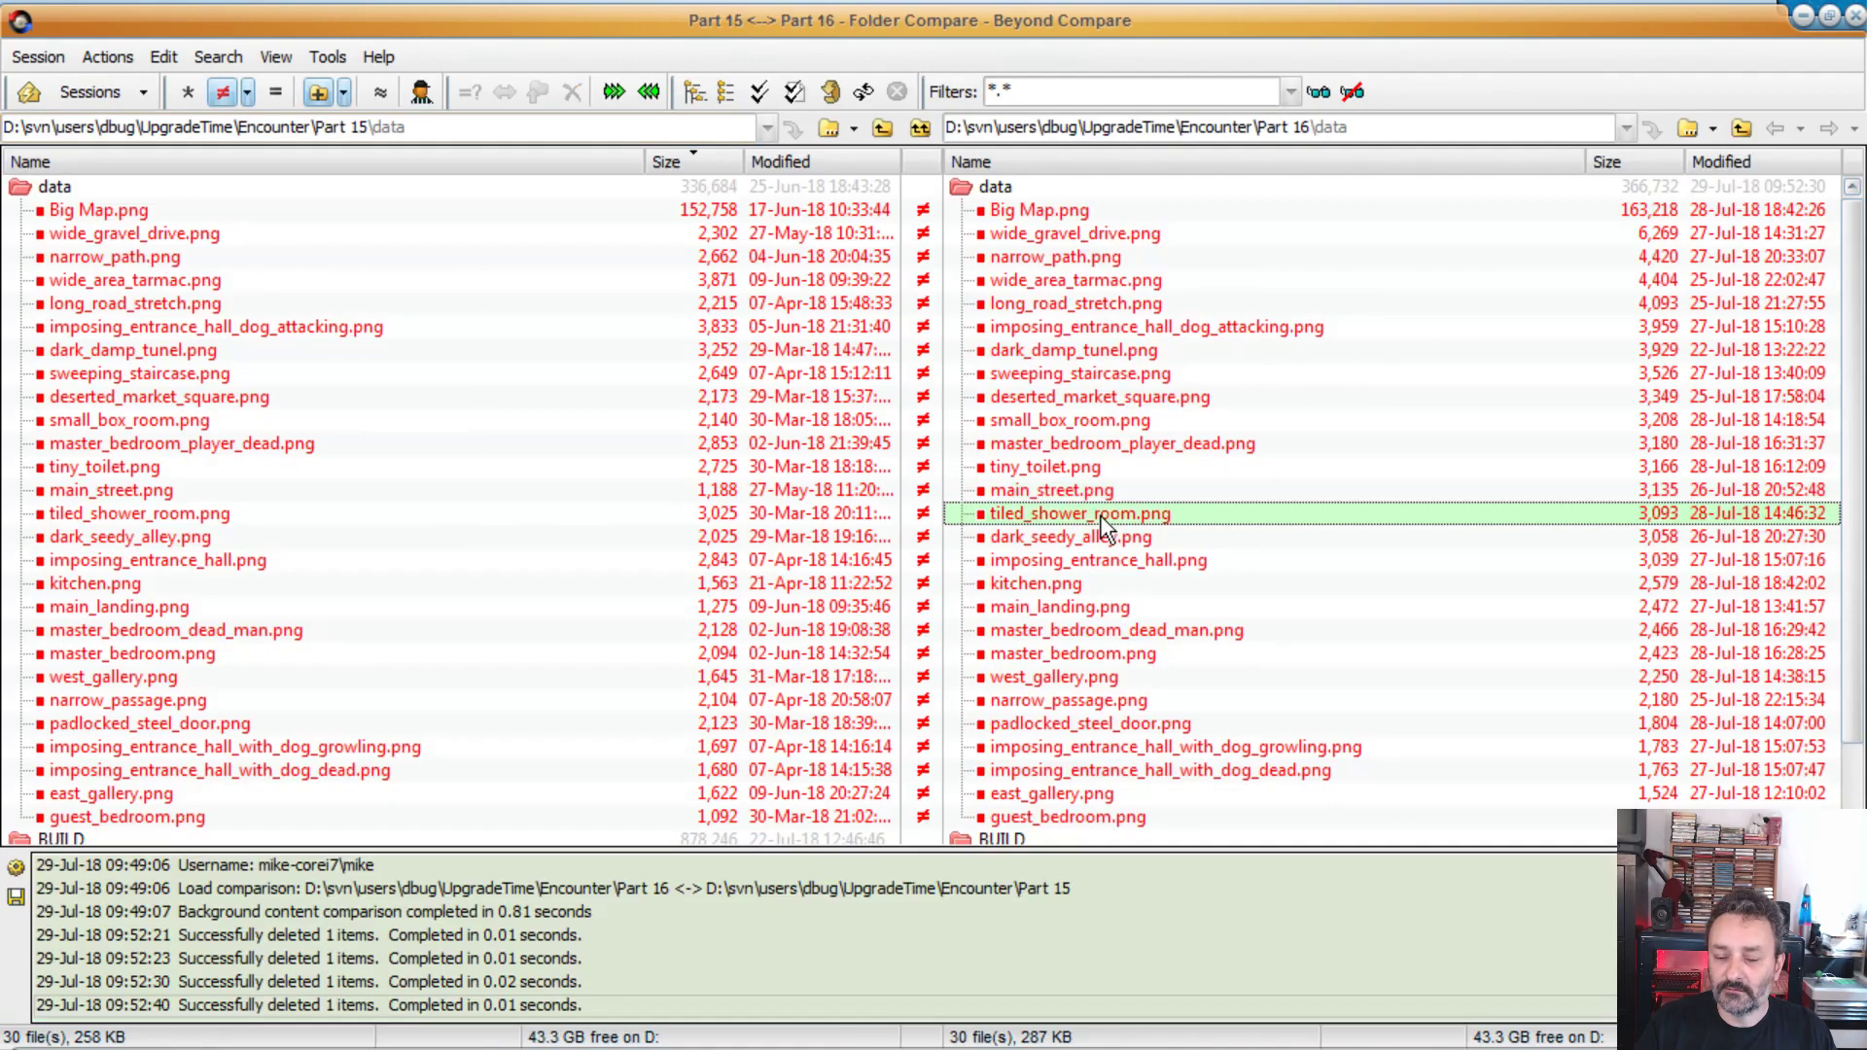
Step: Compare the Part 15 and Part 16 versions of tiled_shower_room.png
{"action": "double_click", "coordinate": [1080, 514]}
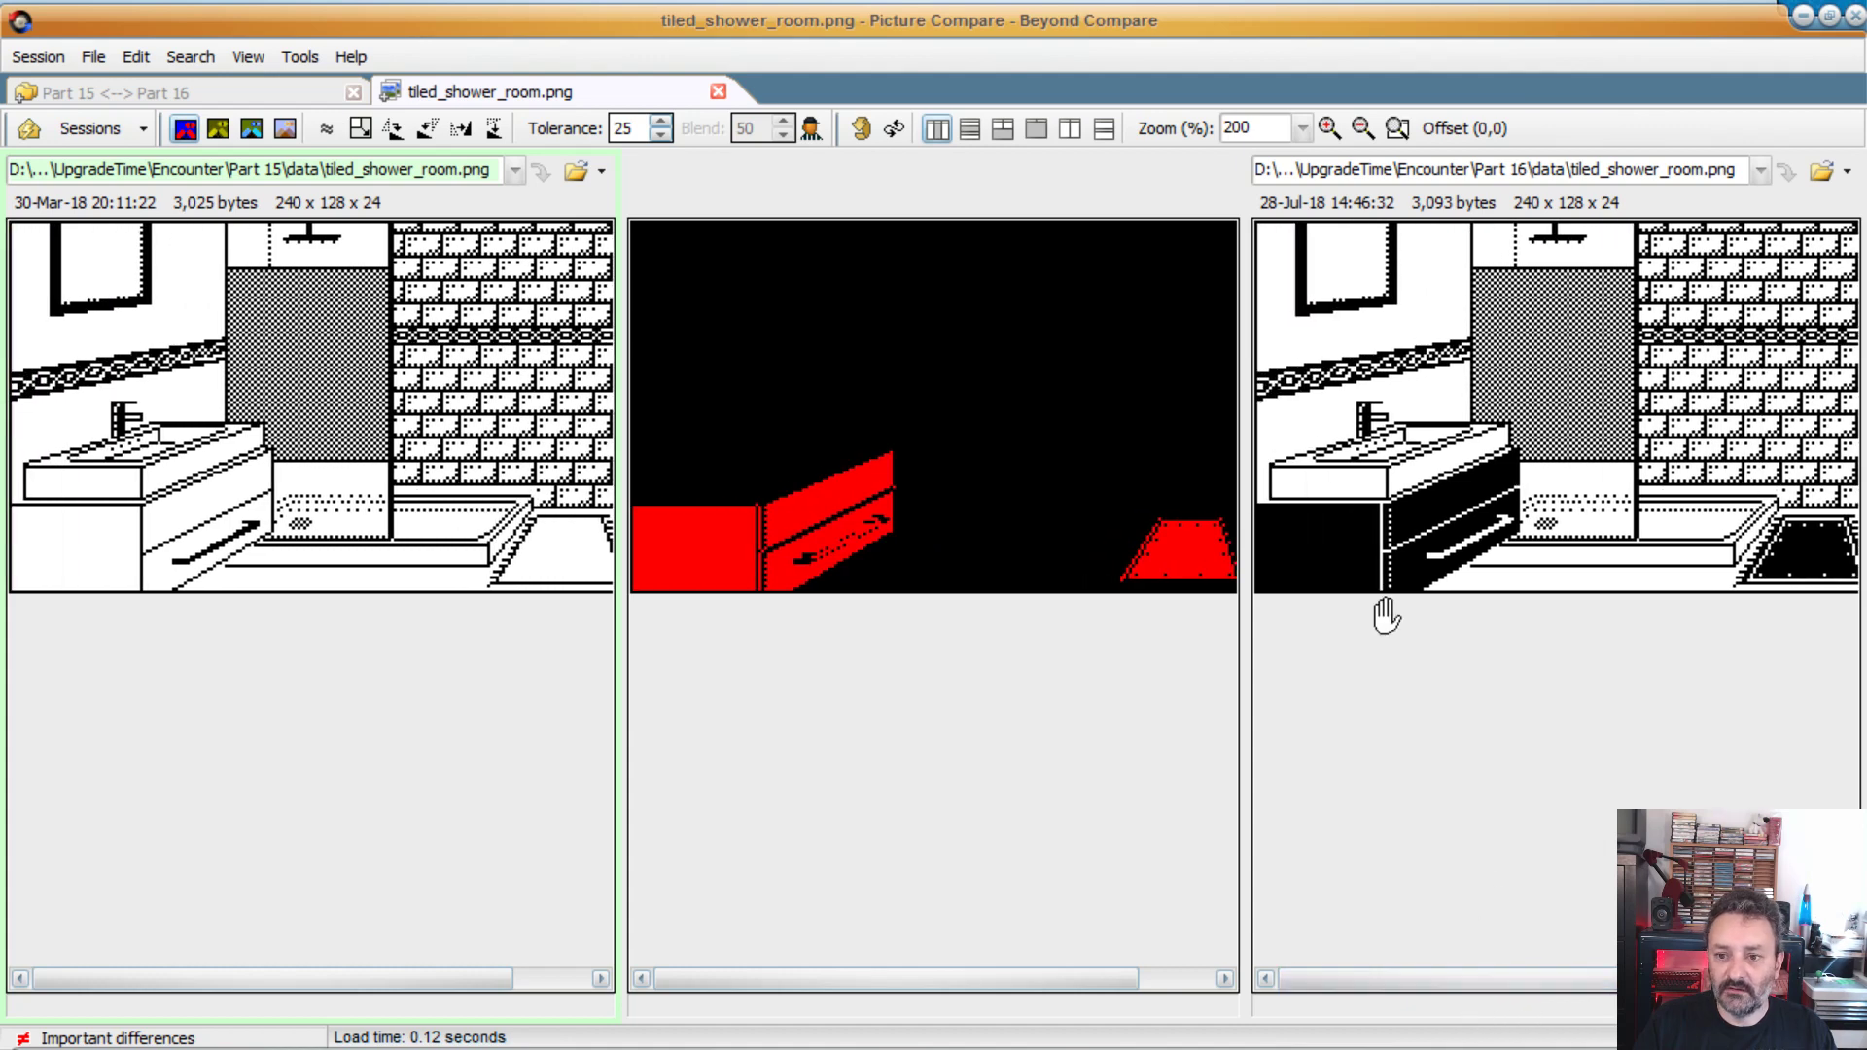
{"action": "mouse_move", "coordinate": [500, 513]}
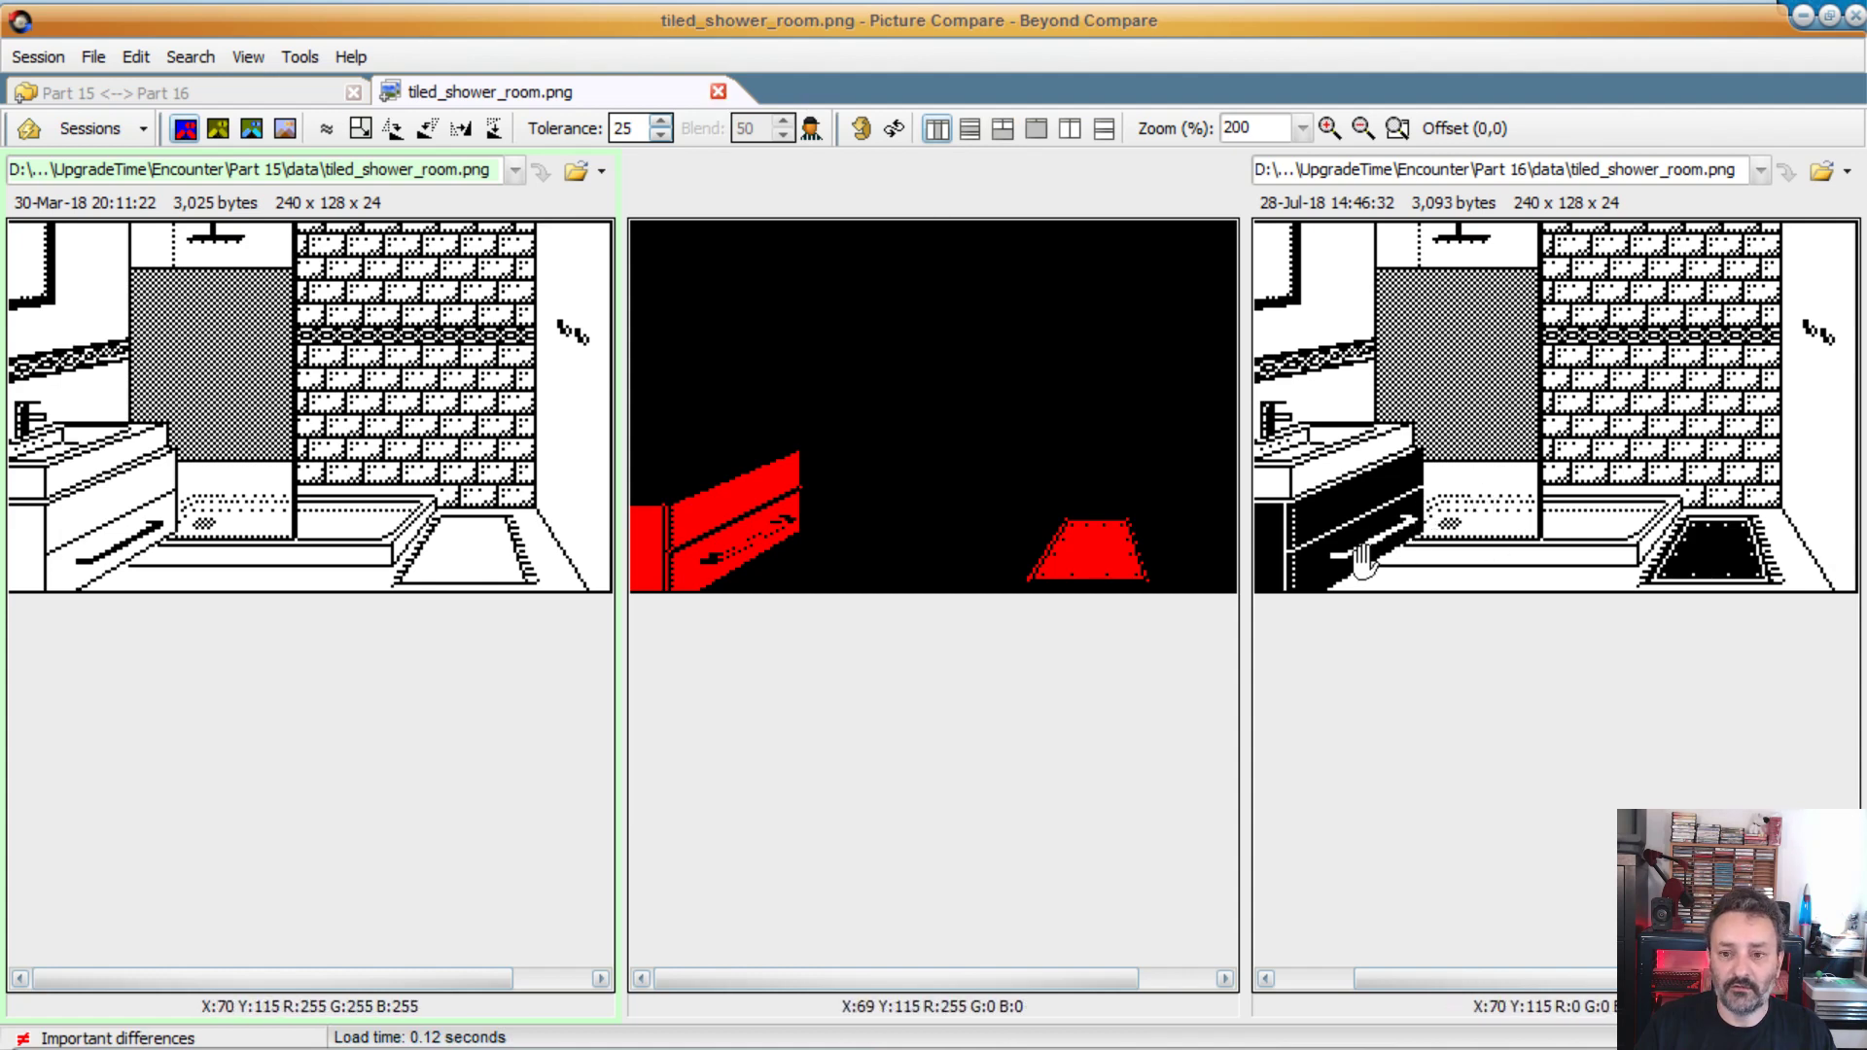
{"action": "mouse_move", "coordinate": [140, 551]}
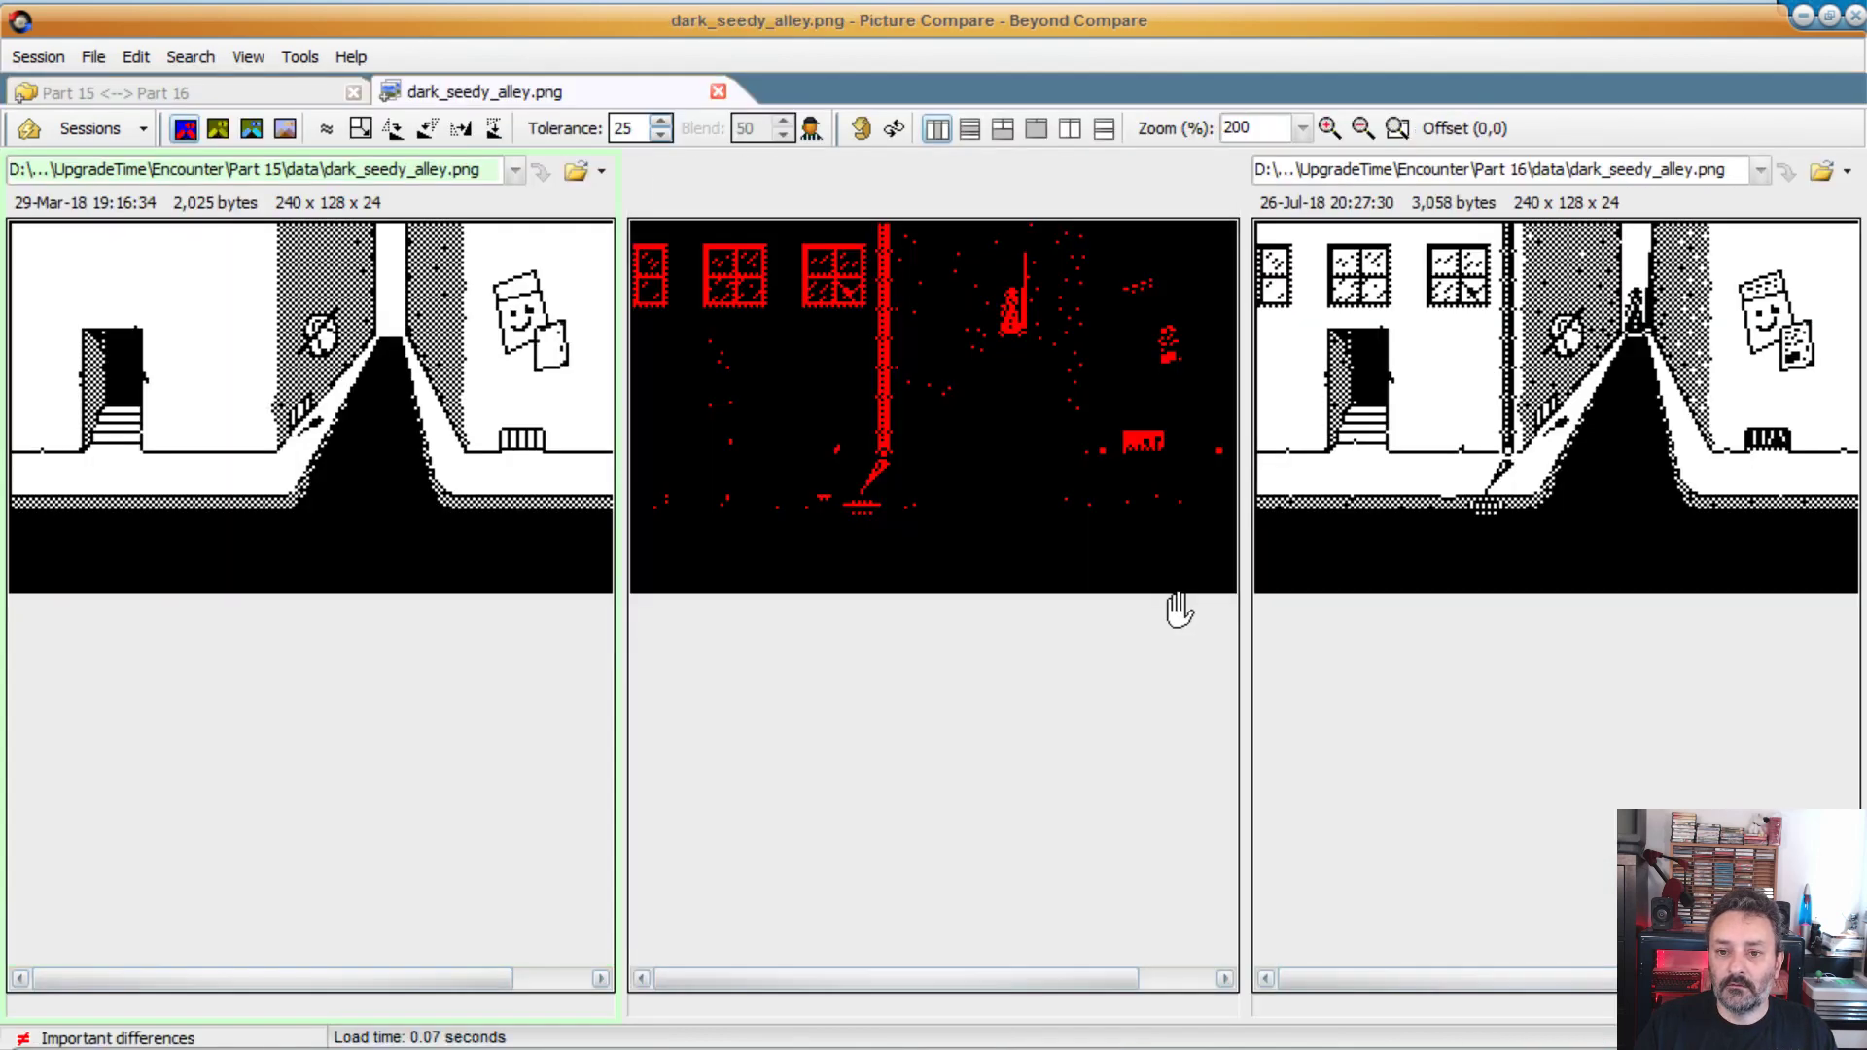
{"action": "mouse_move", "coordinate": [658, 271]}
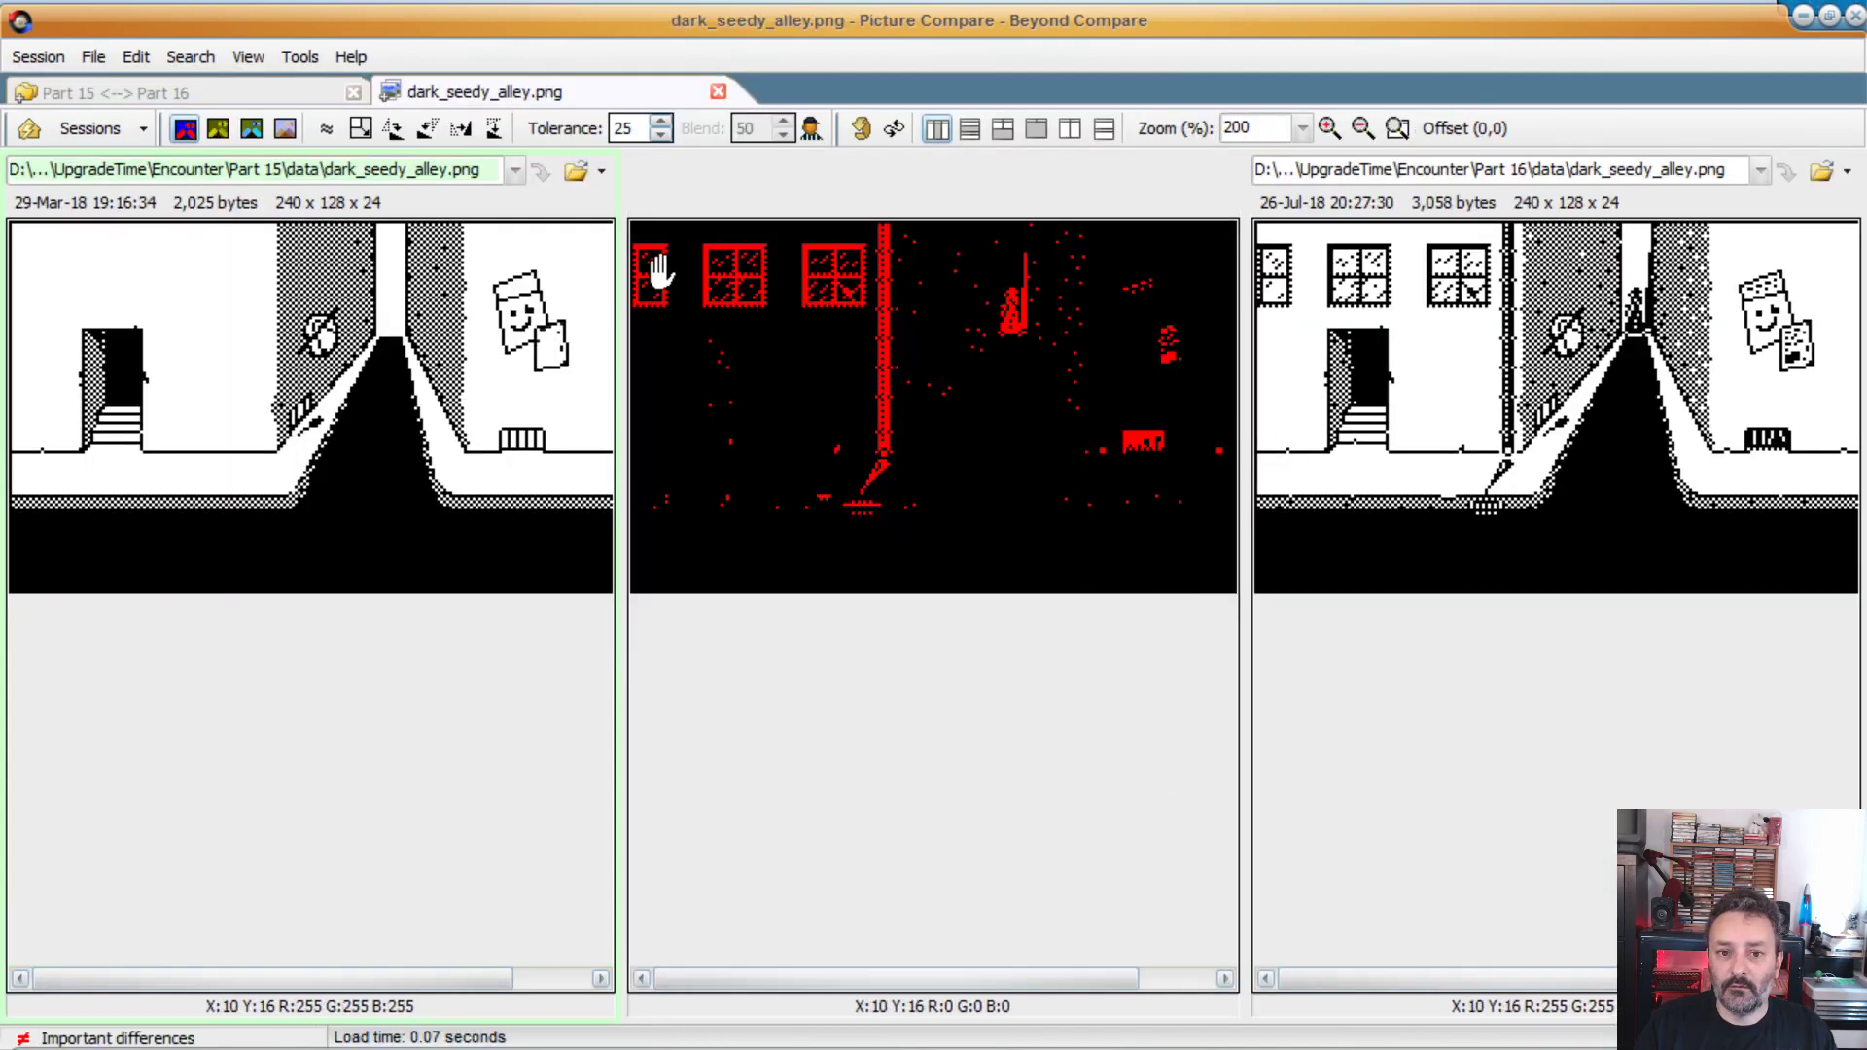
{"action": "mouse_move", "coordinate": [1518, 488]}
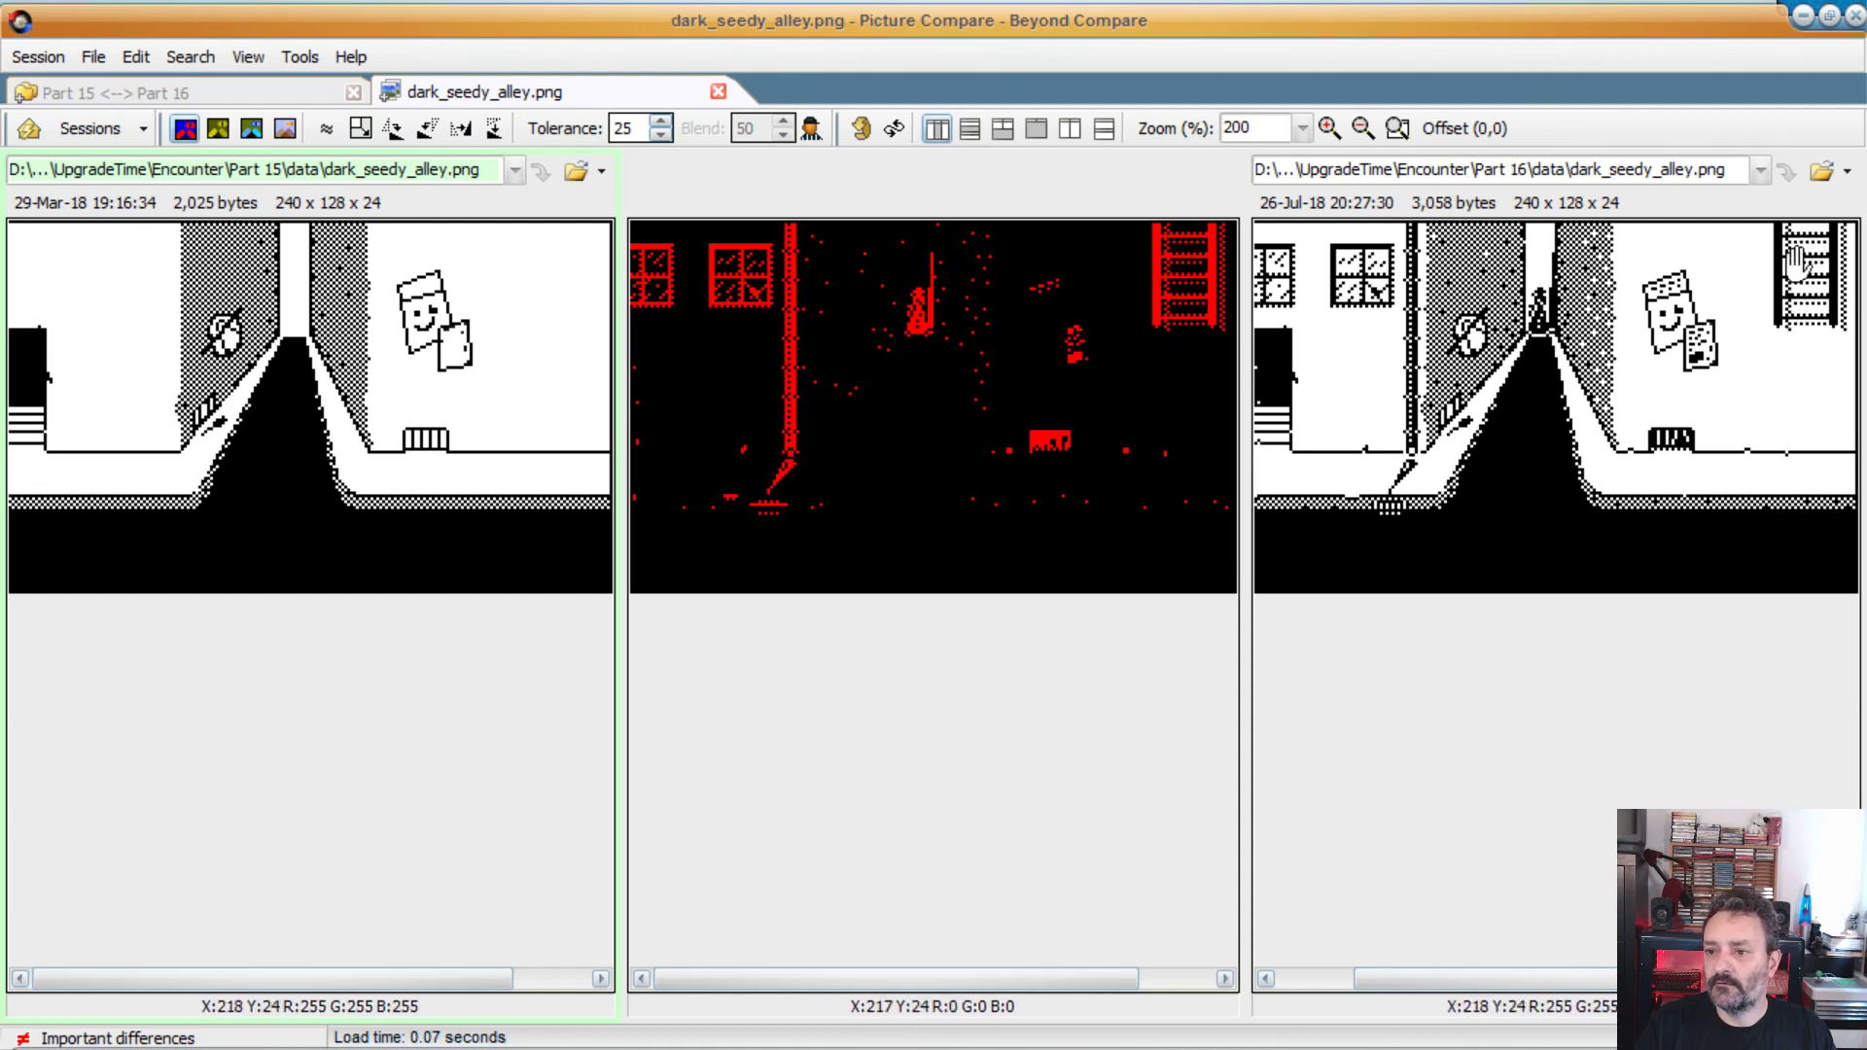
{"action": "mouse_move", "coordinate": [1792, 331]}
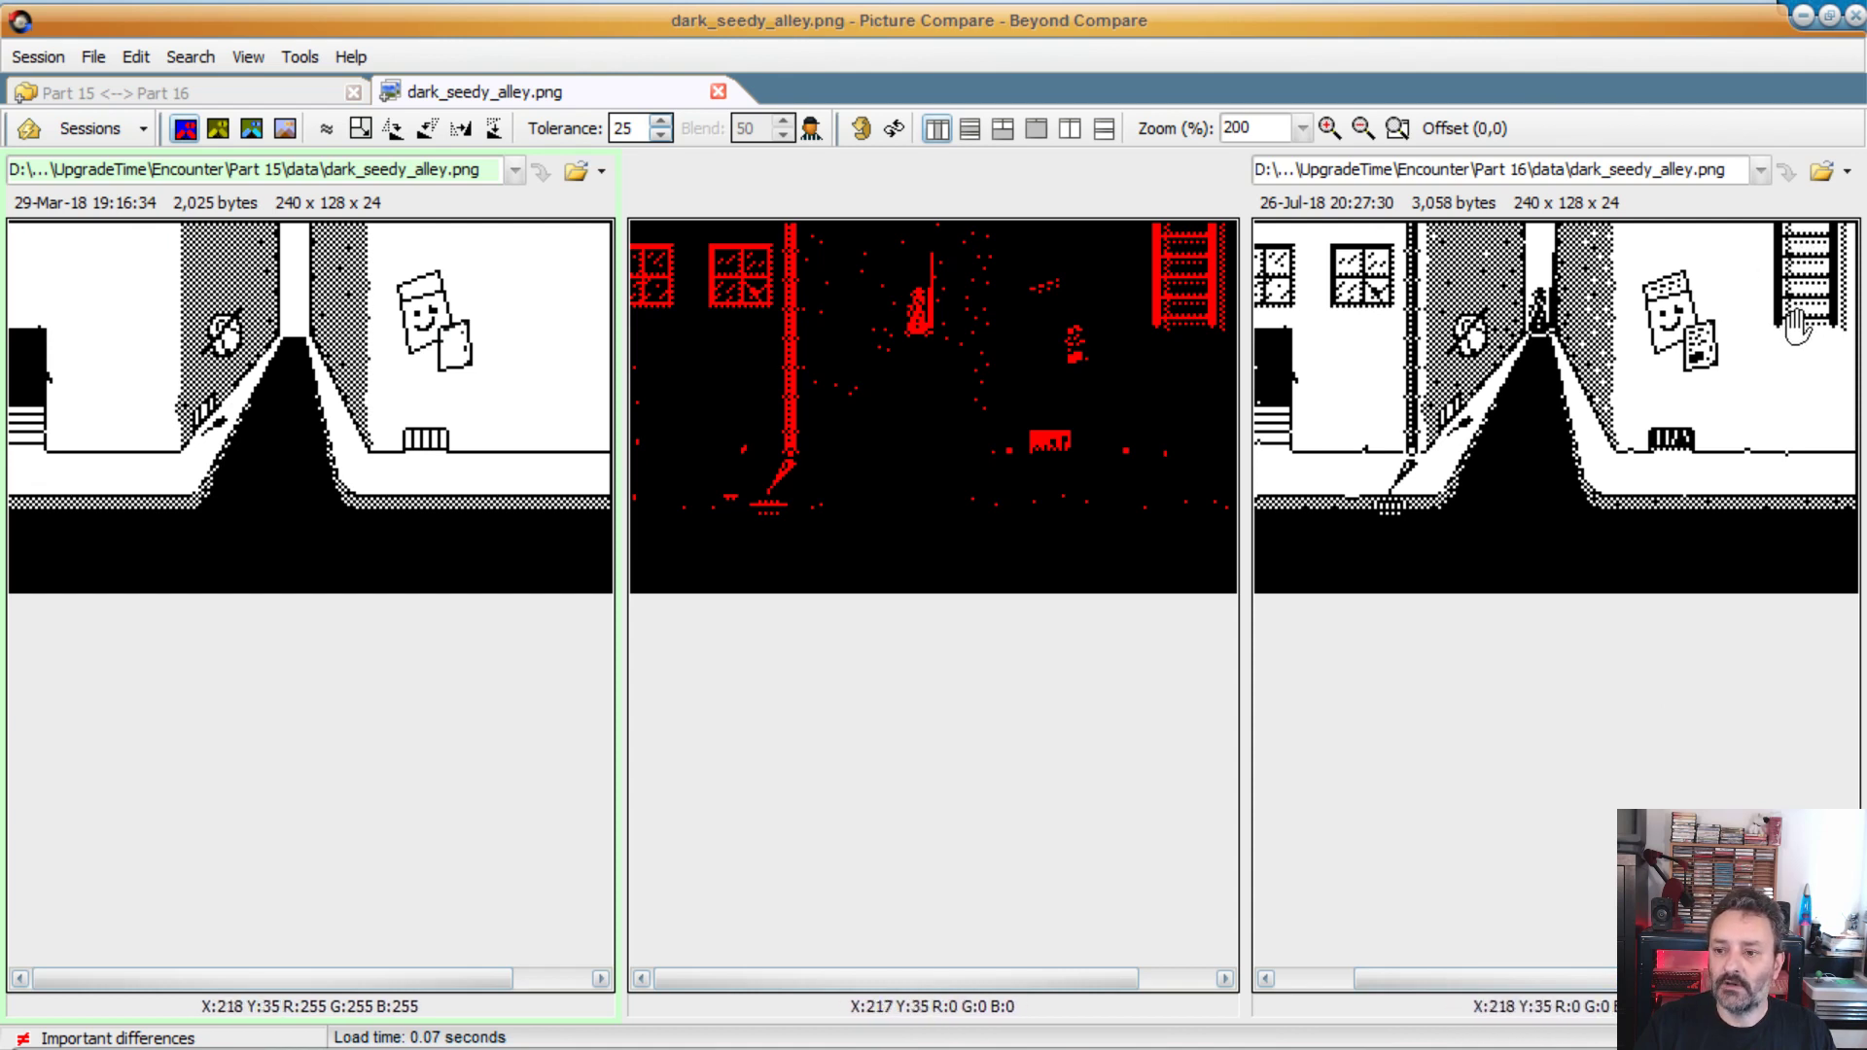
{"action": "mouse_move", "coordinate": [417, 458]}
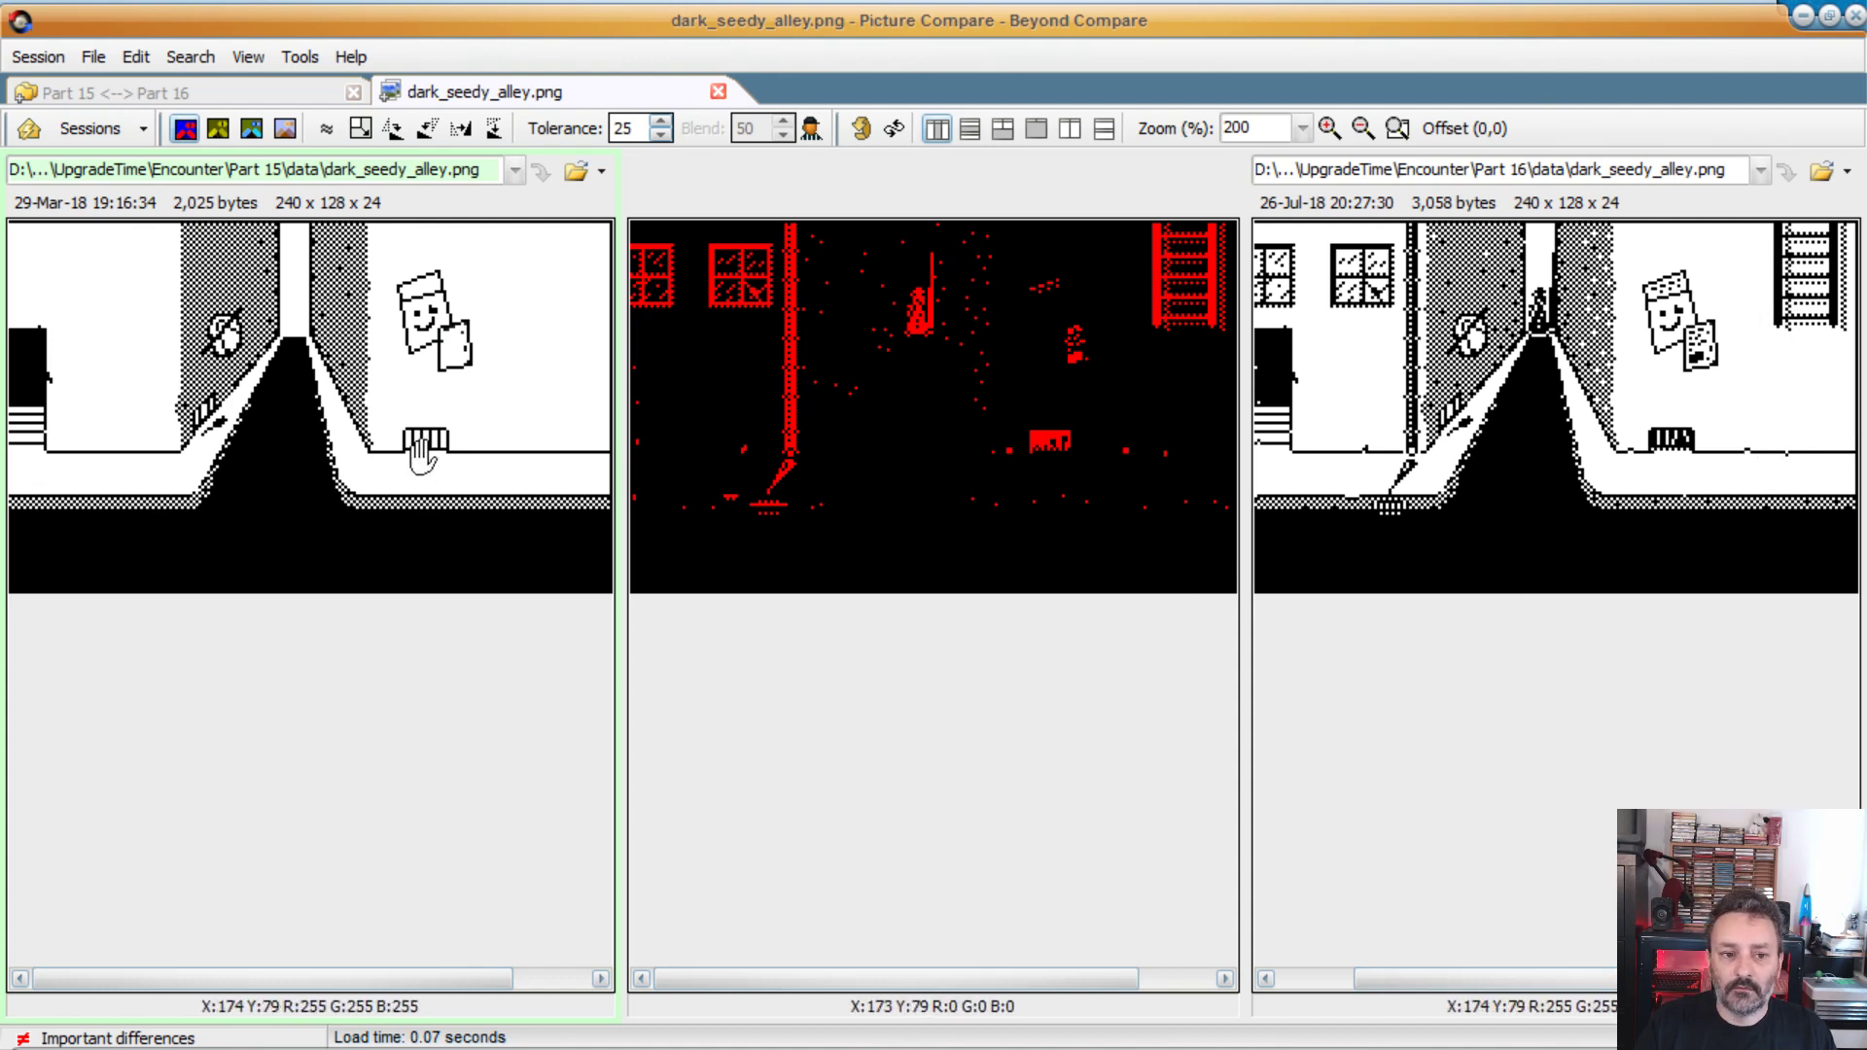
{"action": "mouse_move", "coordinate": [1679, 471]}
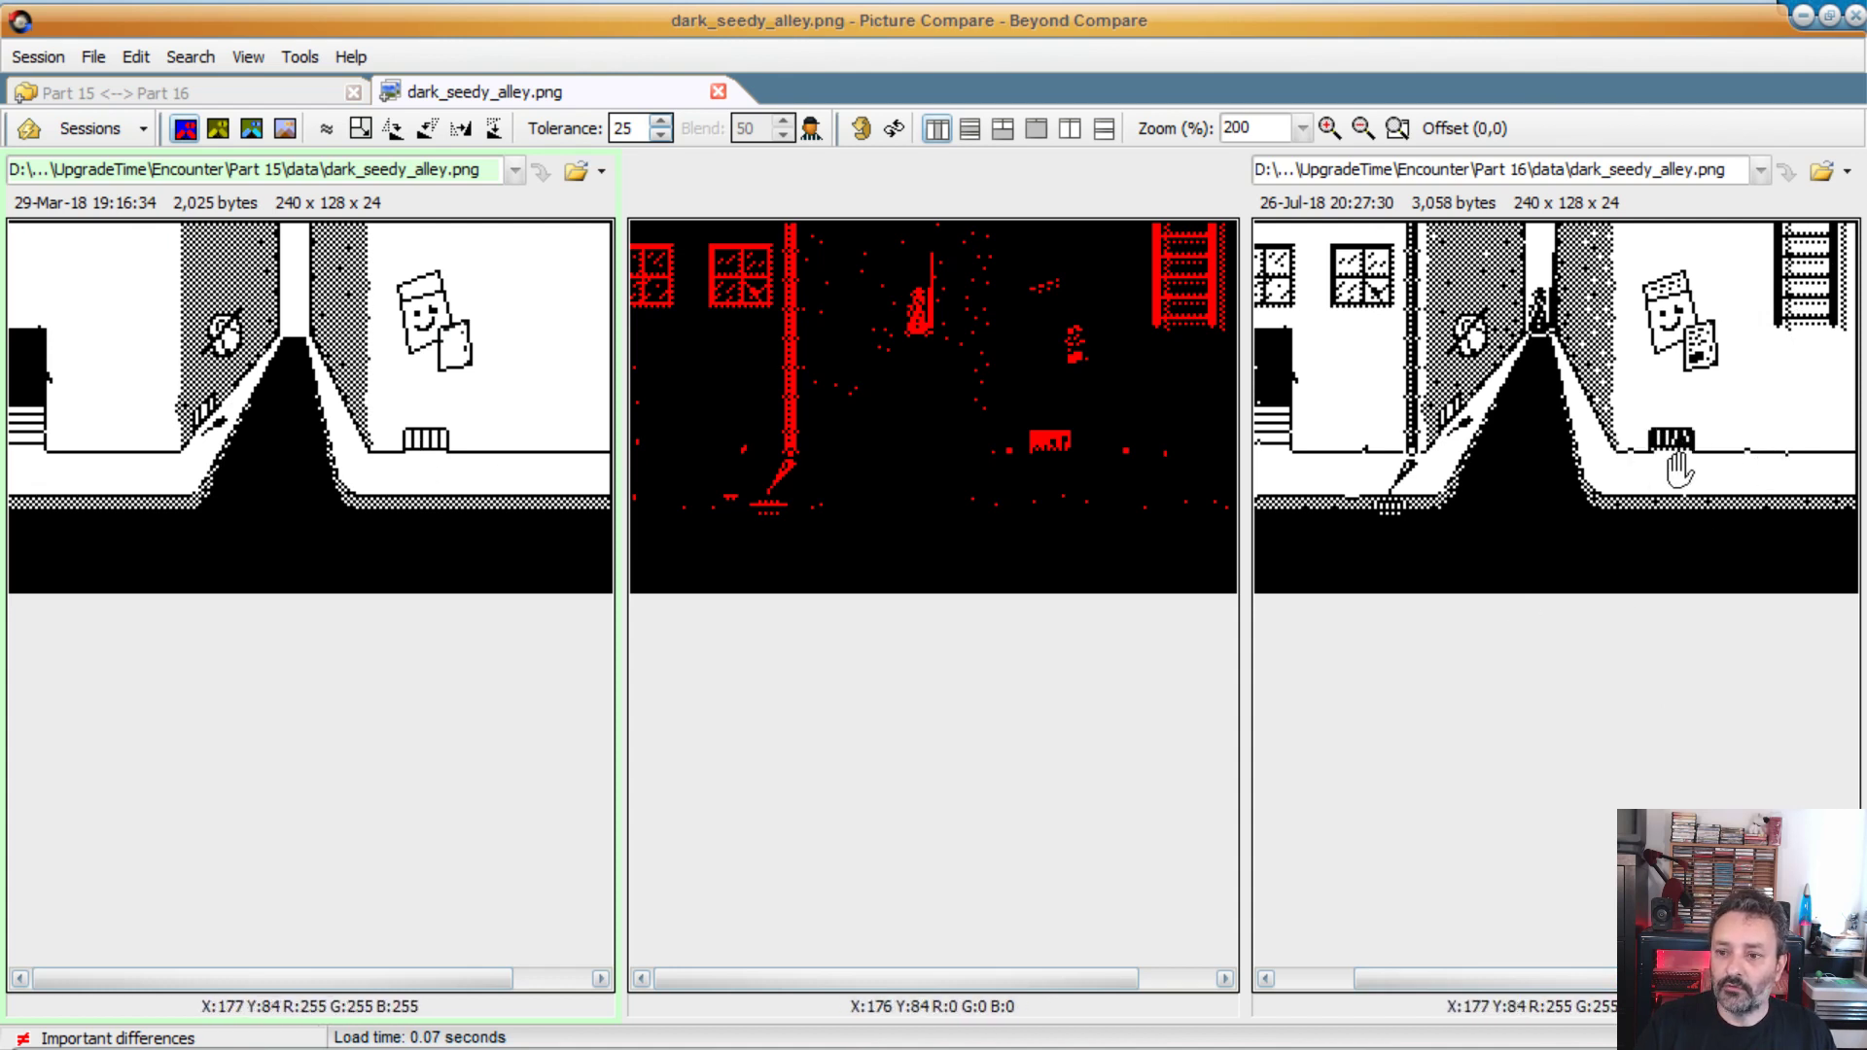
{"action": "mouse_move", "coordinate": [1787, 483]}
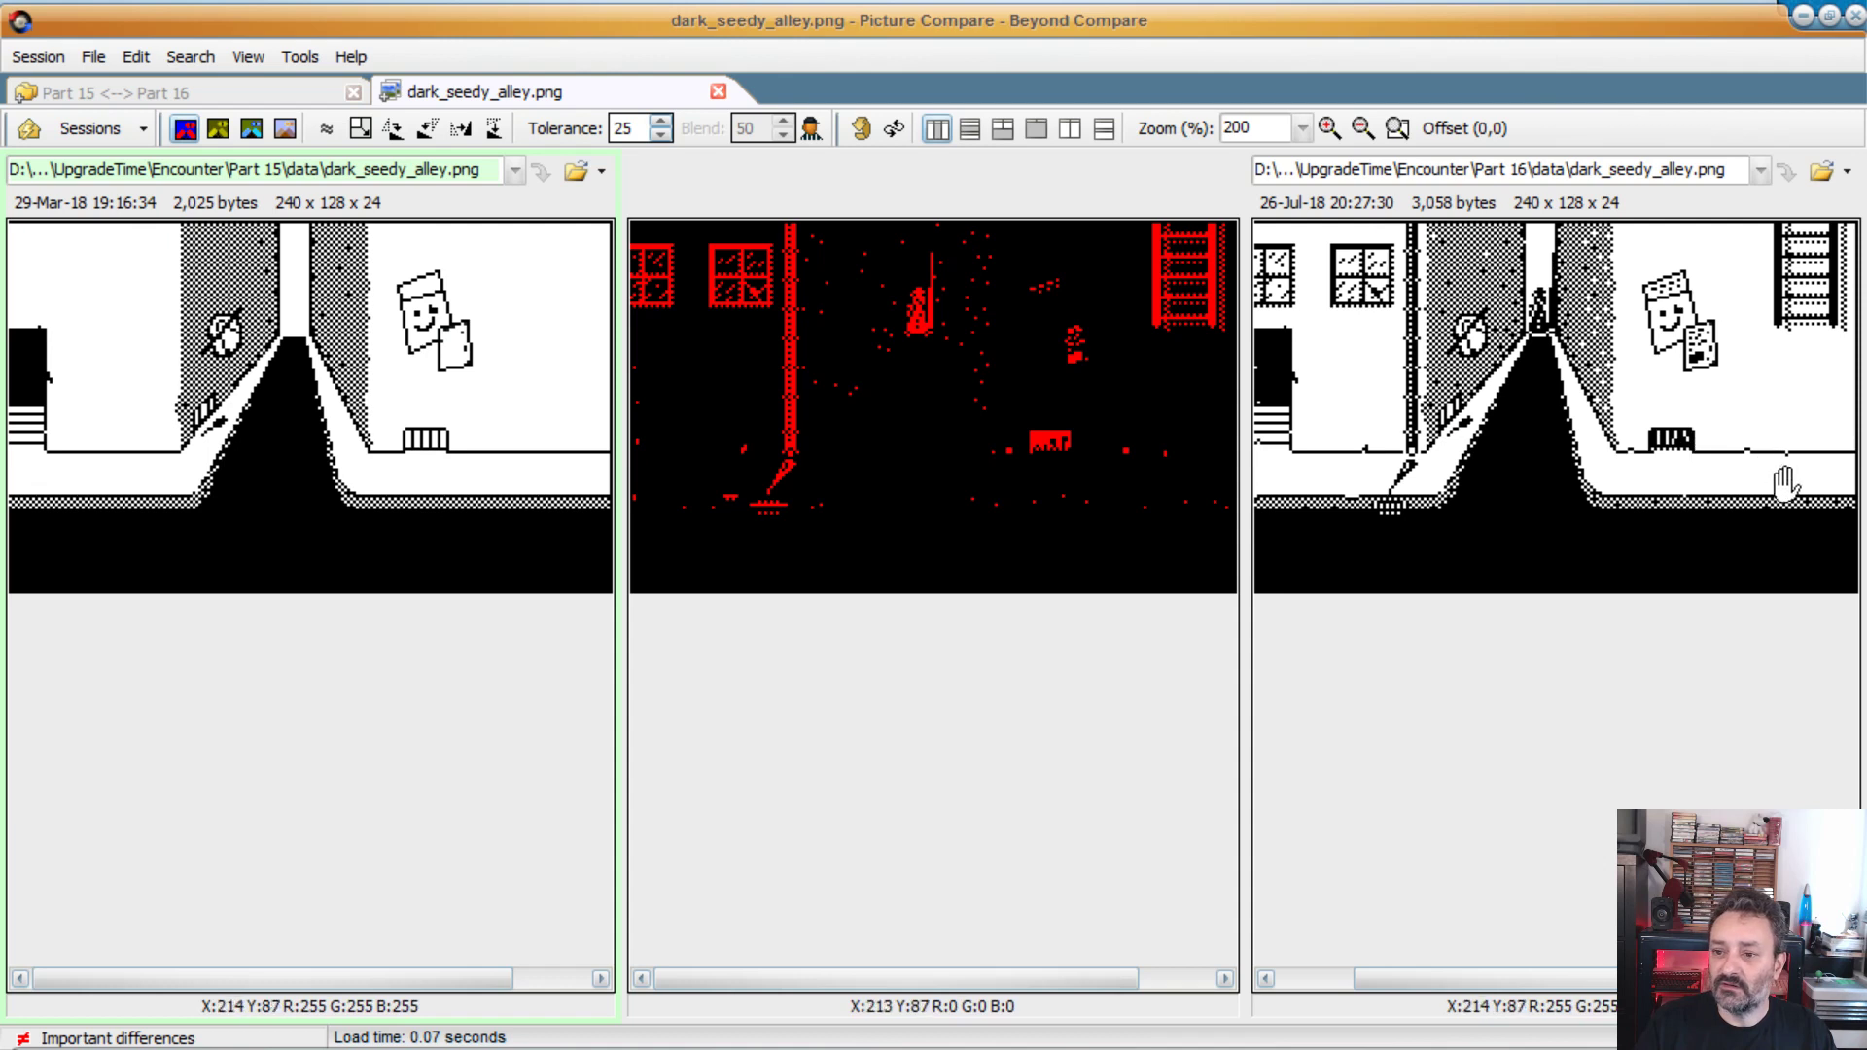
{"action": "mouse_move", "coordinate": [1537, 292]}
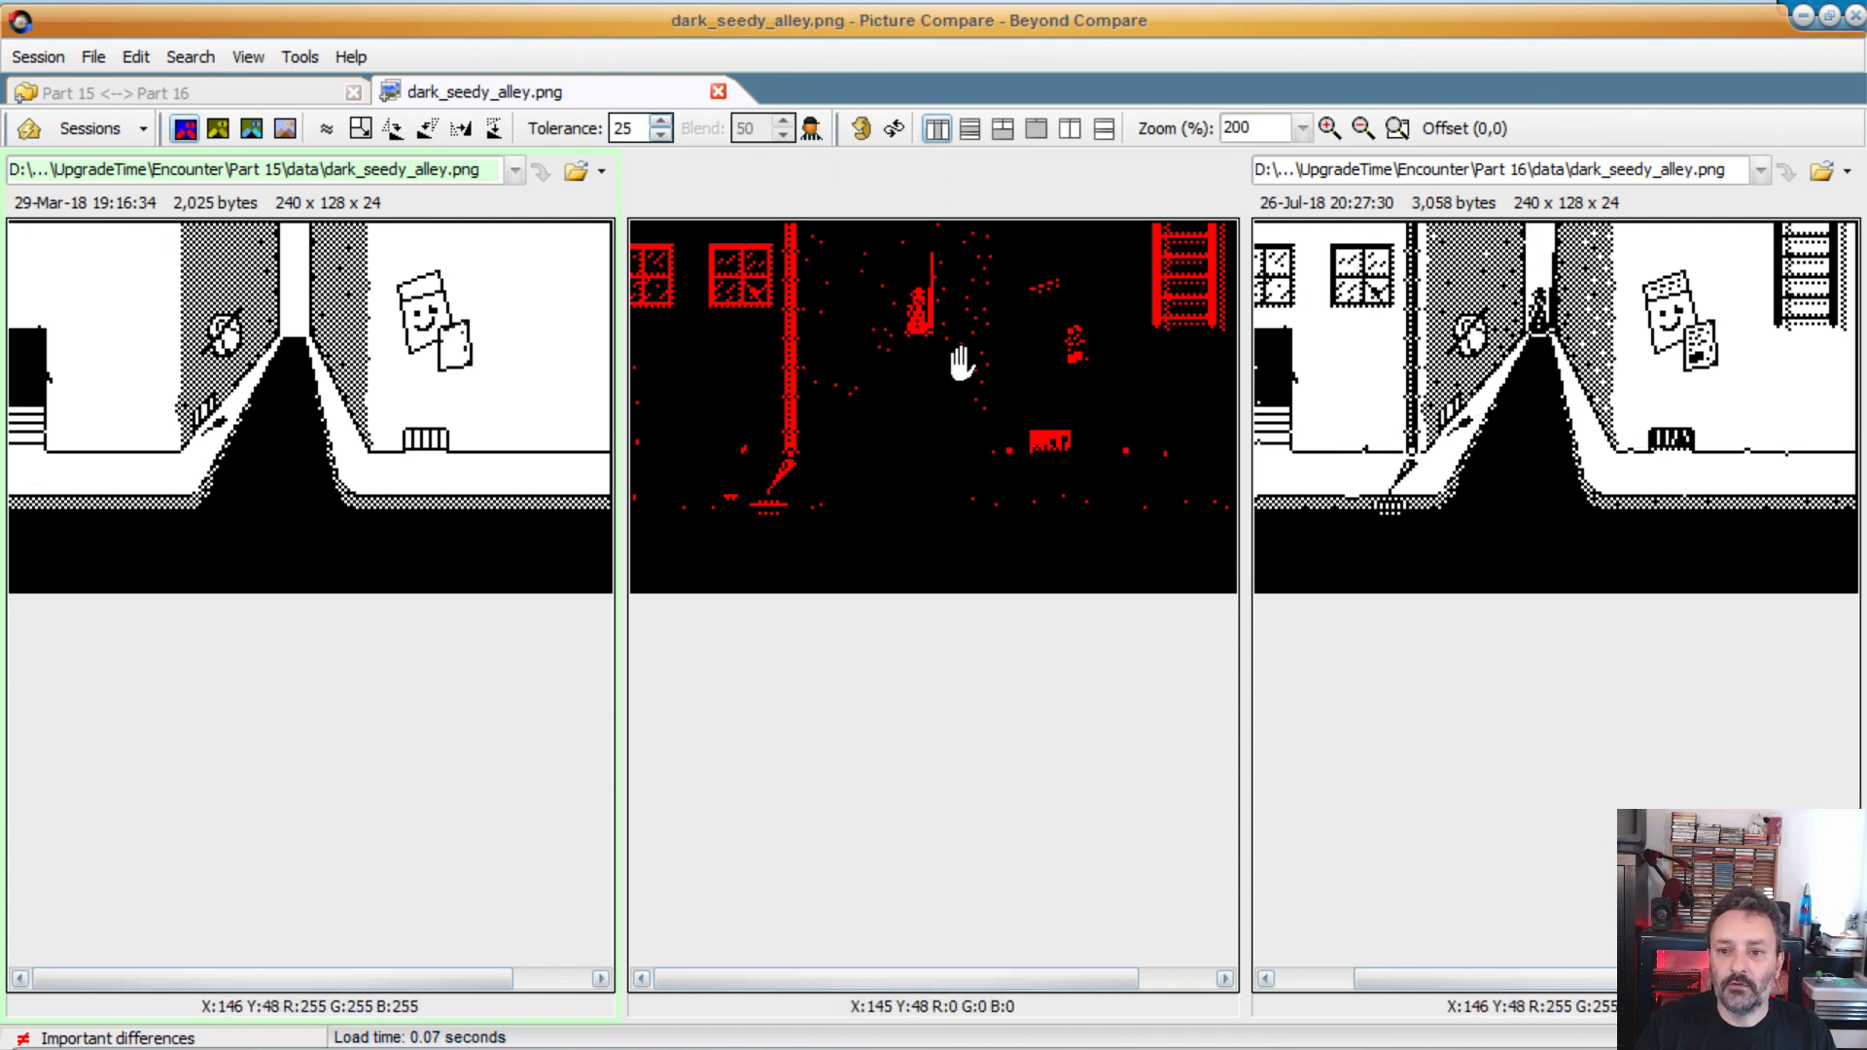
{"action": "mouse_move", "coordinate": [1381, 525]}
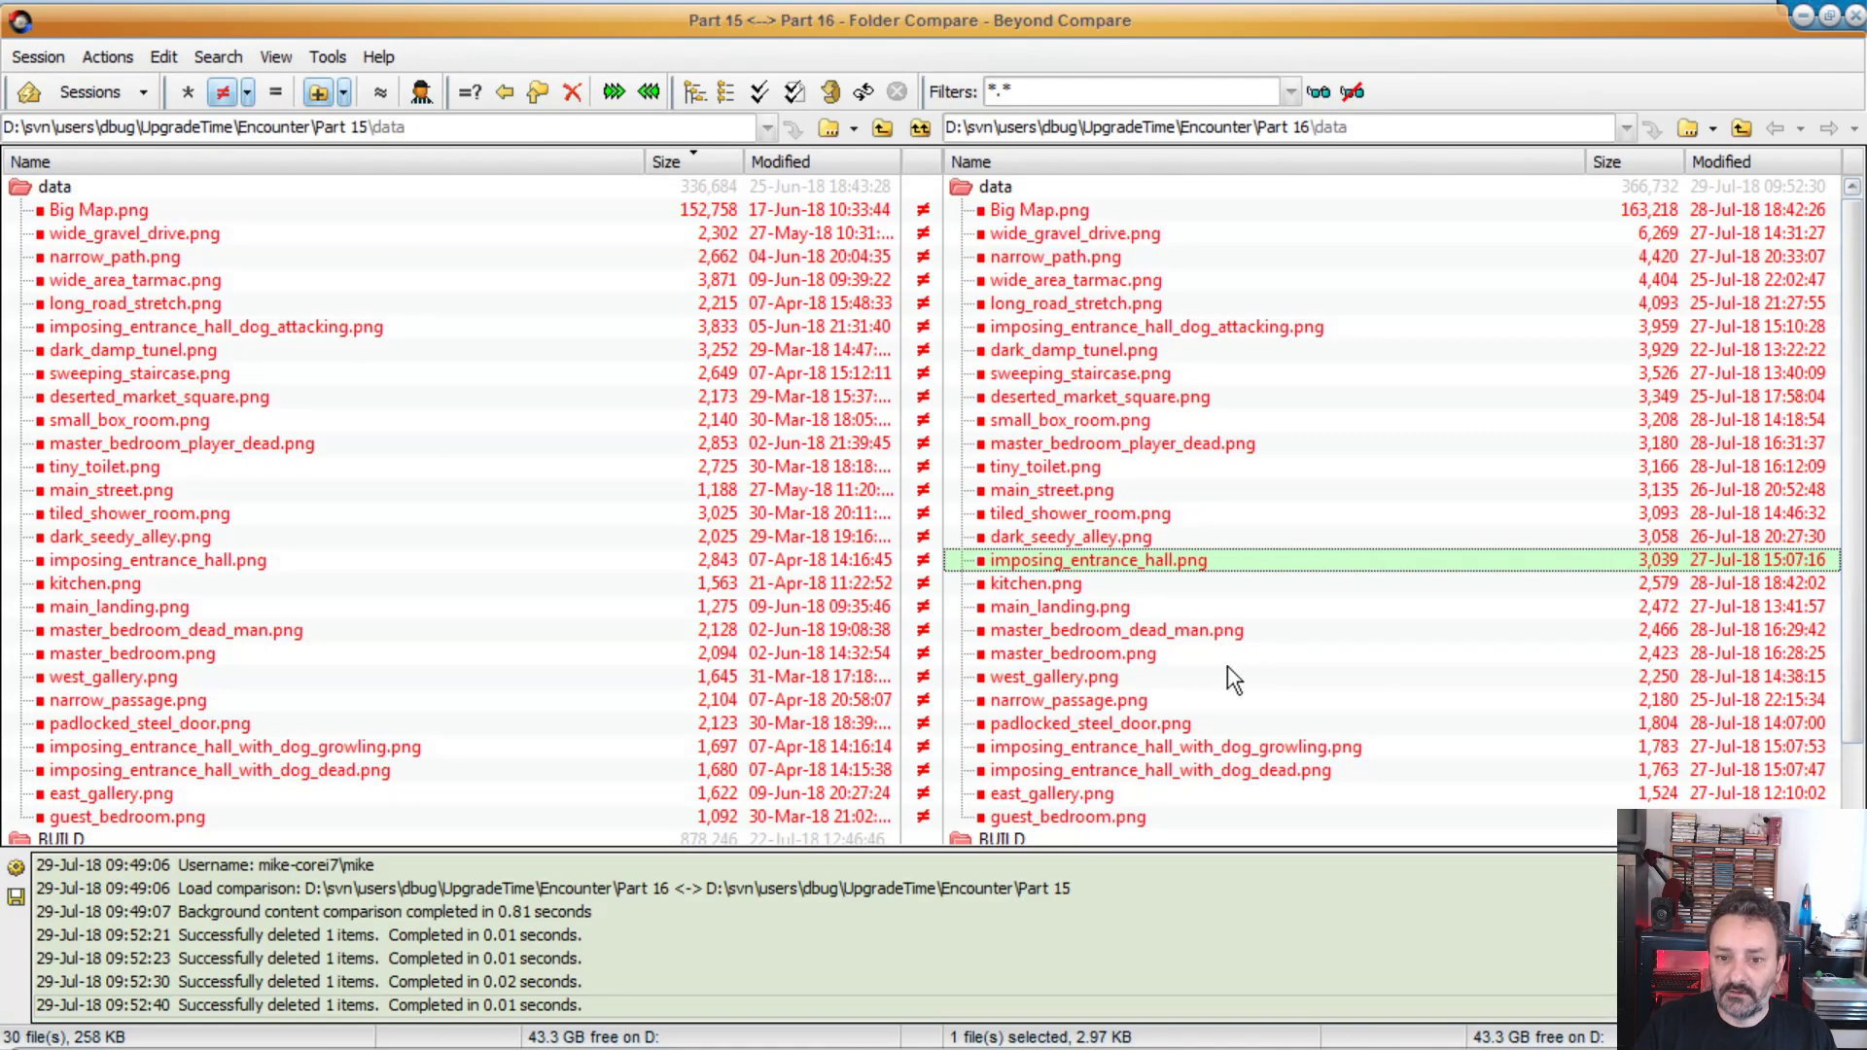
{"action": "double_click", "coordinate": [96, 584]}
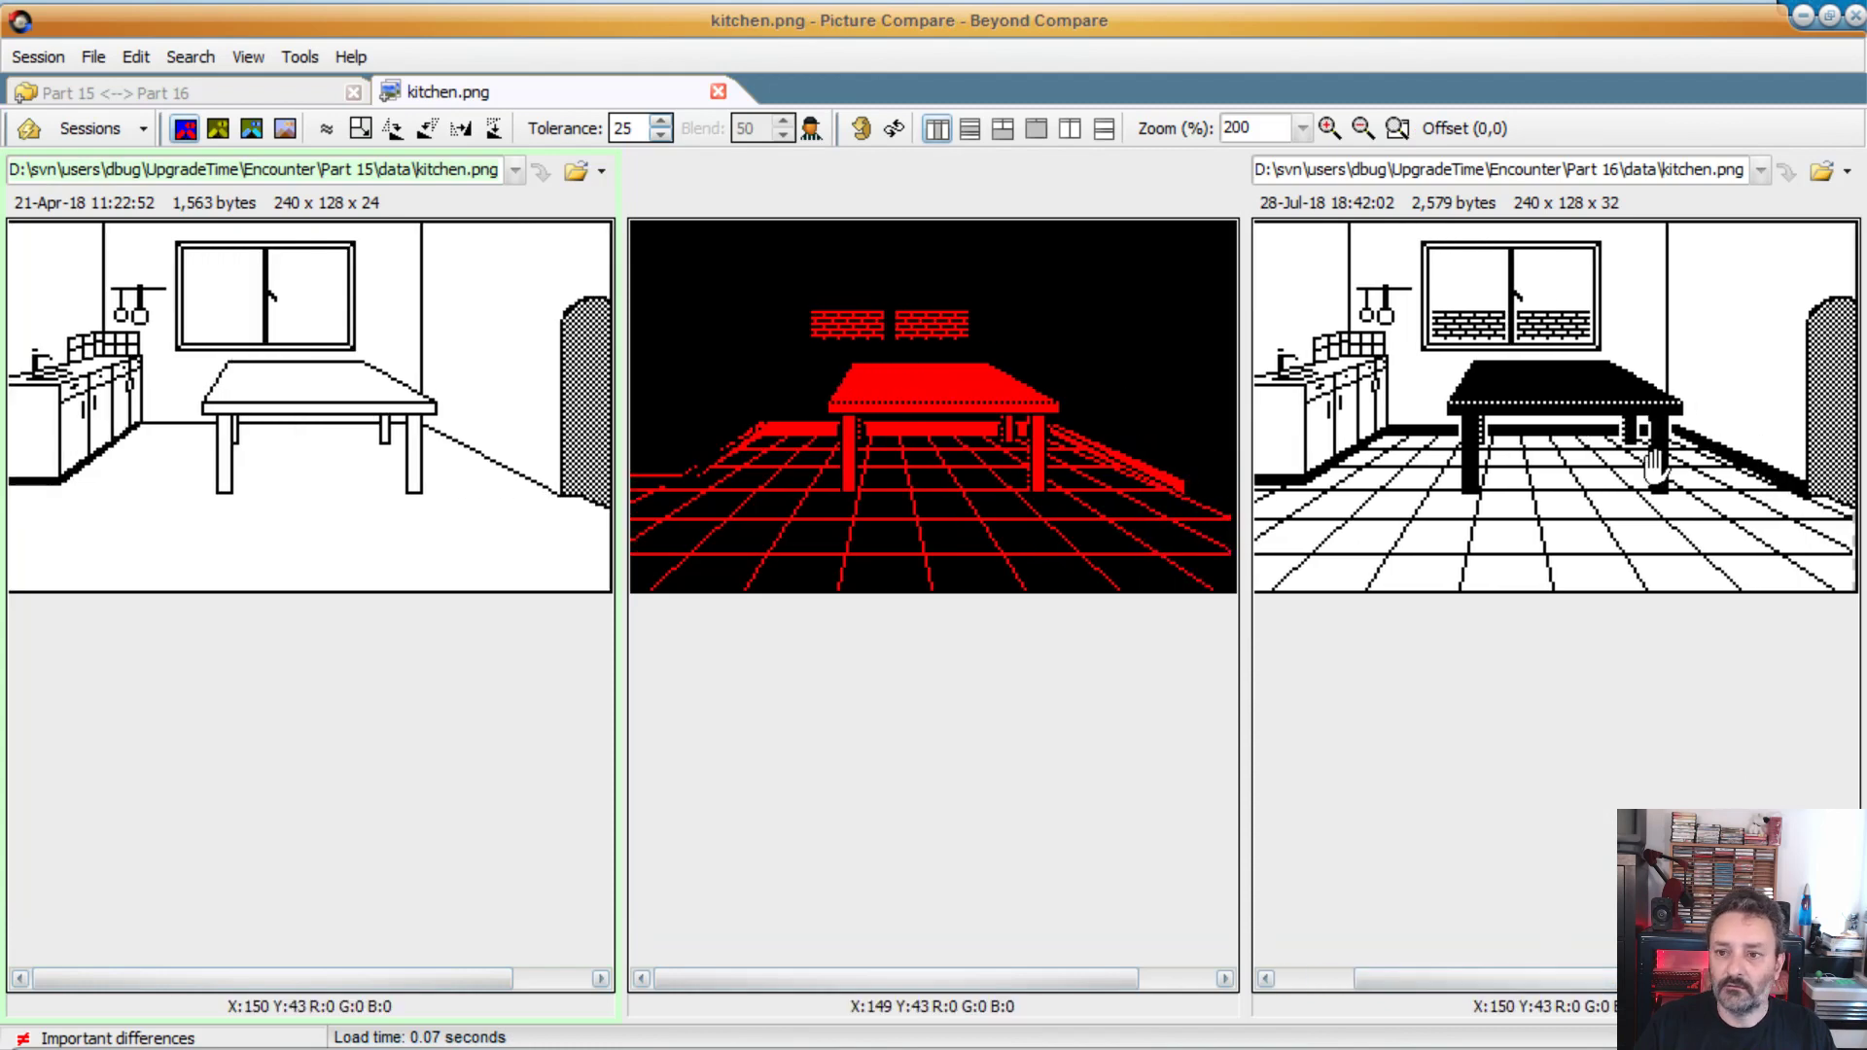
{"action": "mouse_move", "coordinate": [1619, 345]}
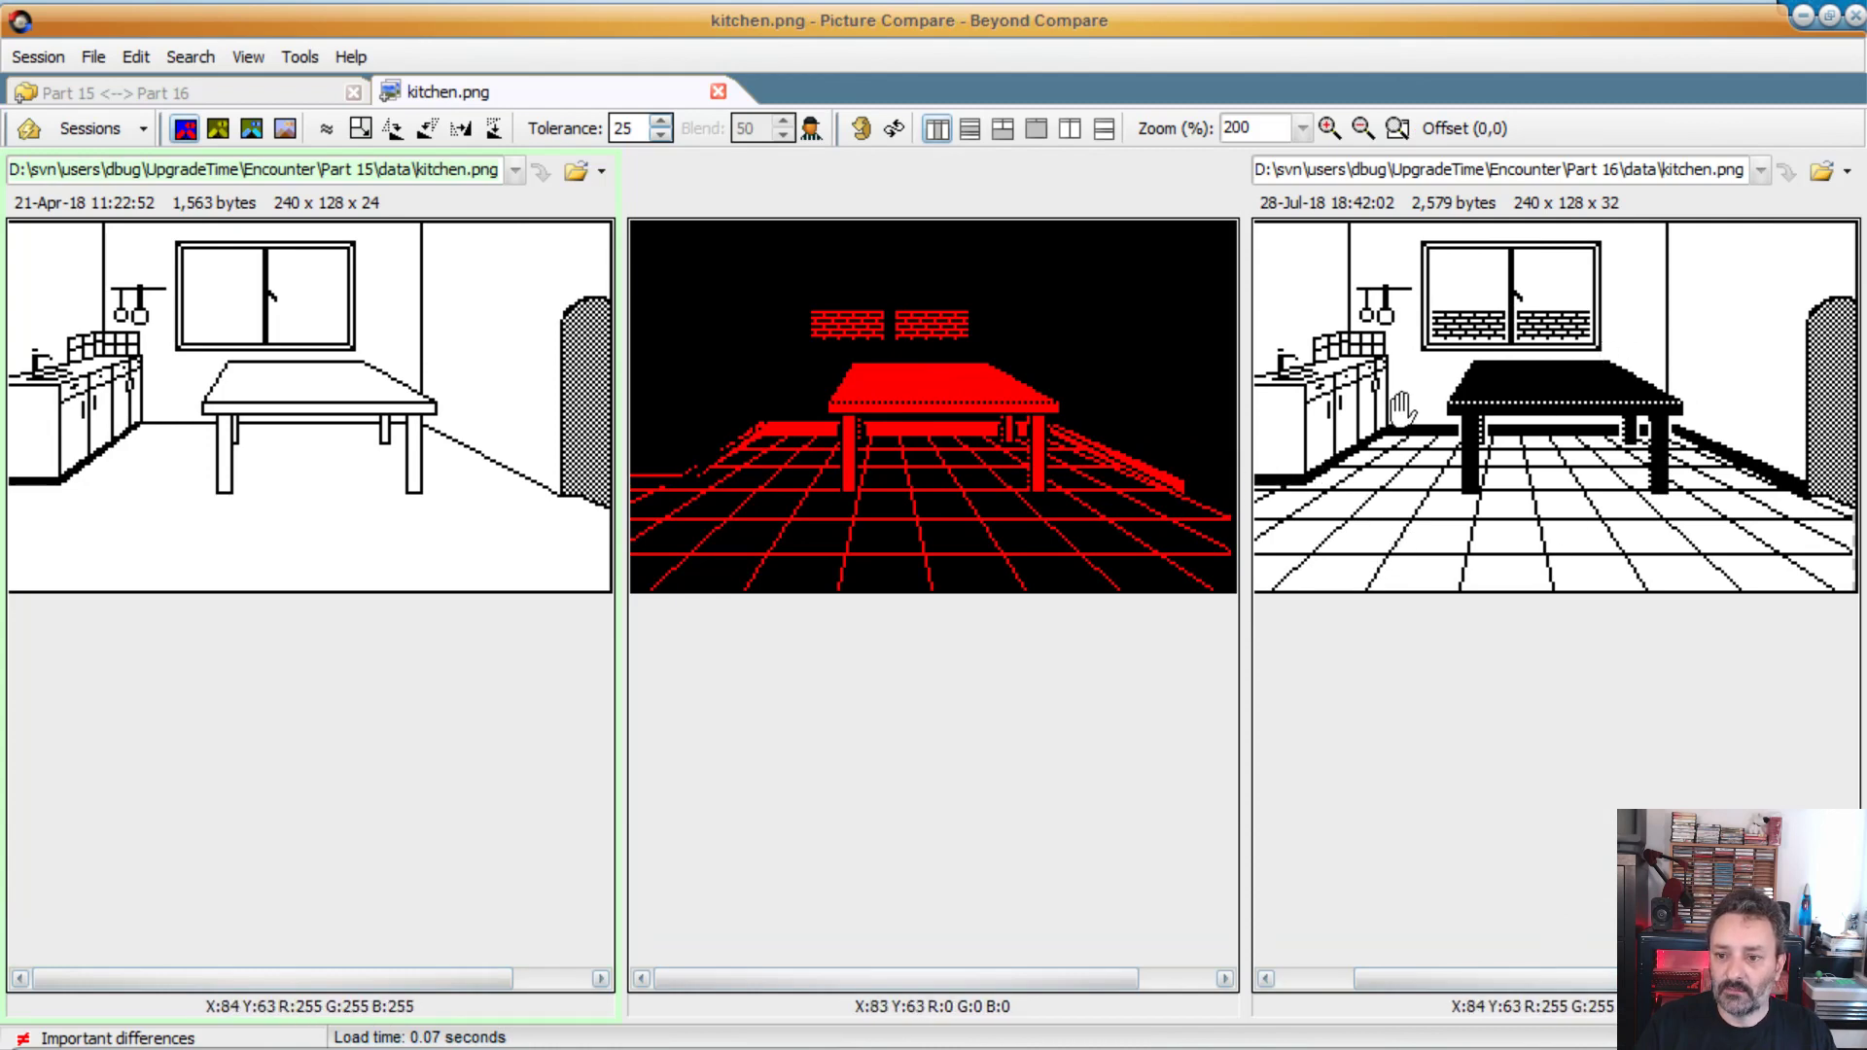
{"action": "mouse_move", "coordinate": [1458, 351]}
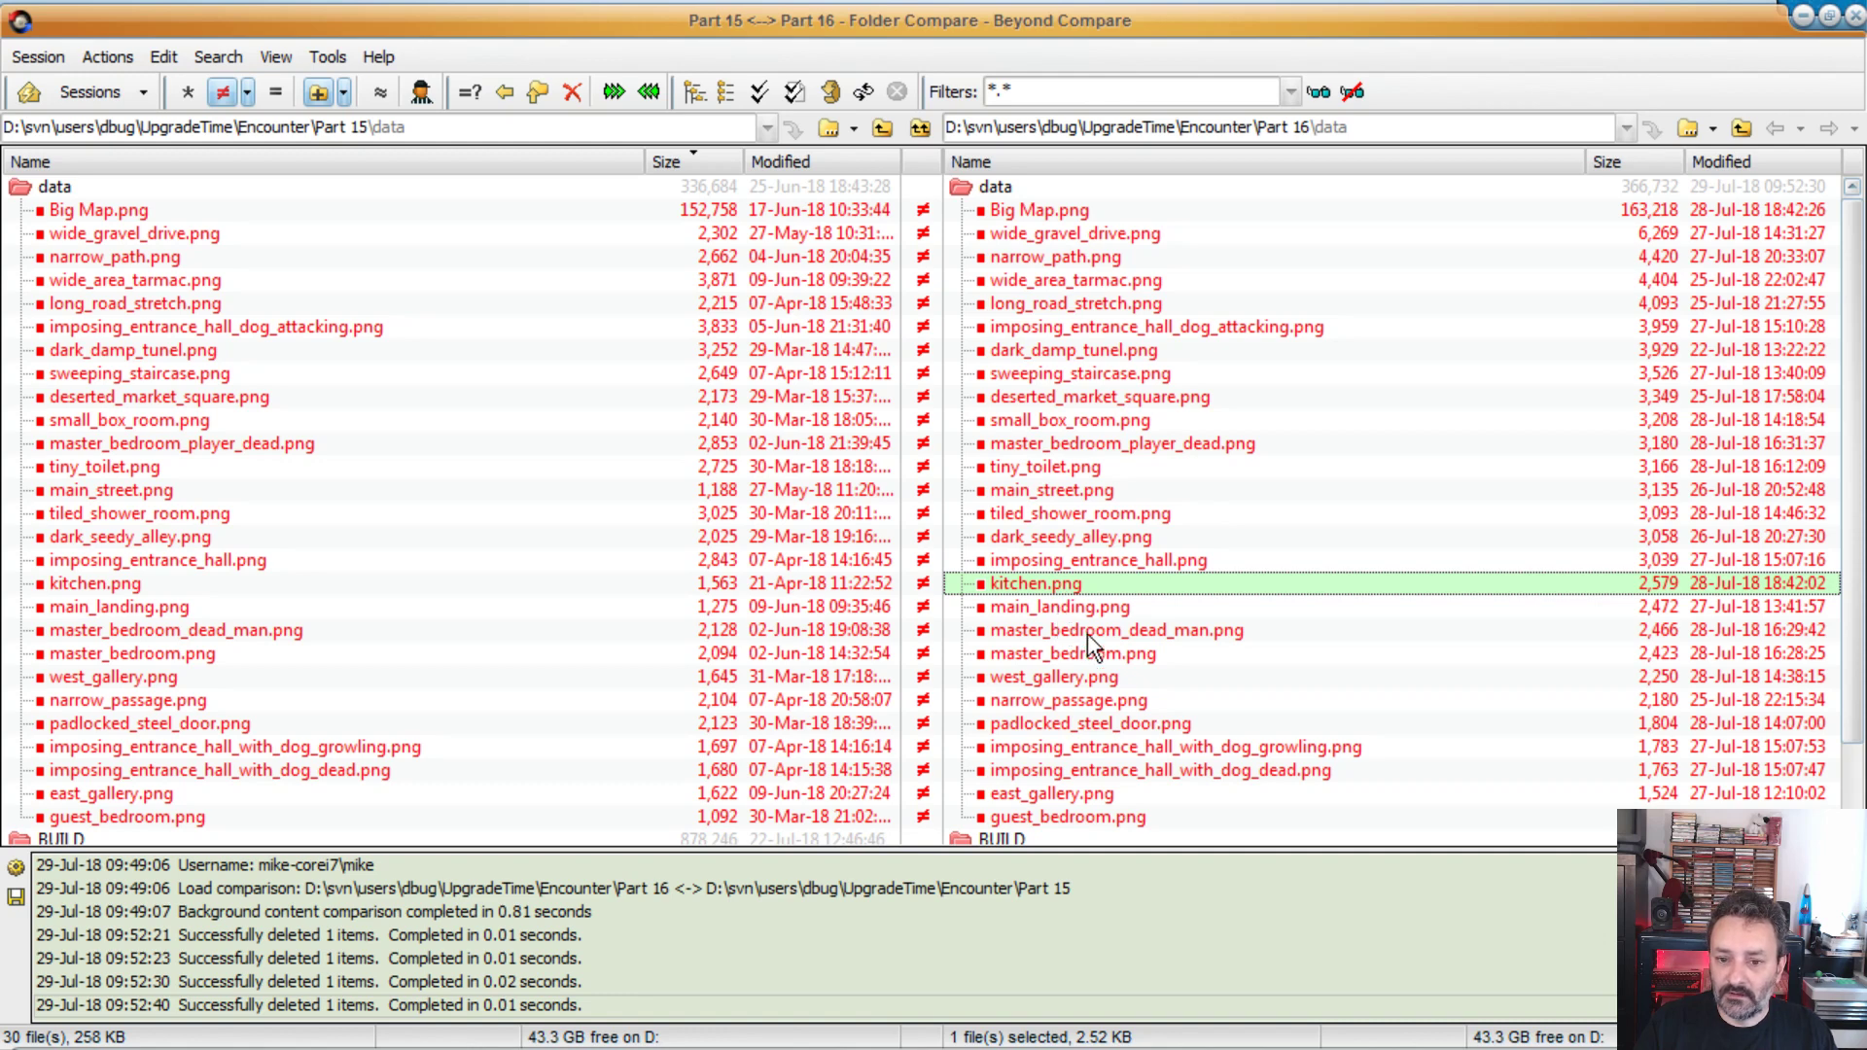
{"action": "left_click", "coordinate": [1114, 630]}
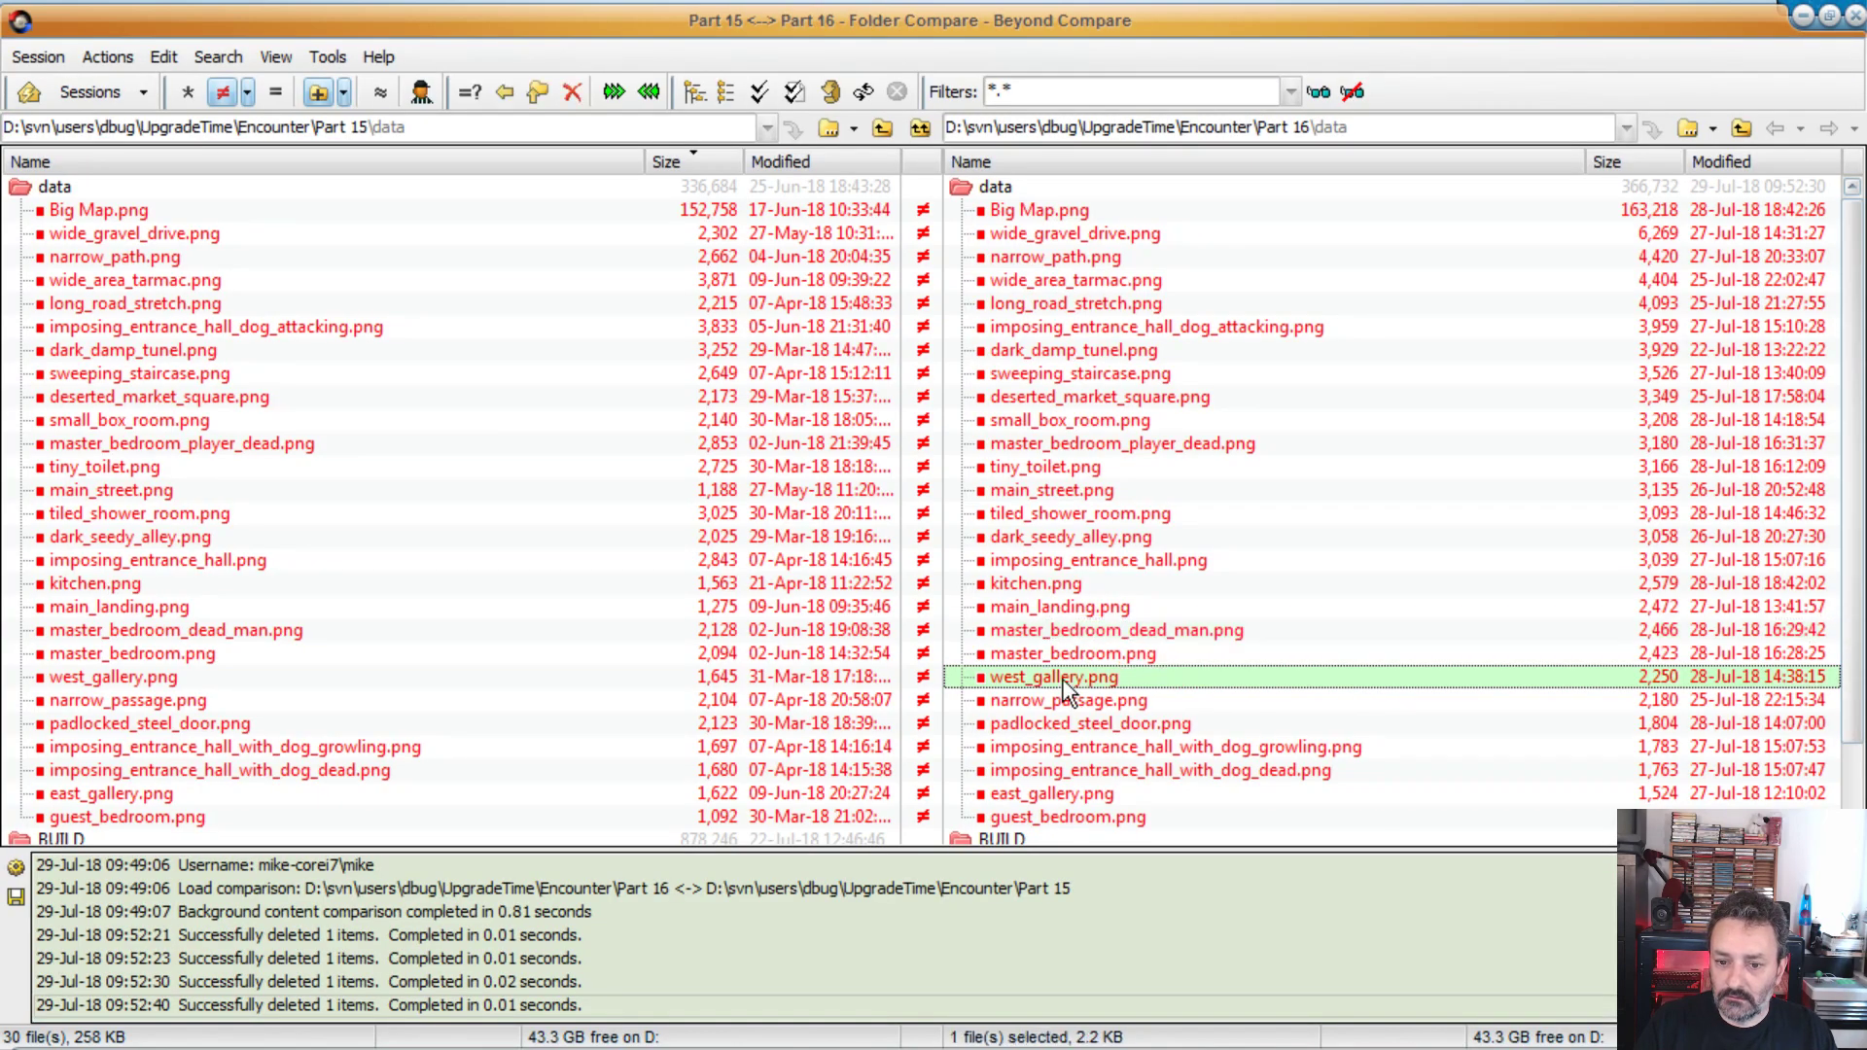
Step: Compare west_gallery.png at 100% zoom, then close it back to the folder listing
{"action": "double_click", "coordinate": [1053, 676]}
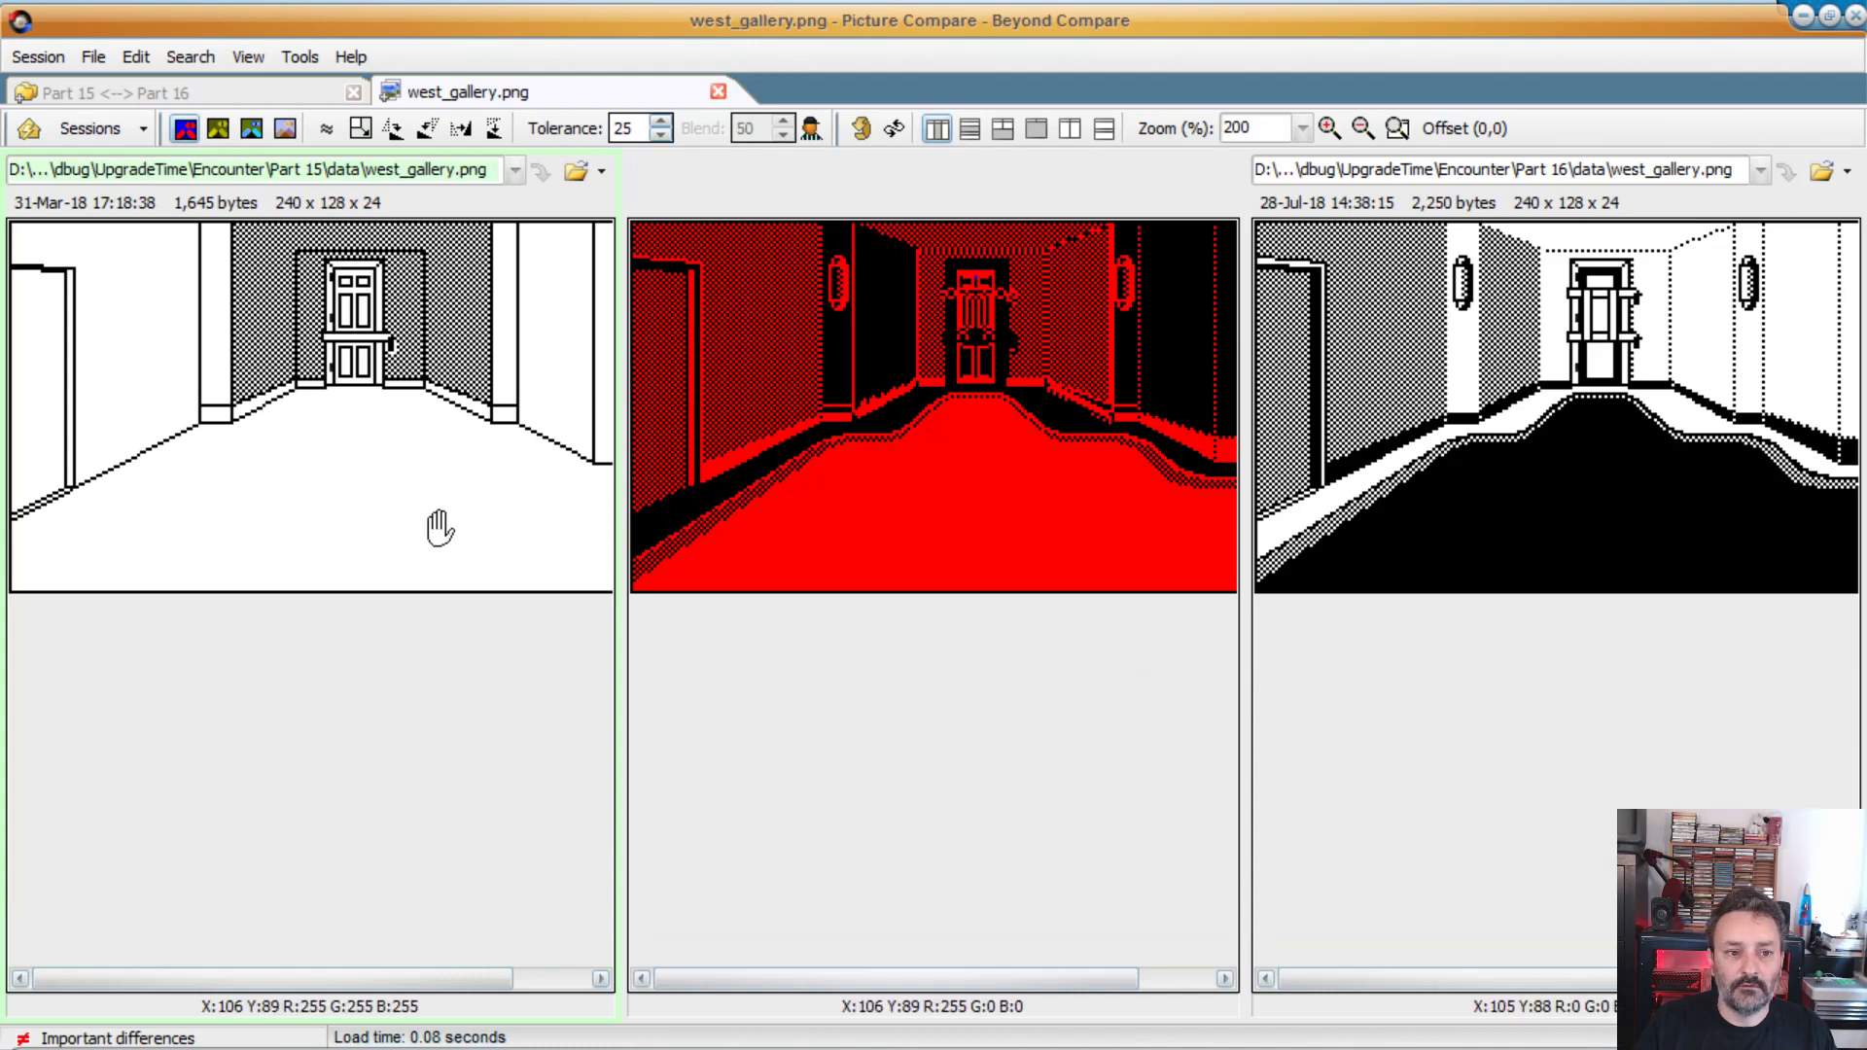
{"action": "mouse_move", "coordinate": [1280, 238]}
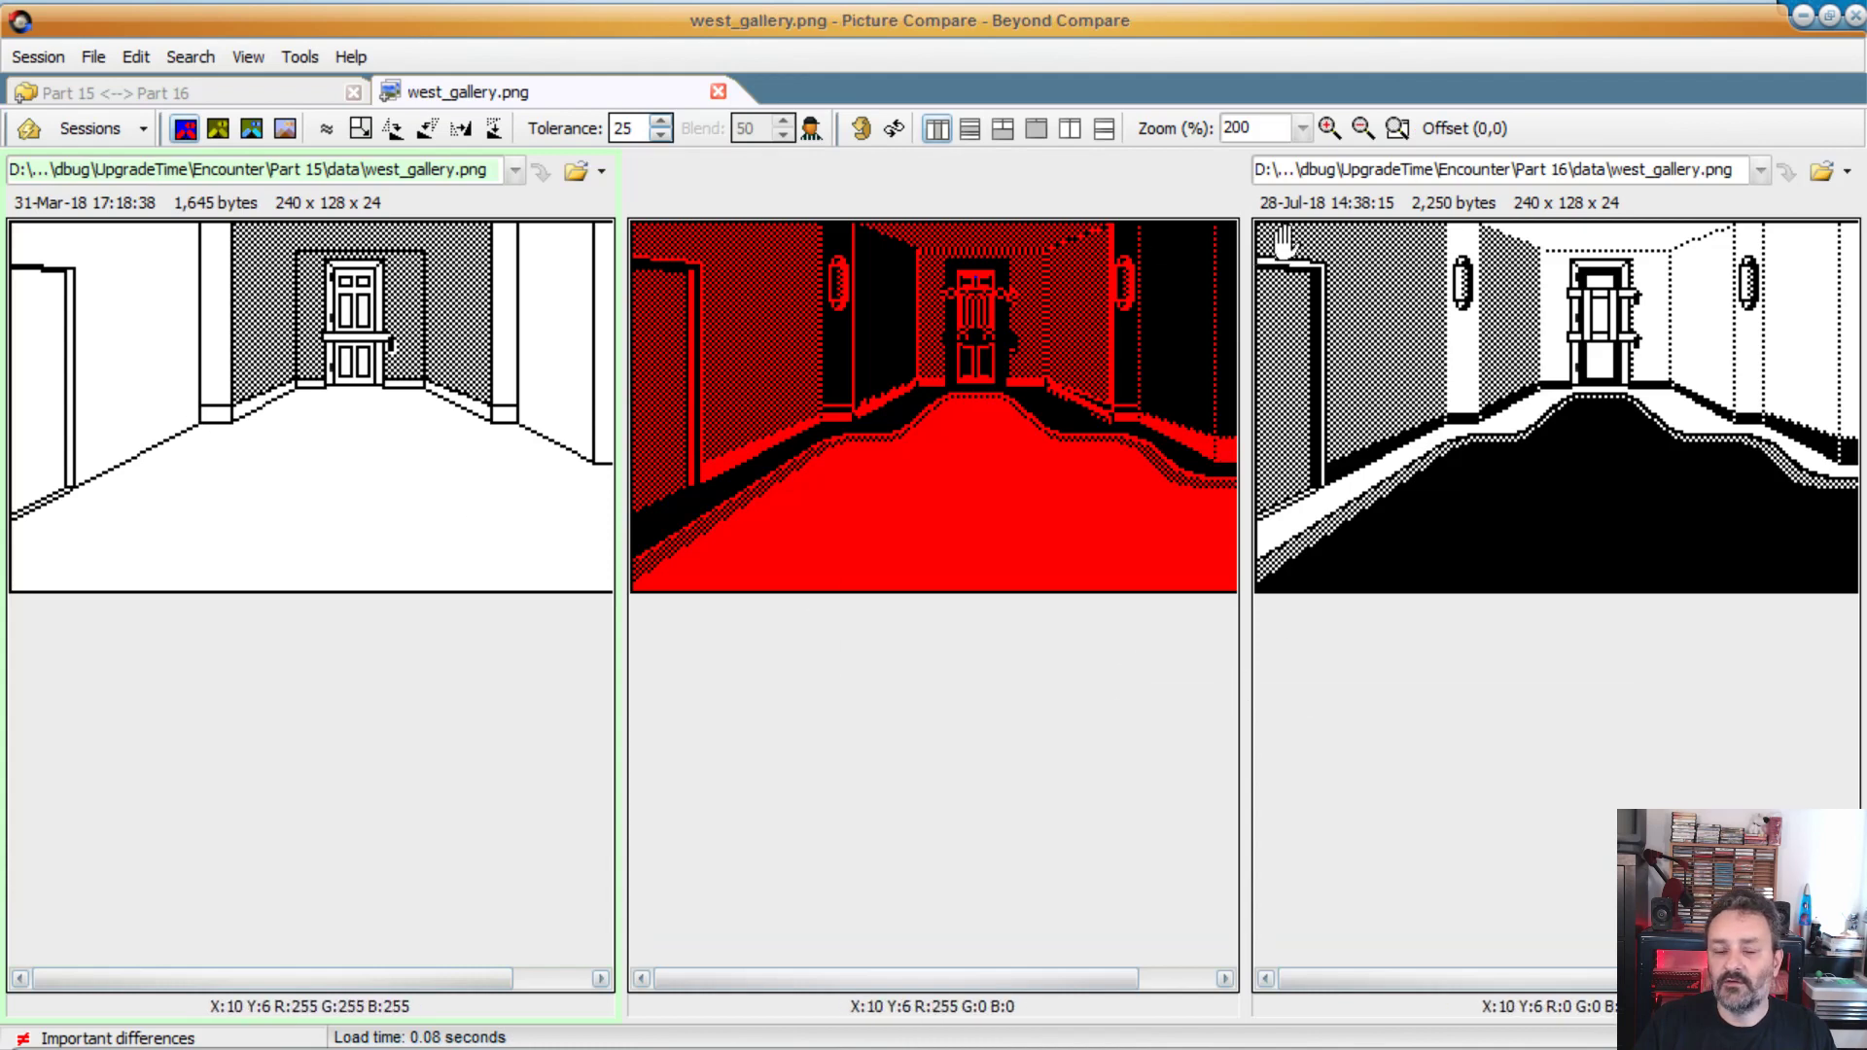
{"action": "left_click", "coordinate": [1363, 128]}
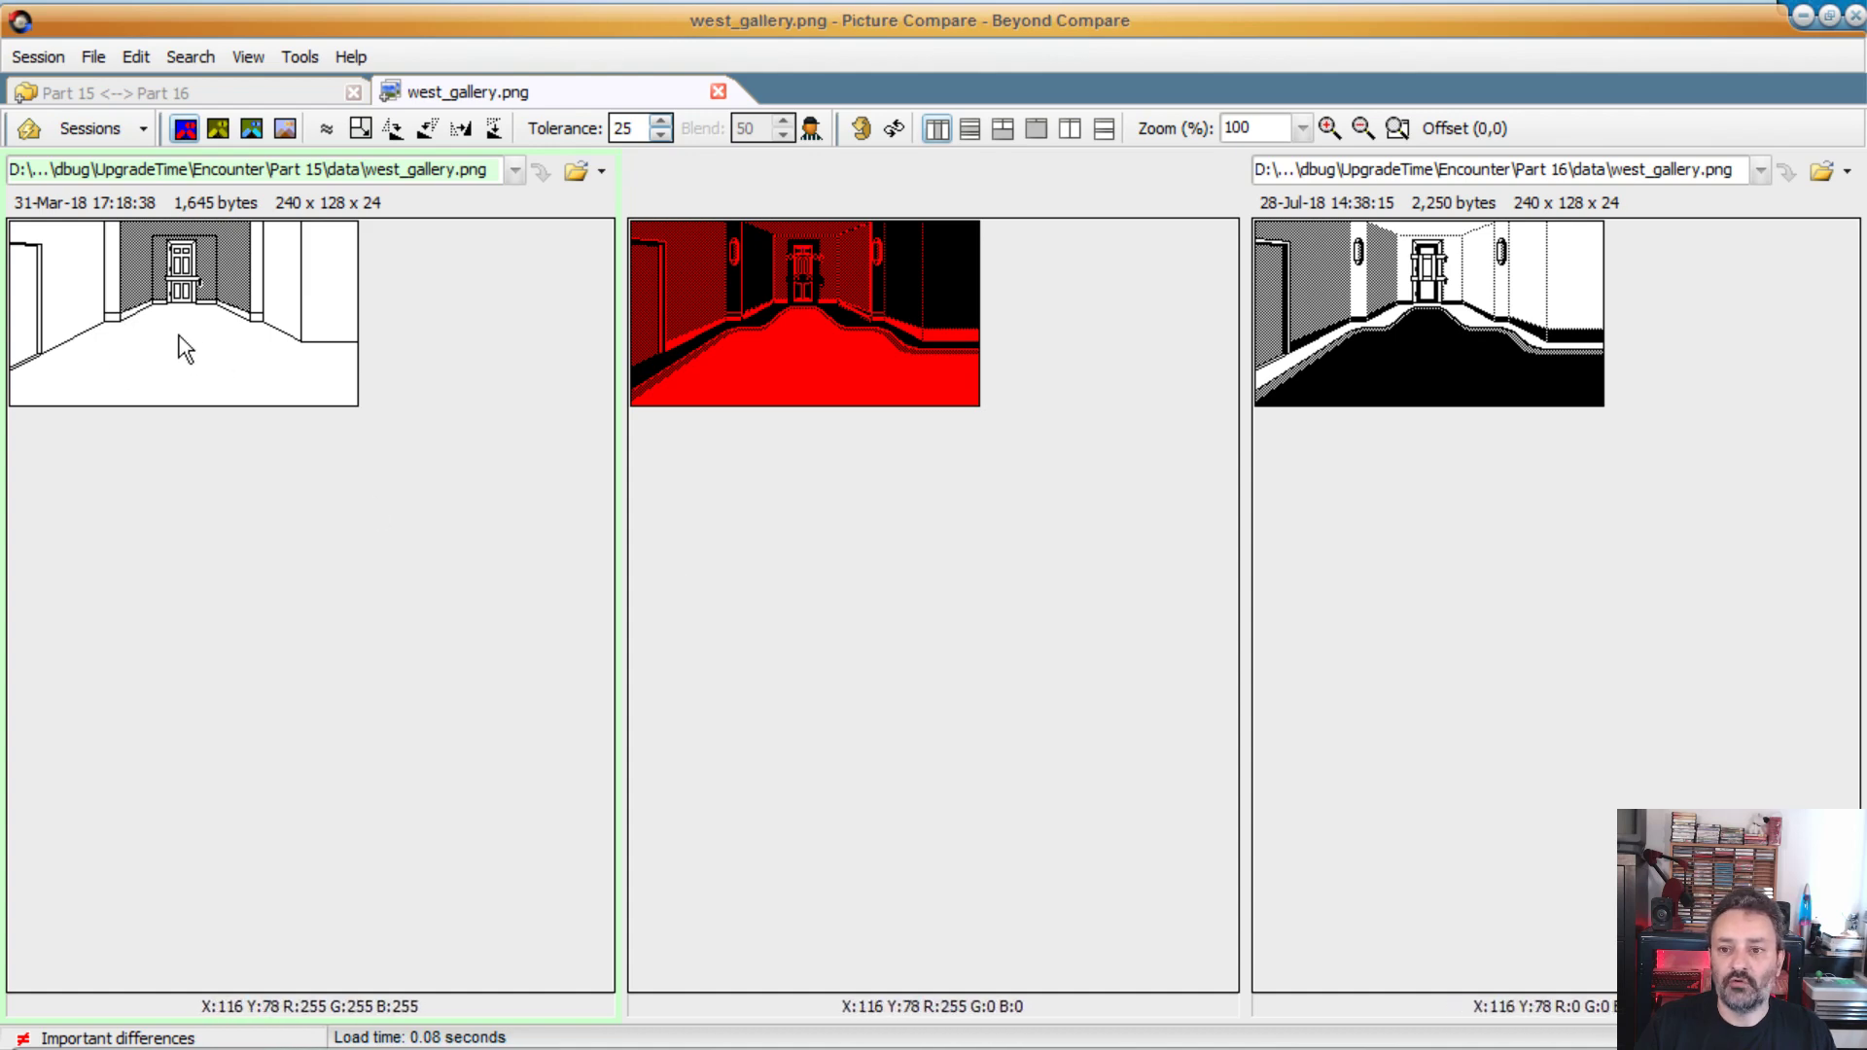
{"action": "mouse_move", "coordinate": [1468, 343]}
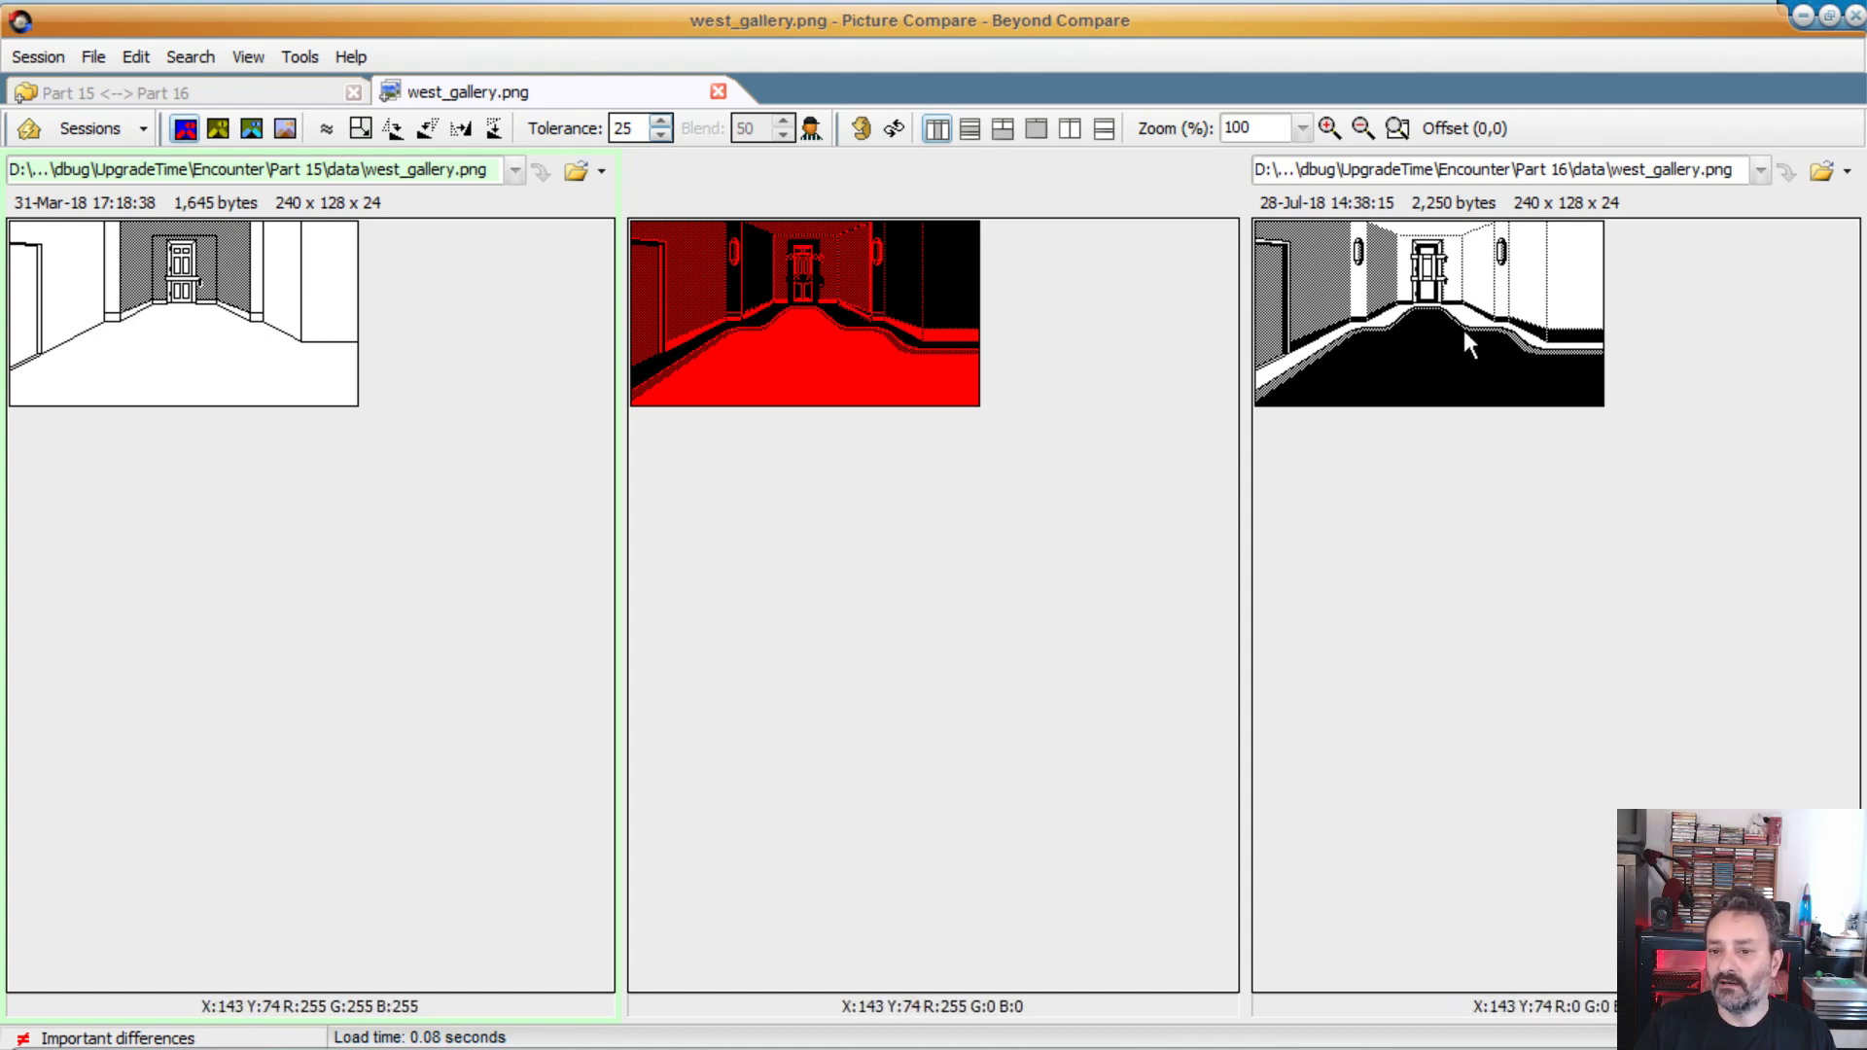
{"action": "mouse_move", "coordinate": [1568, 379]}
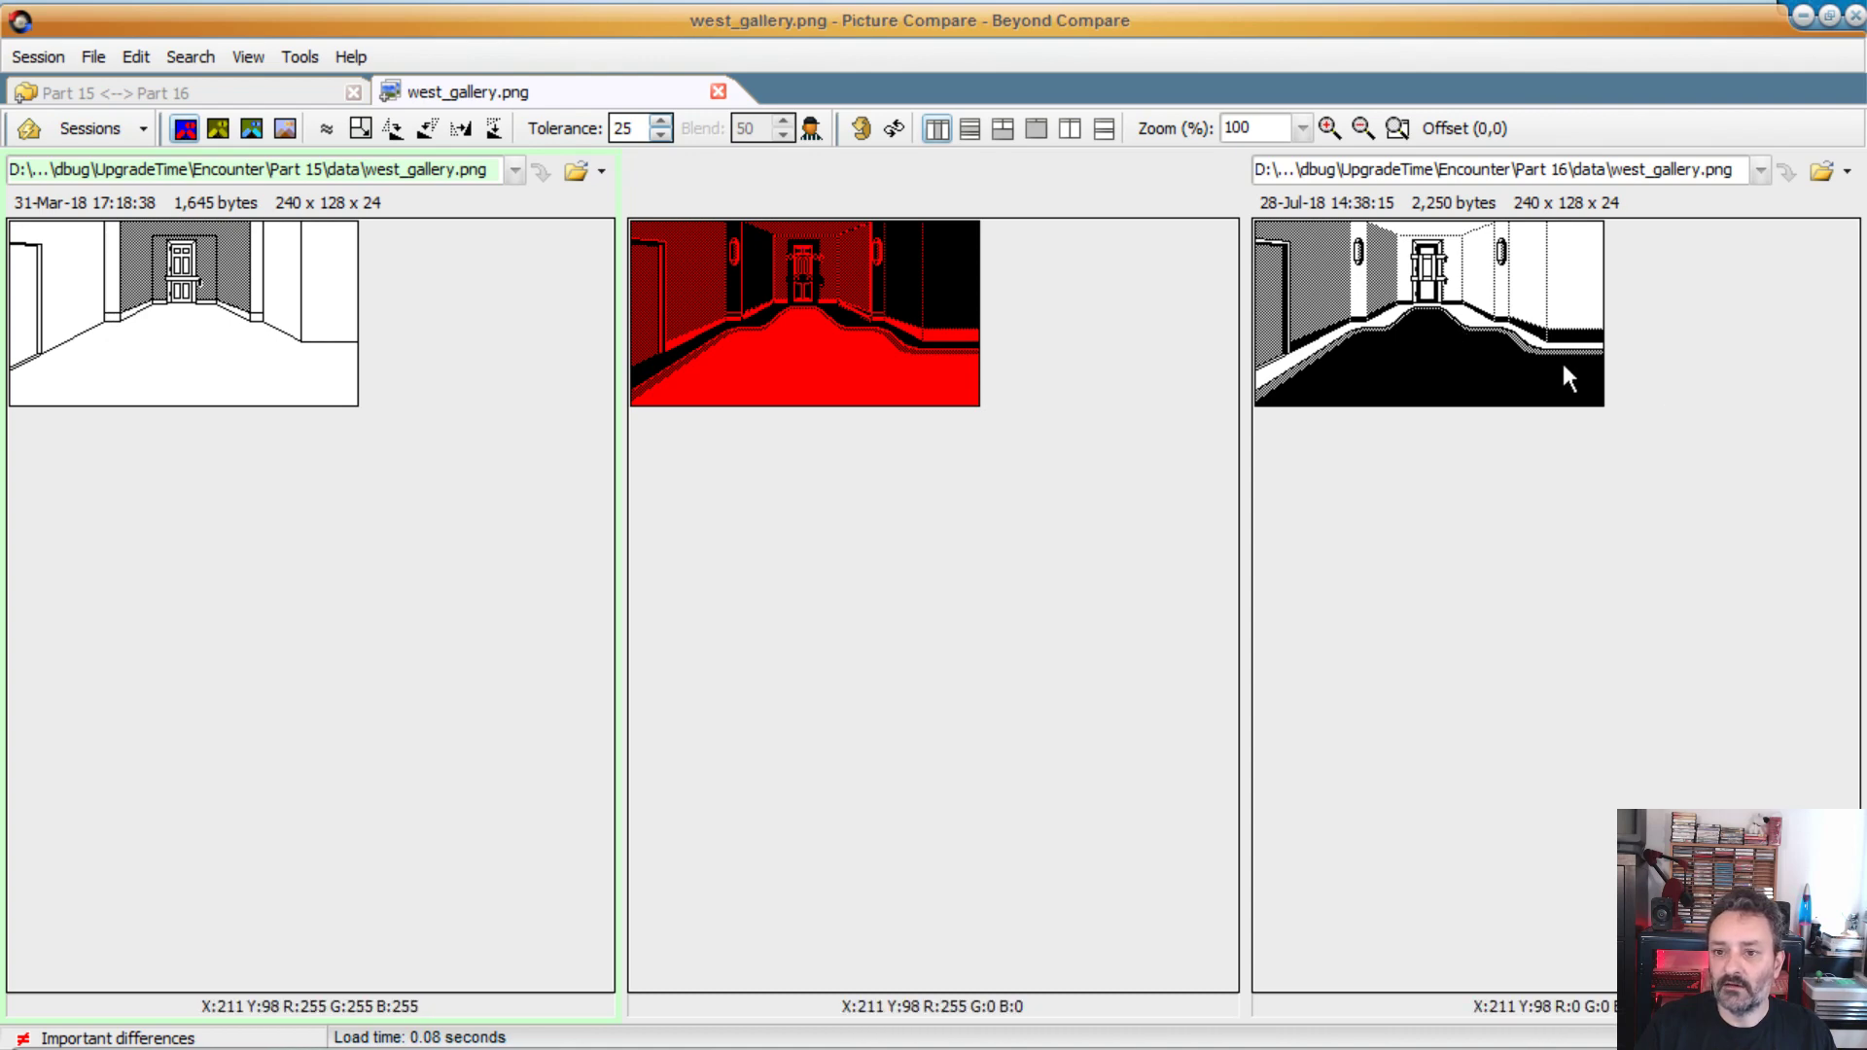
{"action": "mouse_move", "coordinate": [1511, 269]}
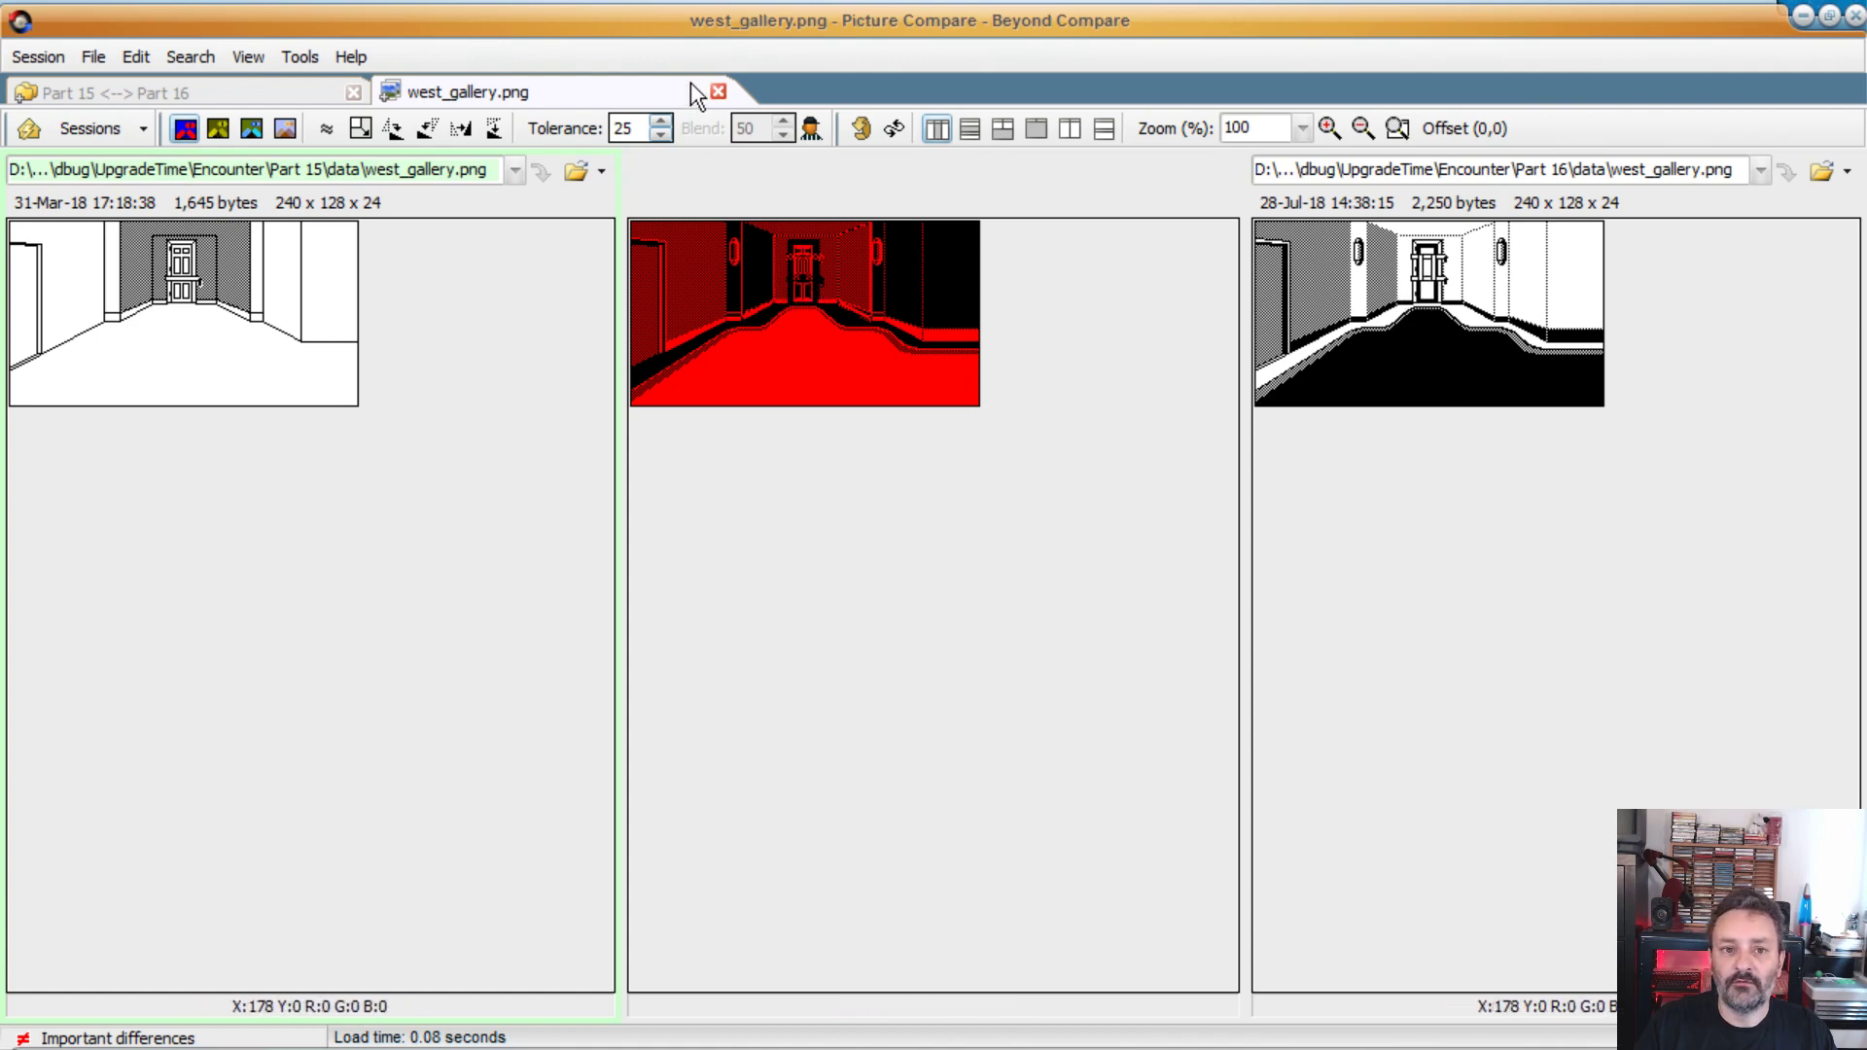
{"action": "left_click", "coordinate": [720, 90]}
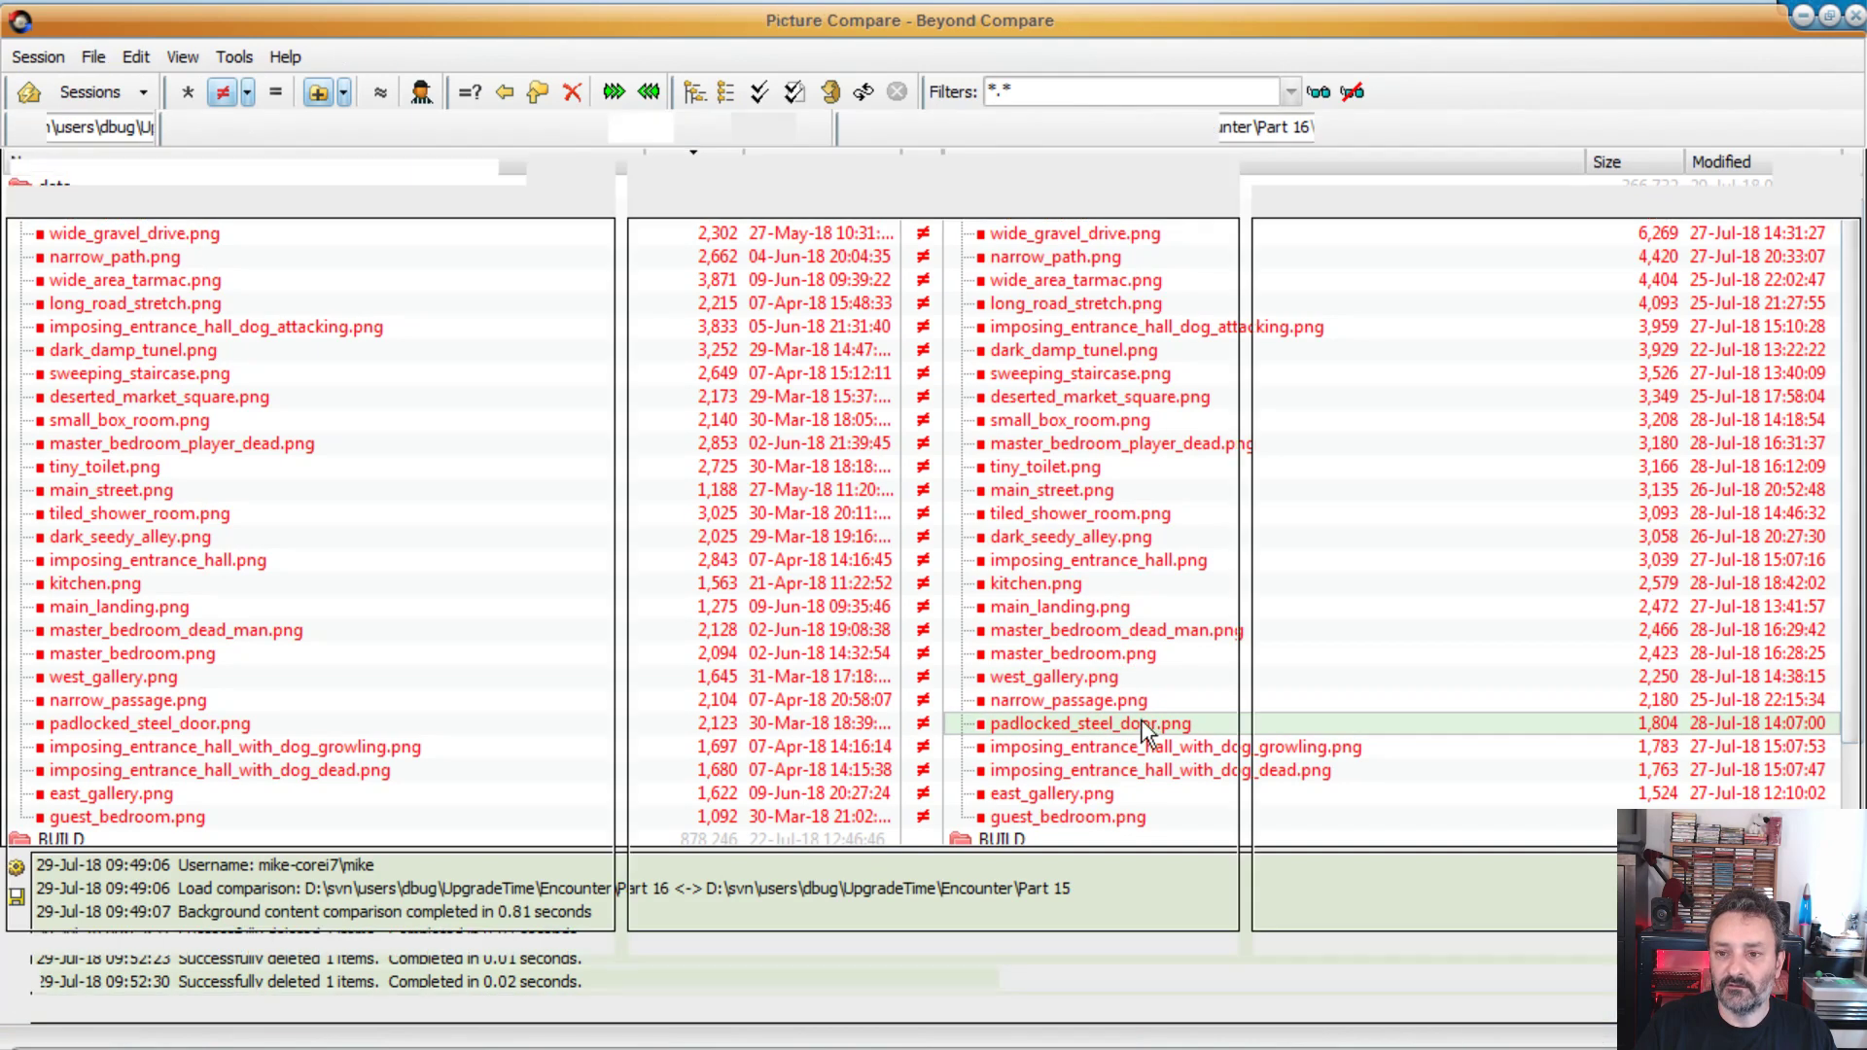
Step: Compare the Part 15 and Part 16 versions of padlocked_steel_door.png
{"action": "double_click", "coordinate": [1087, 722]}
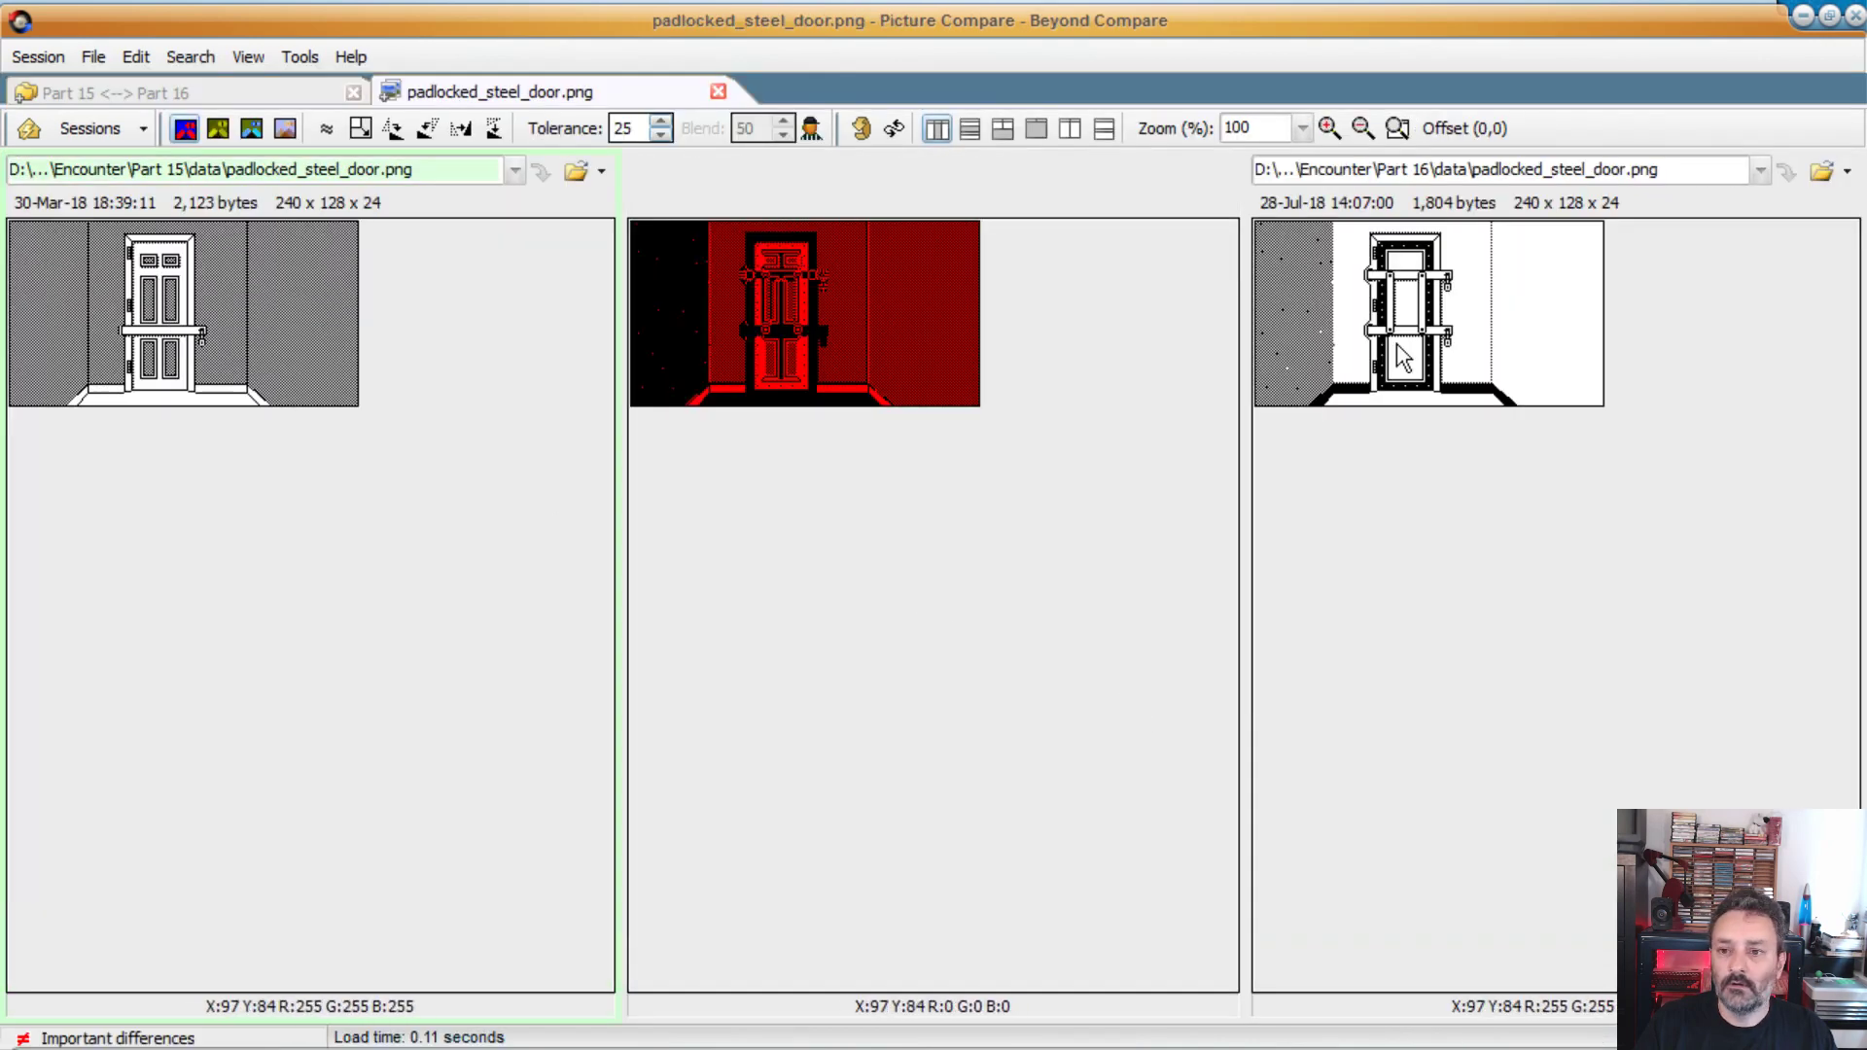
{"action": "mouse_move", "coordinate": [1403, 264]}
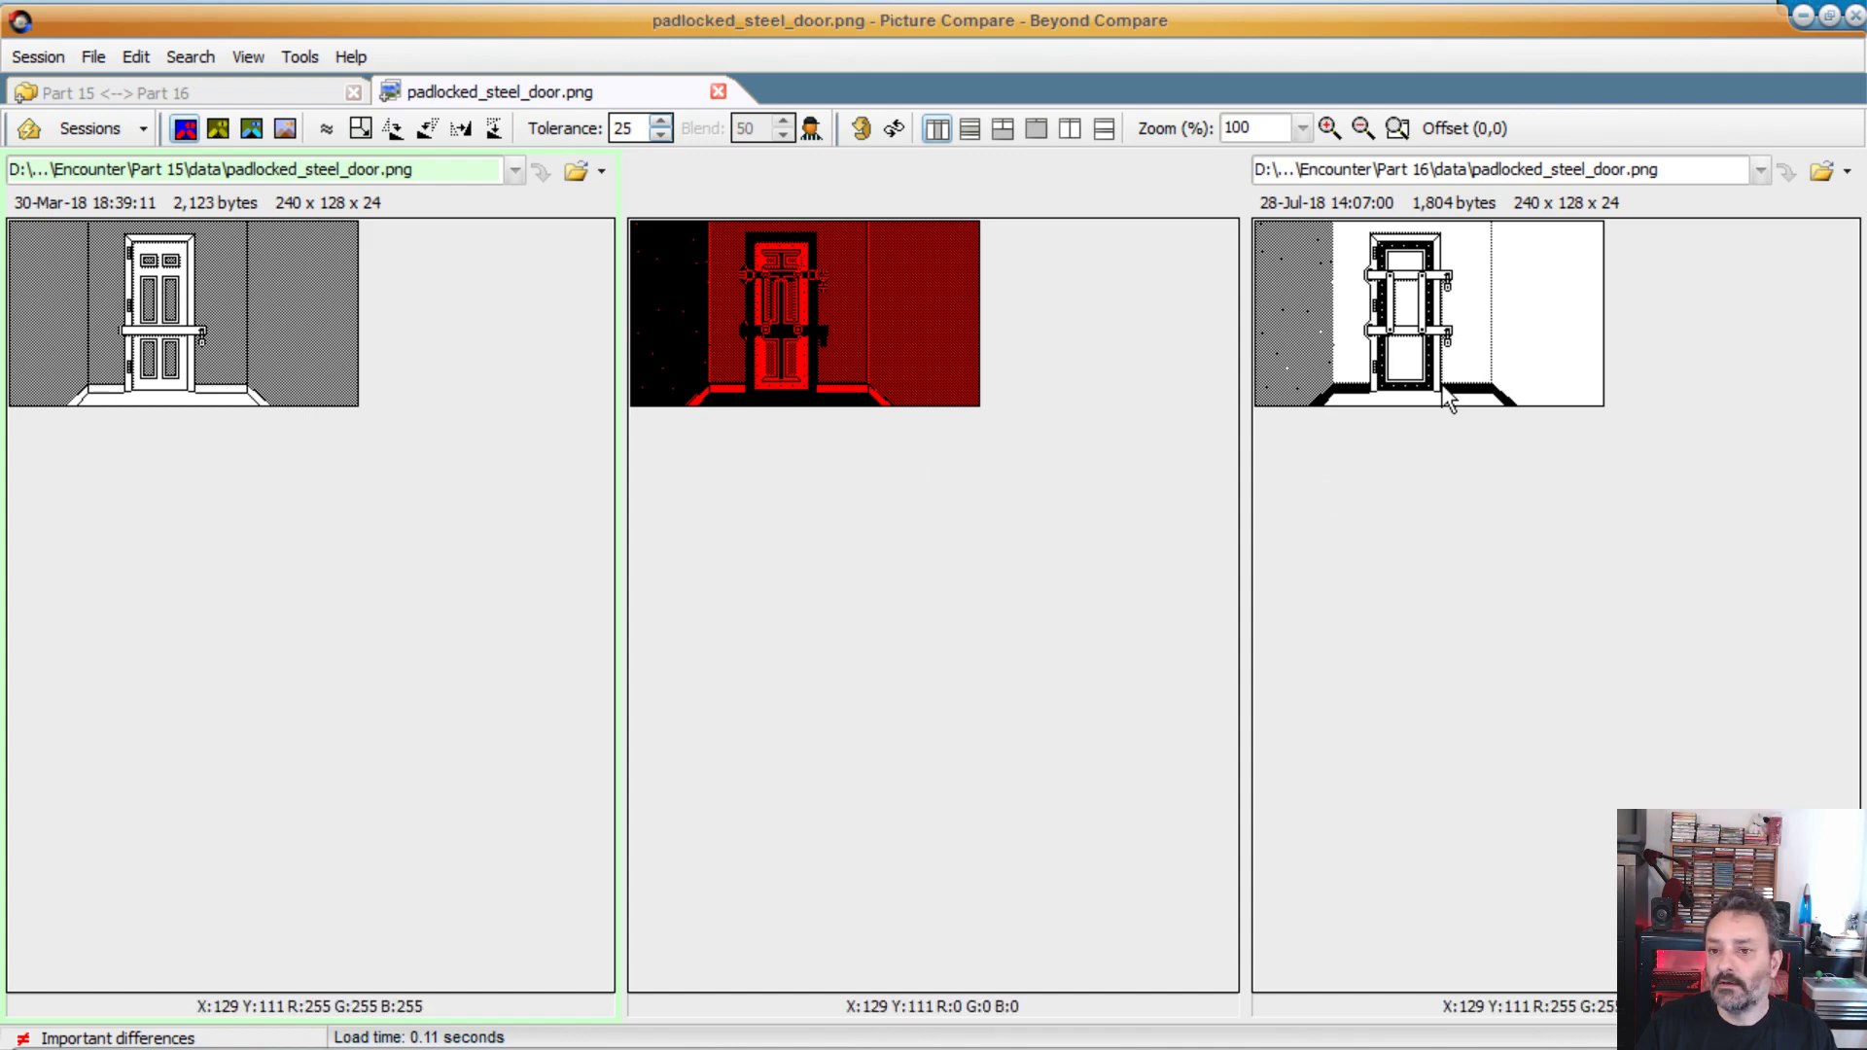
{"action": "mouse_move", "coordinate": [1375, 292]}
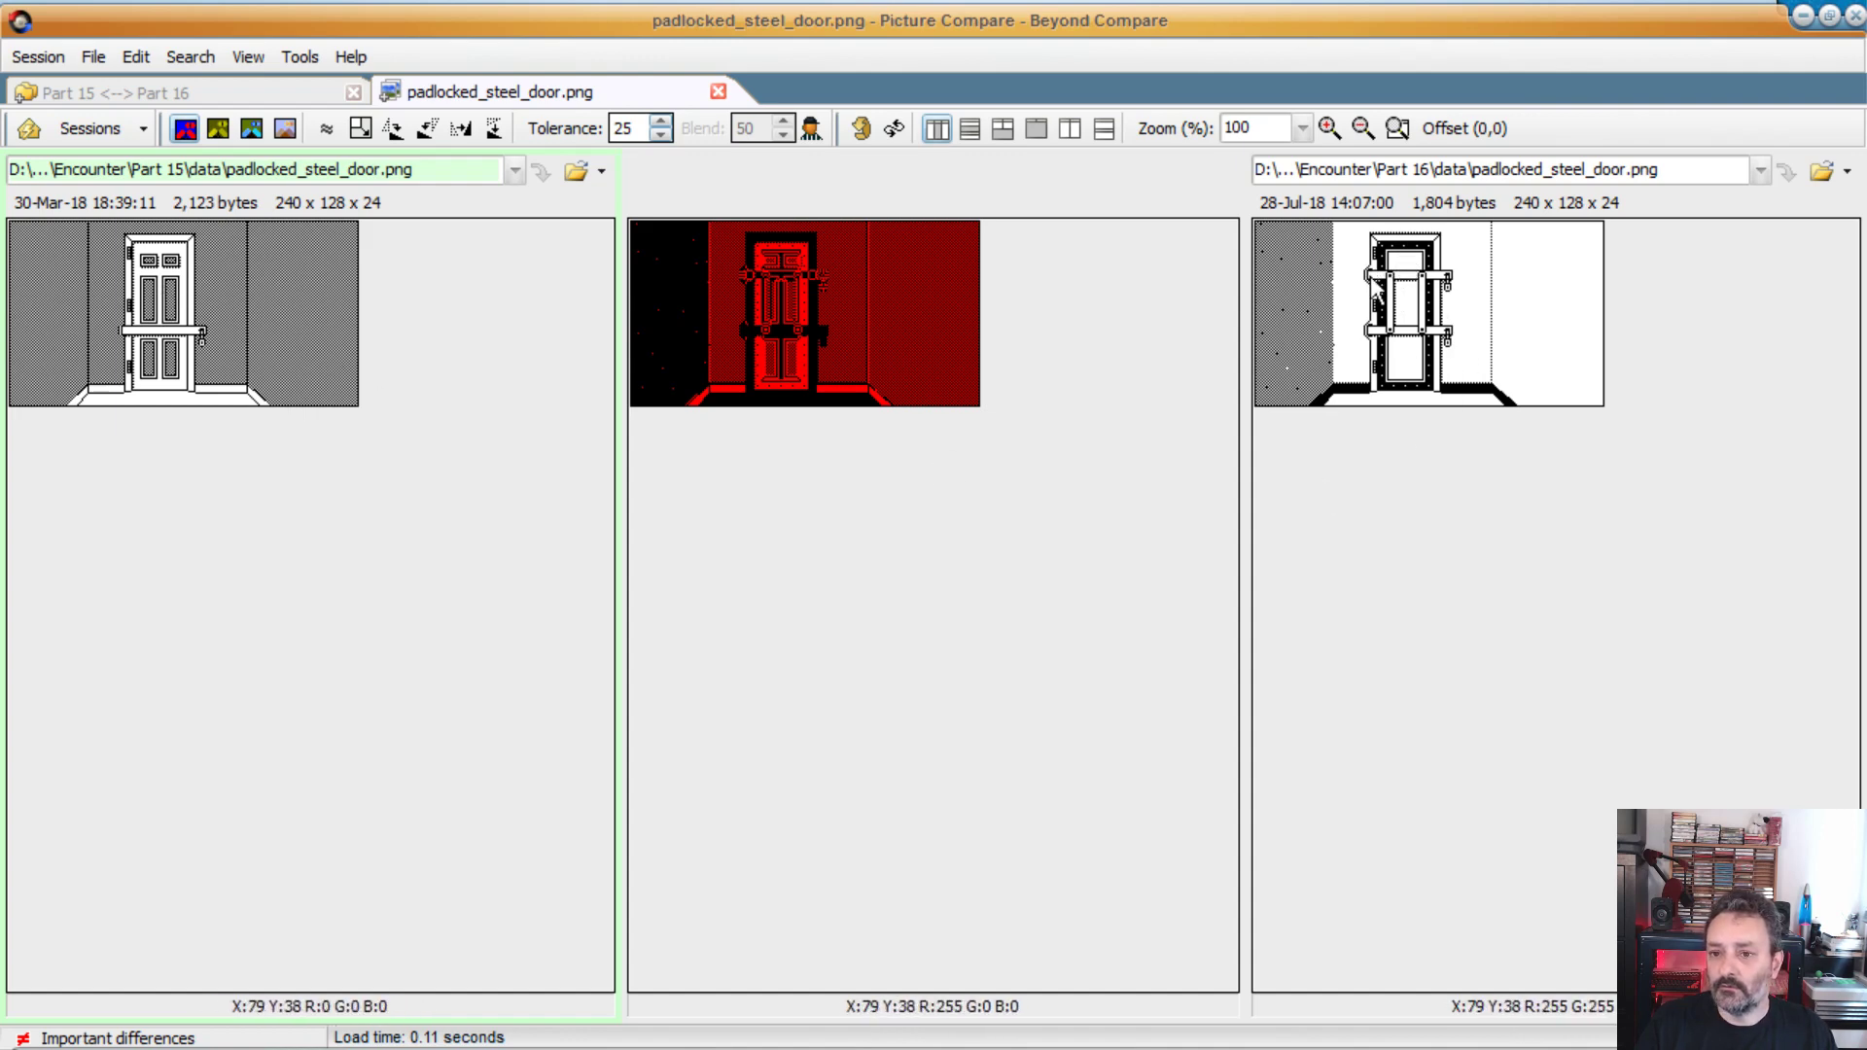
{"action": "mouse_move", "coordinate": [1469, 349]}
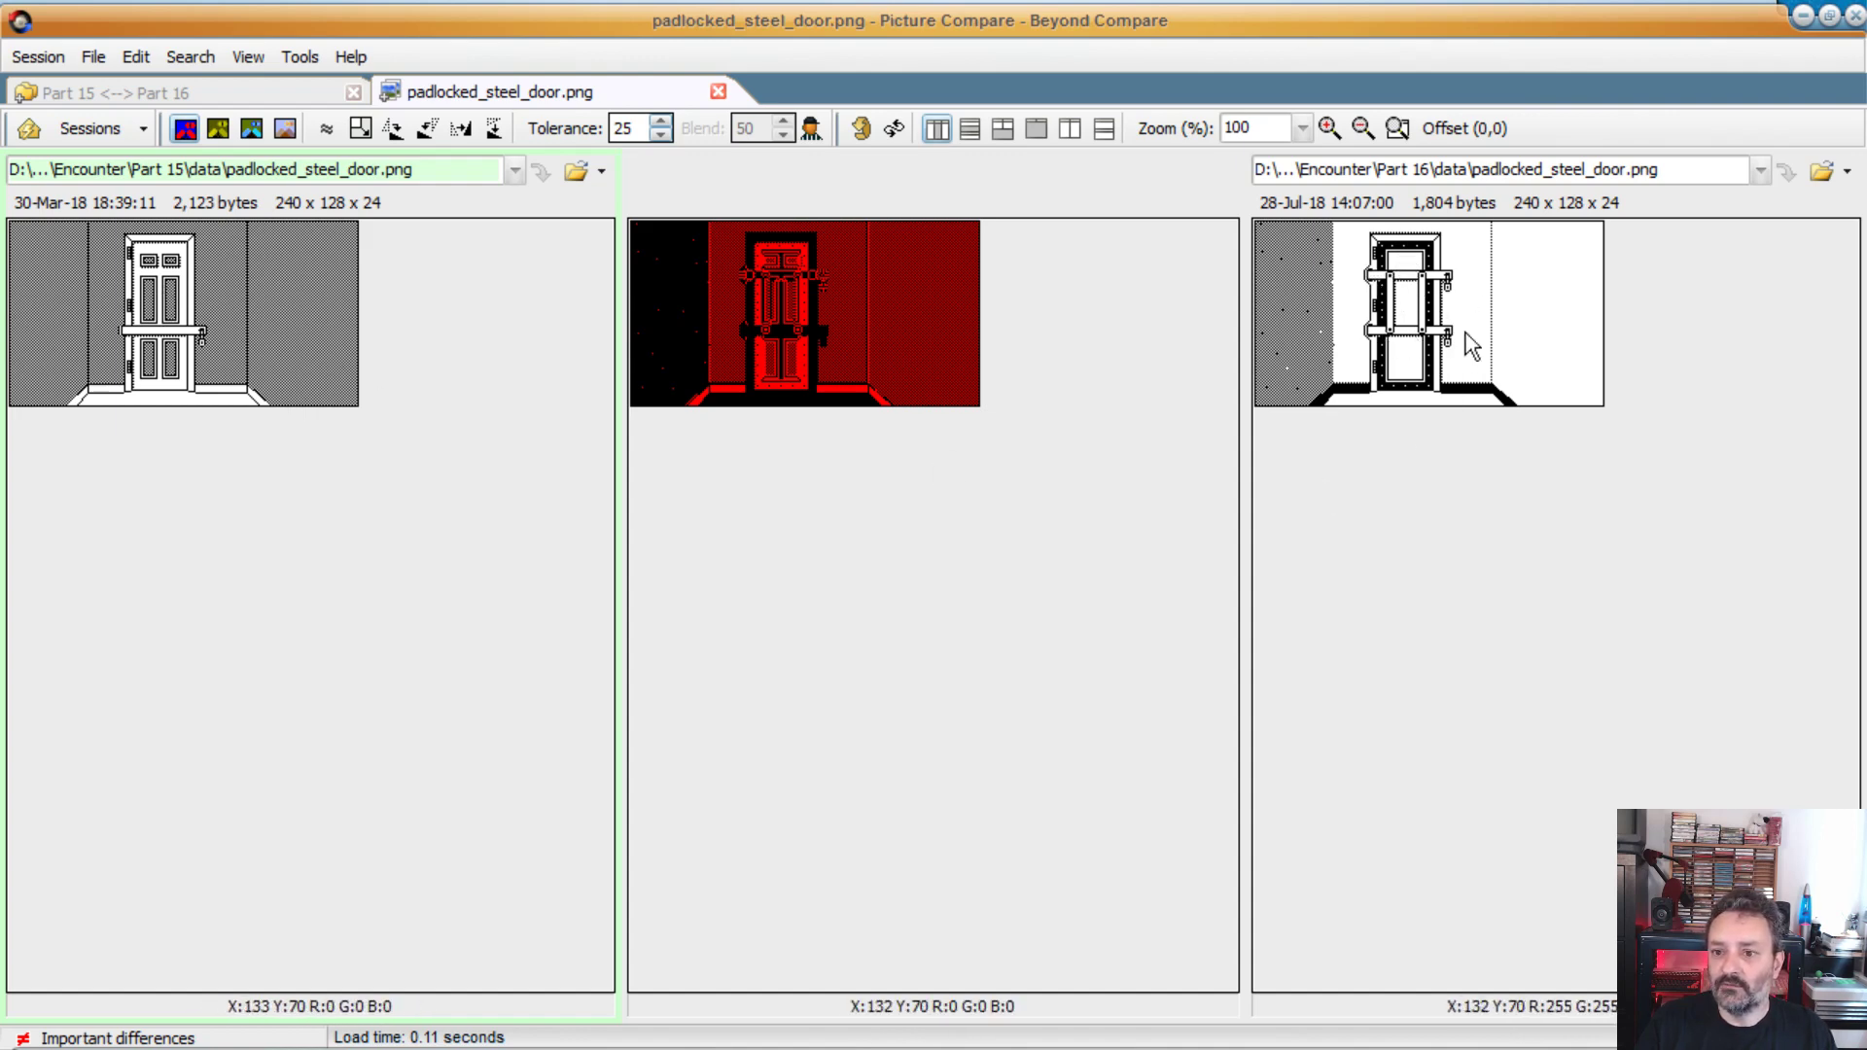
{"action": "mouse_move", "coordinate": [1464, 331]}
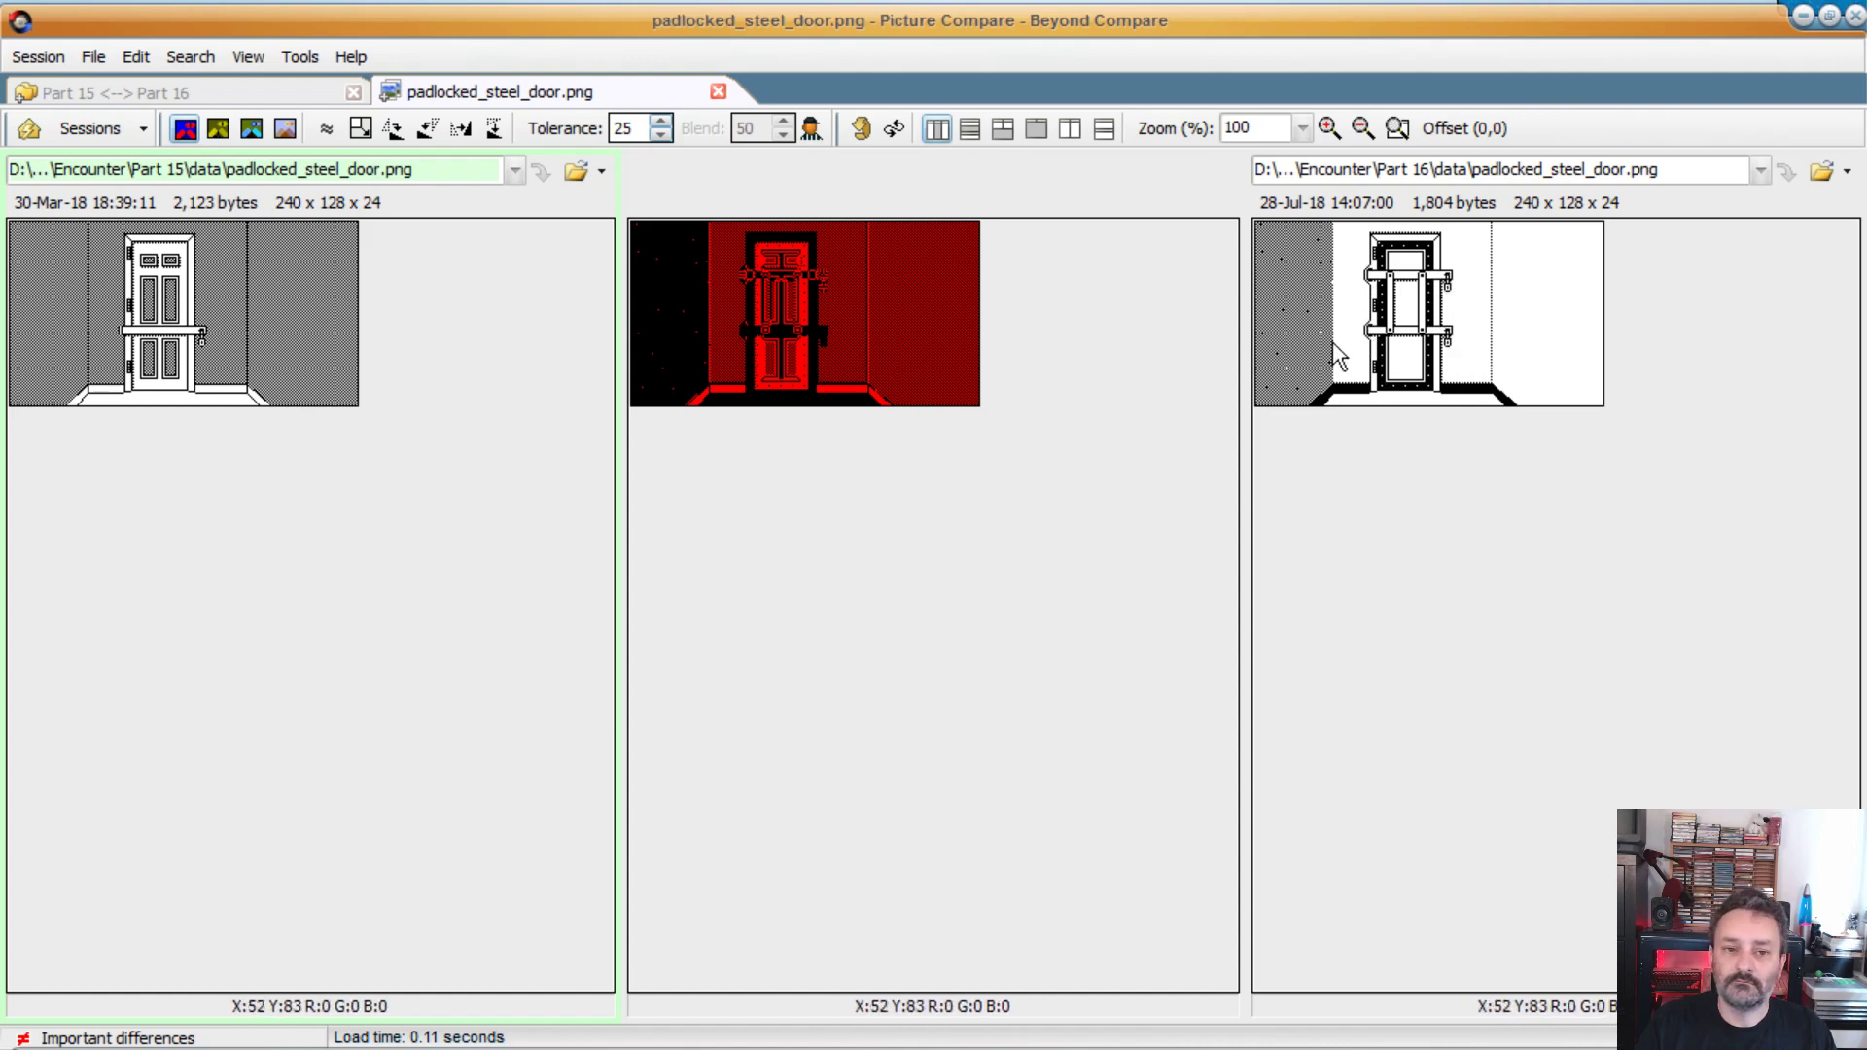
{"action": "mouse_move", "coordinate": [1423, 322]}
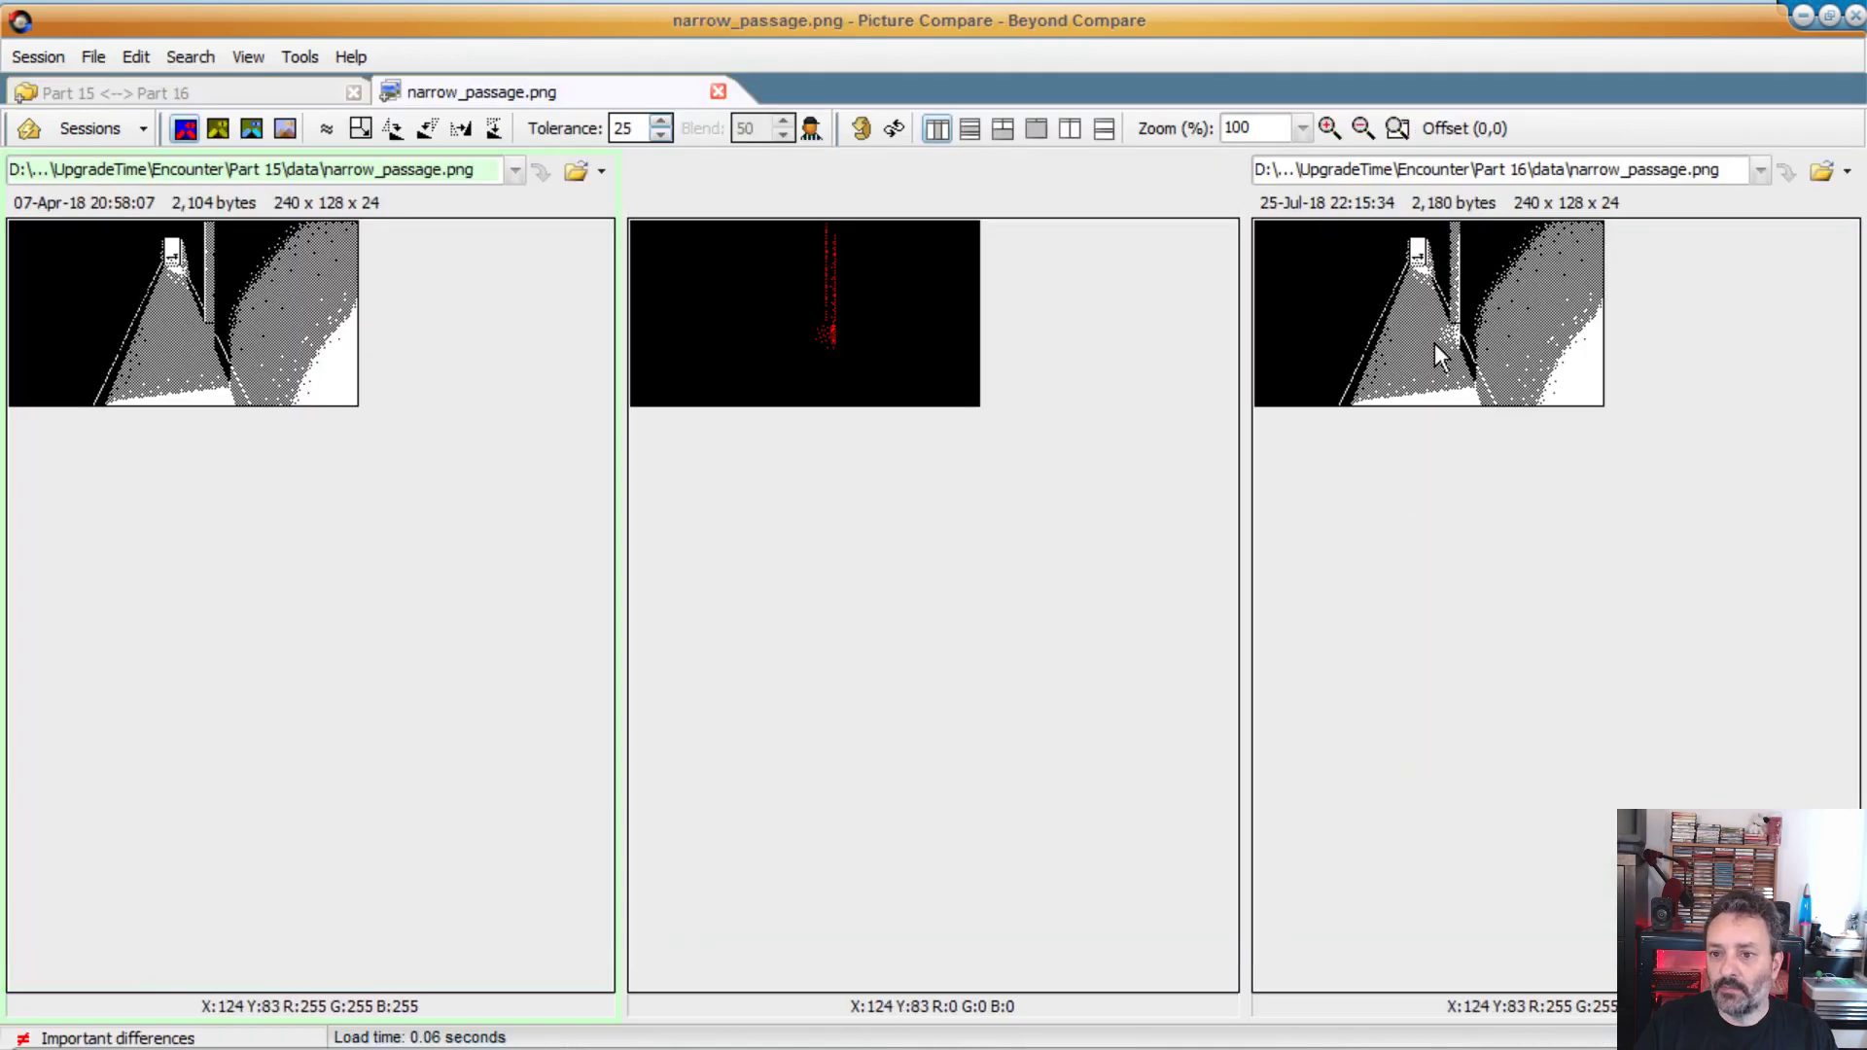
{"action": "mouse_move", "coordinate": [1453, 334]}
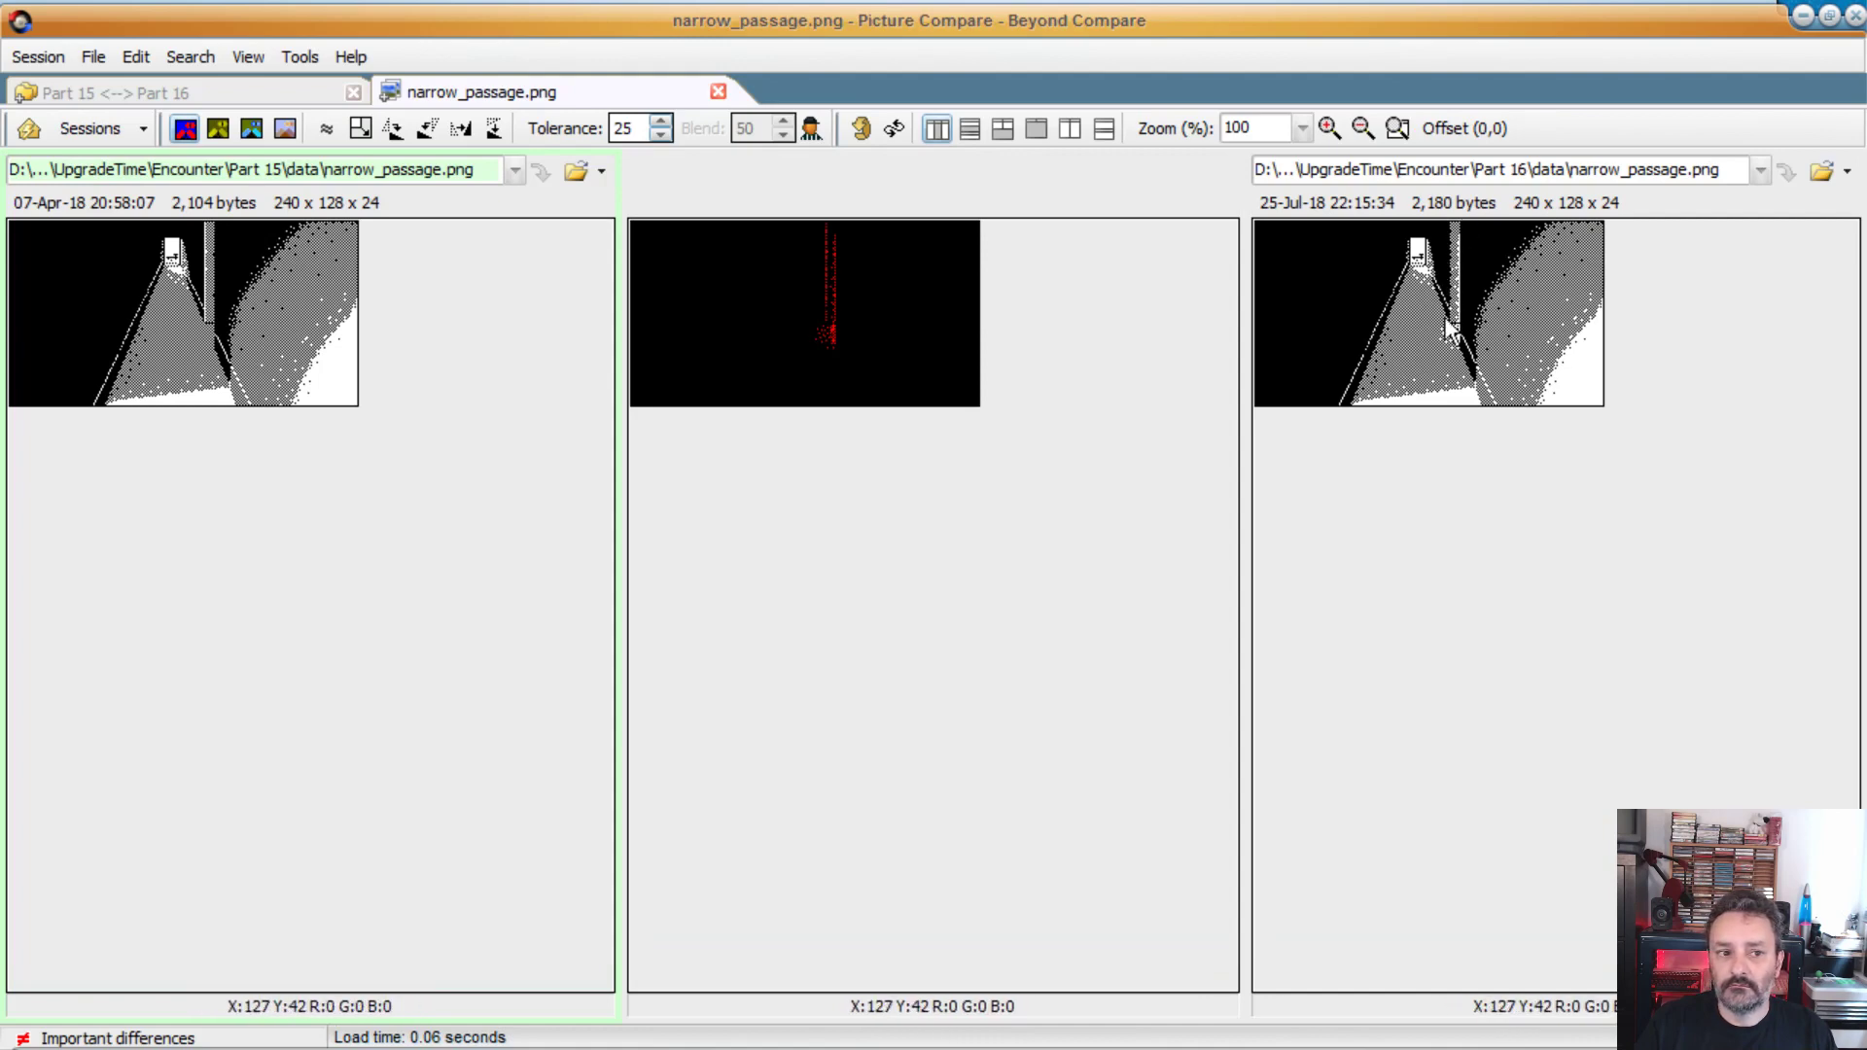
{"action": "mouse_move", "coordinate": [1442, 366]}
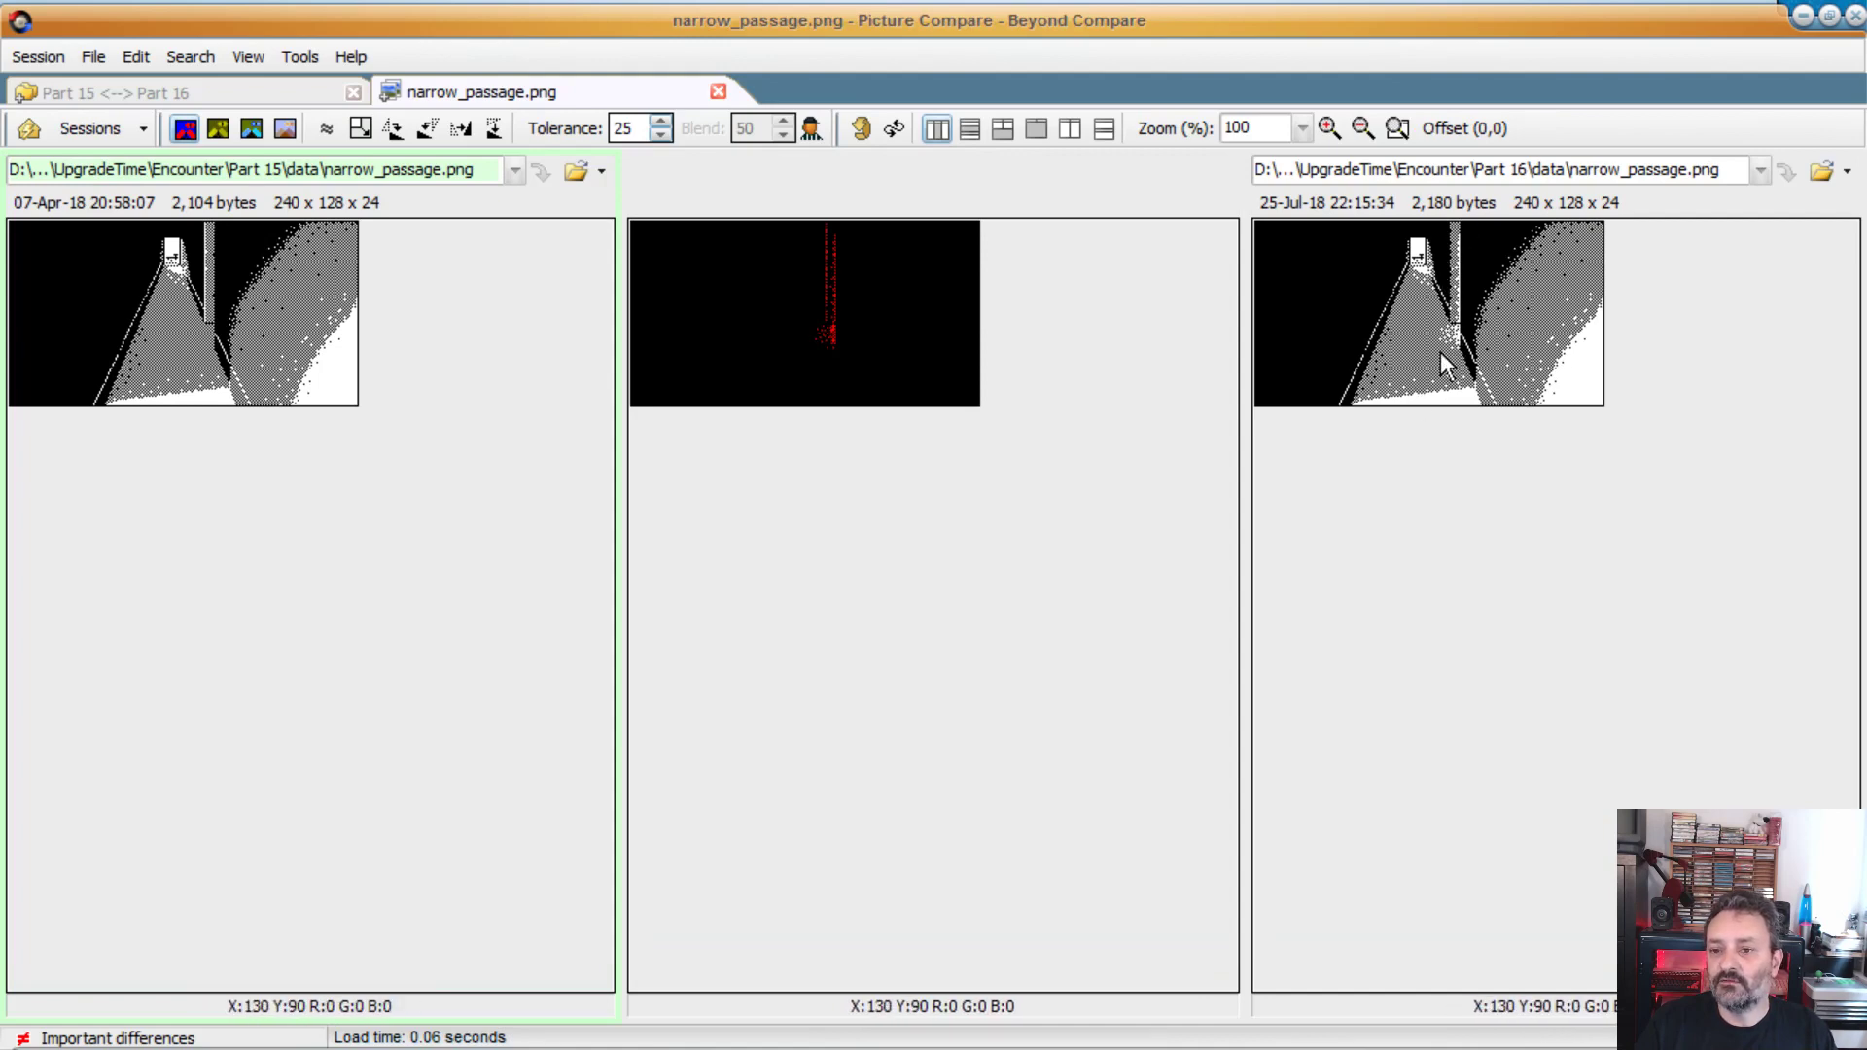
{"action": "mouse_move", "coordinate": [1435, 355]}
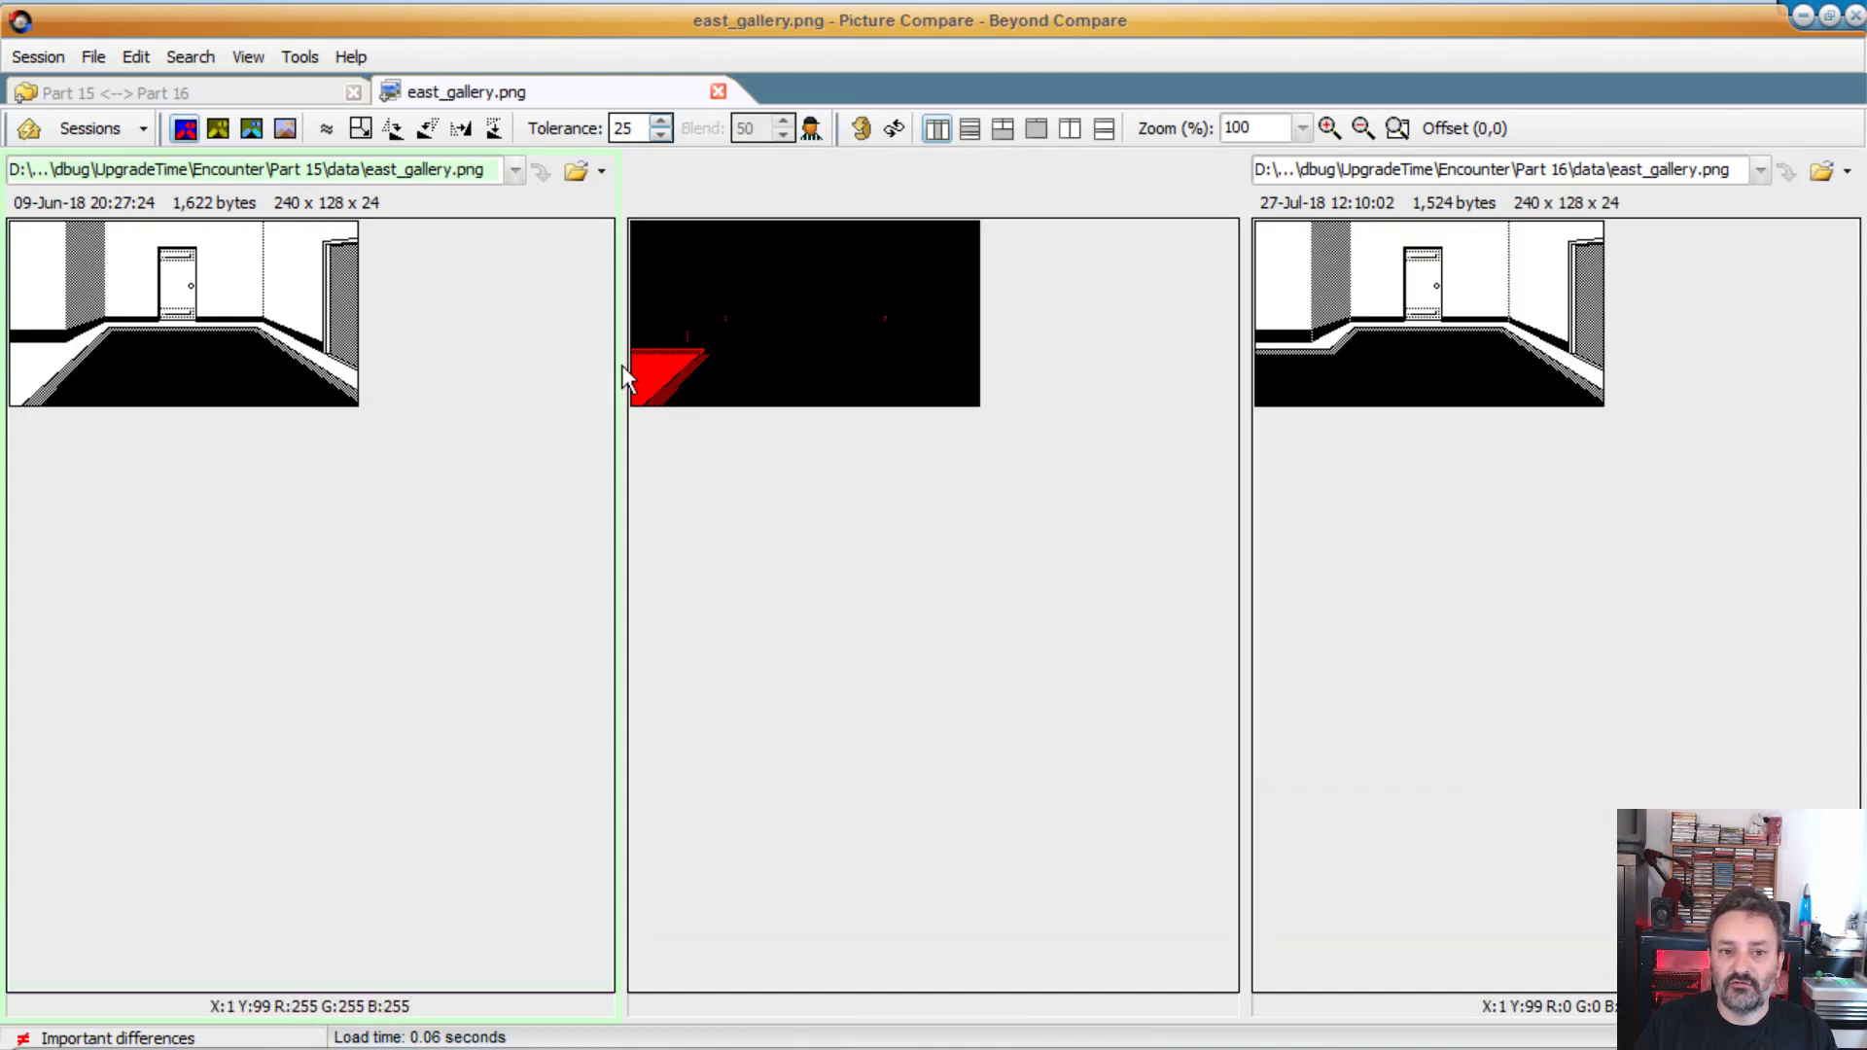
{"action": "mouse_move", "coordinate": [1185, 387]}
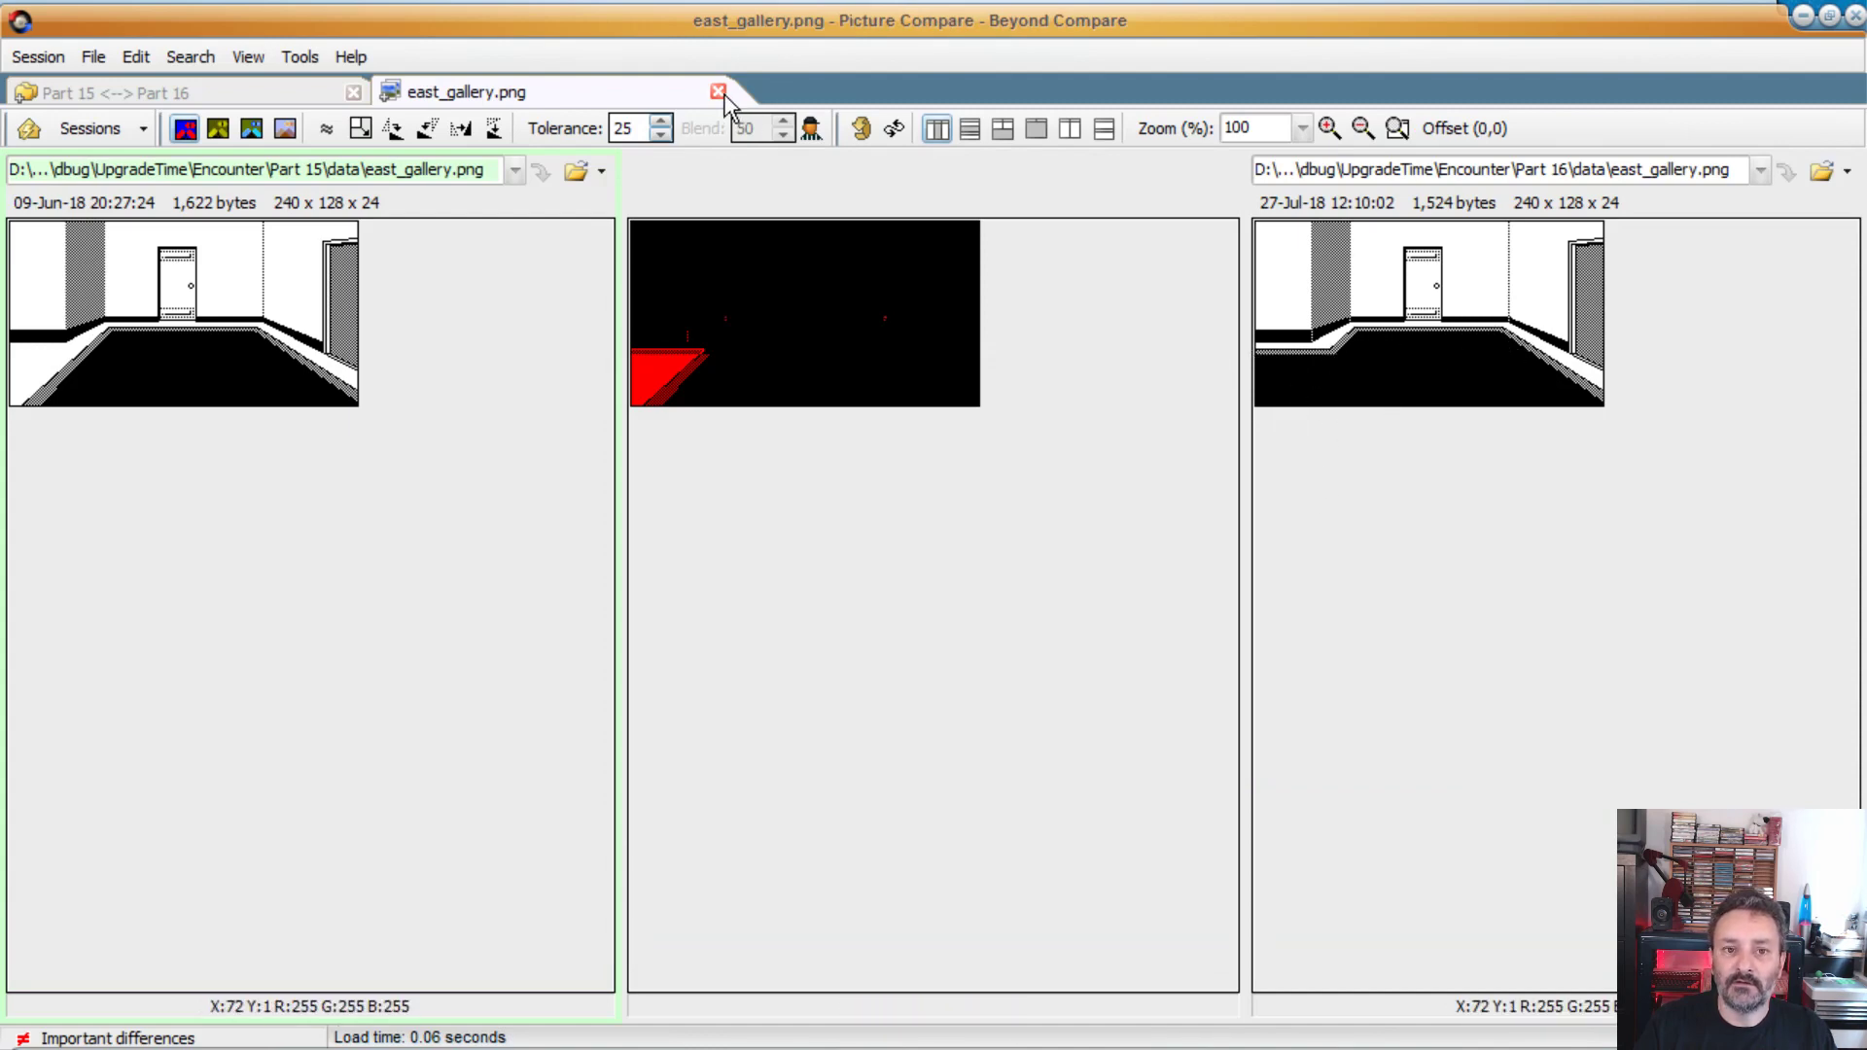
Step: Close the east_gallery.png comparison to return to the data listing
{"action": "left_click", "coordinate": [717, 91]}
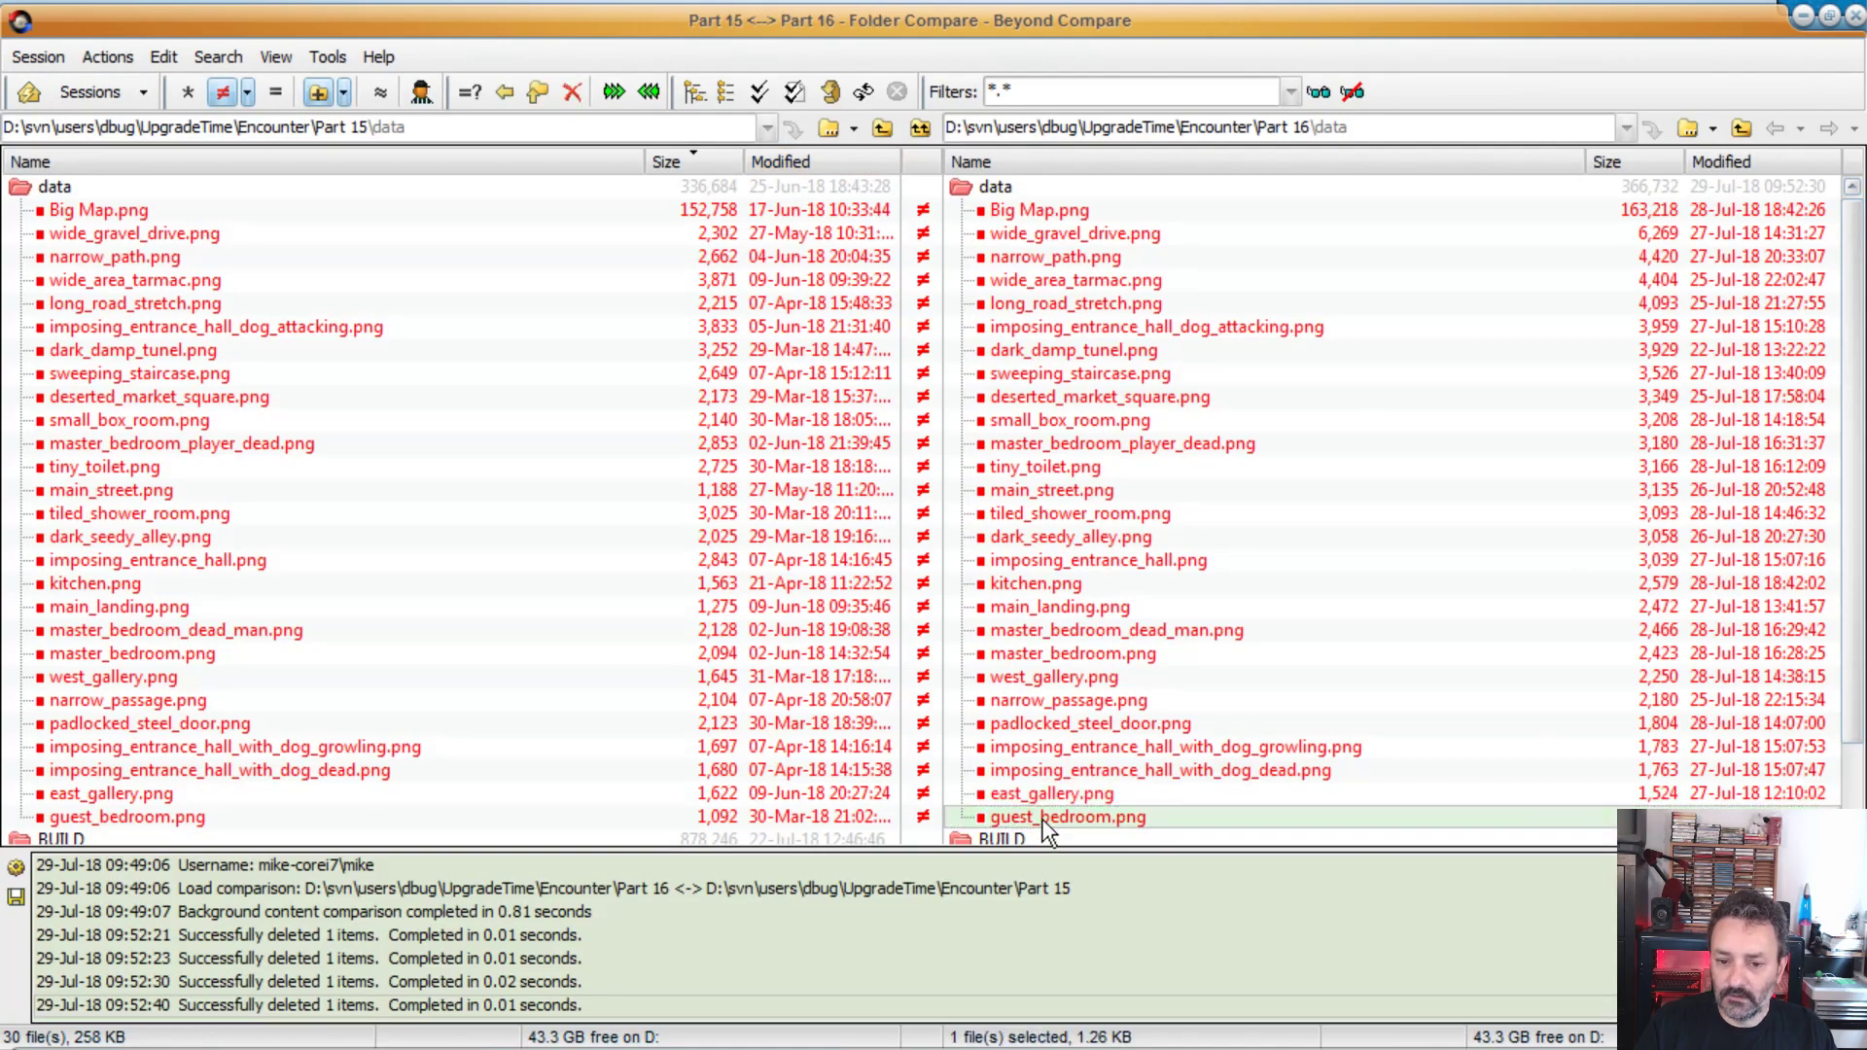
Step: Compare guest_bedroom.png, then view Big Map.png from the Part 16 data folder in XnView
{"action": "double_click", "coordinate": [1066, 817]}
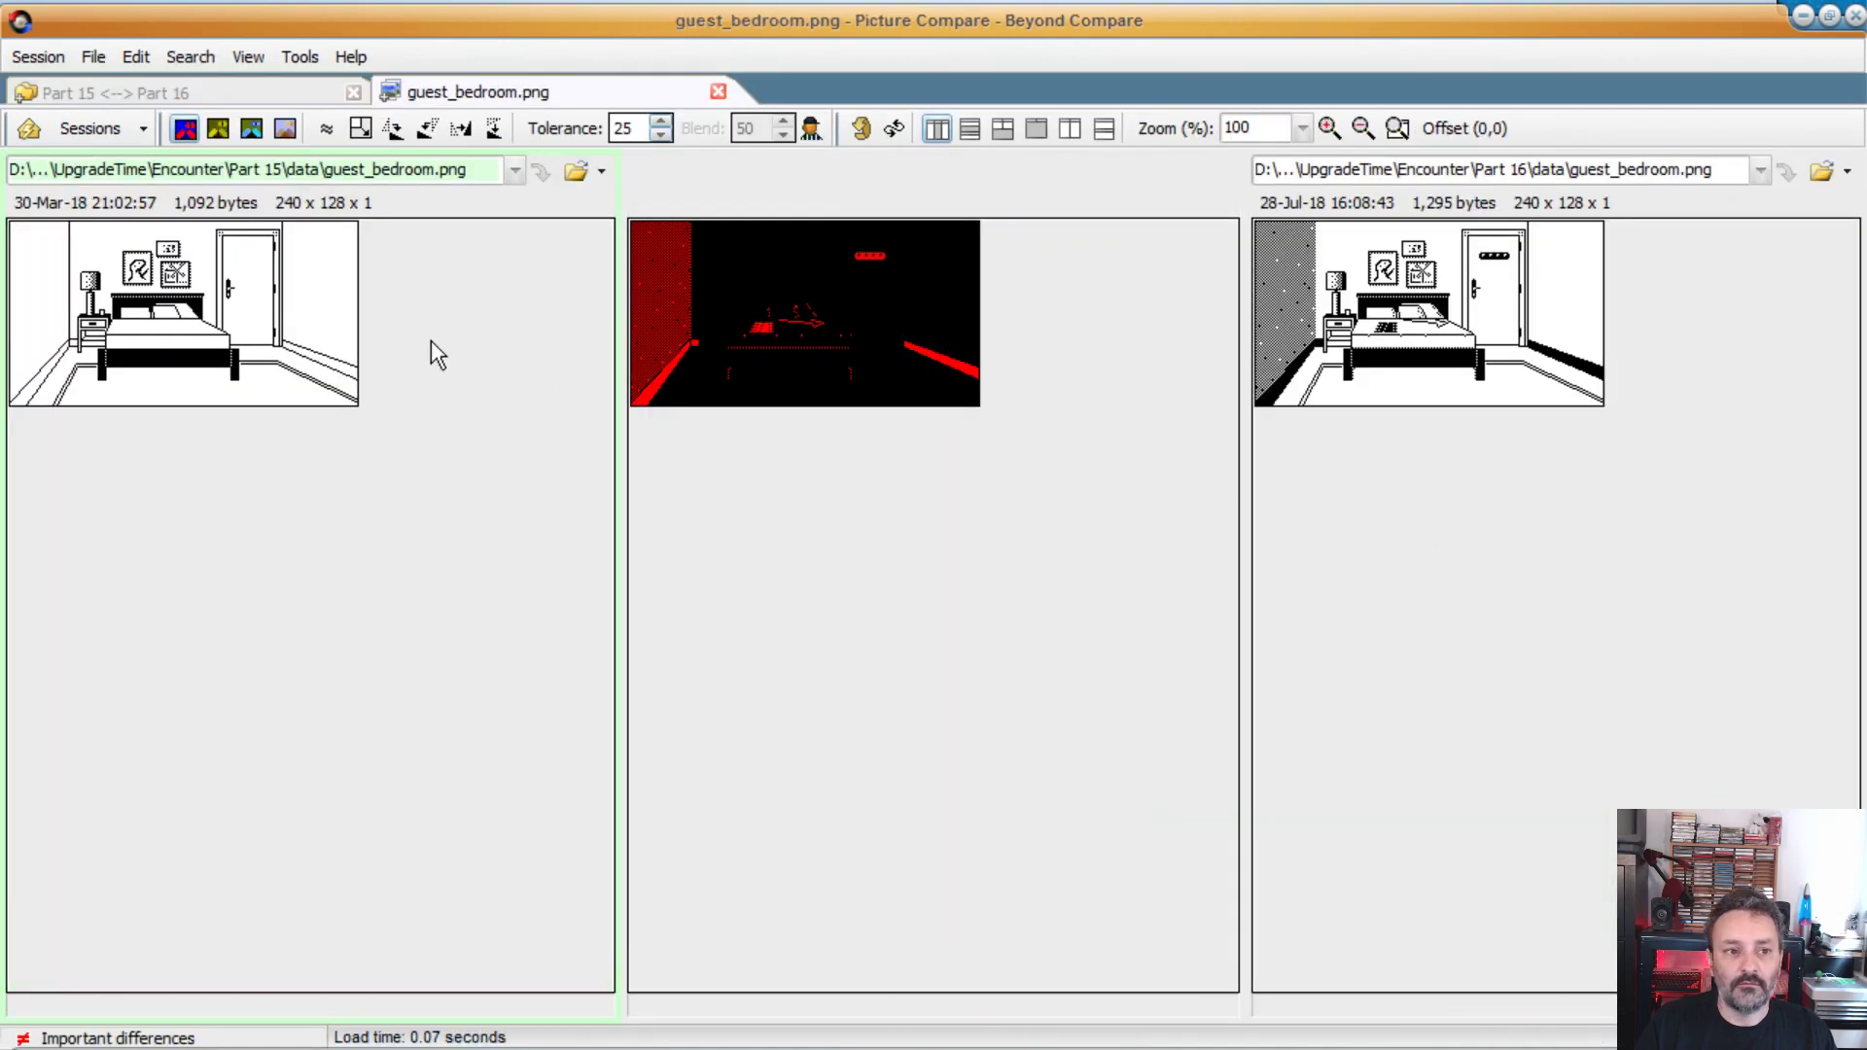
{"action": "mouse_move", "coordinate": [1497, 271]}
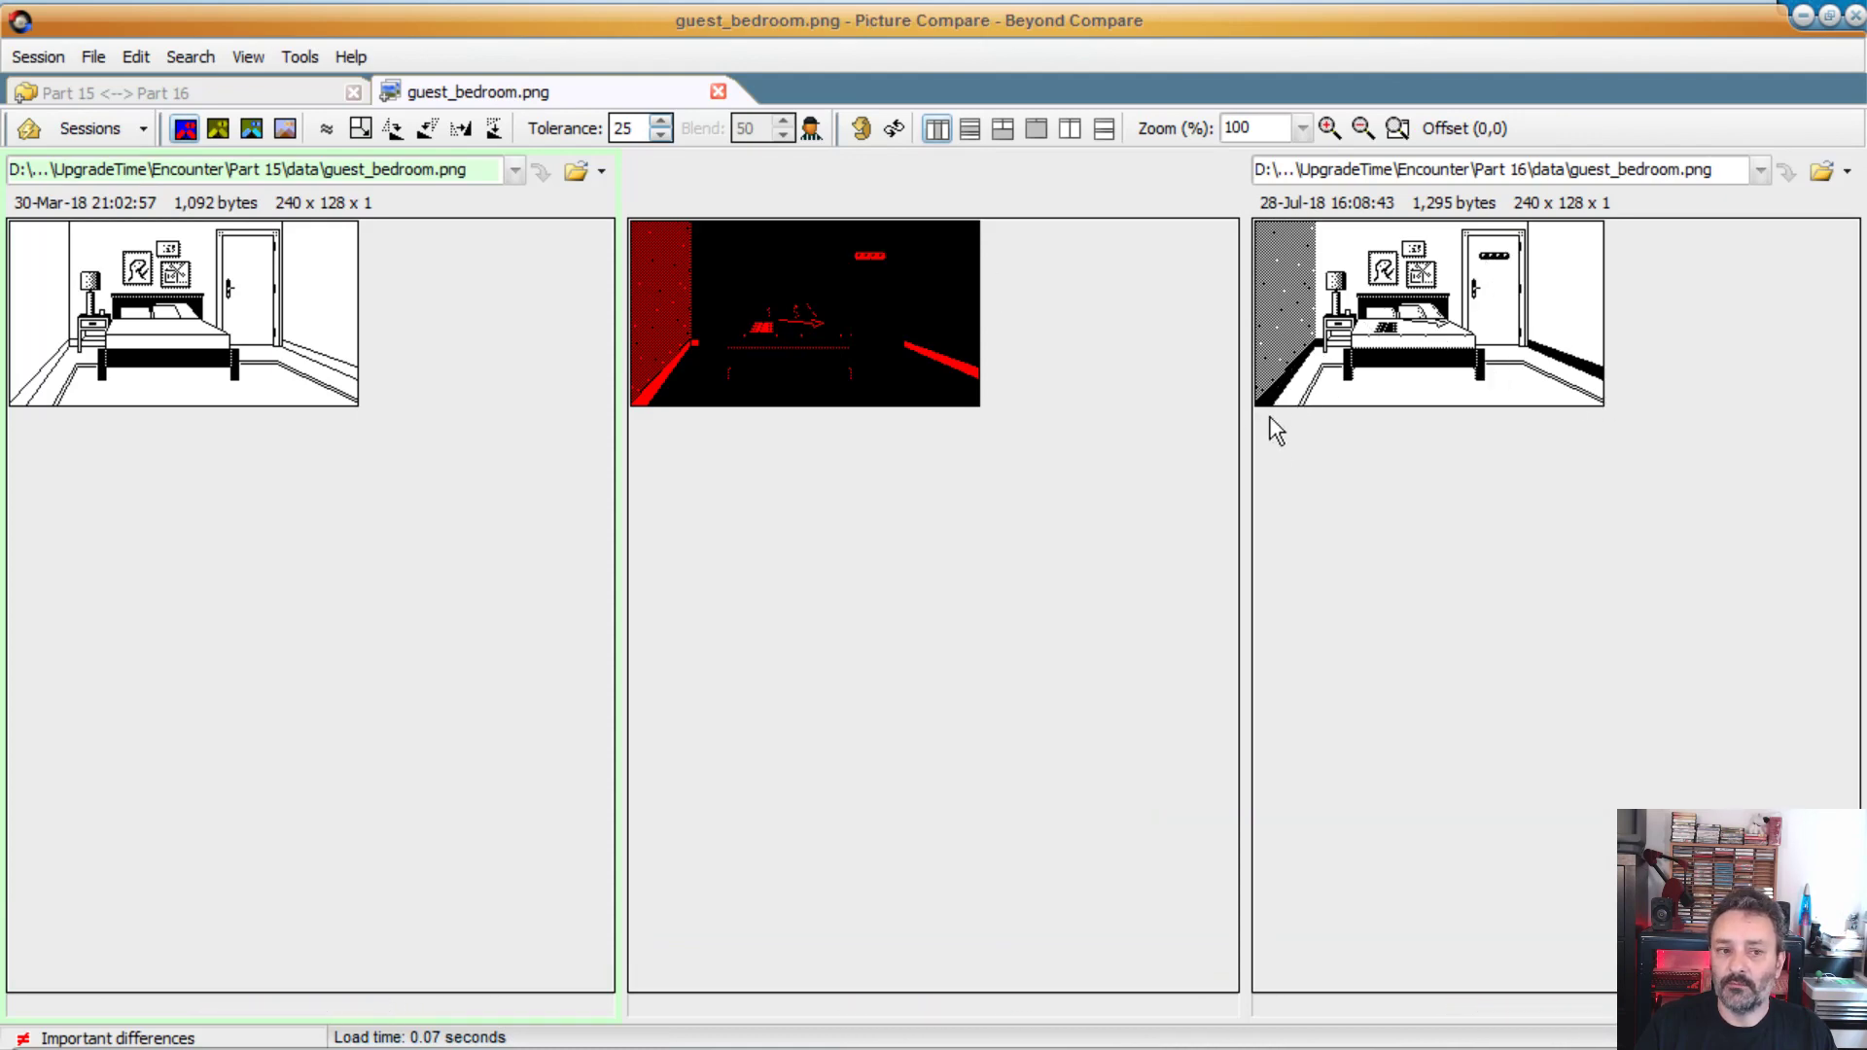
{"action": "mouse_move", "coordinate": [1433, 365]}
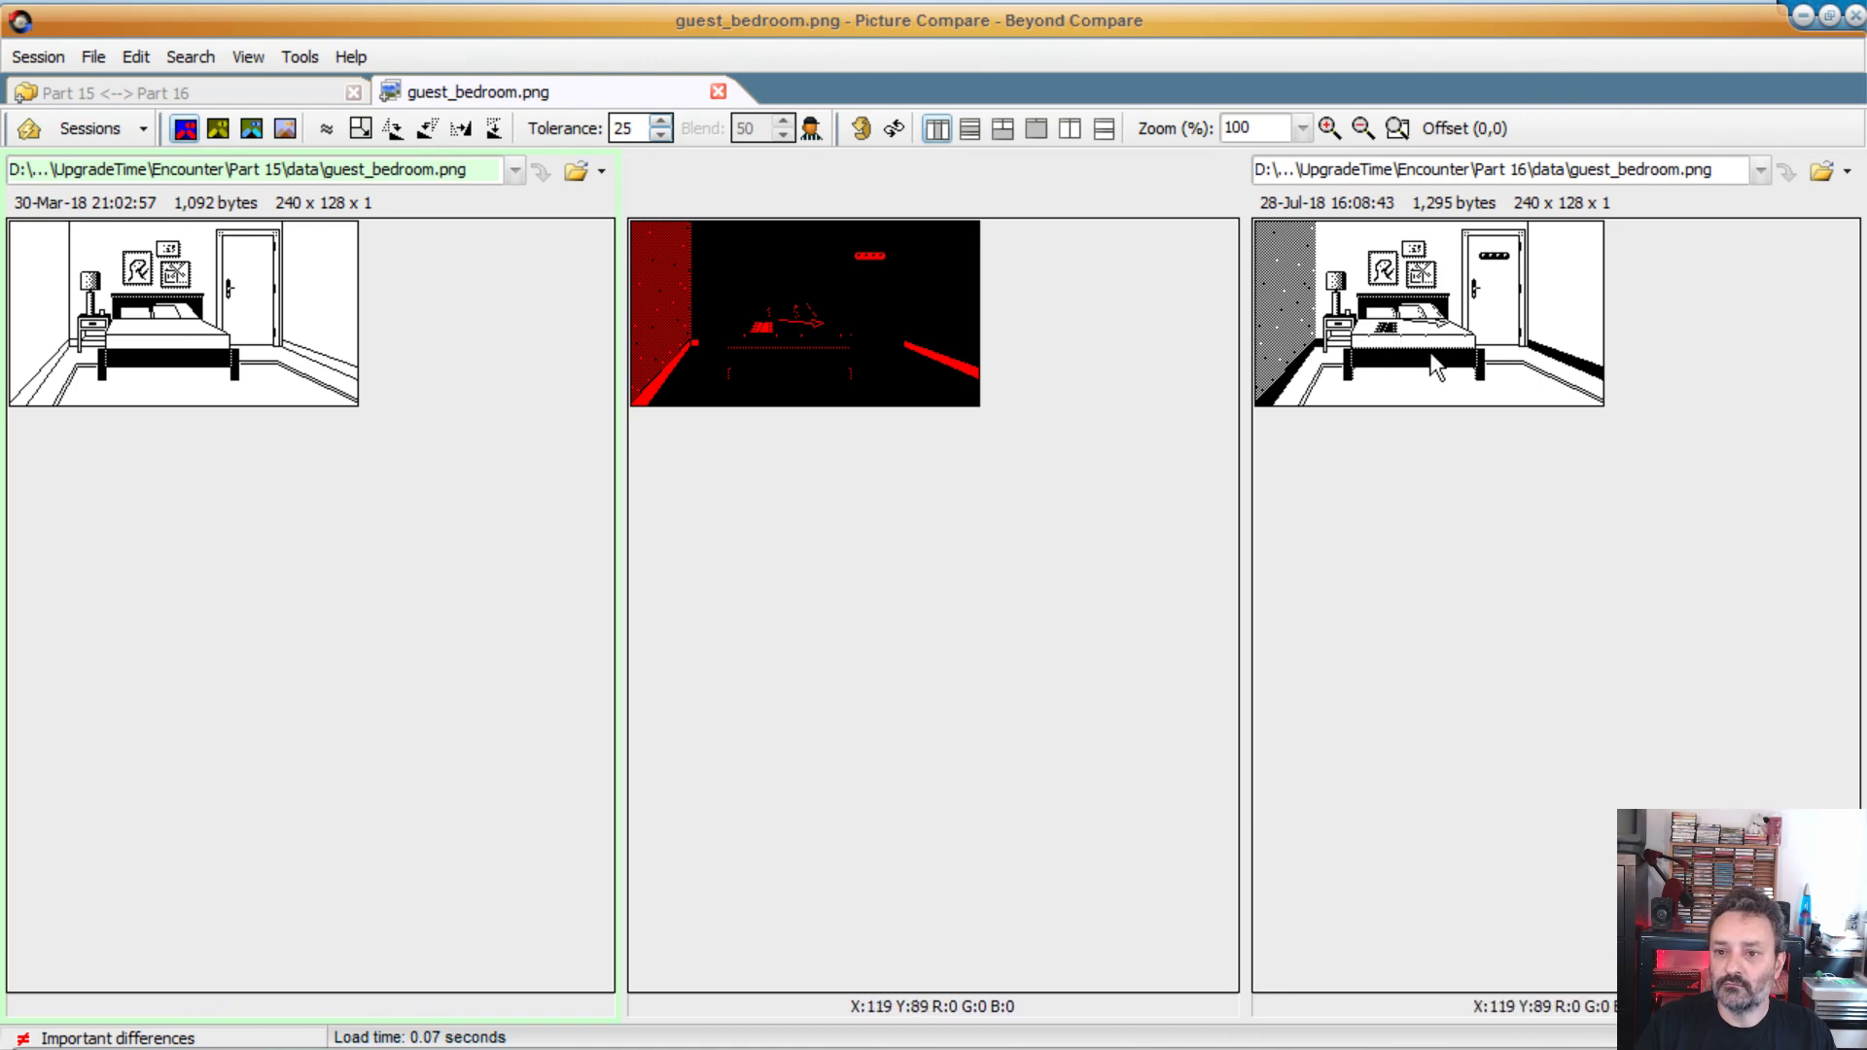
{"action": "mouse_move", "coordinate": [1402, 346]}
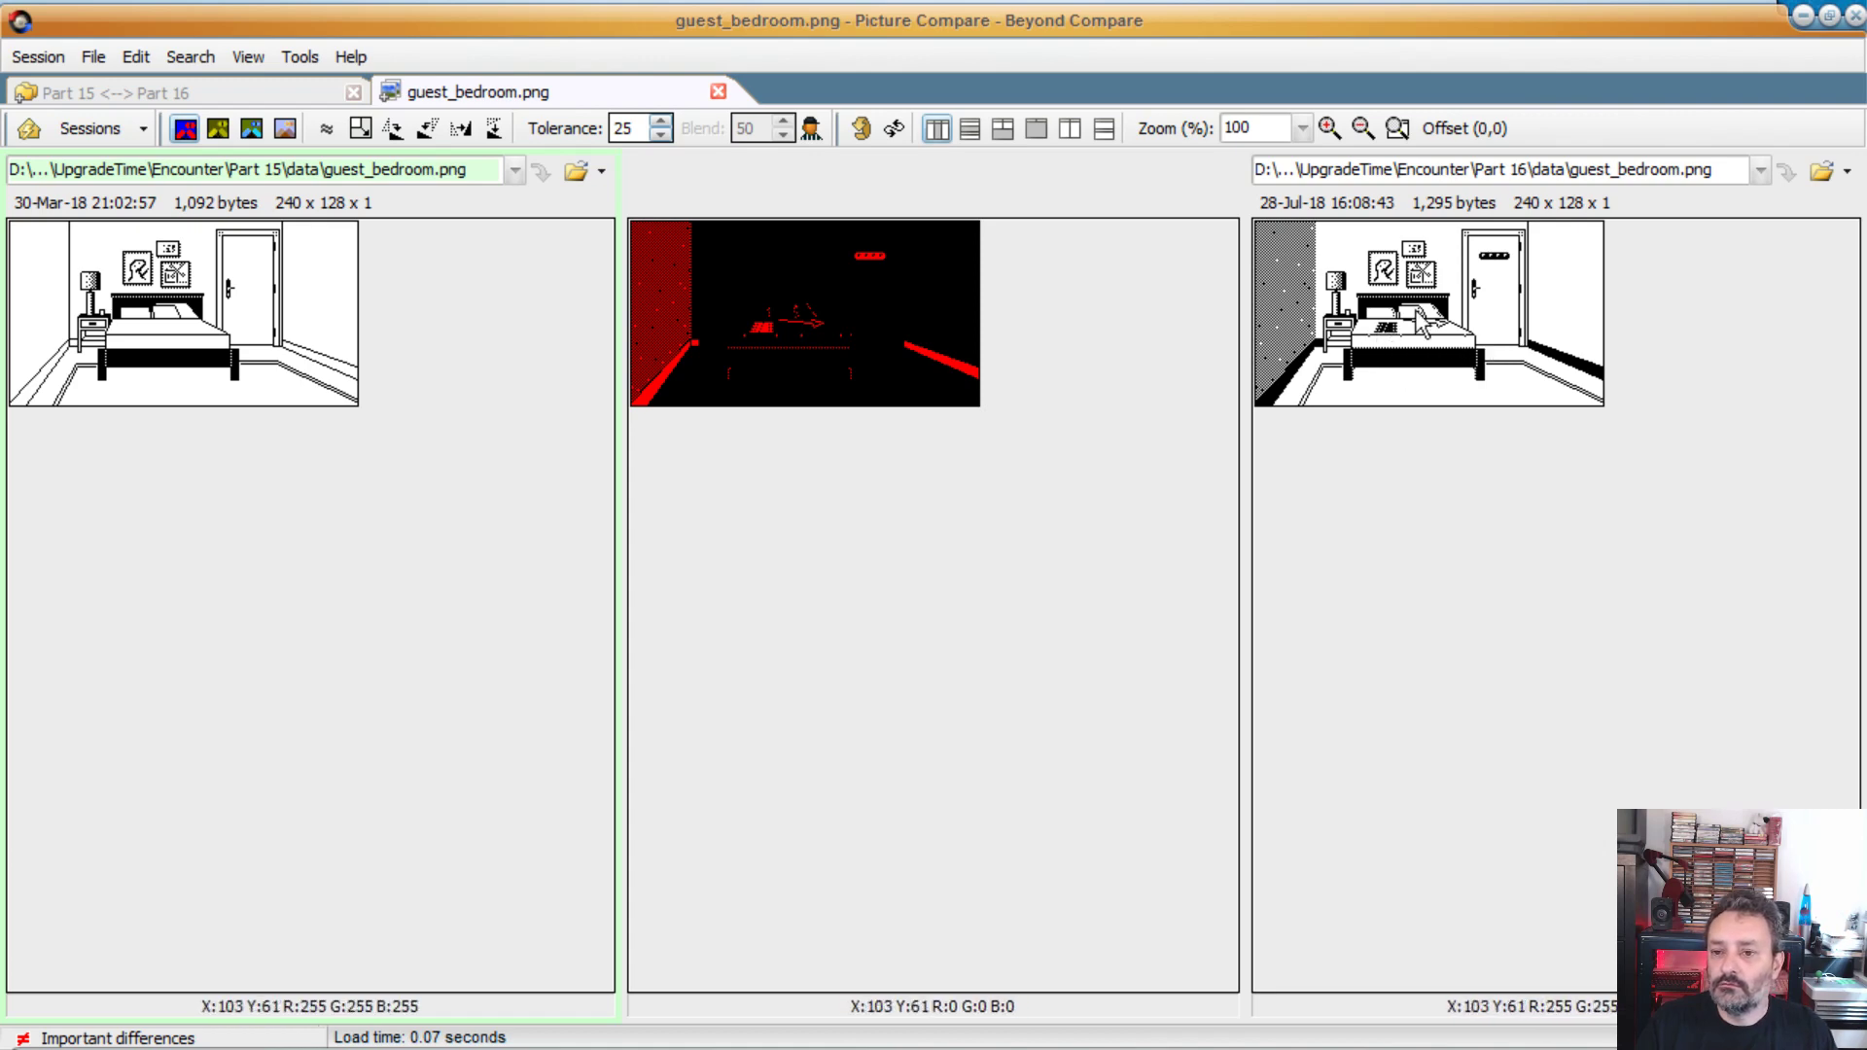
{"action": "mouse_move", "coordinate": [1426, 383]}
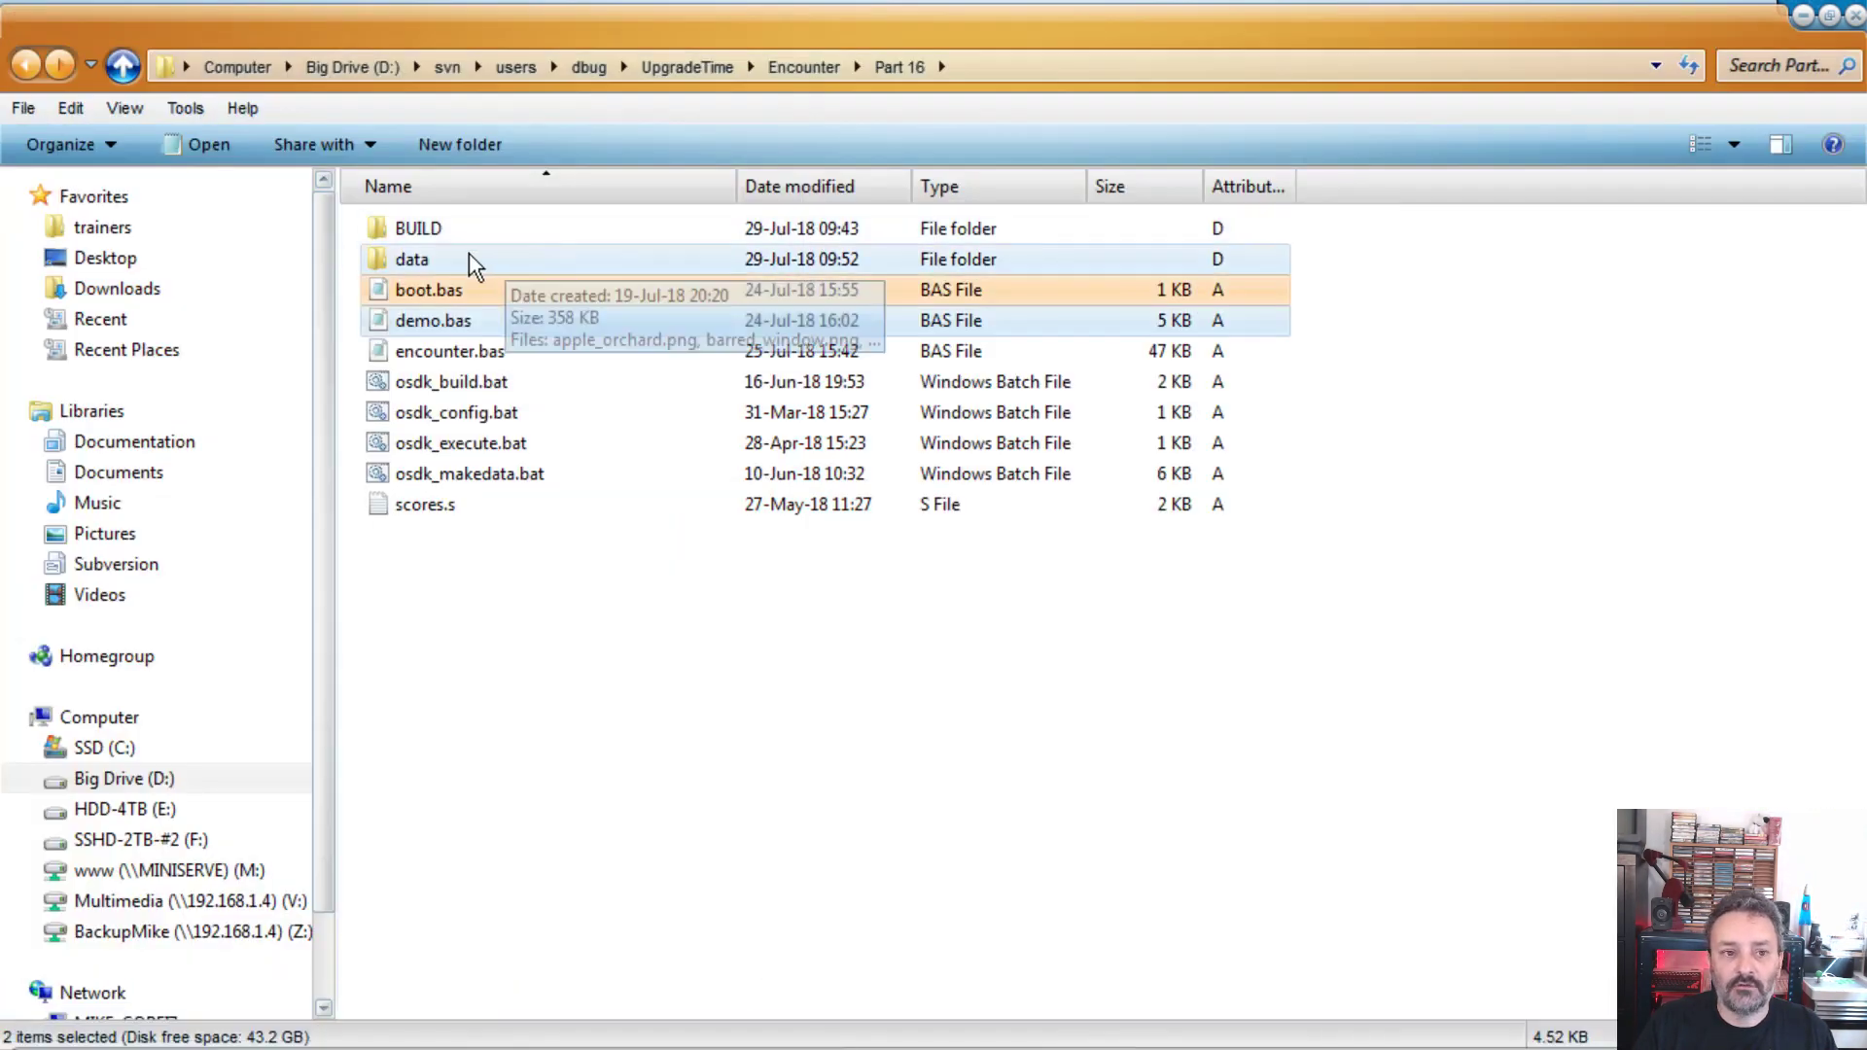
{"action": "double_click", "coordinate": [413, 259]}
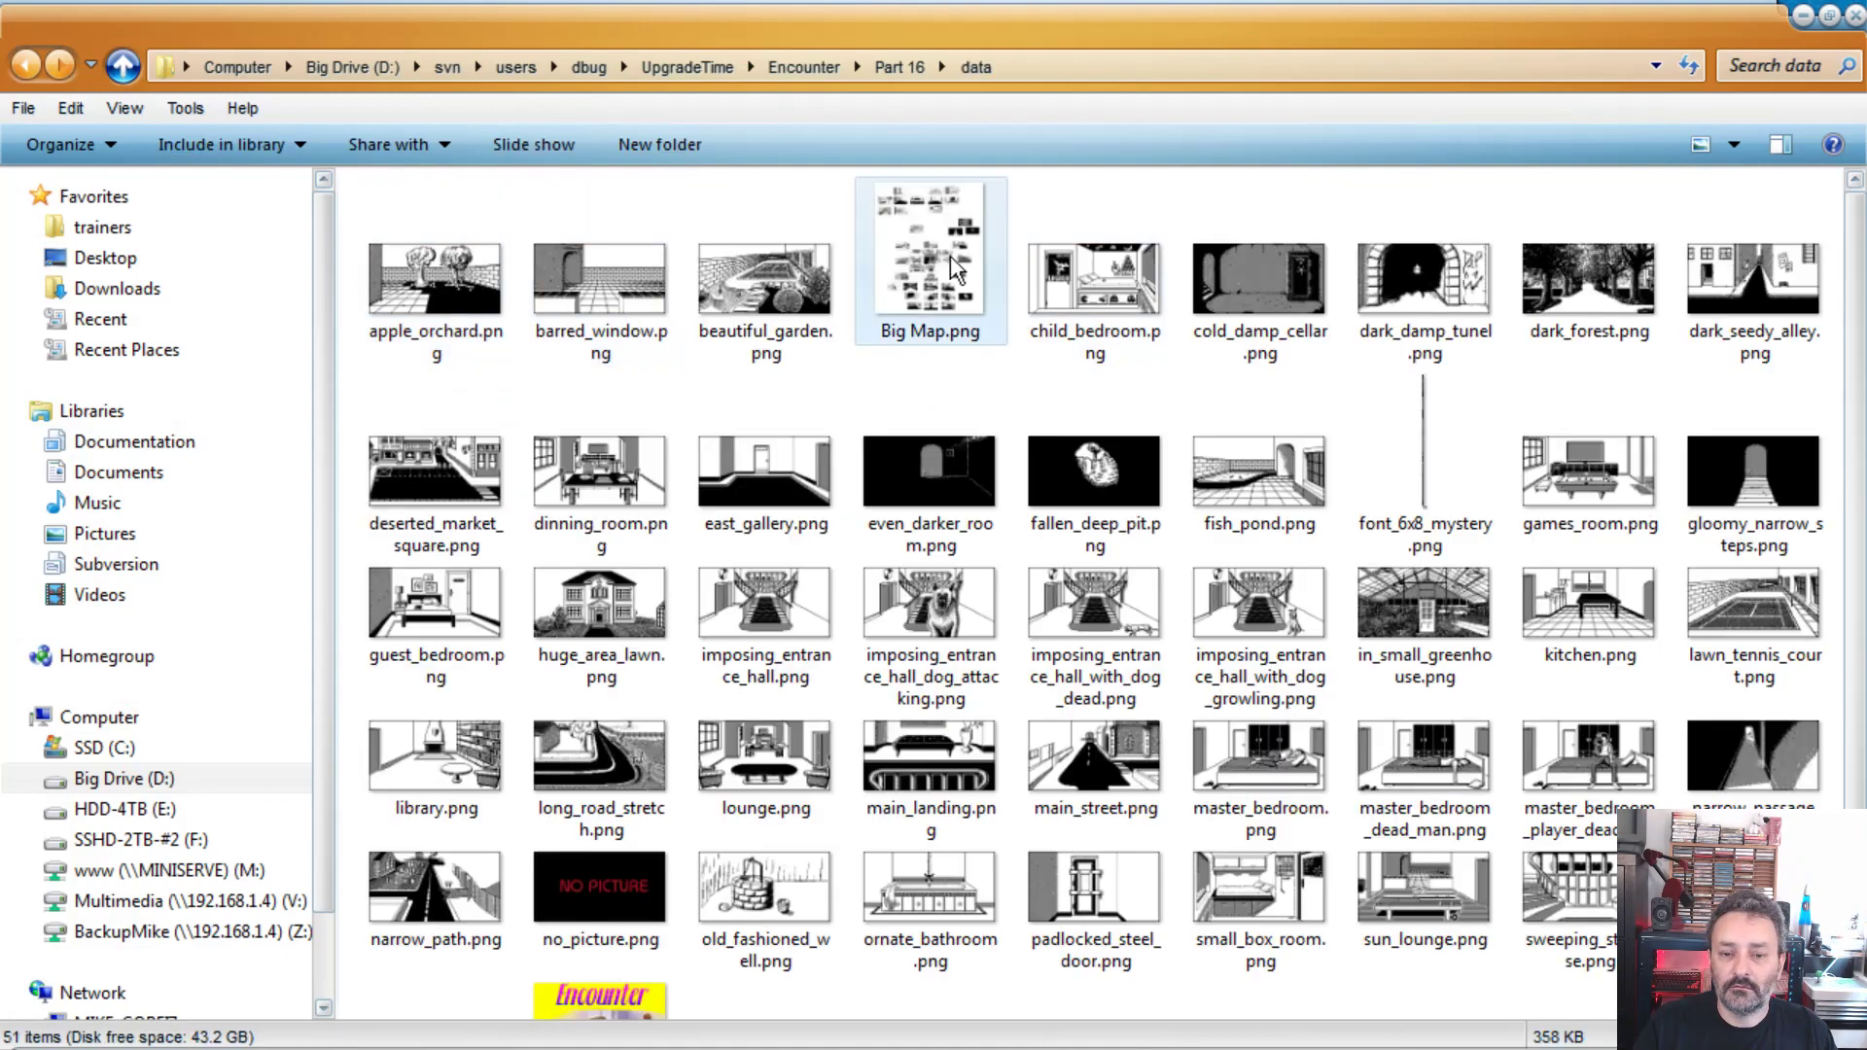
{"action": "left_click", "coordinate": [929, 246]}
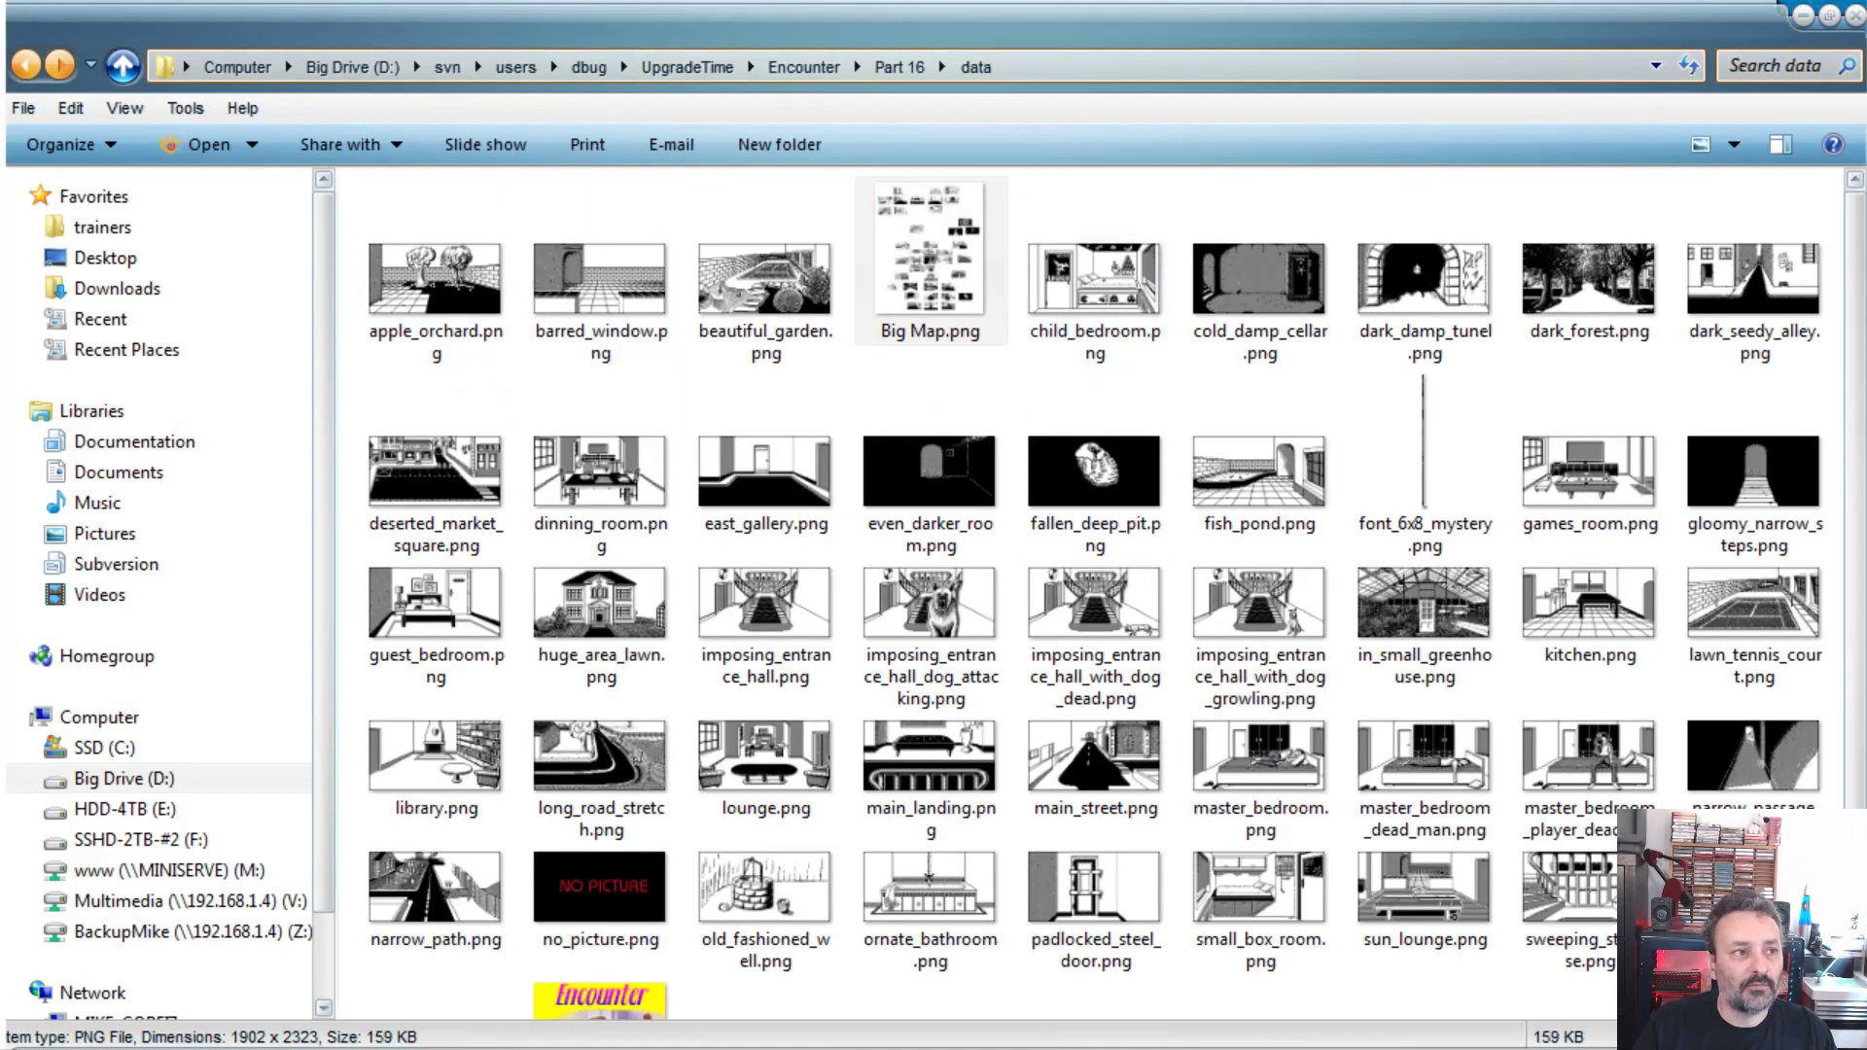
{"action": "double_click", "coordinate": [930, 250]}
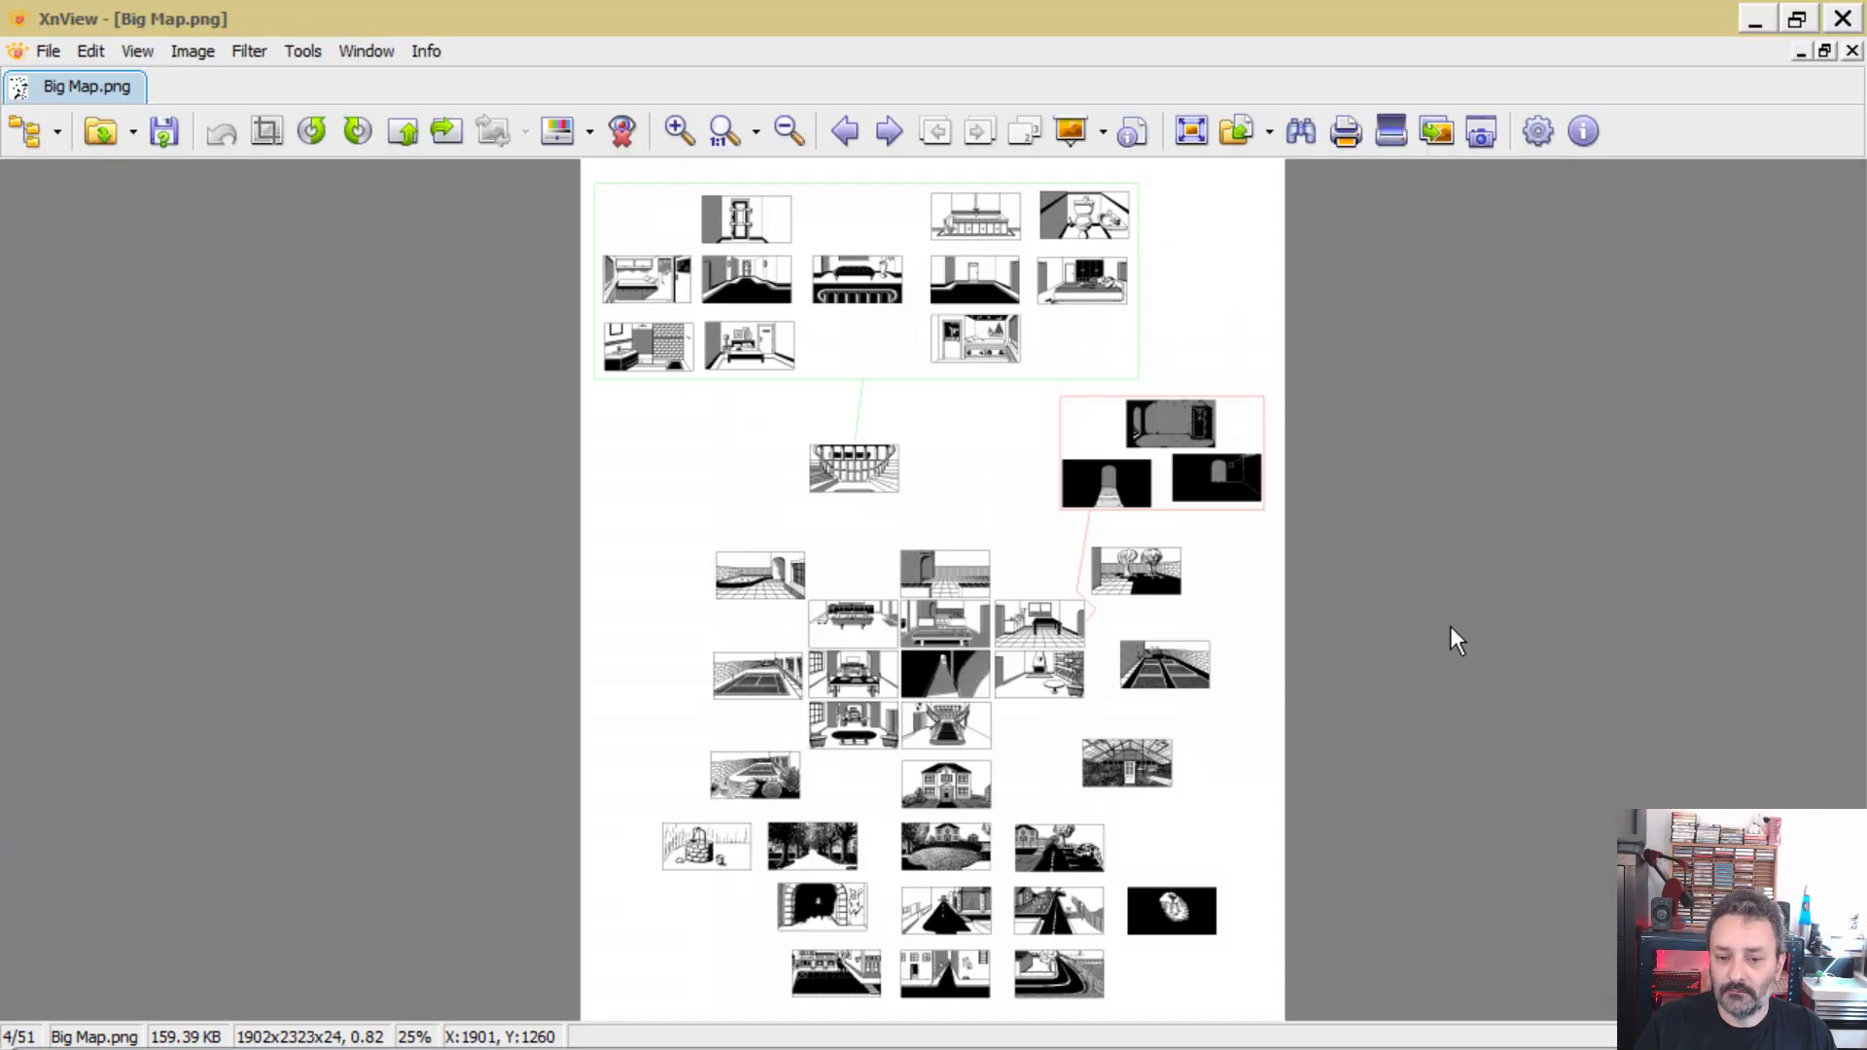
Step: Zoom and pan through Big Map.png's rooms, then return to the Part 15/16 folder comparison
{"action": "left_click", "coordinate": [674, 131]}
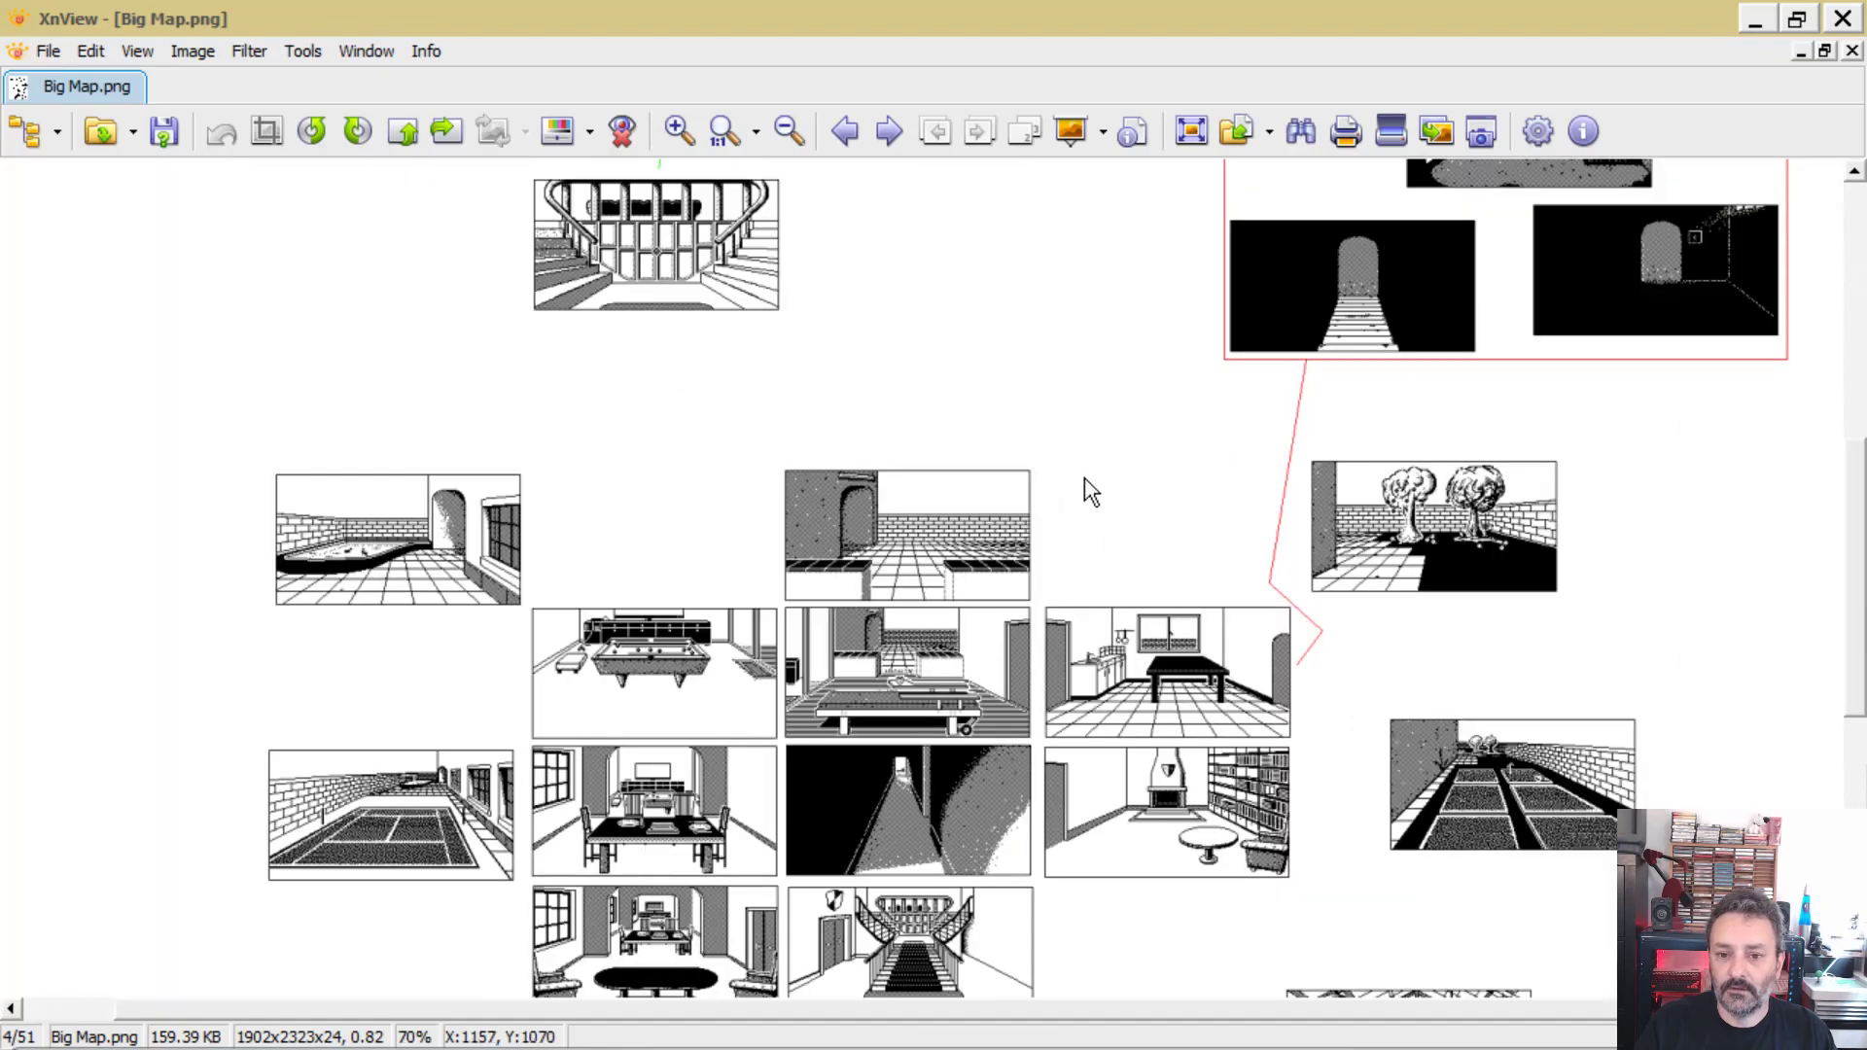
{"action": "scroll", "scroll_direction": "down", "scroll_amount": 3}
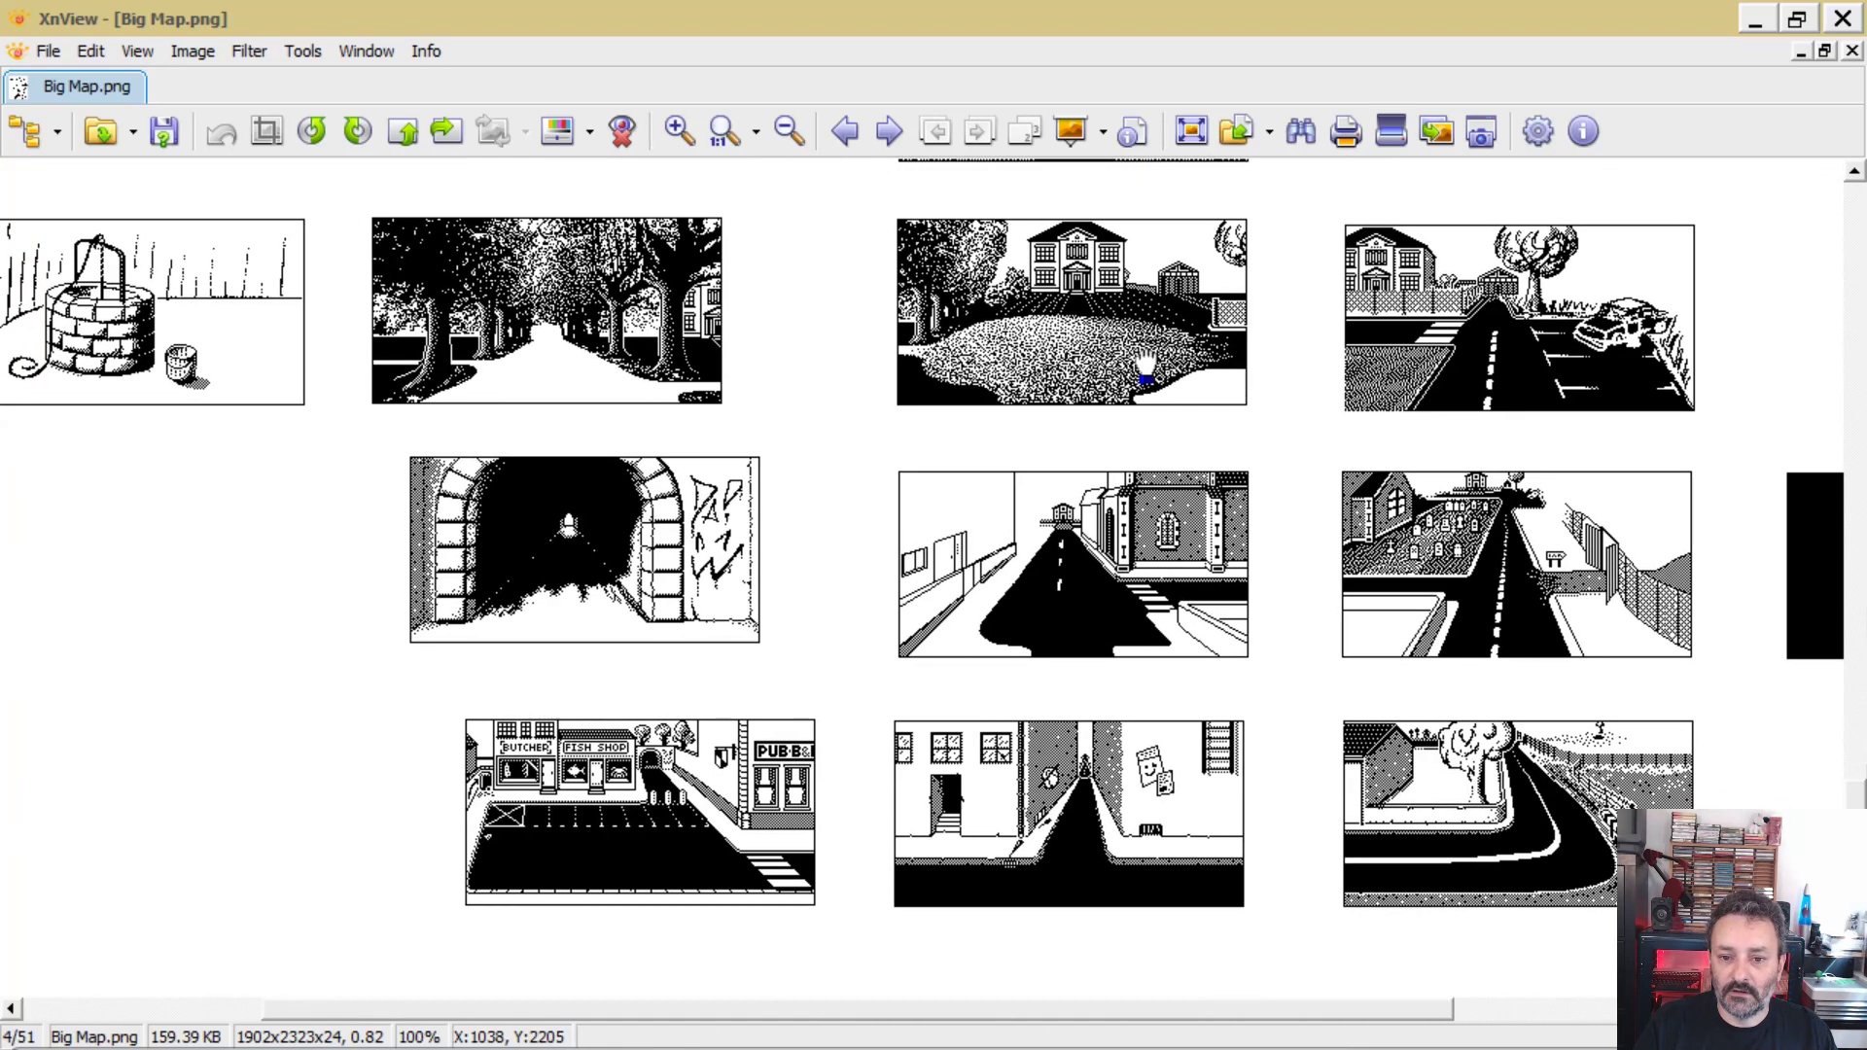
{"action": "mouse_move", "coordinate": [653, 700]}
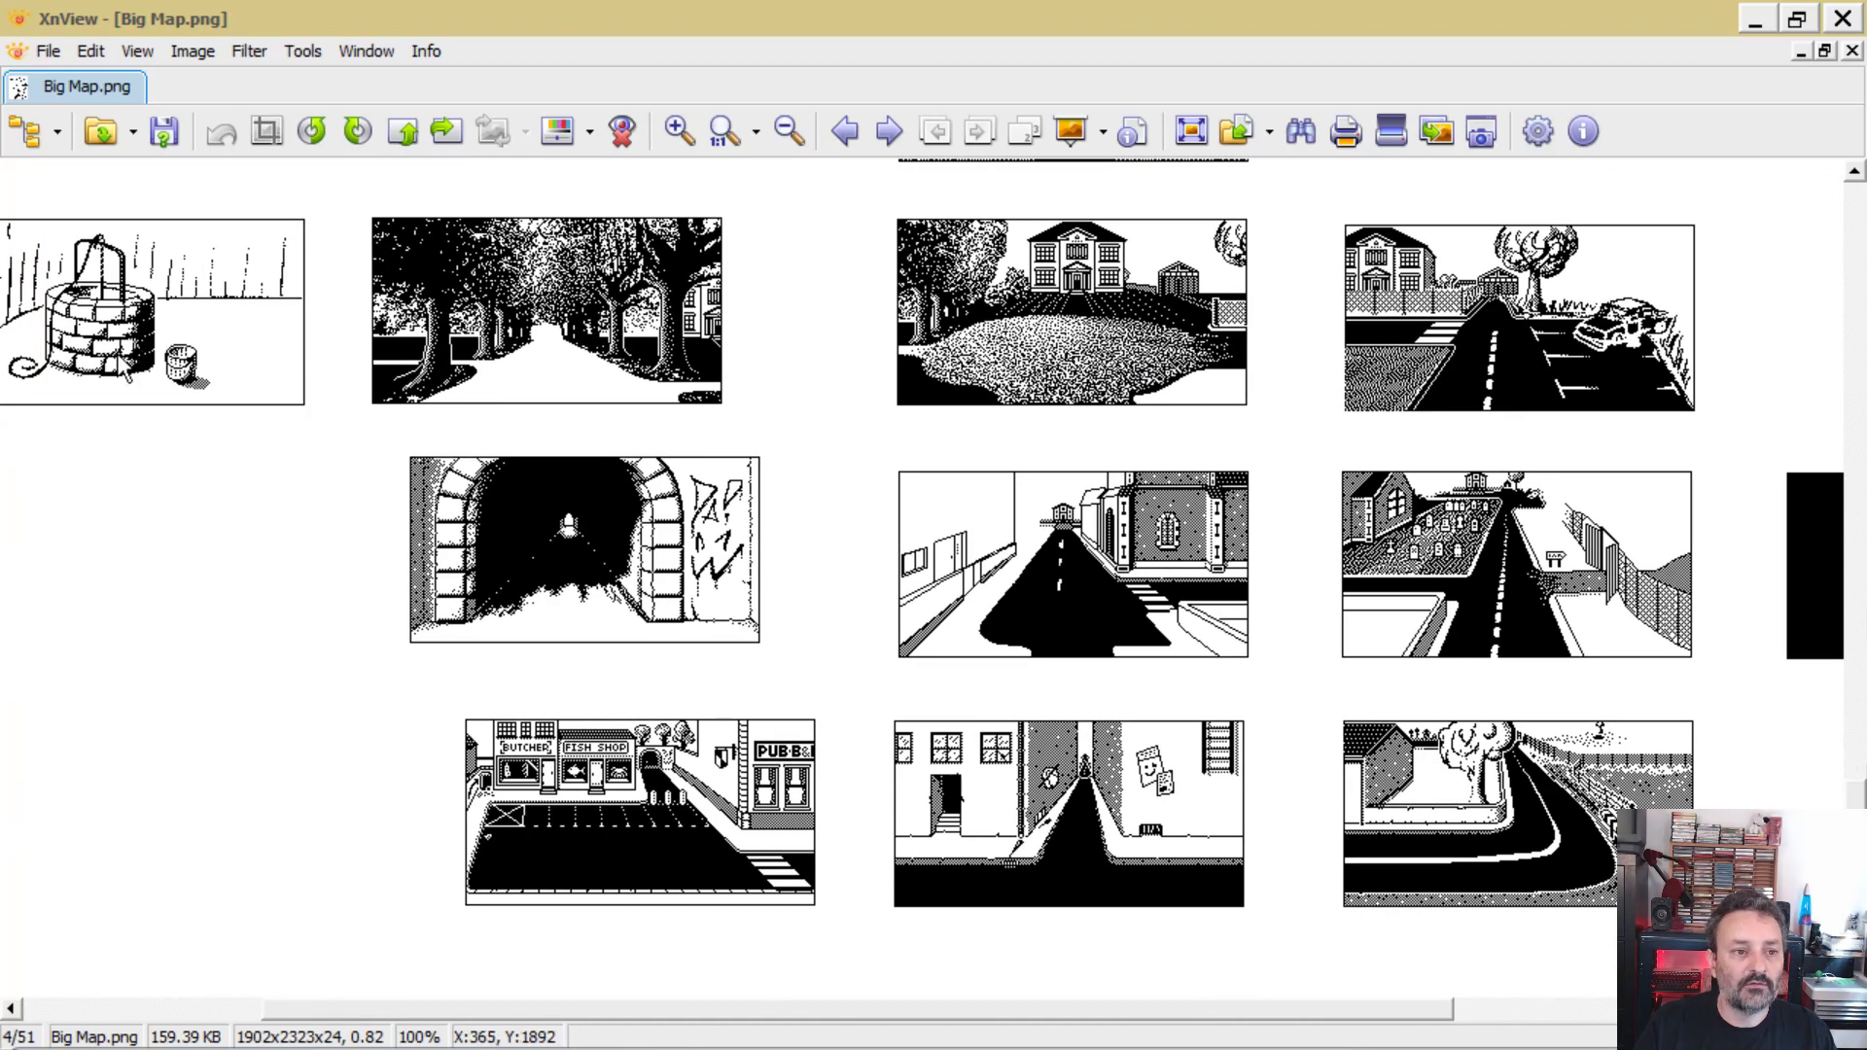
{"action": "mouse_move", "coordinate": [1231, 600]}
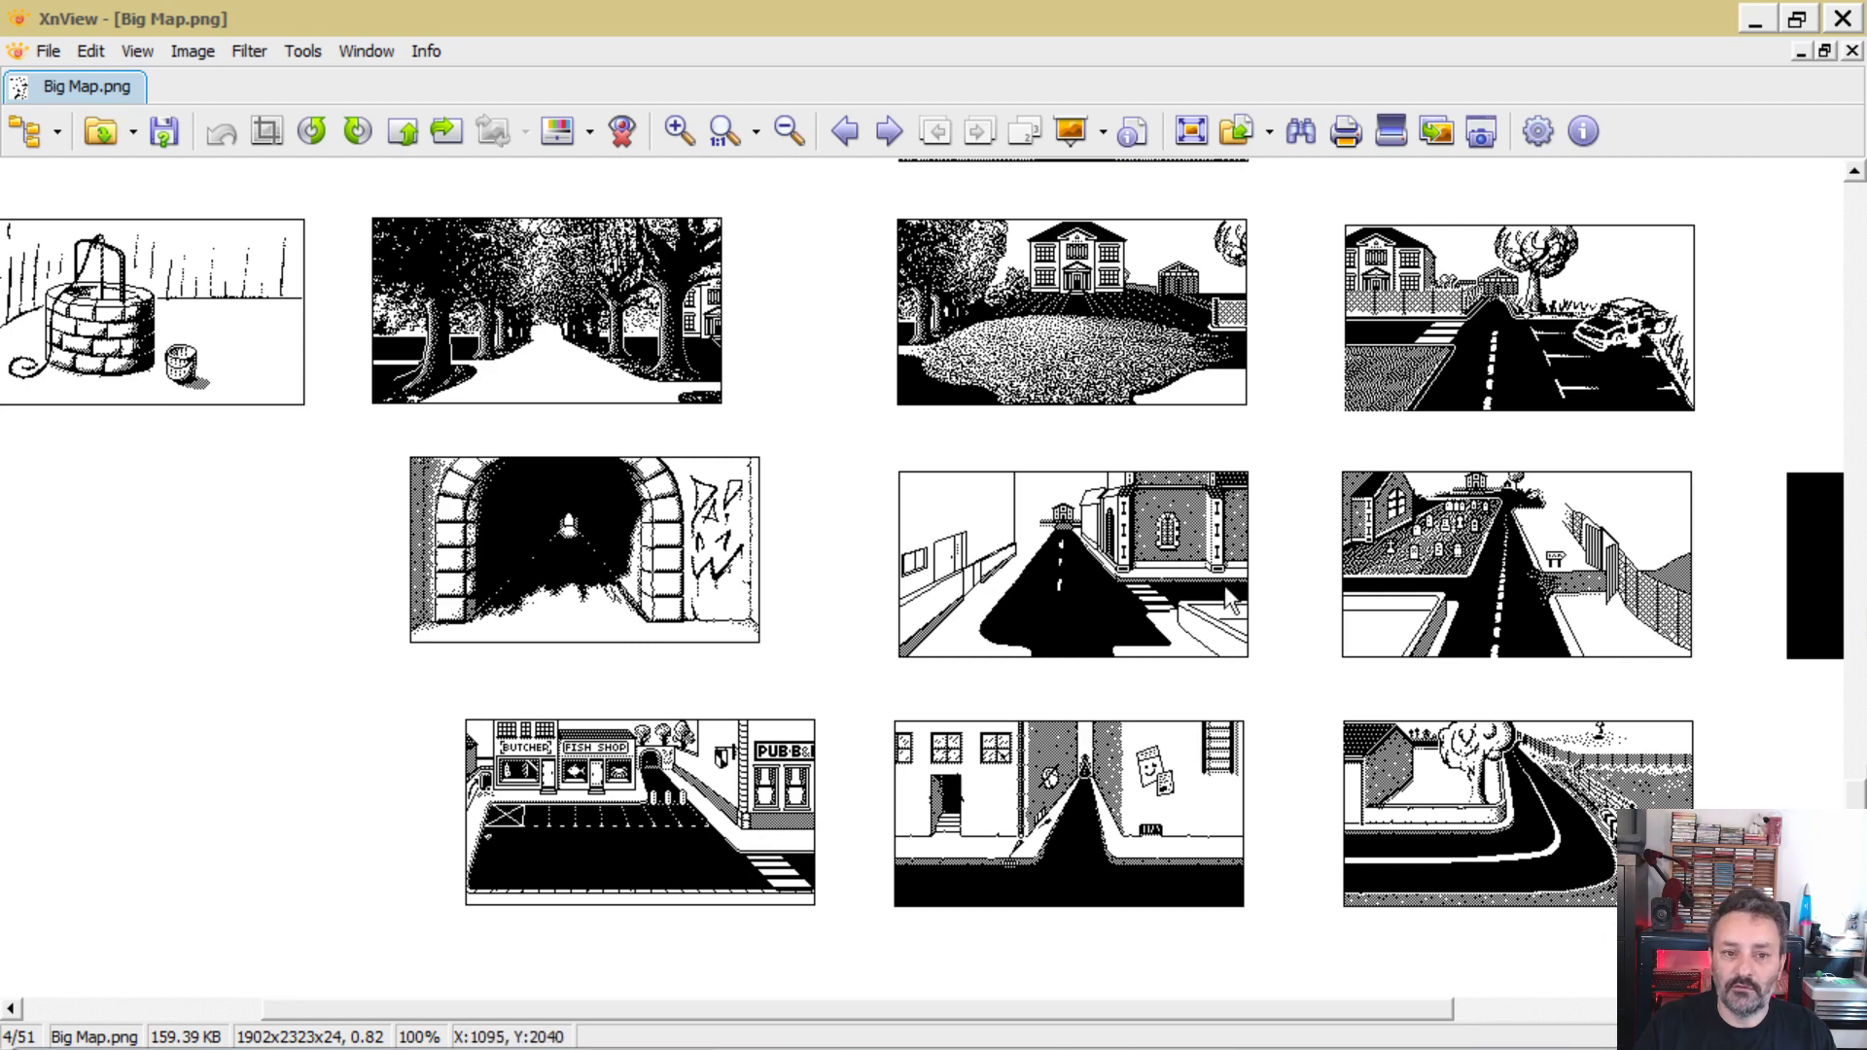
{"action": "scroll", "scroll_direction": "down", "scroll_amount": 3}
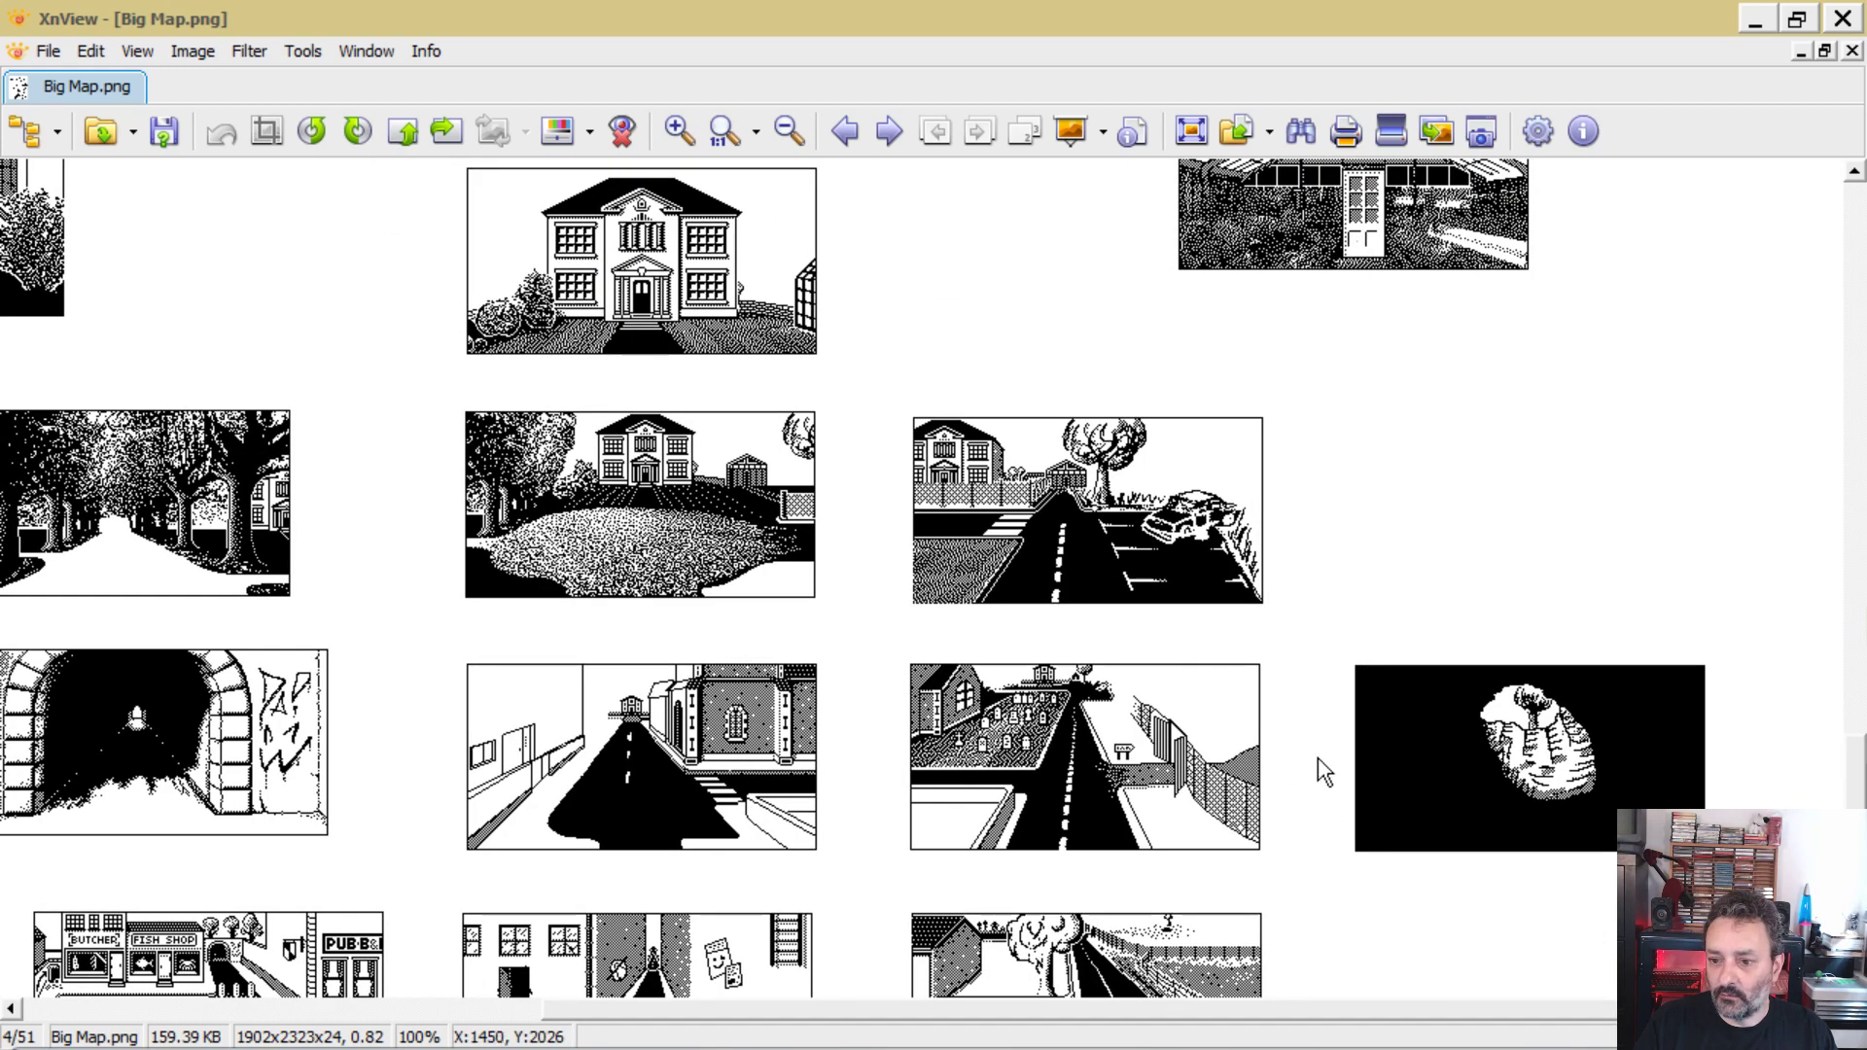
{"action": "mouse_move", "coordinate": [1289, 486]}
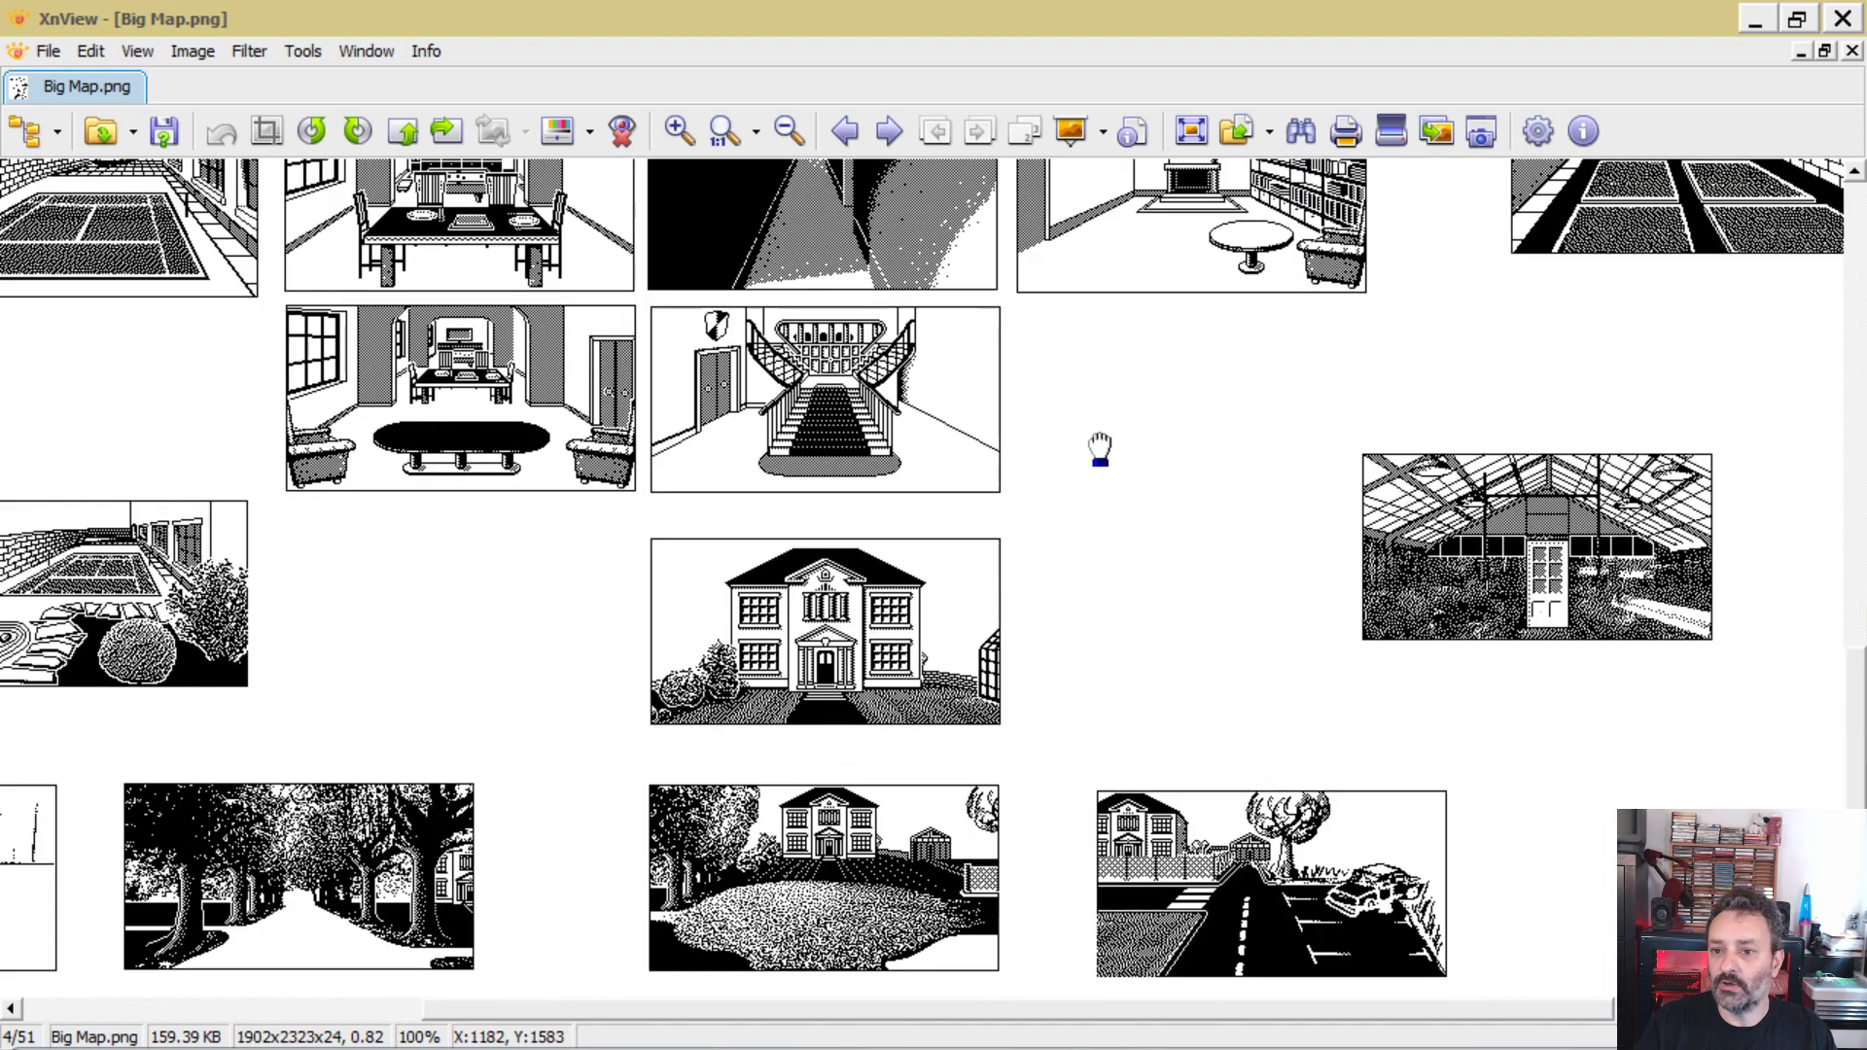
{"action": "scroll", "scroll_direction": "down", "scroll_amount": 3}
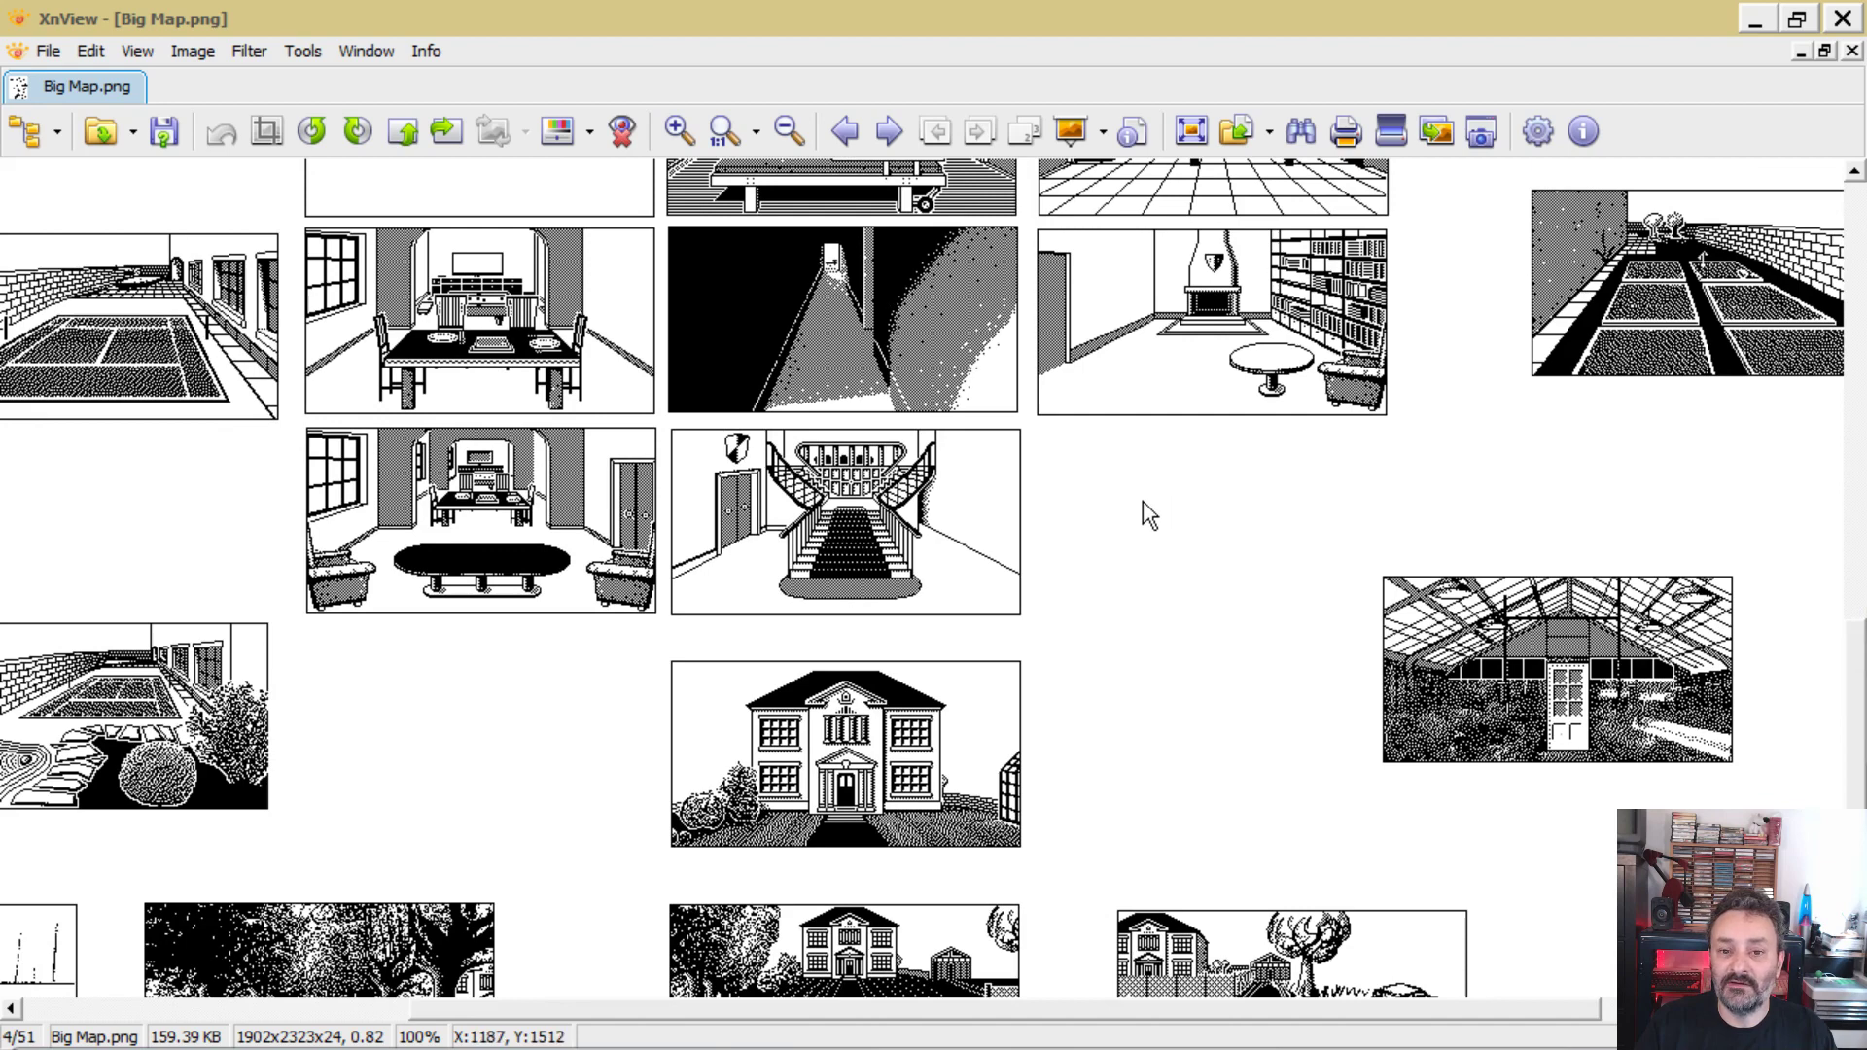
{"action": "scroll", "scroll_direction": "down", "scroll_amount": 3}
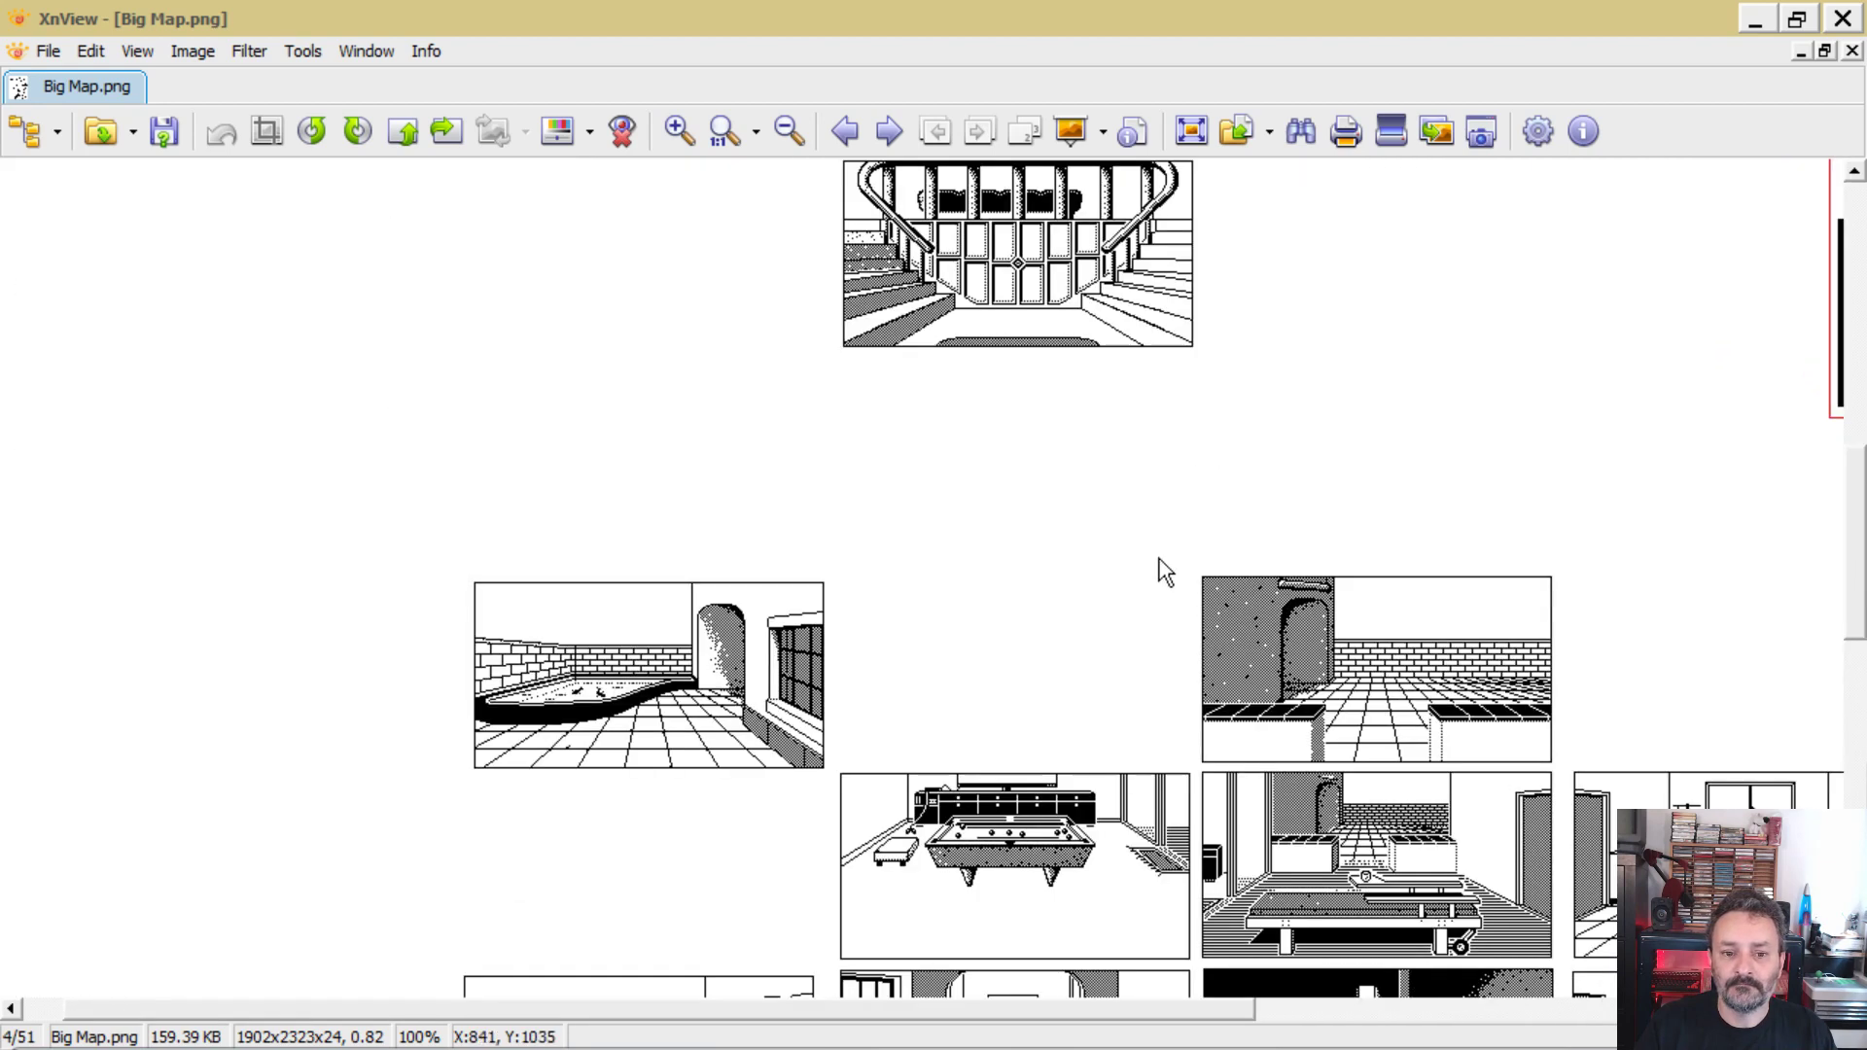
{"action": "scroll", "scroll_direction": "down", "scroll_amount": 3}
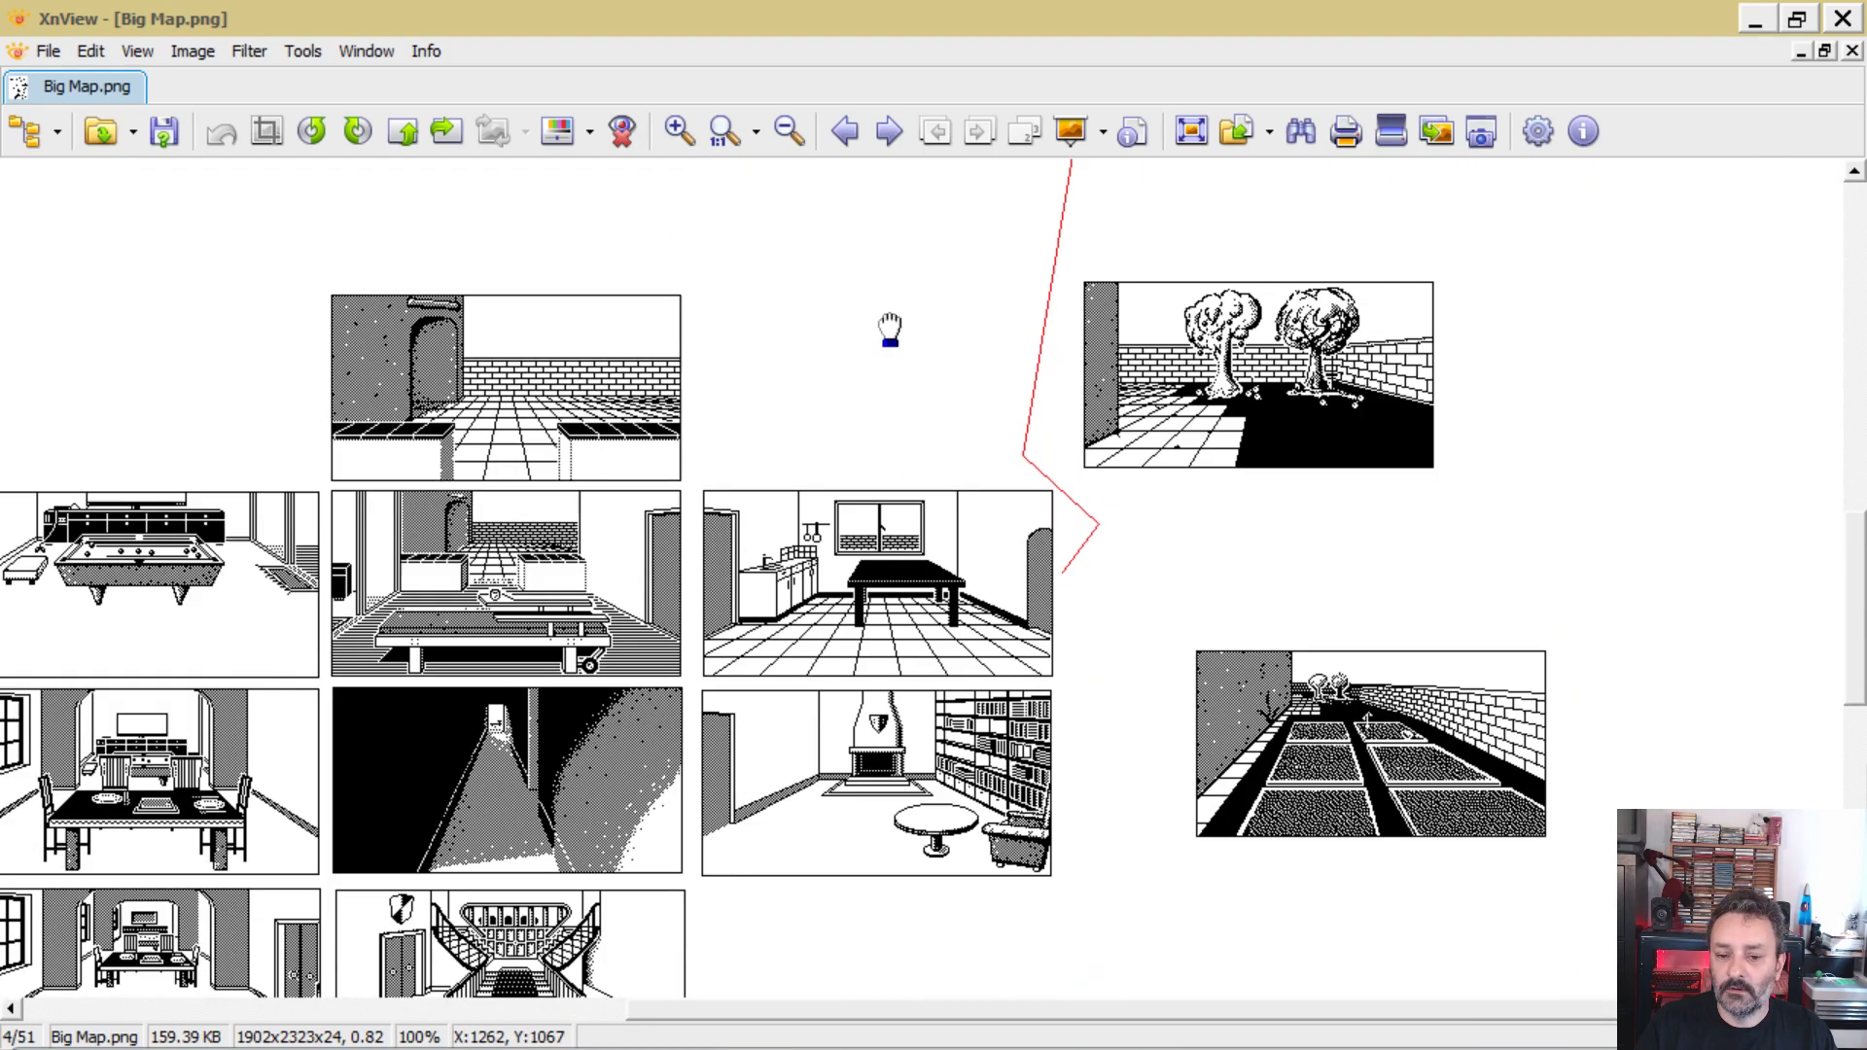
{"action": "scroll", "scroll_direction": "down", "scroll_amount": 3}
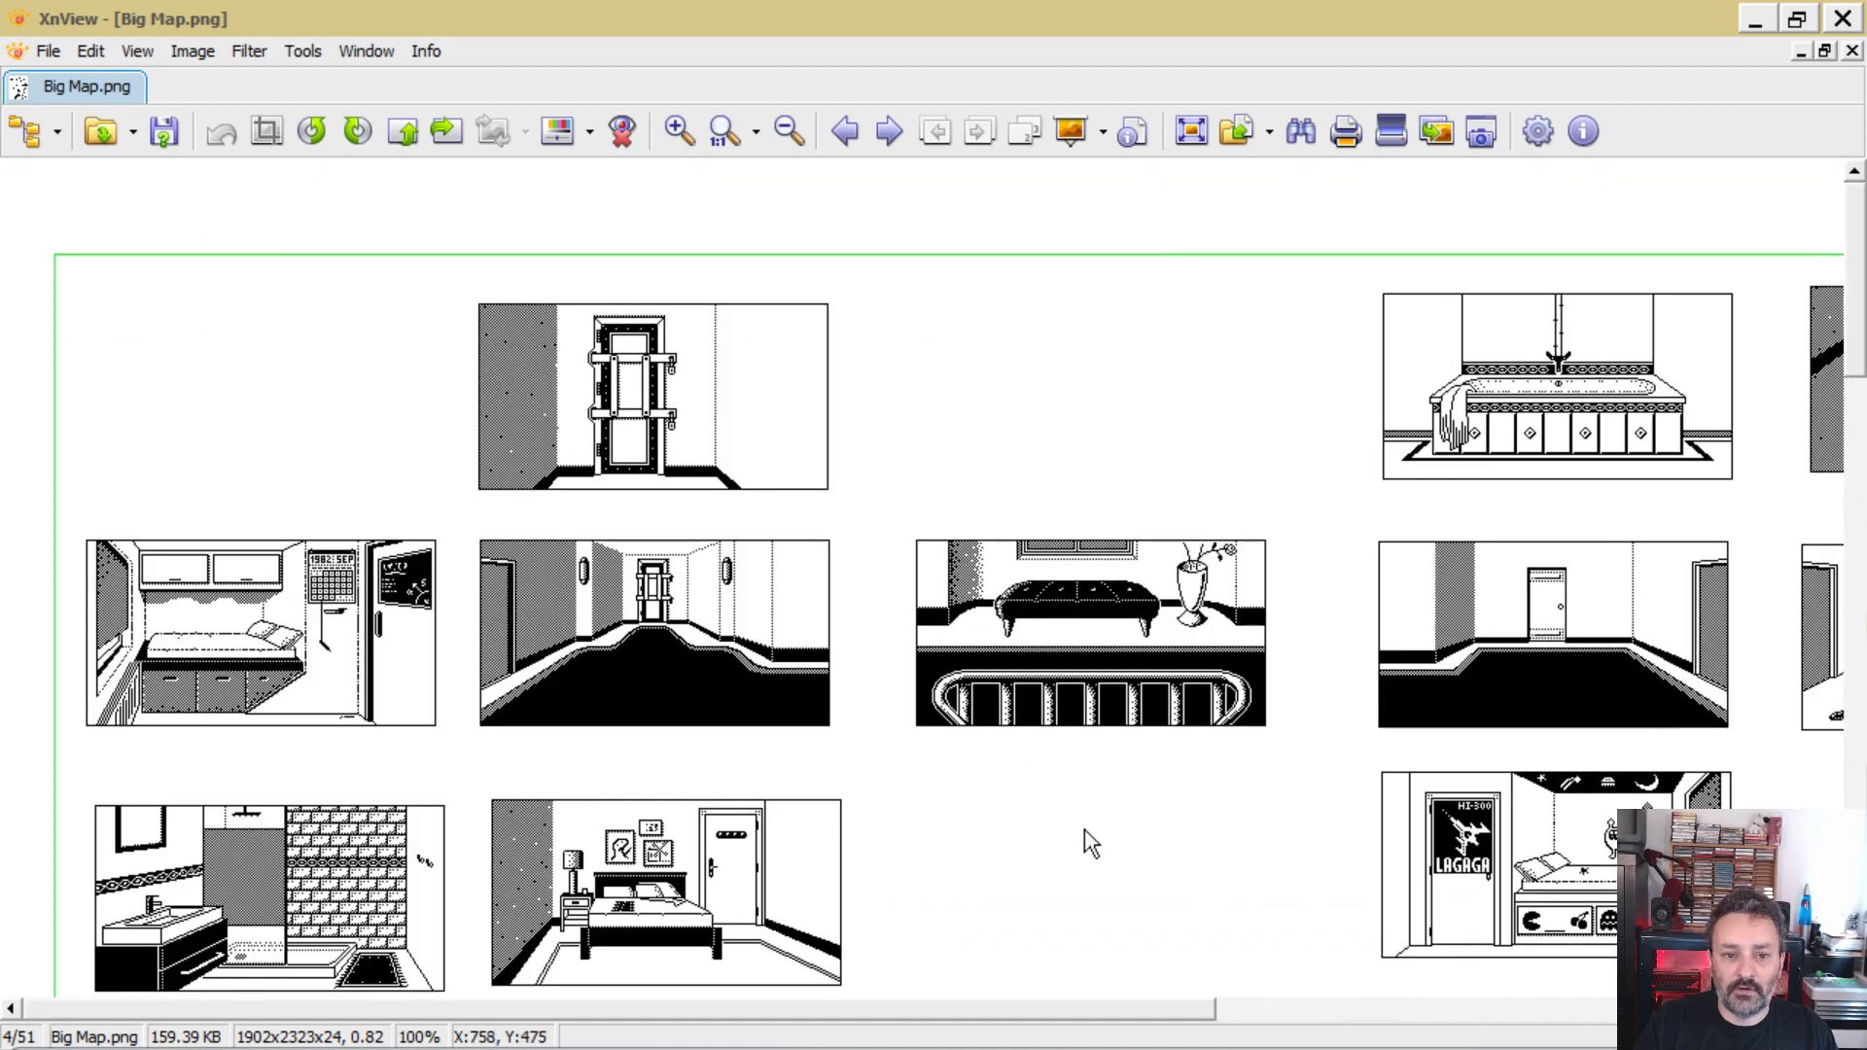
{"action": "scroll", "scroll_direction": "down", "scroll_amount": 3}
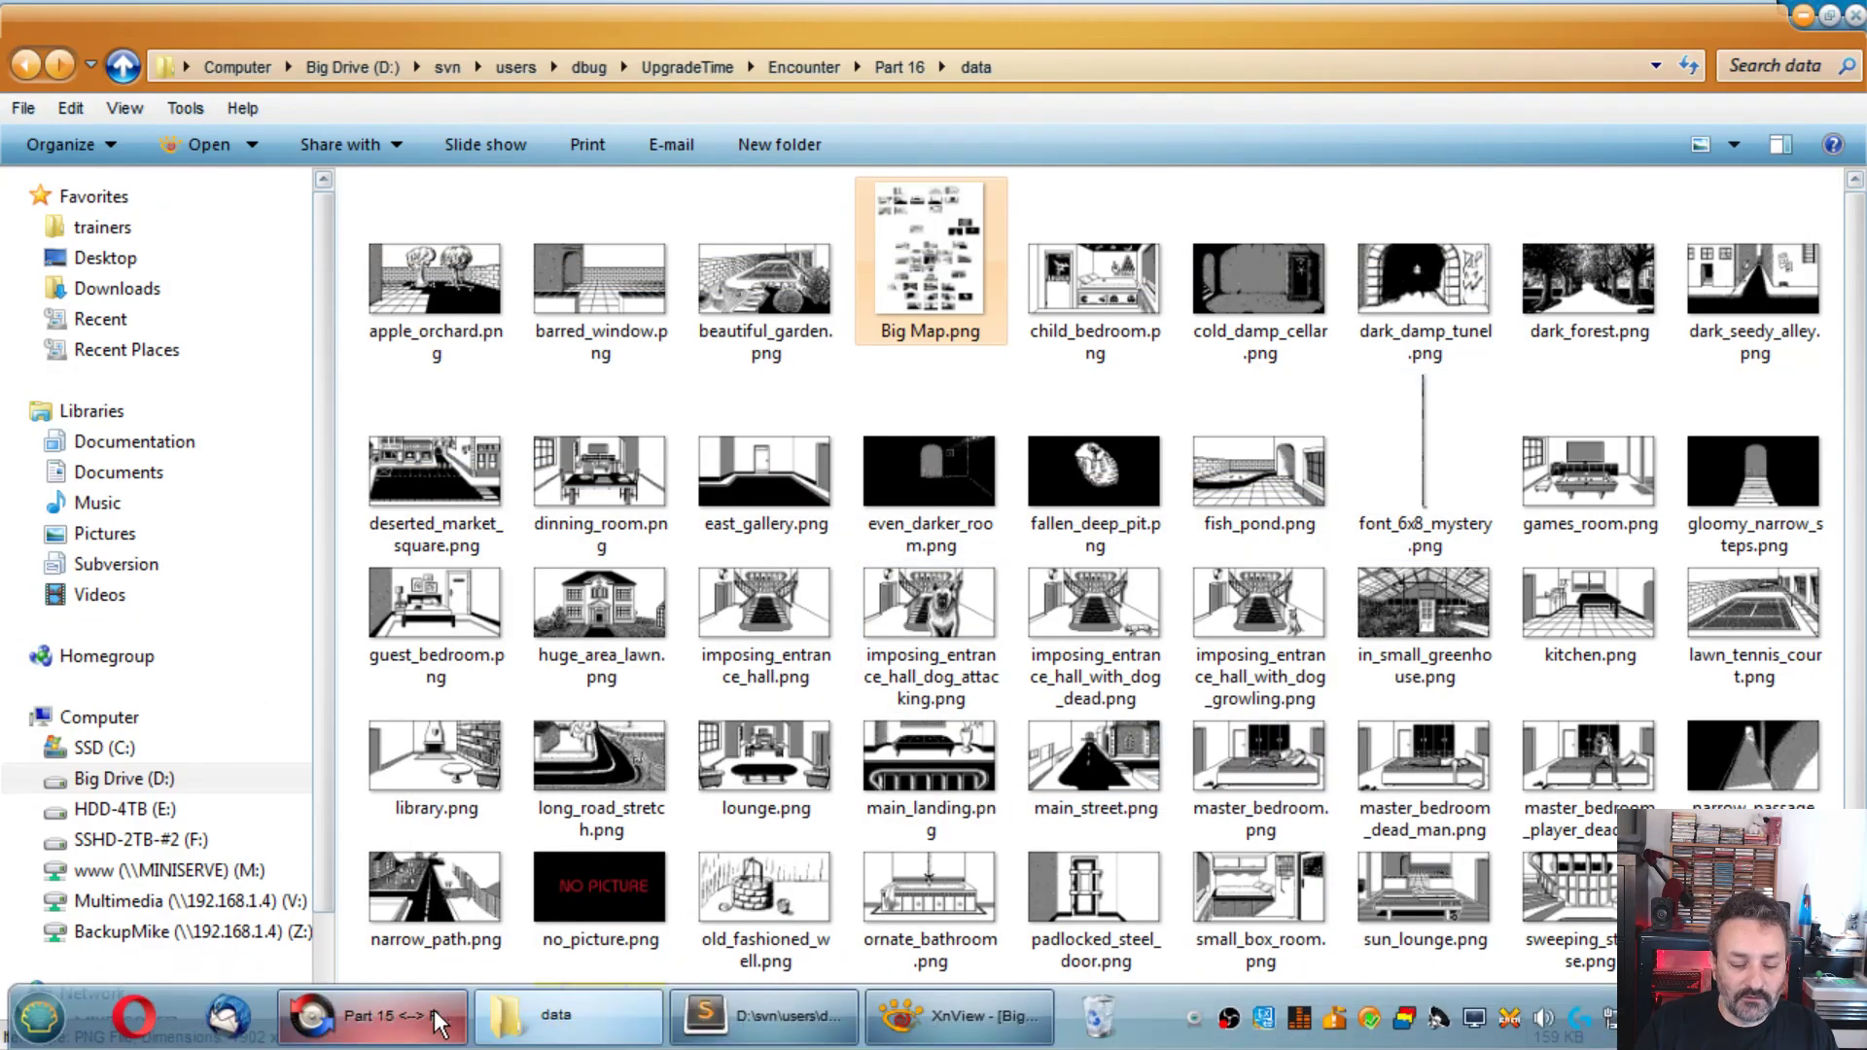
{"action": "left_click", "coordinate": [371, 1015]}
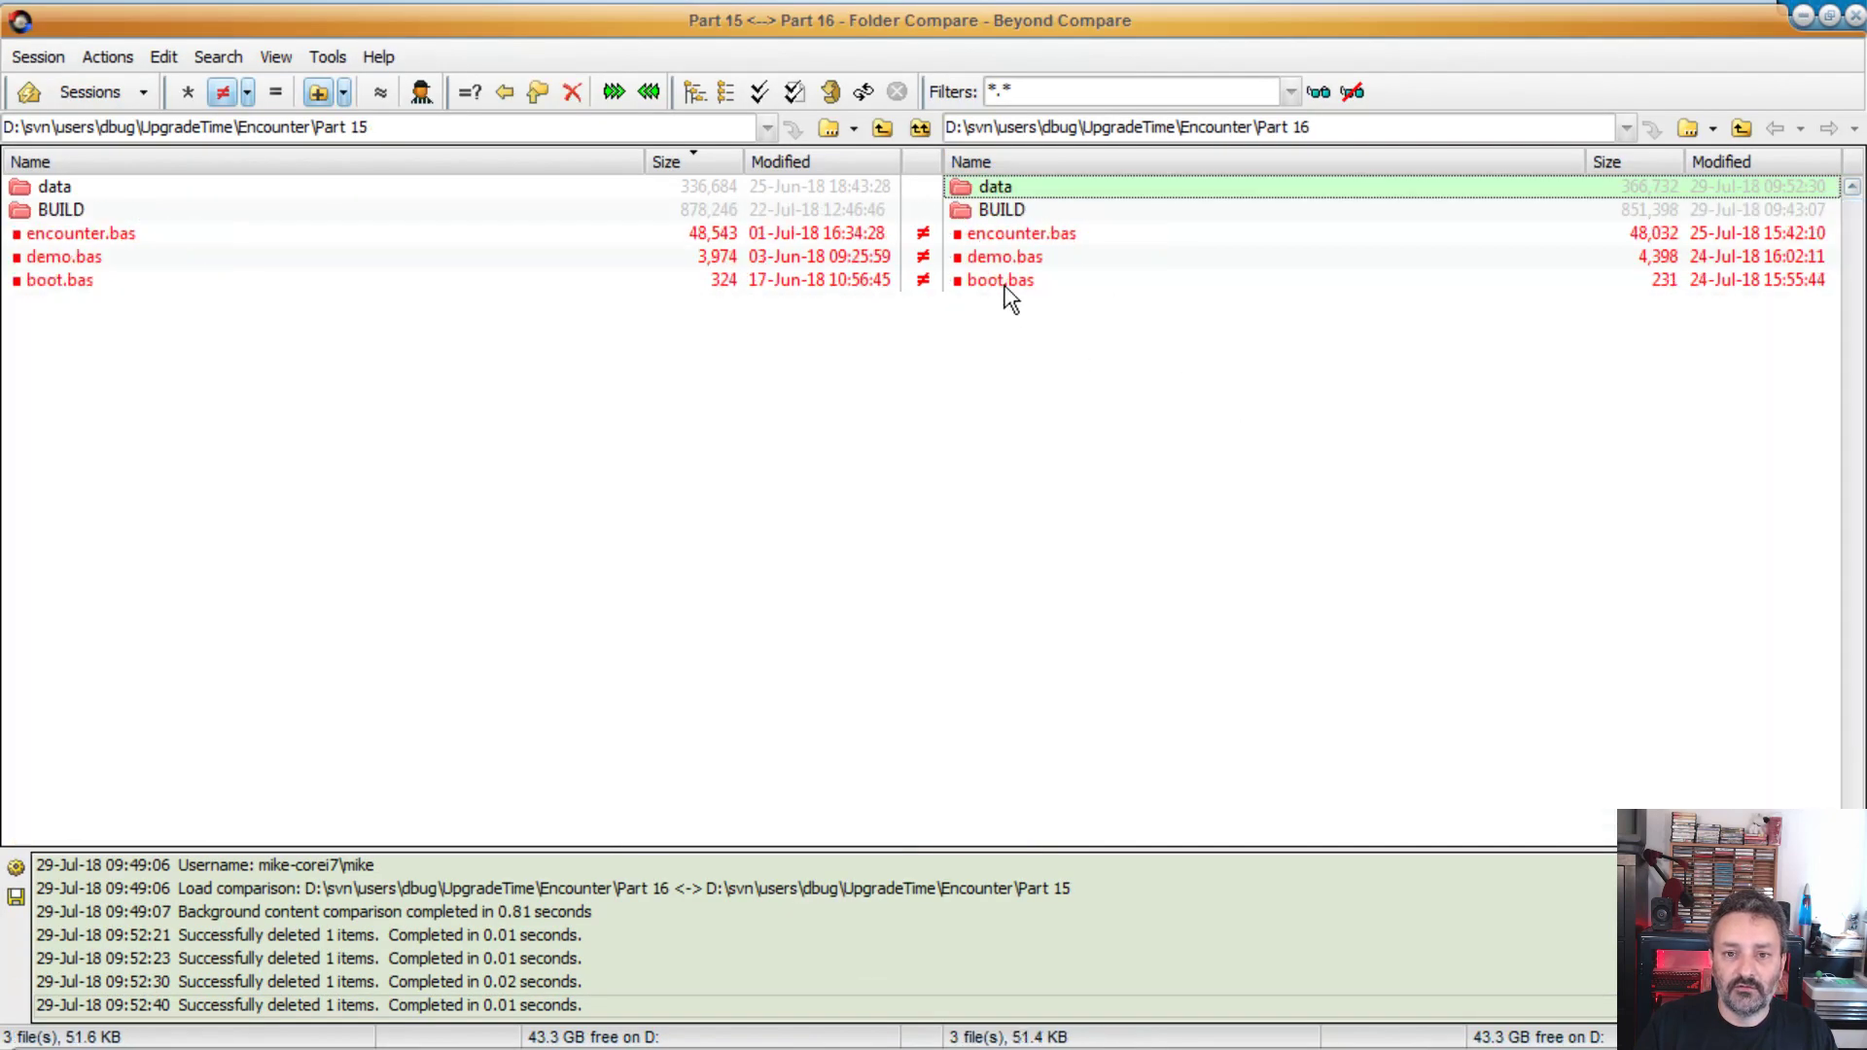
Step: Compare the Part 15 and Part 16 boot.bas files side by side
{"action": "double_click", "coordinate": [60, 280]}
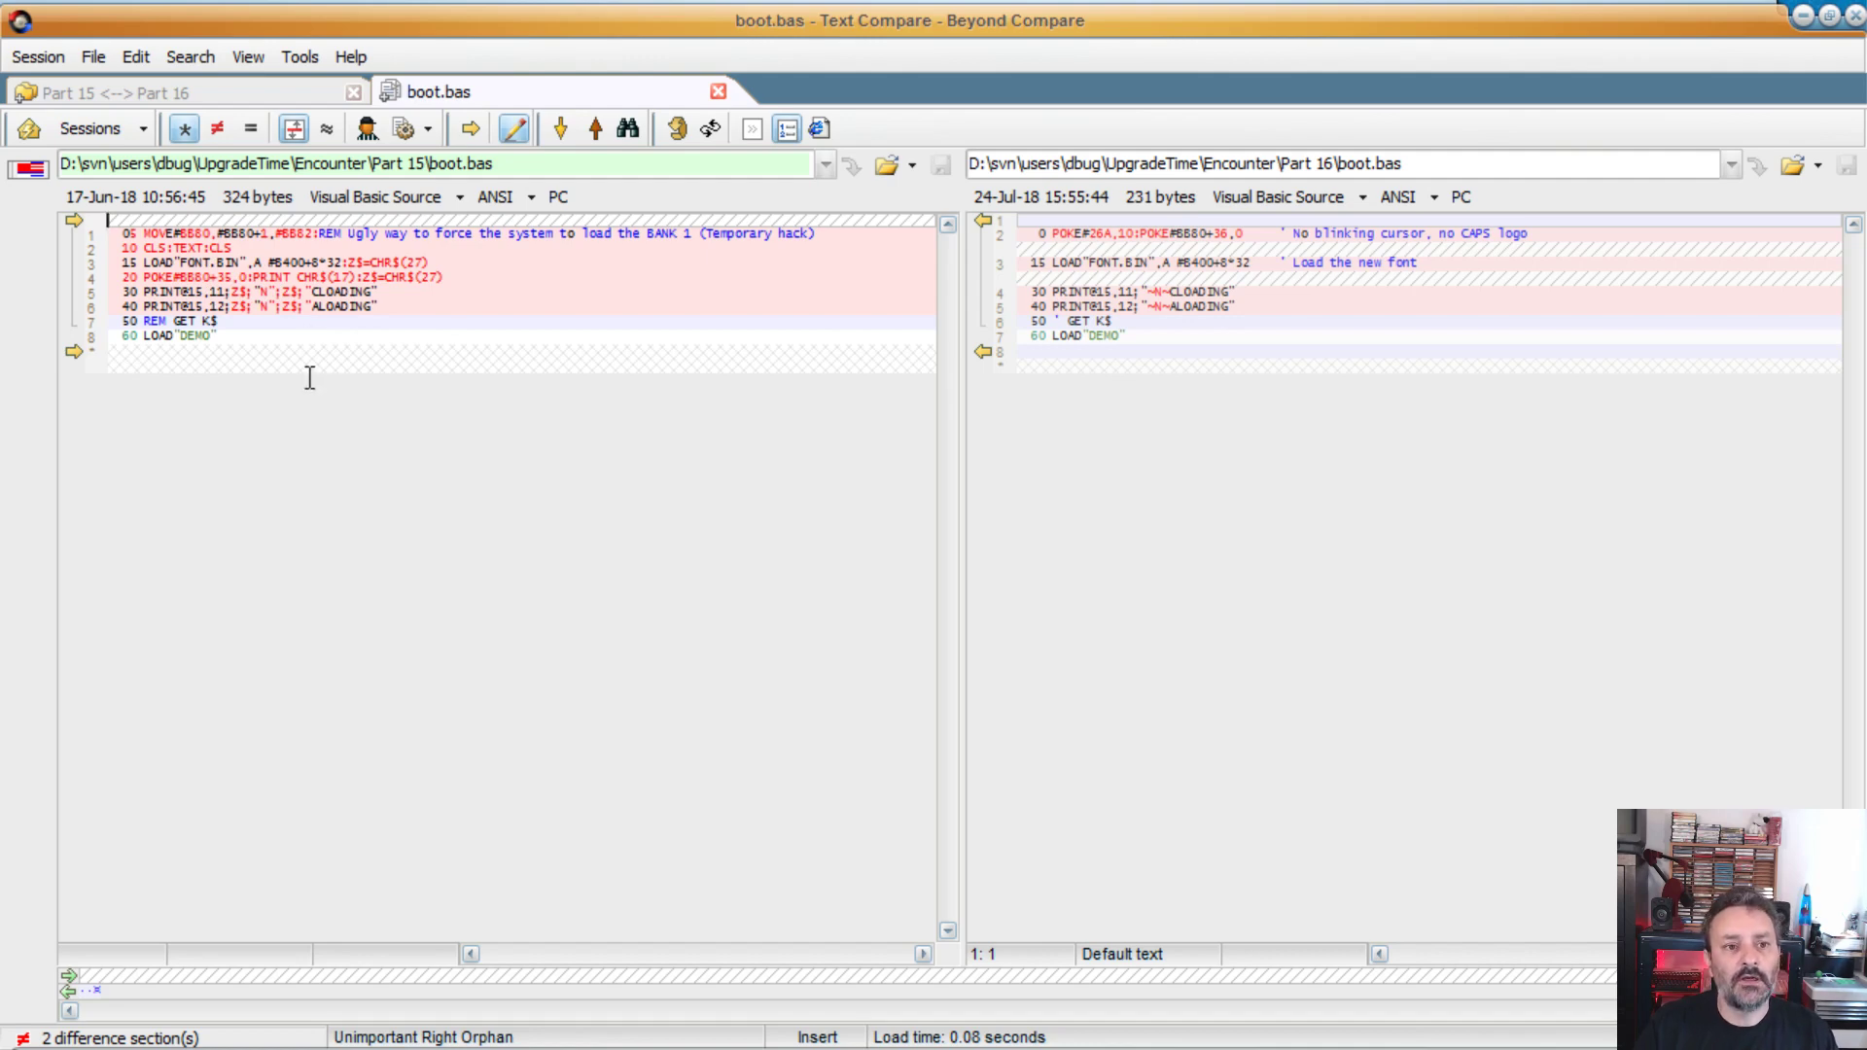
{"action": "mouse_move", "coordinate": [292, 369]}
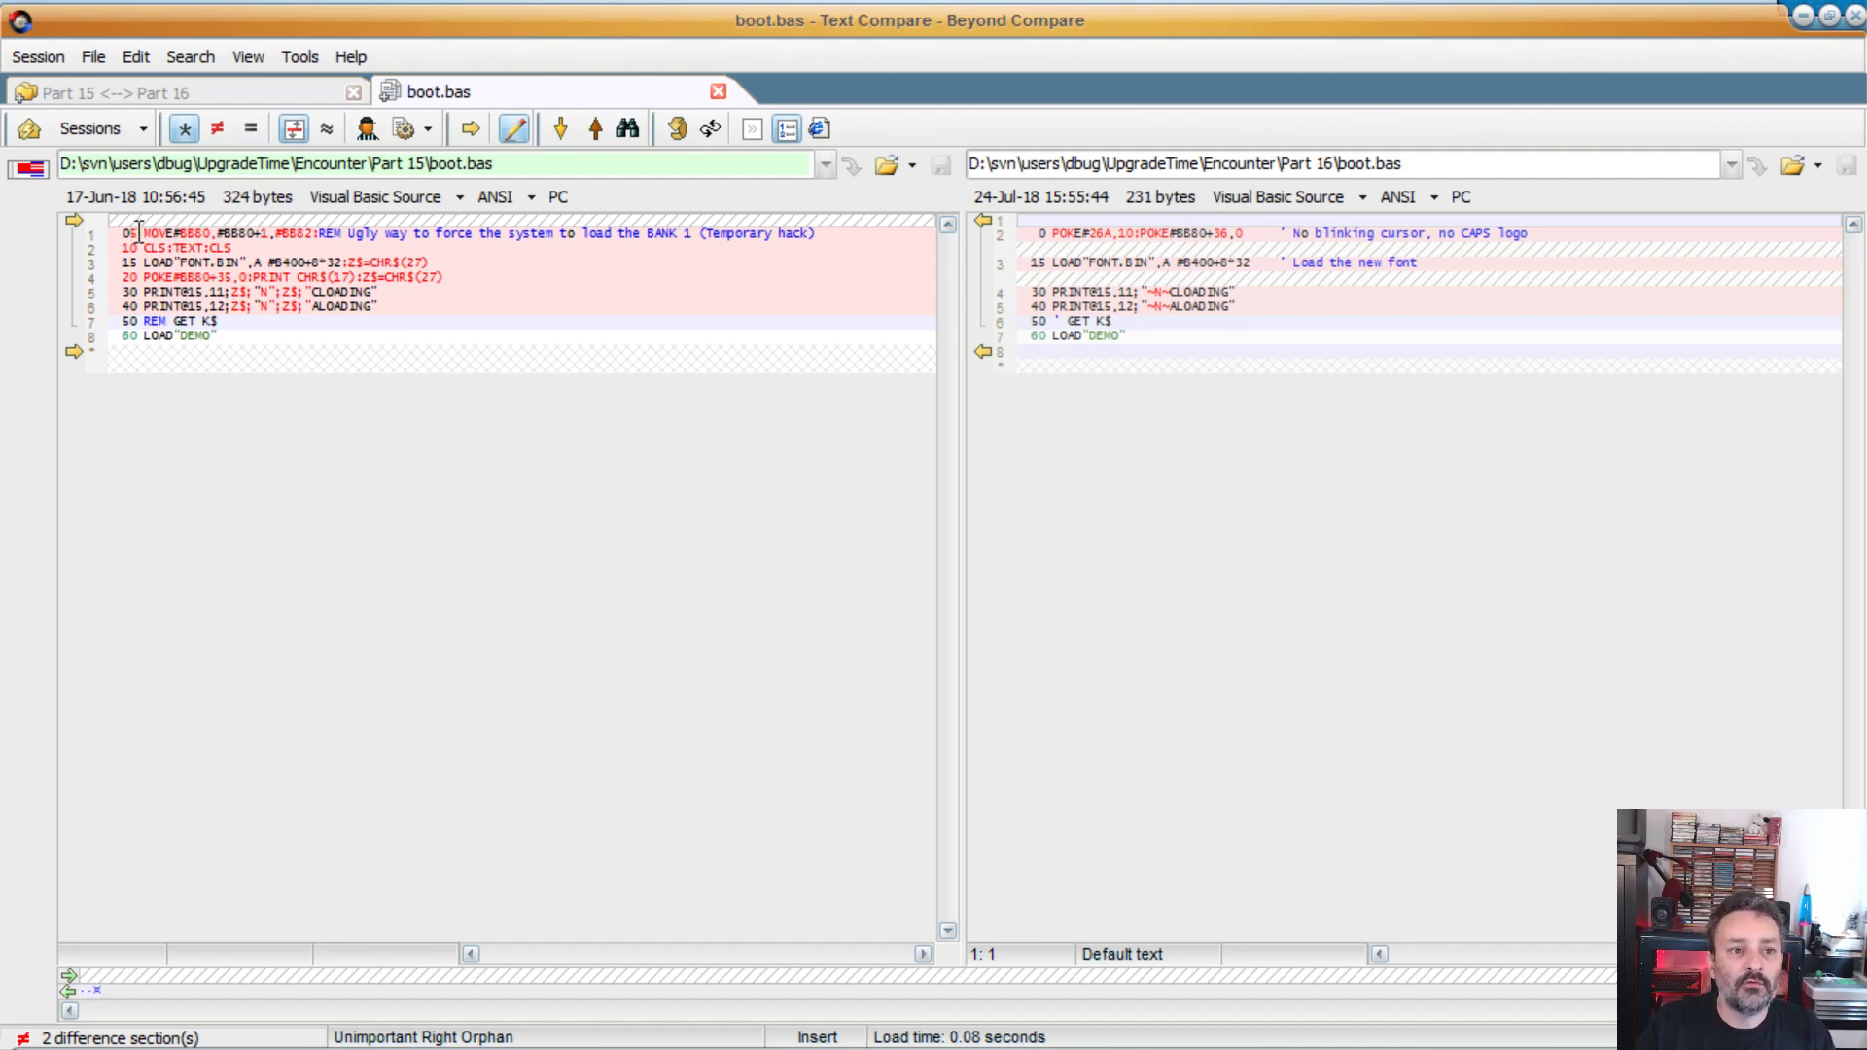
{"action": "mouse_move", "coordinate": [1129, 226]}
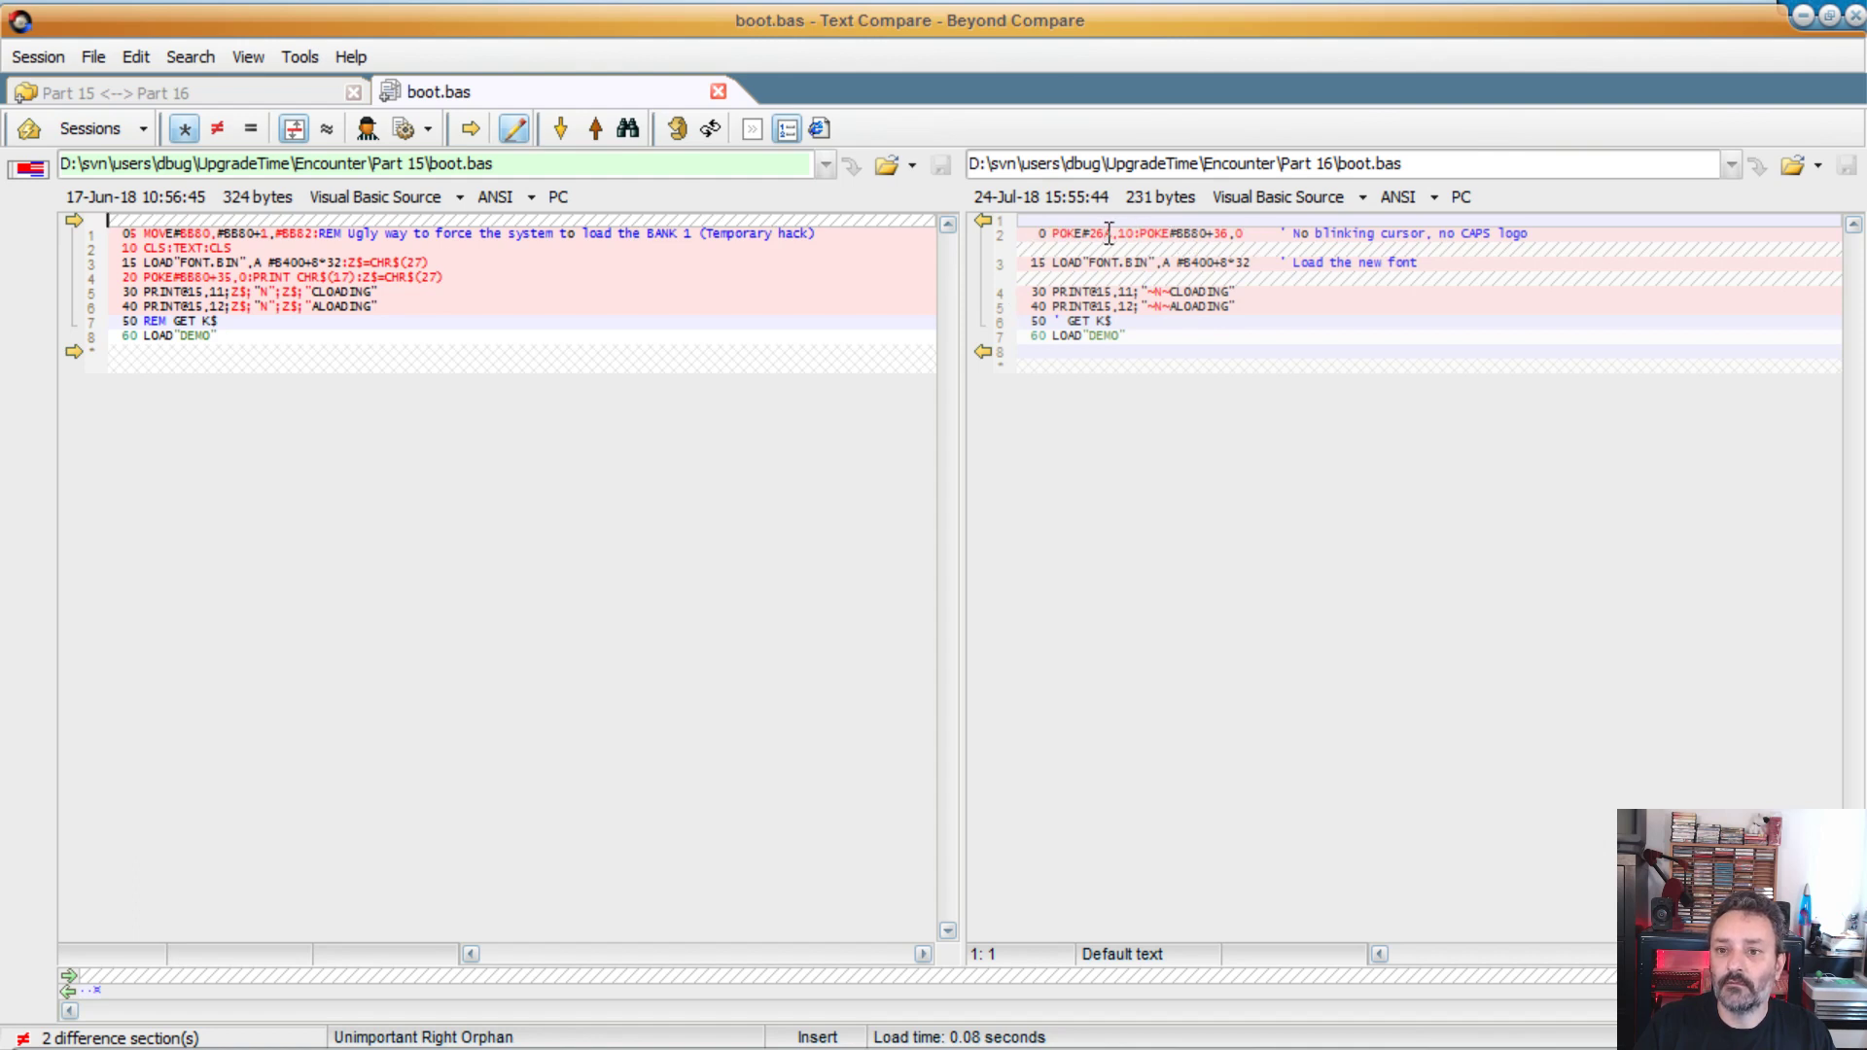
{"action": "mouse_move", "coordinate": [1516, 244]}
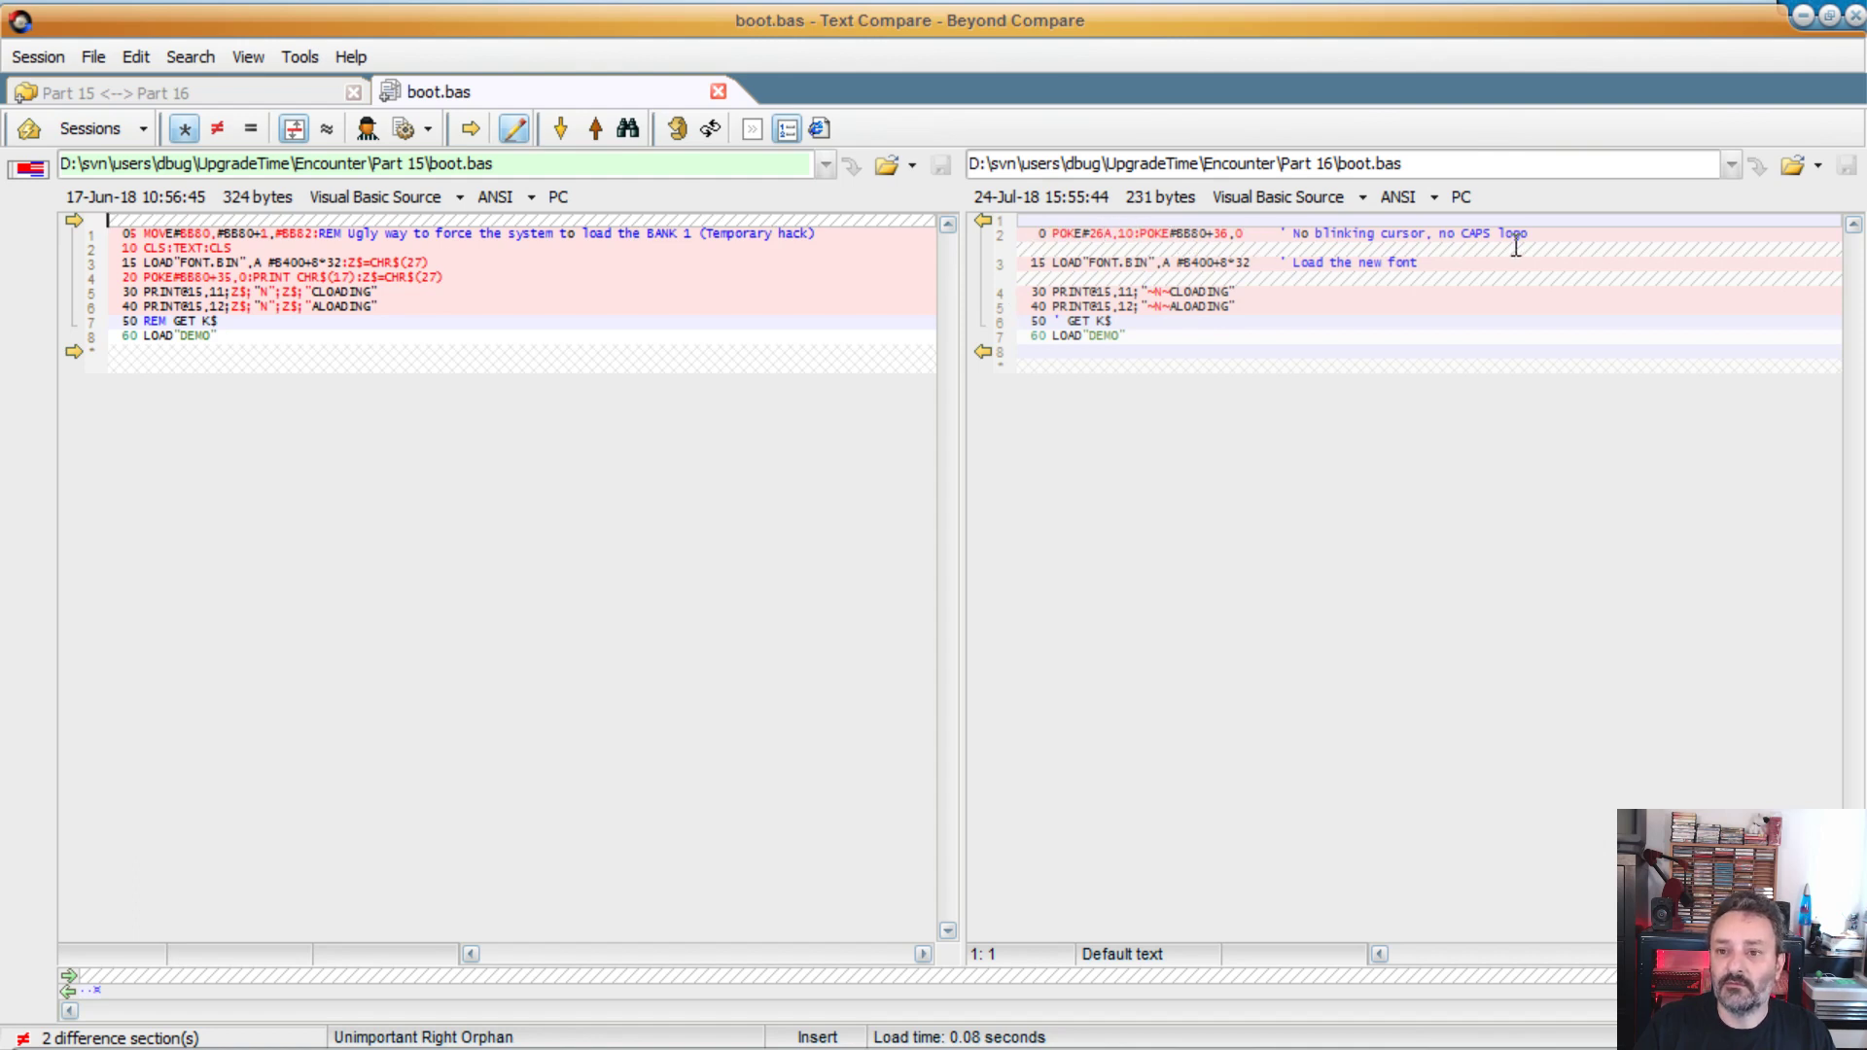
{"action": "mouse_move", "coordinate": [1295, 361]}
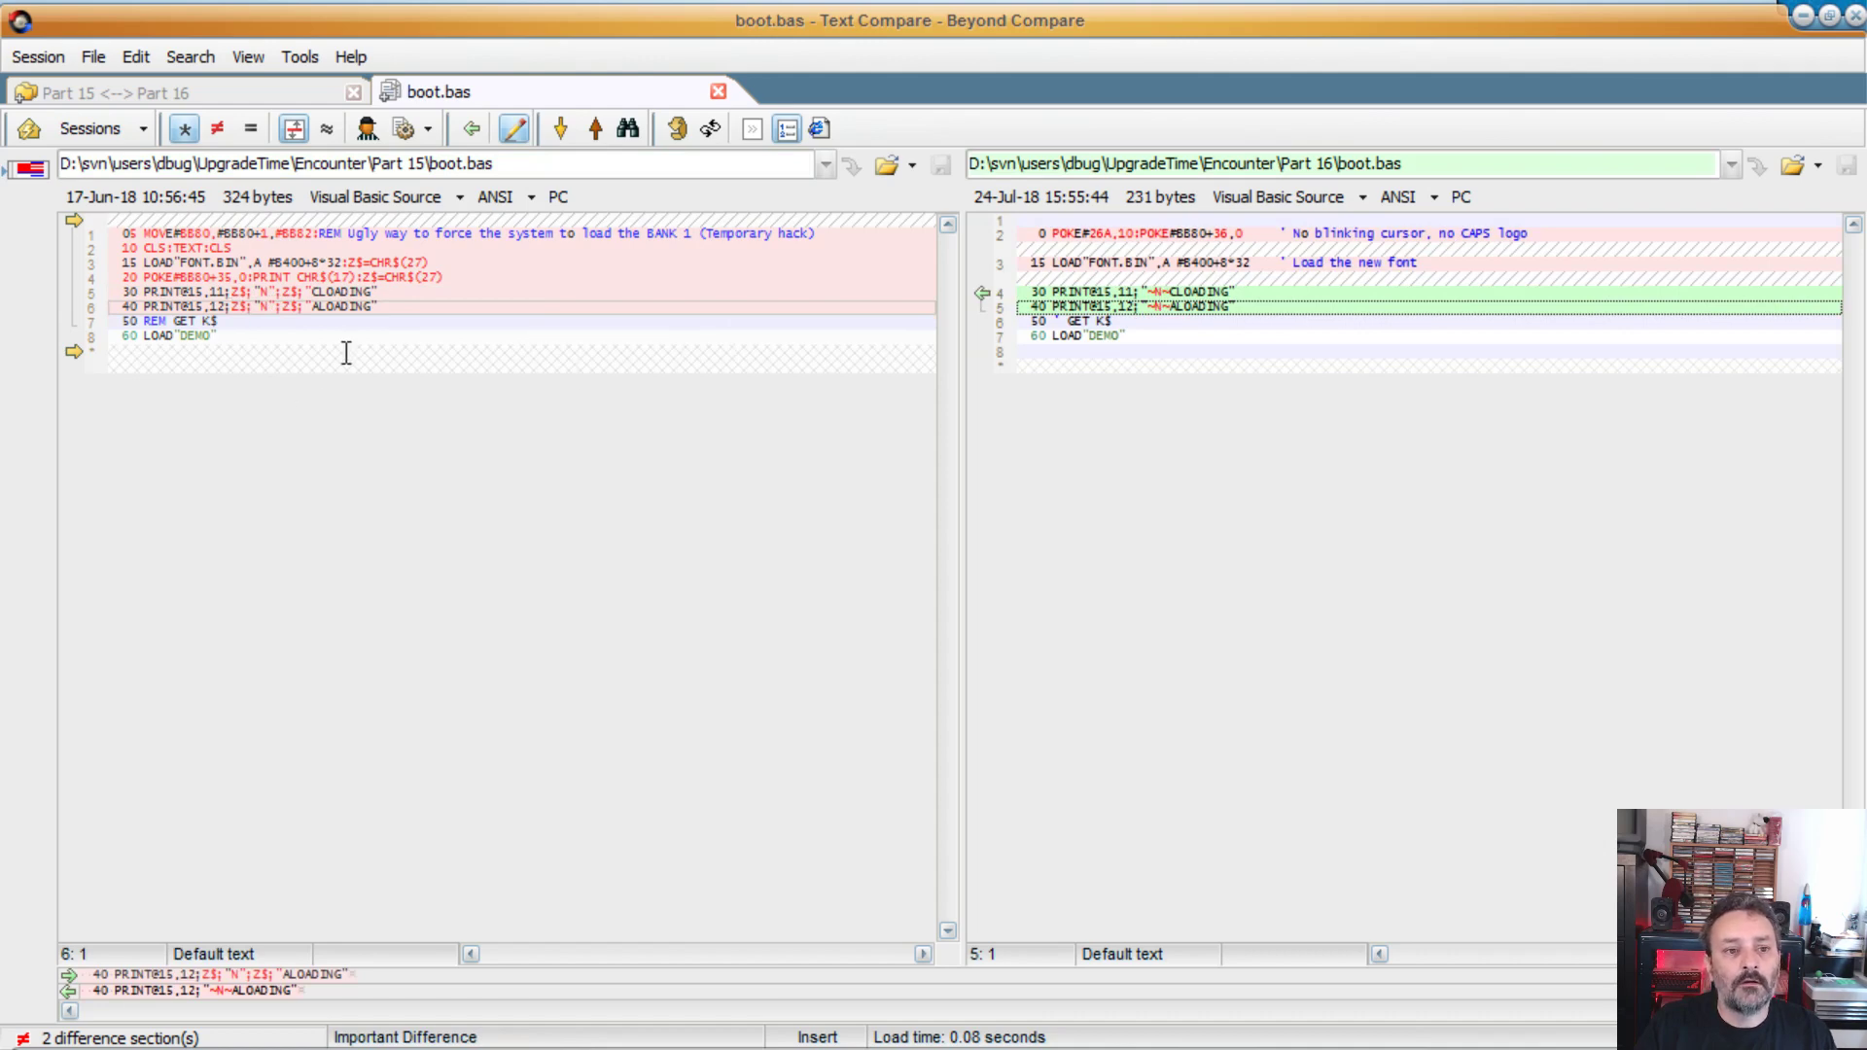
{"action": "mouse_move", "coordinate": [443, 357]}
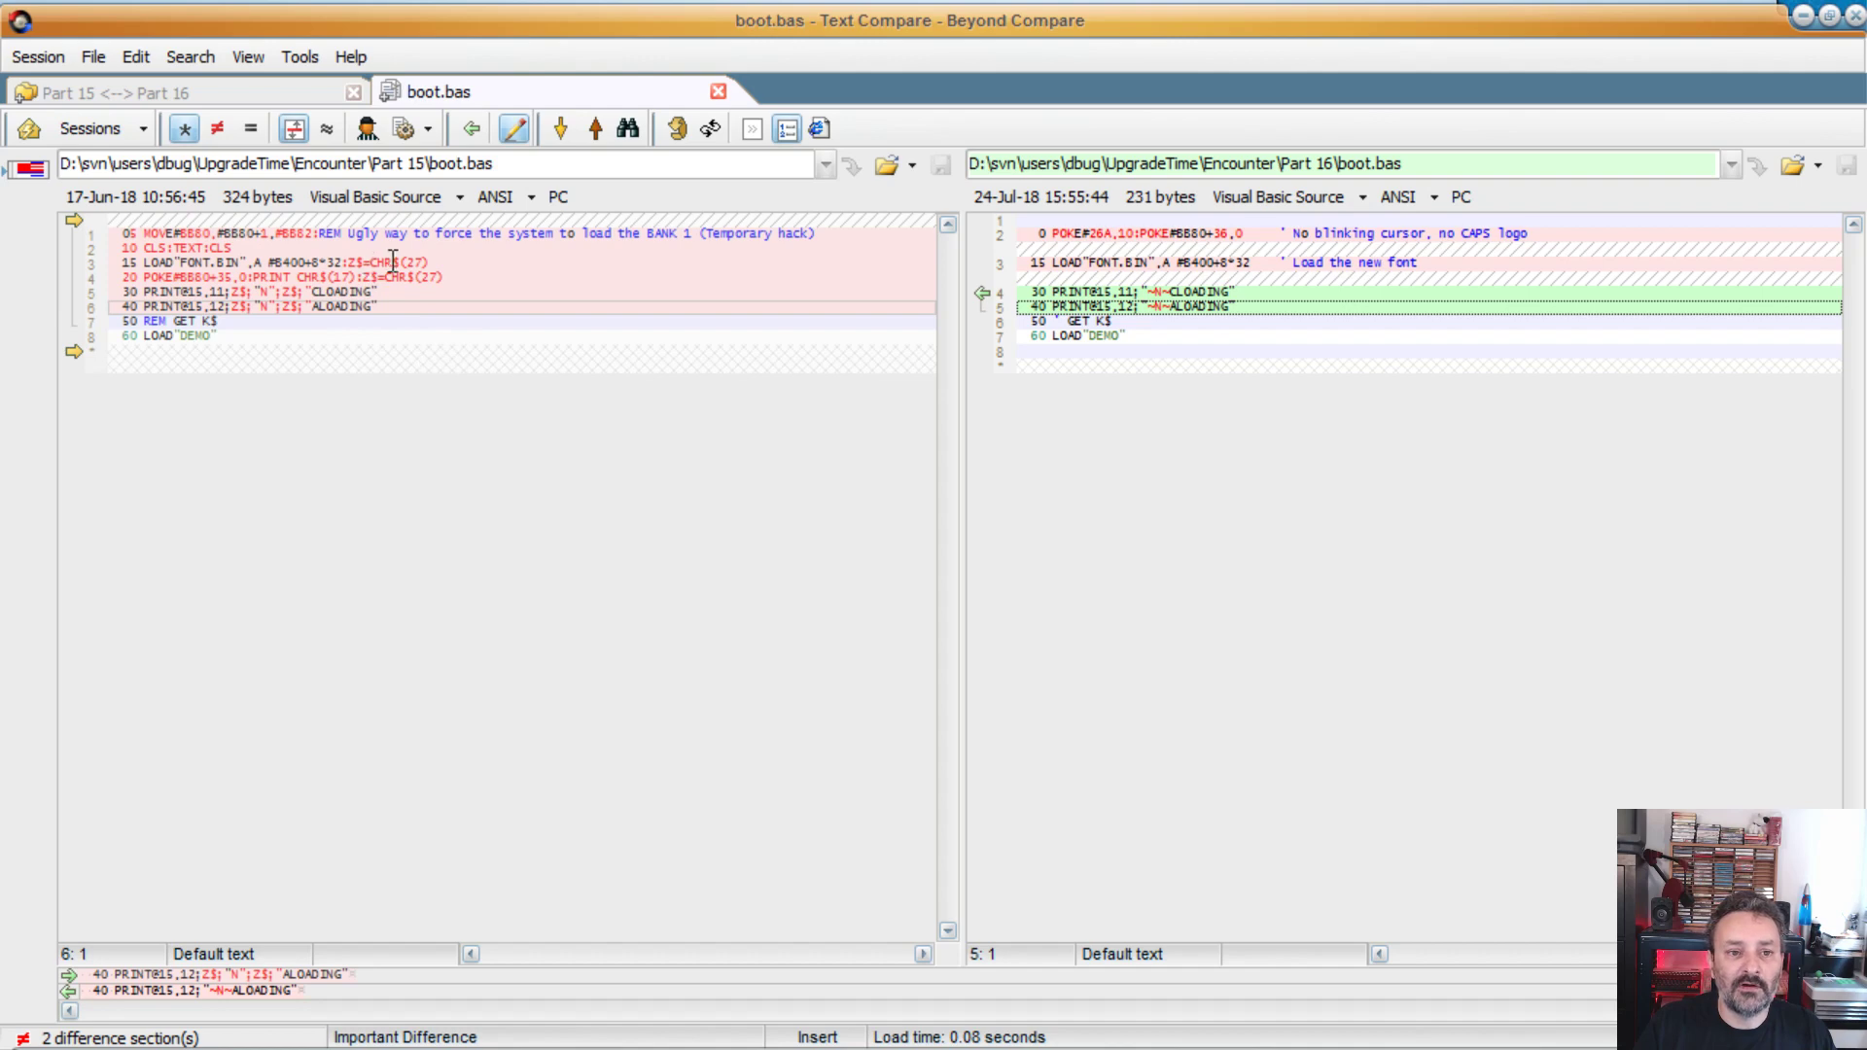
{"action": "mouse_move", "coordinate": [442, 307]}
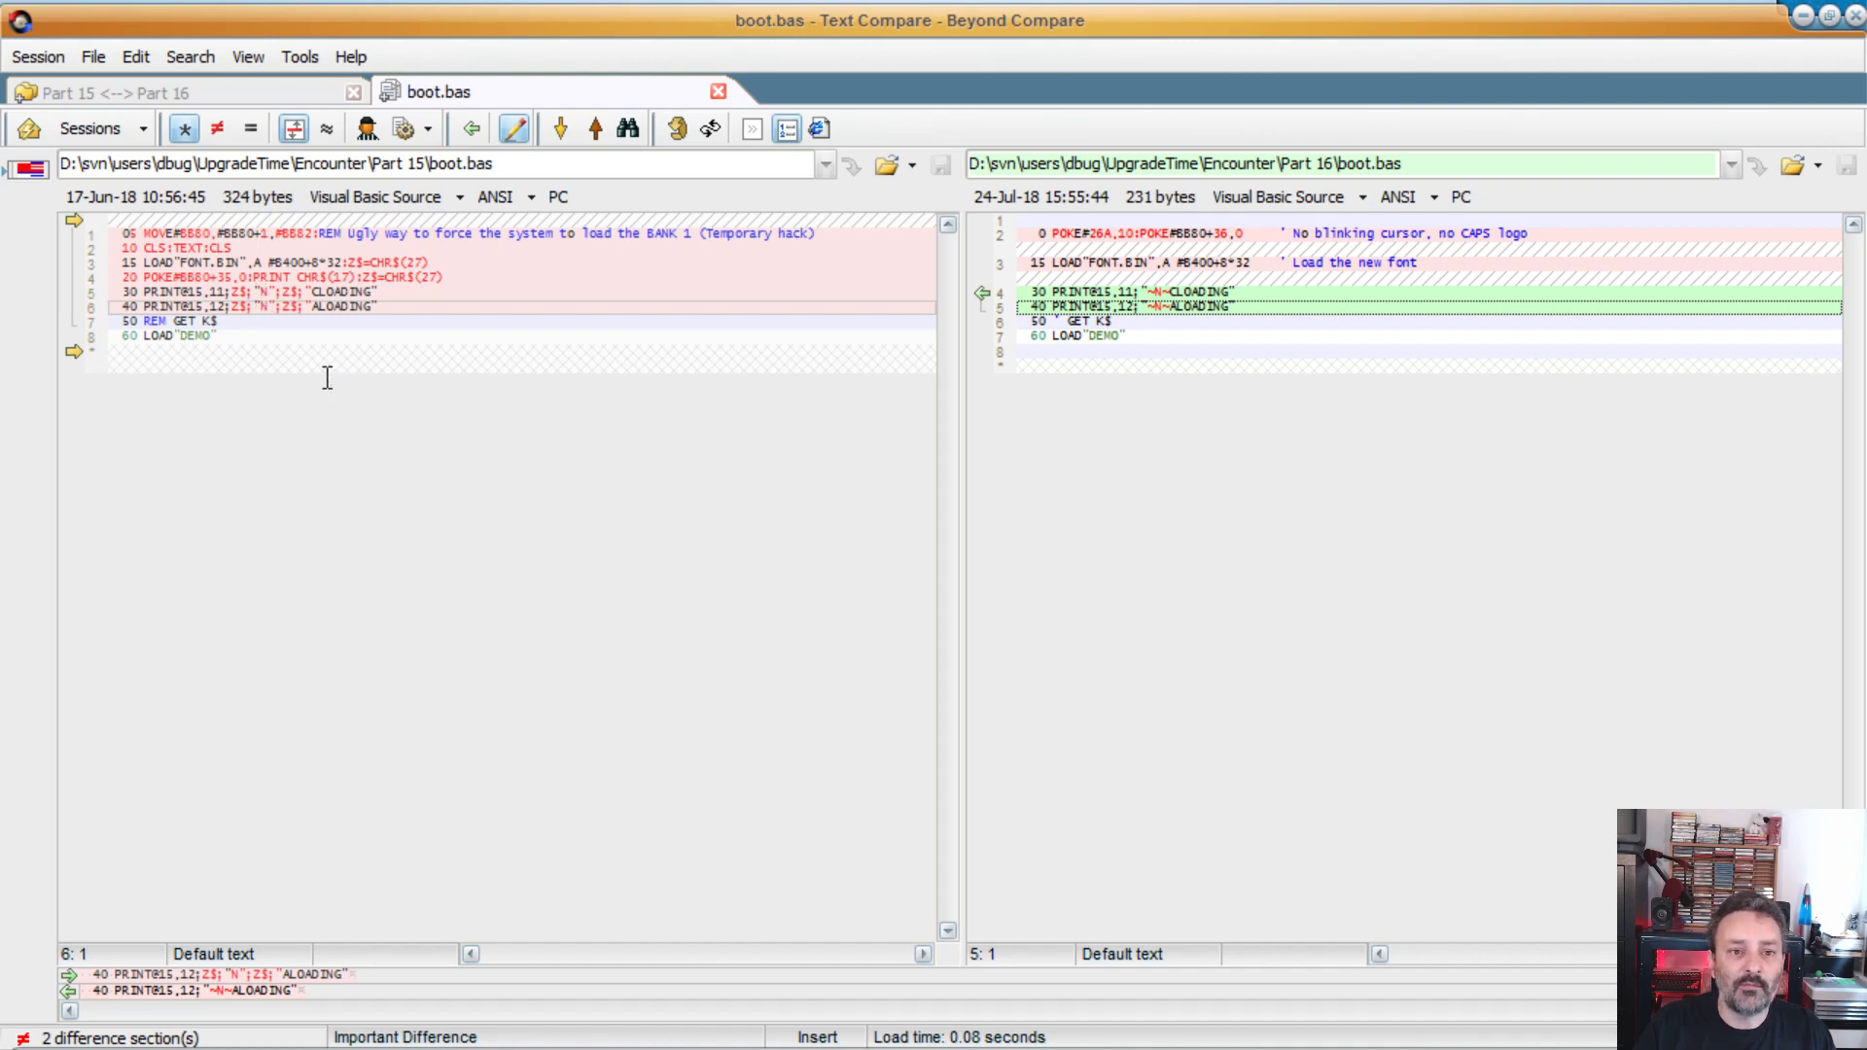
{"action": "mouse_move", "coordinate": [335, 399]}
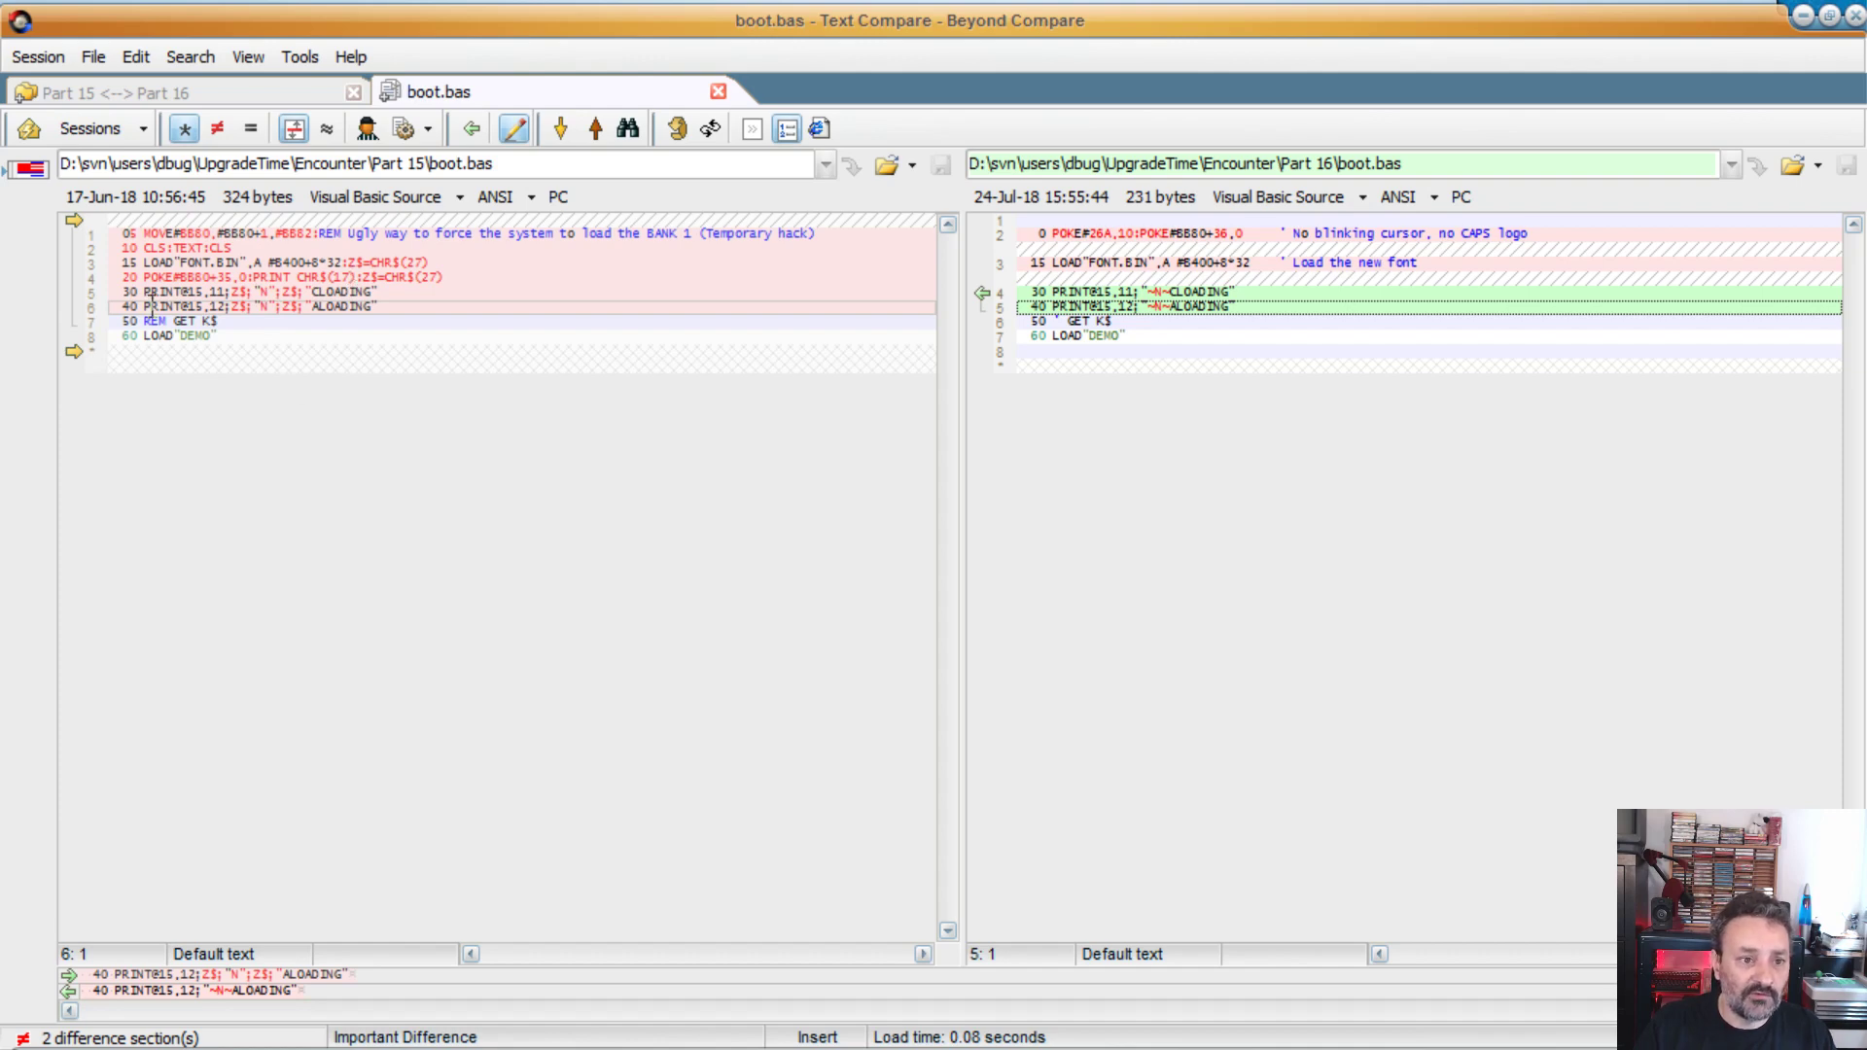
{"action": "mouse_move", "coordinate": [447, 250]}
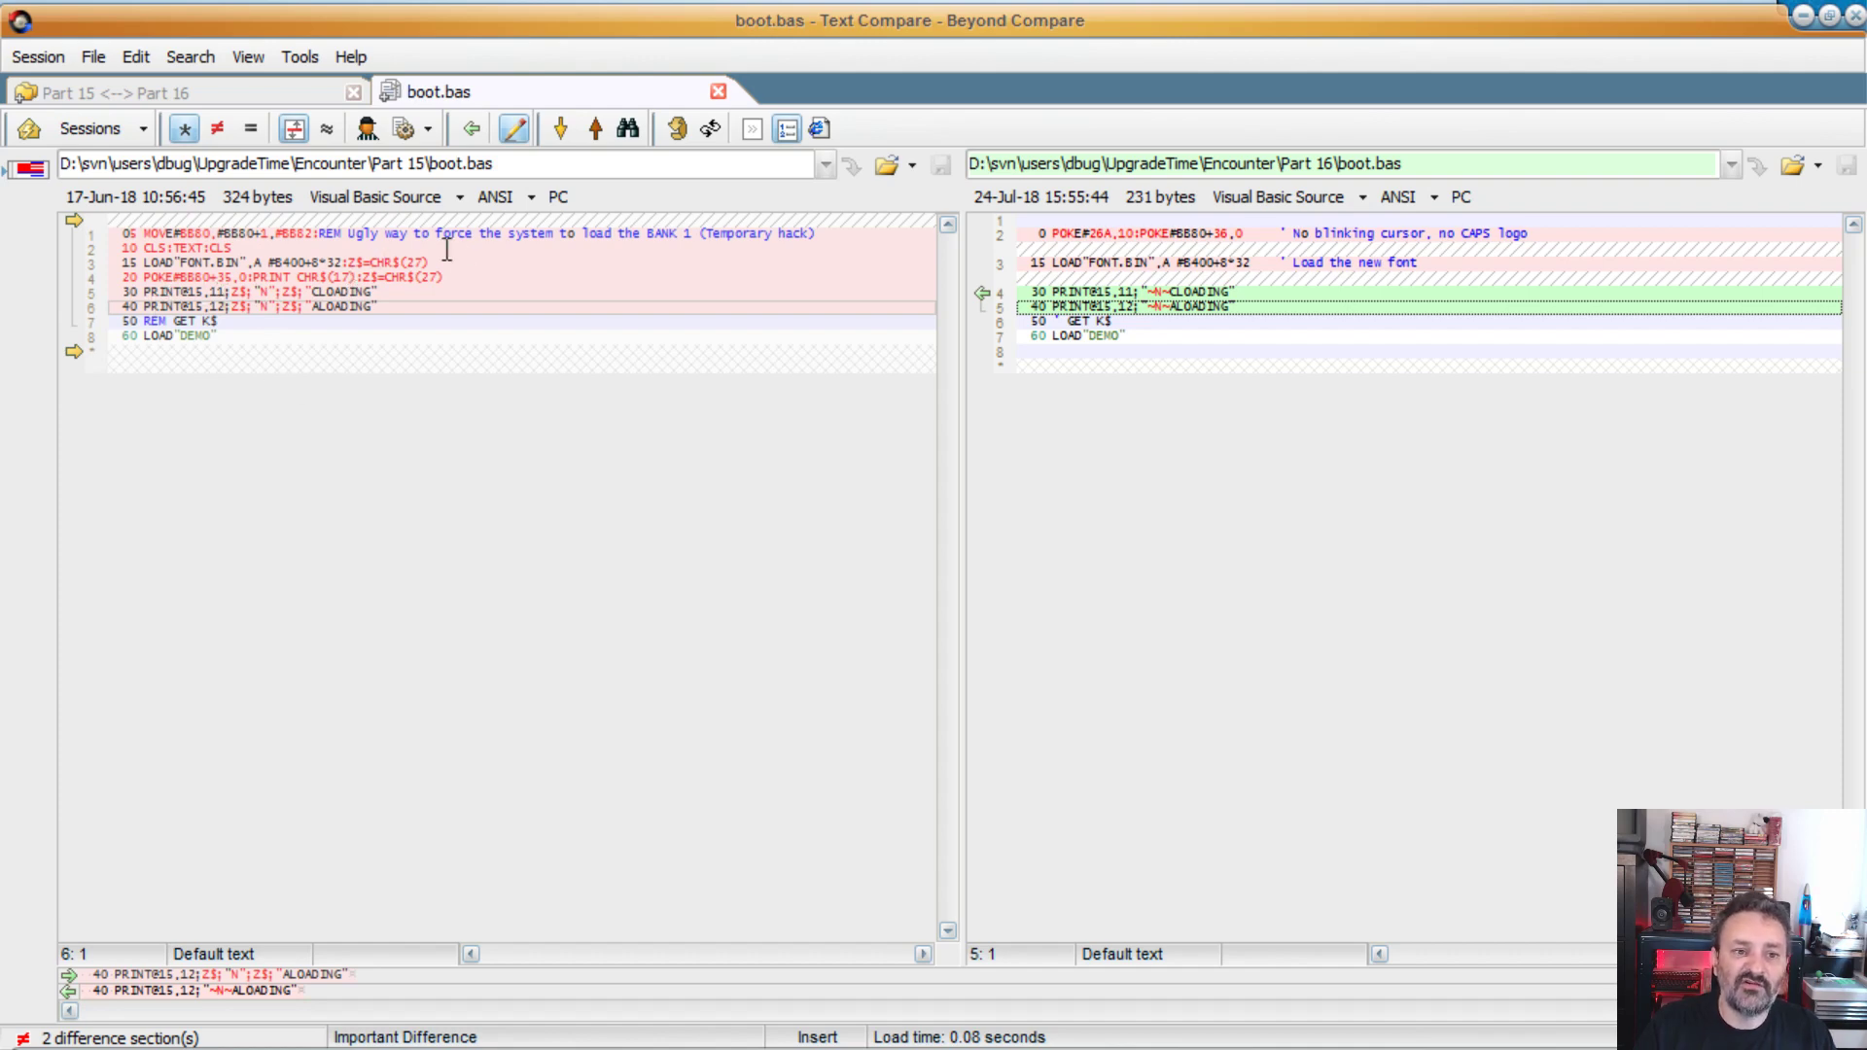
{"action": "mouse_move", "coordinate": [239, 354]}
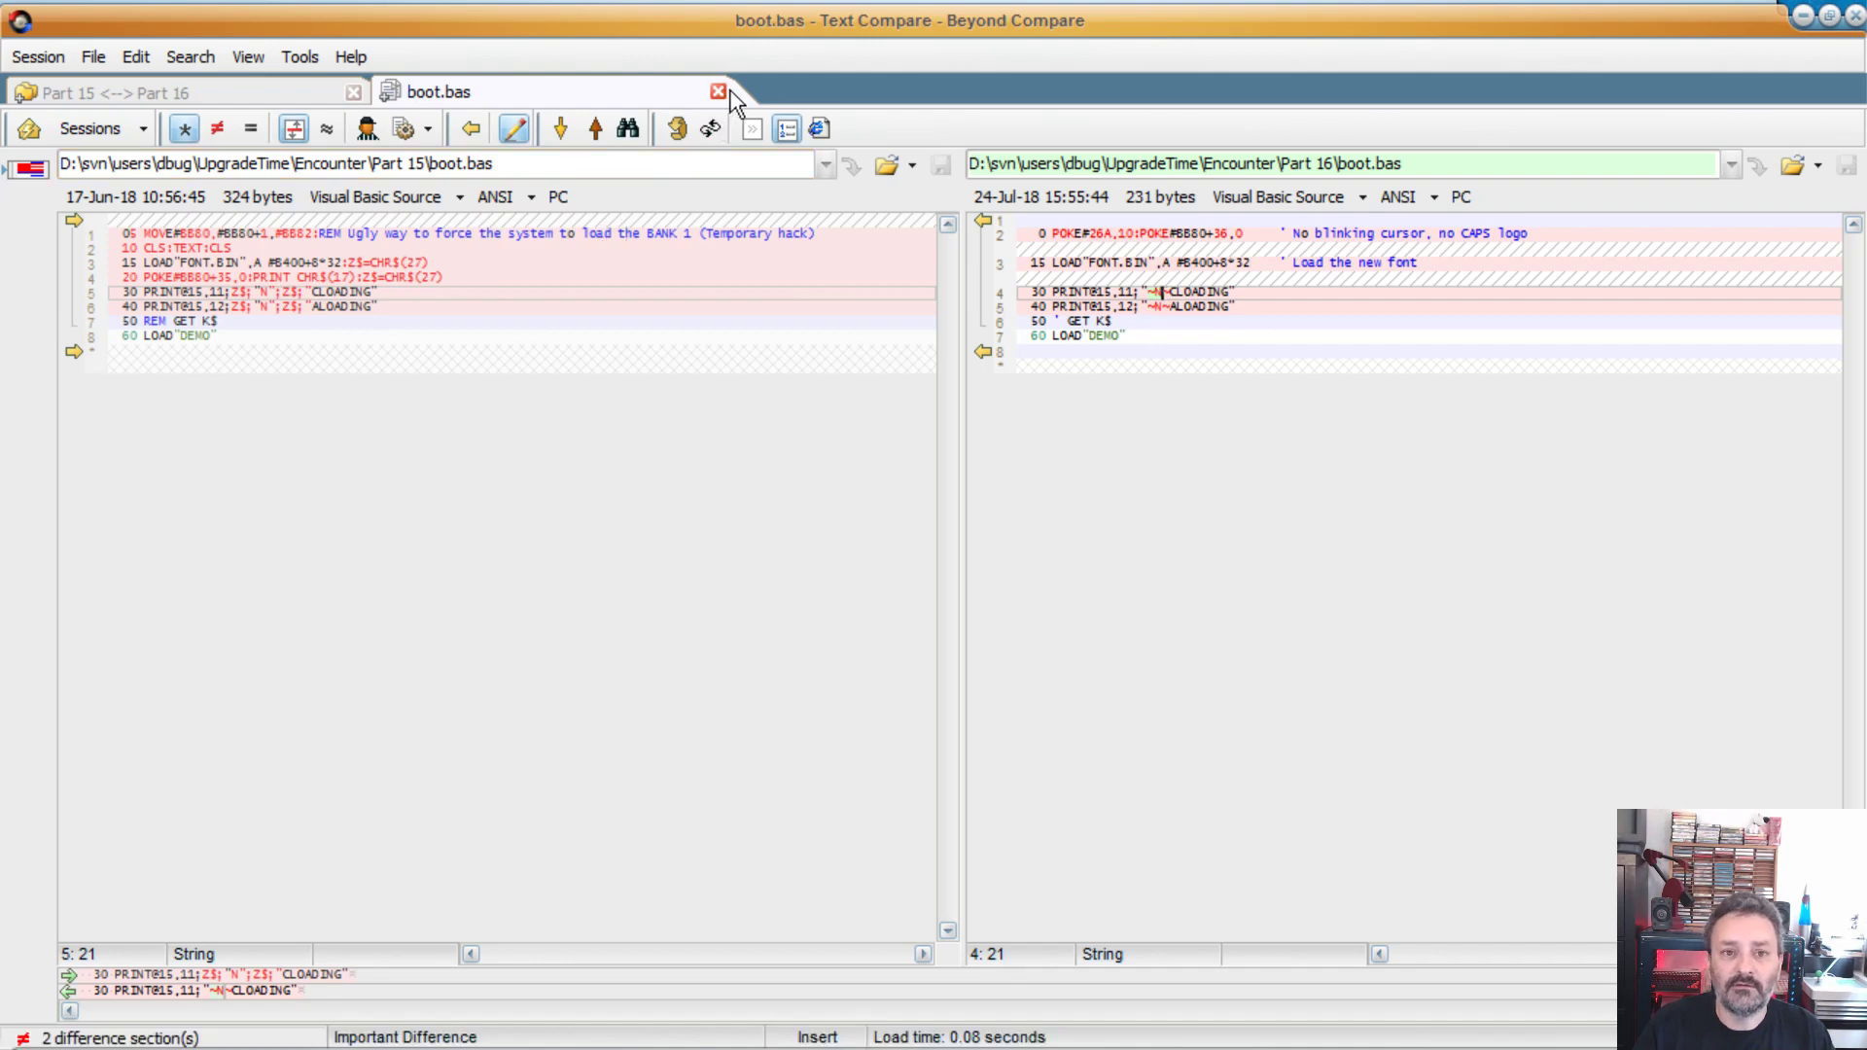
{"action": "left_click", "coordinate": [716, 91]}
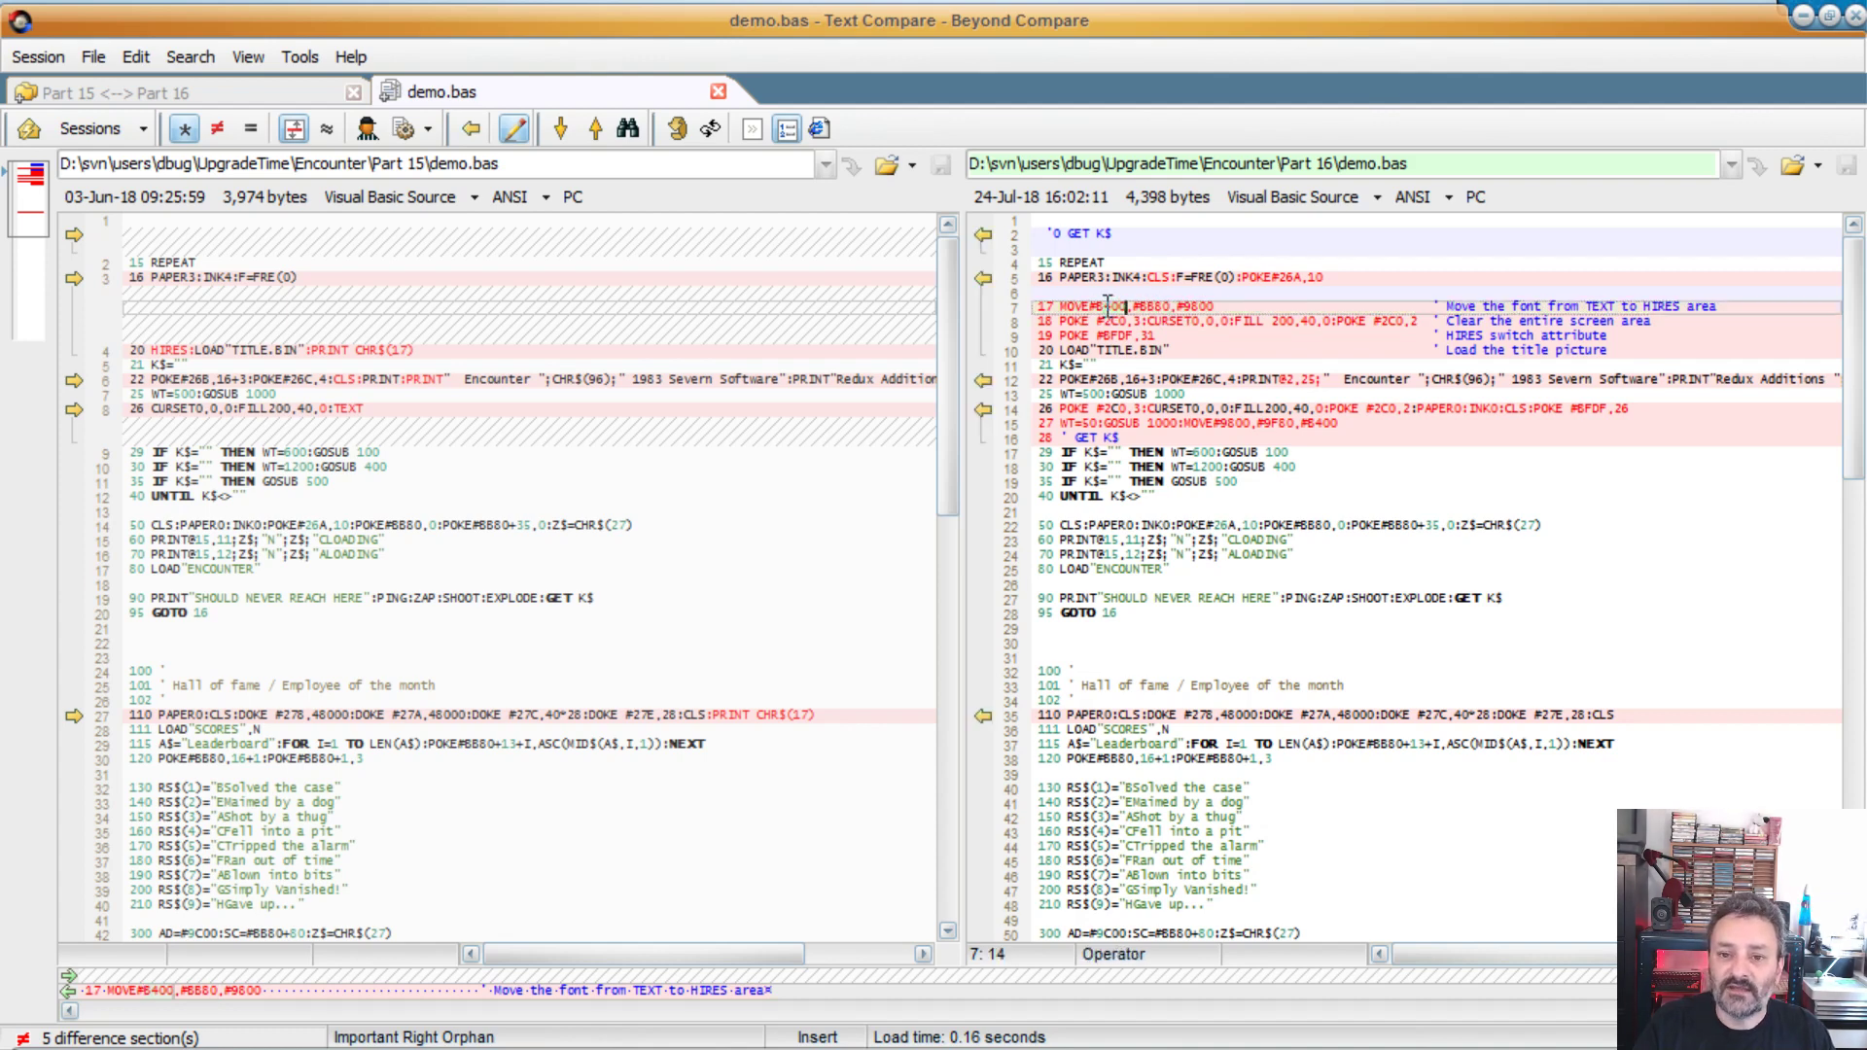
{"action": "left_click", "coordinate": [1288, 685]}
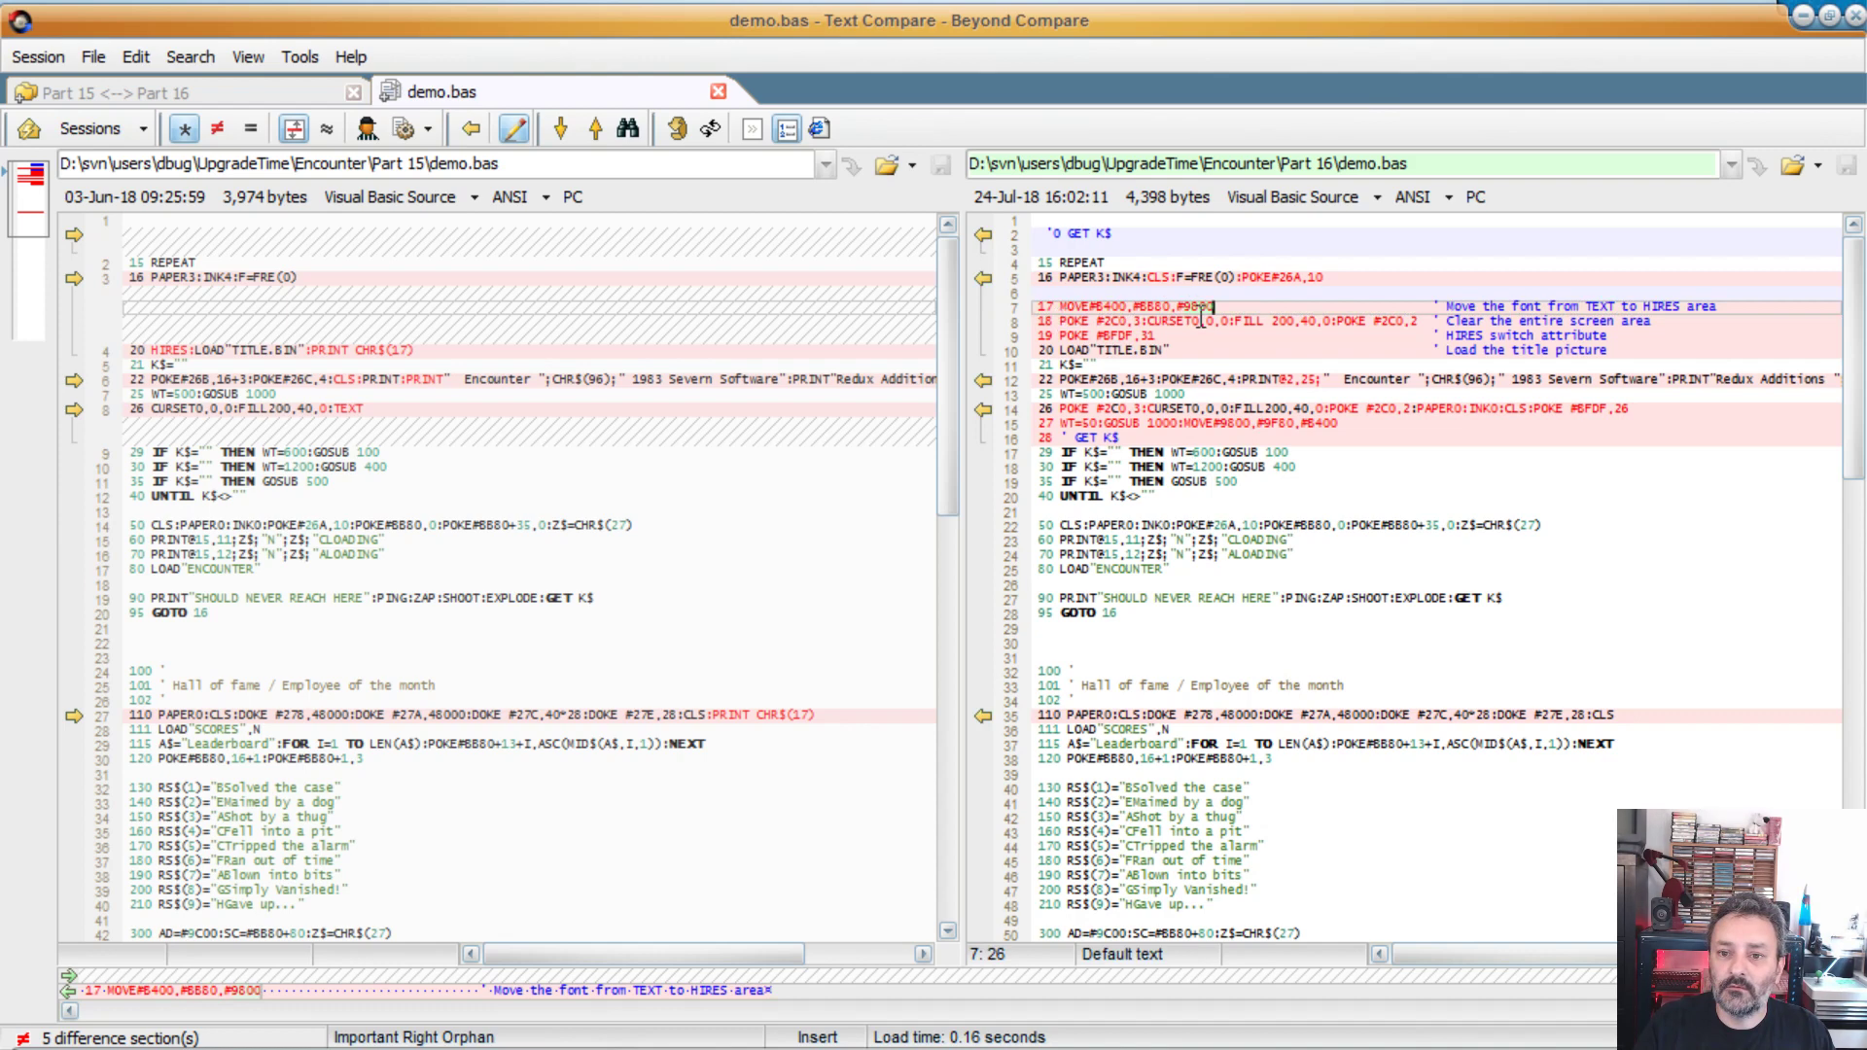
{"action": "left_click", "coordinate": [1141, 320]}
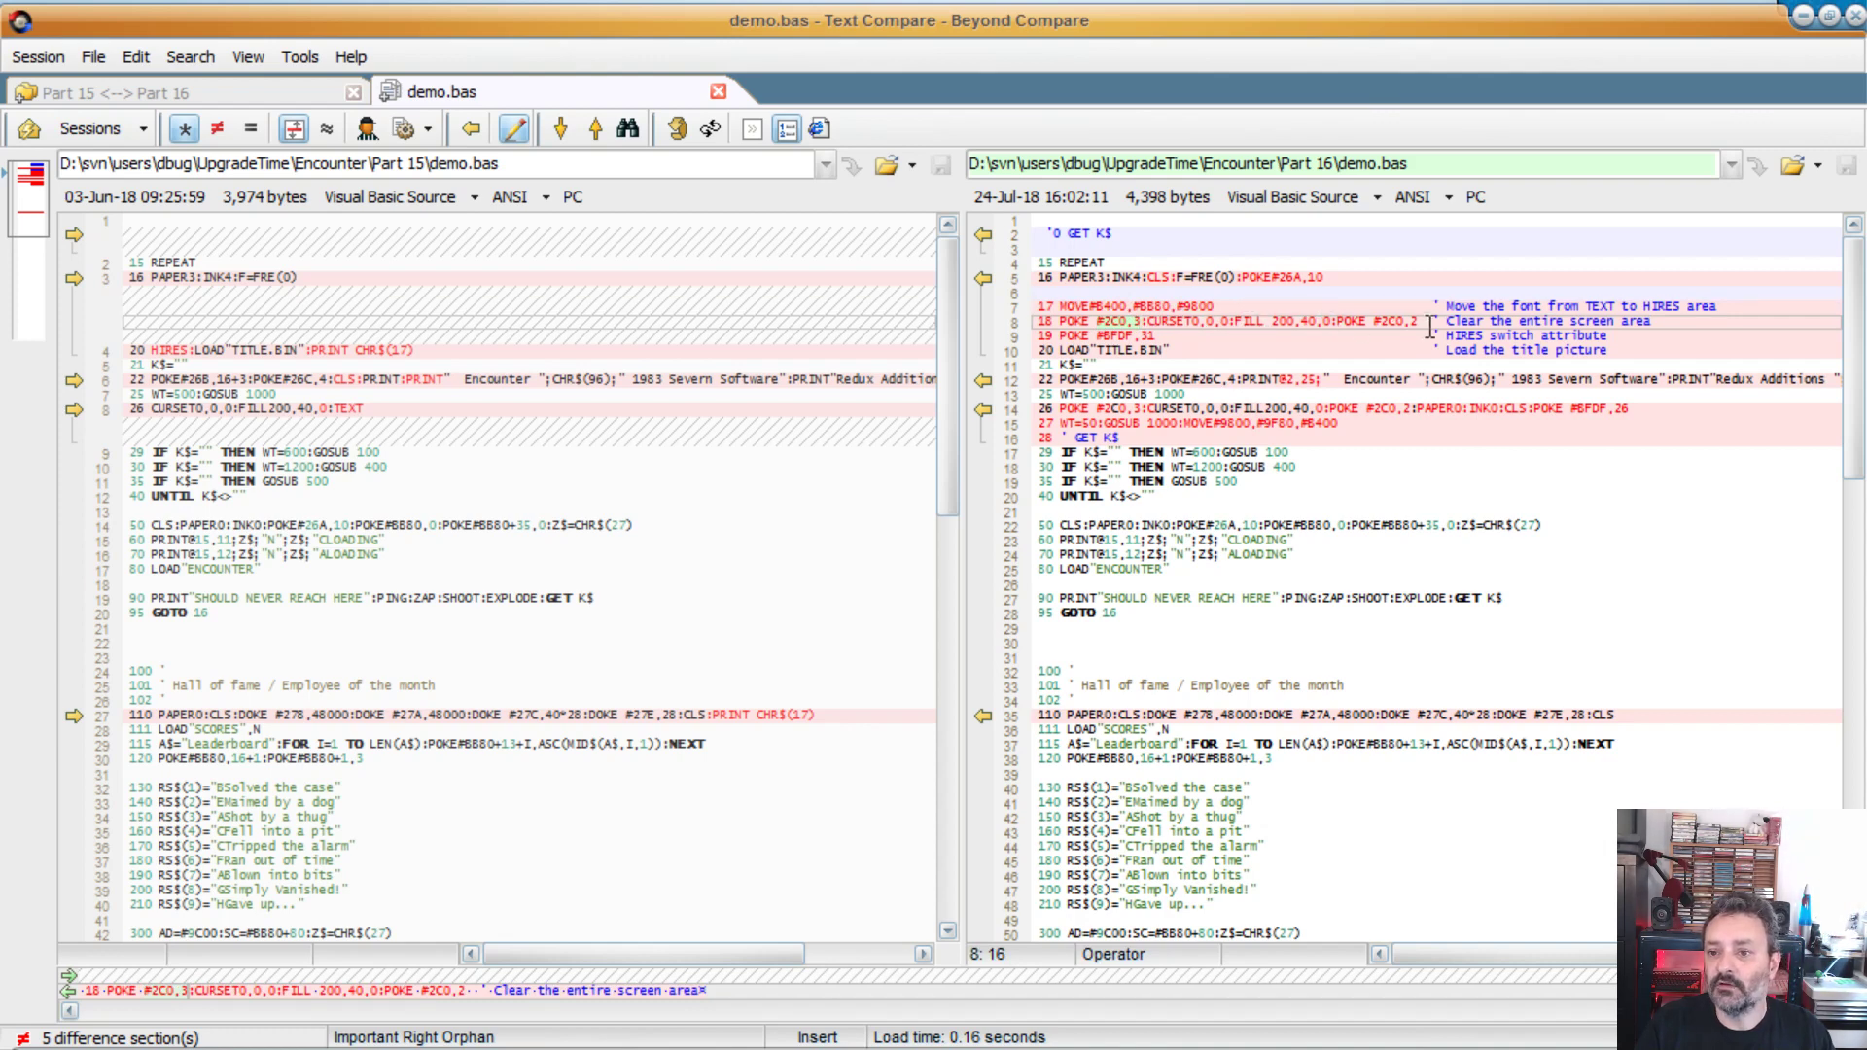
{"action": "left_click", "coordinate": [1096, 336]}
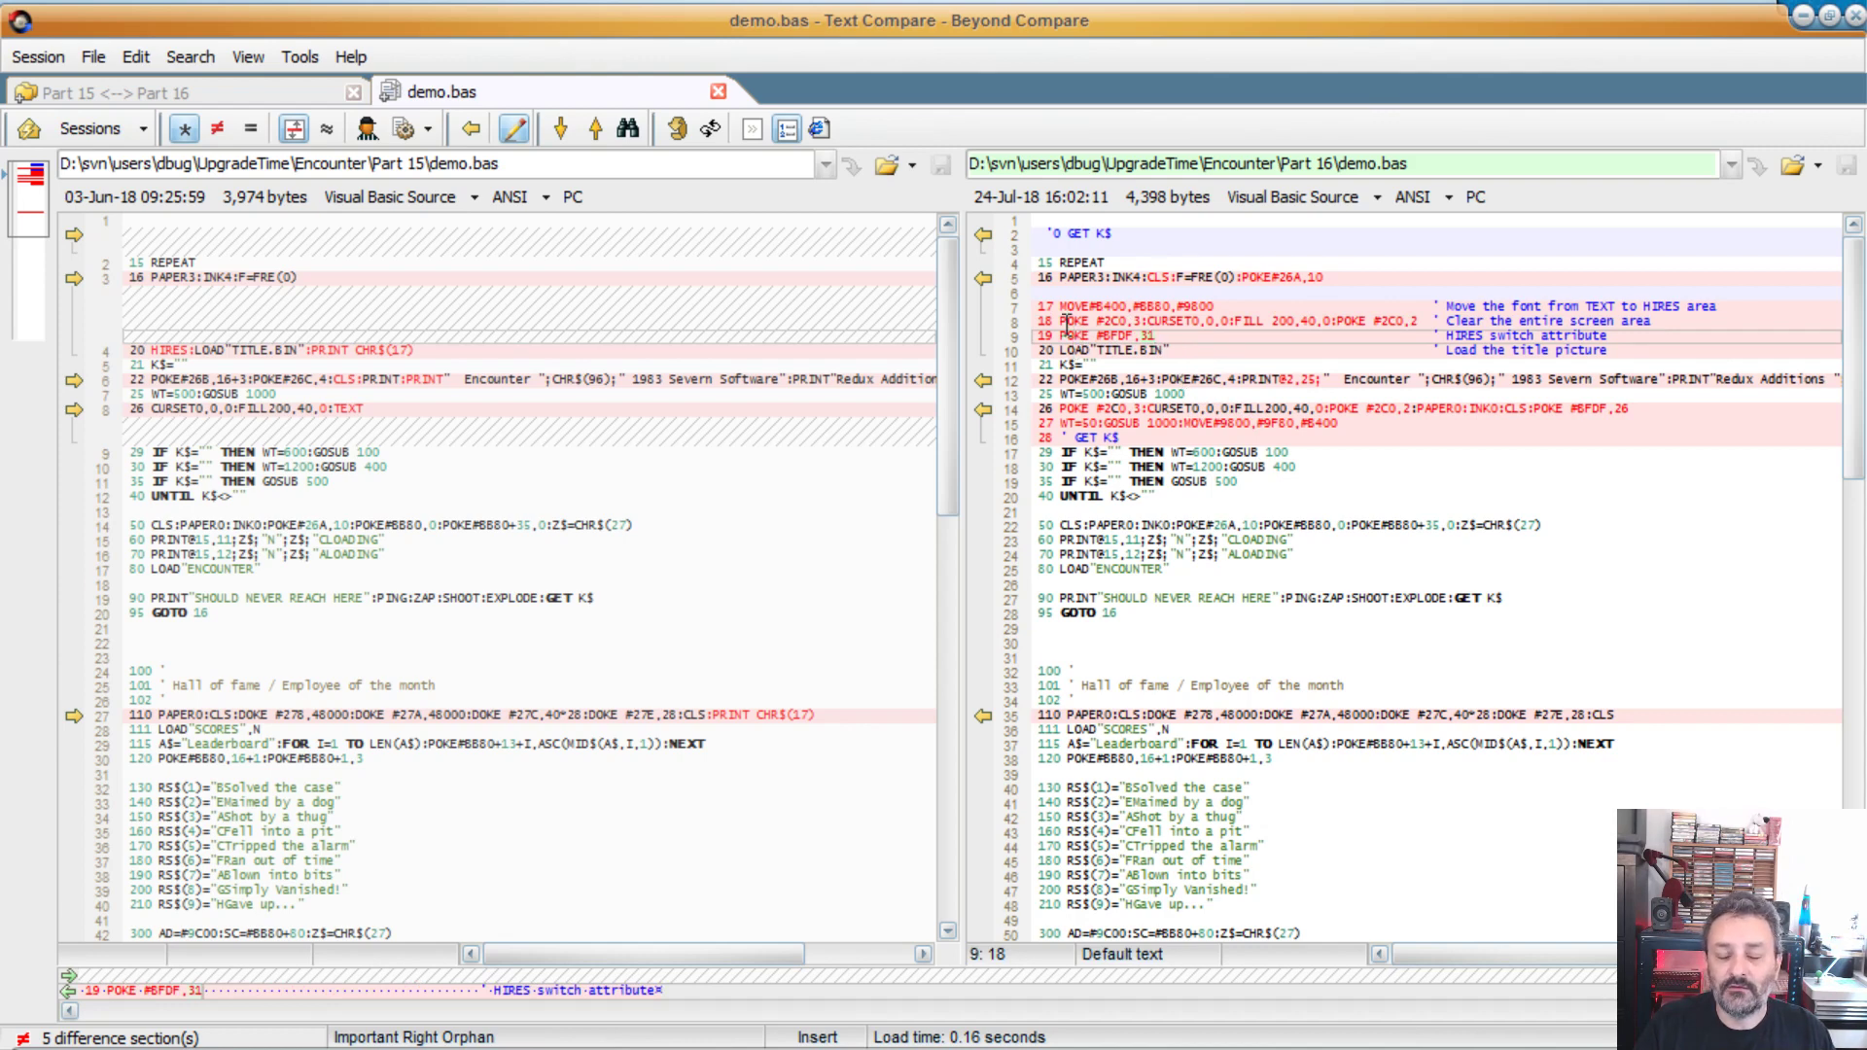
{"action": "left_click", "coordinate": [1144, 335]}
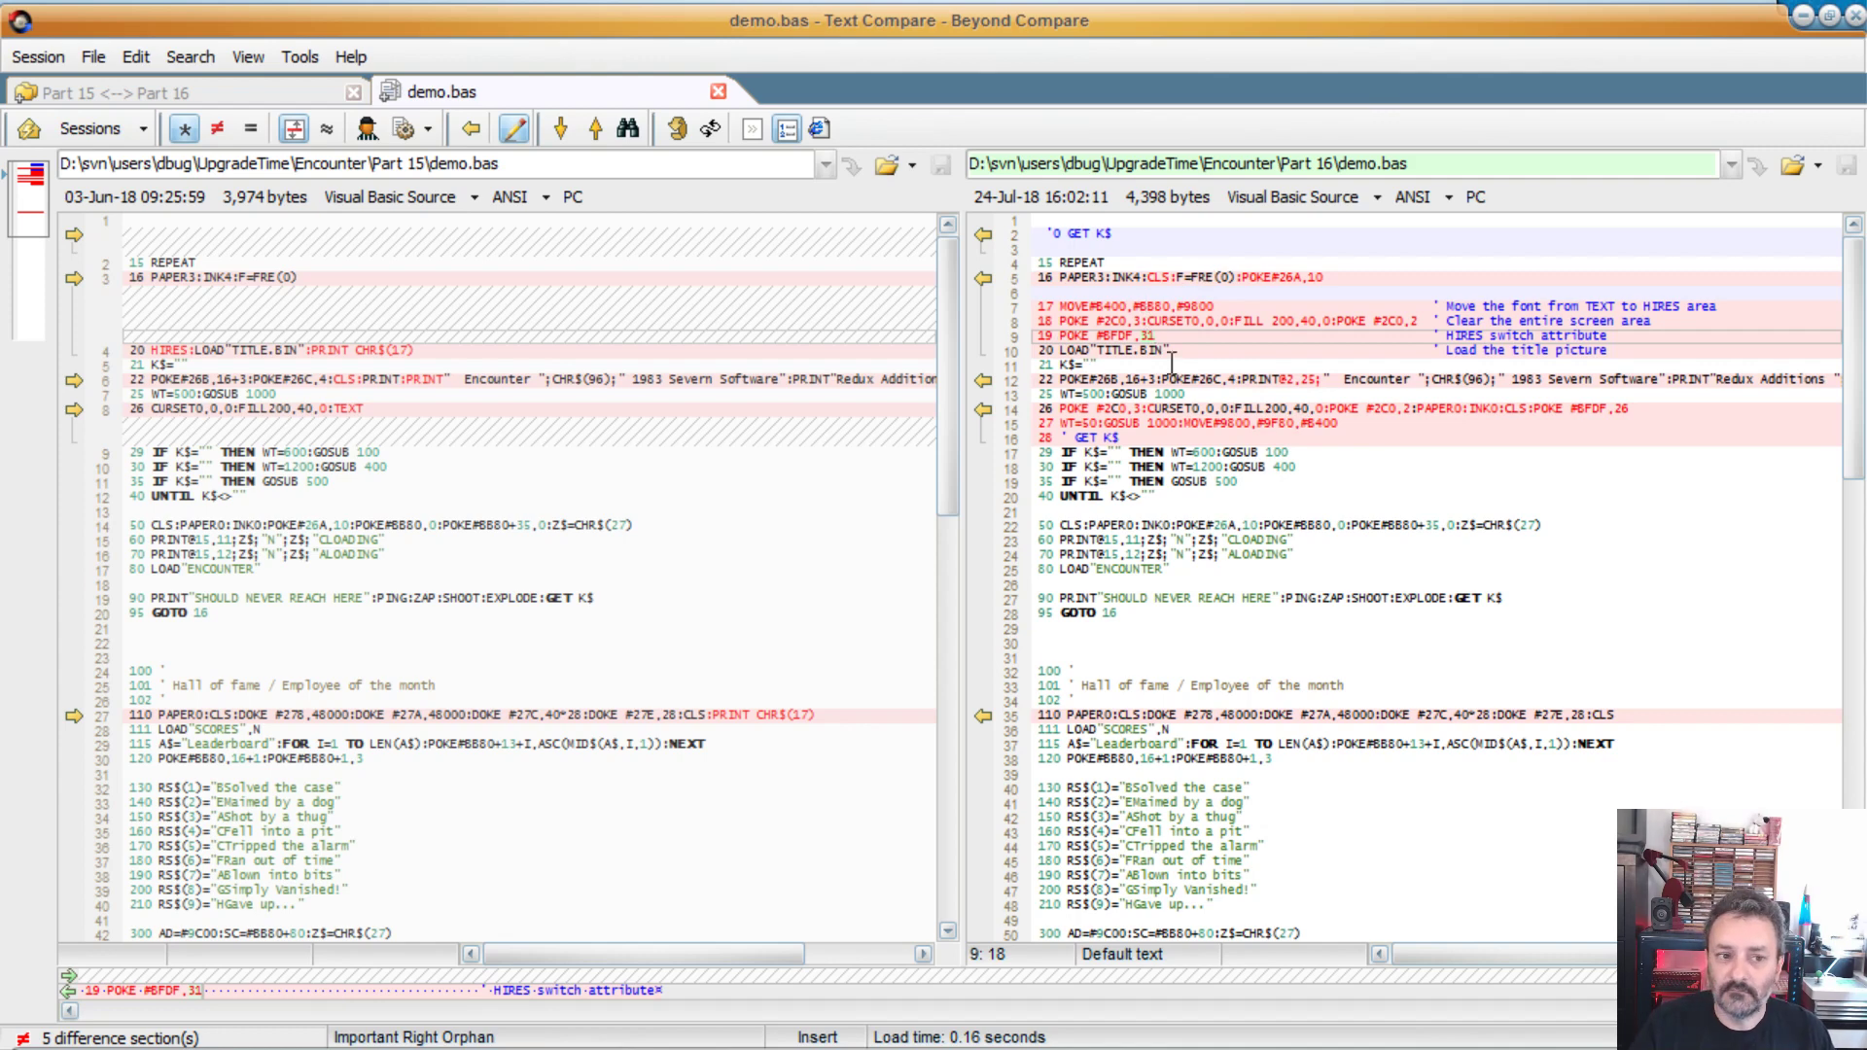
{"action": "mouse_move", "coordinate": [1407, 425]}
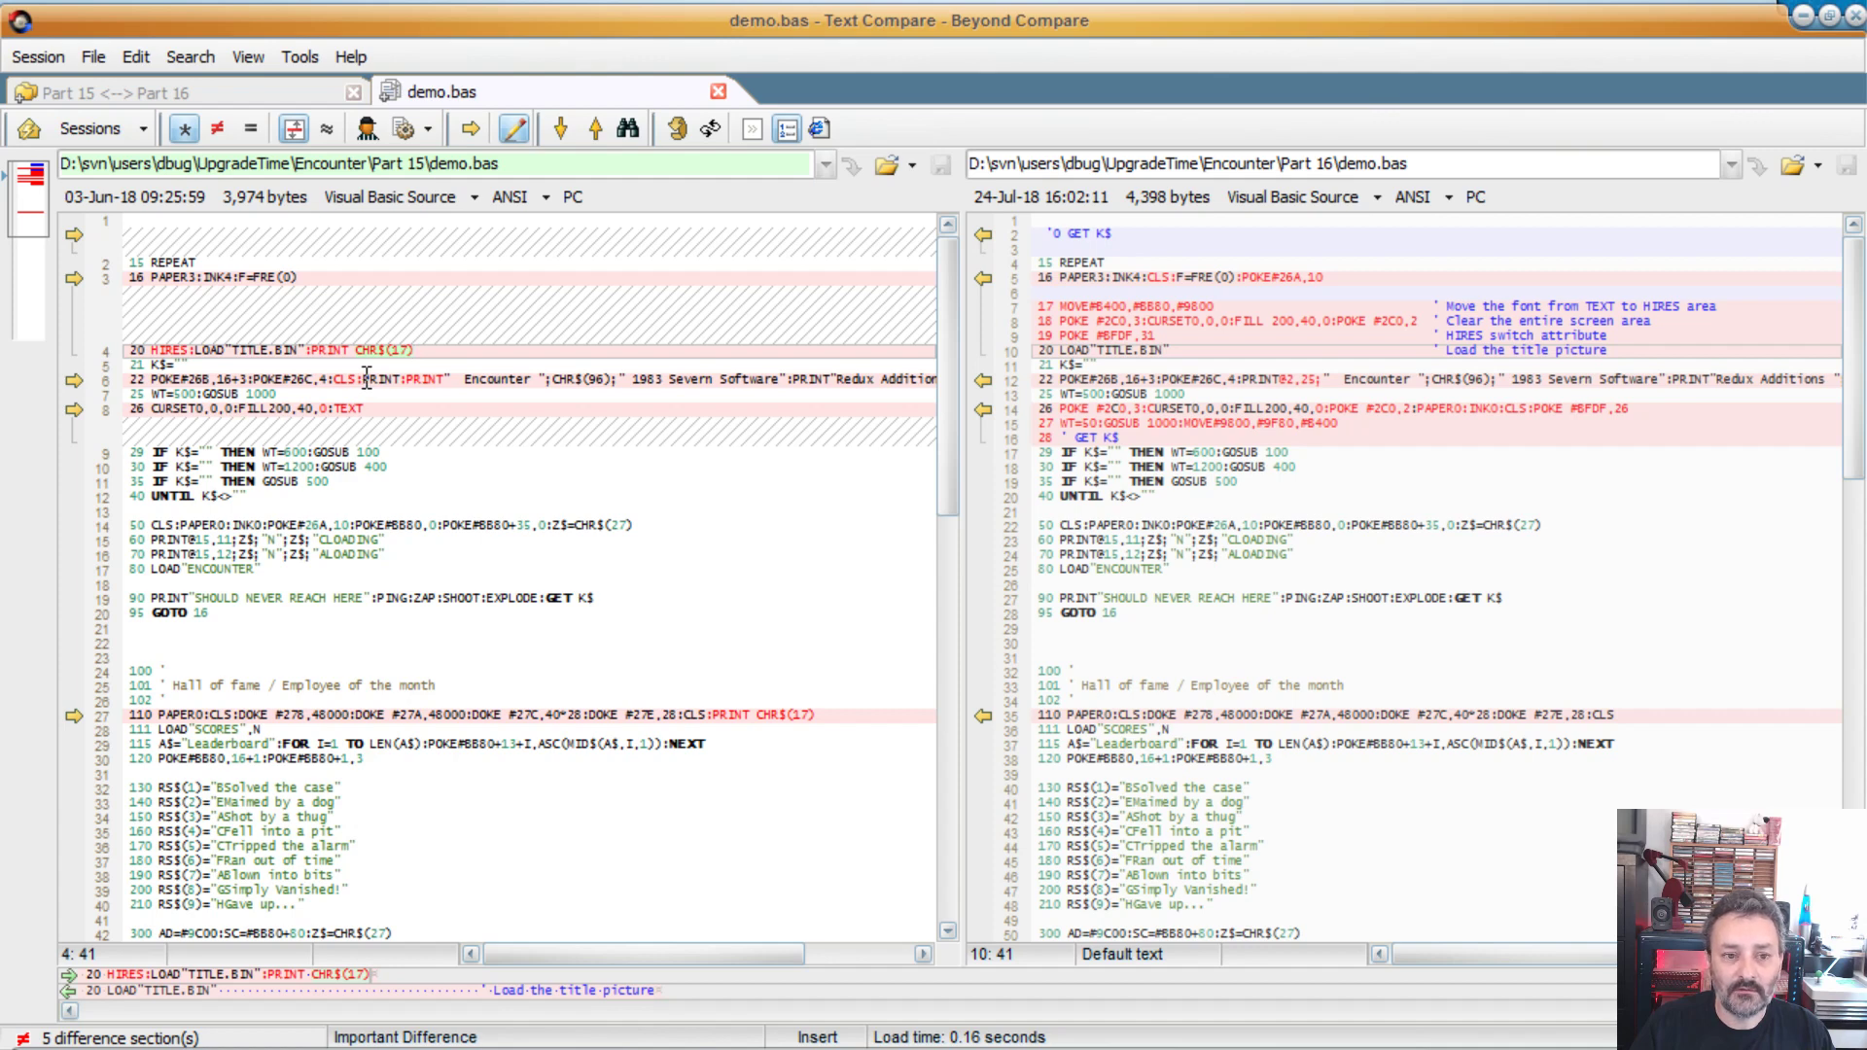
{"action": "left_click", "coordinate": [446, 378]}
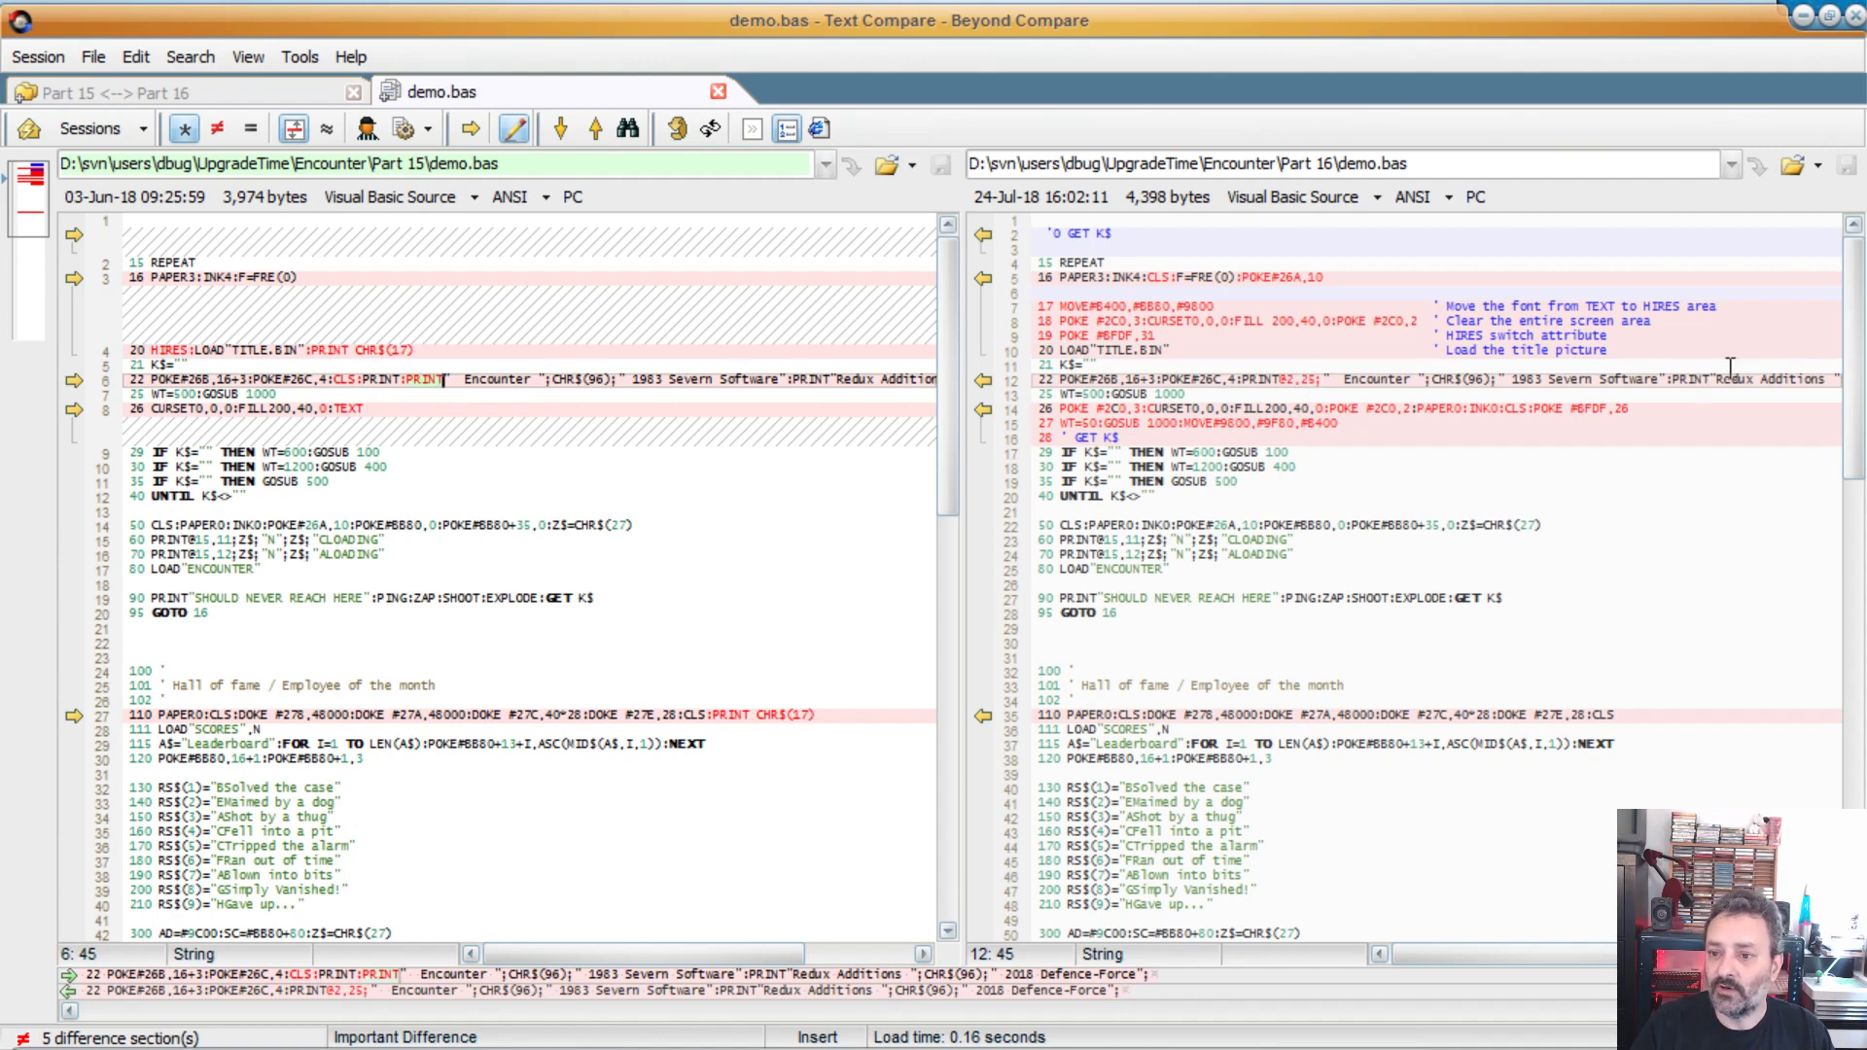
{"action": "mouse_move", "coordinate": [870, 486]}
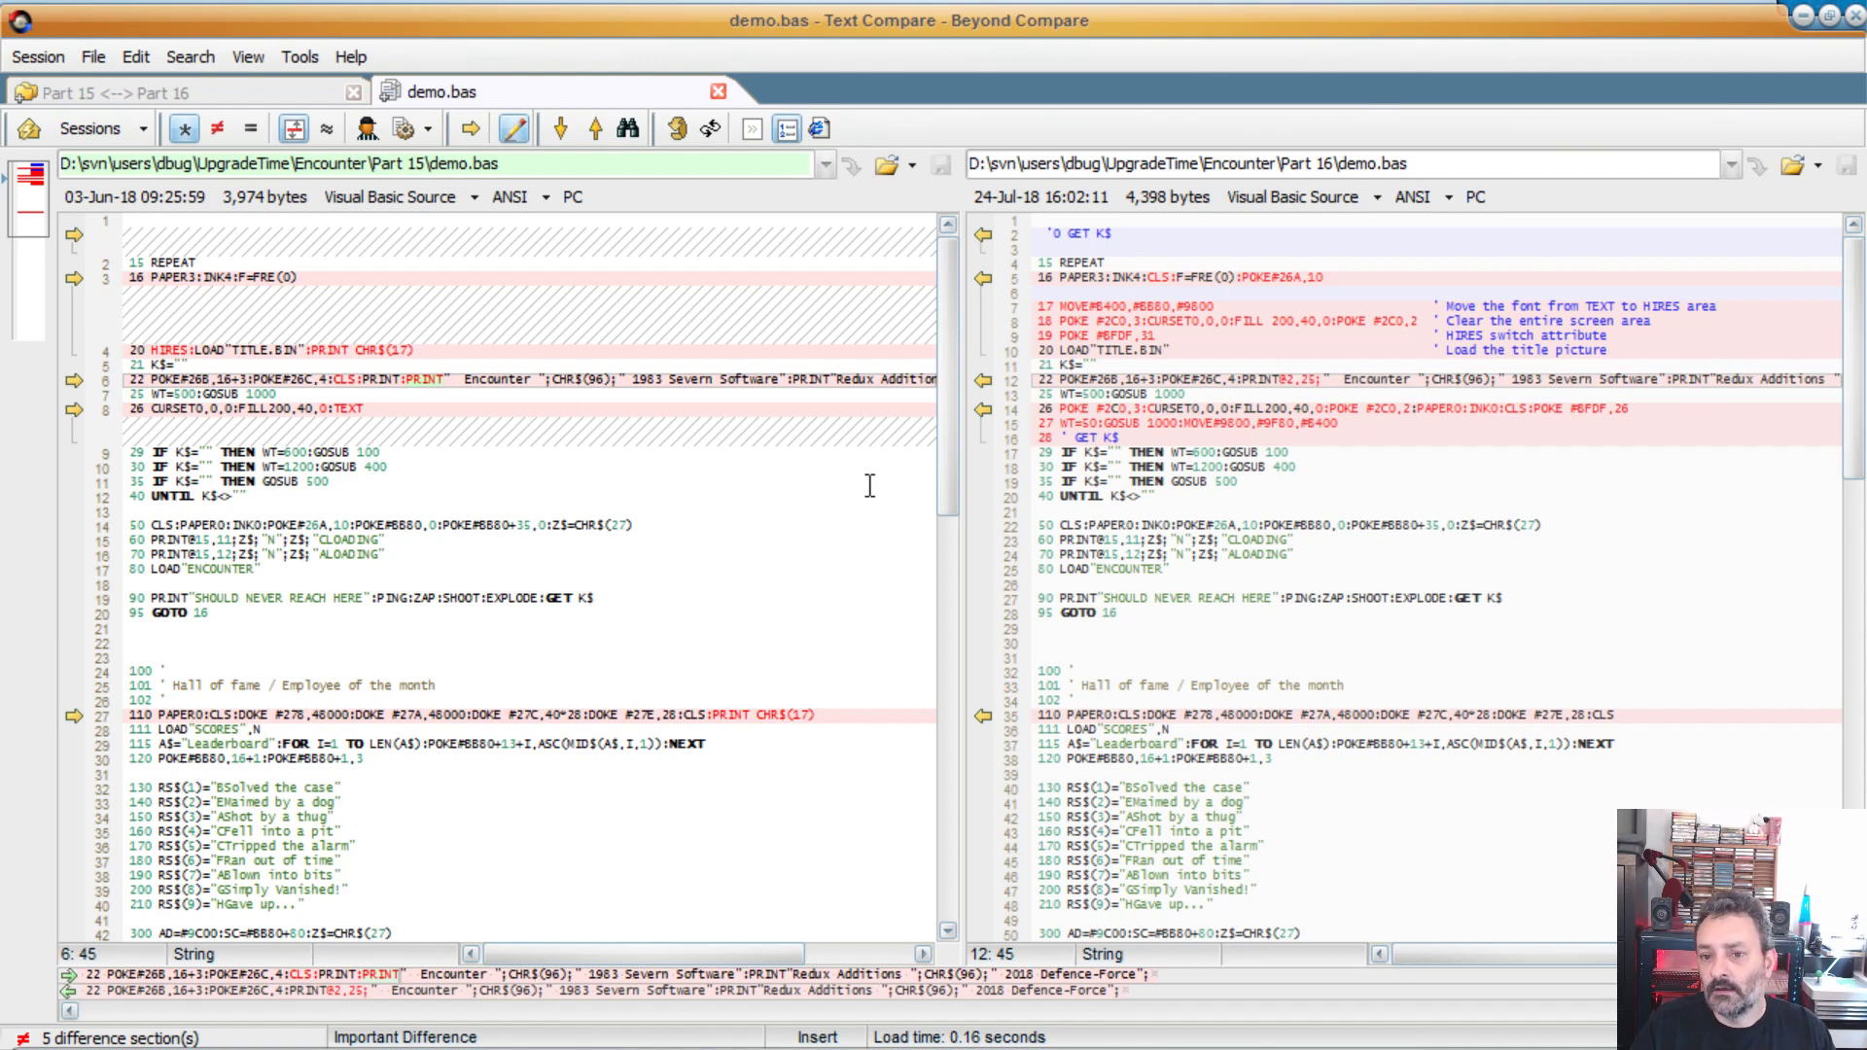
{"action": "mouse_move", "coordinate": [155, 407]}
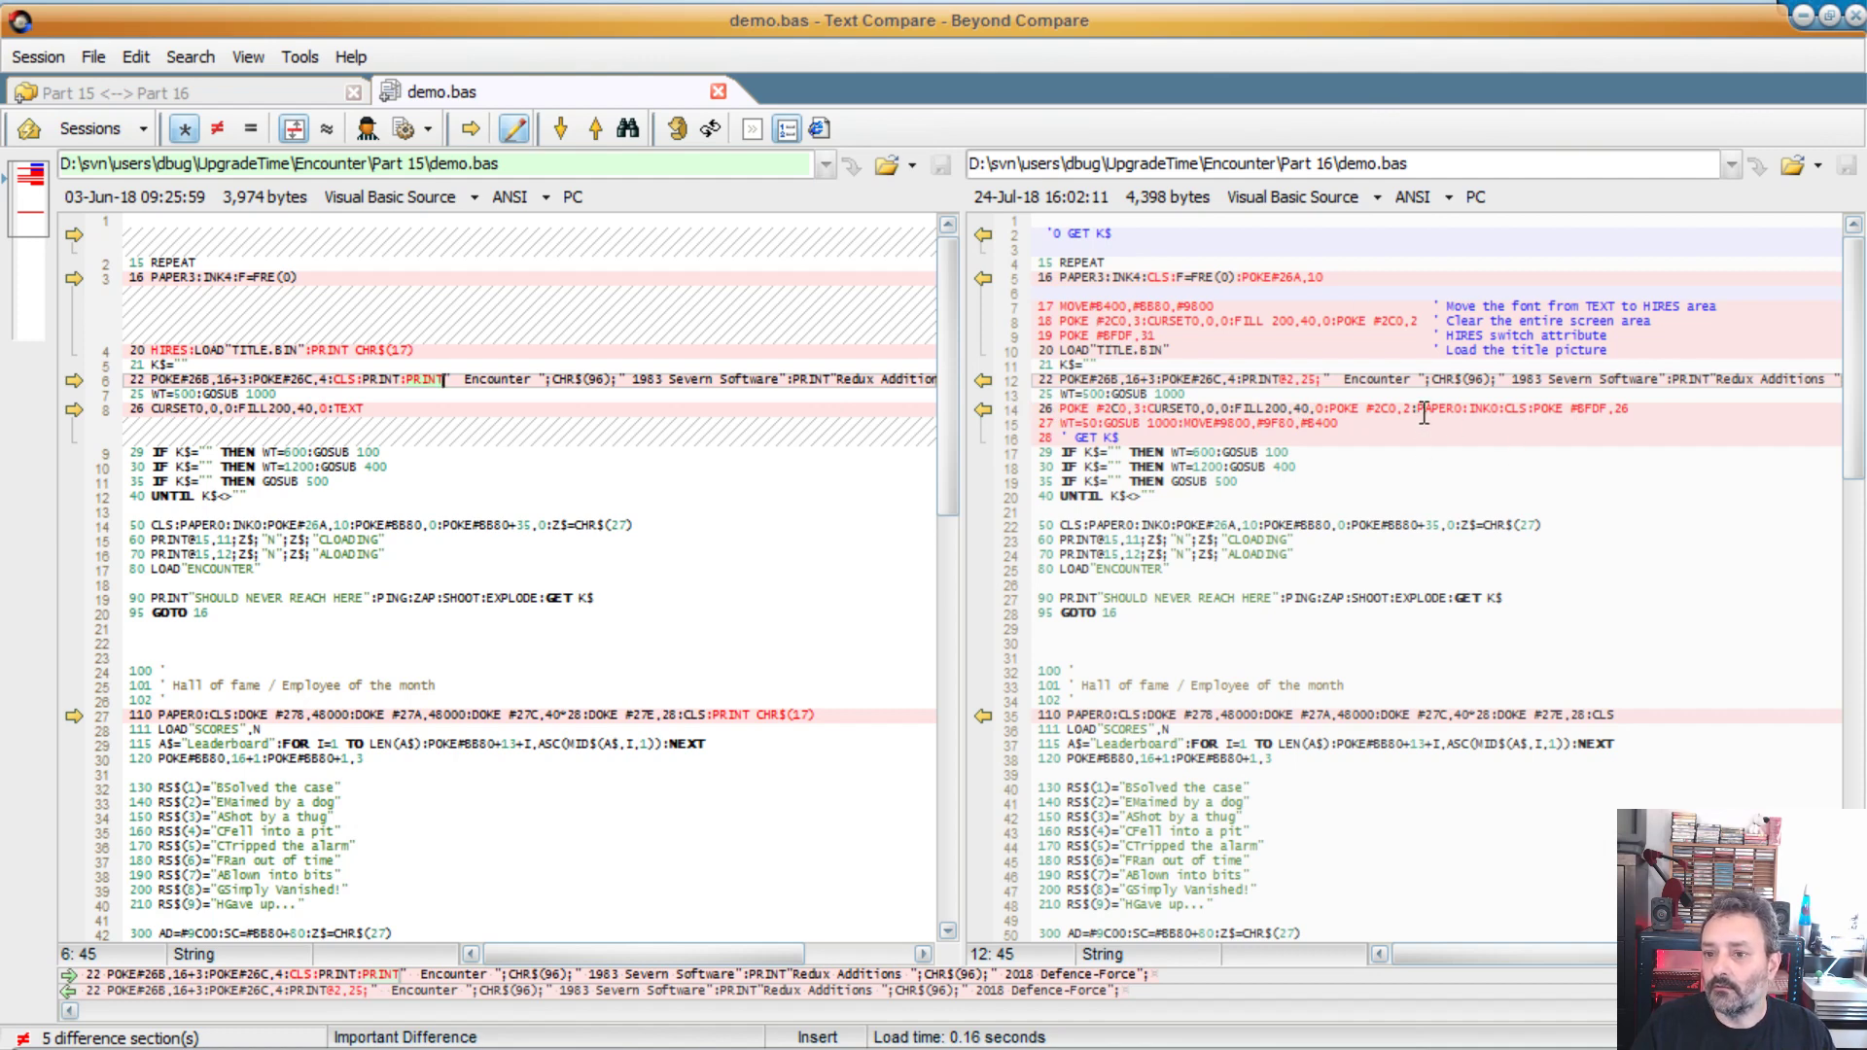
{"action": "mouse_move", "coordinate": [1444, 408]}
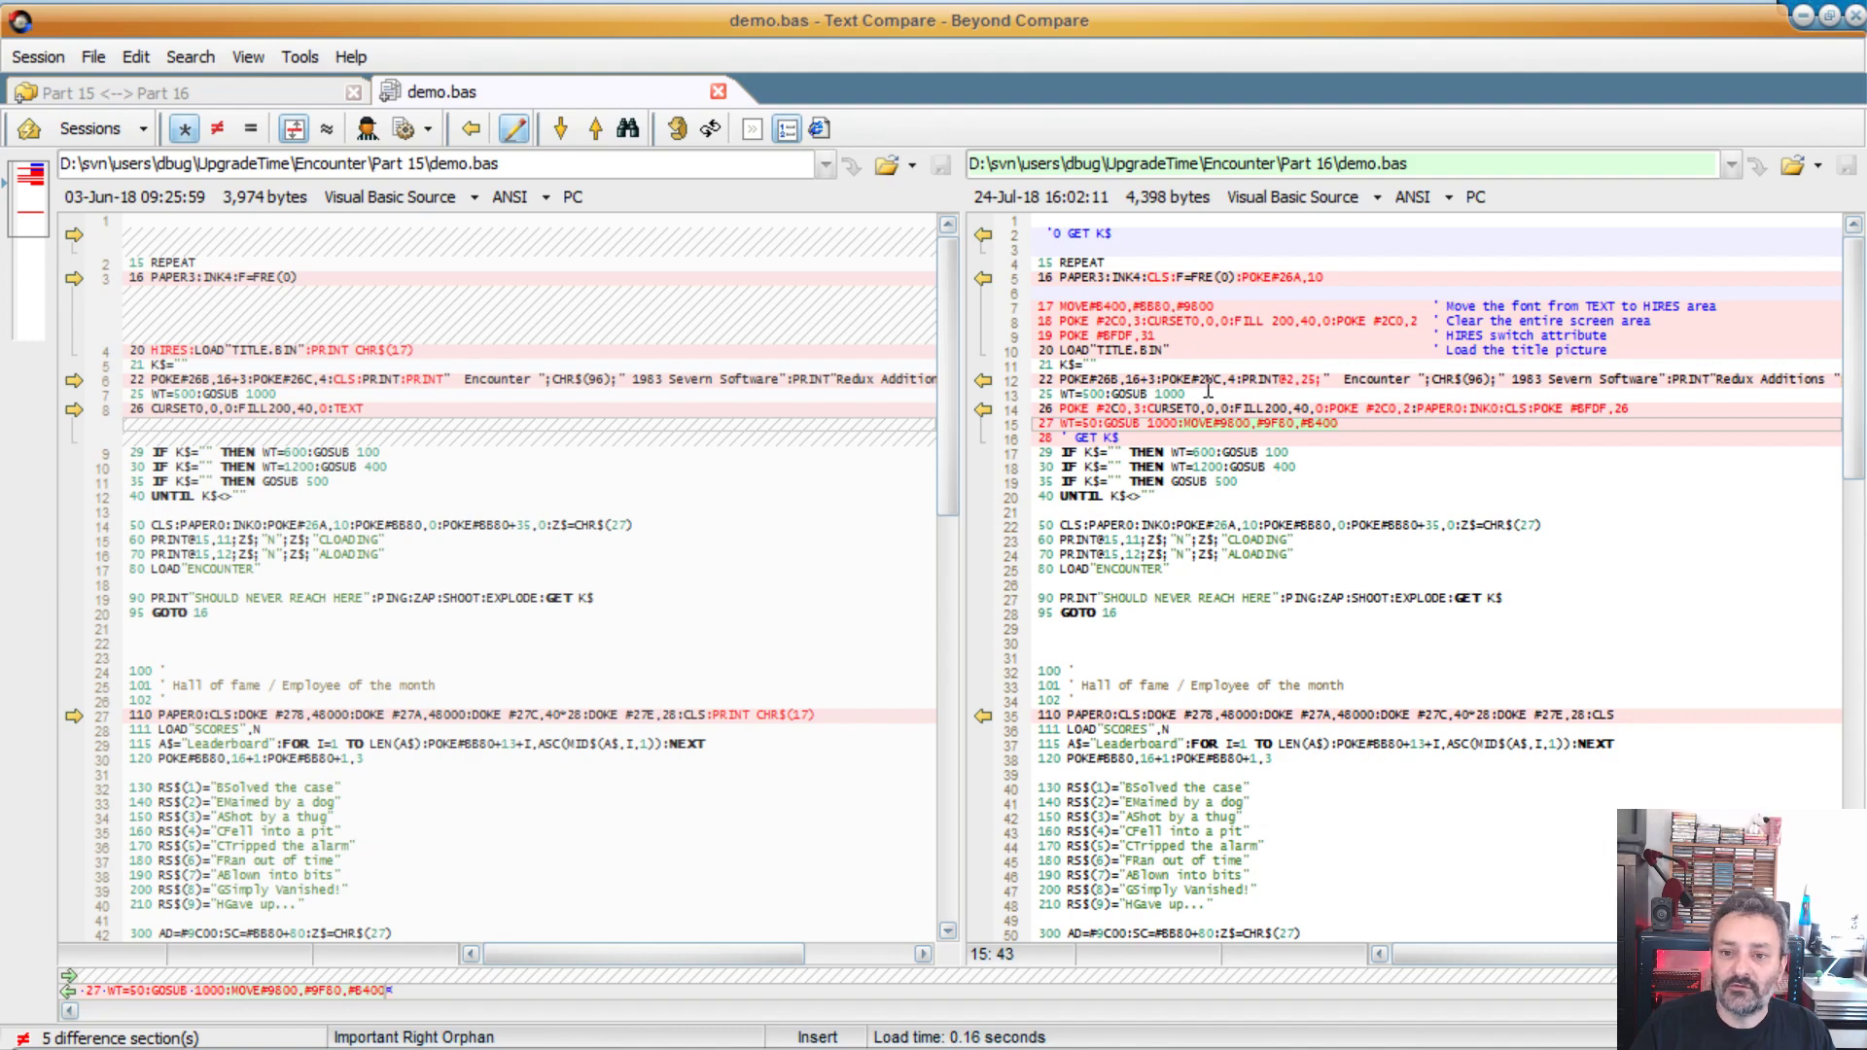
{"action": "mouse_move", "coordinate": [1618, 455]}
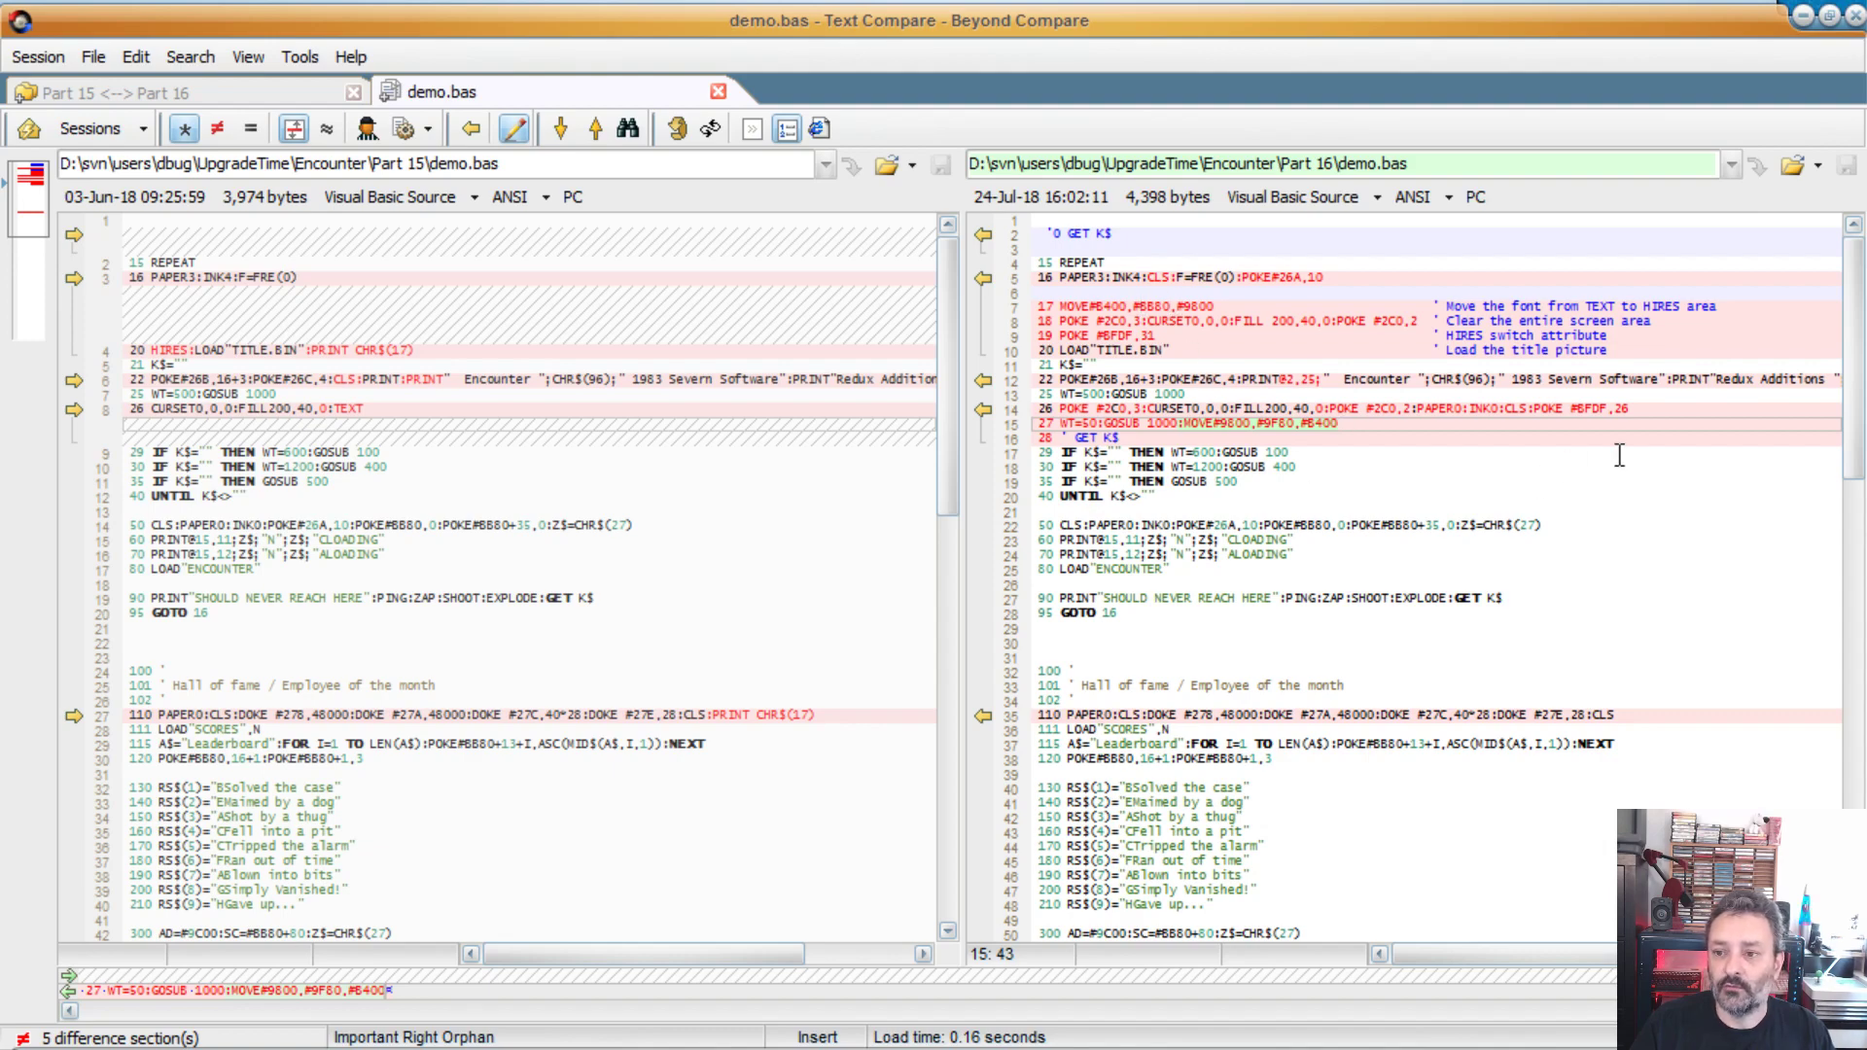
{"action": "scroll", "scroll_direction": "down", "scroll_amount": 3}
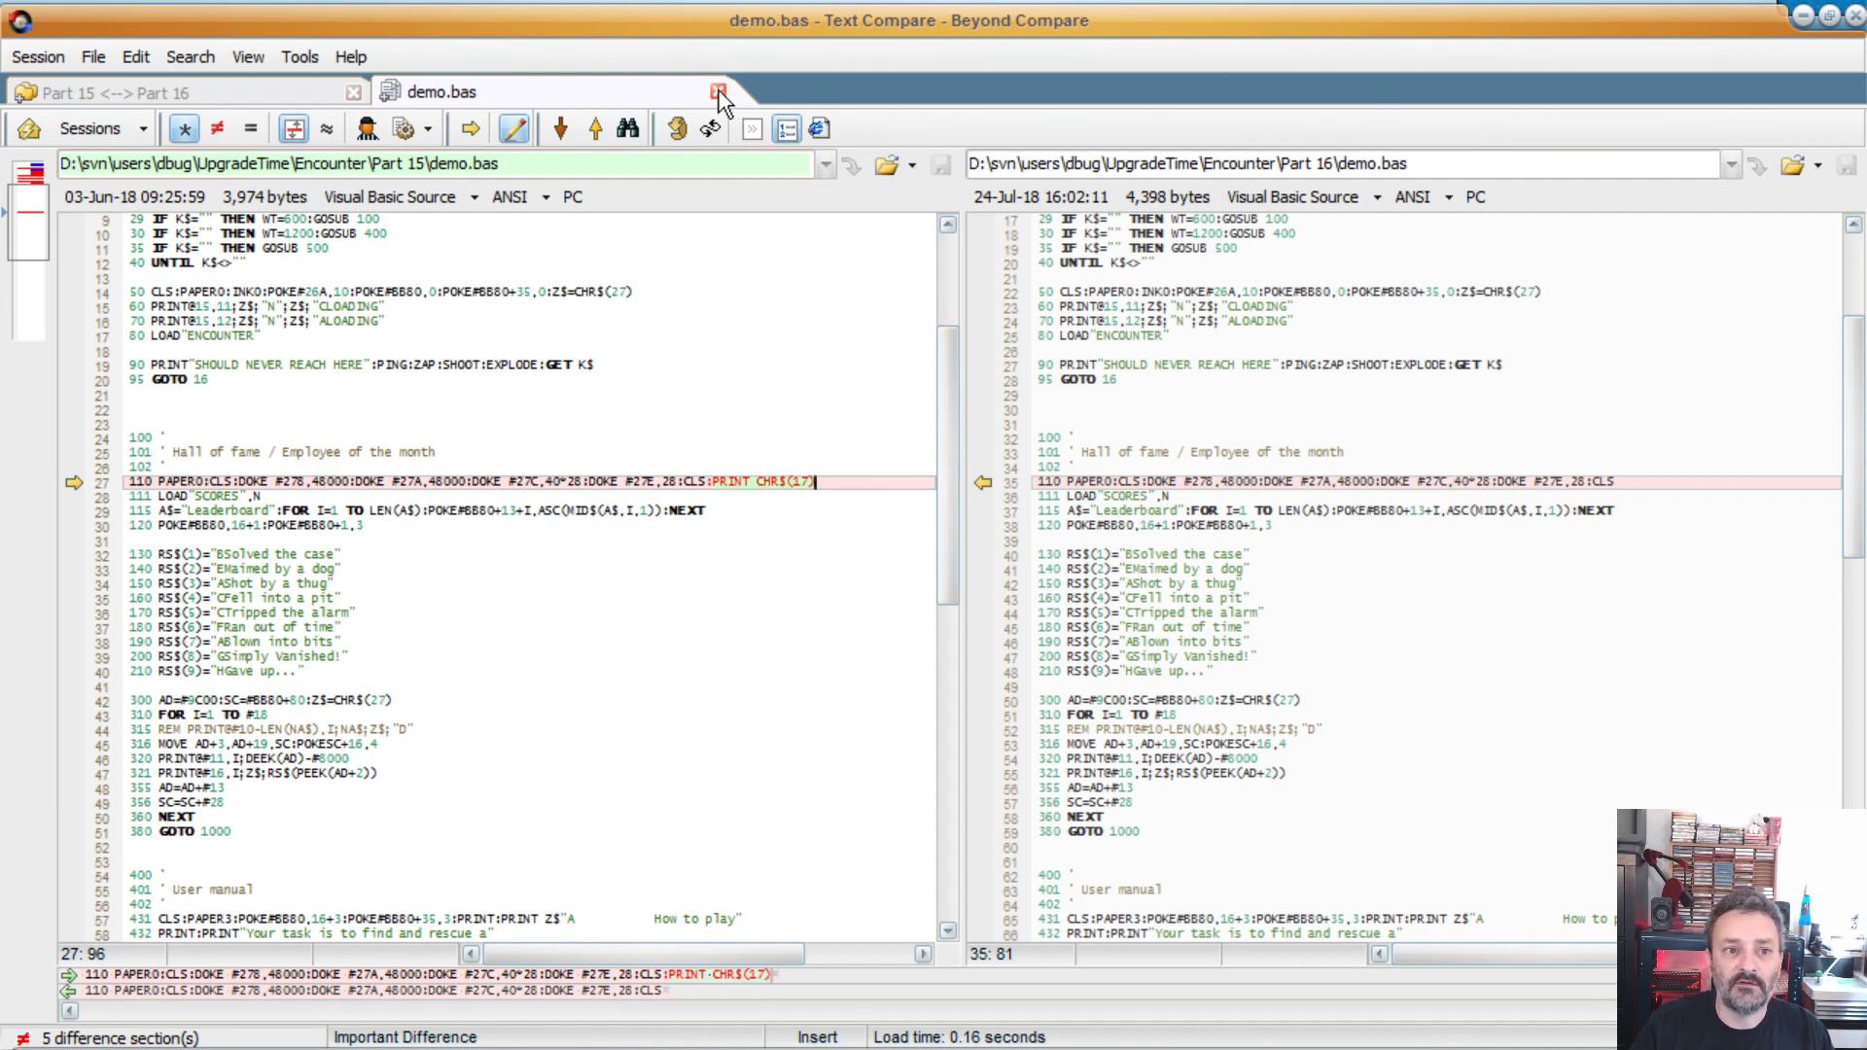
Step: Close the demo.bas comparison to return to the folder listing
{"action": "left_click", "coordinate": [718, 91]}
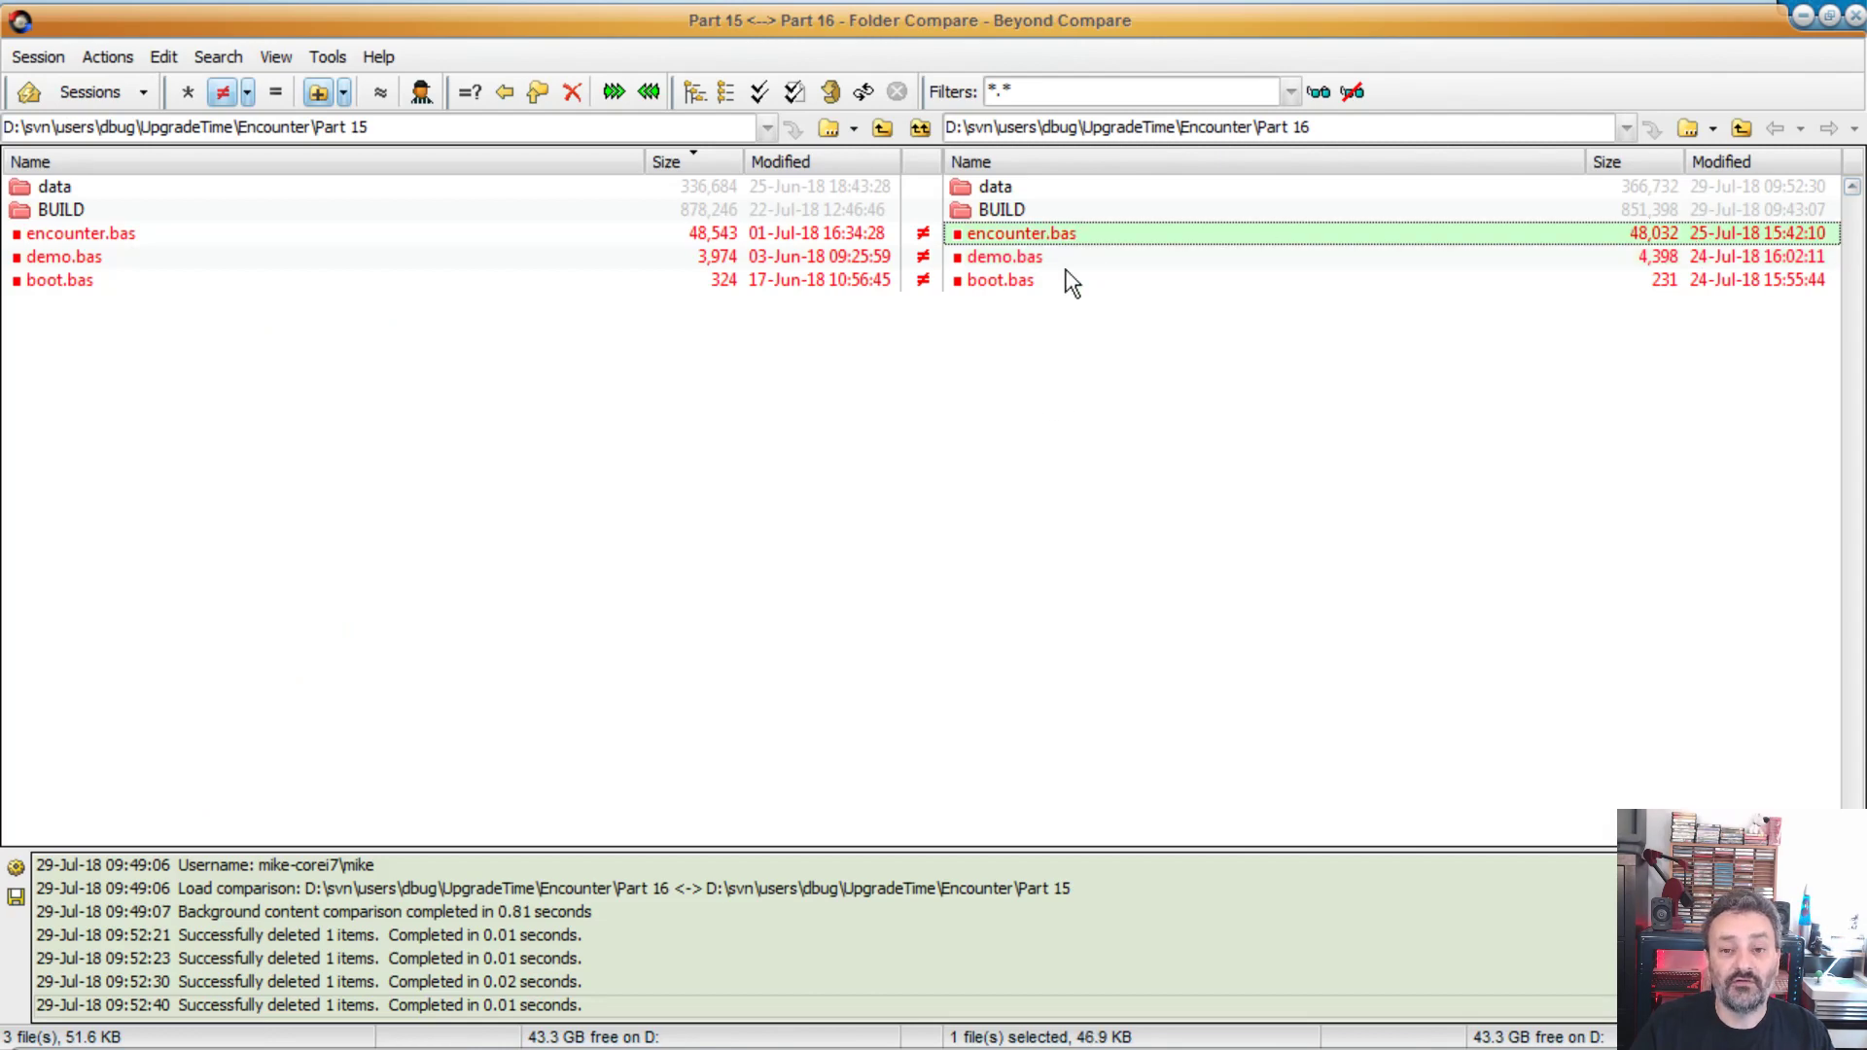
{"action": "mouse_move", "coordinate": [1011, 249]}
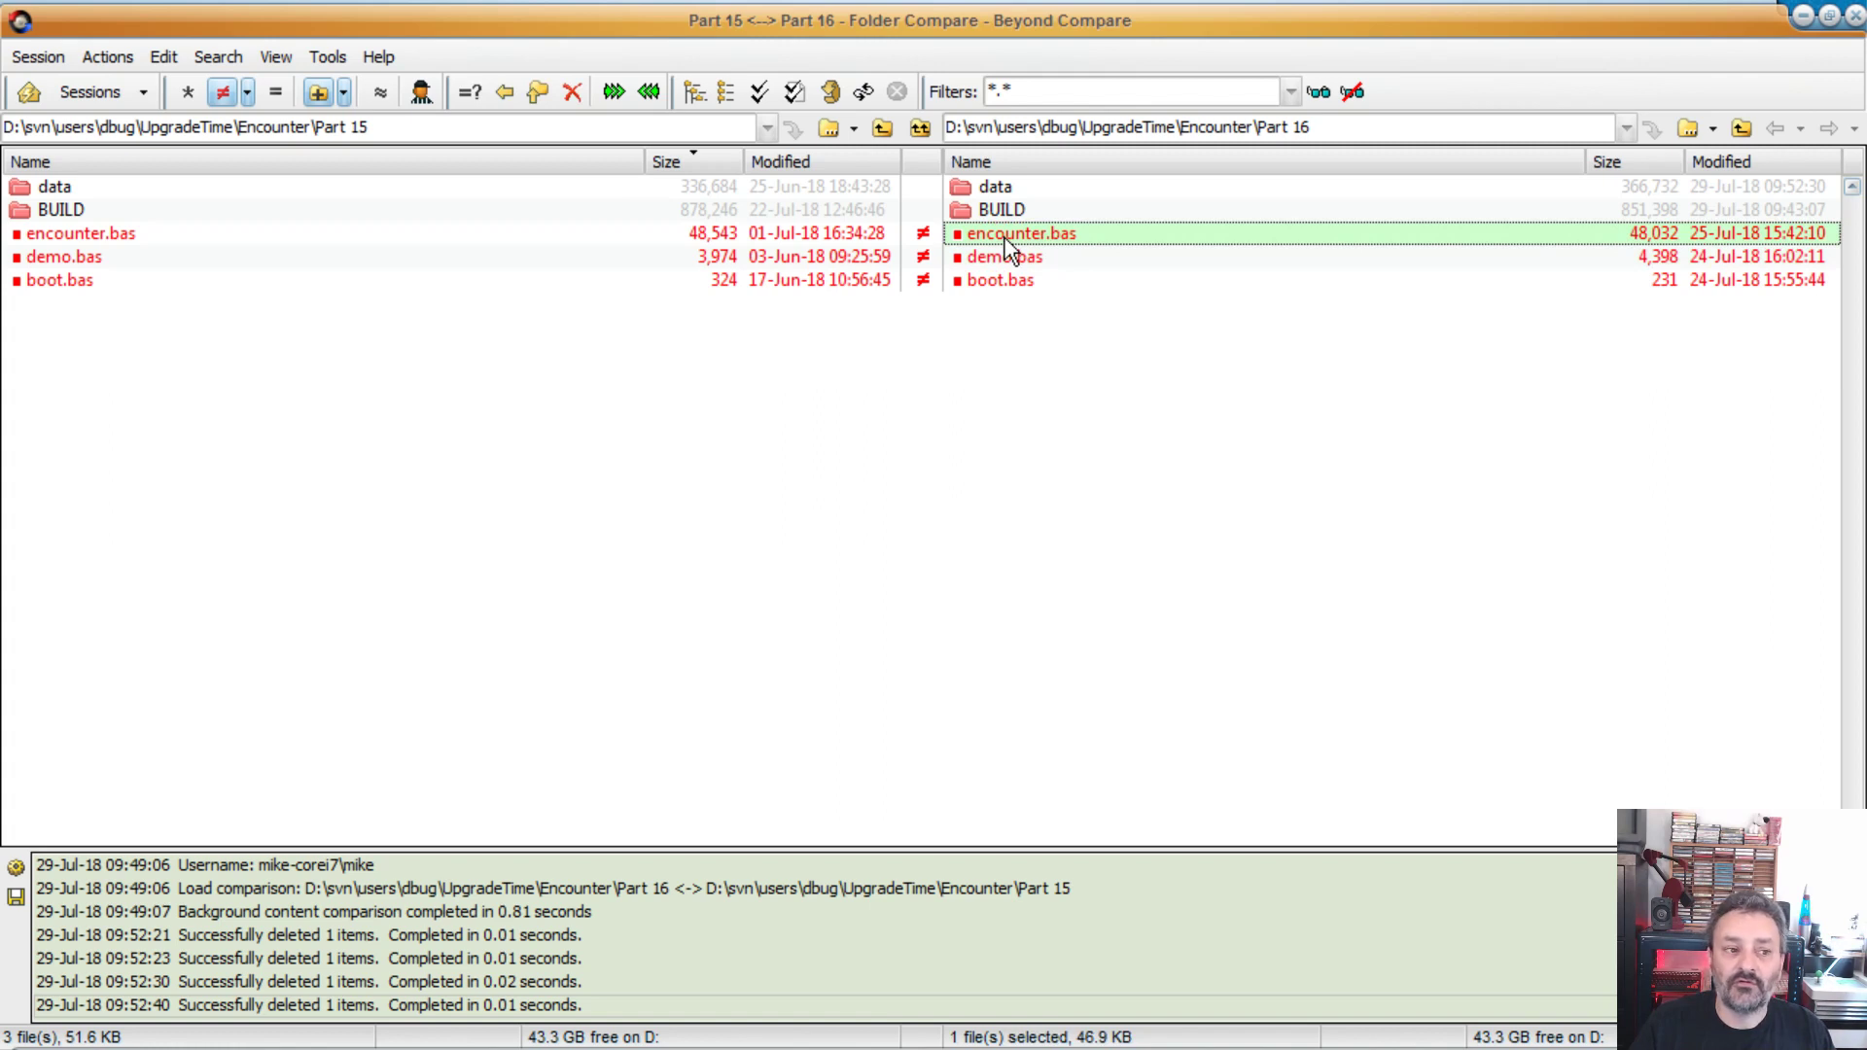
{"action": "mouse_move", "coordinate": [1039, 247]}
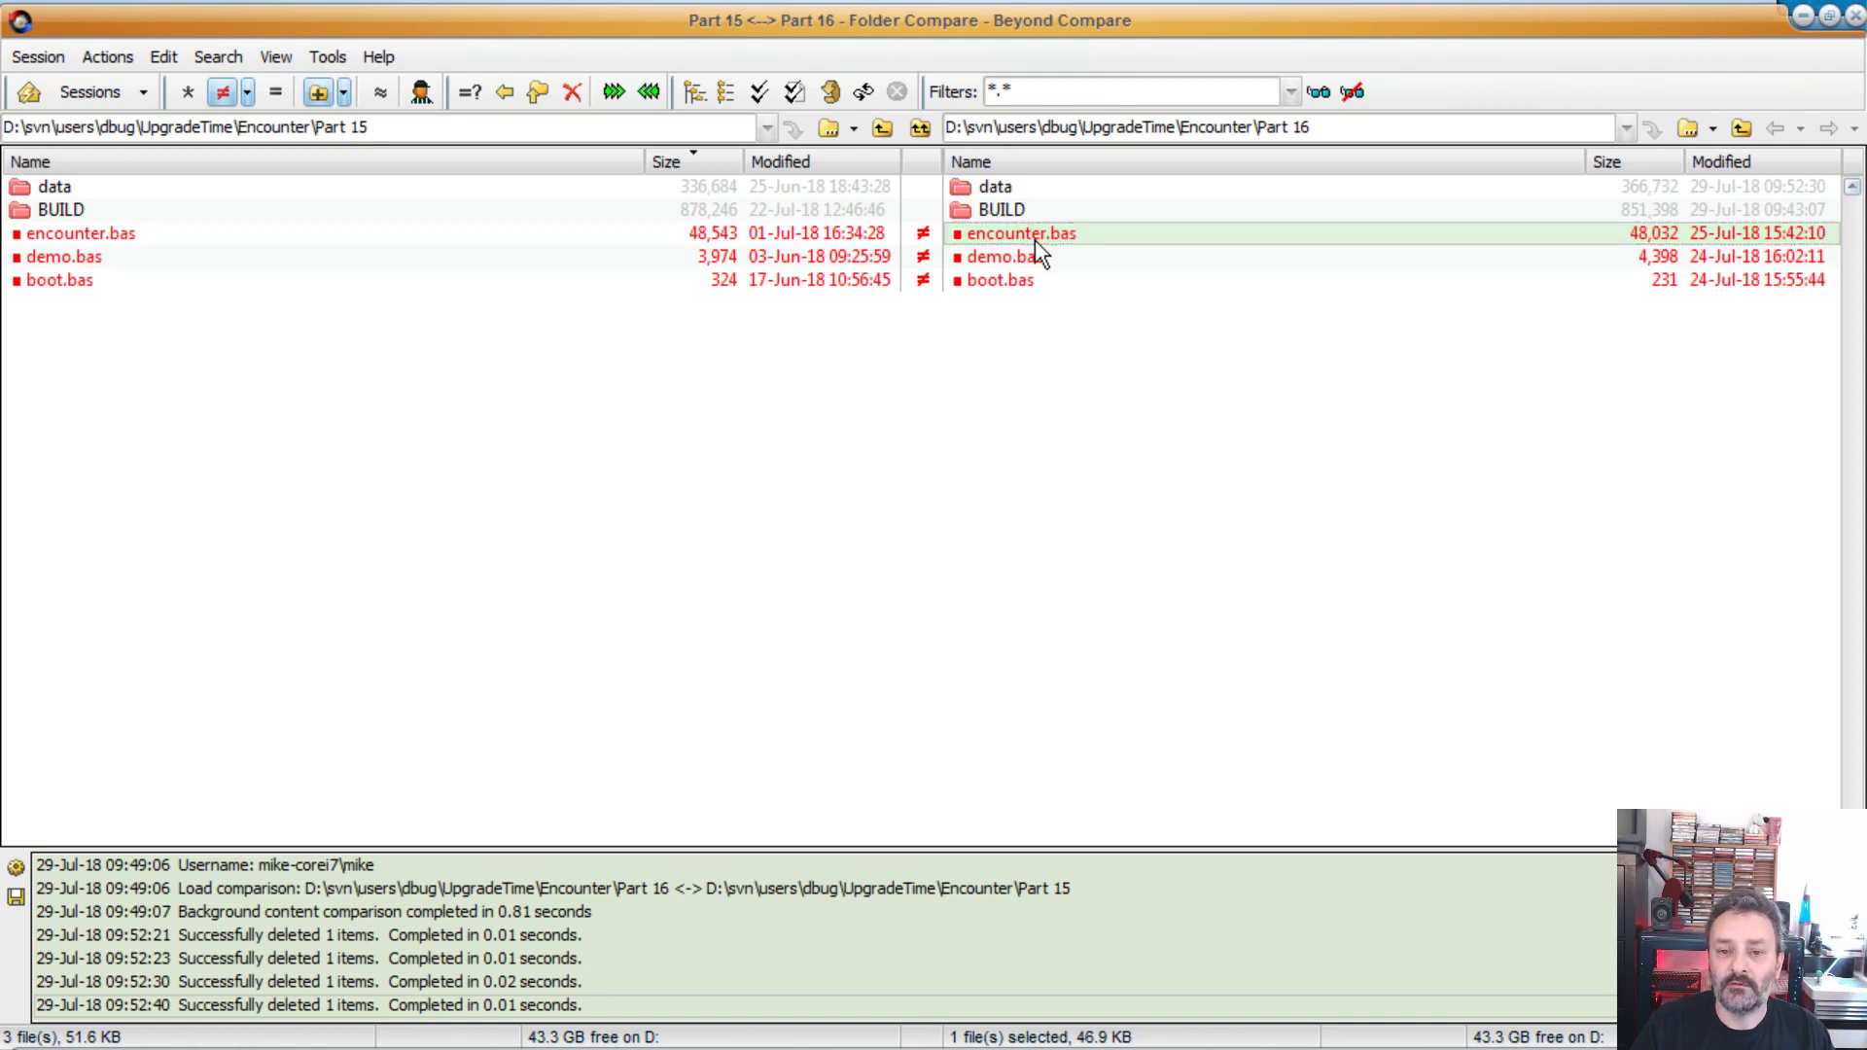
Step: Compare encounter.bas between Part 15 and Part 16 and scroll through its 117 difference sections, including the new #define block
{"action": "double_click", "coordinate": [1018, 234]}
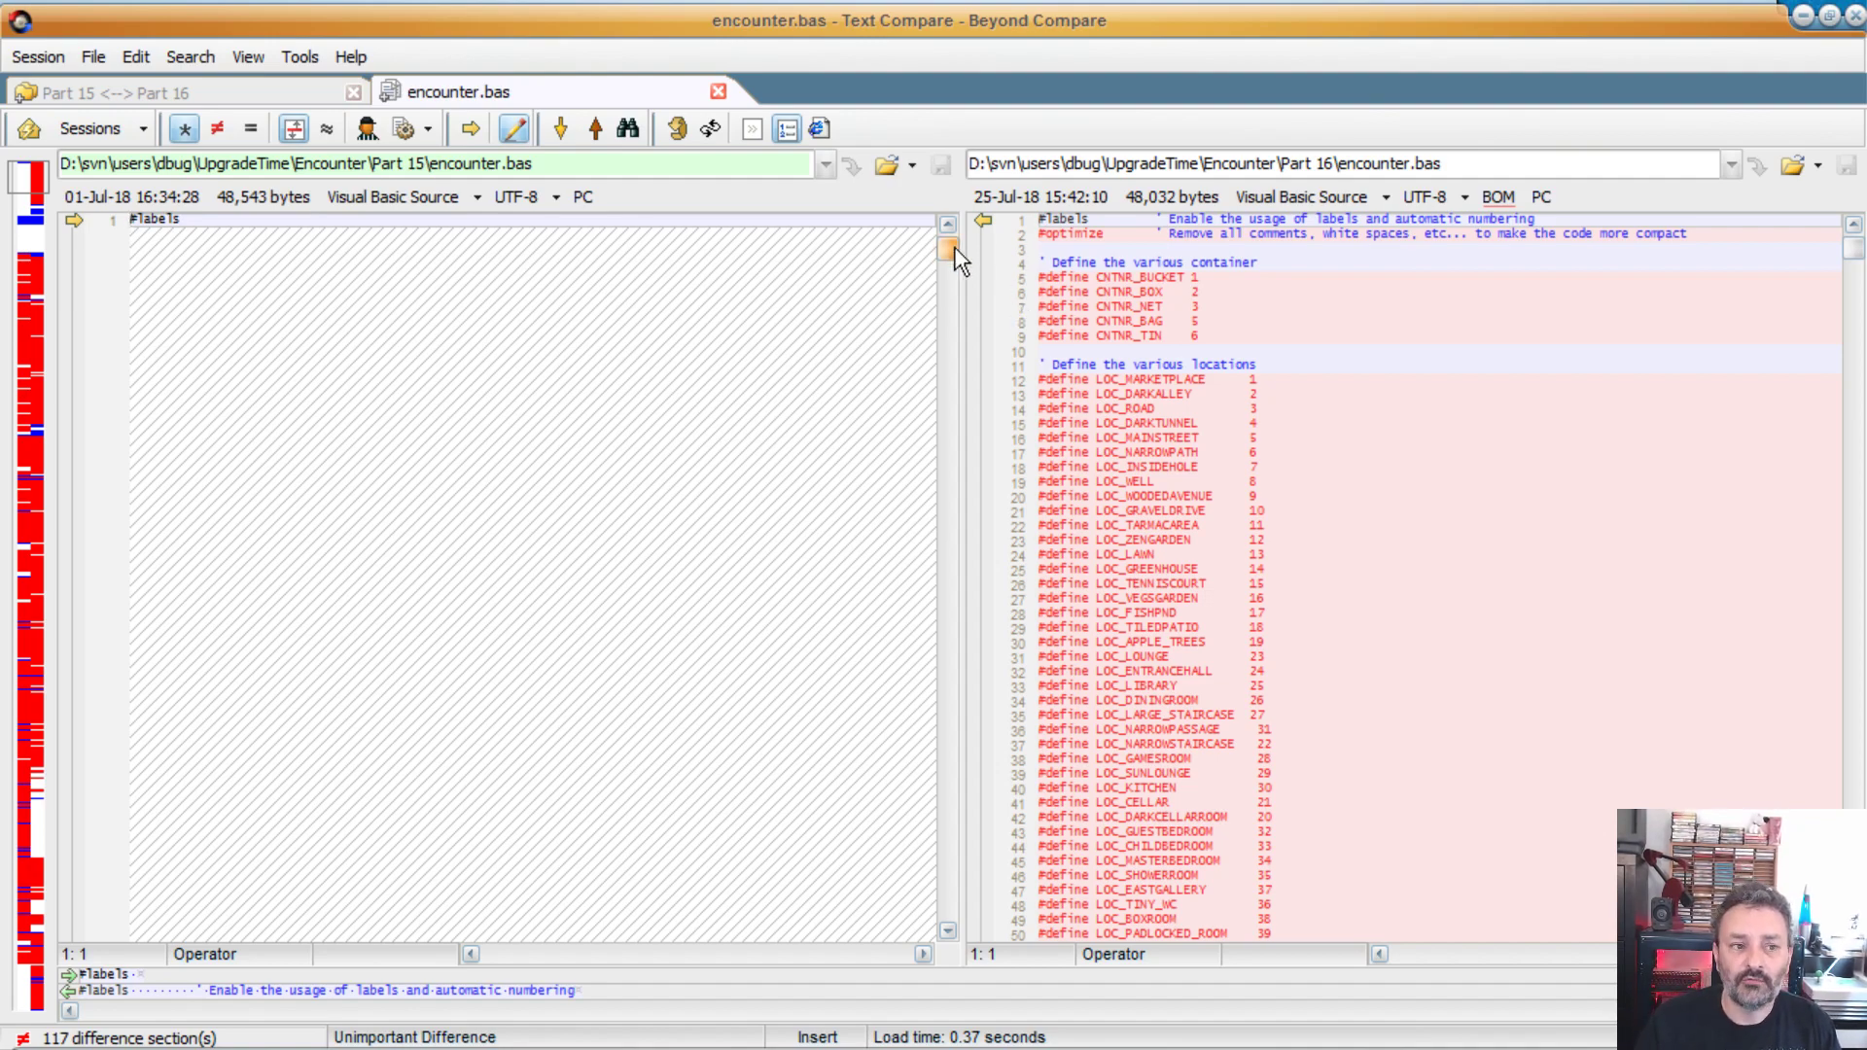
{"action": "scroll", "scroll_direction": "down", "scroll_amount": 3}
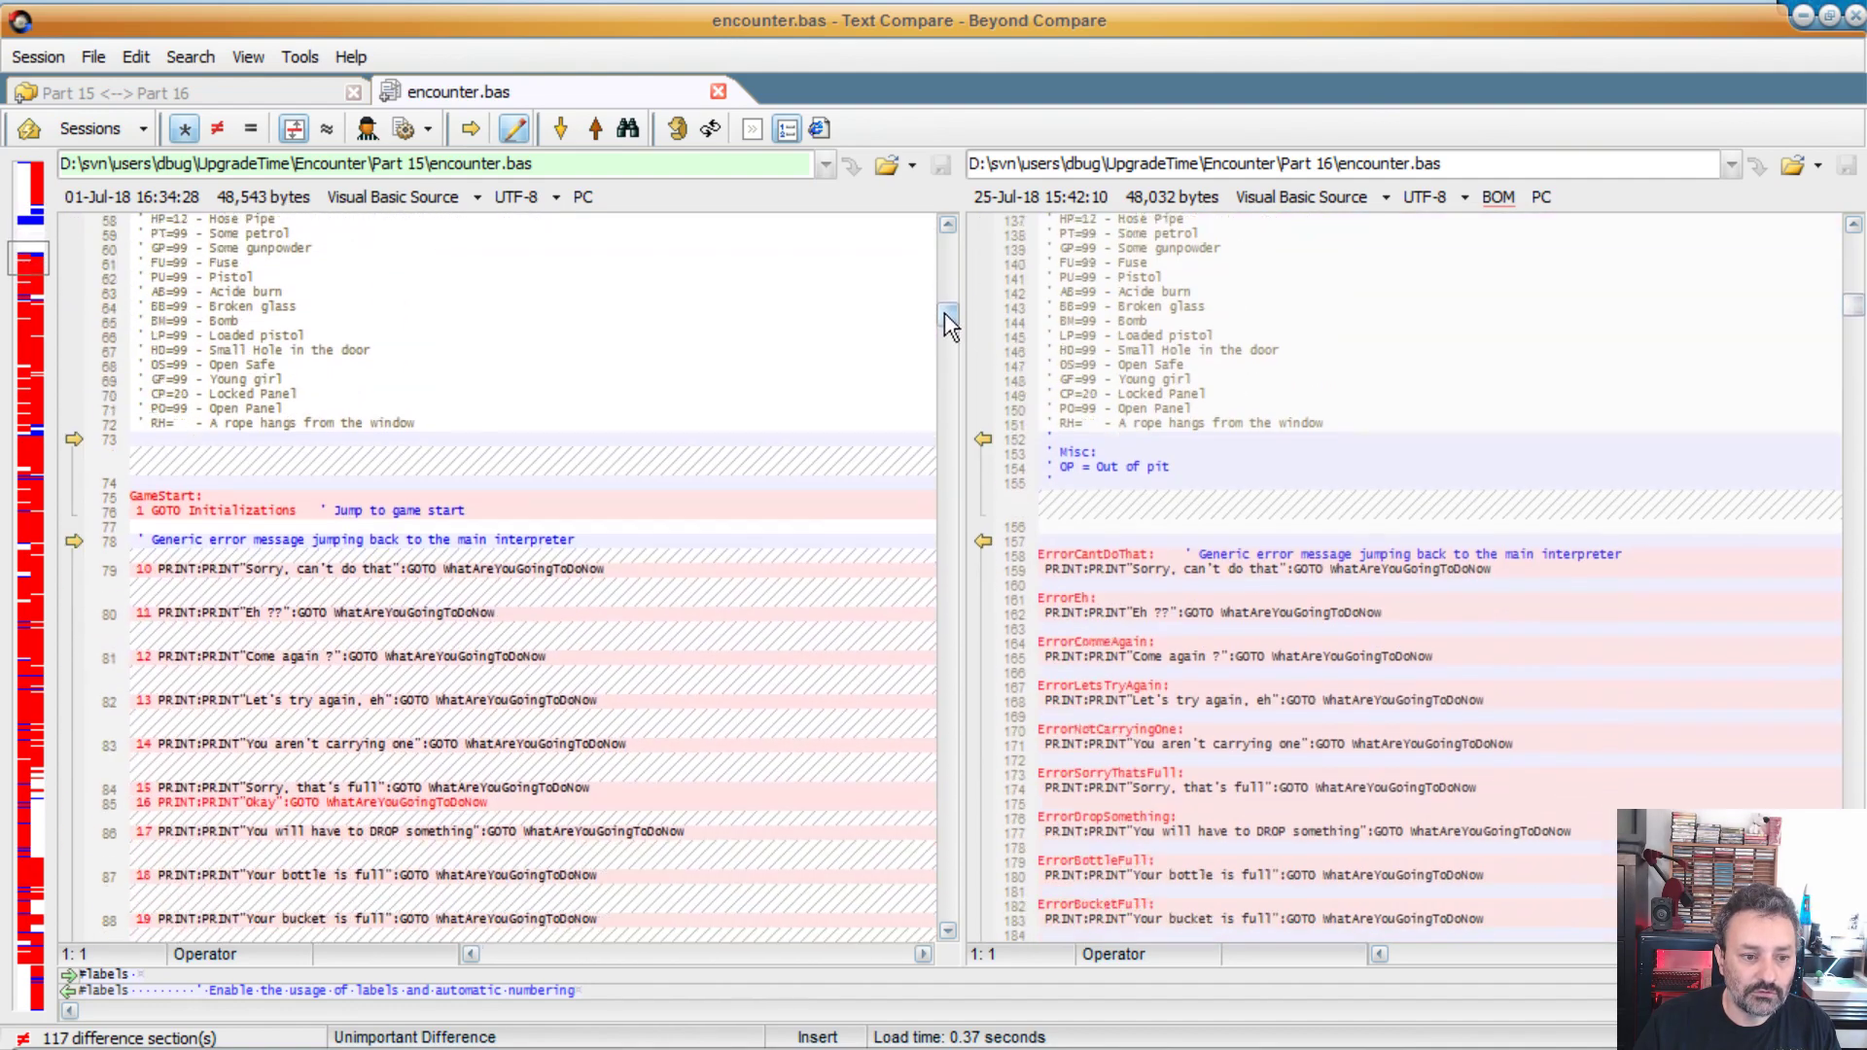
{"action": "scroll", "scroll_direction": "down", "scroll_amount": 3}
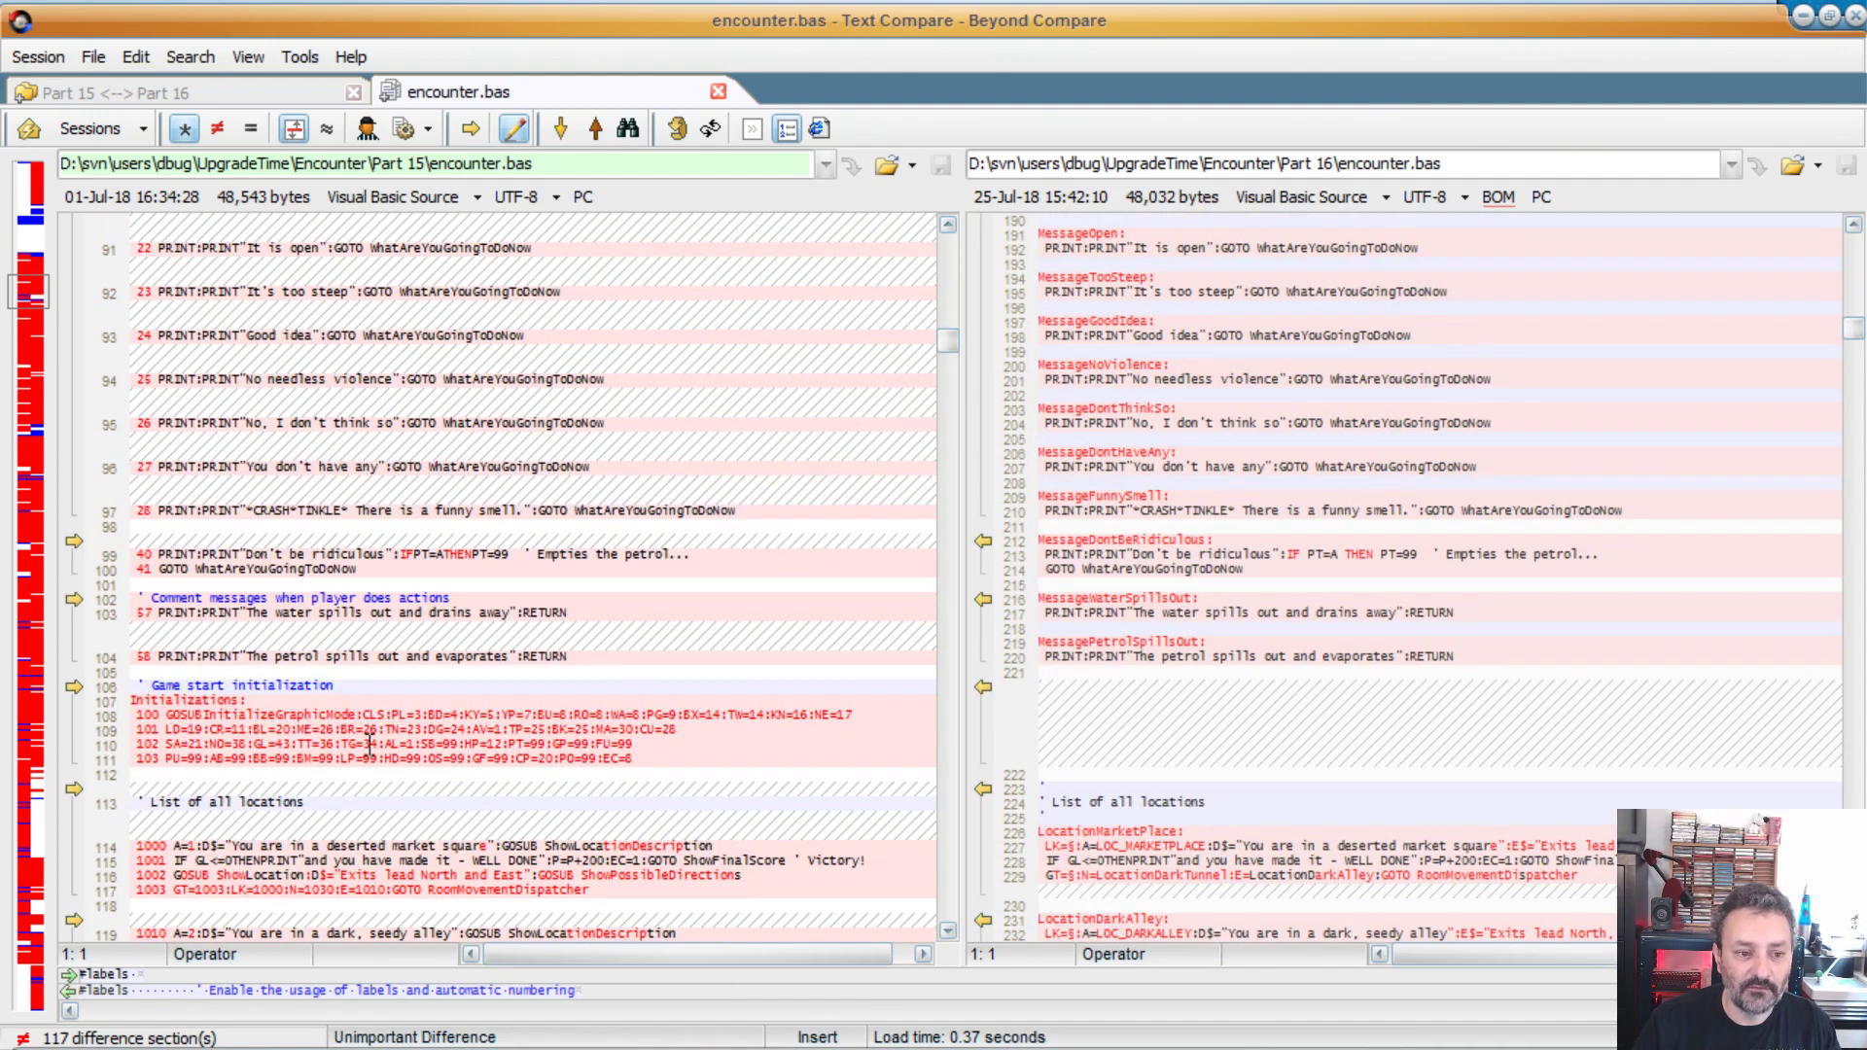
{"action": "scroll", "scroll_direction": "down", "scroll_amount": 3}
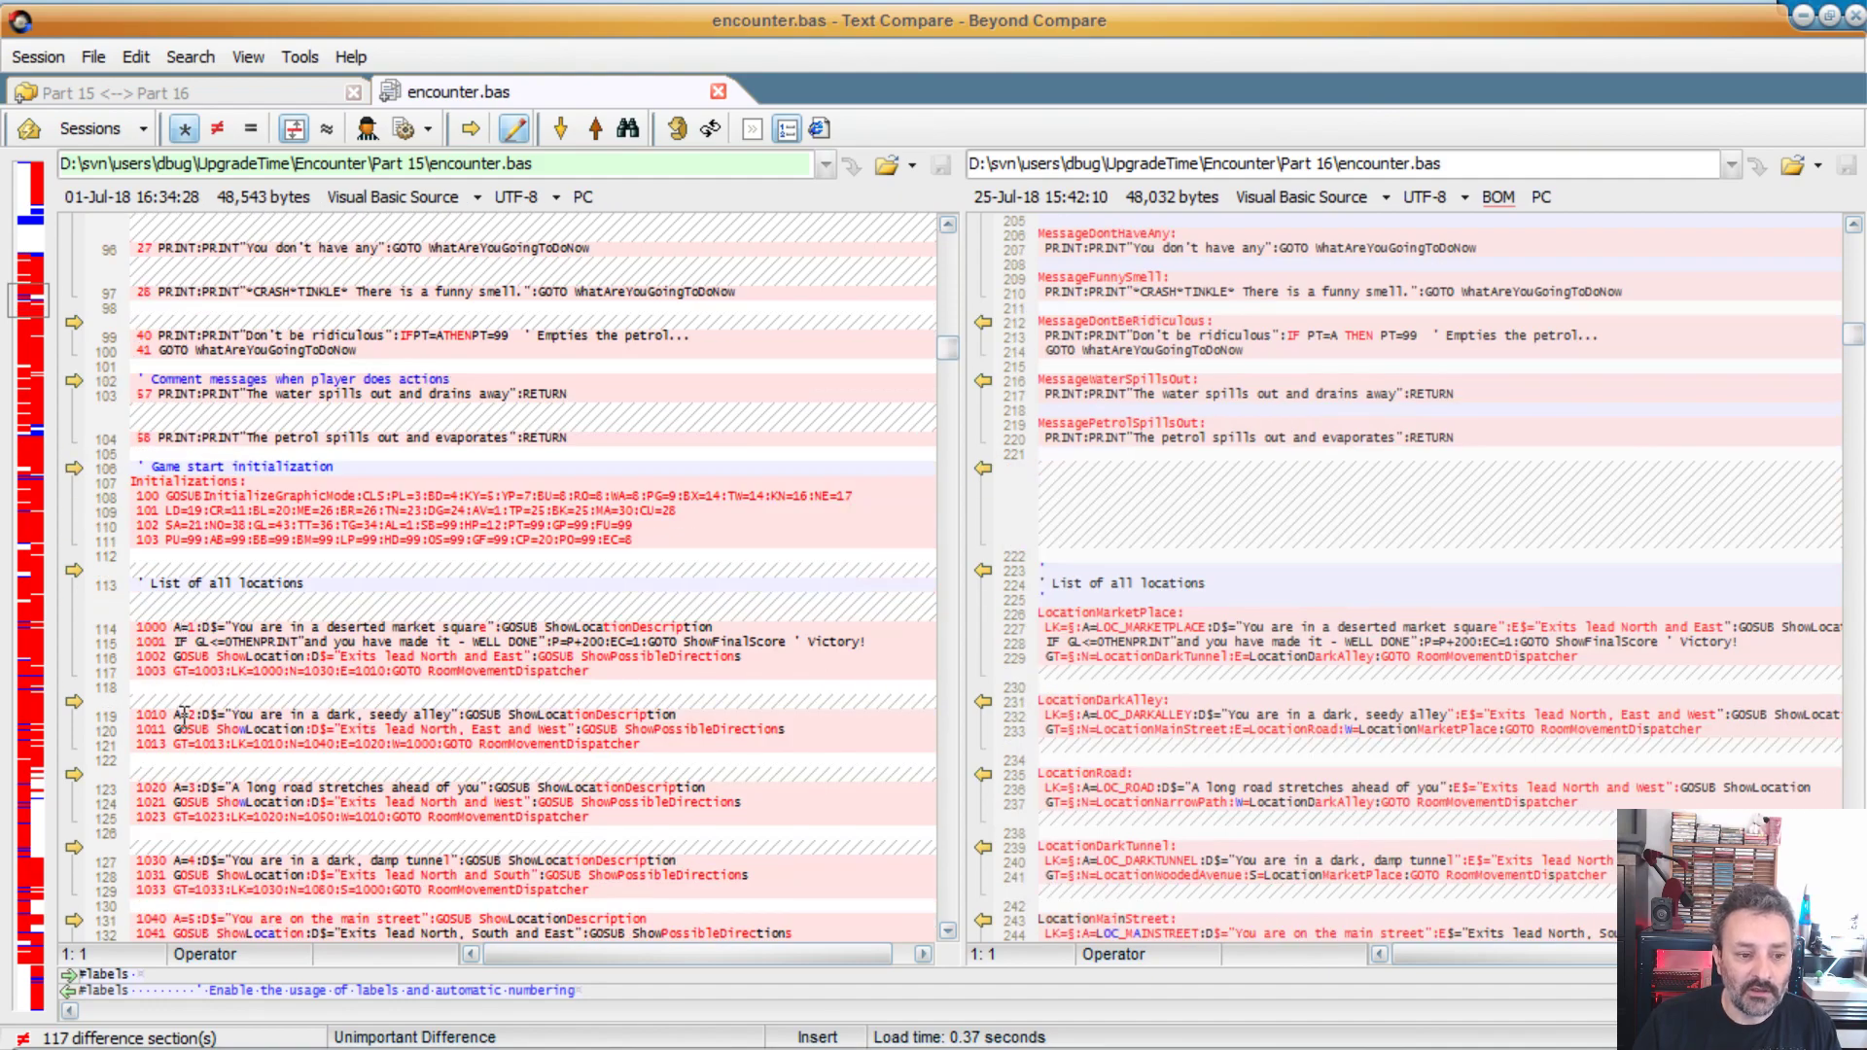
{"action": "scroll", "scroll_direction": "down", "scroll_amount": 3}
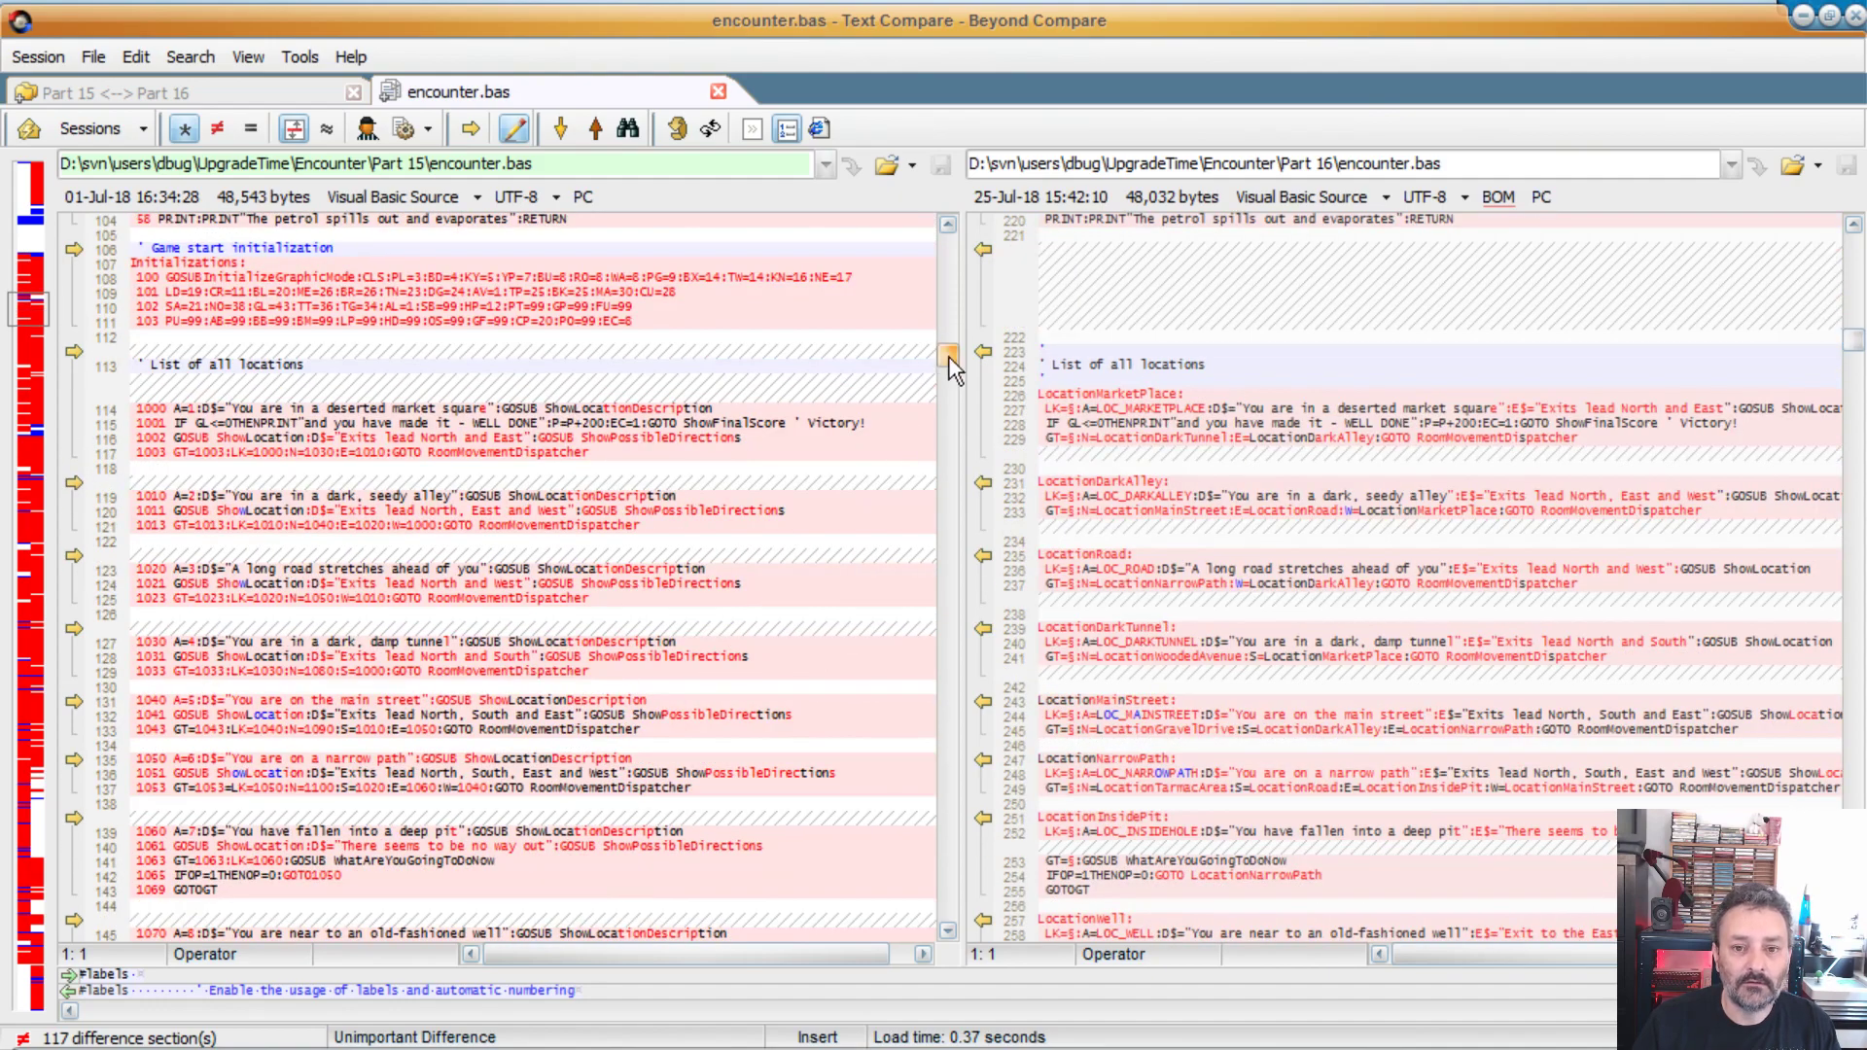
{"action": "scroll", "scroll_direction": "down", "scroll_amount": 3}
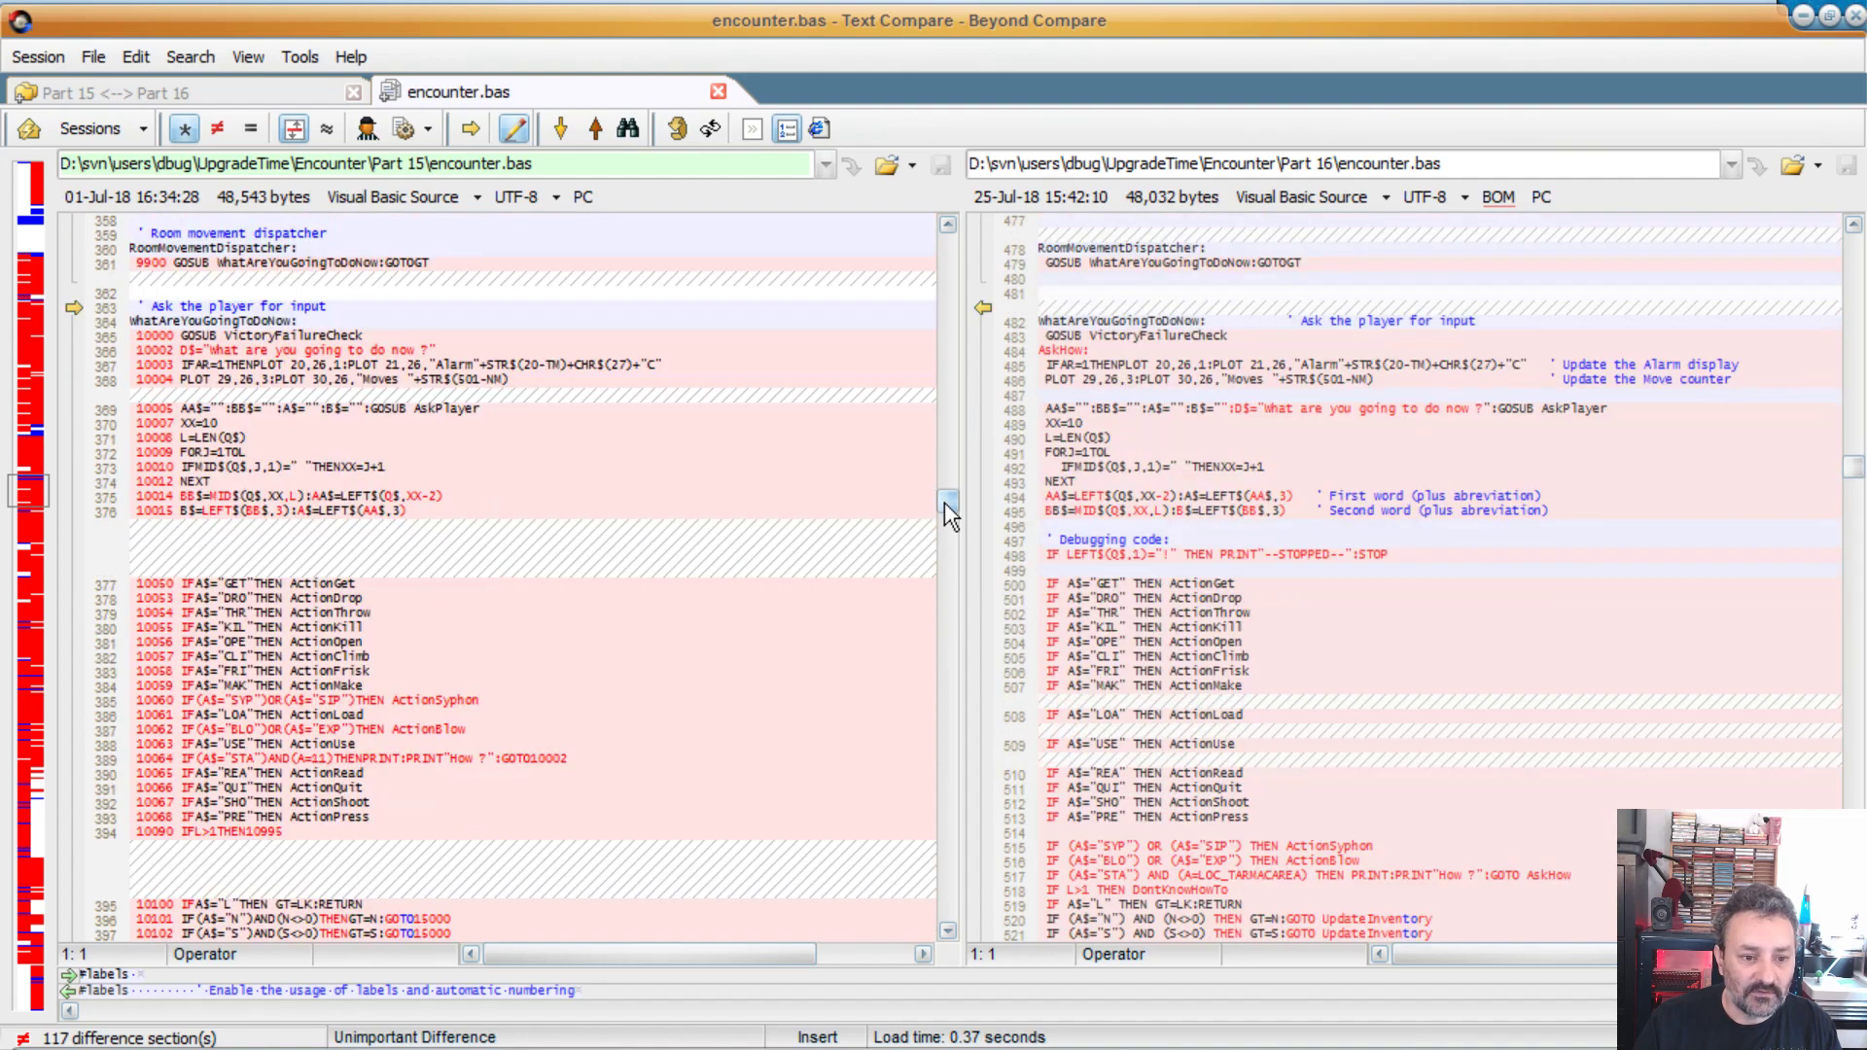
{"action": "scroll", "scroll_direction": "down", "scroll_amount": 3}
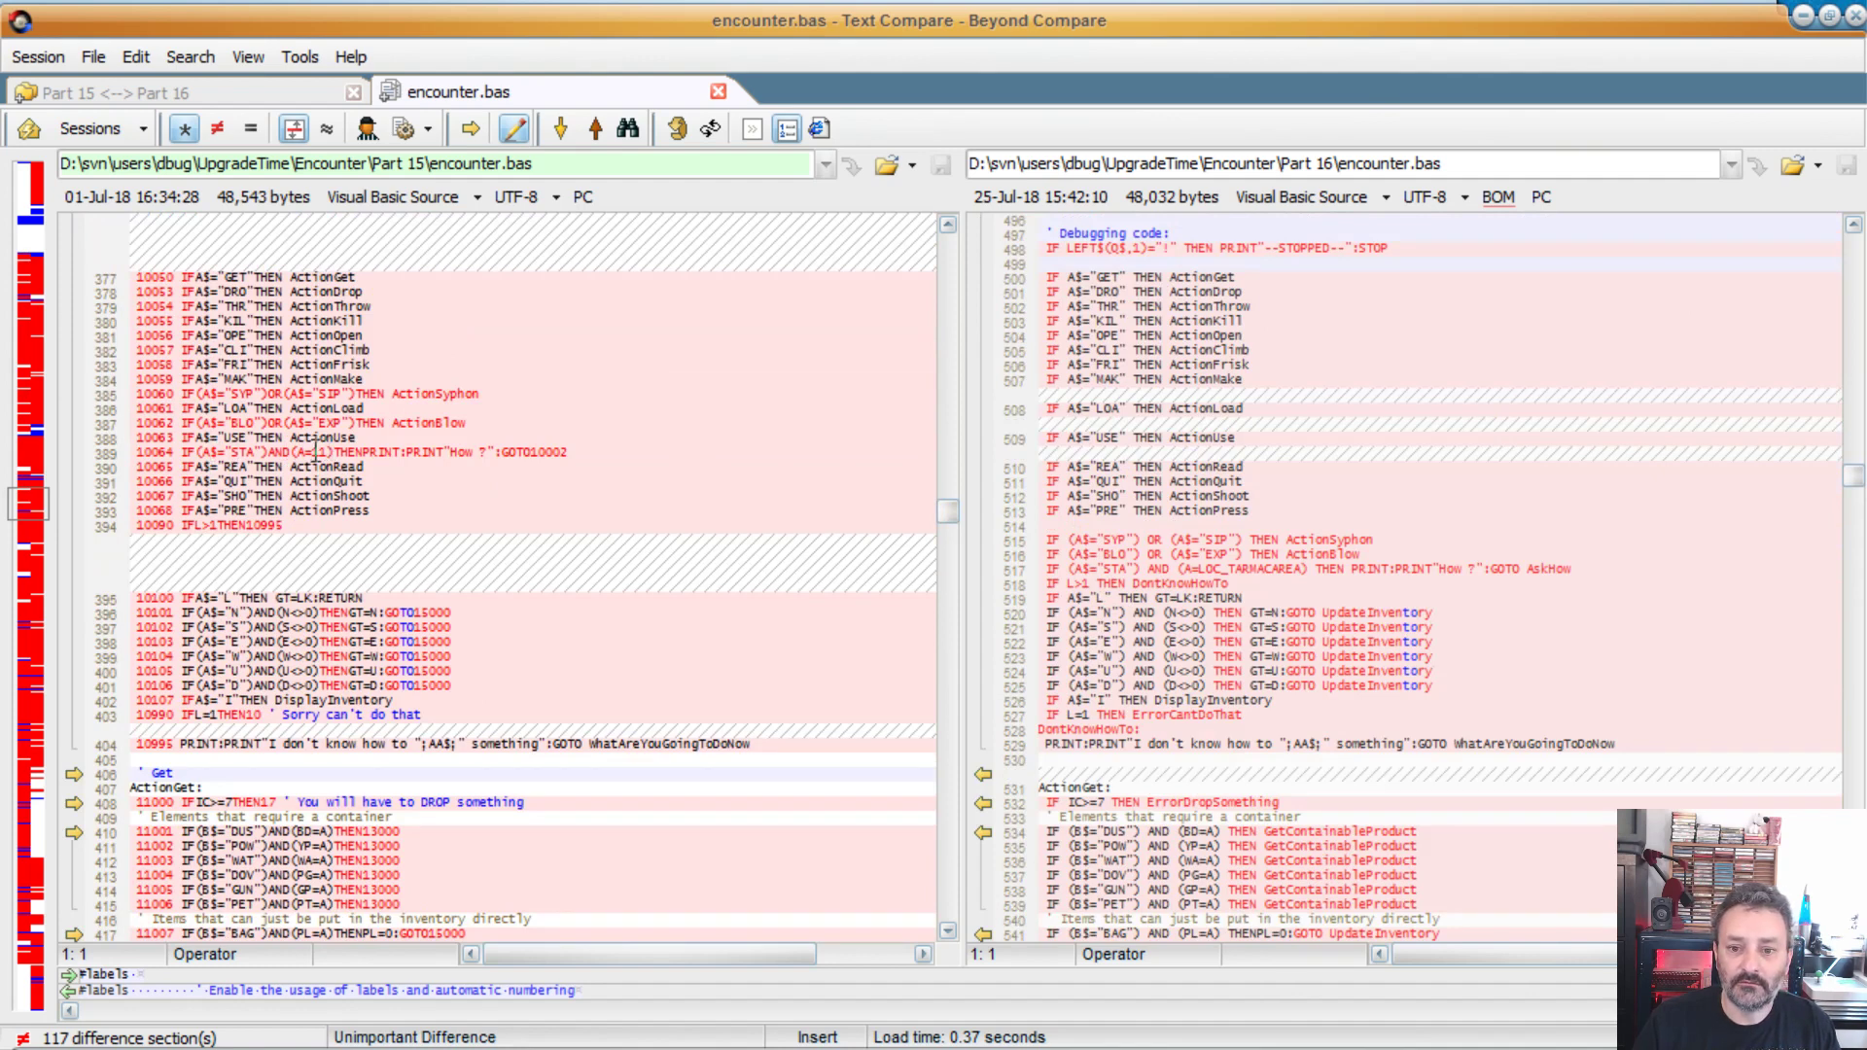
{"action": "mouse_move", "coordinate": [891, 512]}
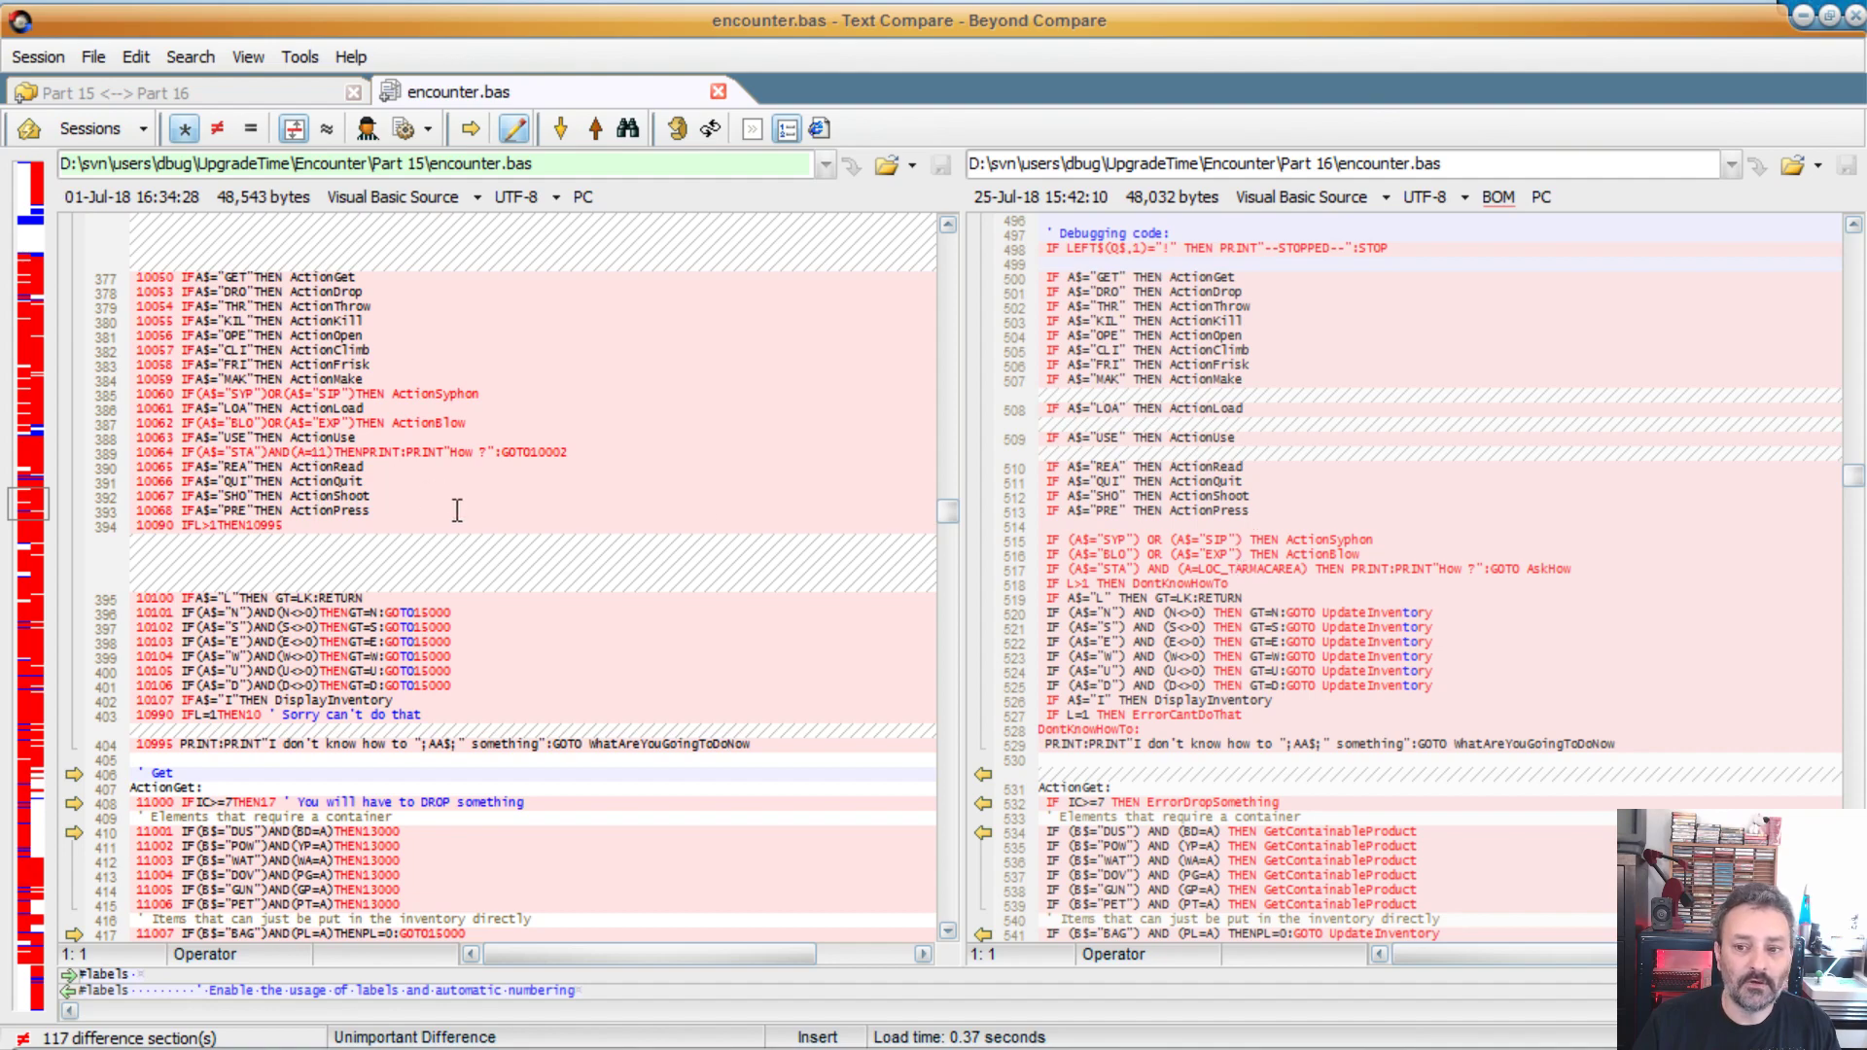
{"action": "mouse_move", "coordinate": [610, 575]}
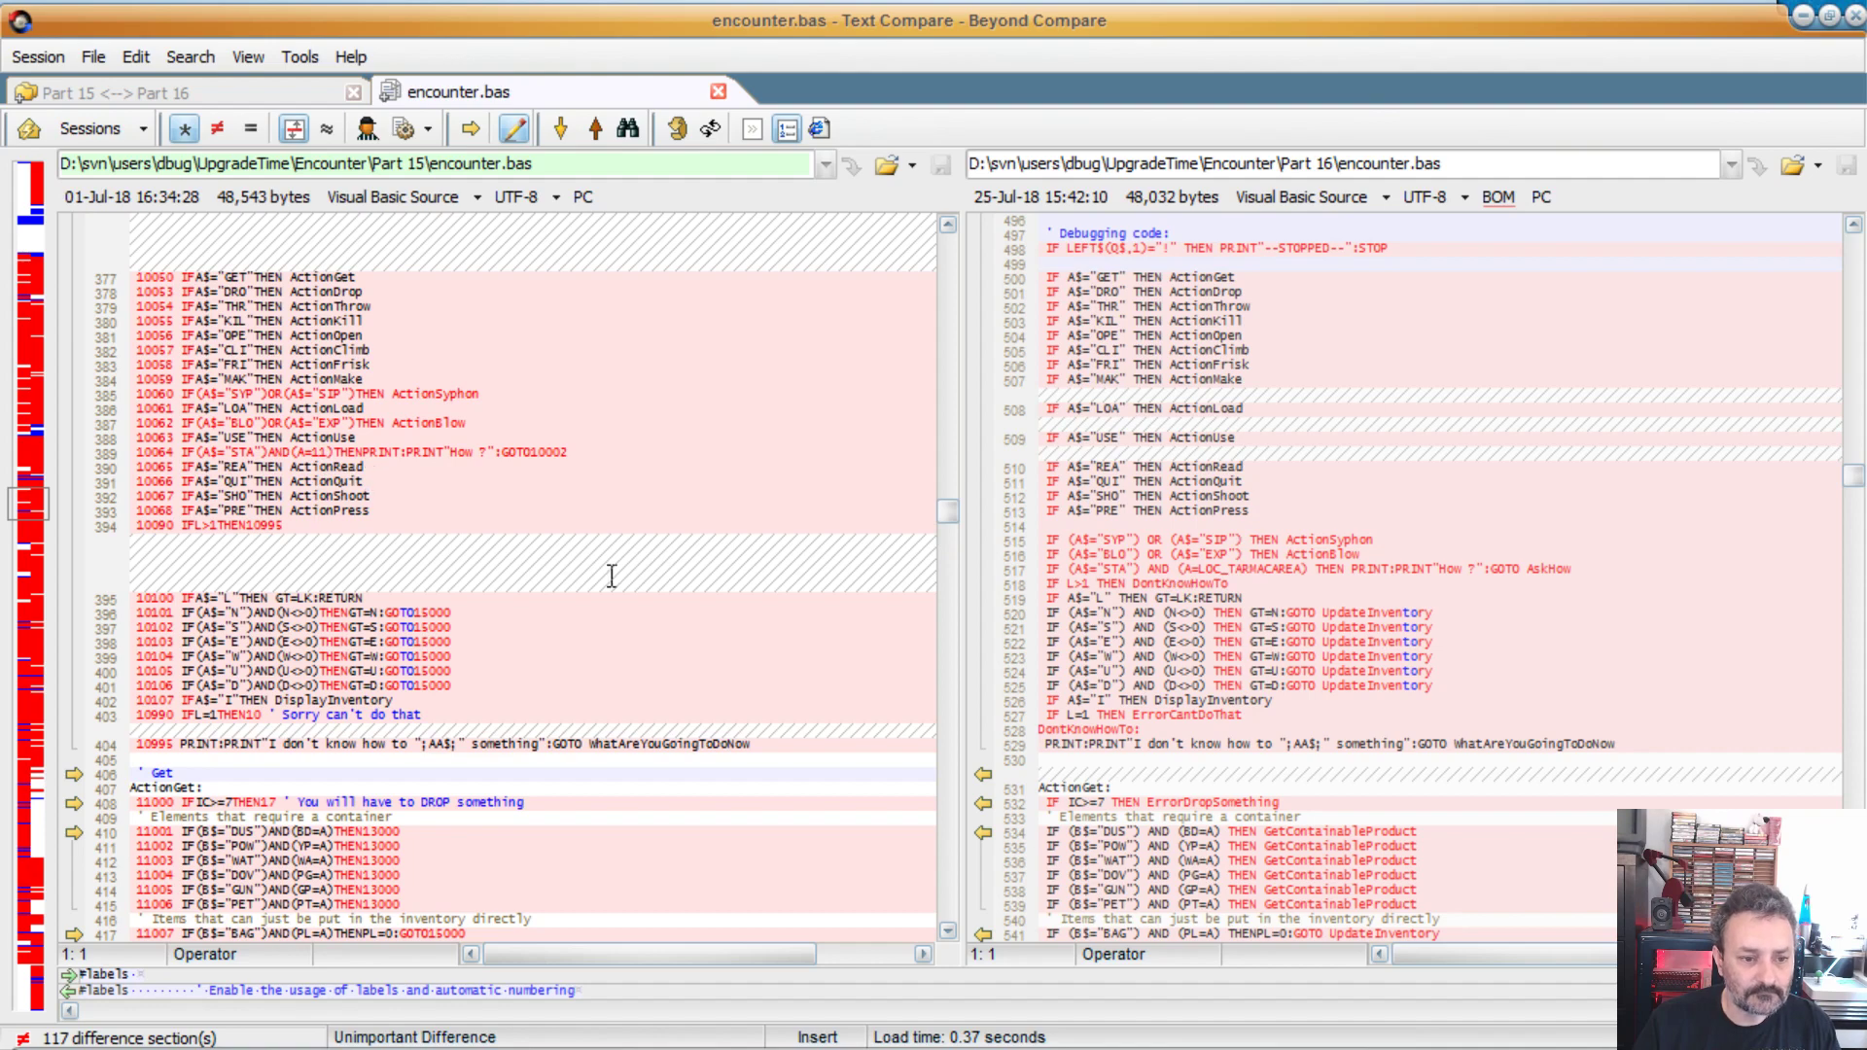
{"action": "scroll", "scroll_direction": "down", "scroll_amount": 3}
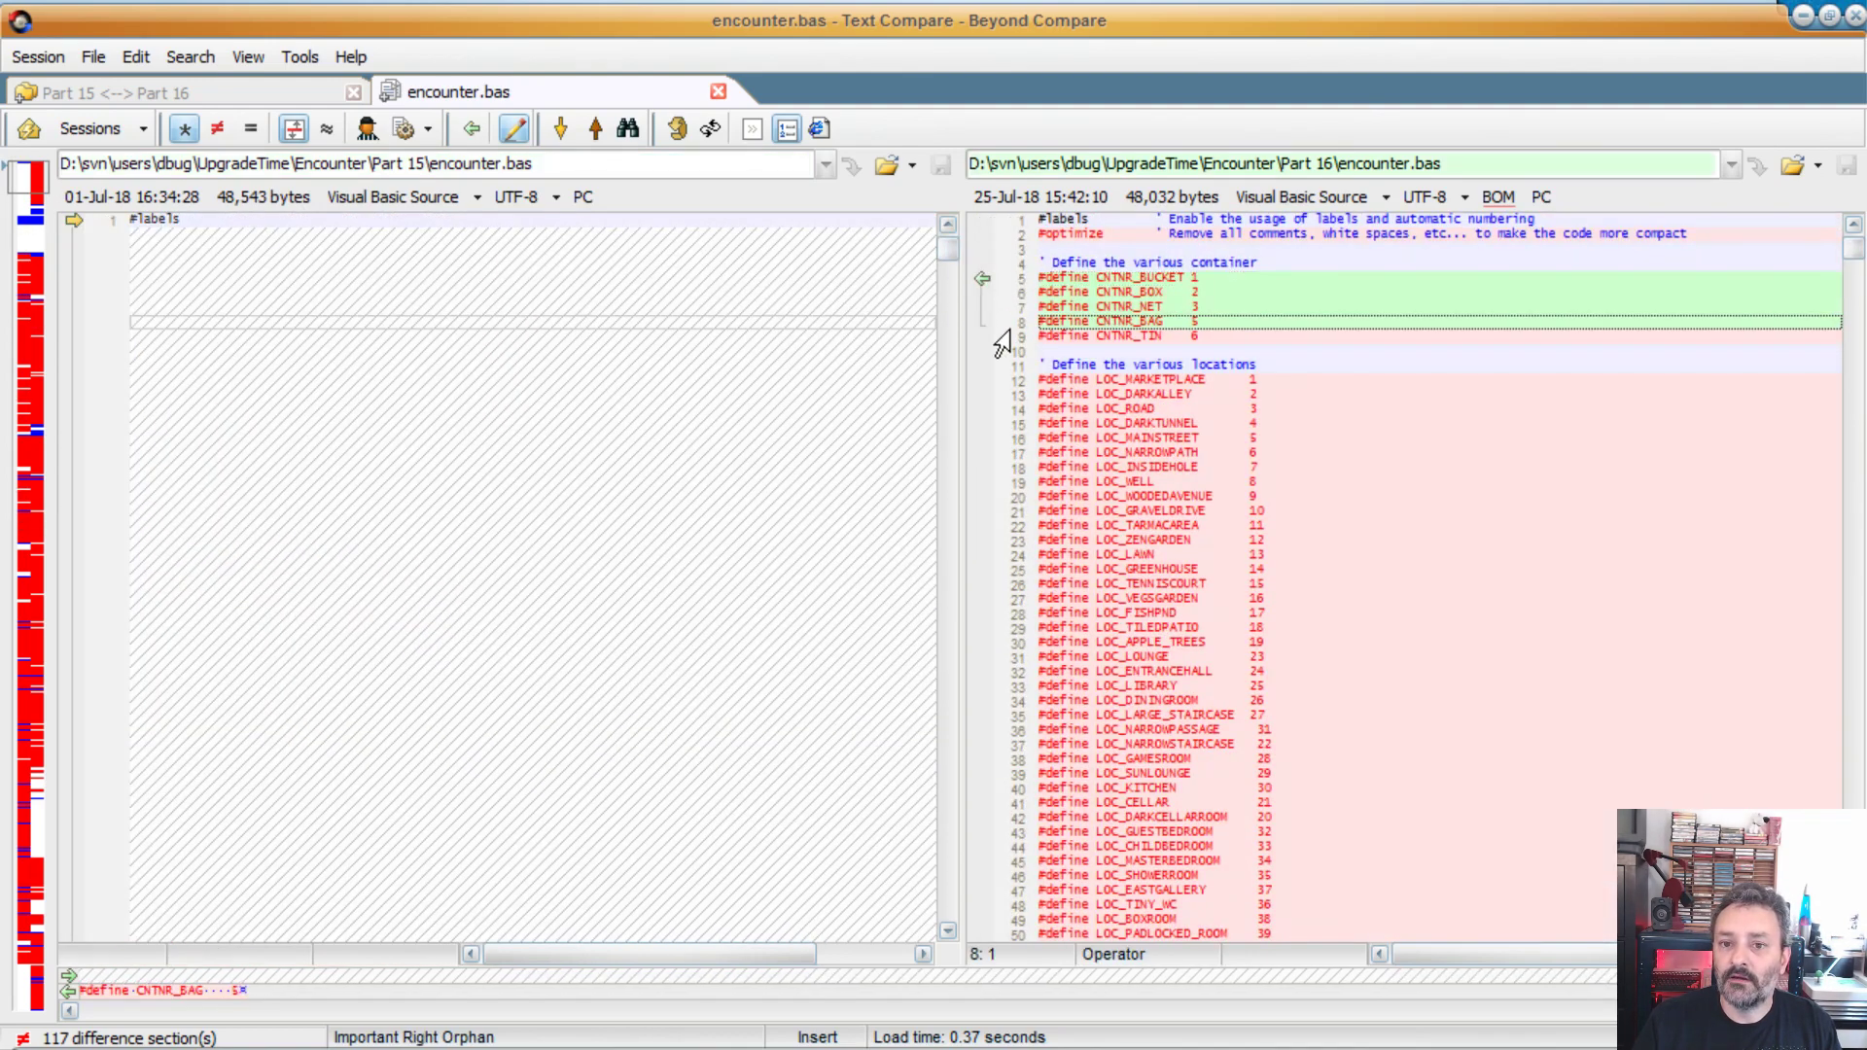
{"action": "mouse_move", "coordinate": [1012, 227]}
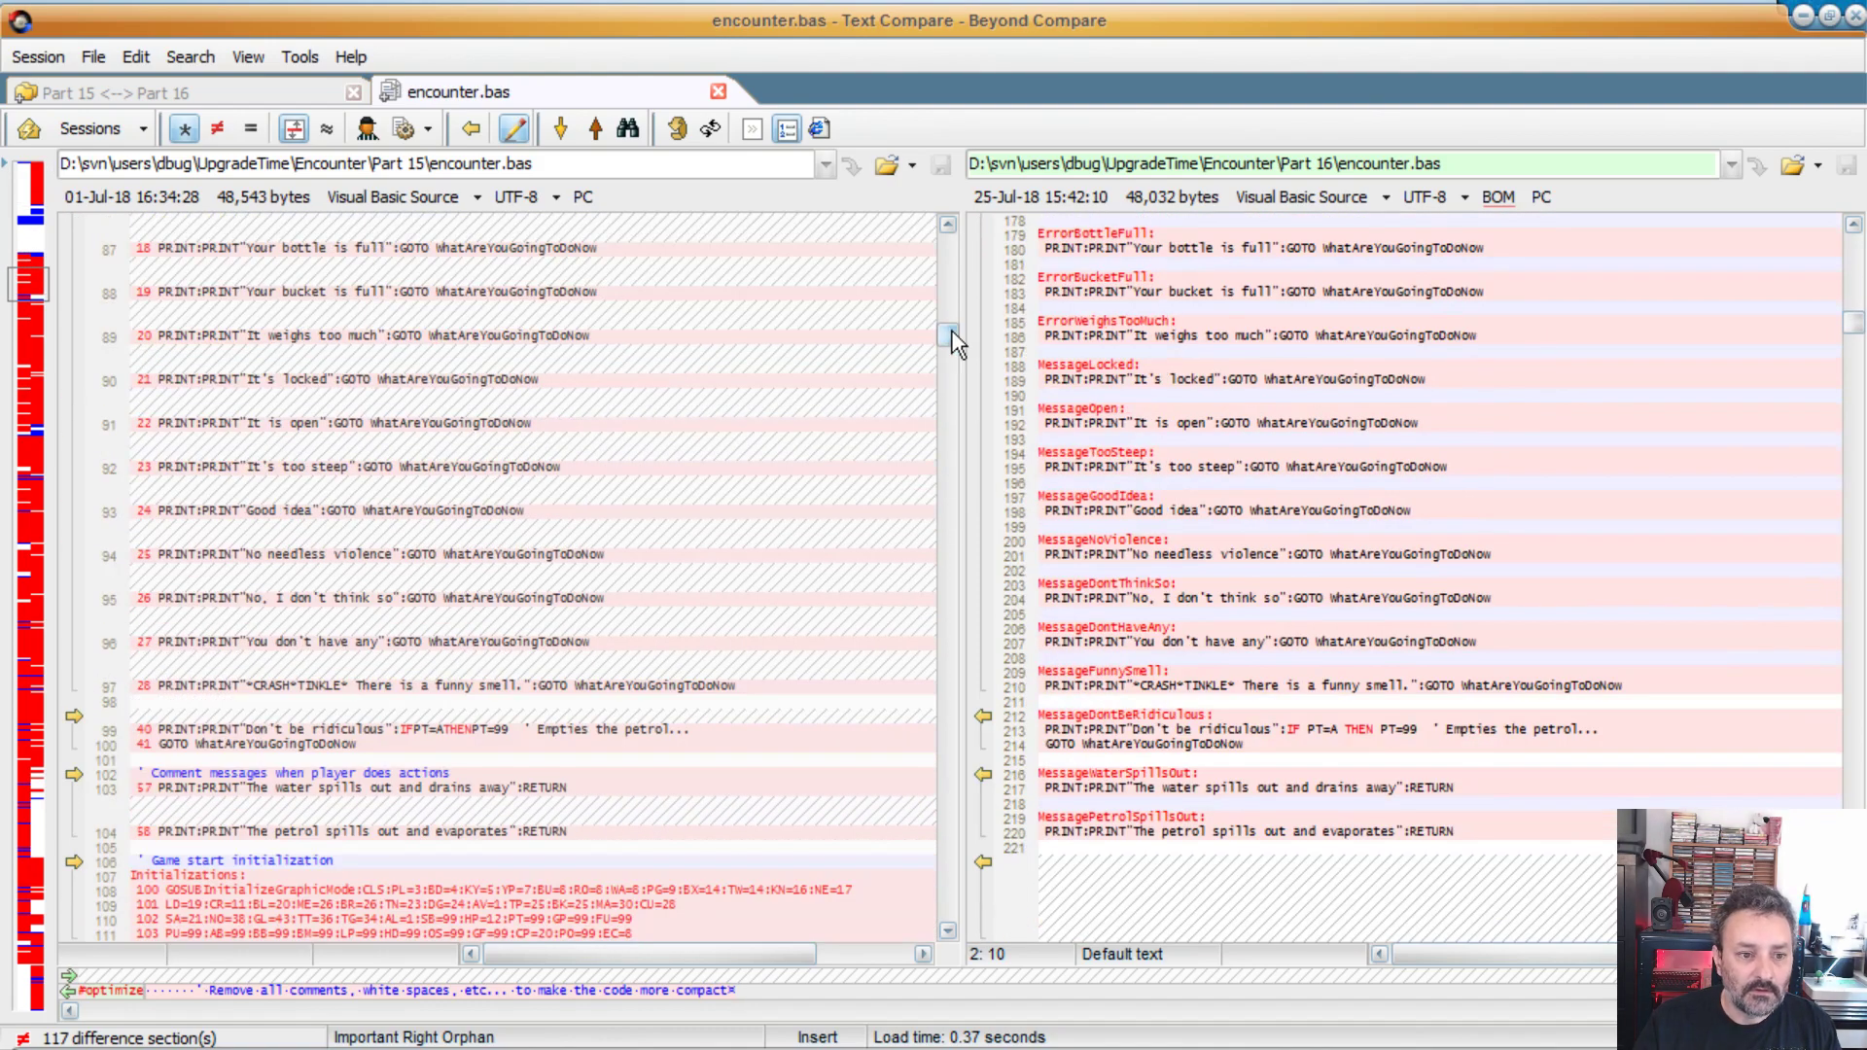
{"action": "scroll", "scroll_direction": "down", "scroll_amount": 3}
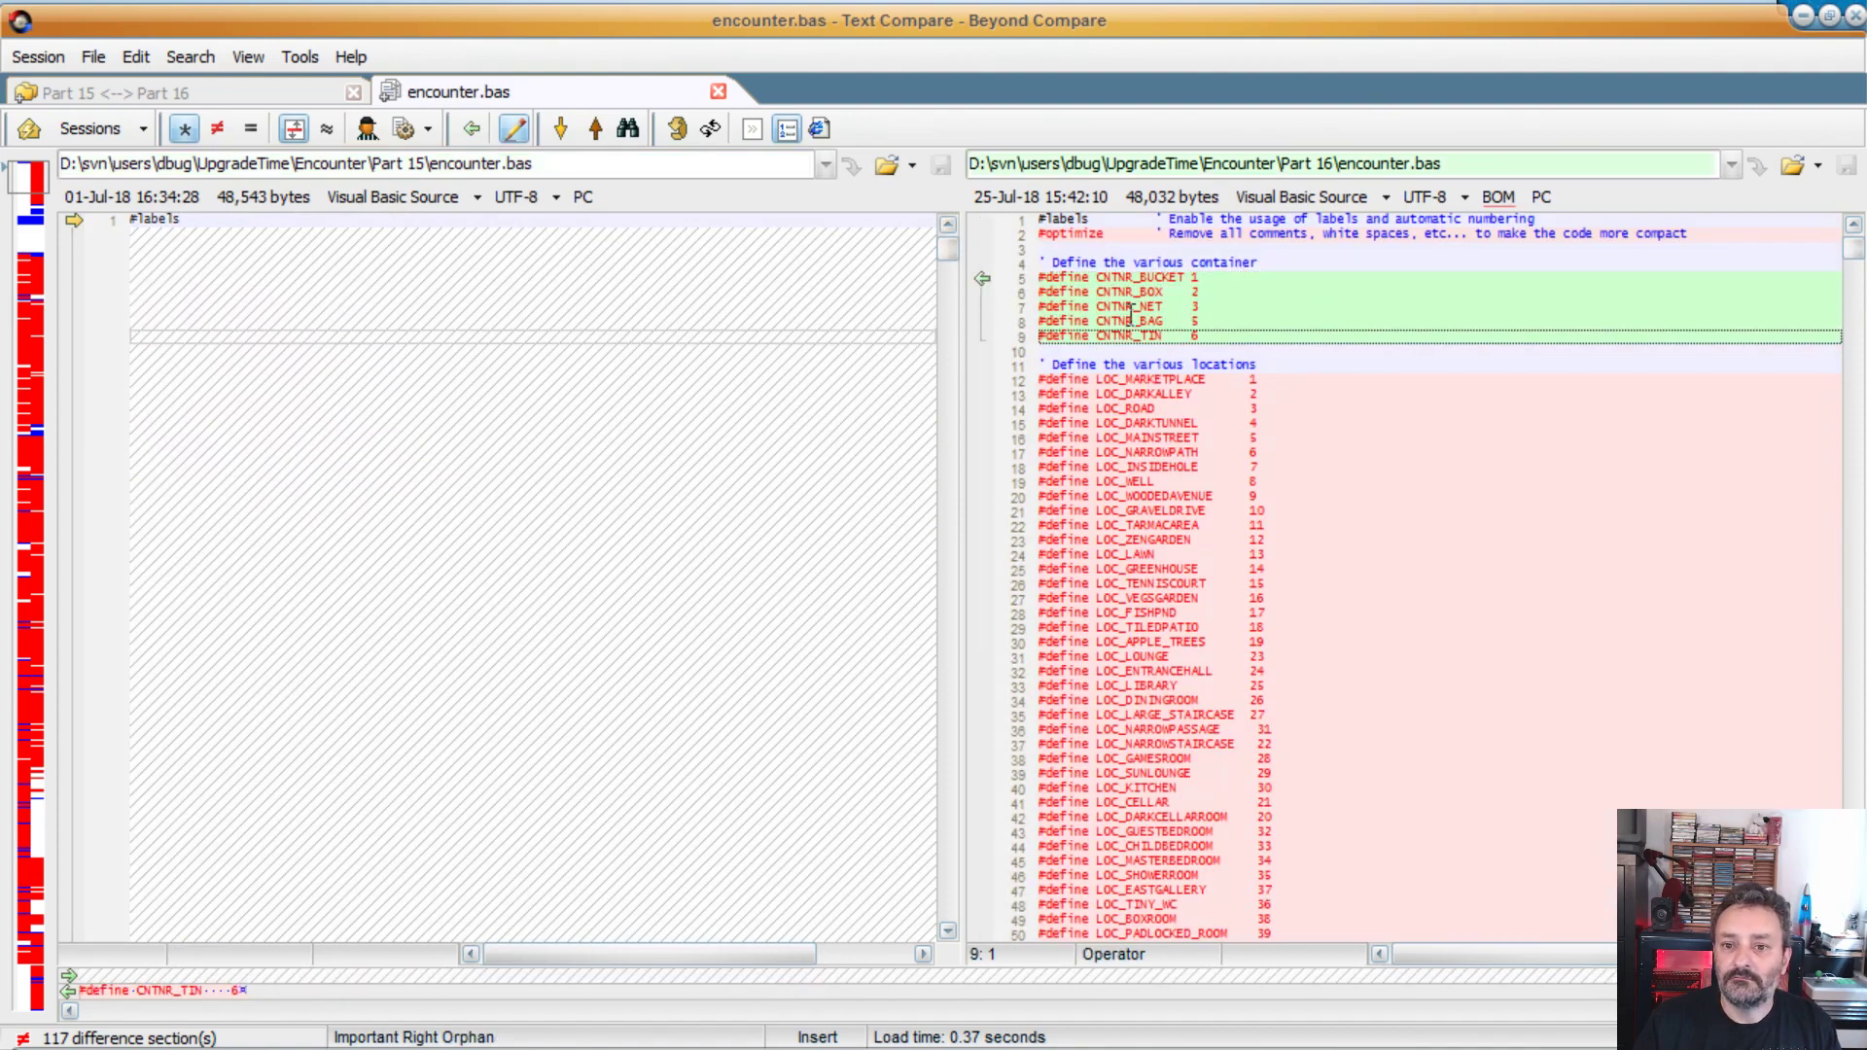
{"action": "mouse_move", "coordinate": [1224, 283]}
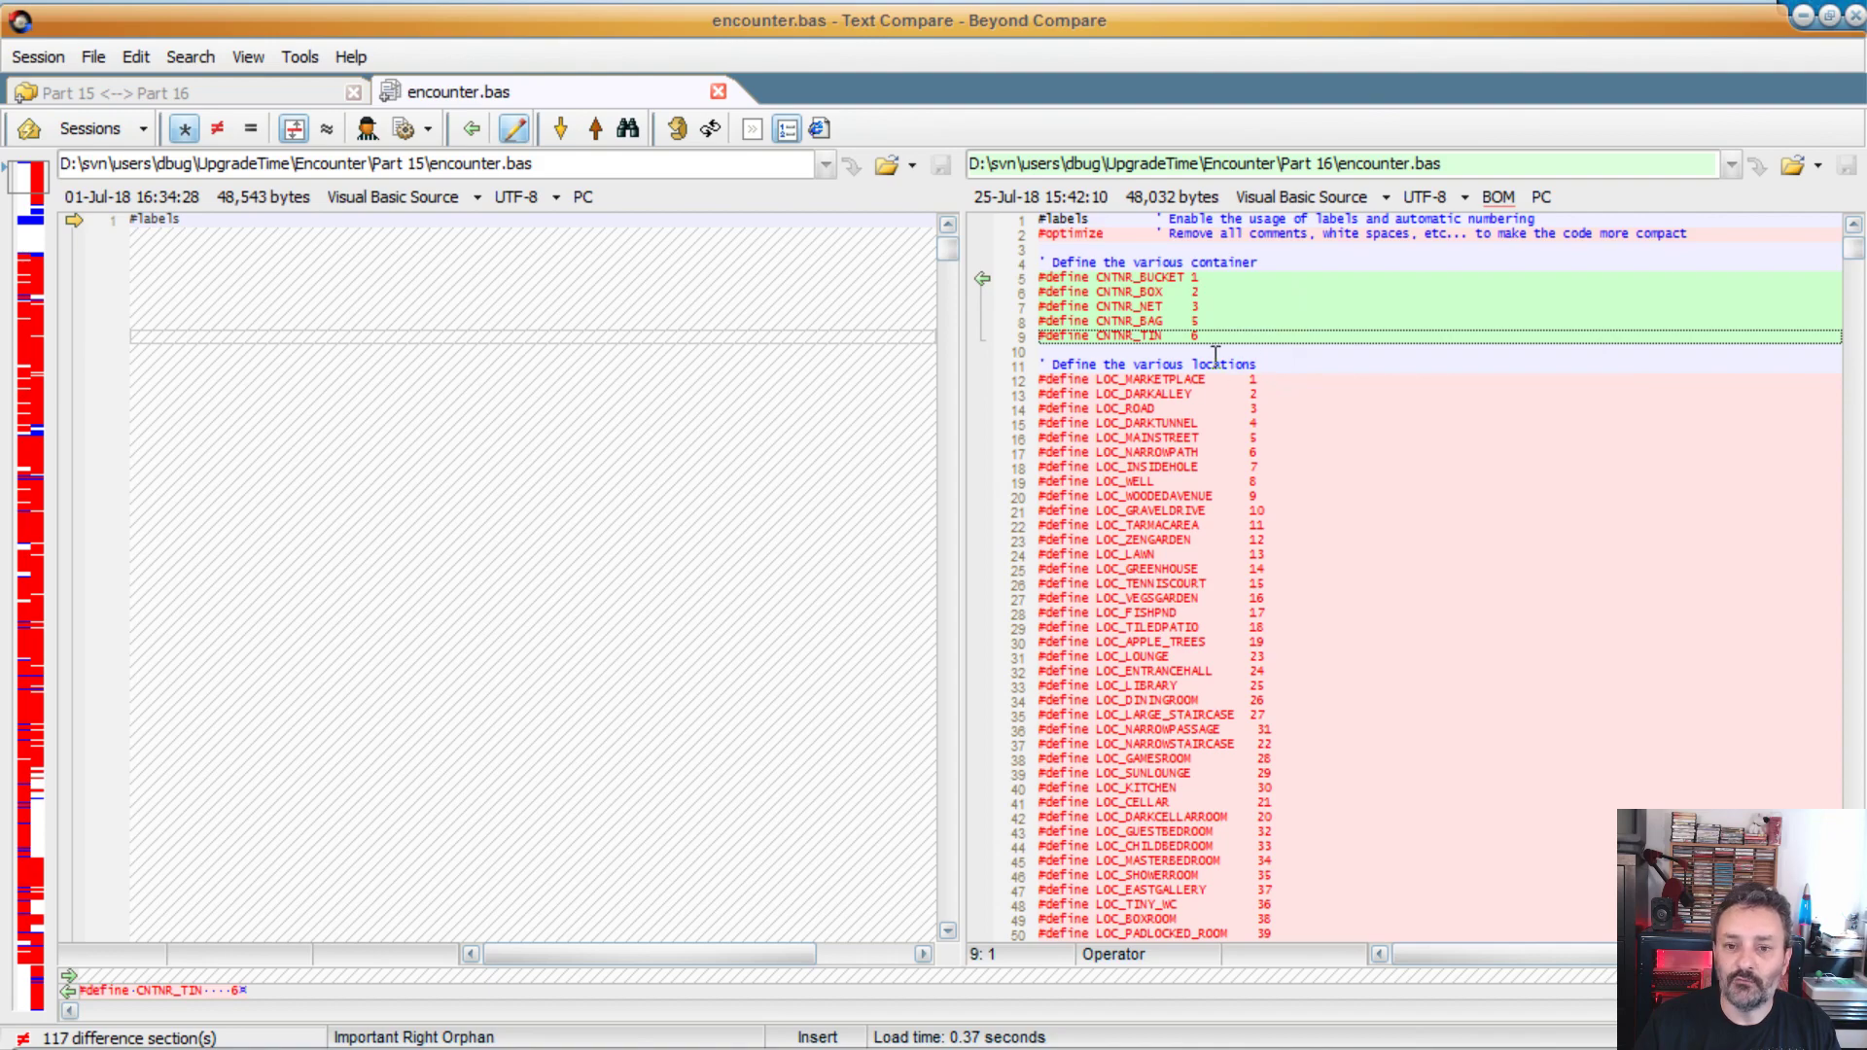
{"action": "scroll", "scroll_direction": "down", "scroll_amount": 3}
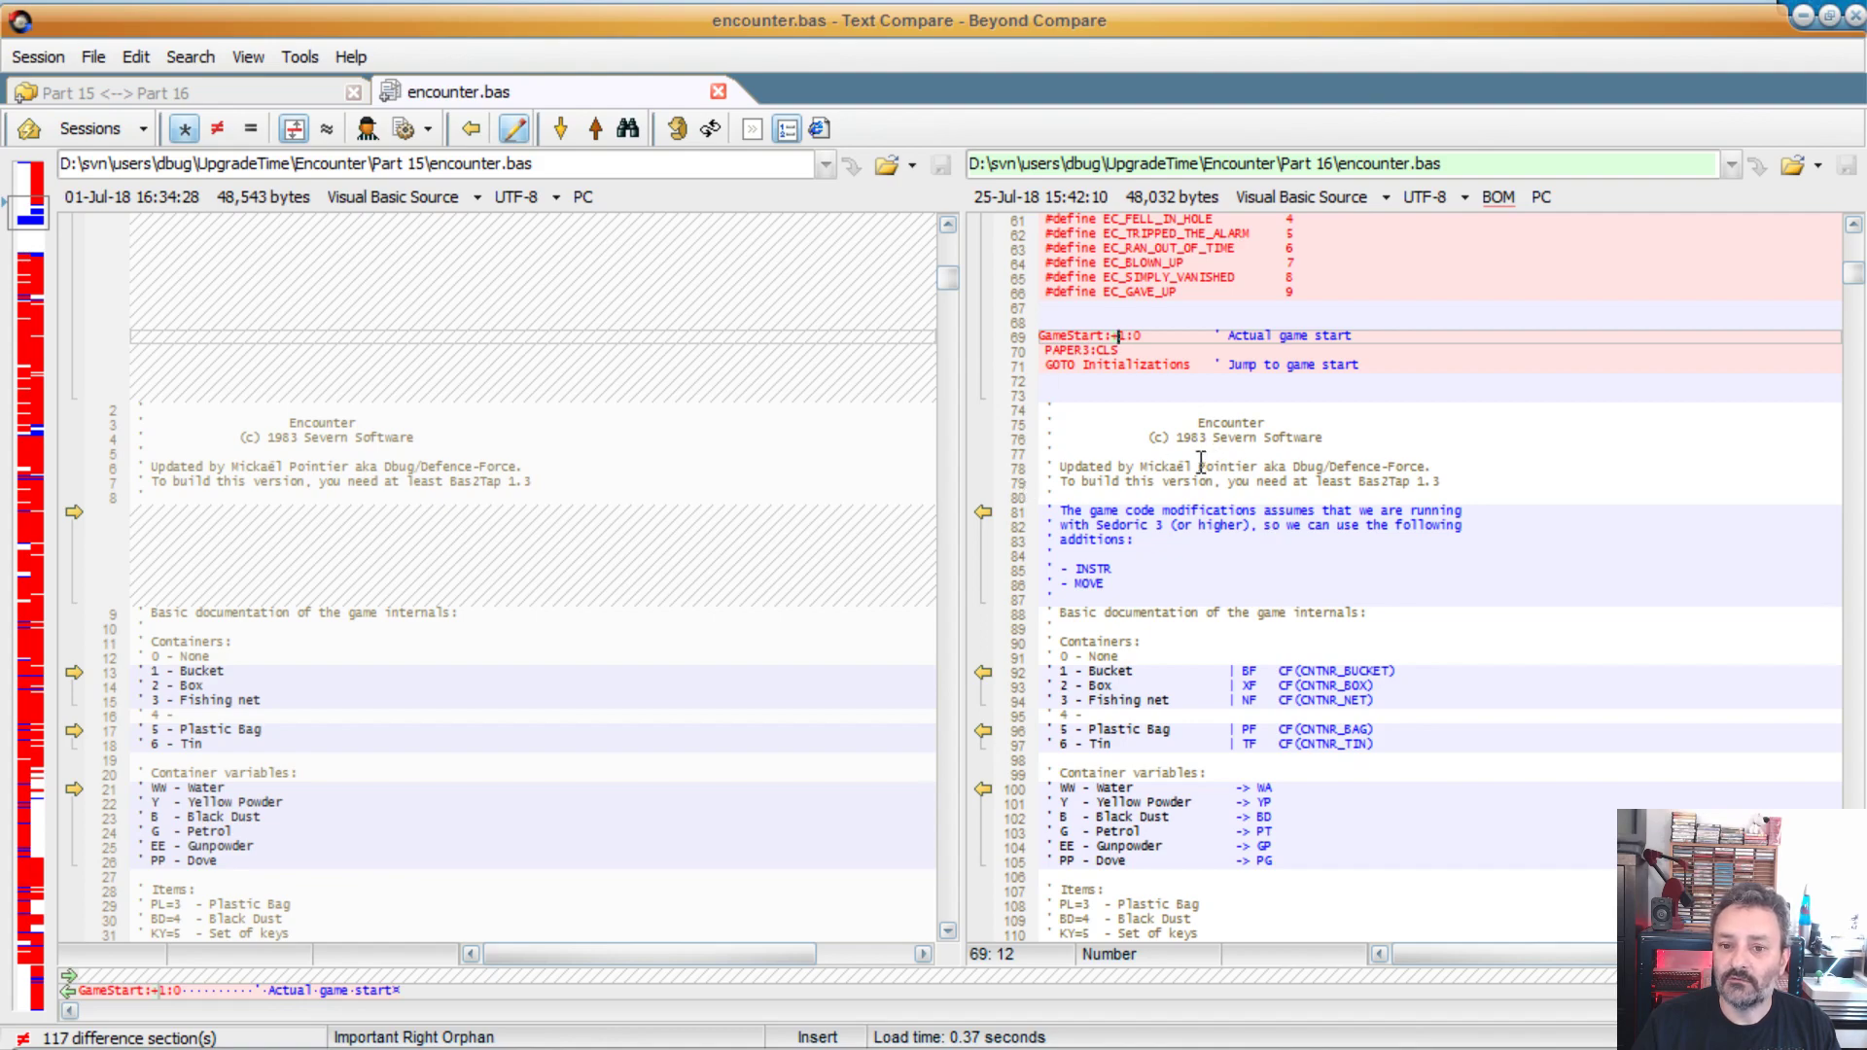
{"action": "scroll", "scroll_direction": "down", "scroll_amount": 3}
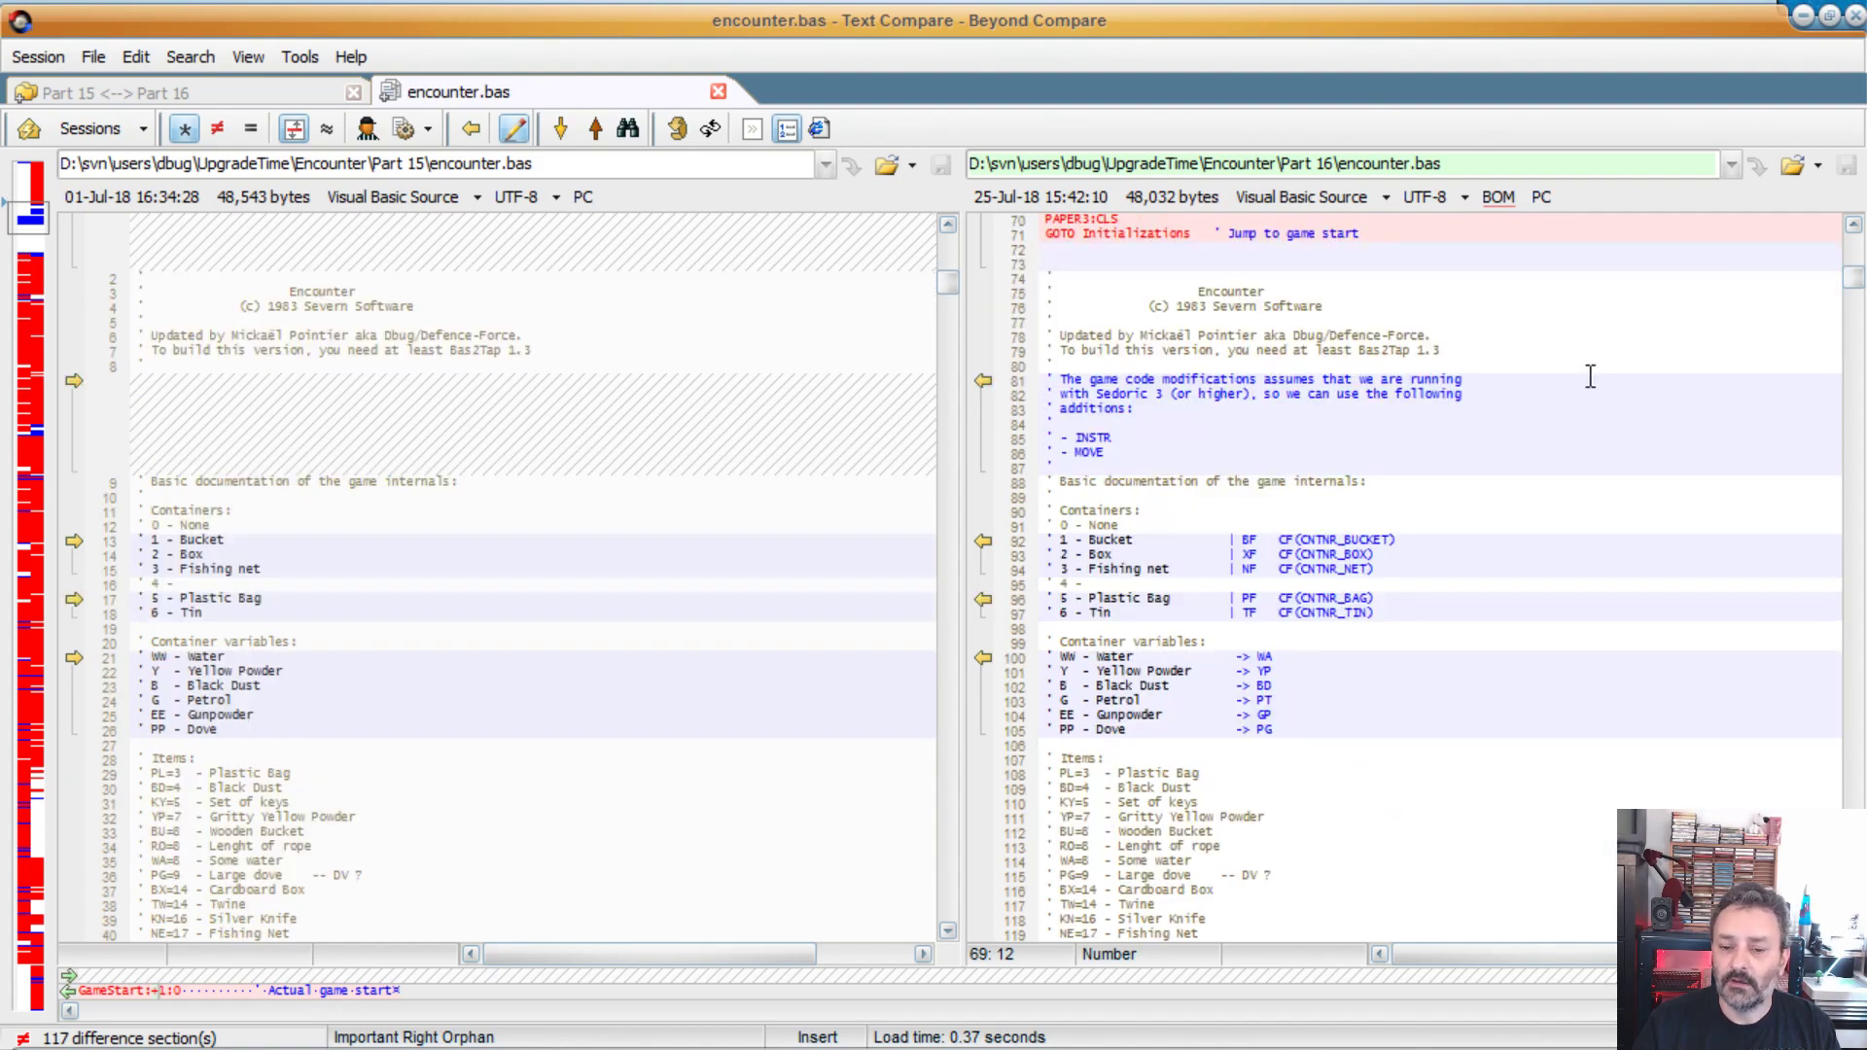
{"action": "scroll", "scroll_direction": "down", "scroll_amount": 3}
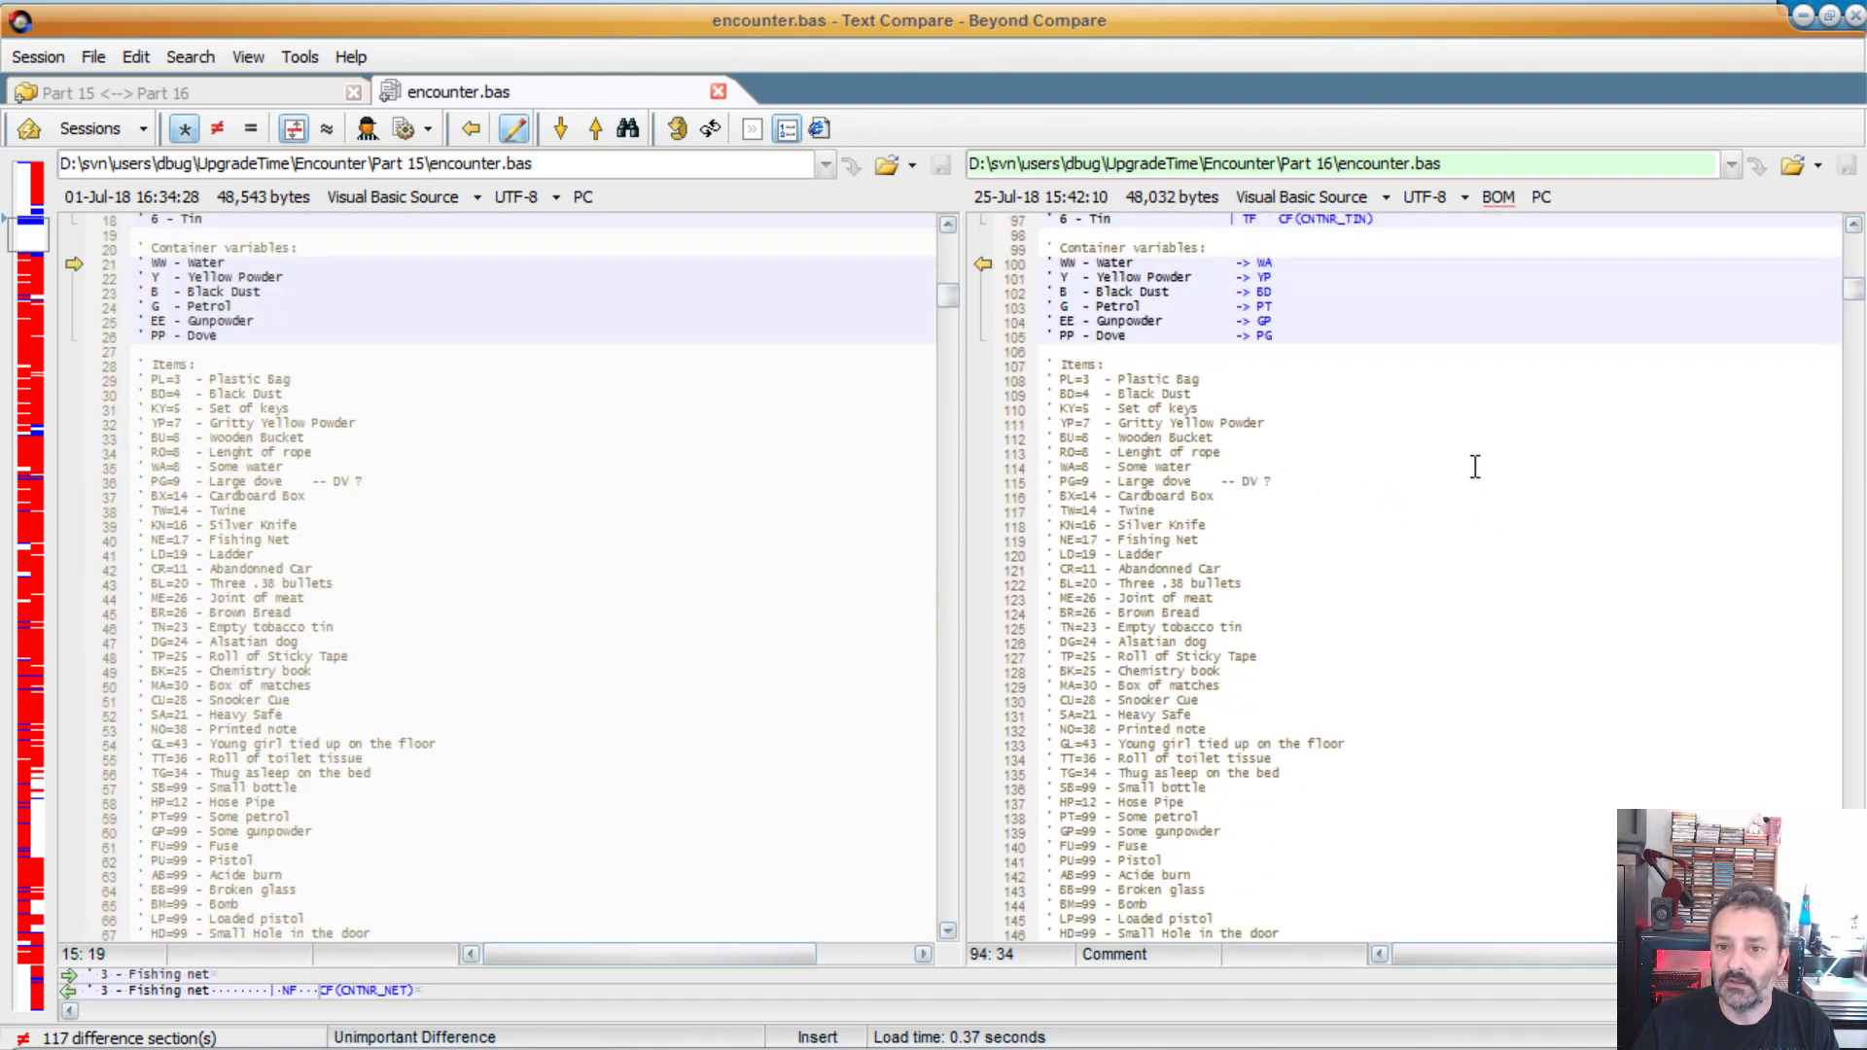
{"action": "scroll", "scroll_direction": "down", "scroll_amount": 3}
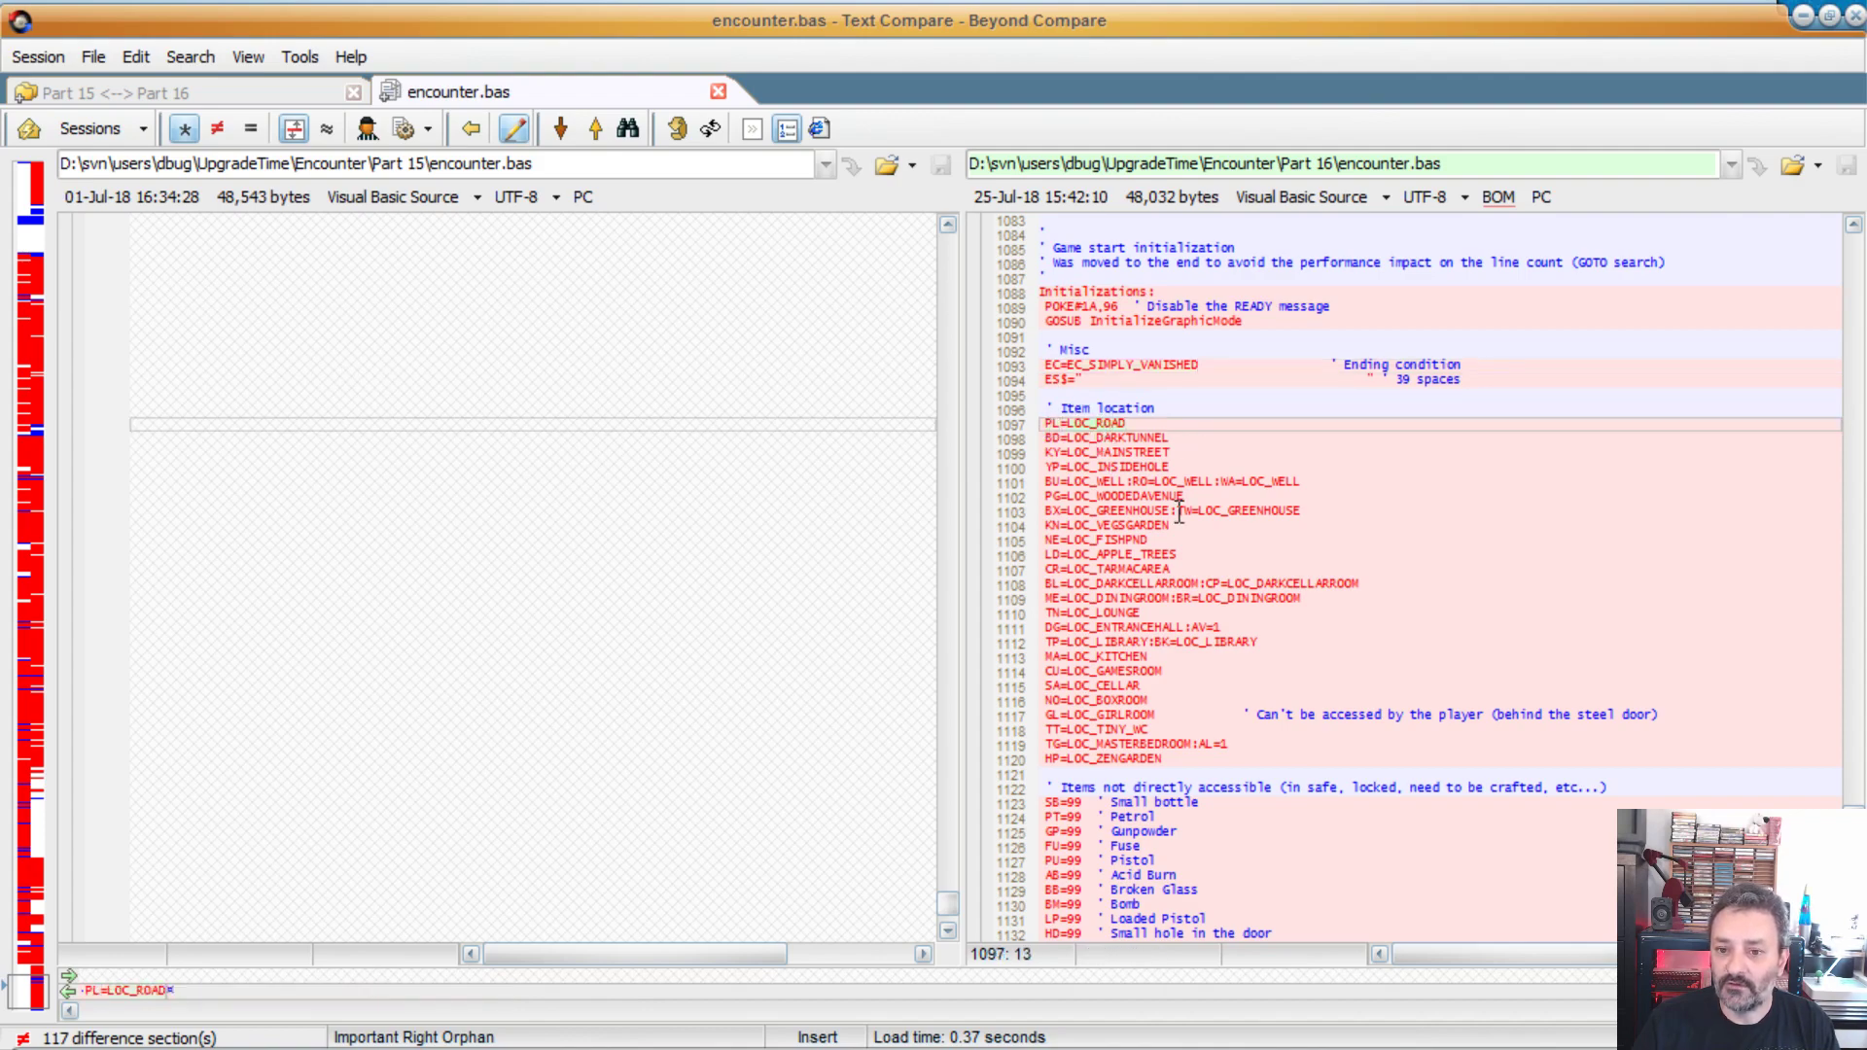
{"action": "left_click", "coordinate": [1211, 482]}
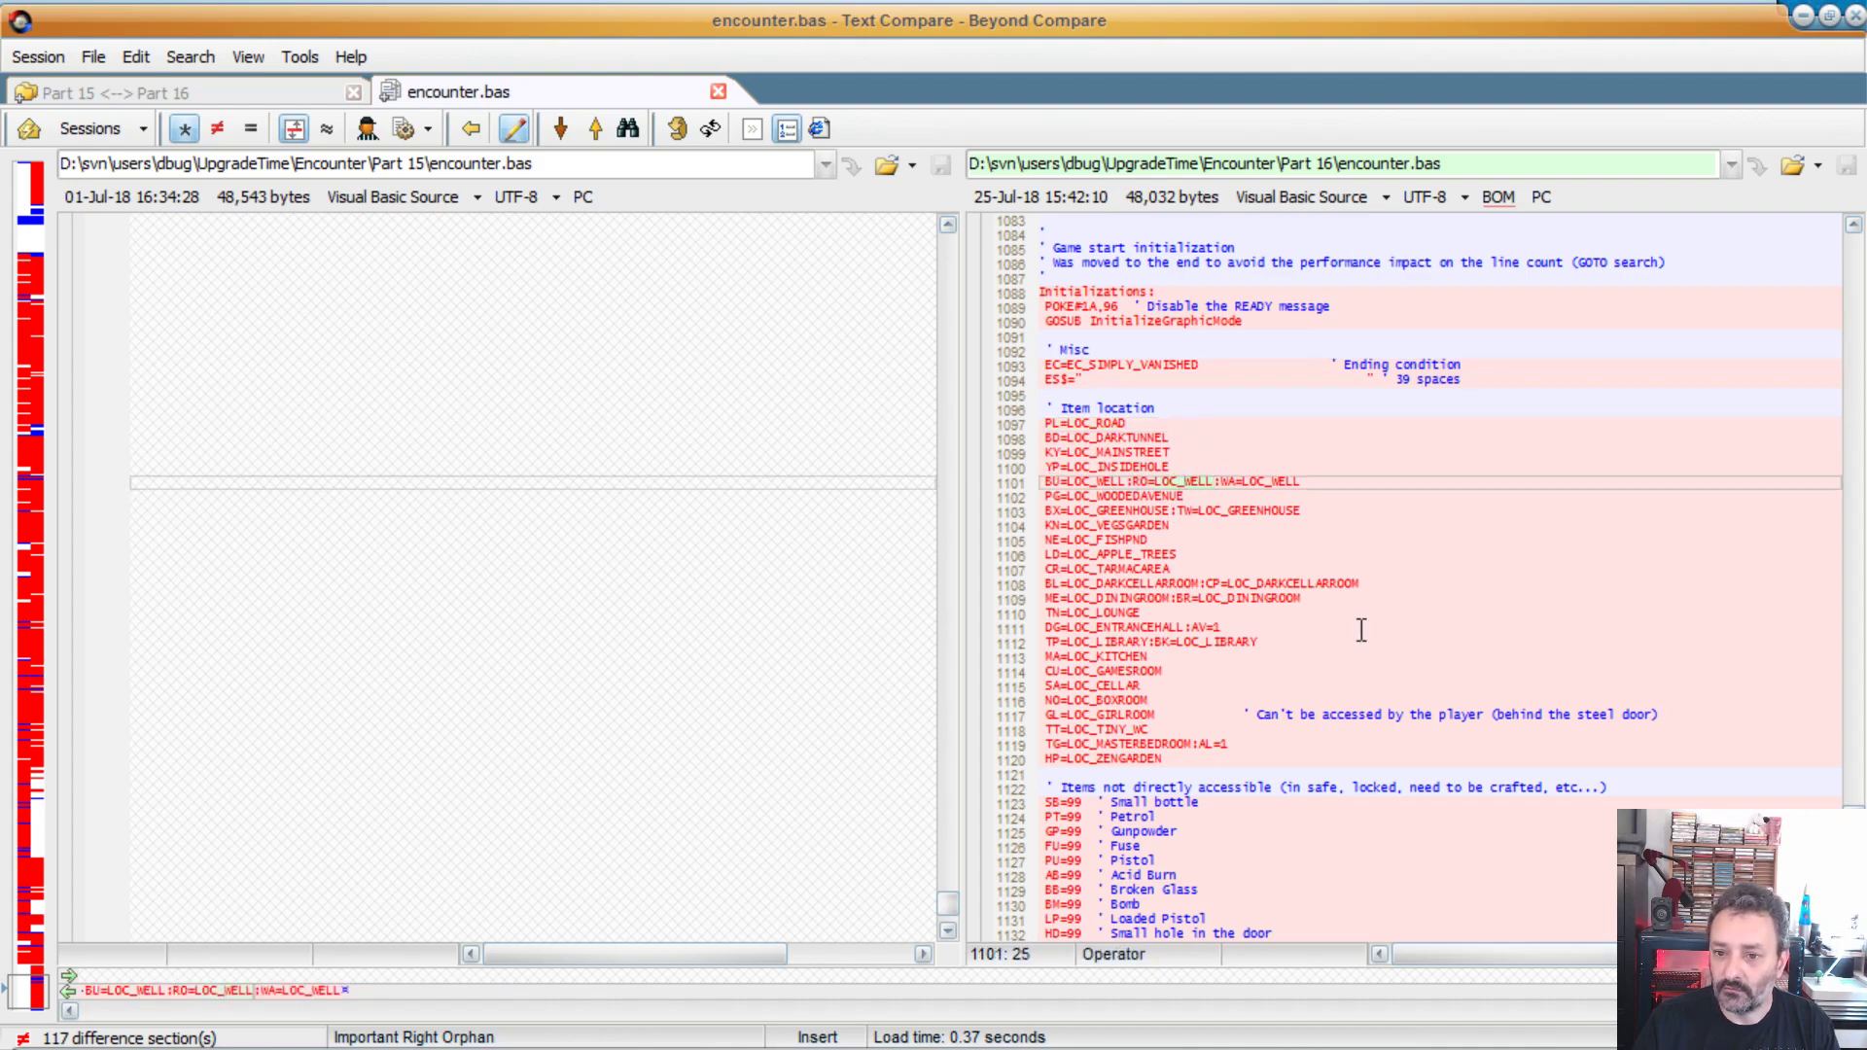
{"action": "scroll", "scroll_direction": "down", "scroll_amount": 3}
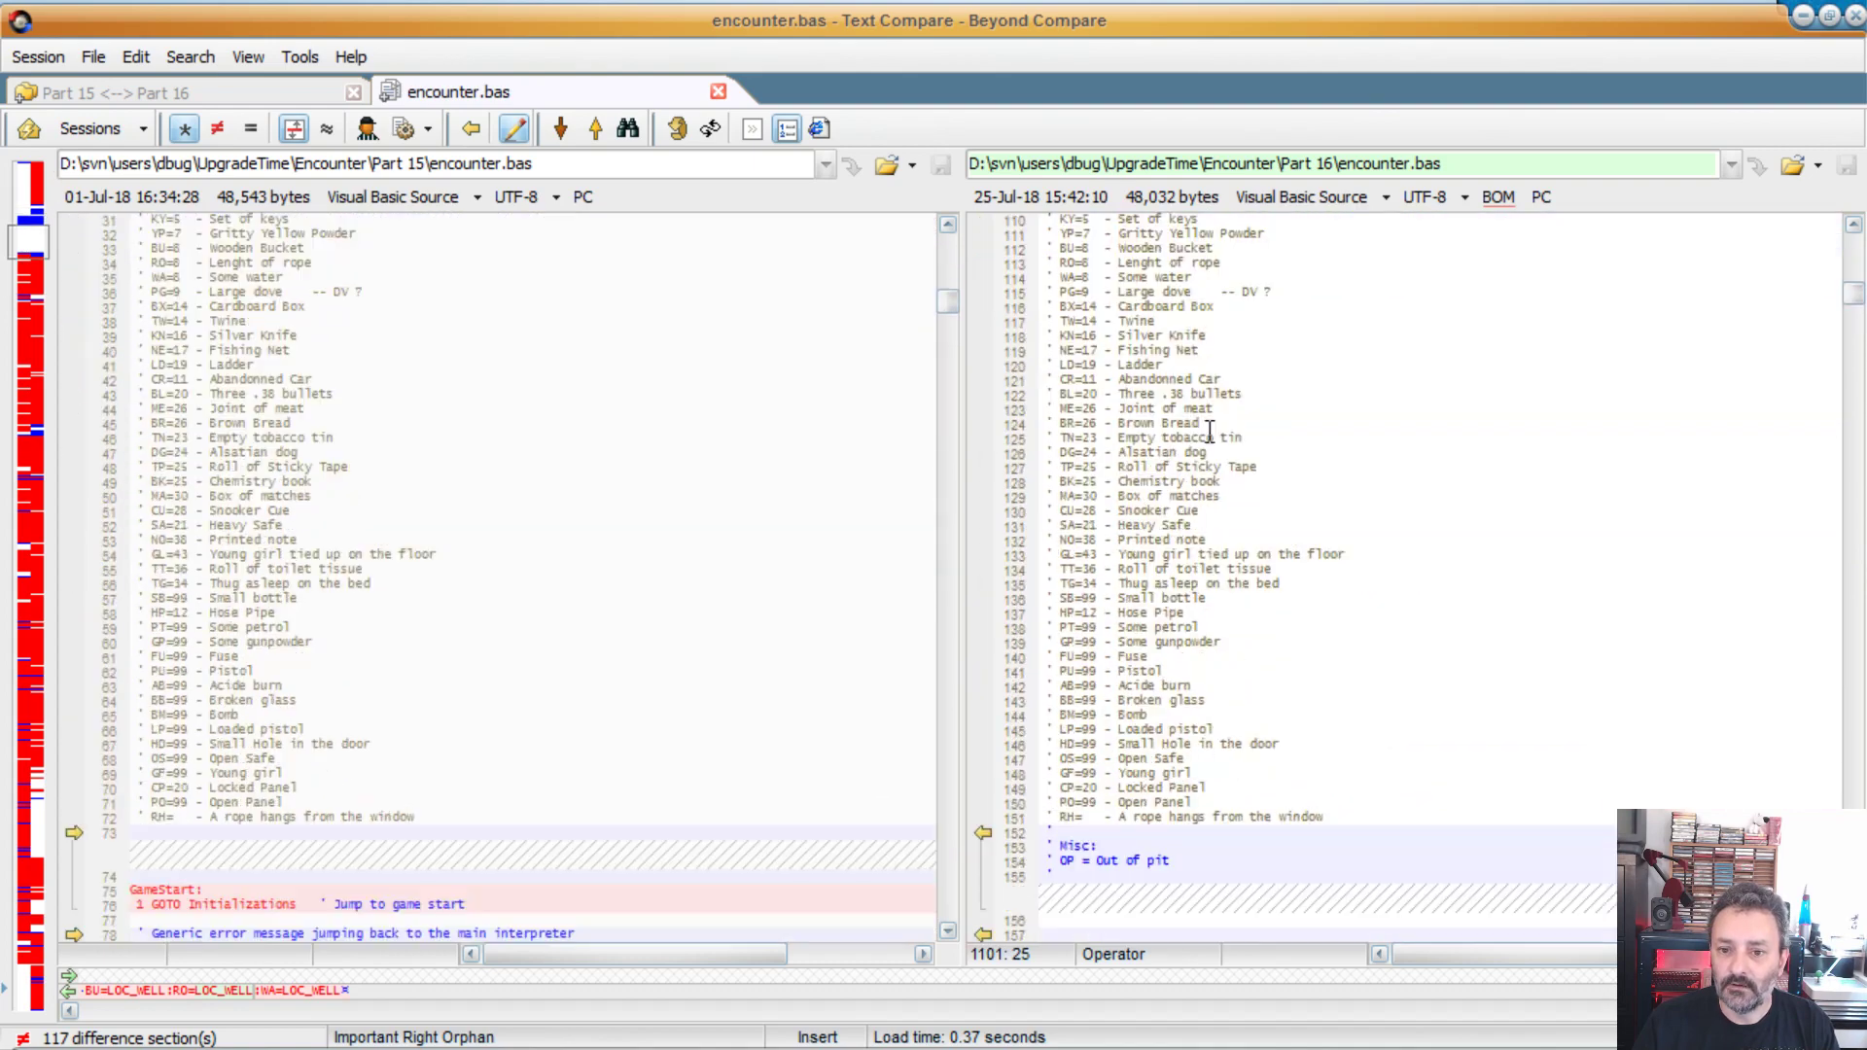
Step: Scroll from the location list through Part 16's named error messages and location handlers to the bedroom and gallery
{"action": "scroll", "scroll_direction": "down", "scroll_amount": 3}
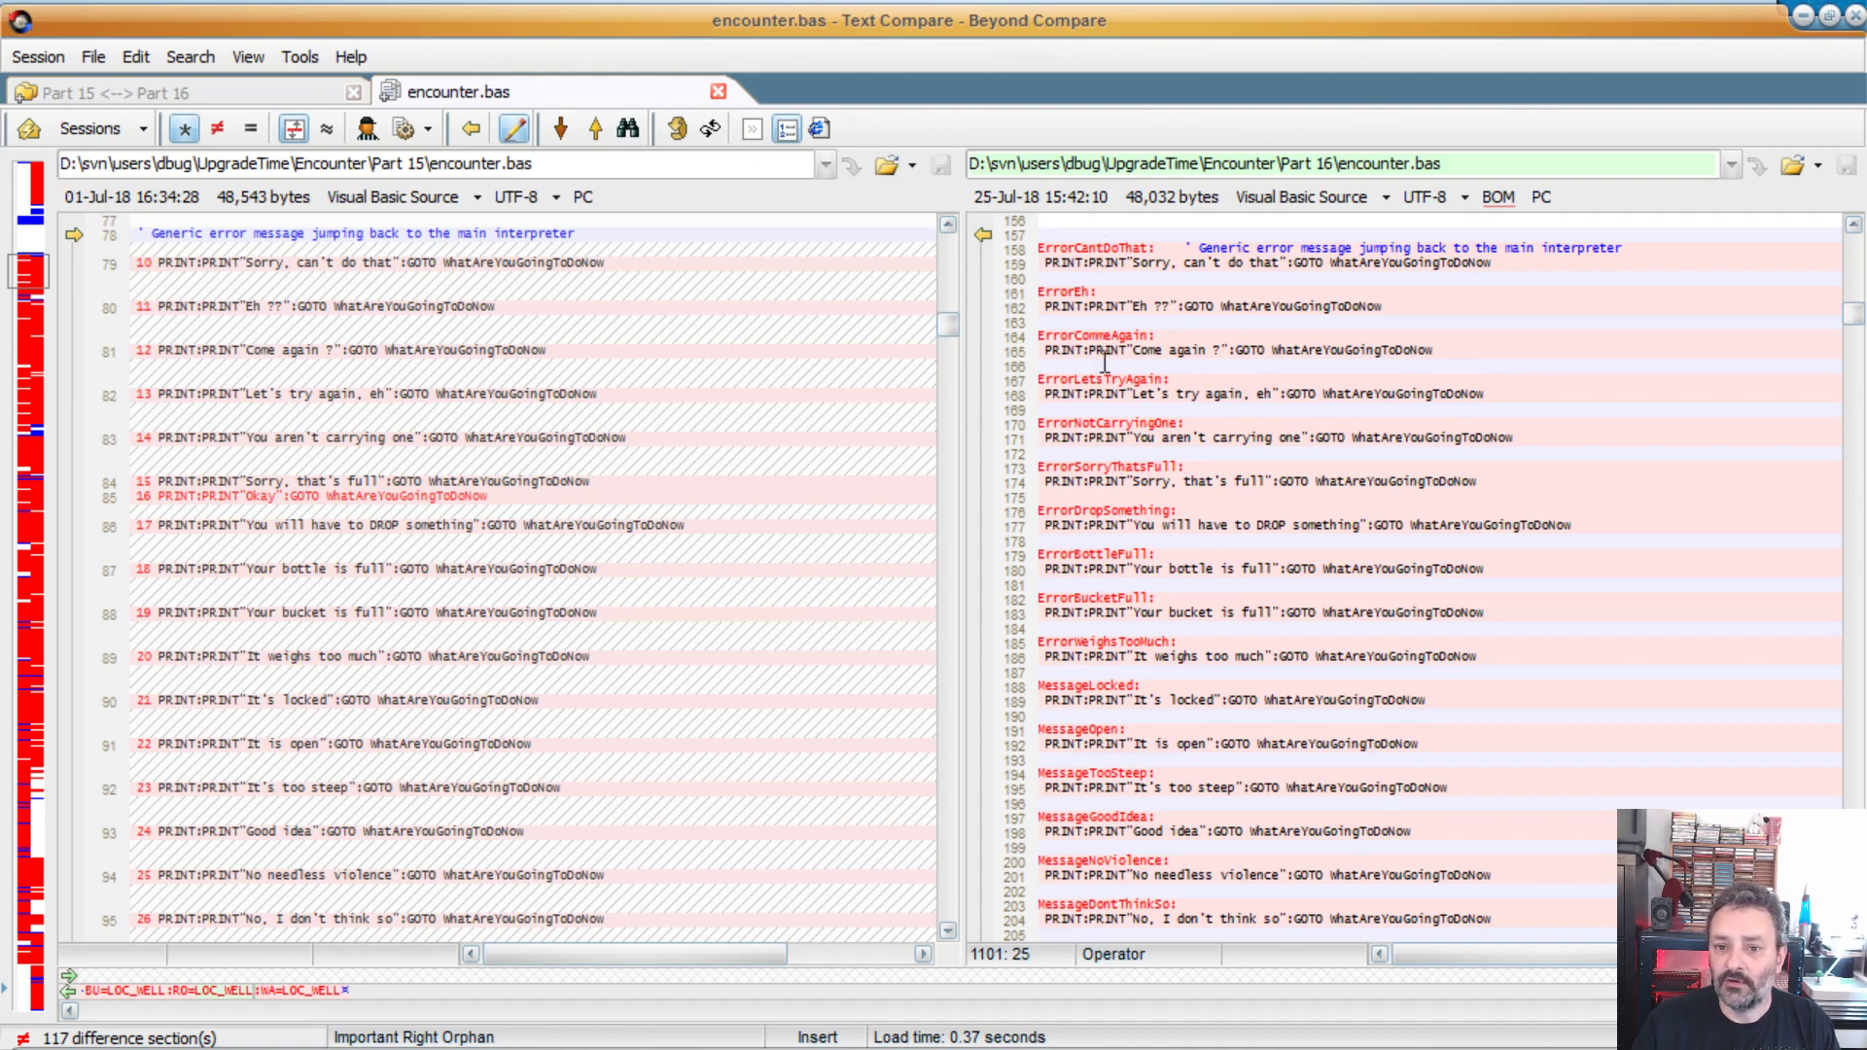
{"action": "scroll", "scroll_direction": "down", "scroll_amount": 3}
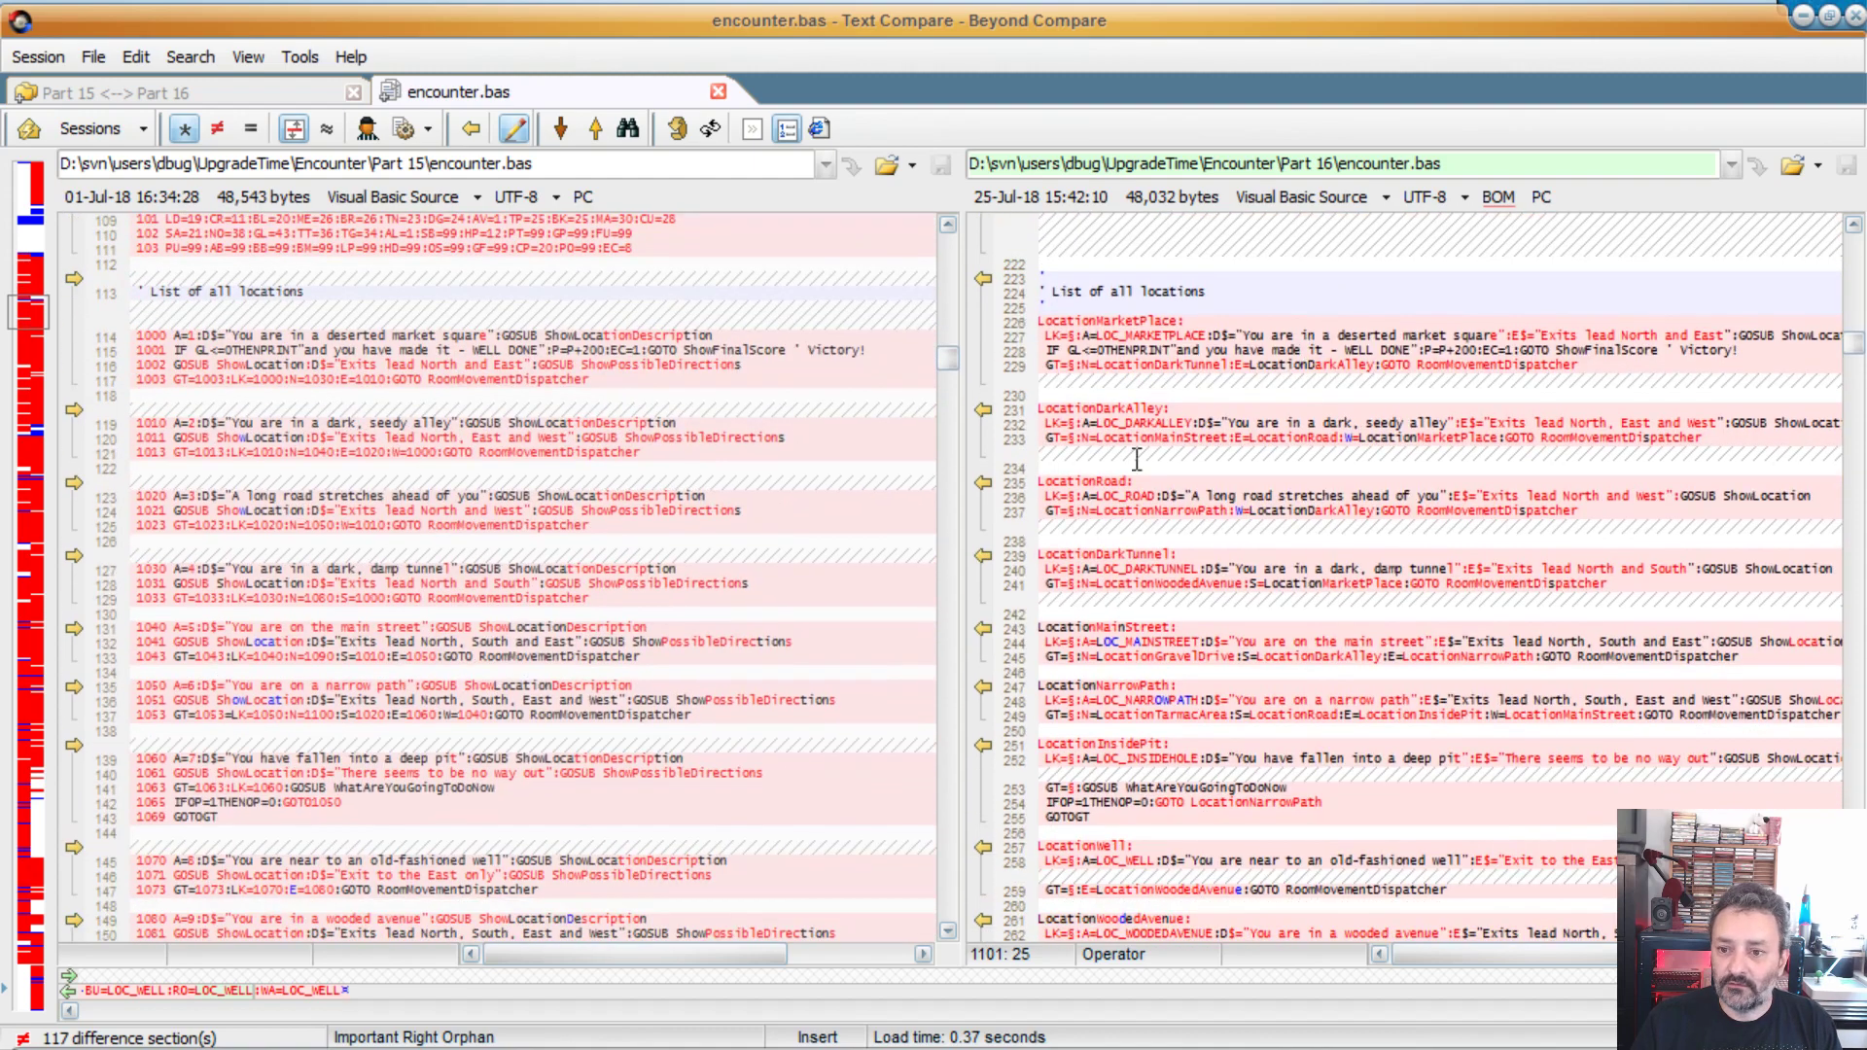
{"action": "mouse_move", "coordinate": [1012, 430]}
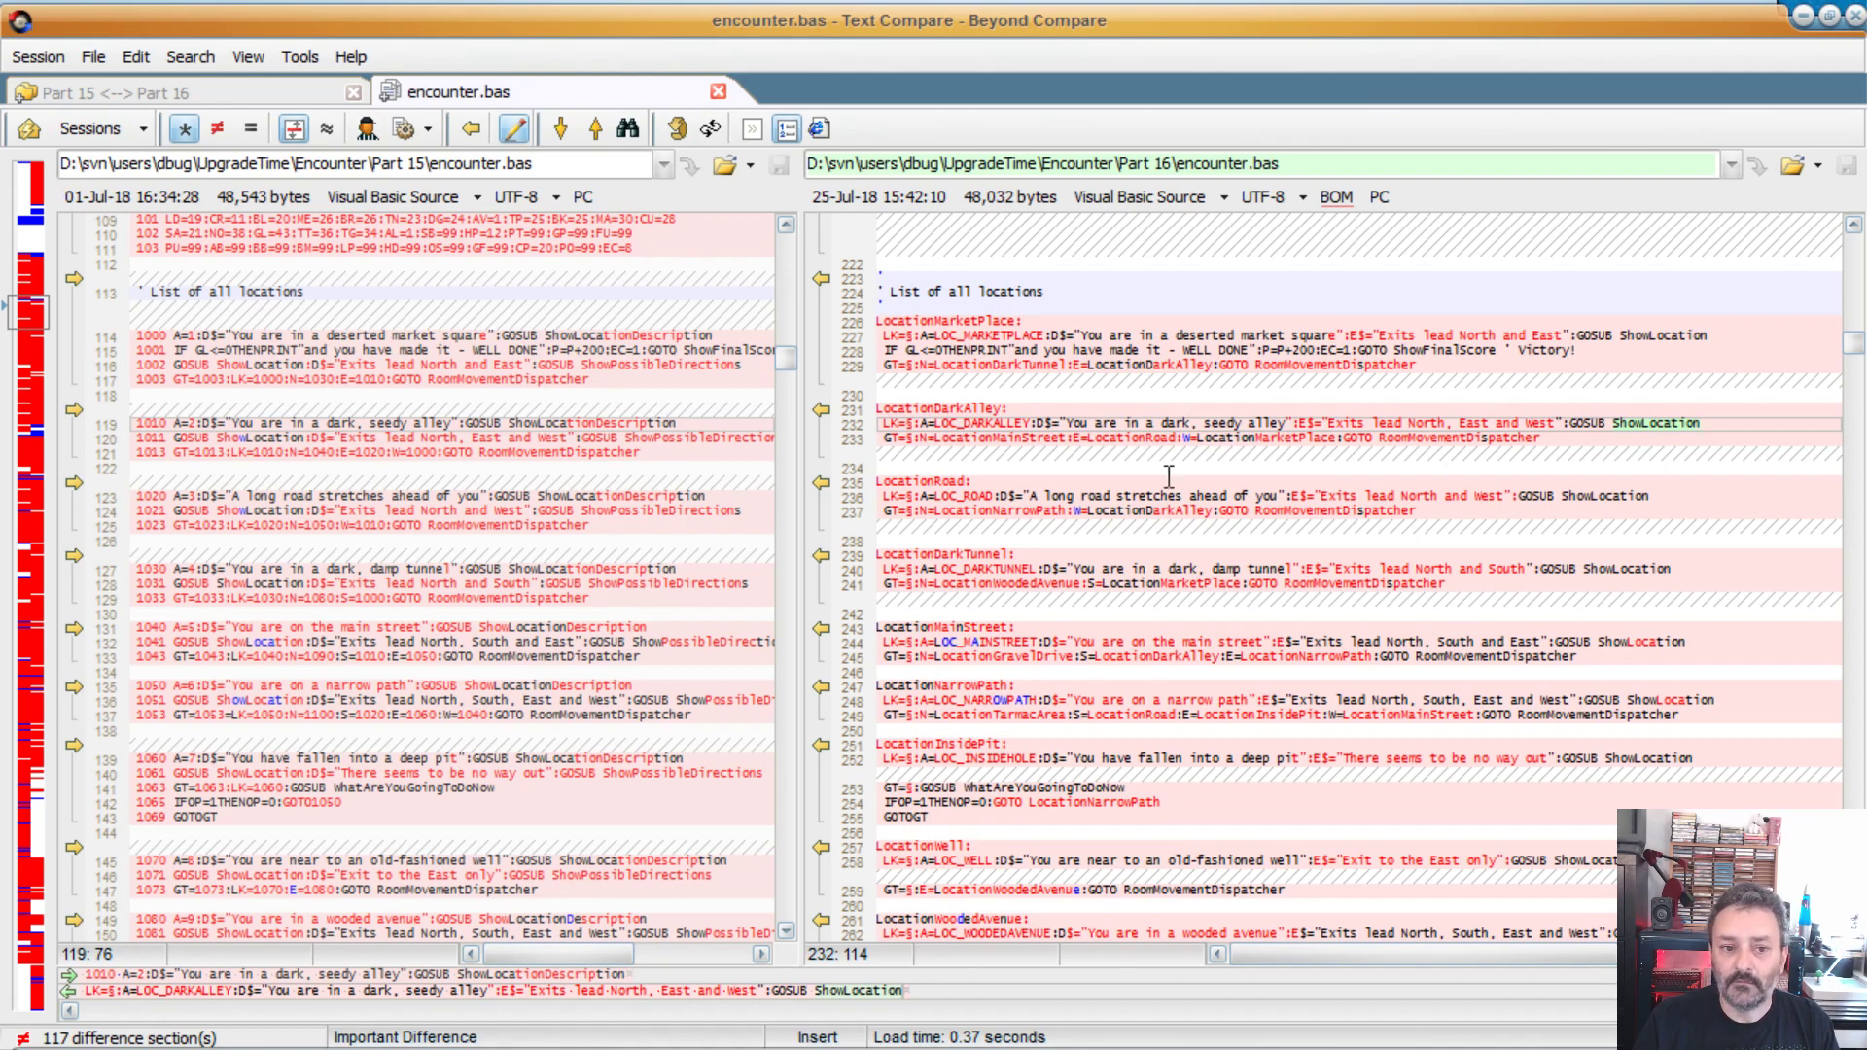
{"action": "mouse_move", "coordinate": [1417, 462]}
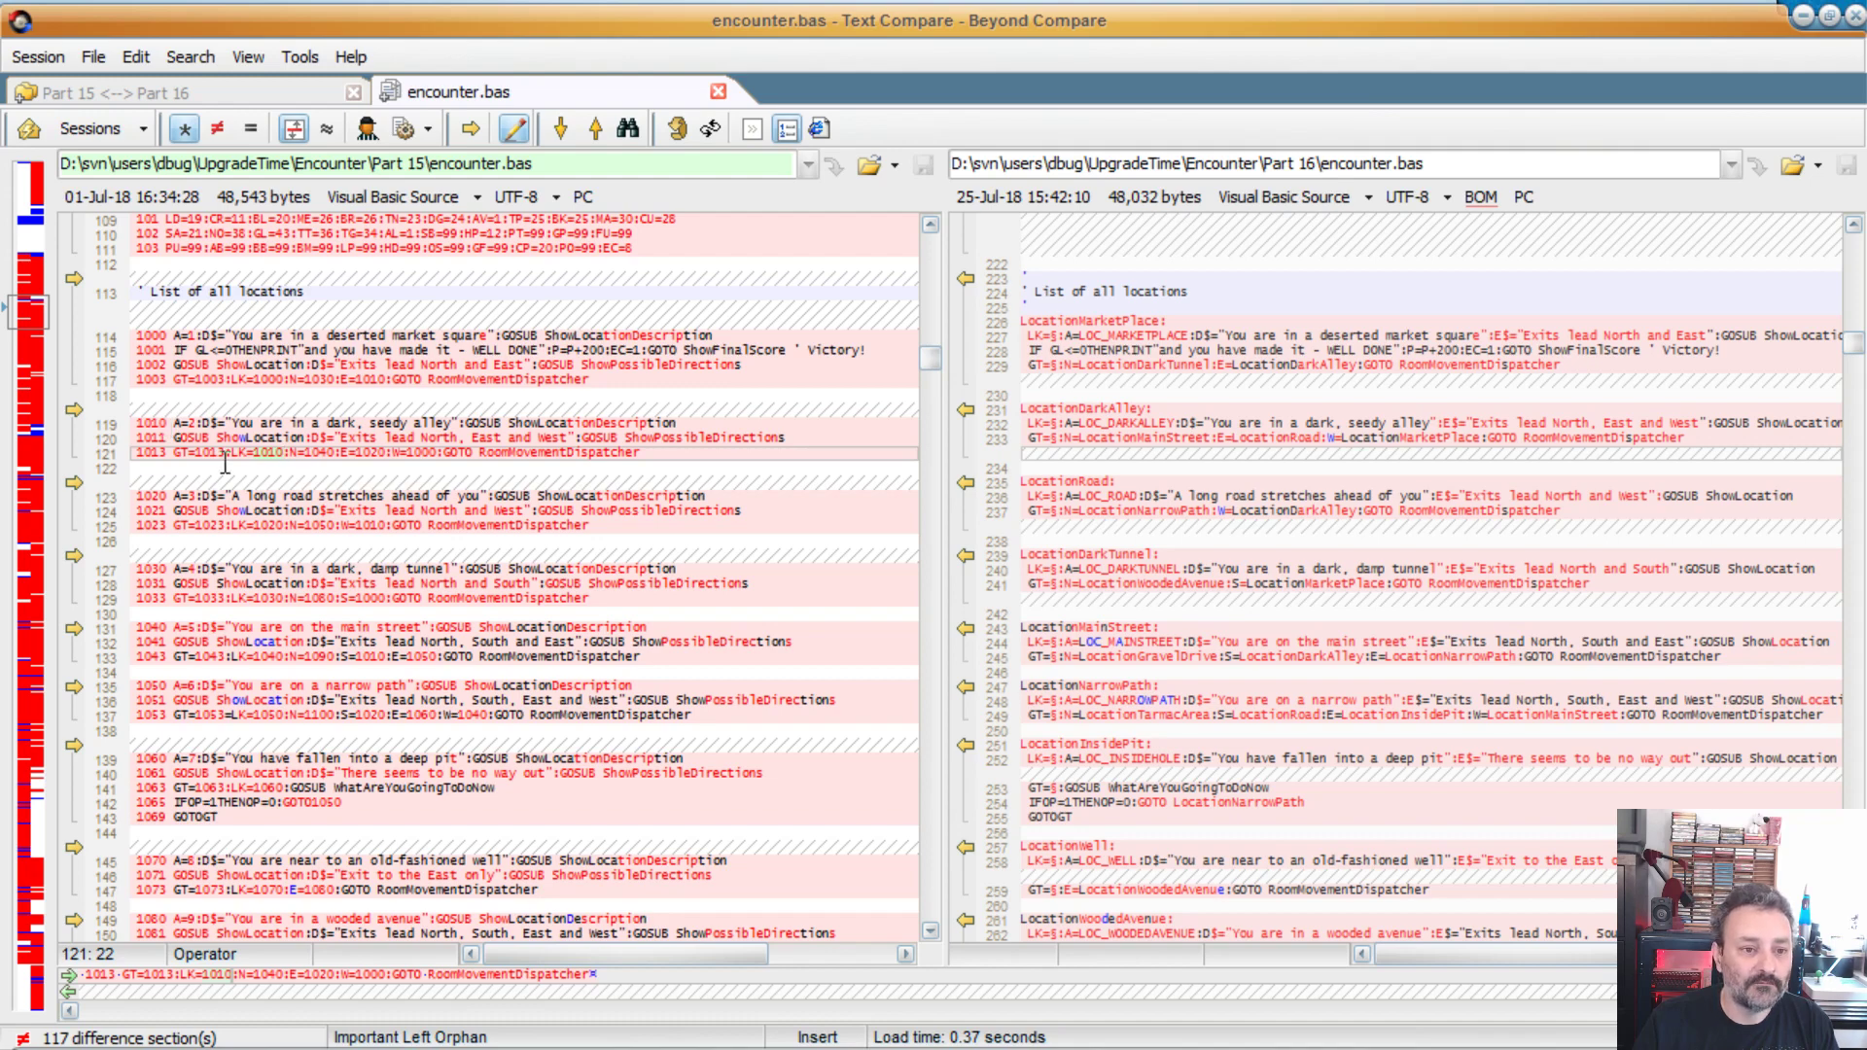
{"action": "mouse_move", "coordinate": [1030, 425]}
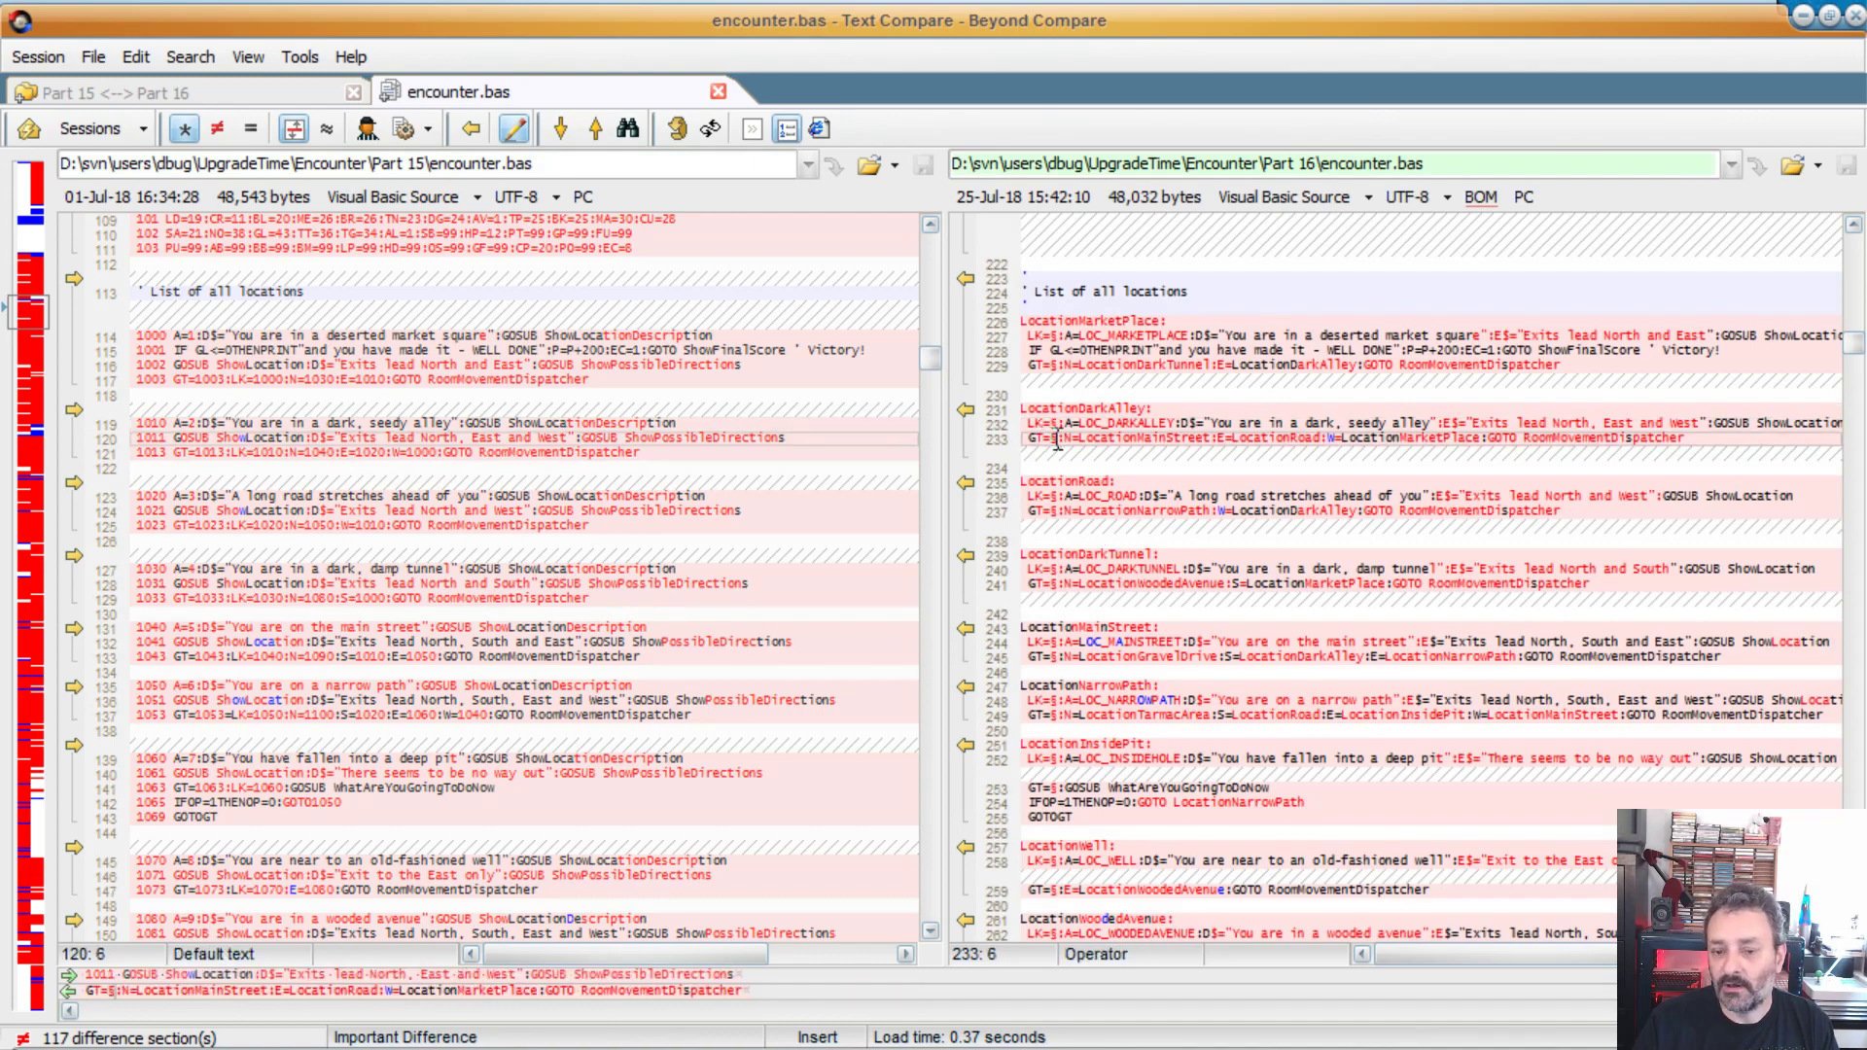
{"action": "mouse_move", "coordinate": [1241, 436]}
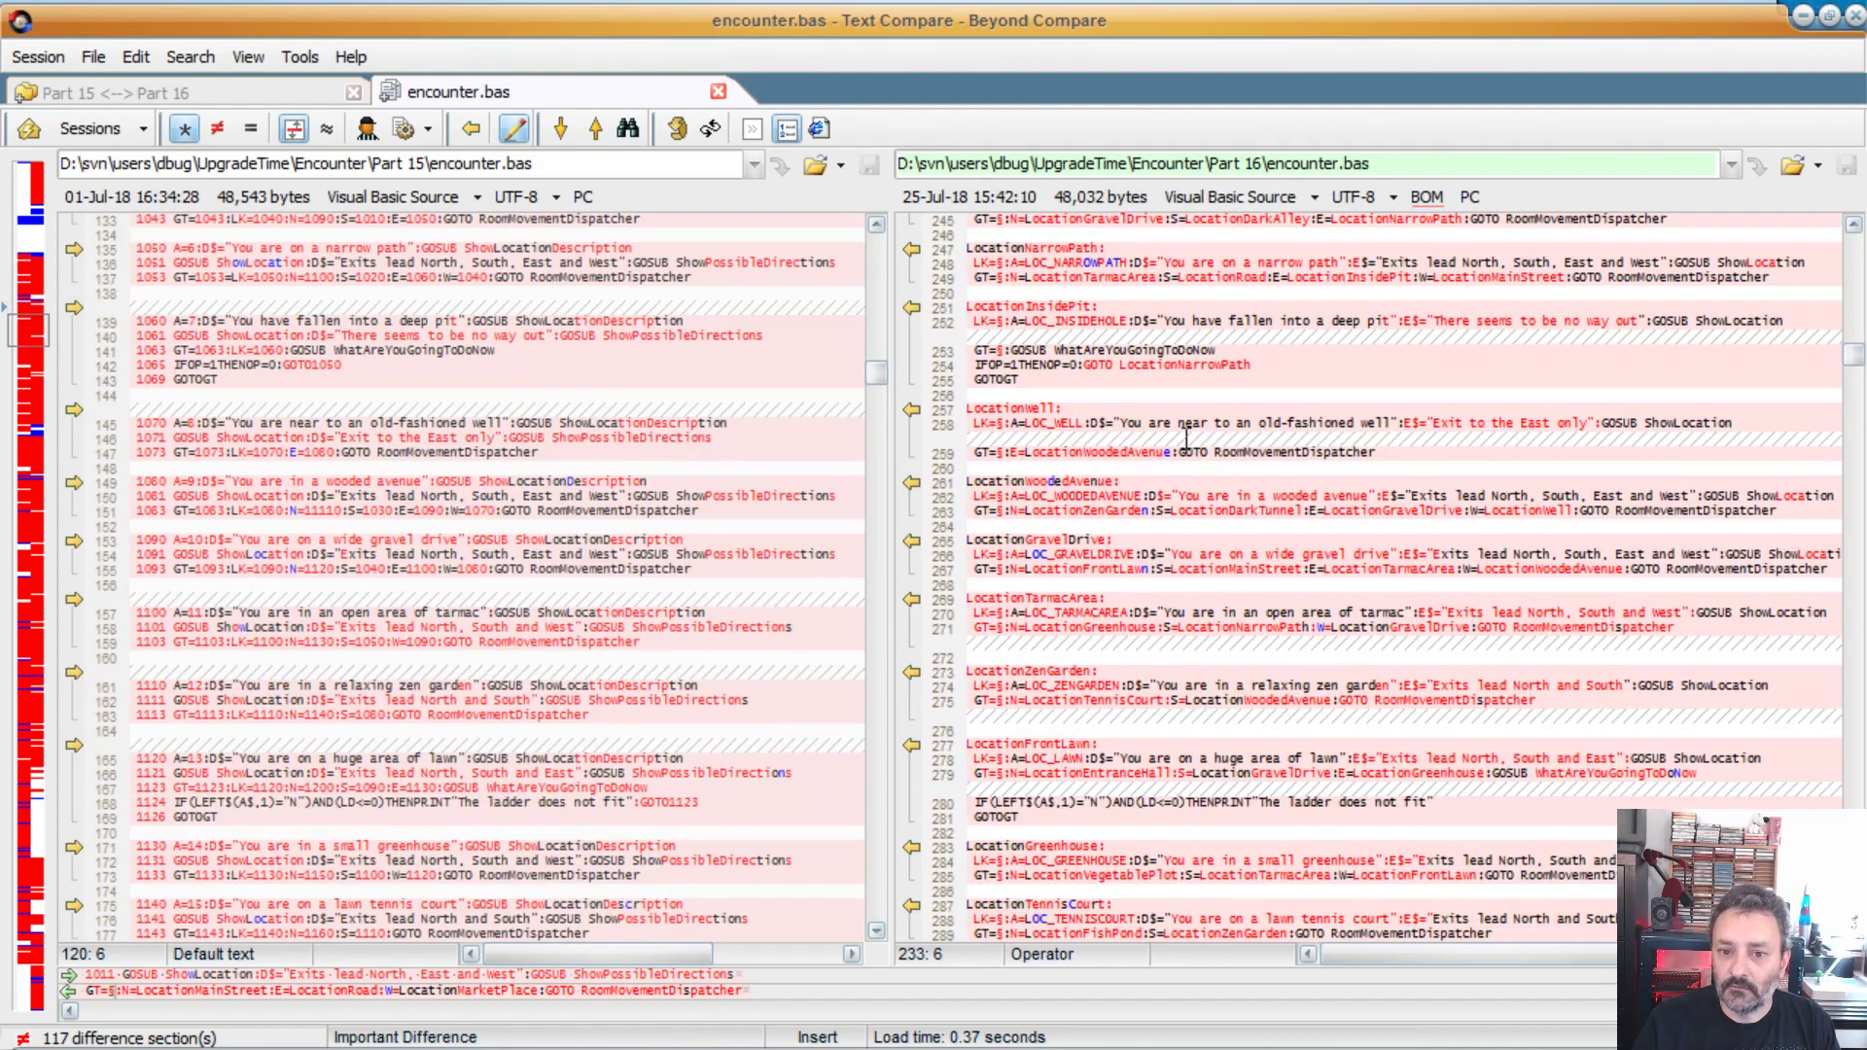
{"action": "scroll", "scroll_direction": "down", "scroll_amount": 3}
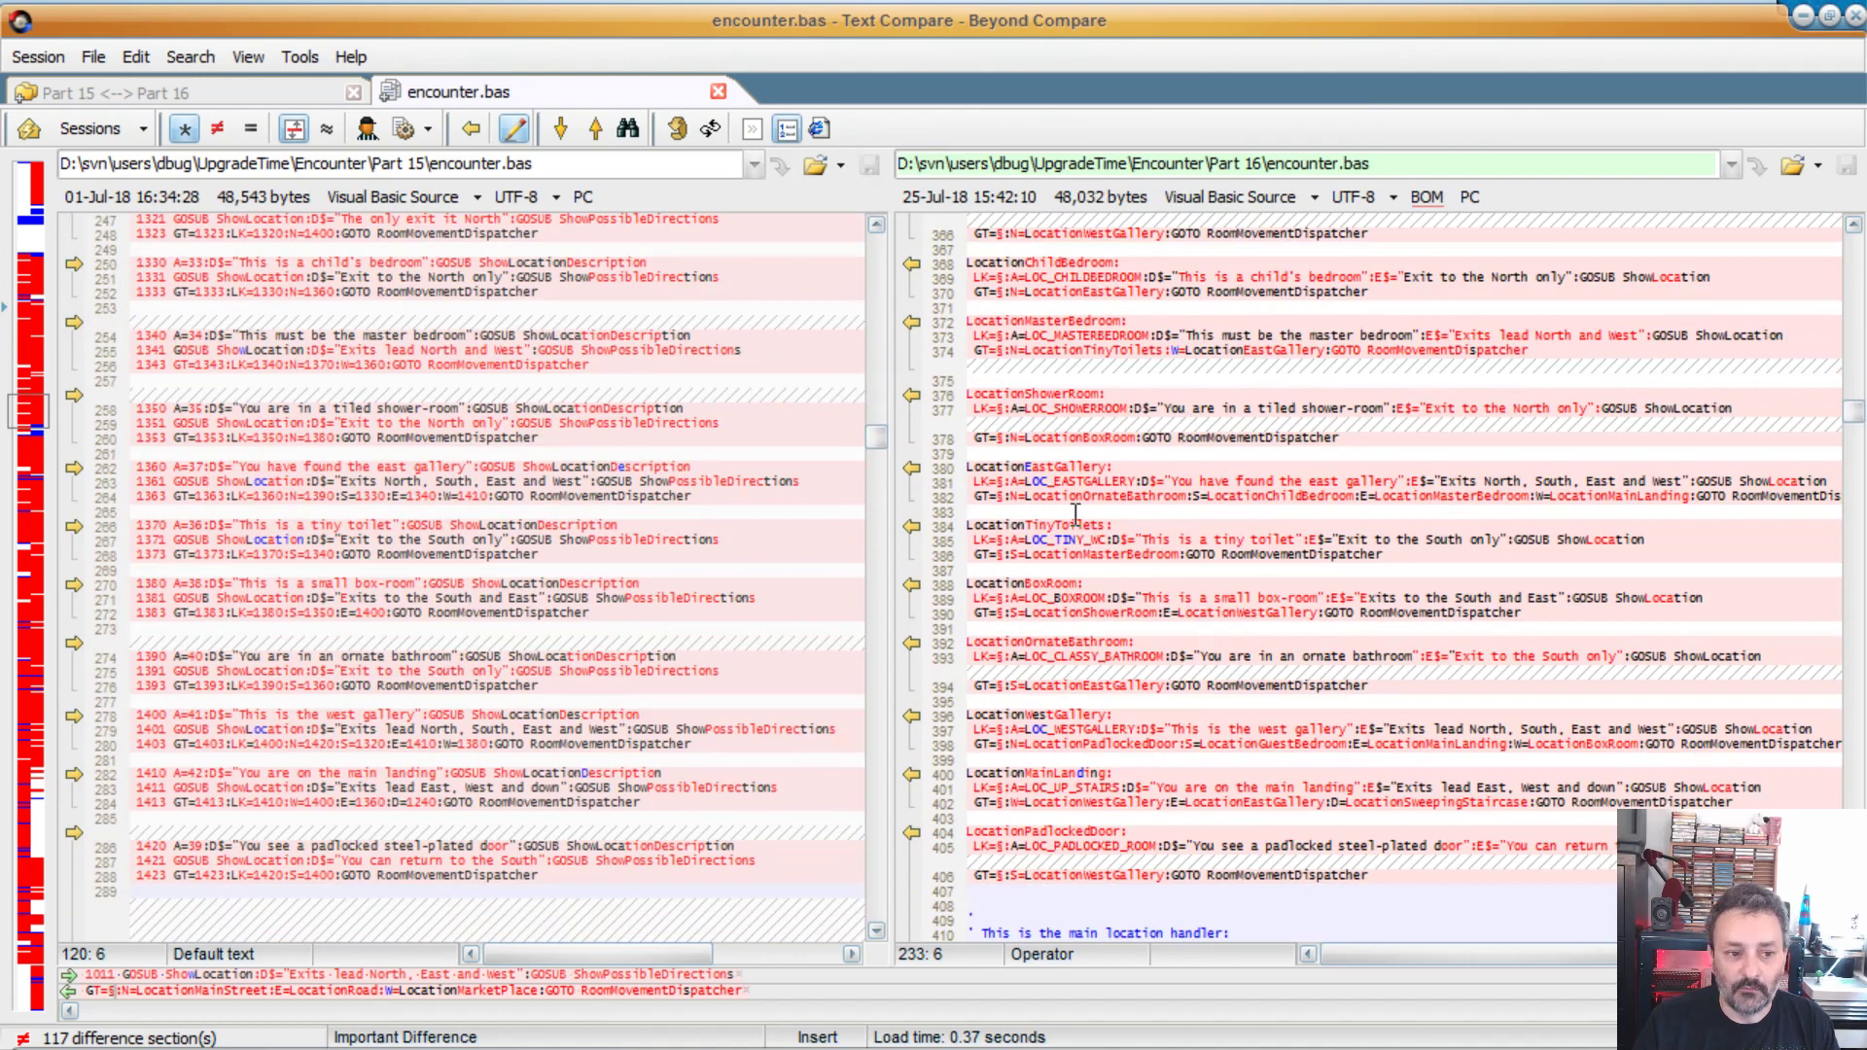
{"action": "mouse_move", "coordinate": [1078, 536]}
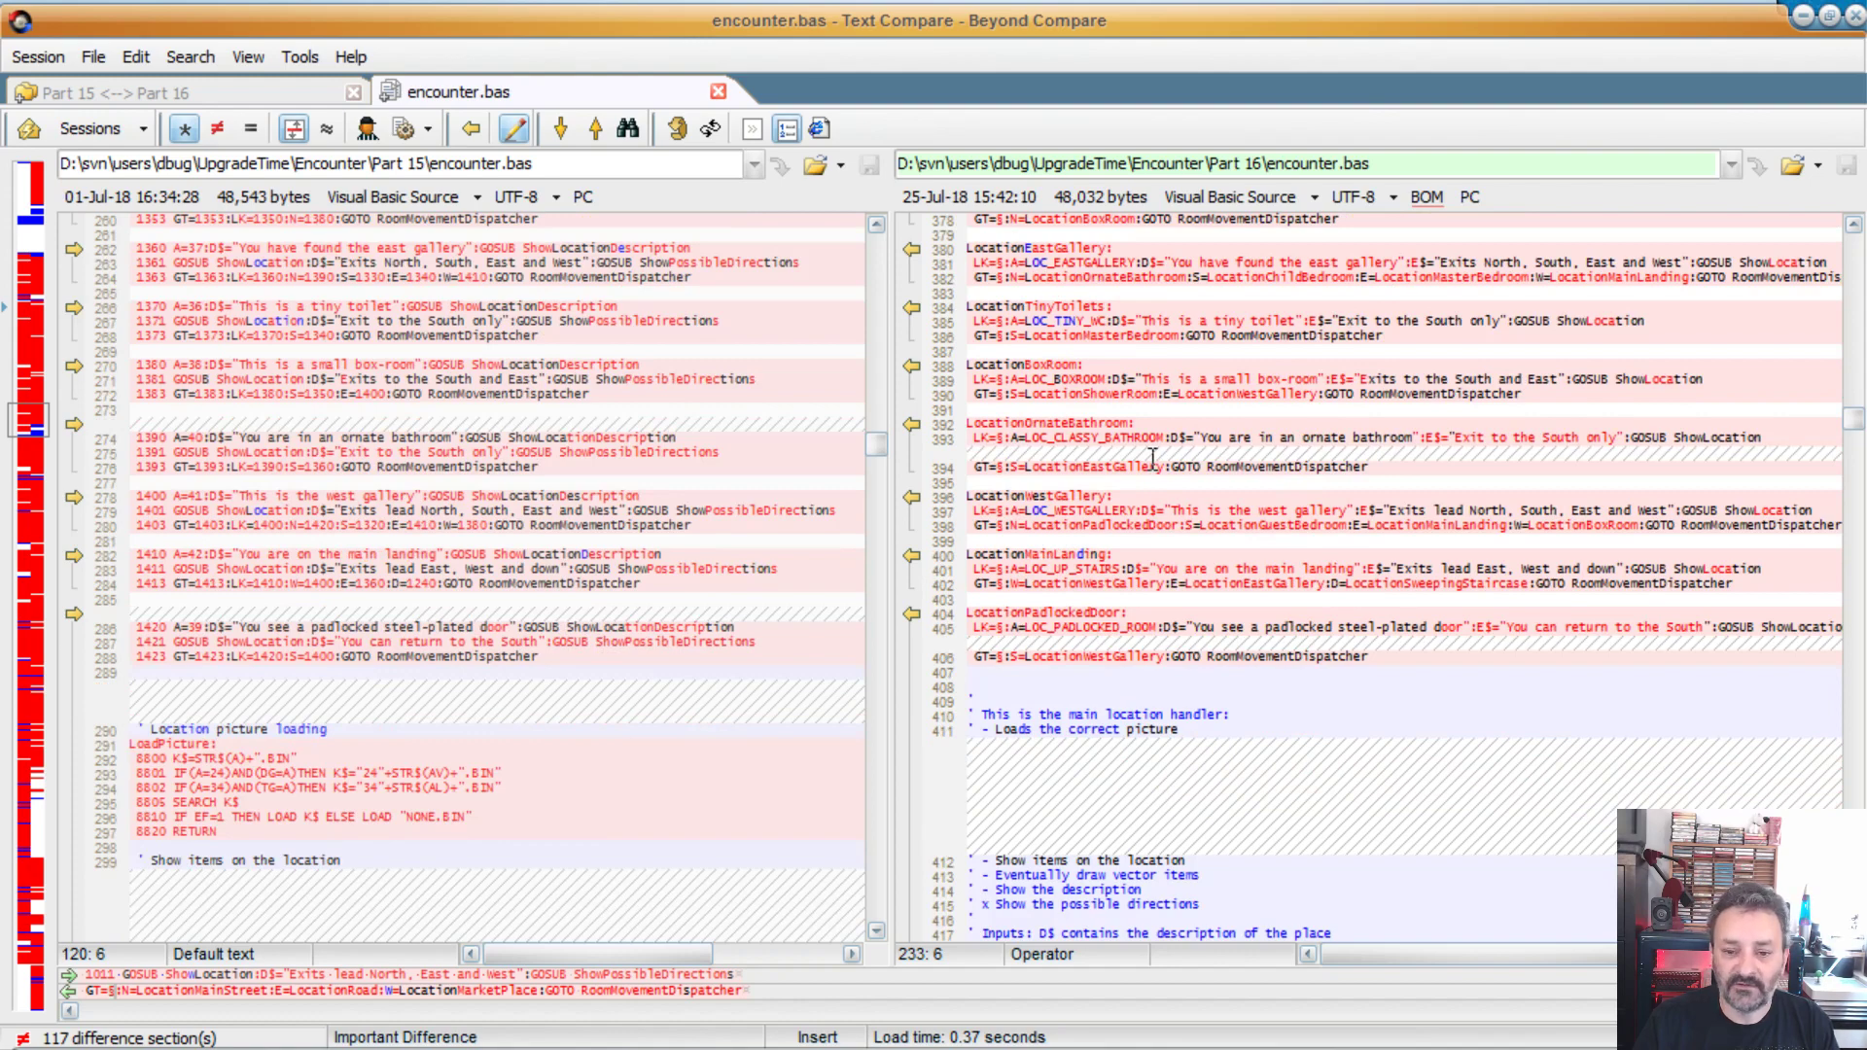
Step: Scroll through the ShowLocation item lines where Part 16 builds the item list into I$ down to AskHow
{"action": "scroll", "scroll_direction": "down", "scroll_amount": 3}
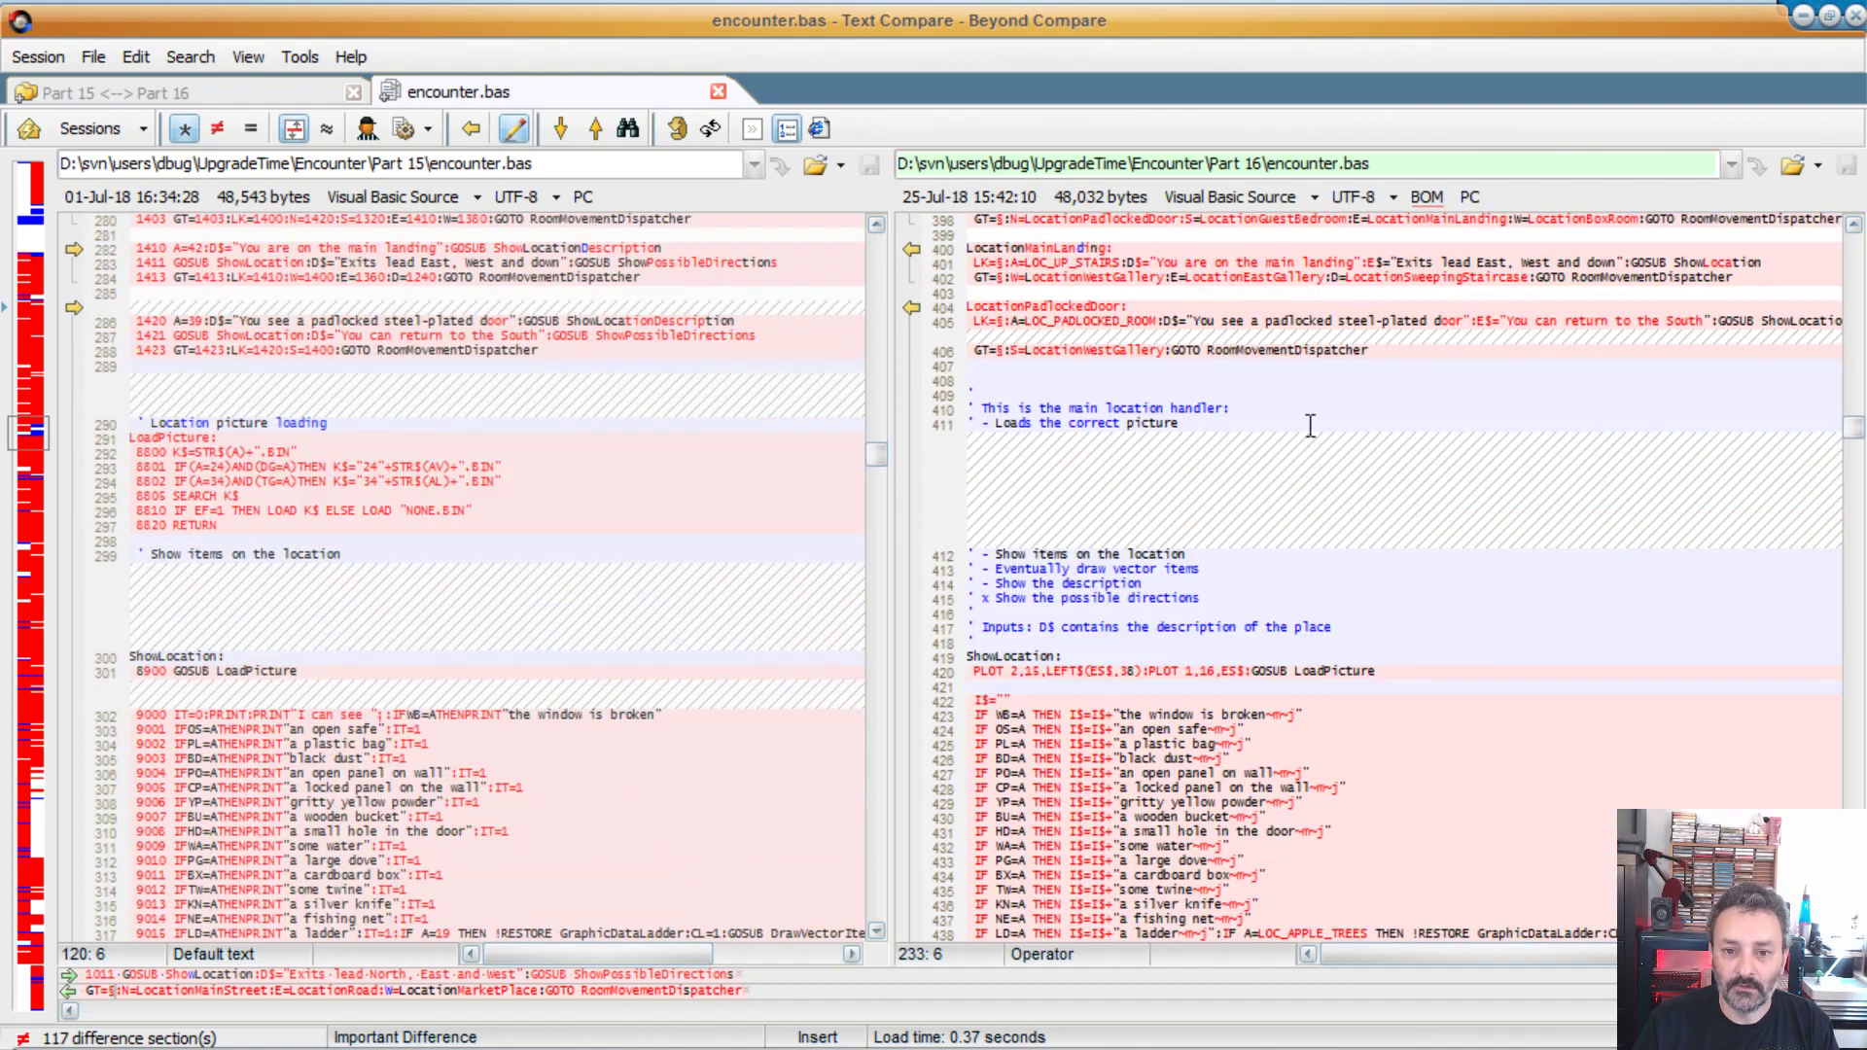
{"action": "scroll", "scroll_direction": "down", "scroll_amount": 3}
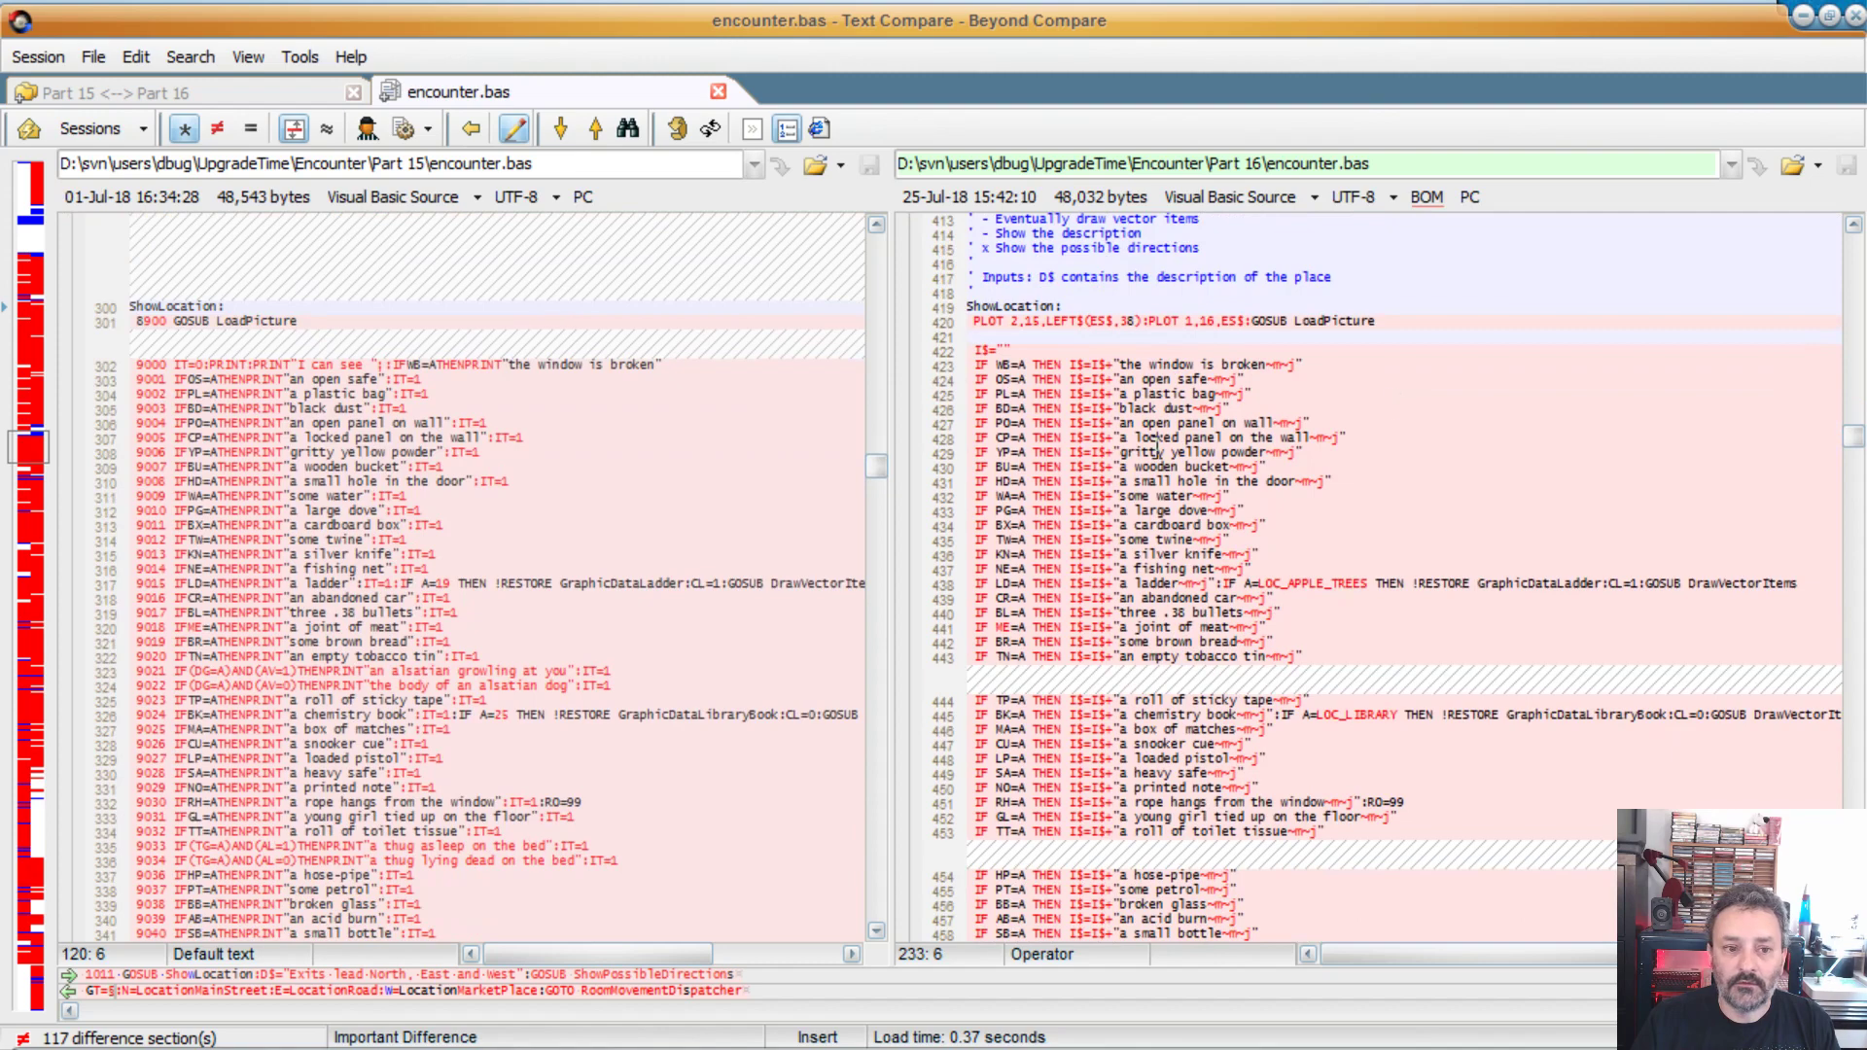
{"action": "scroll", "scroll_direction": "down", "scroll_amount": 3}
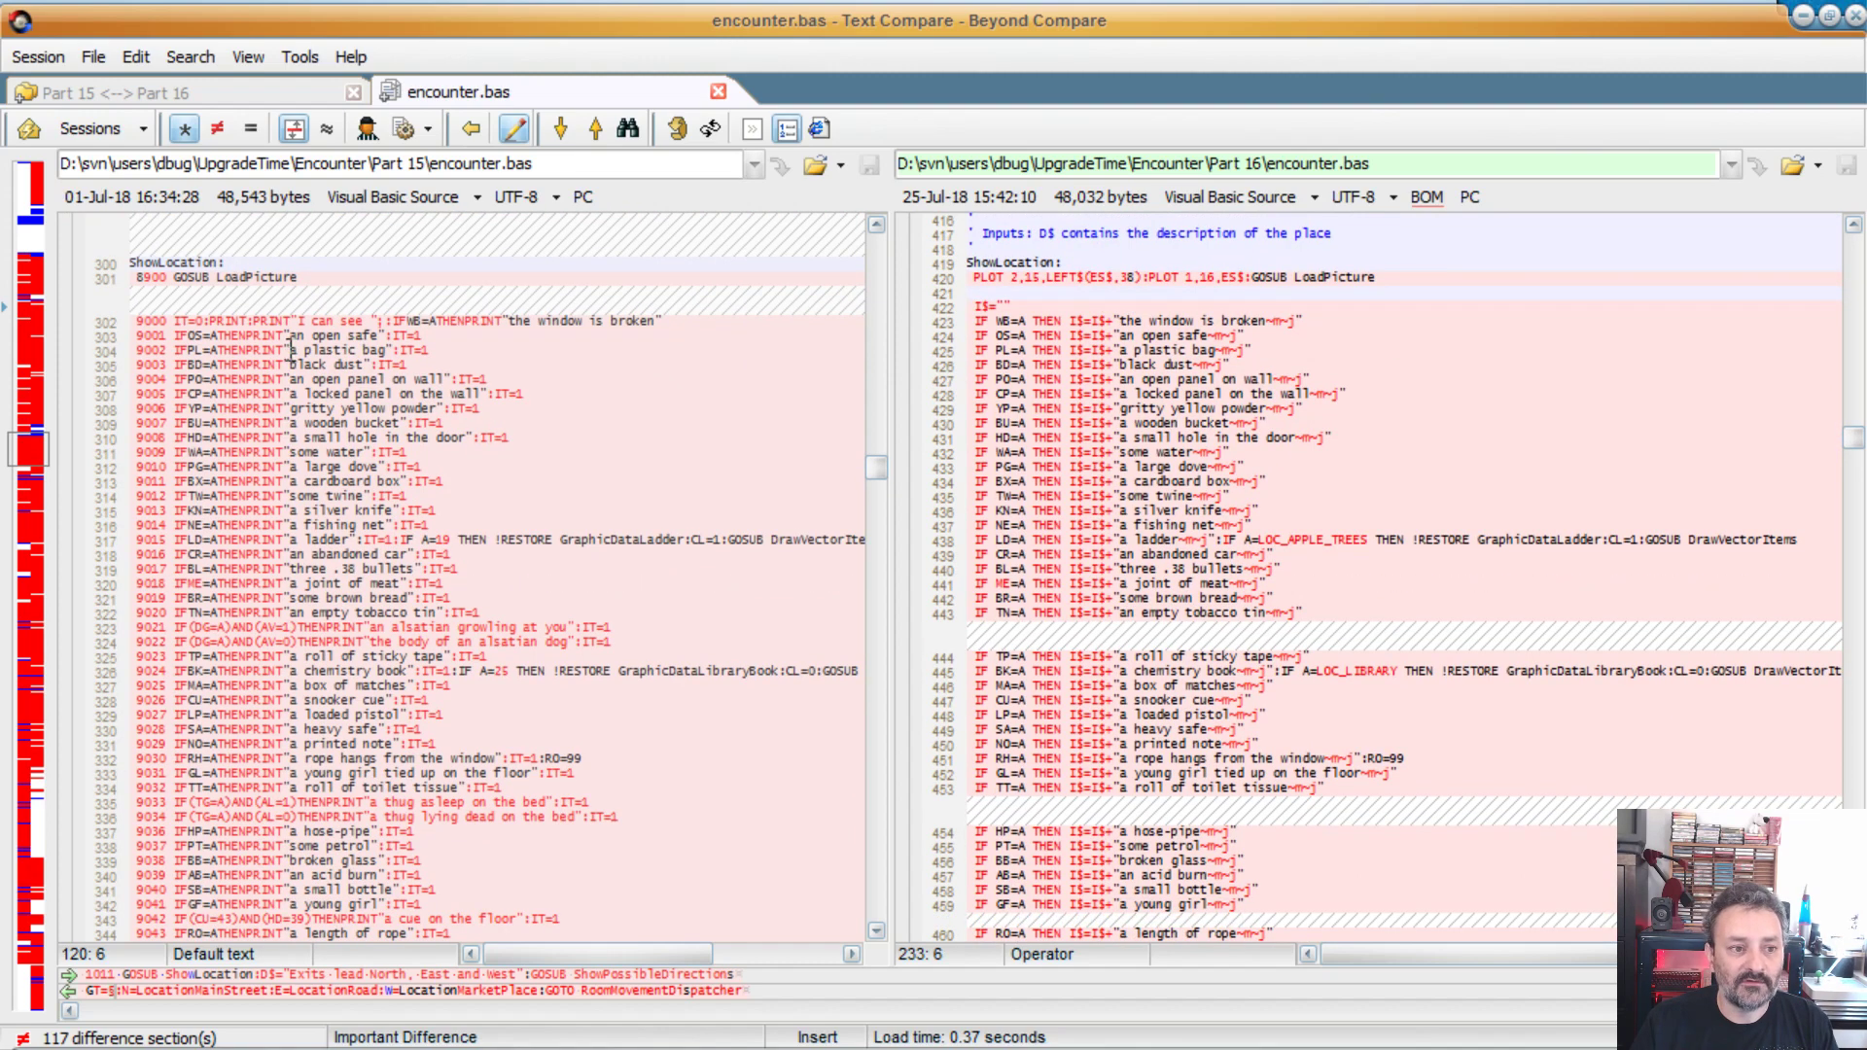
{"action": "mouse_move", "coordinate": [568, 397]}
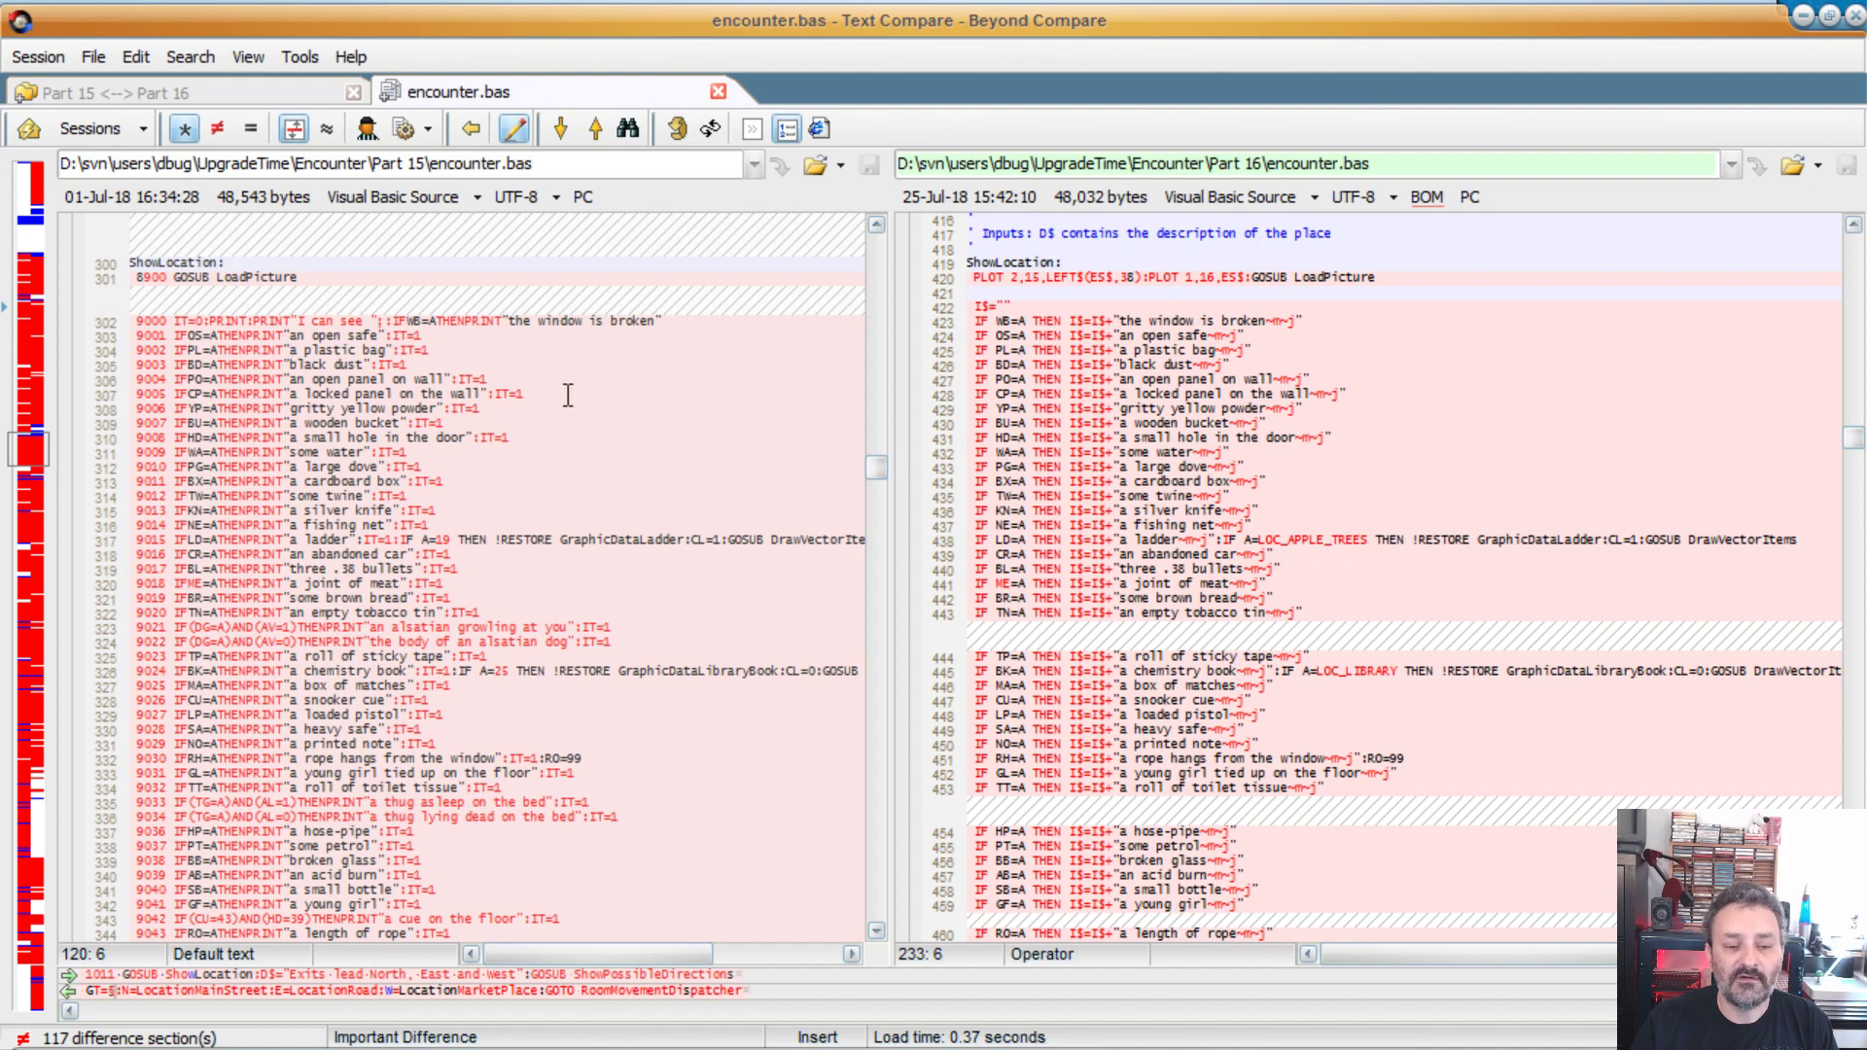
{"action": "mouse_move", "coordinate": [564, 378]}
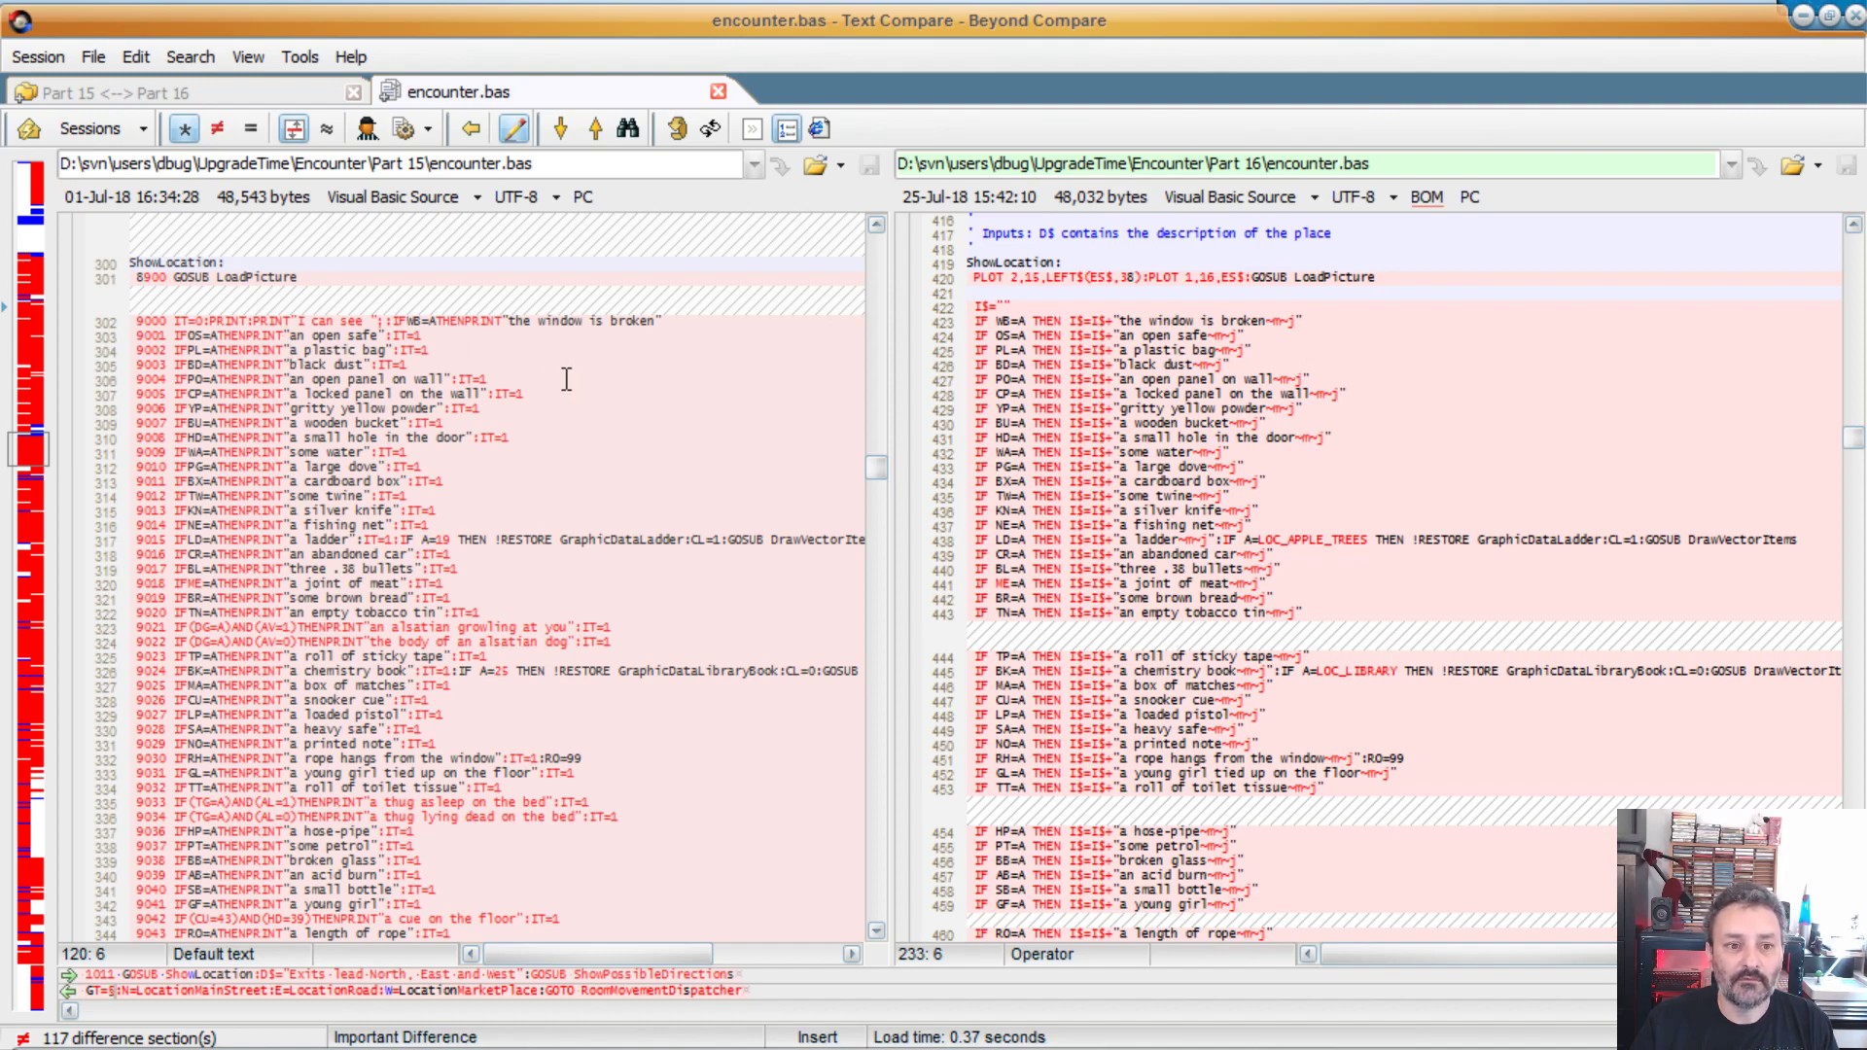
{"action": "mouse_move", "coordinate": [822, 461]}
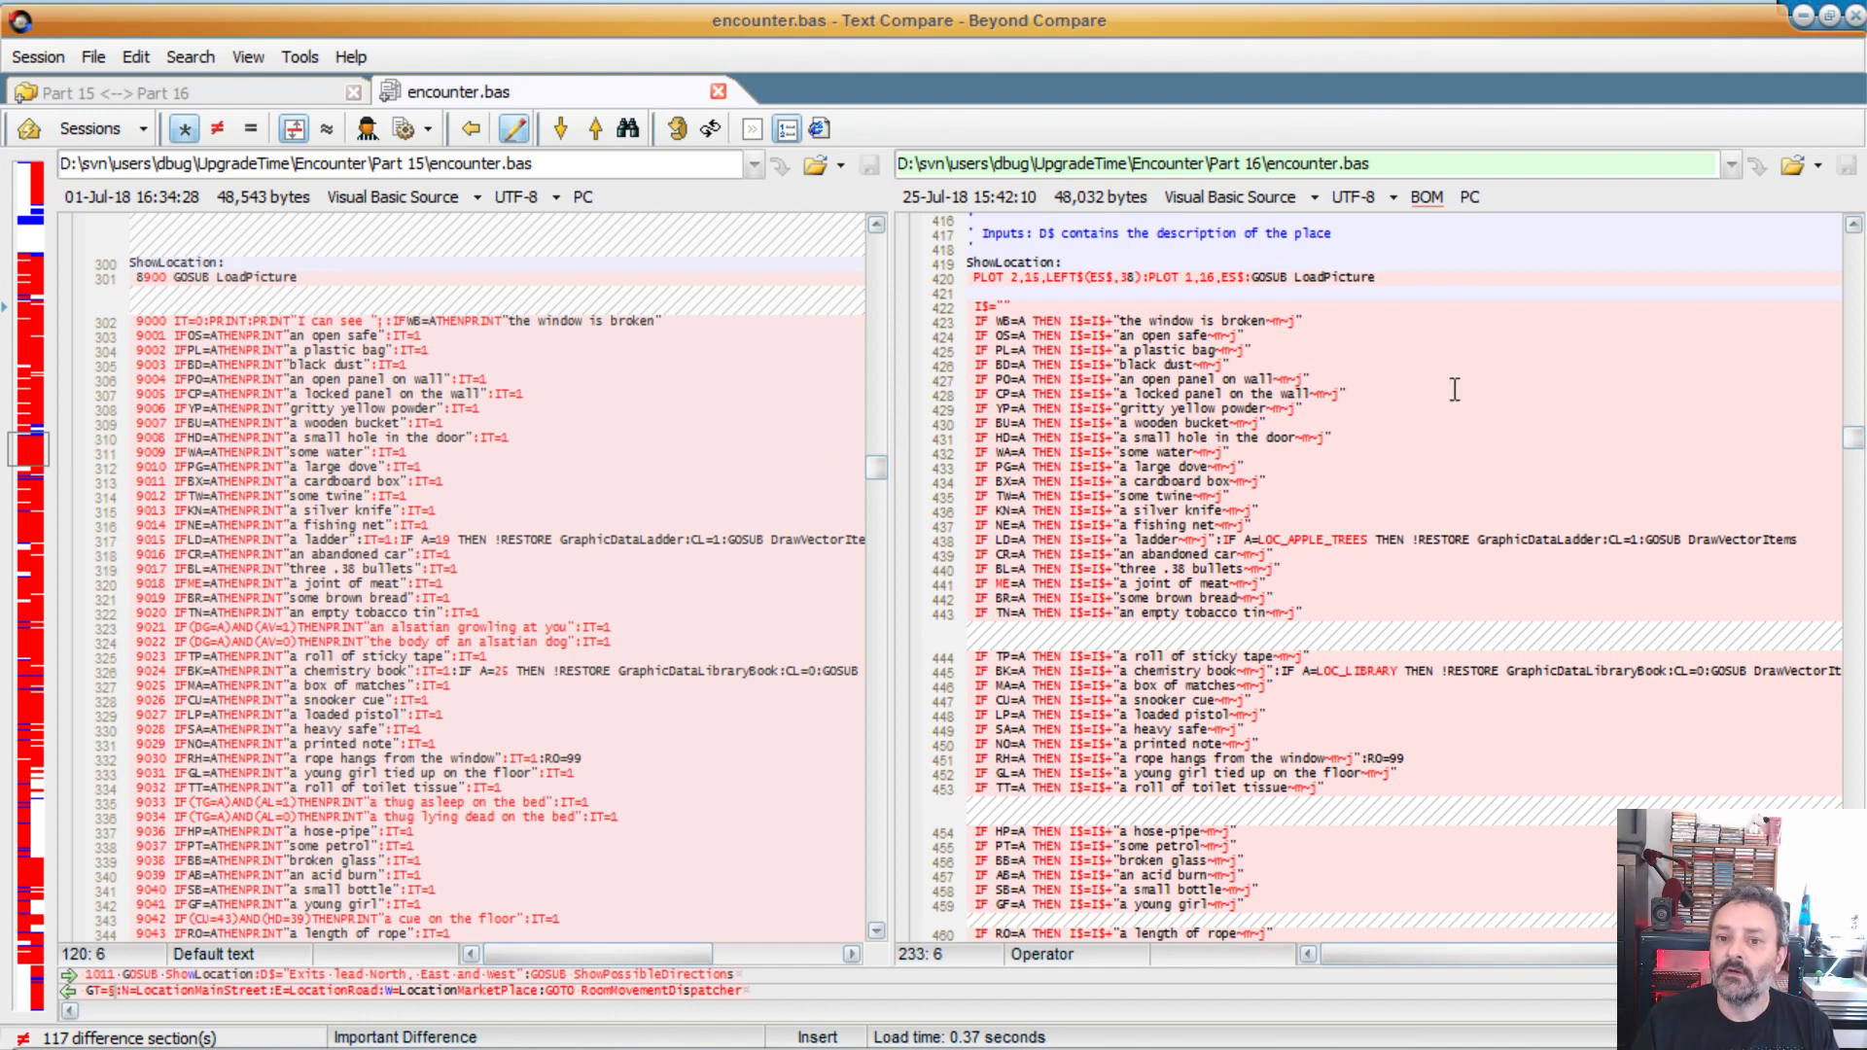
{"action": "mouse_move", "coordinate": [1004, 286]}
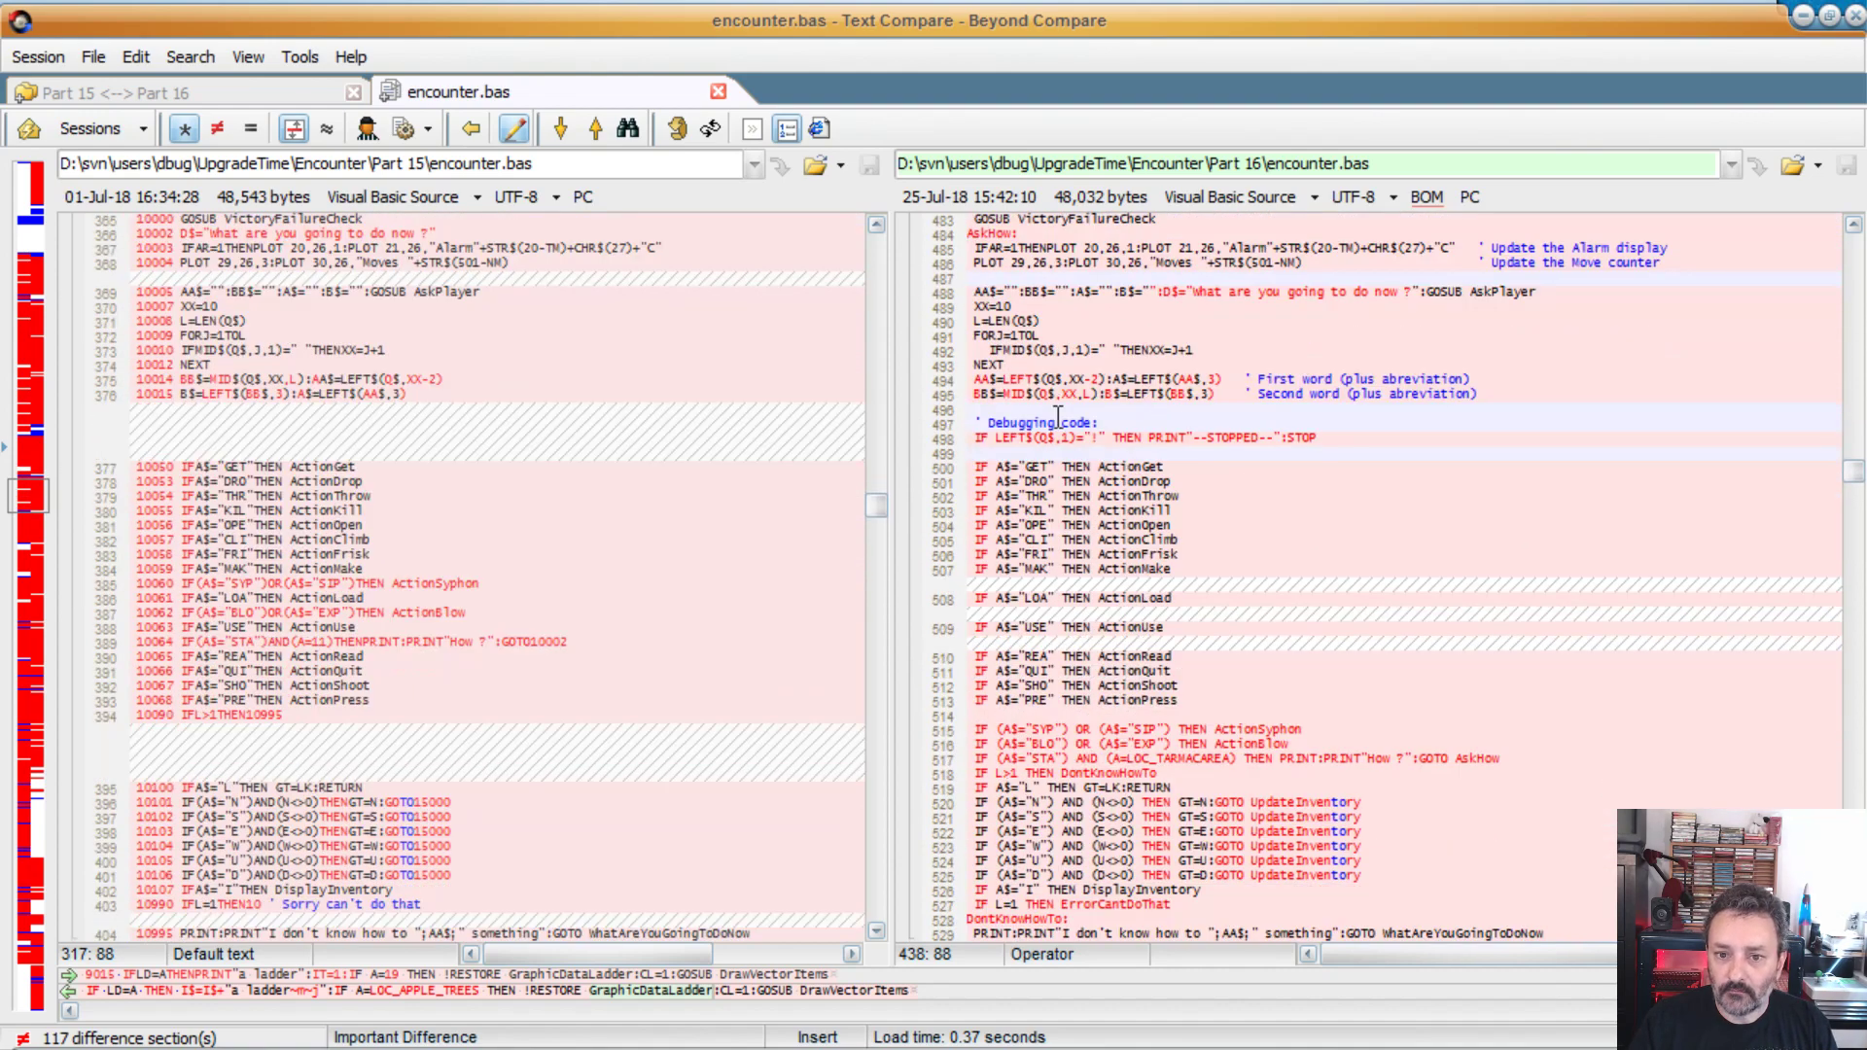
Step: Examine Part 16's new debugging-code line 498 in the detail strip, then move down toward ActionGet
{"action": "left_click", "coordinate": [1099, 437]}
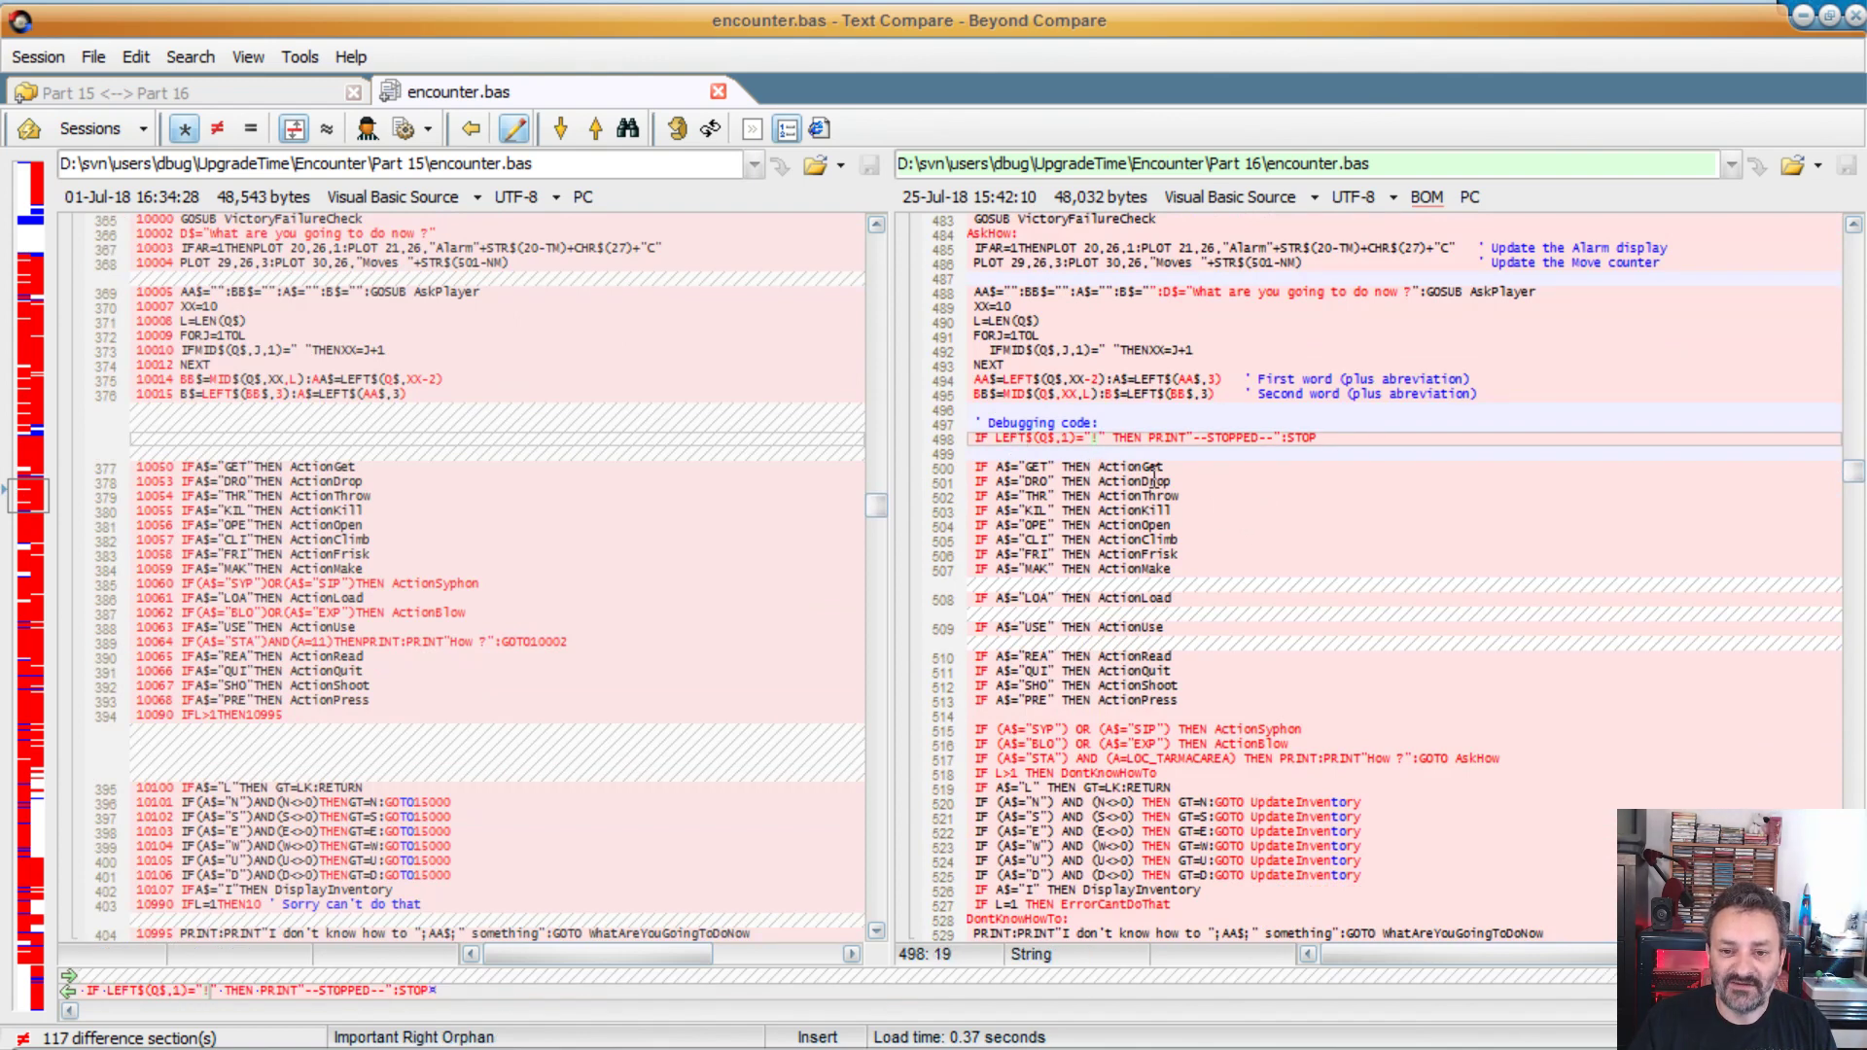
{"action": "mouse_move", "coordinate": [1314, 438]}
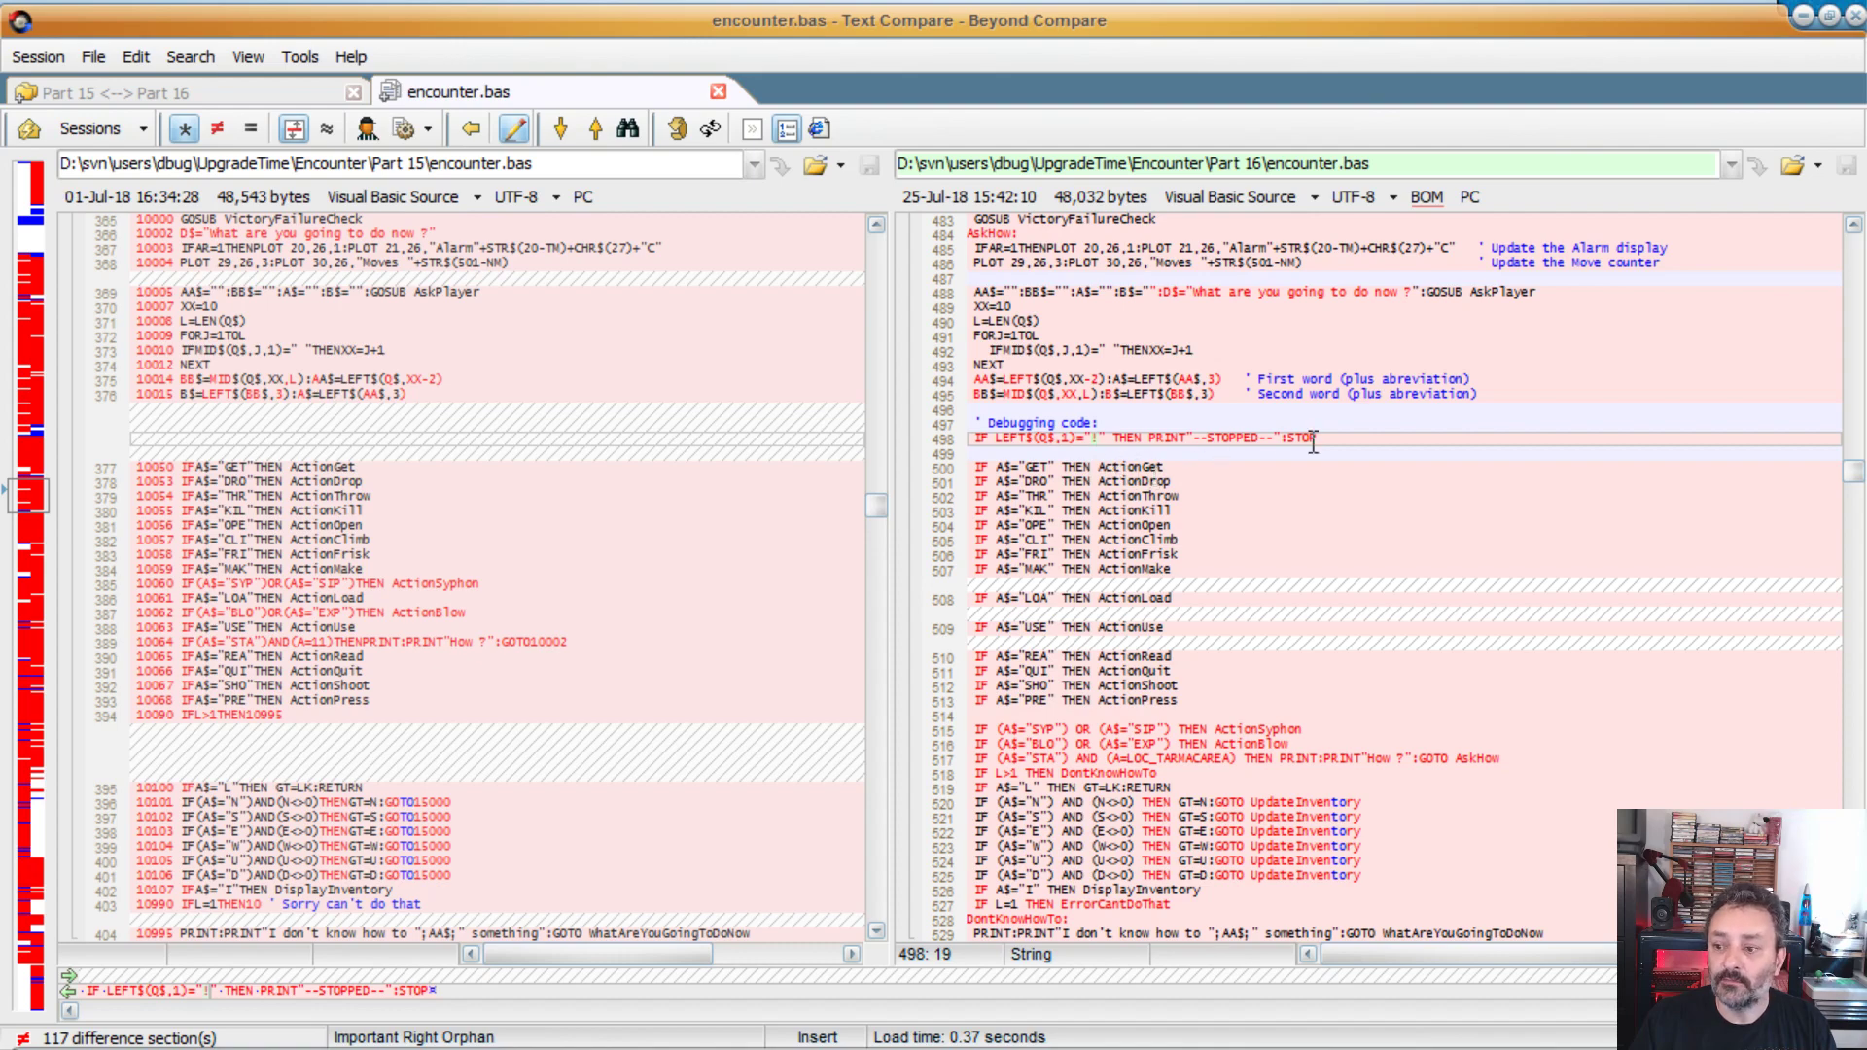
{"action": "mouse_move", "coordinate": [1285, 462]}
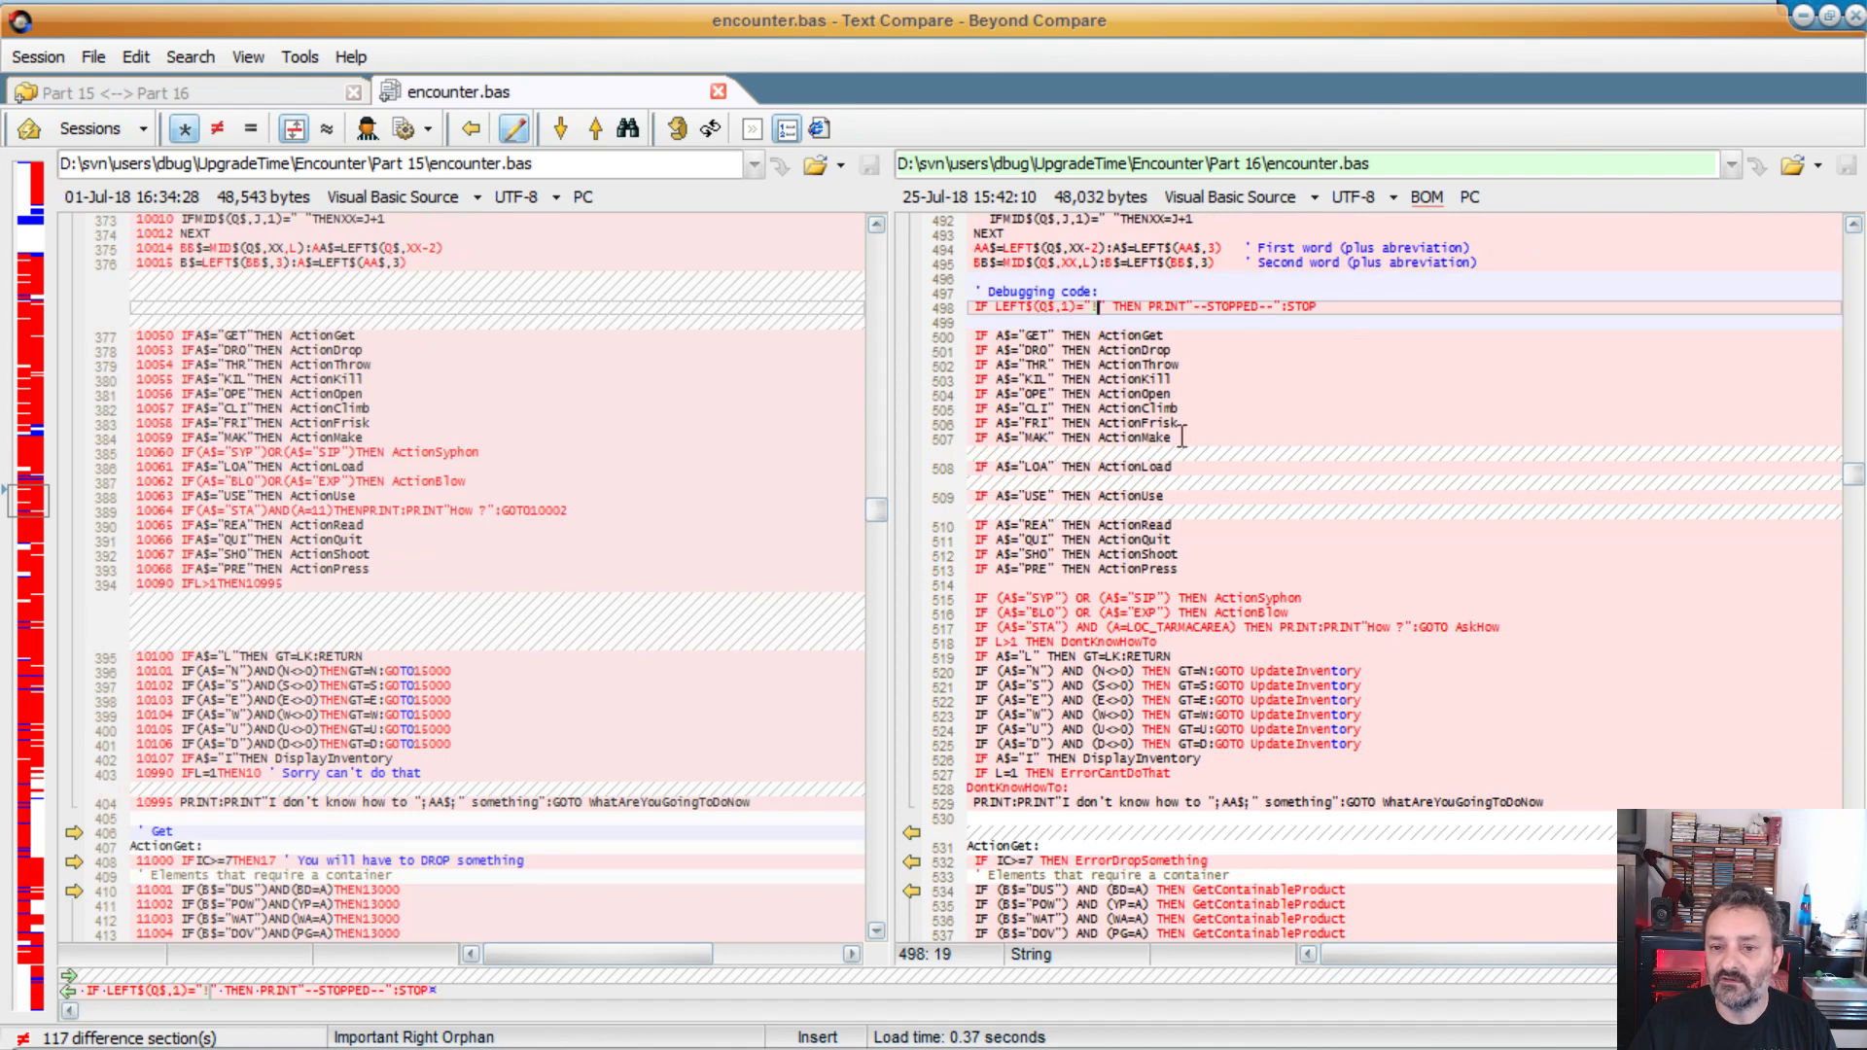
{"action": "mouse_move", "coordinate": [1184, 494]}
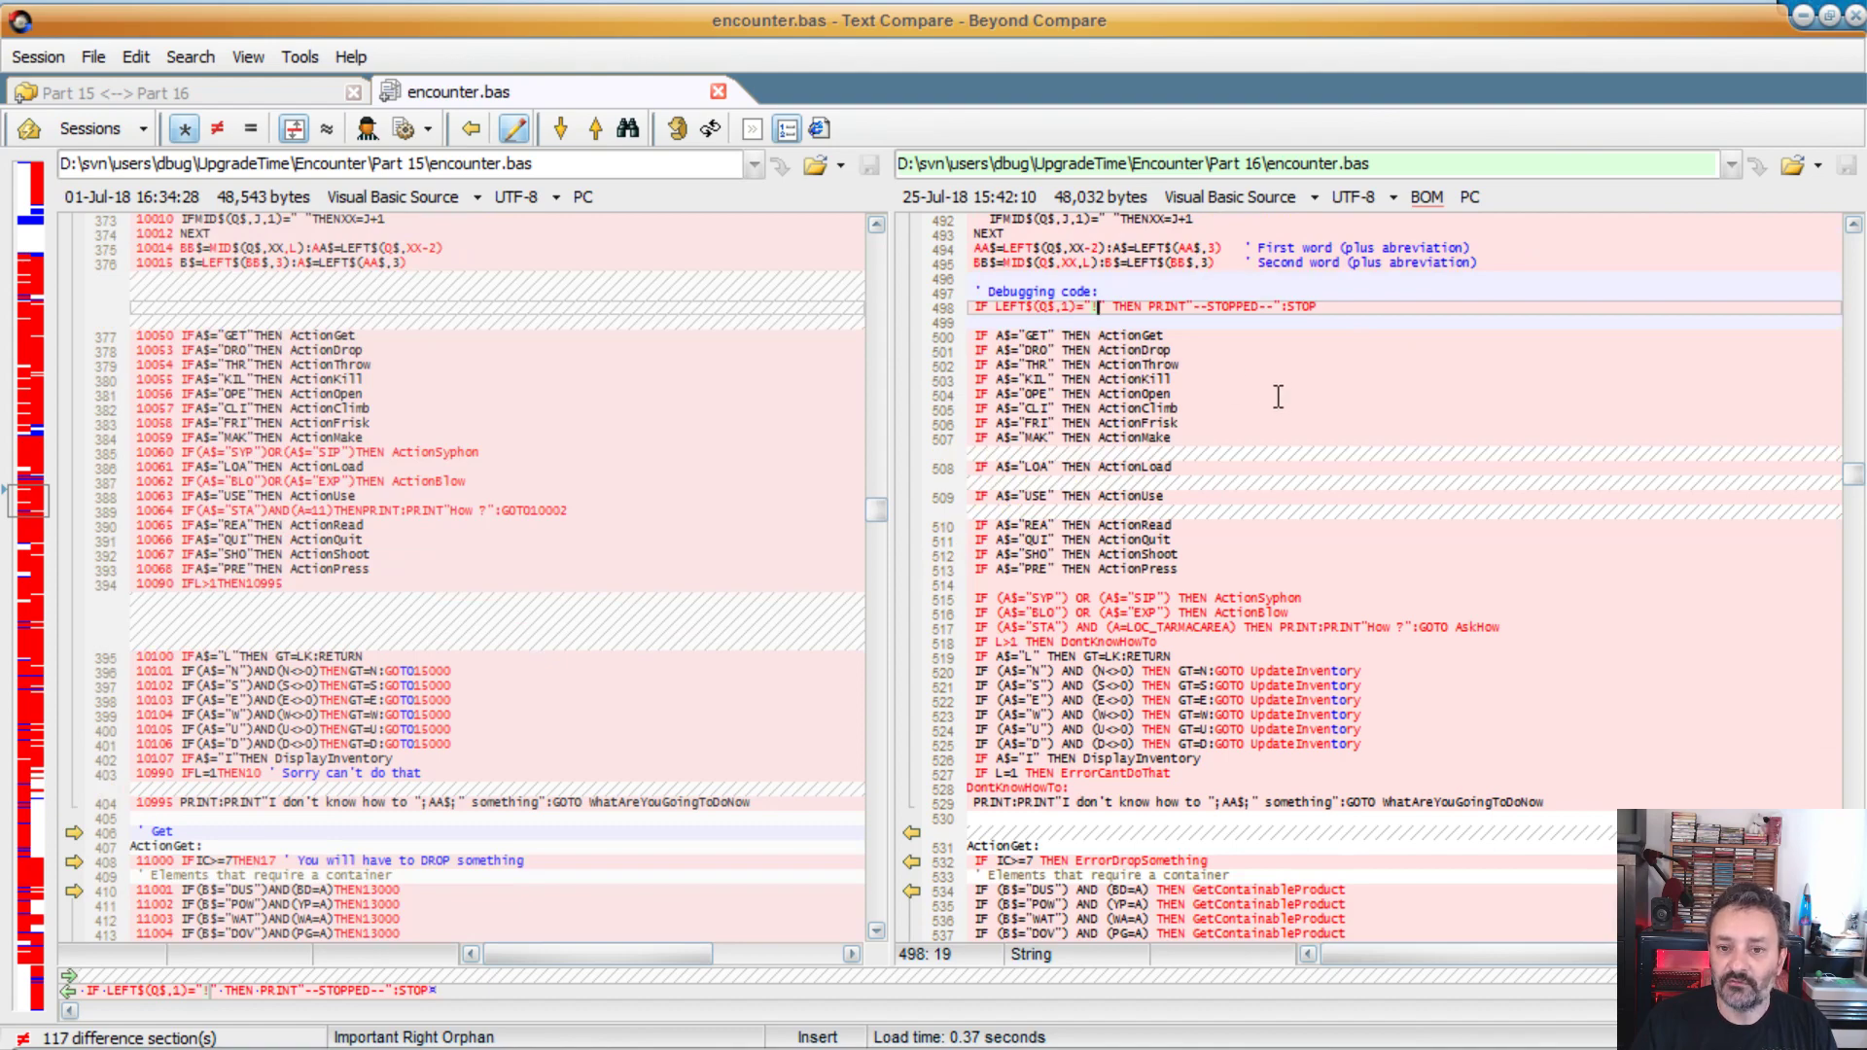
{"action": "scroll", "scroll_direction": "down", "scroll_amount": 3}
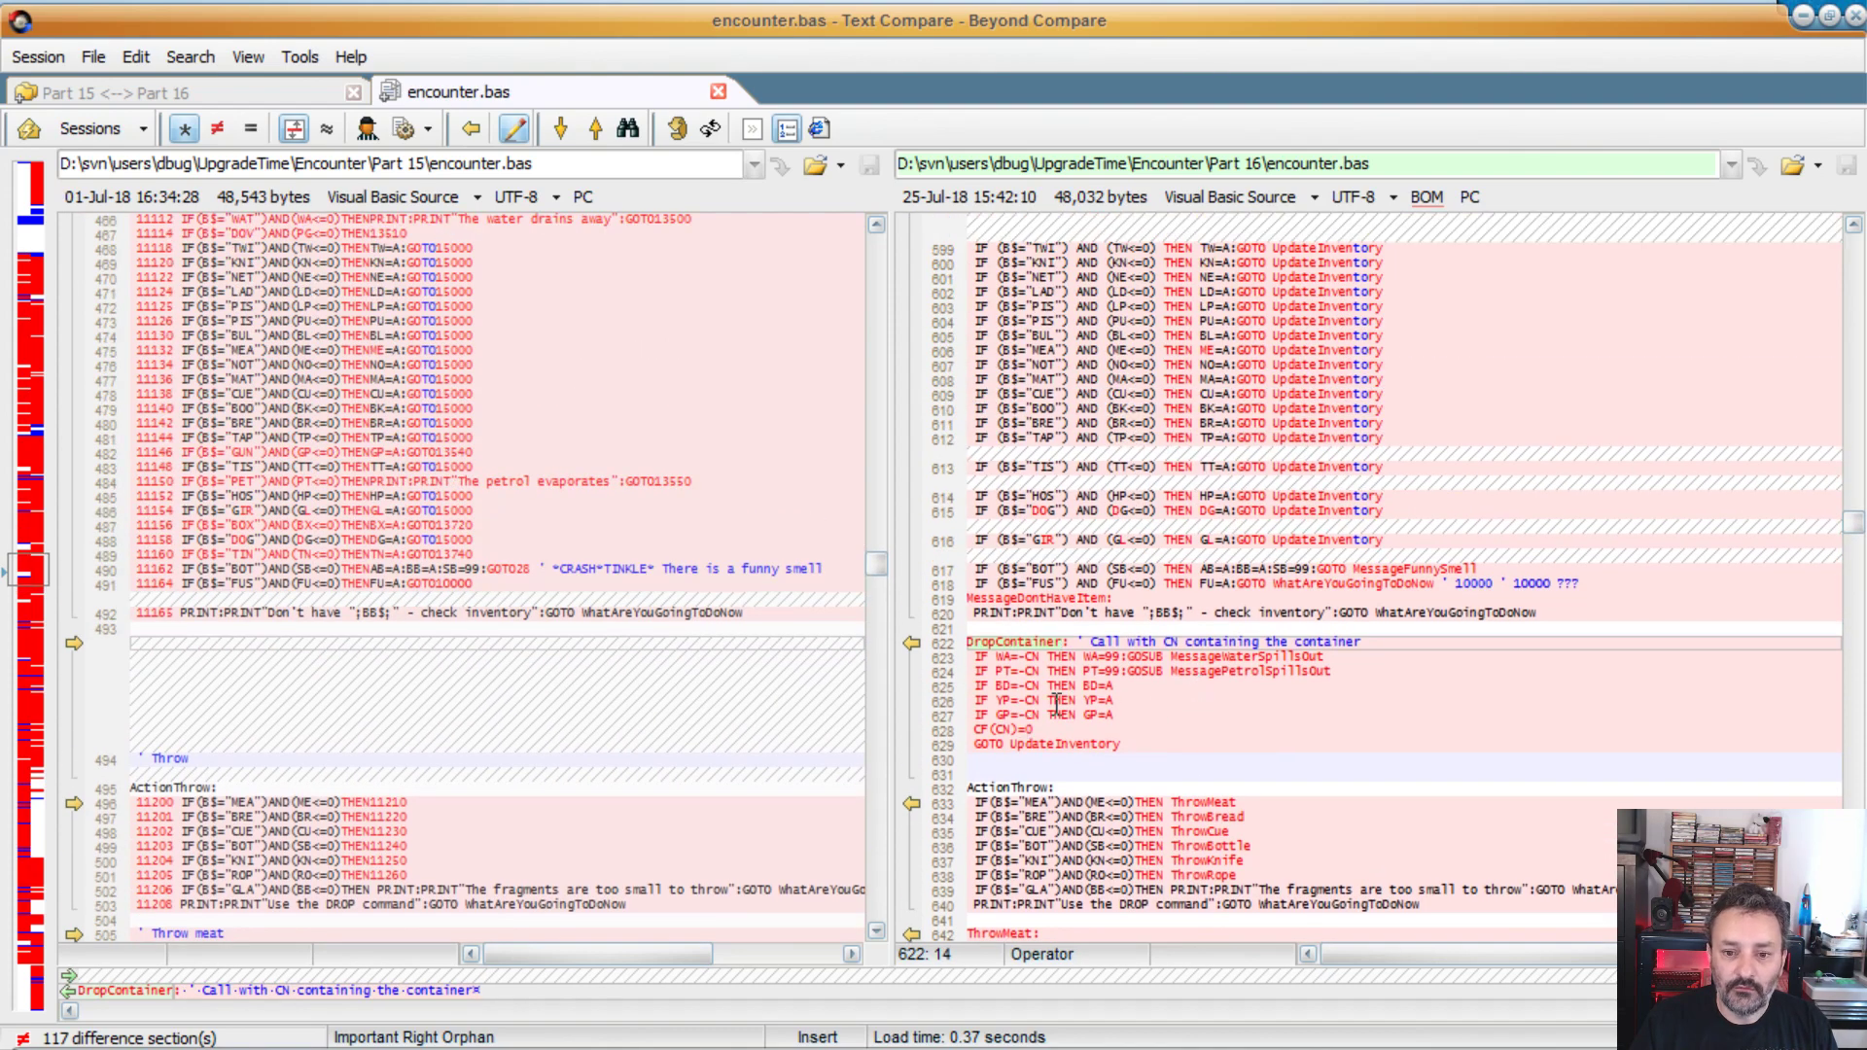
Step: Scroll through the Get, DropContainer and ActionThrow code to the ThrowCue, ThrowKnife, ThrowBottle and ThrowRope labels
{"action": "scroll", "scroll_direction": "down", "scroll_amount": 3}
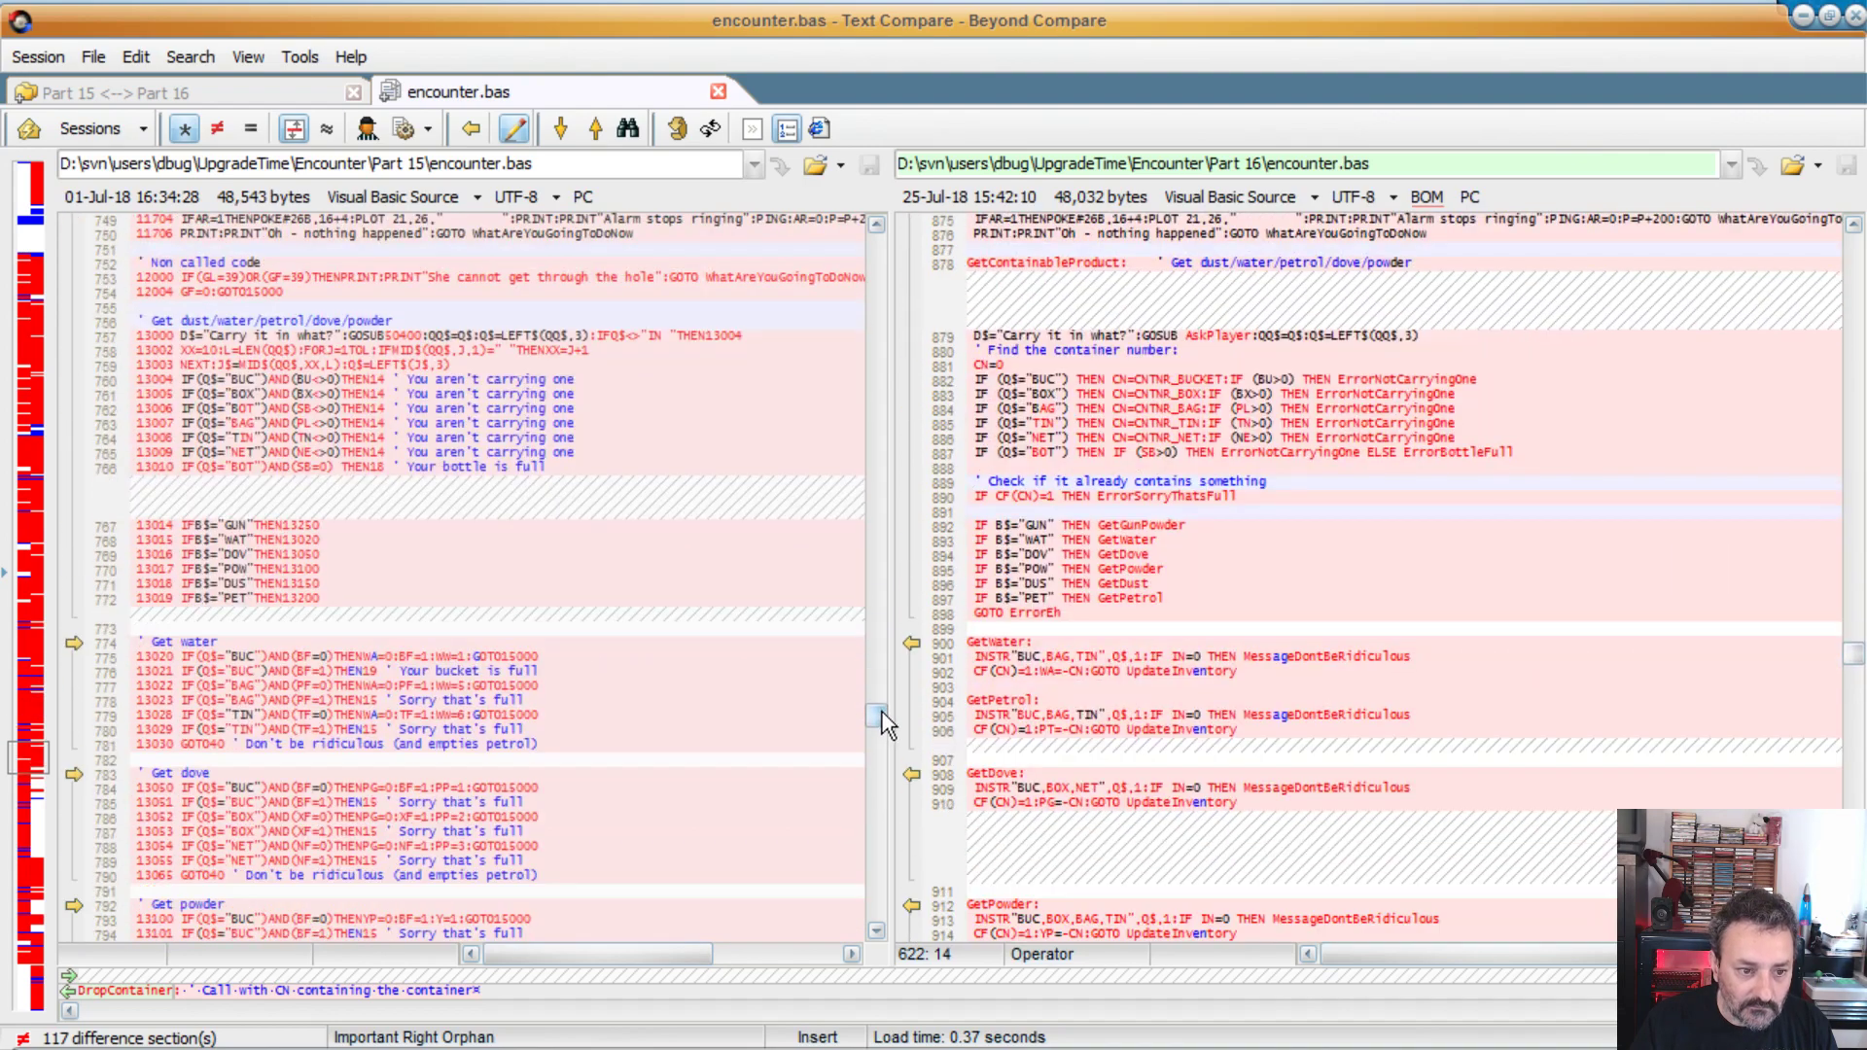
{"action": "scroll", "scroll_direction": "down", "scroll_amount": 3}
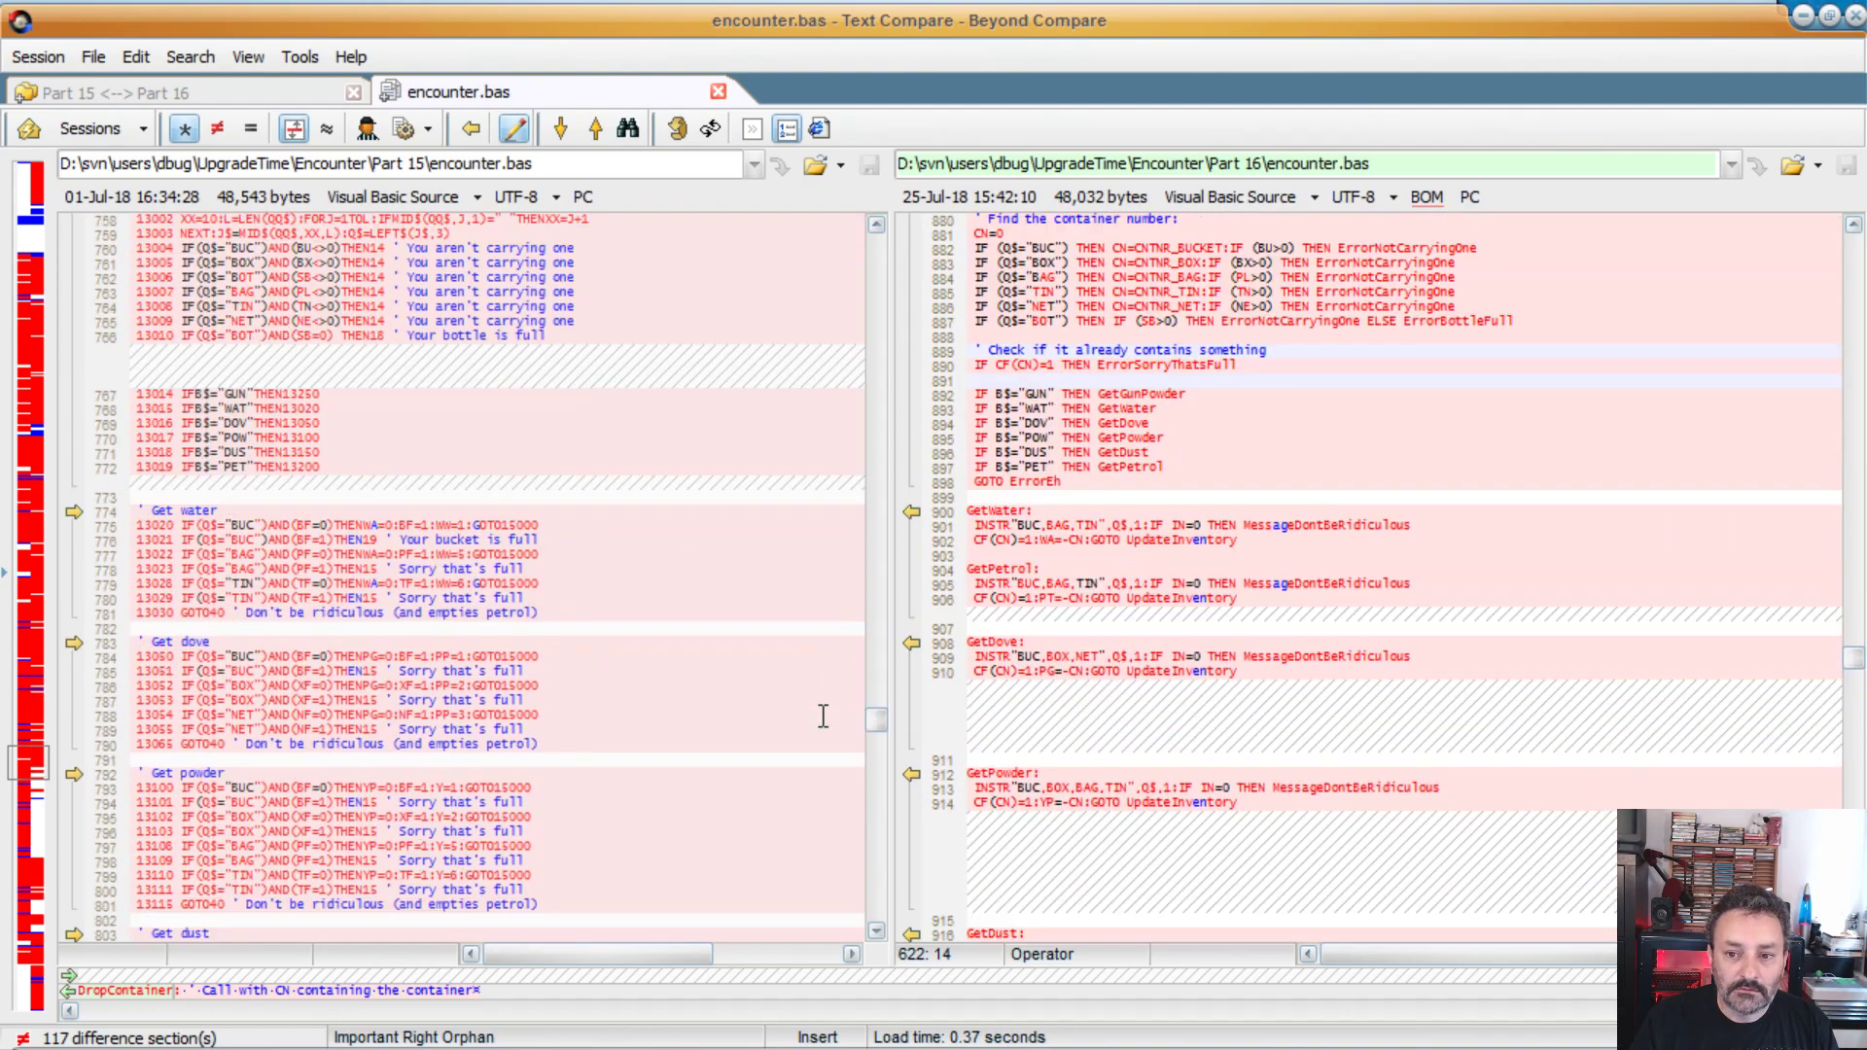
{"action": "scroll", "scroll_direction": "down", "scroll_amount": 3}
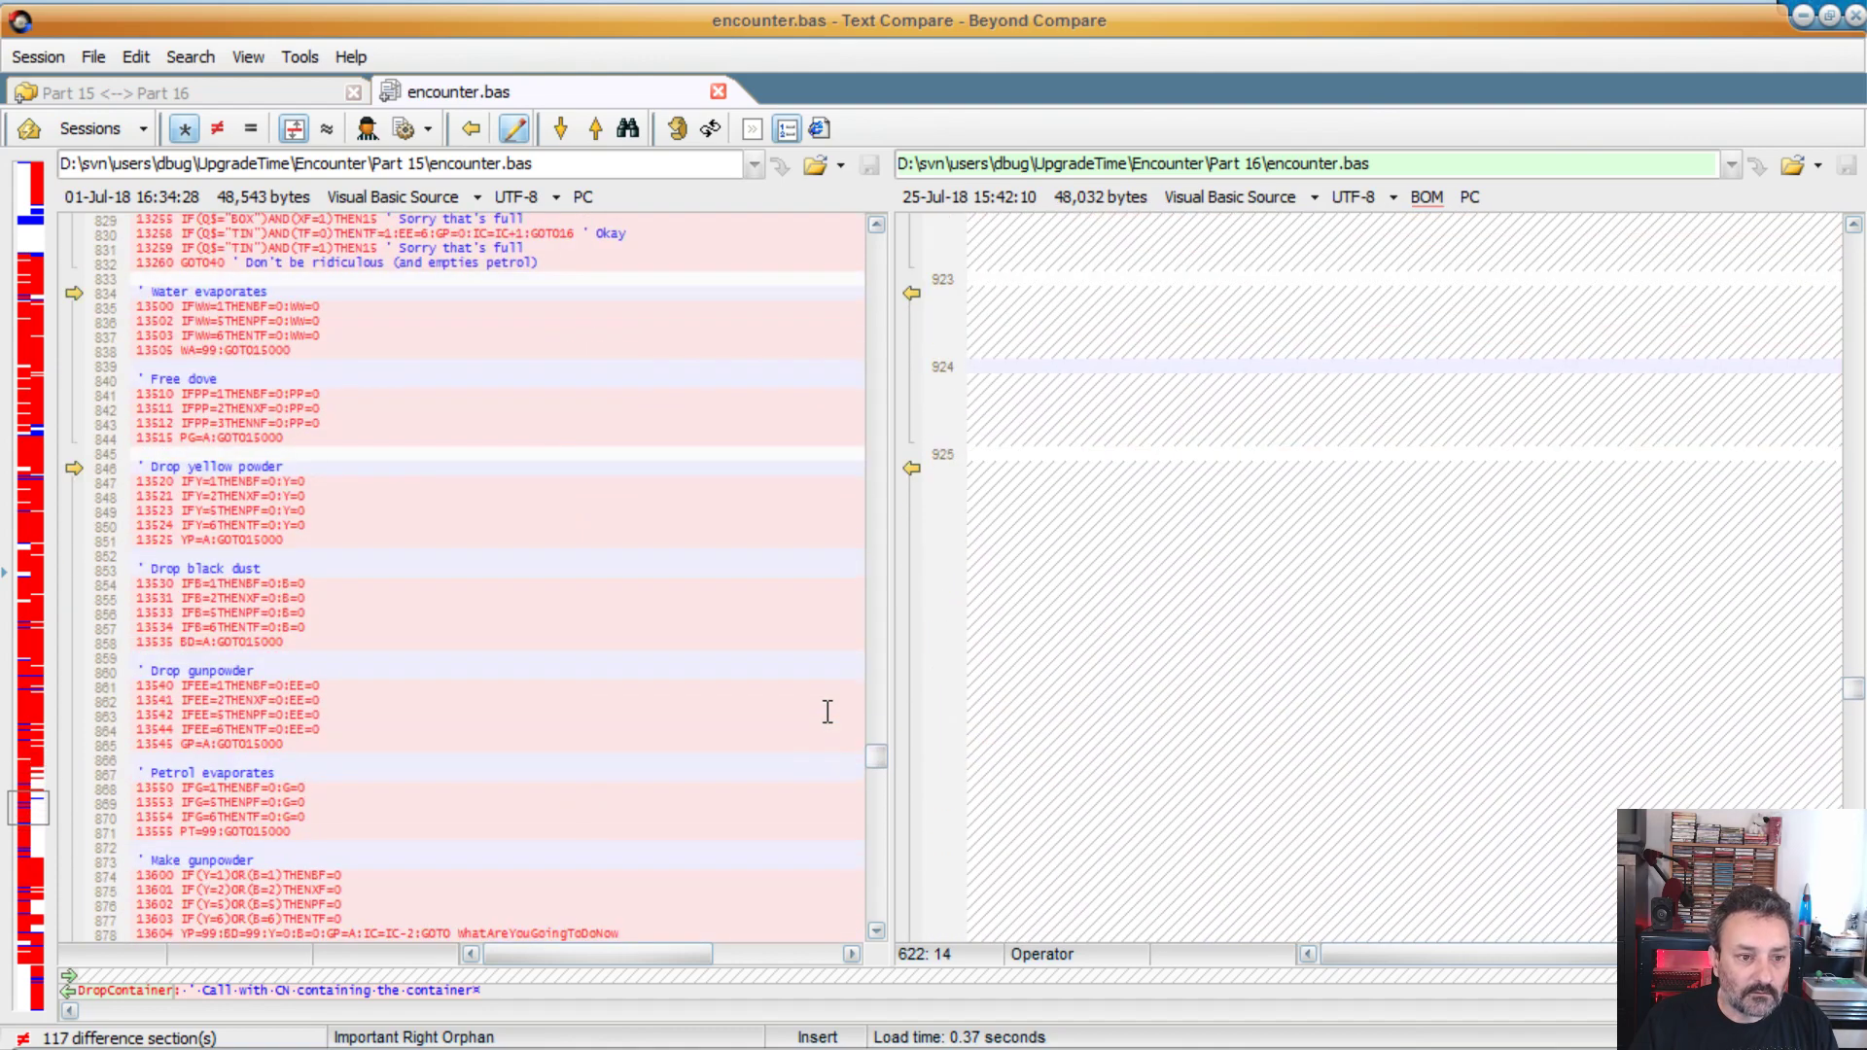
{"action": "mouse_move", "coordinate": [218, 441]}
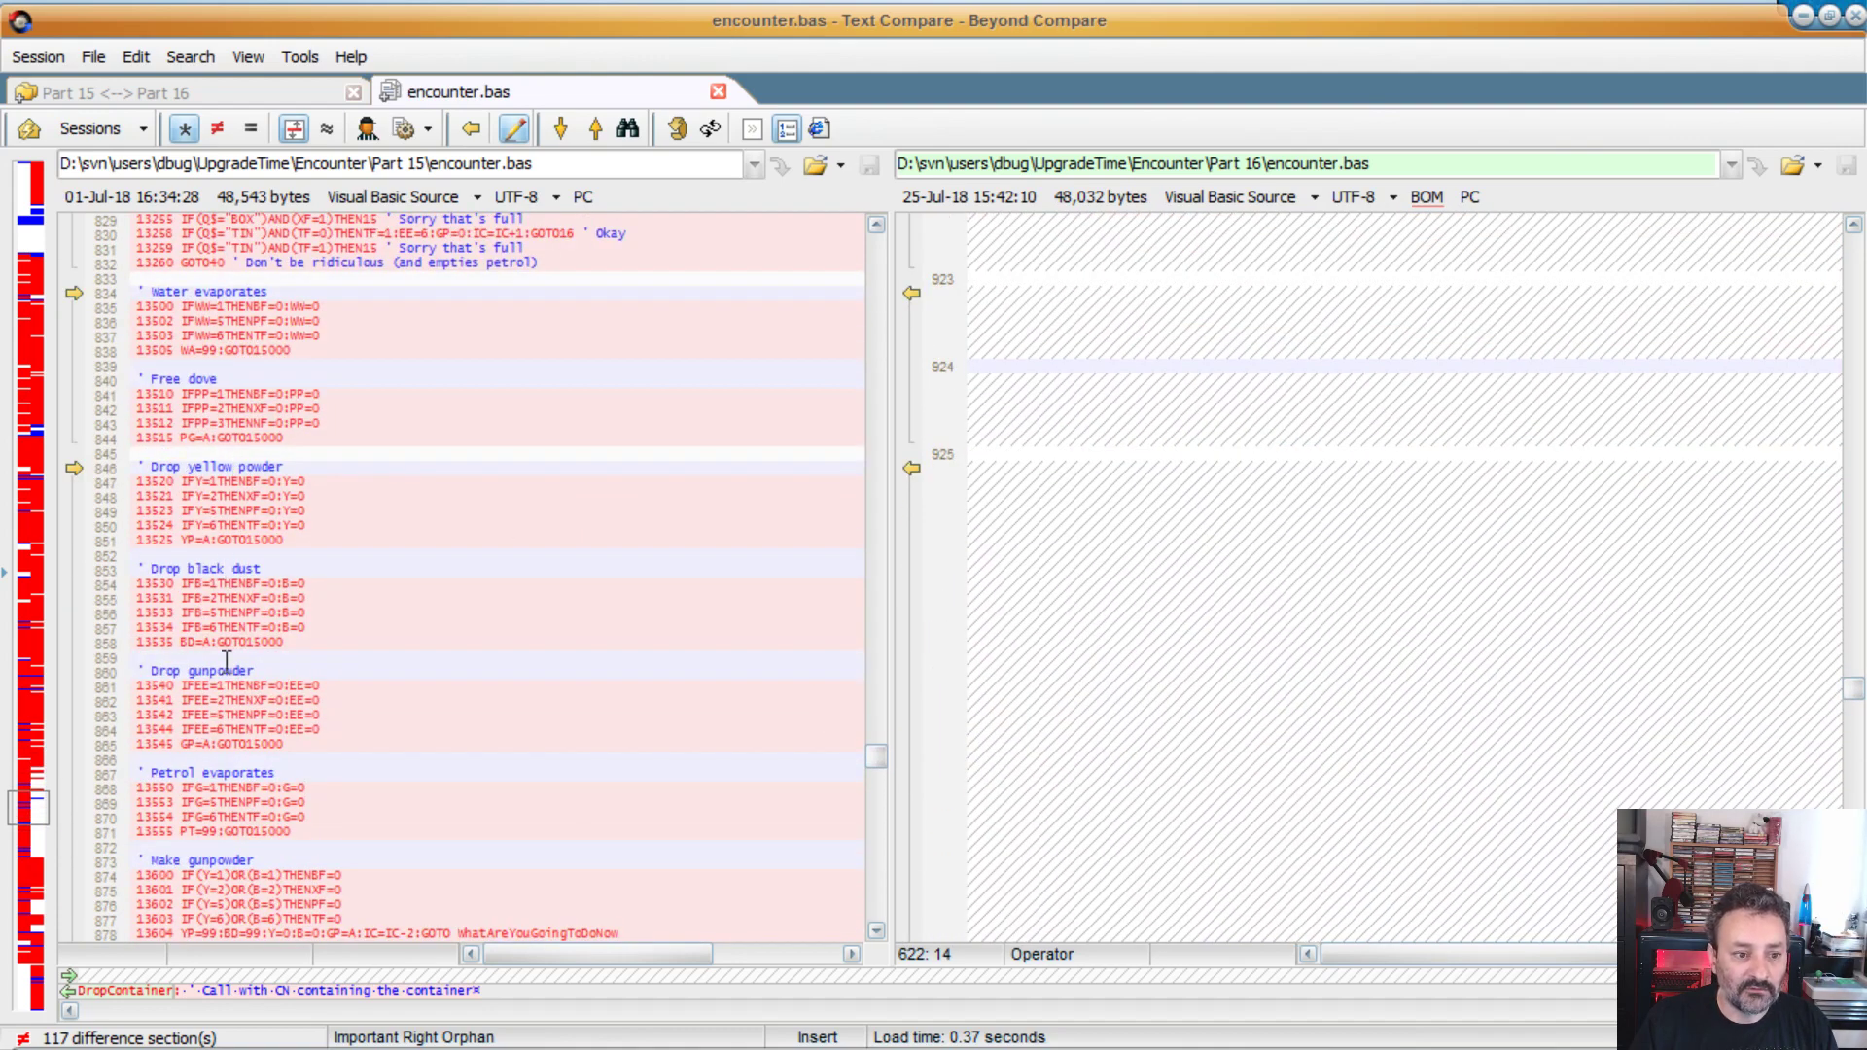
{"action": "scroll", "scroll_direction": "down", "scroll_amount": 3}
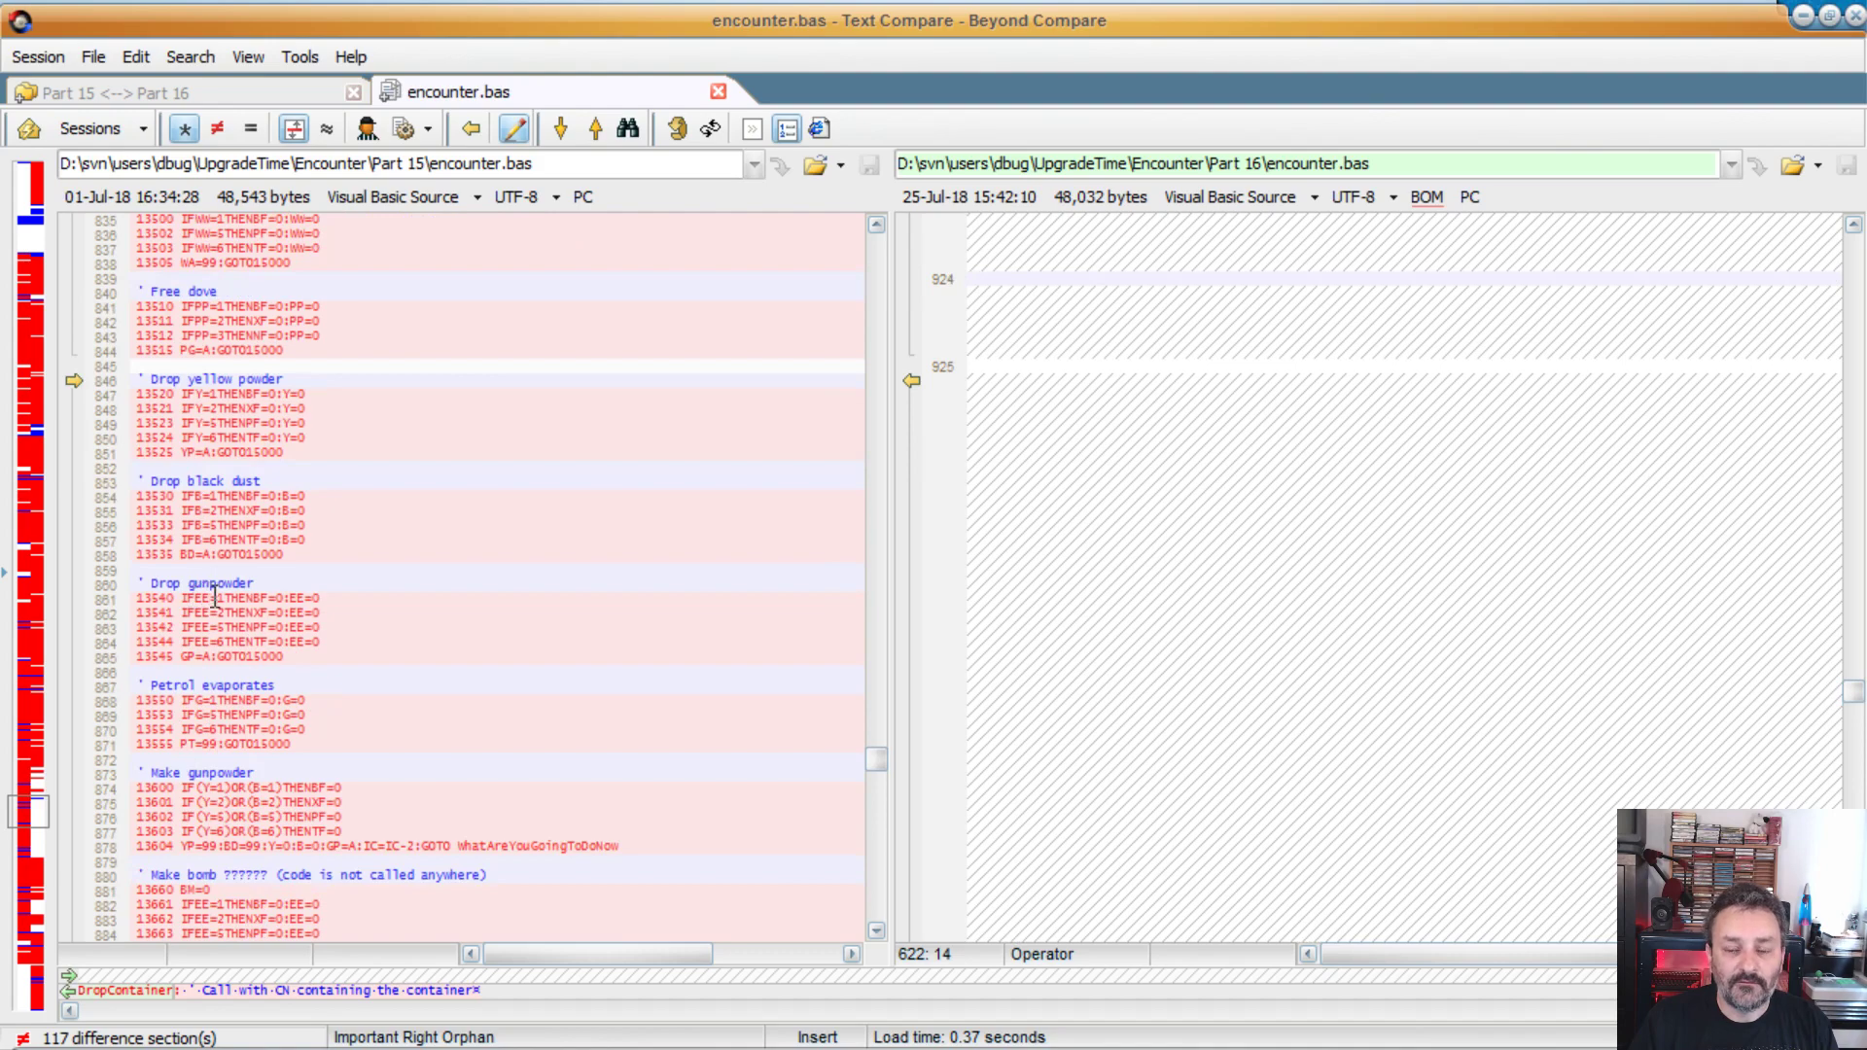
{"action": "mouse_move", "coordinate": [816, 757]}
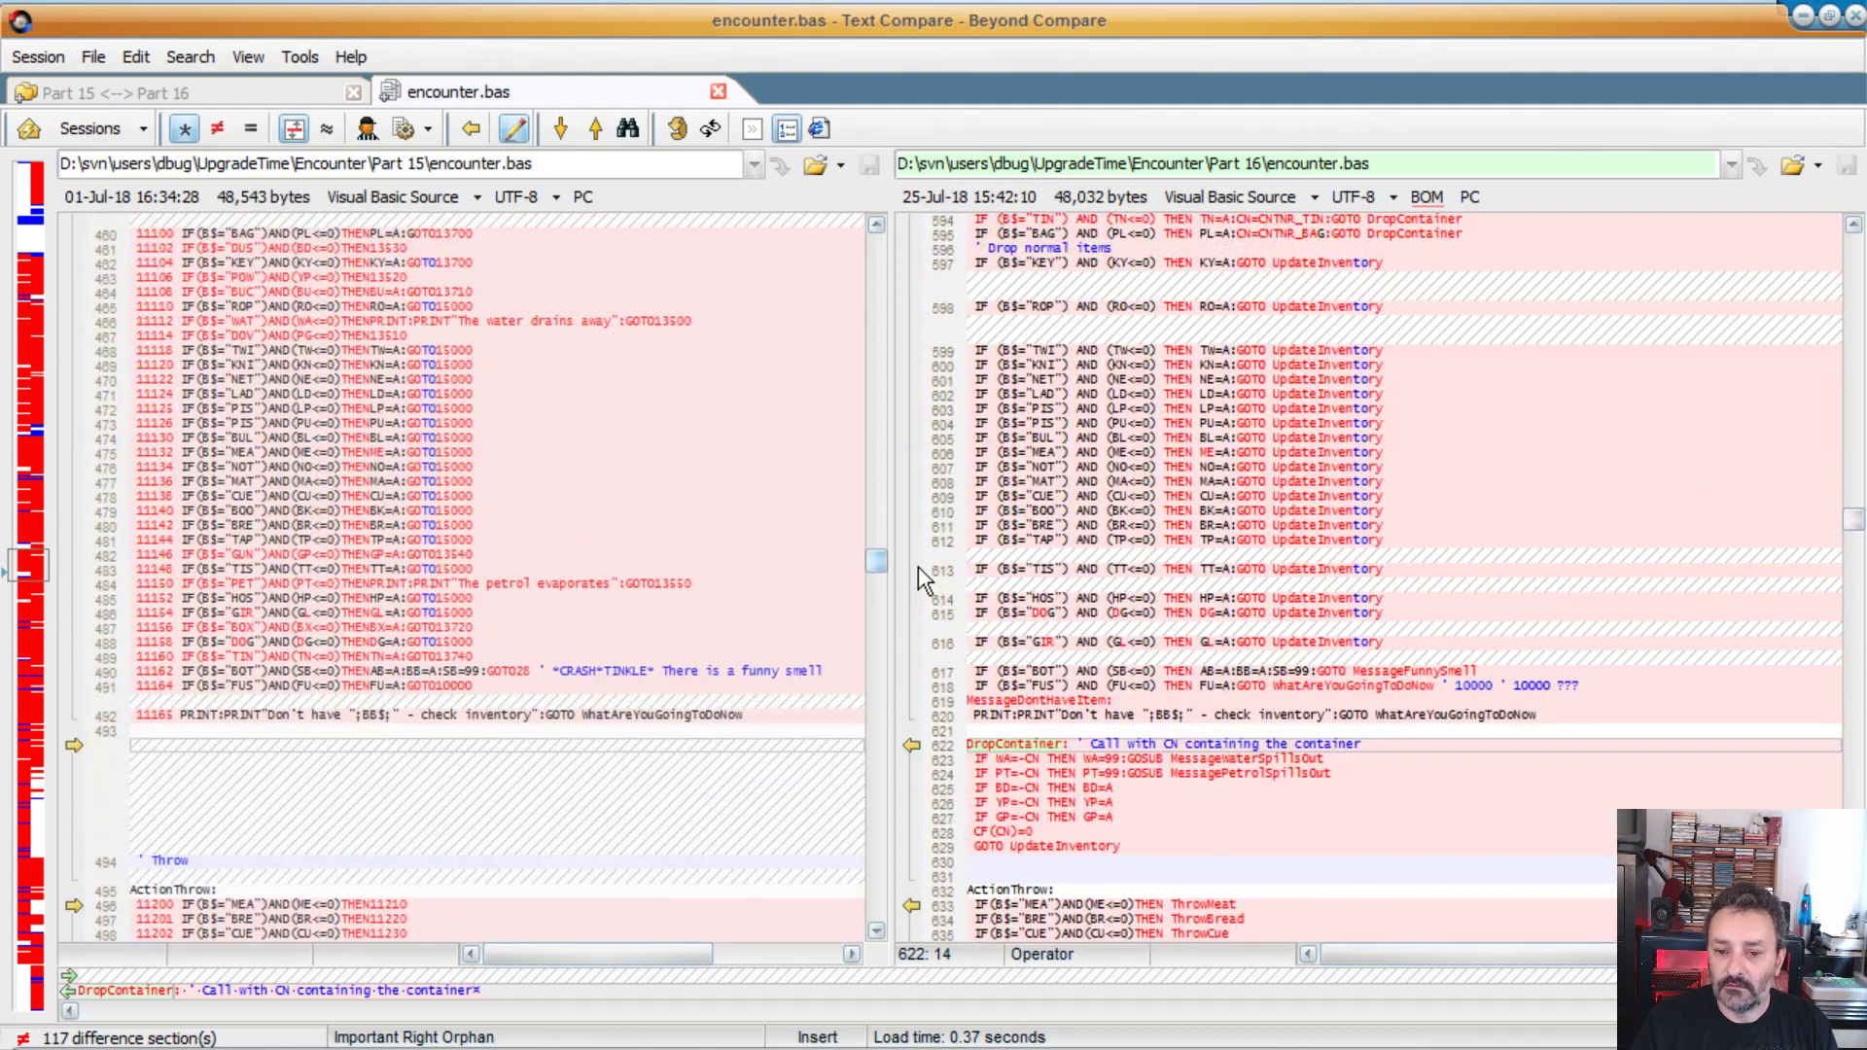
{"action": "scroll", "scroll_direction": "down", "scroll_amount": 3}
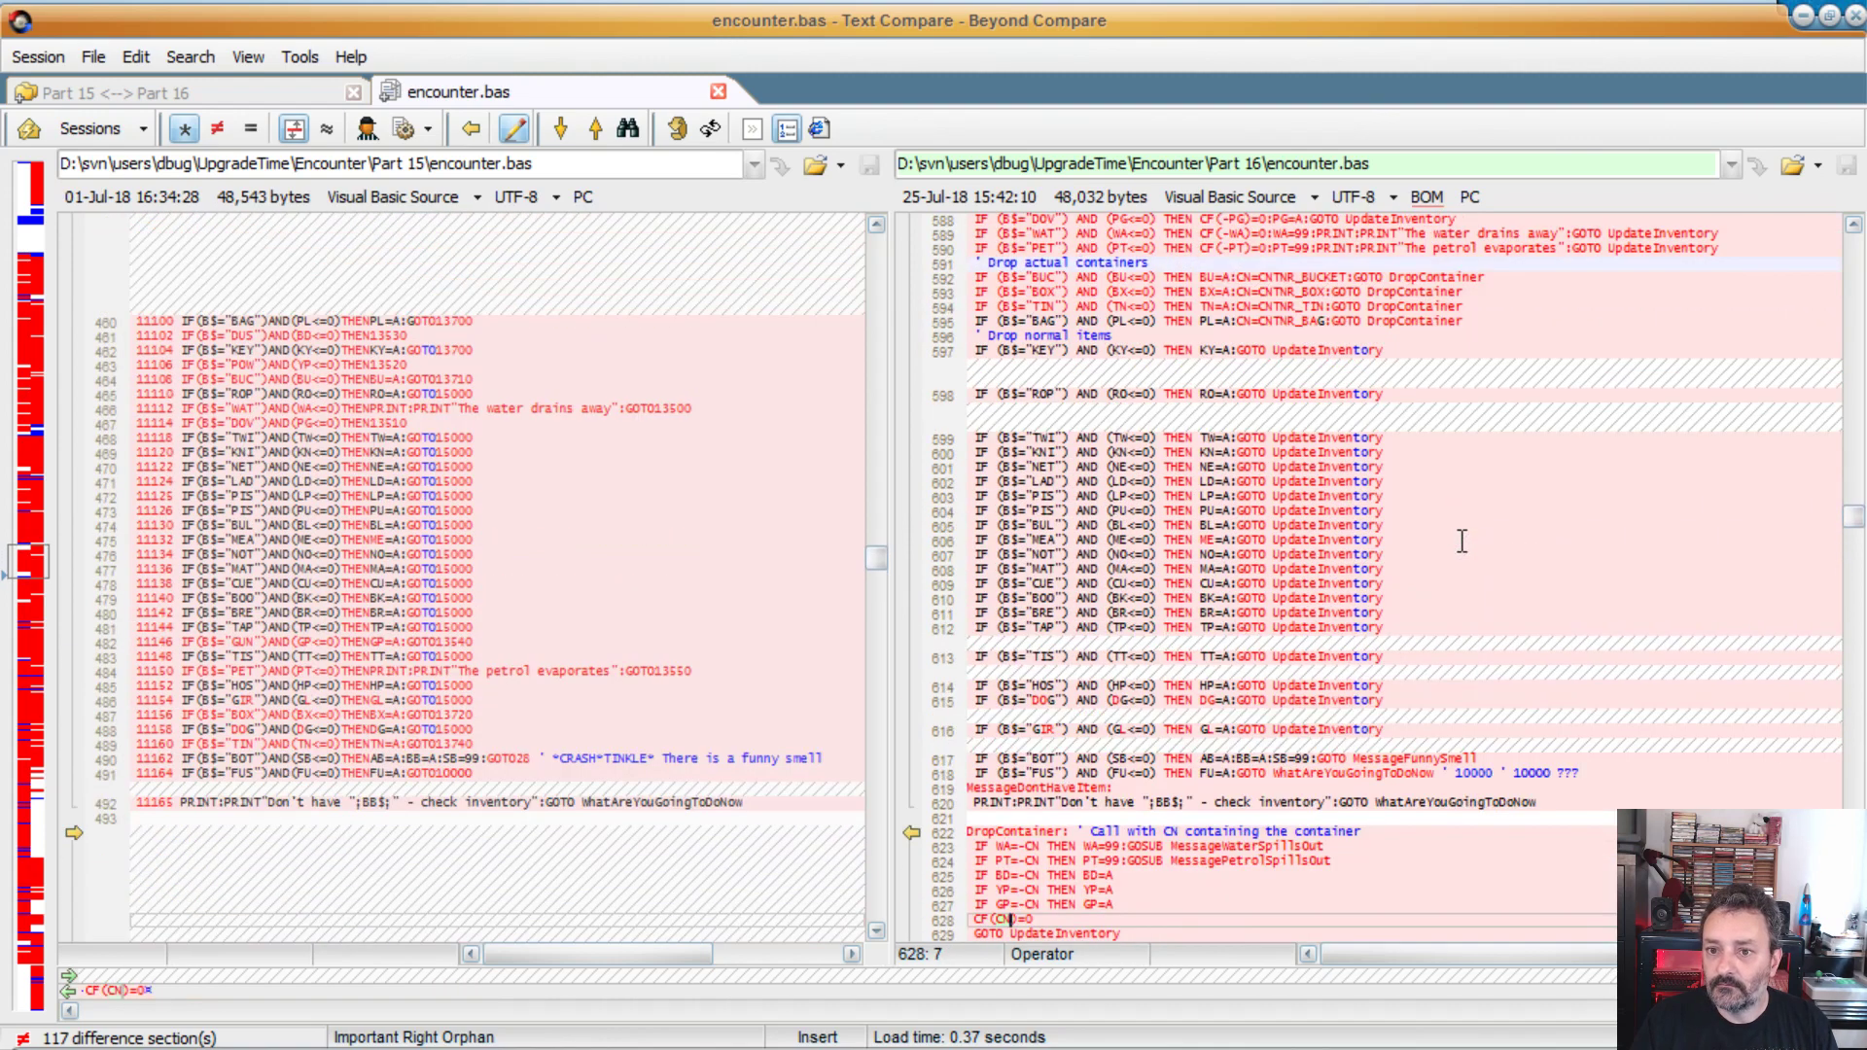
{"action": "mouse_move", "coordinate": [1045, 272]}
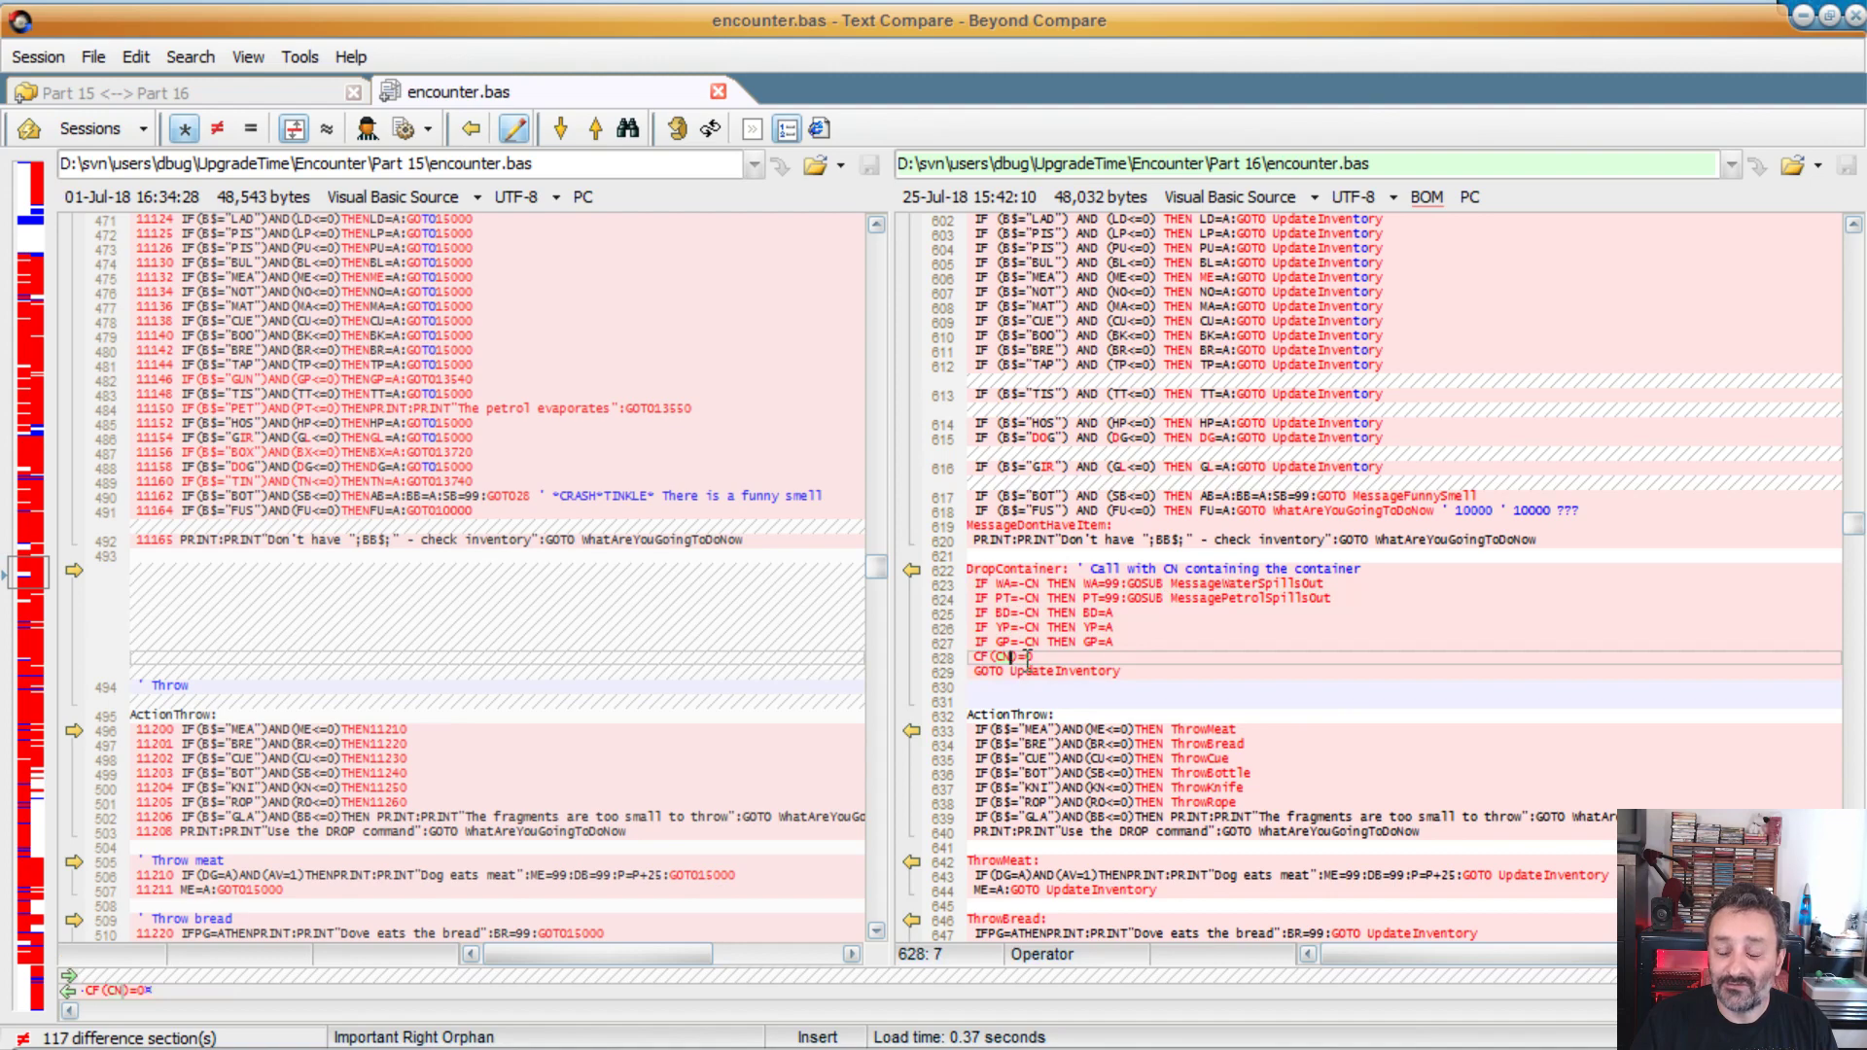
{"action": "scroll", "scroll_direction": "down", "scroll_amount": 3}
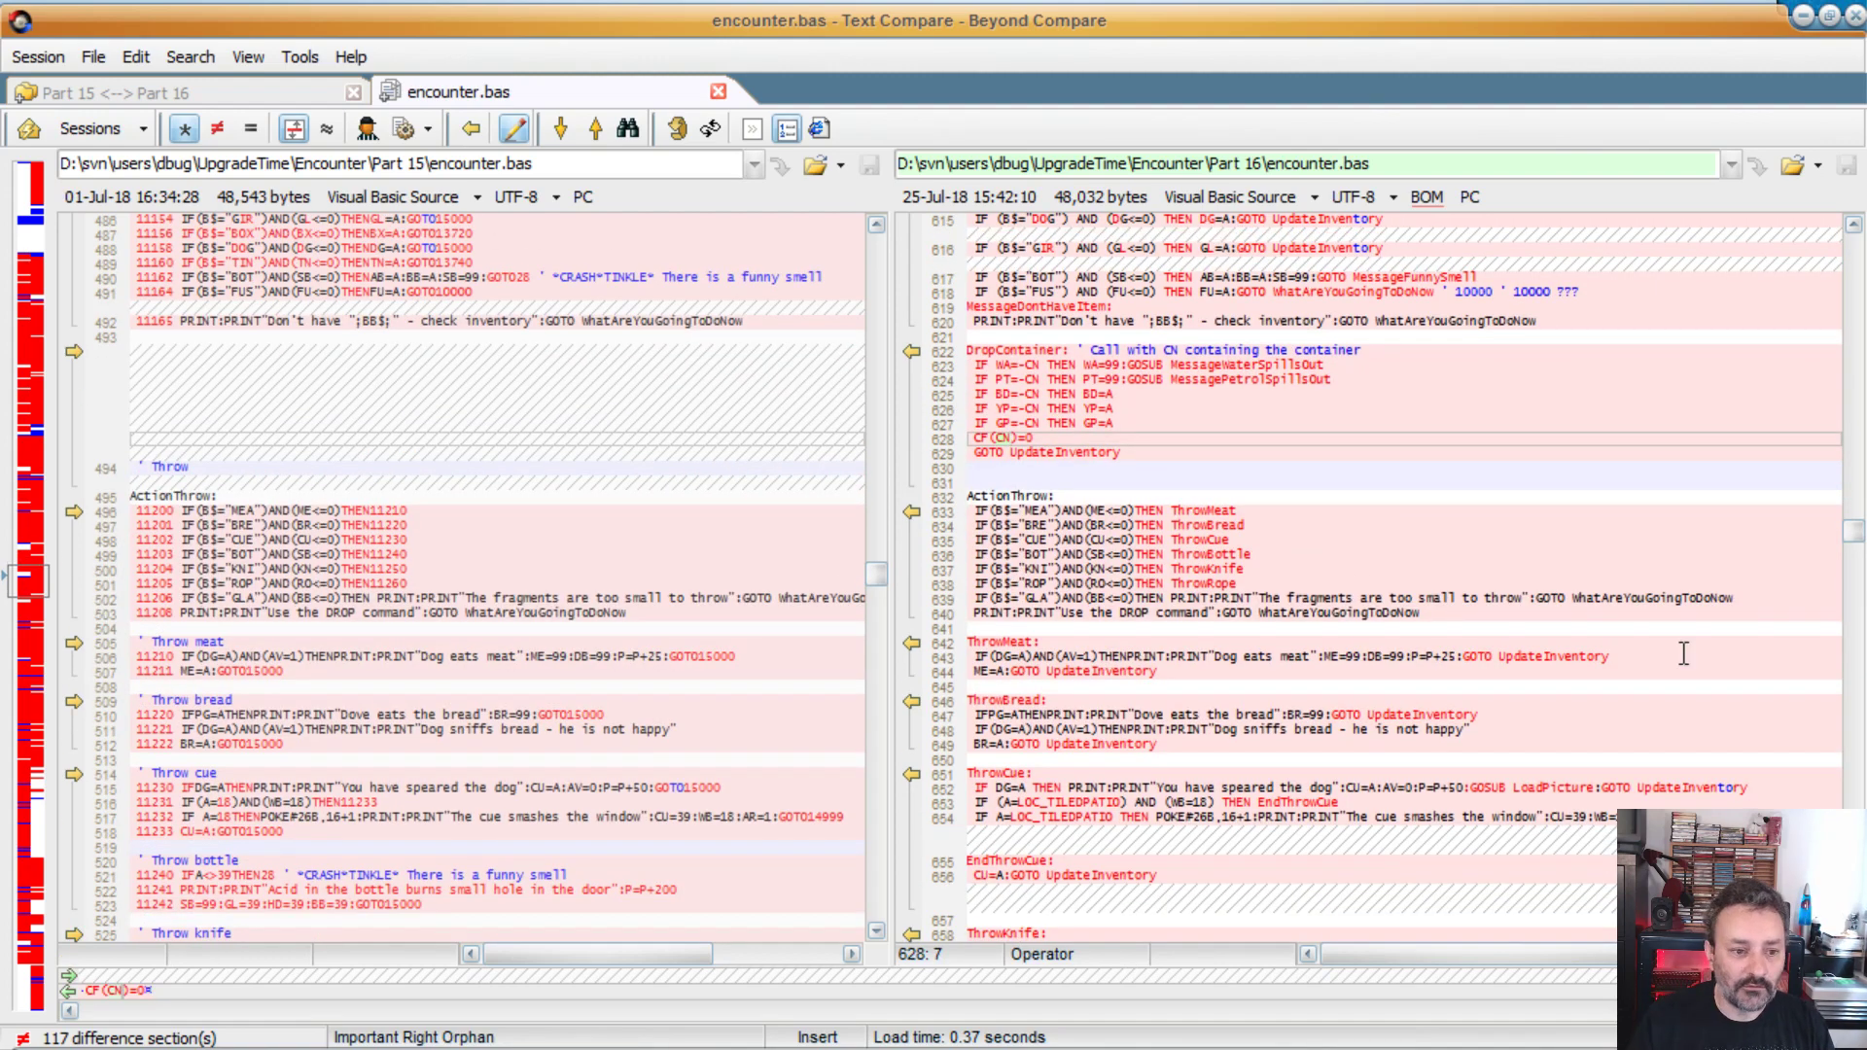
{"action": "scroll", "scroll_direction": "down", "scroll_amount": 3}
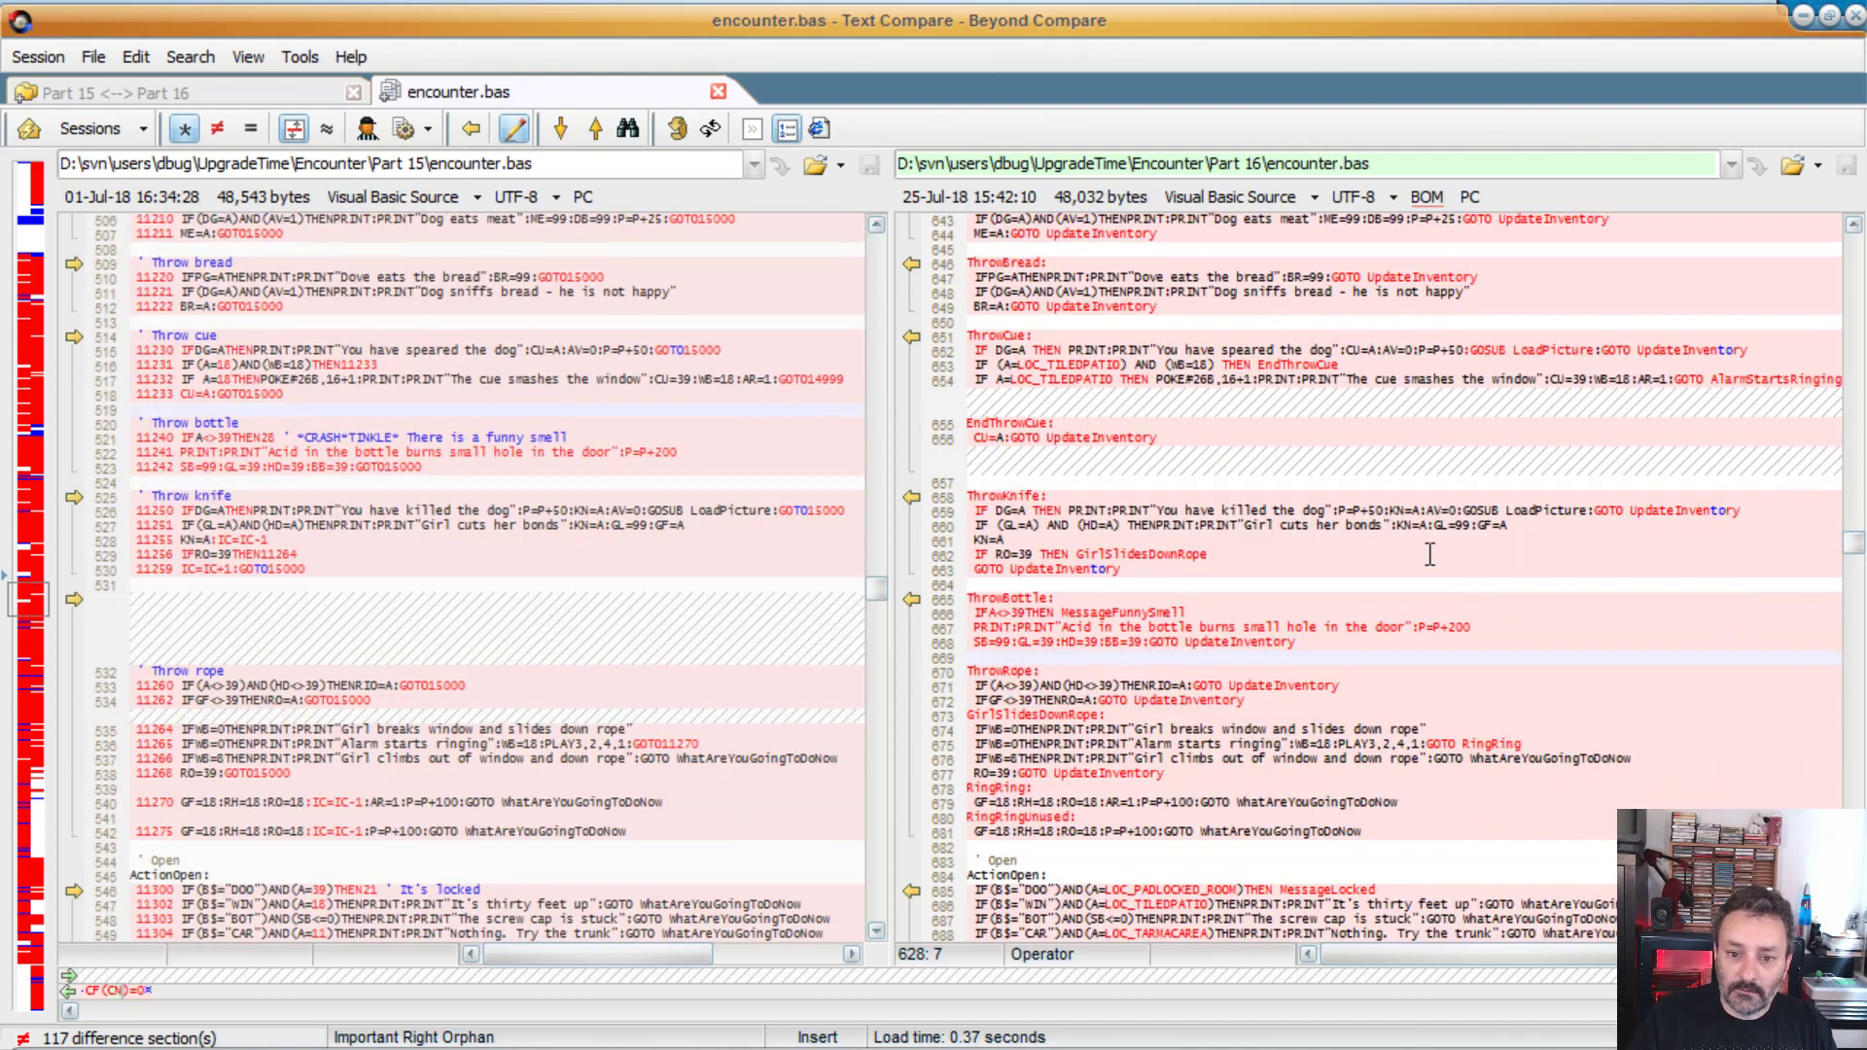
{"action": "scroll", "scroll_direction": "down", "scroll_amount": 3}
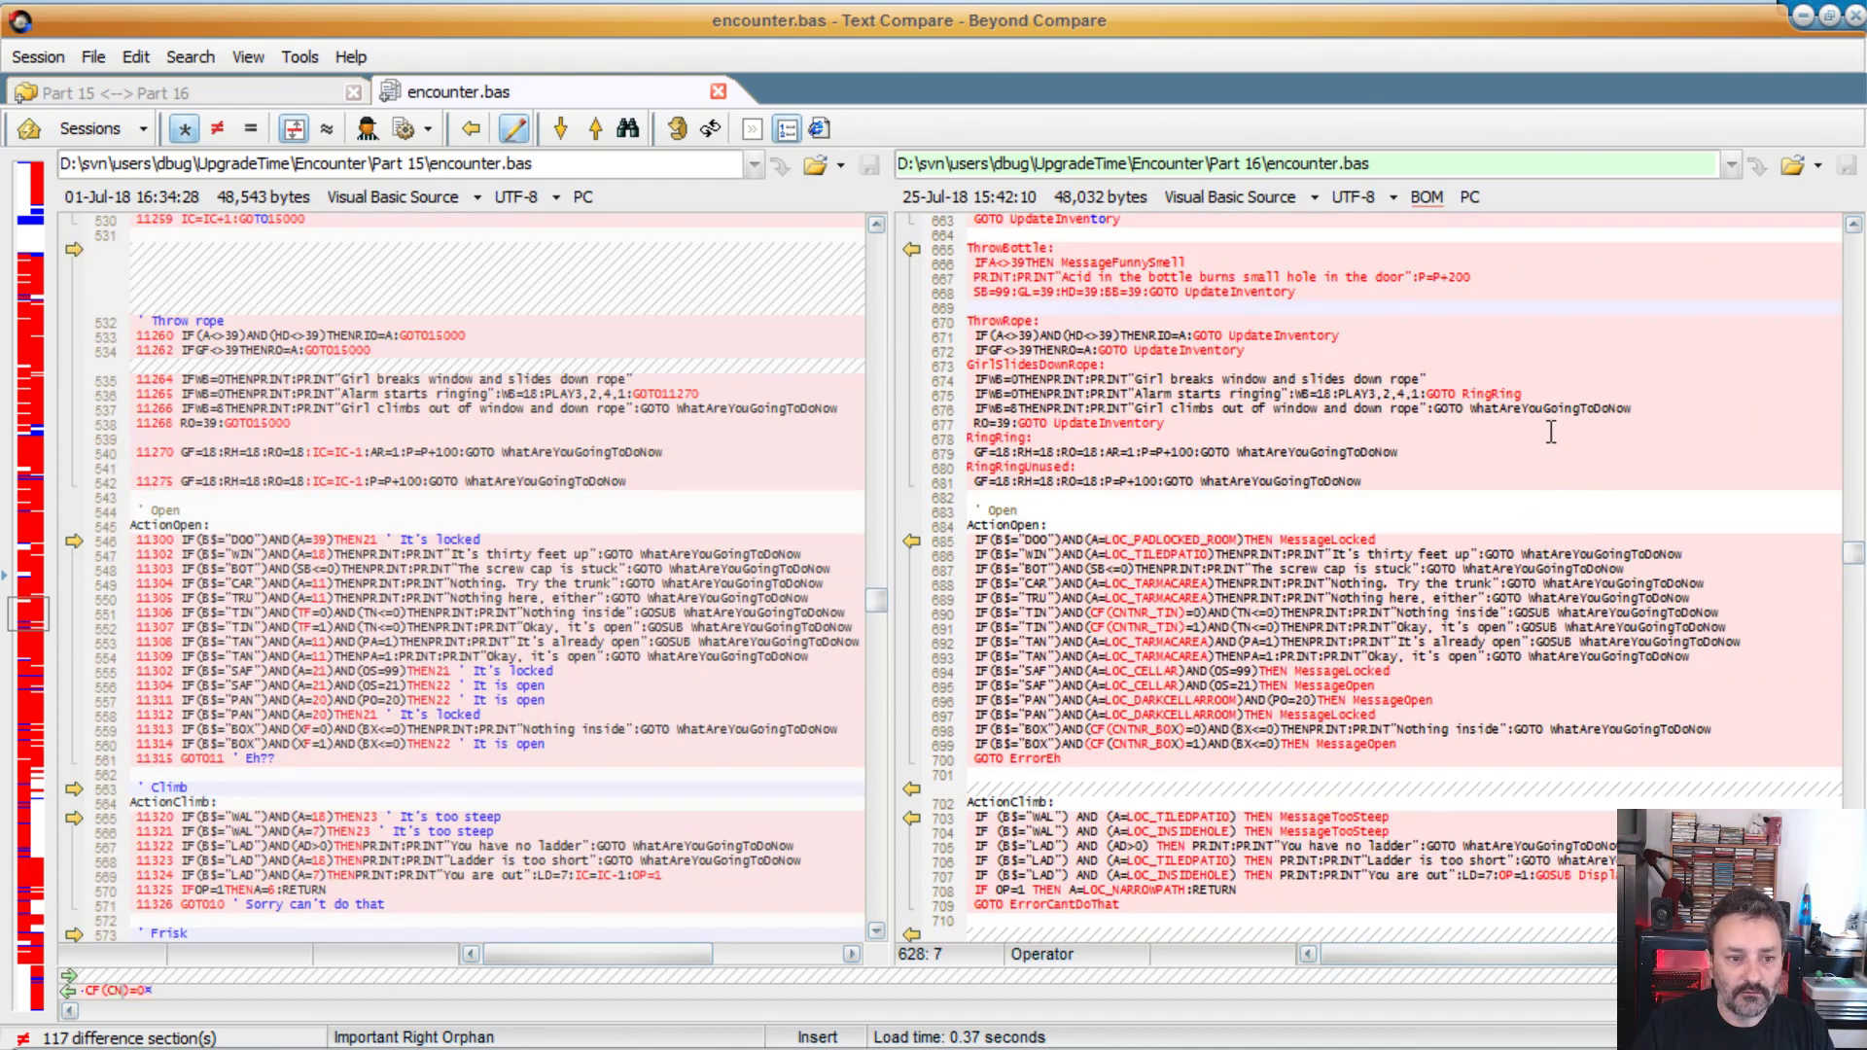
{"action": "scroll", "scroll_direction": "down", "scroll_amount": 3}
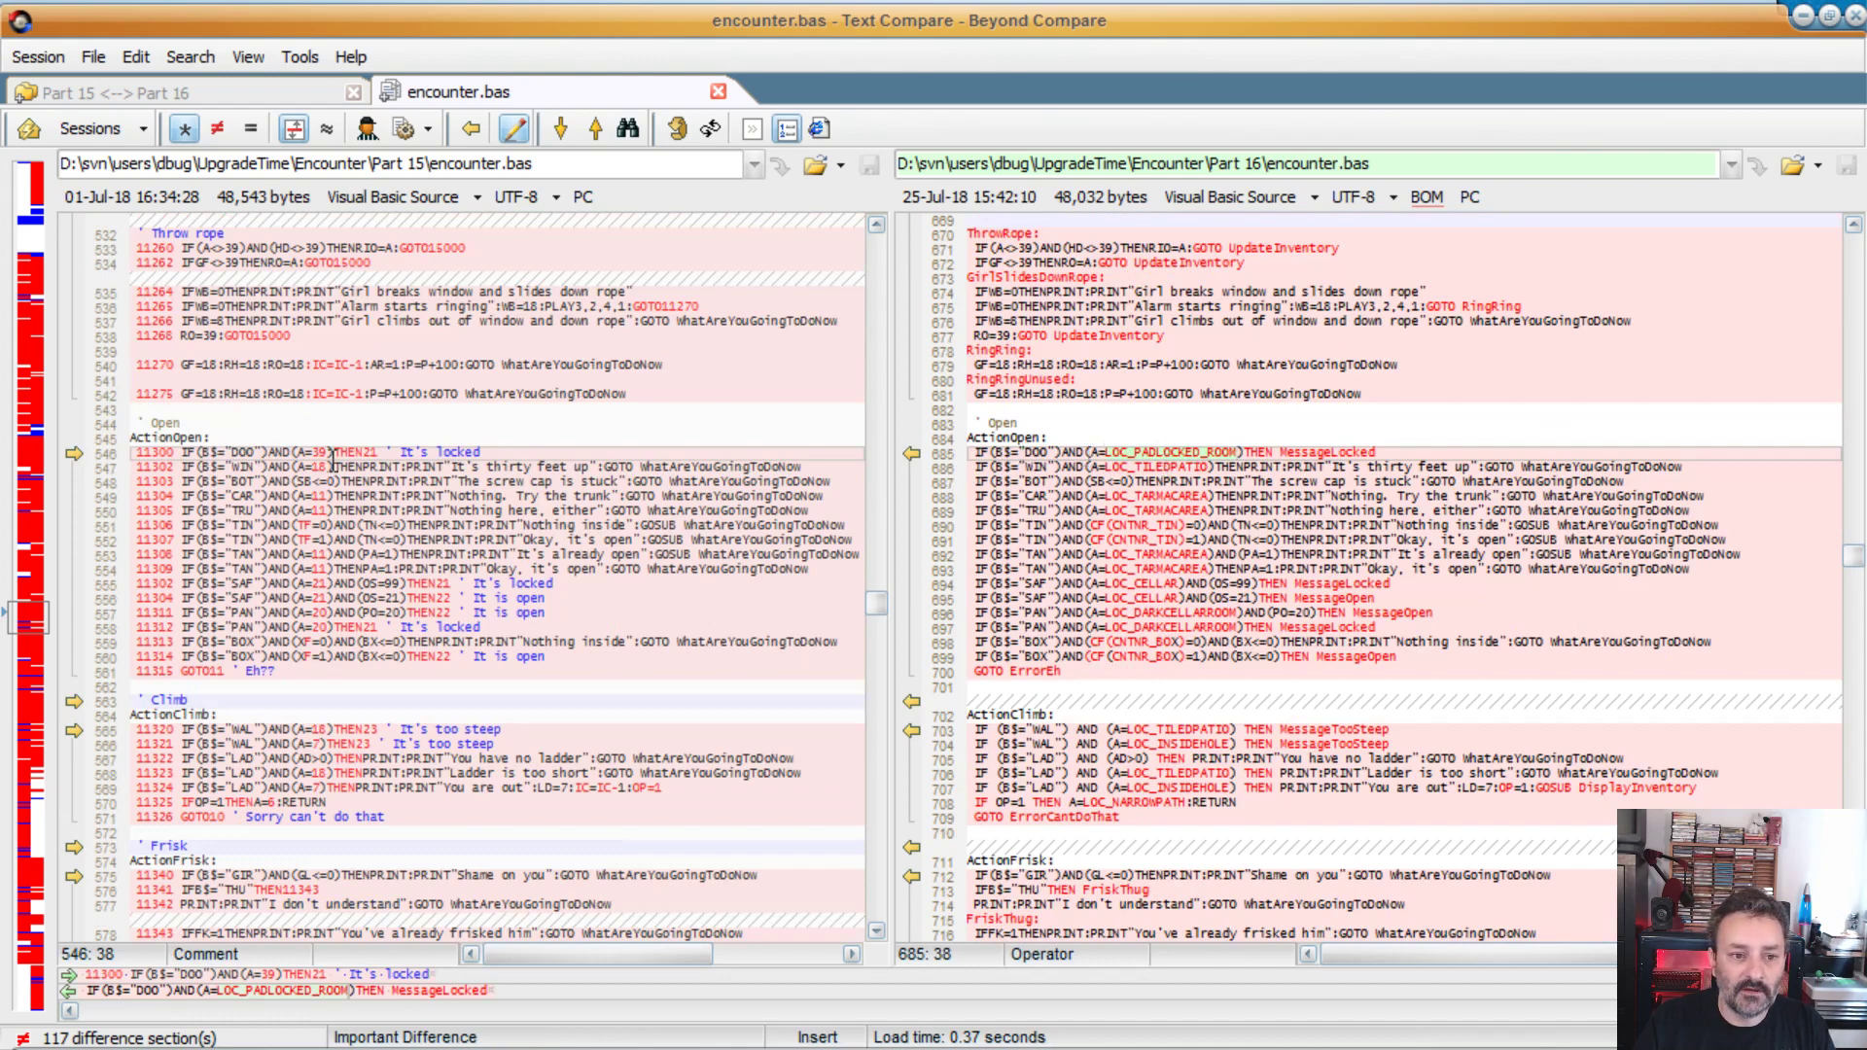
{"action": "mouse_move", "coordinate": [1415, 556]}
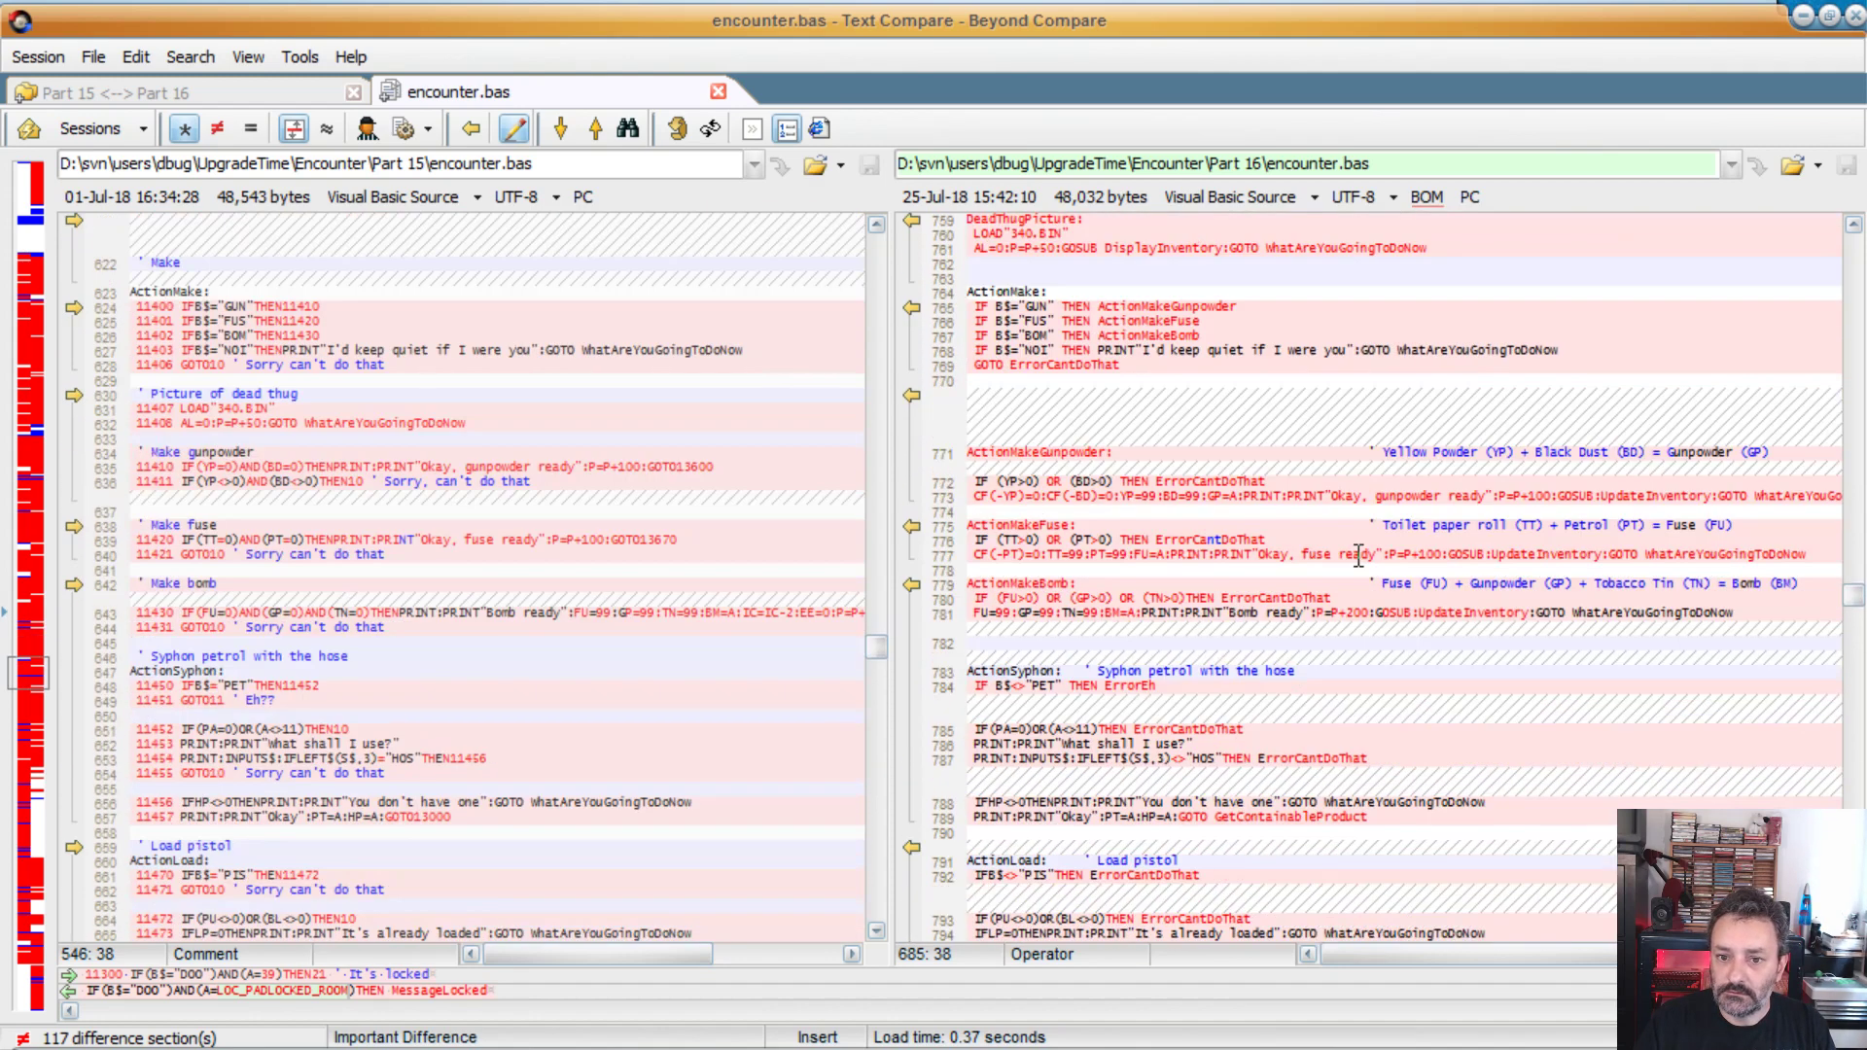
{"action": "scroll", "scroll_direction": "down", "scroll_amount": 3}
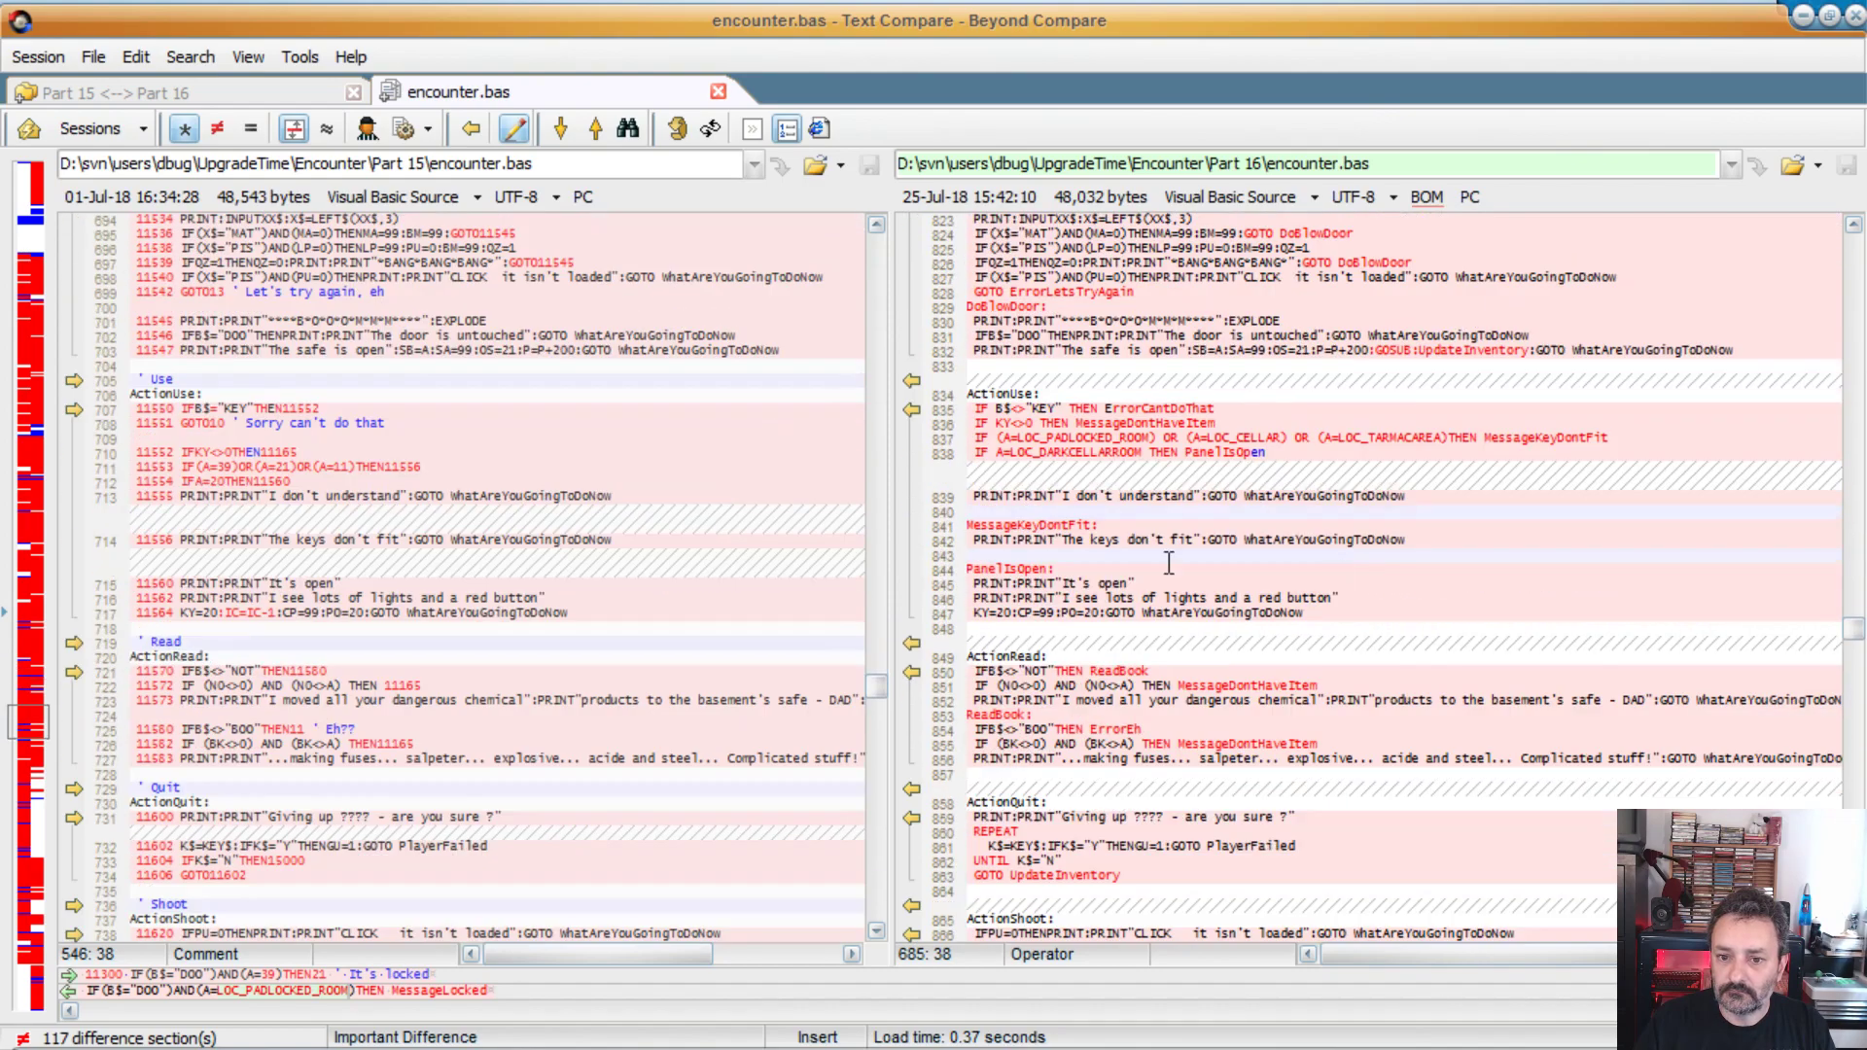
{"action": "scroll", "scroll_direction": "down", "scroll_amount": 3}
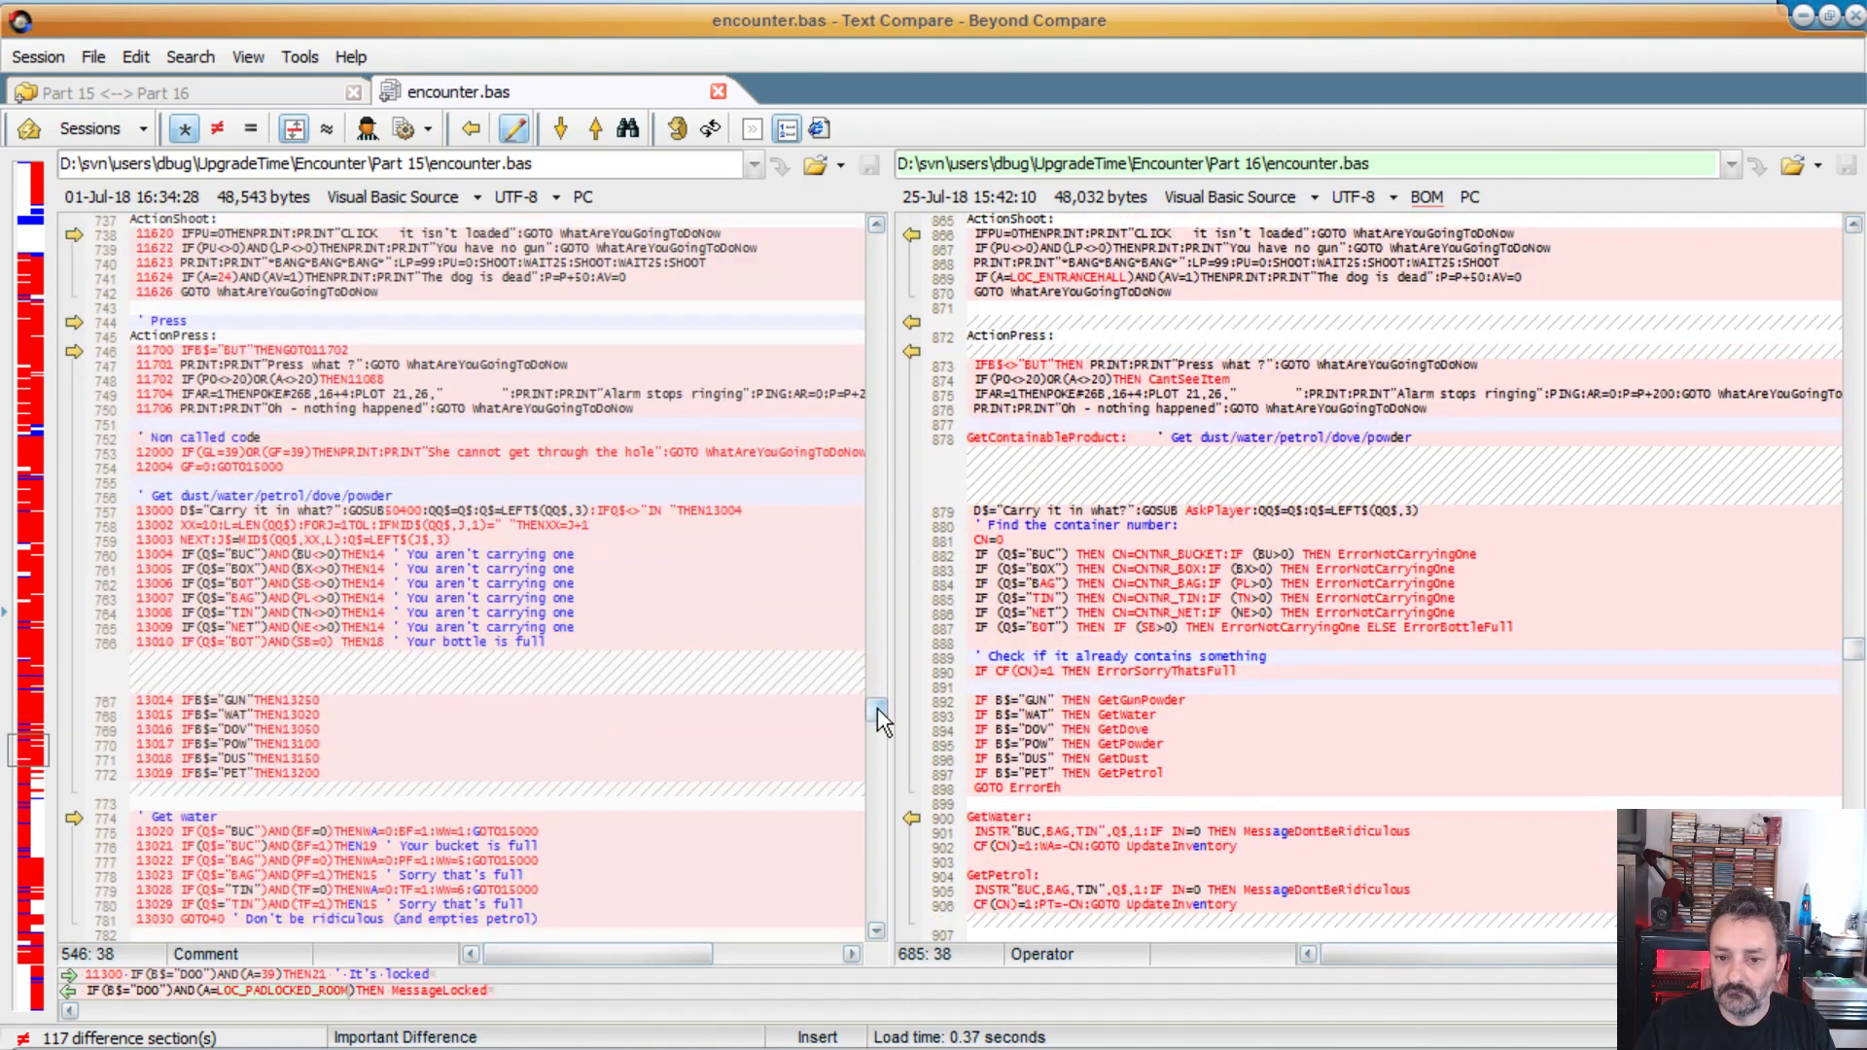
{"action": "scroll", "scroll_direction": "down", "scroll_amount": 3}
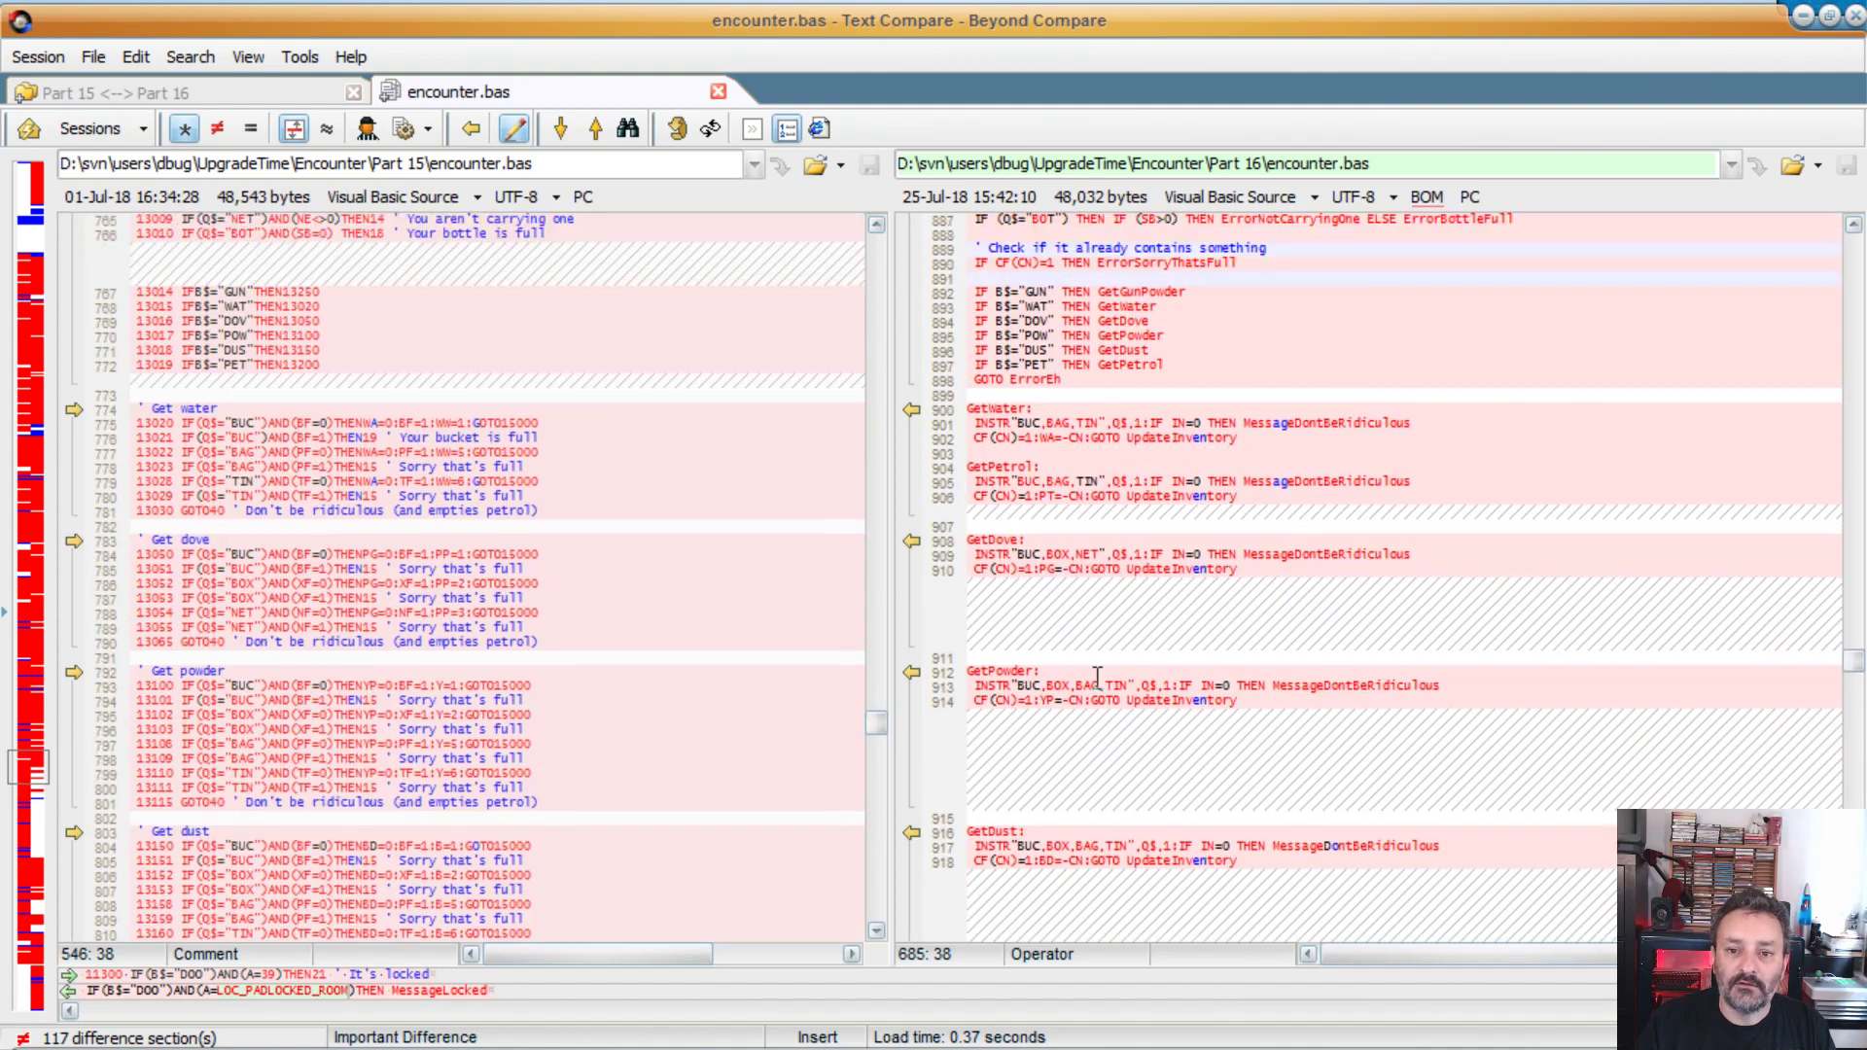
{"action": "mouse_move", "coordinate": [762, 492]}
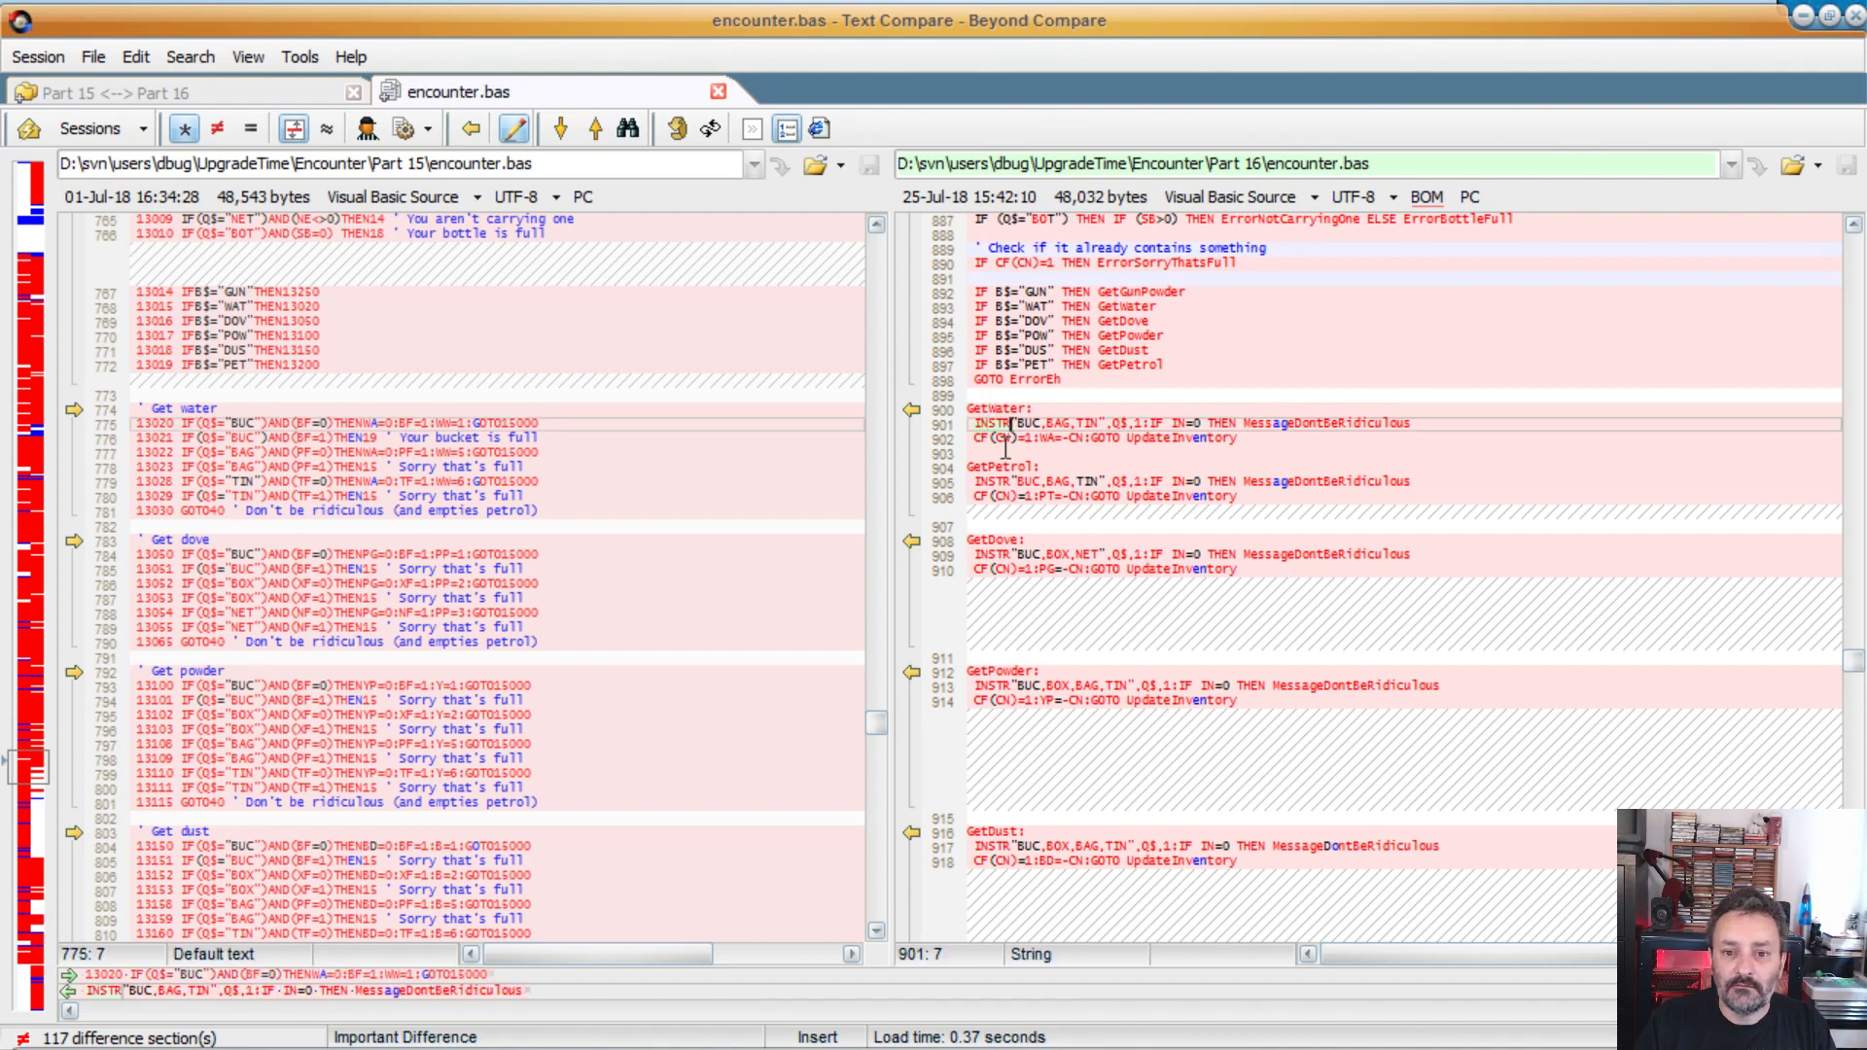
{"action": "mouse_move", "coordinate": [1096, 481]}
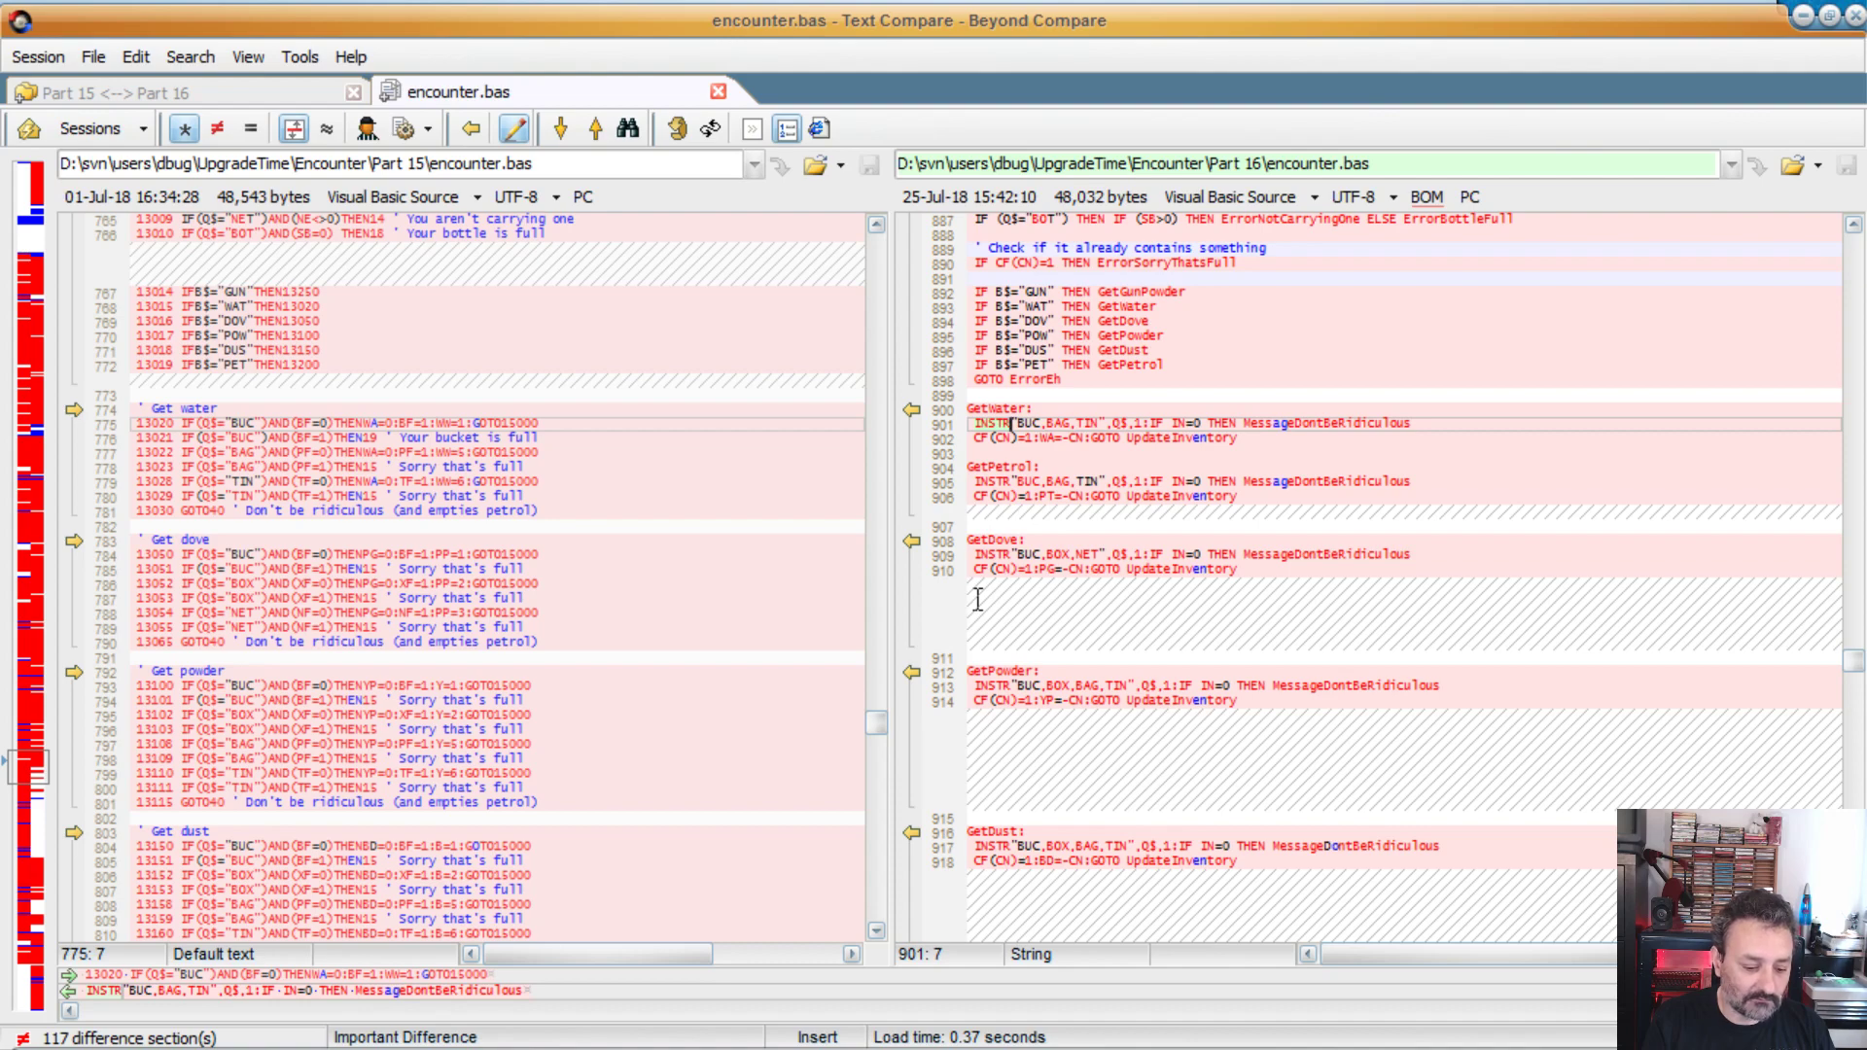
{"action": "key", "text": "Delete"}
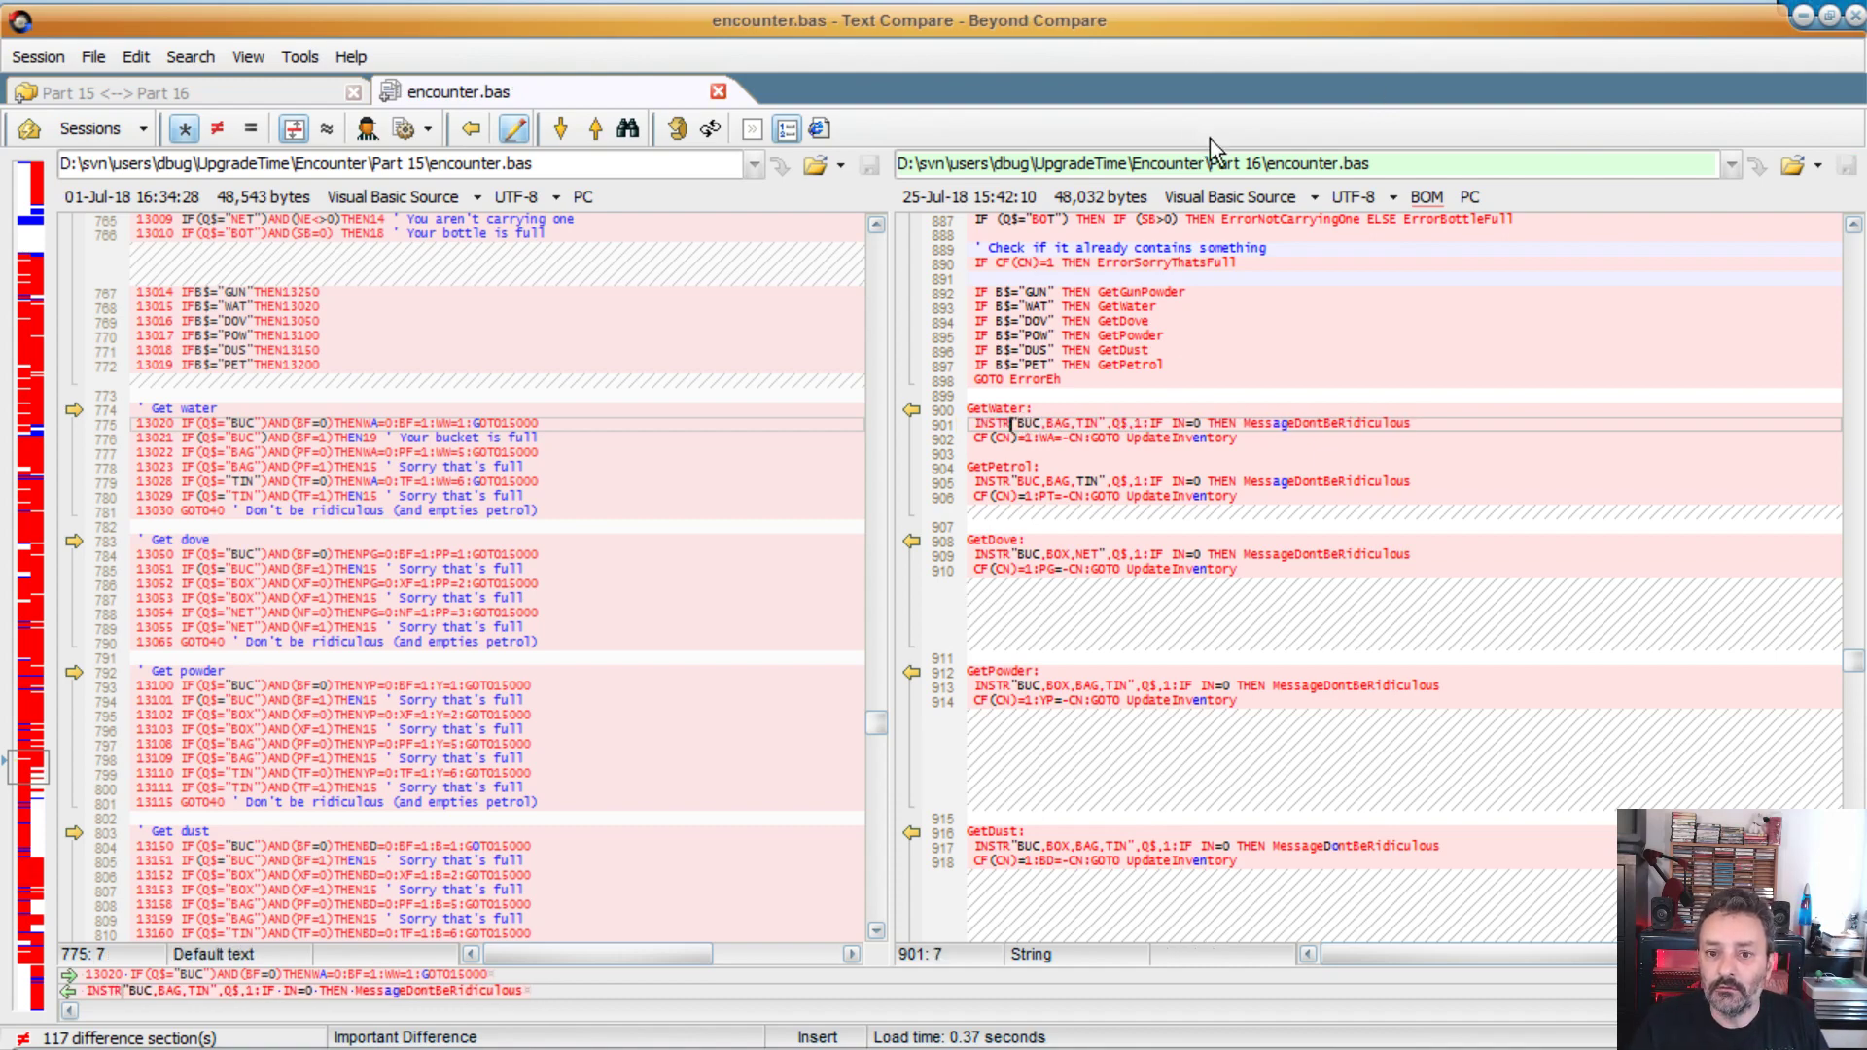
{"action": "mouse_move", "coordinate": [766, 474]}
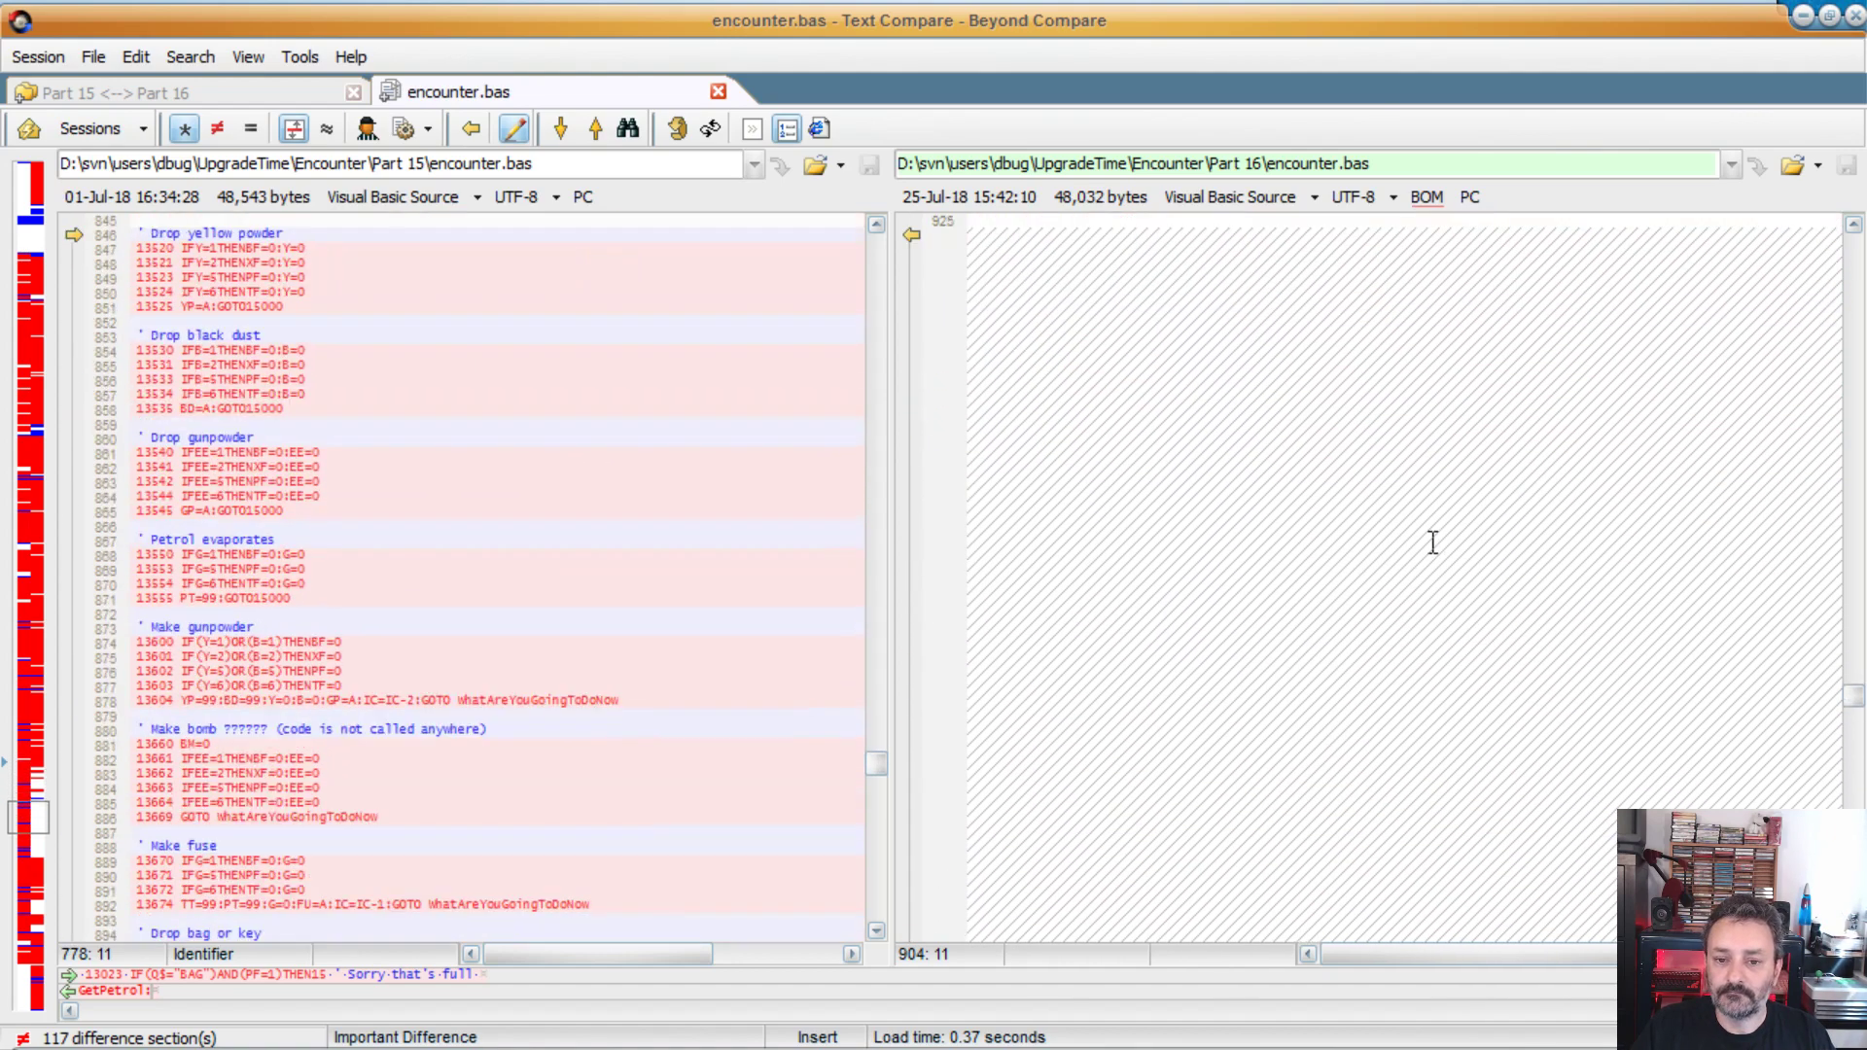
{"action": "scroll", "scroll_direction": "down", "scroll_amount": 3}
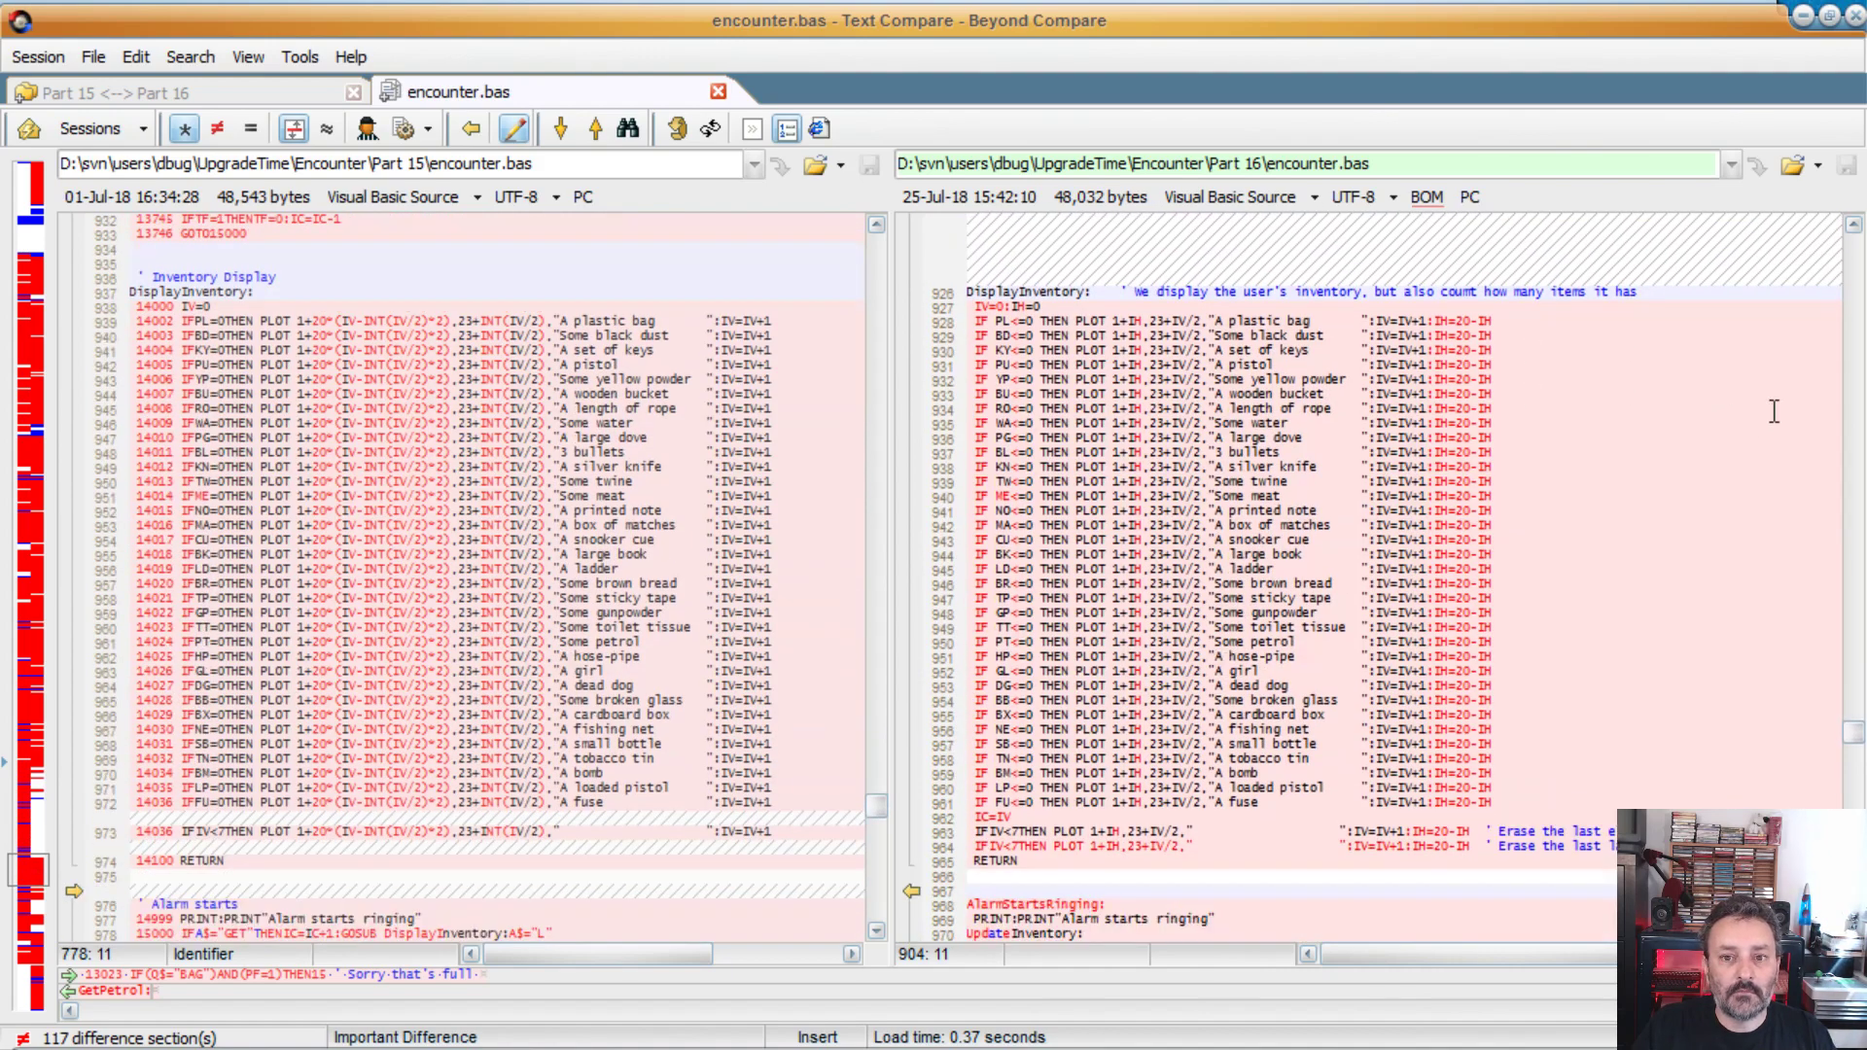
{"action": "mouse_move", "coordinate": [1038, 343]}
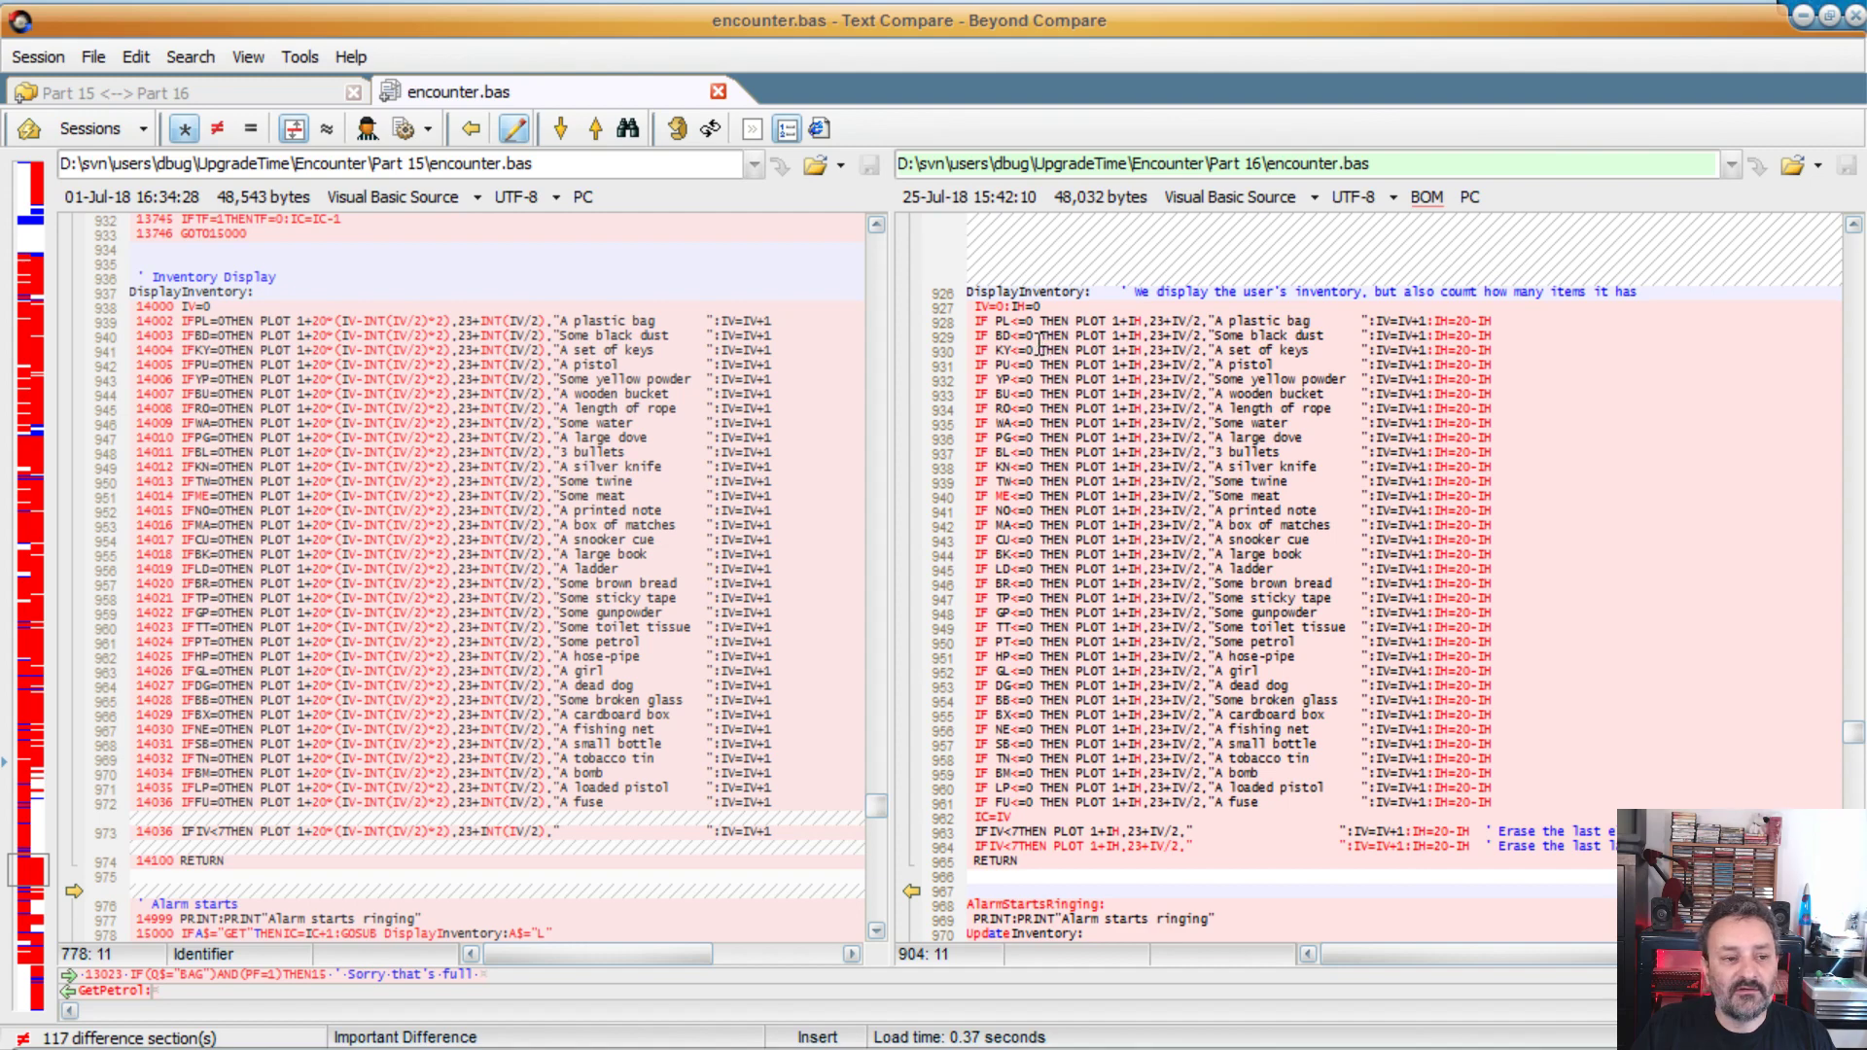
{"action": "mouse_move", "coordinate": [169, 622]}
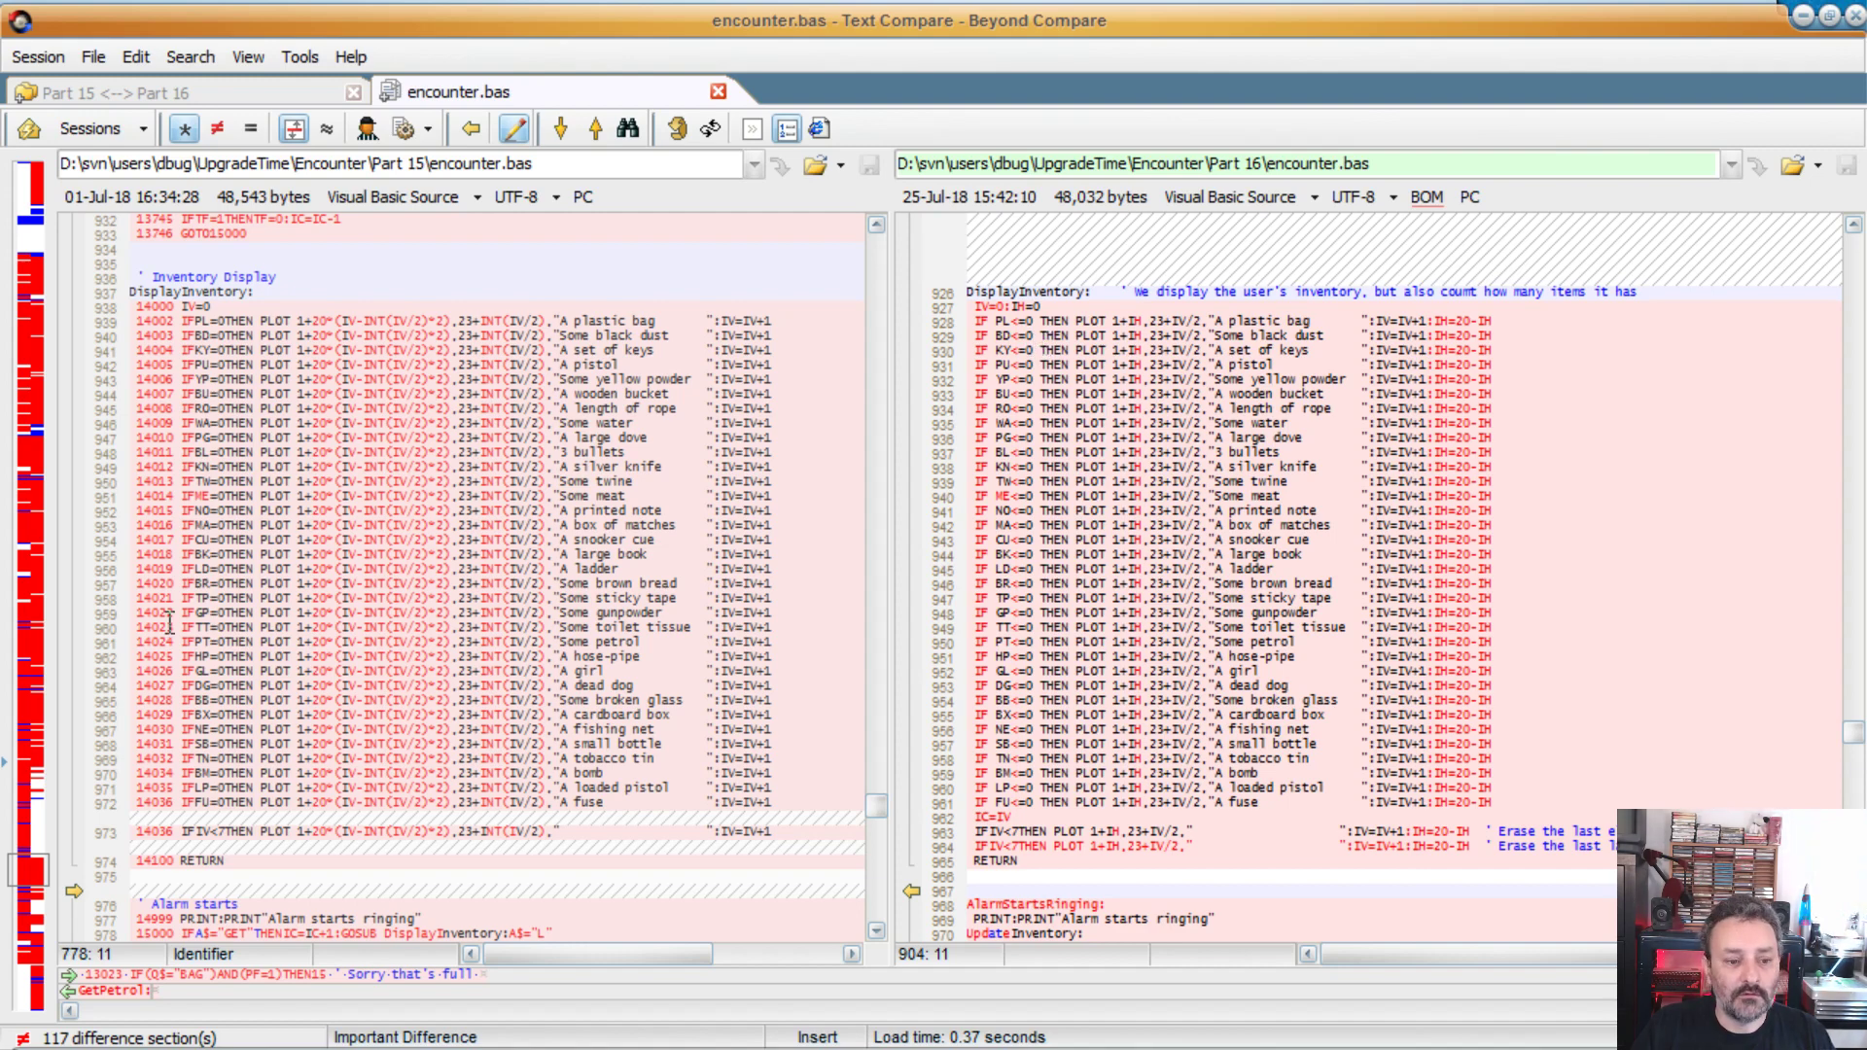
{"action": "scroll", "scroll_direction": "down", "scroll_amount": 3}
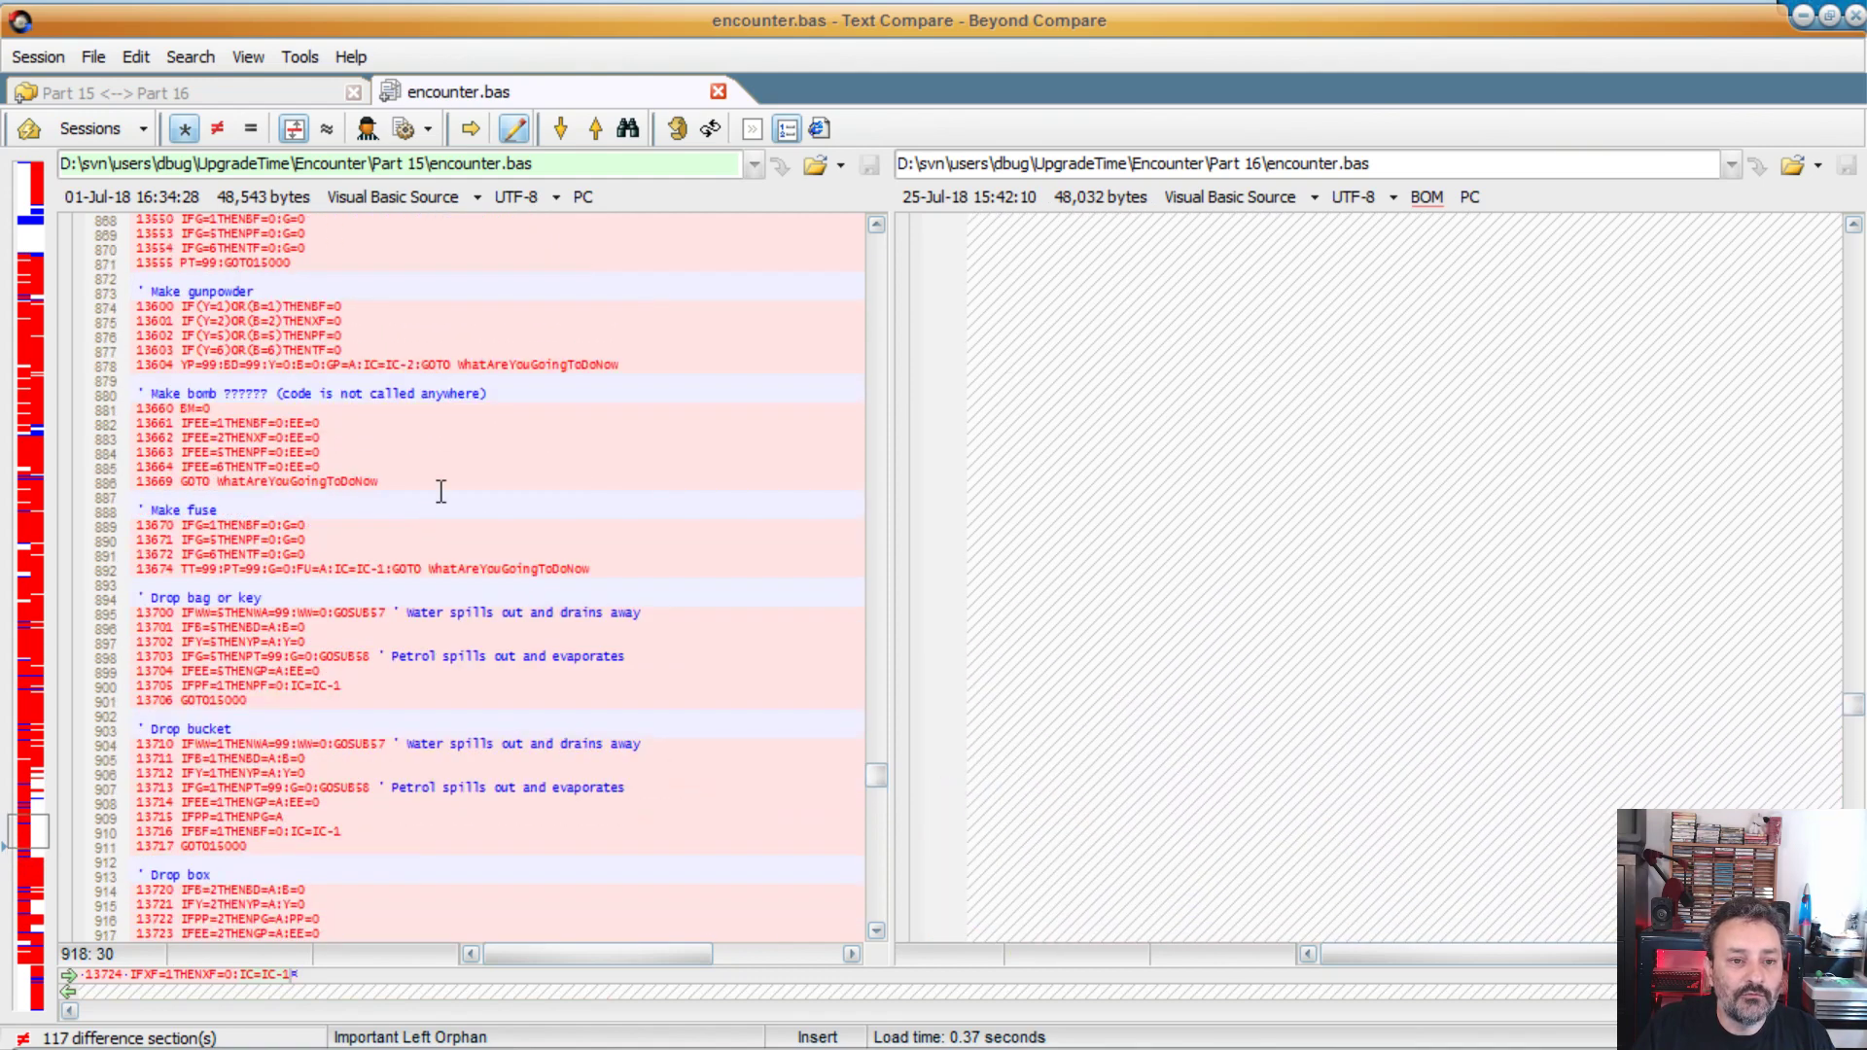
{"action": "left_click", "coordinate": [371, 366]}
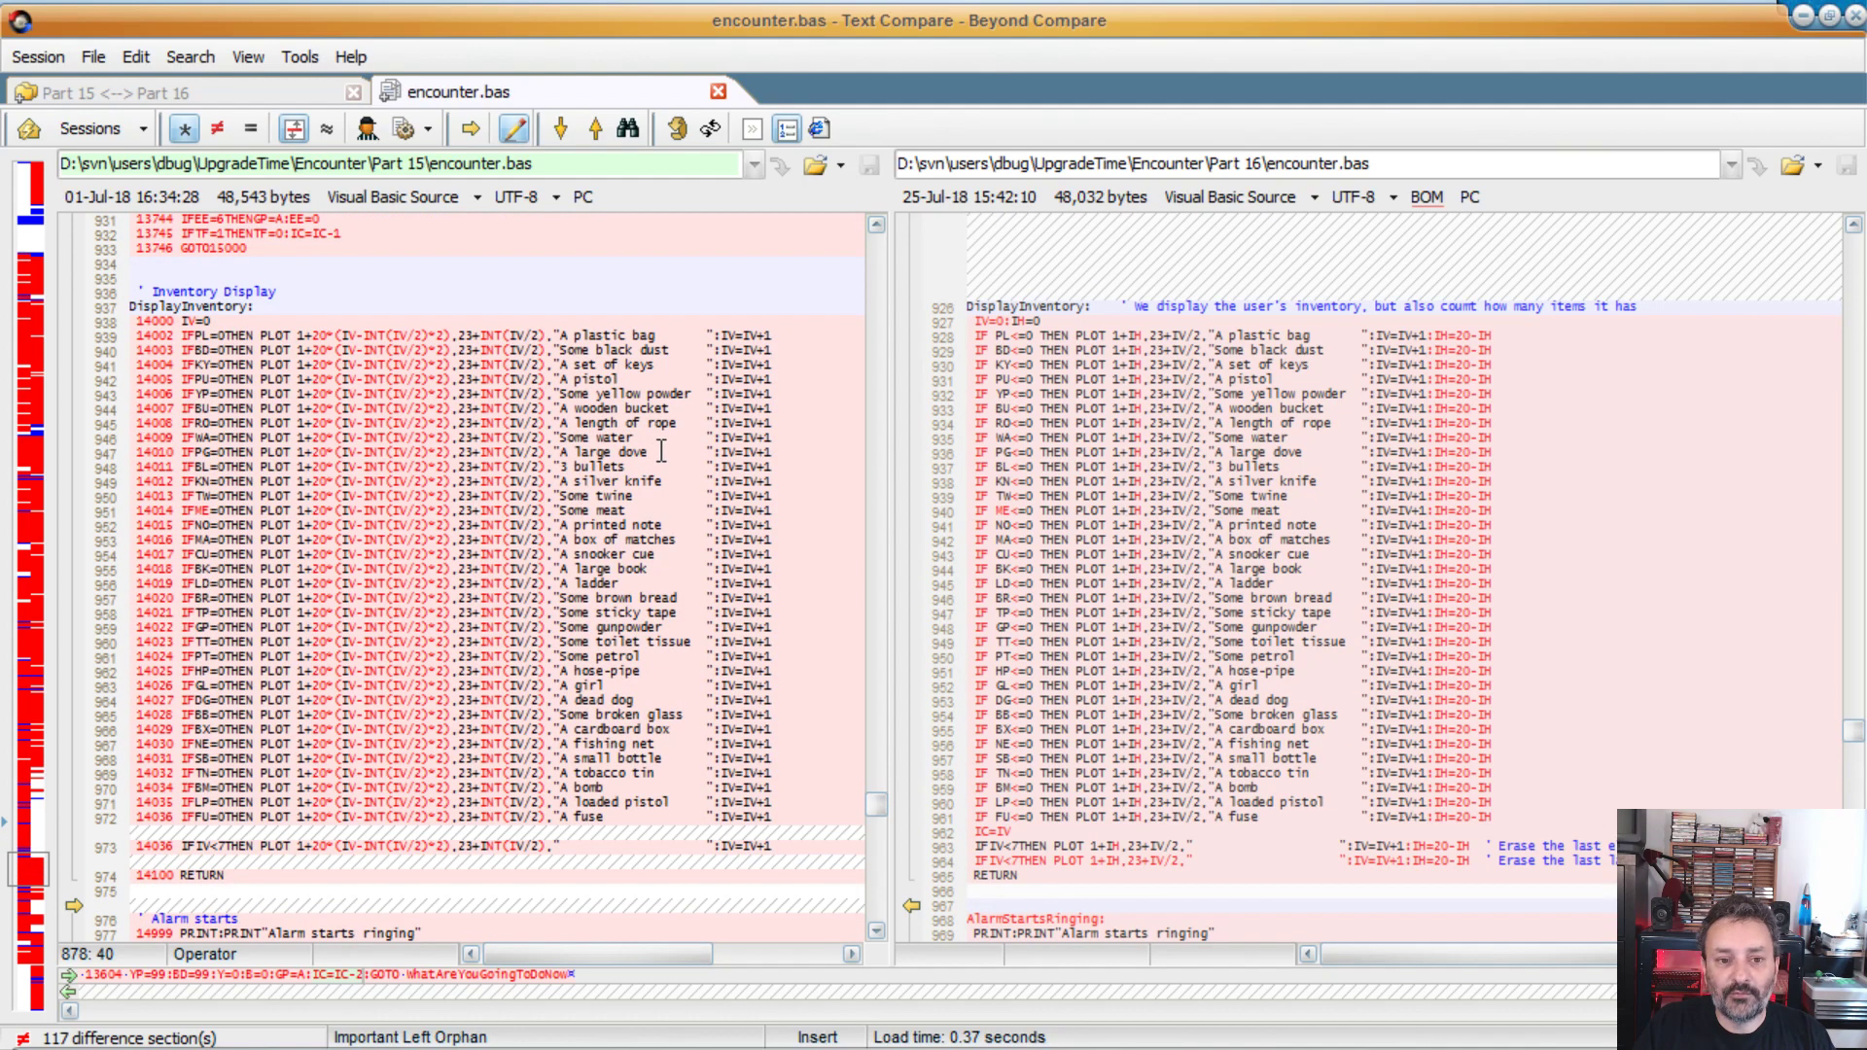
{"action": "mouse_move", "coordinate": [821, 417]}
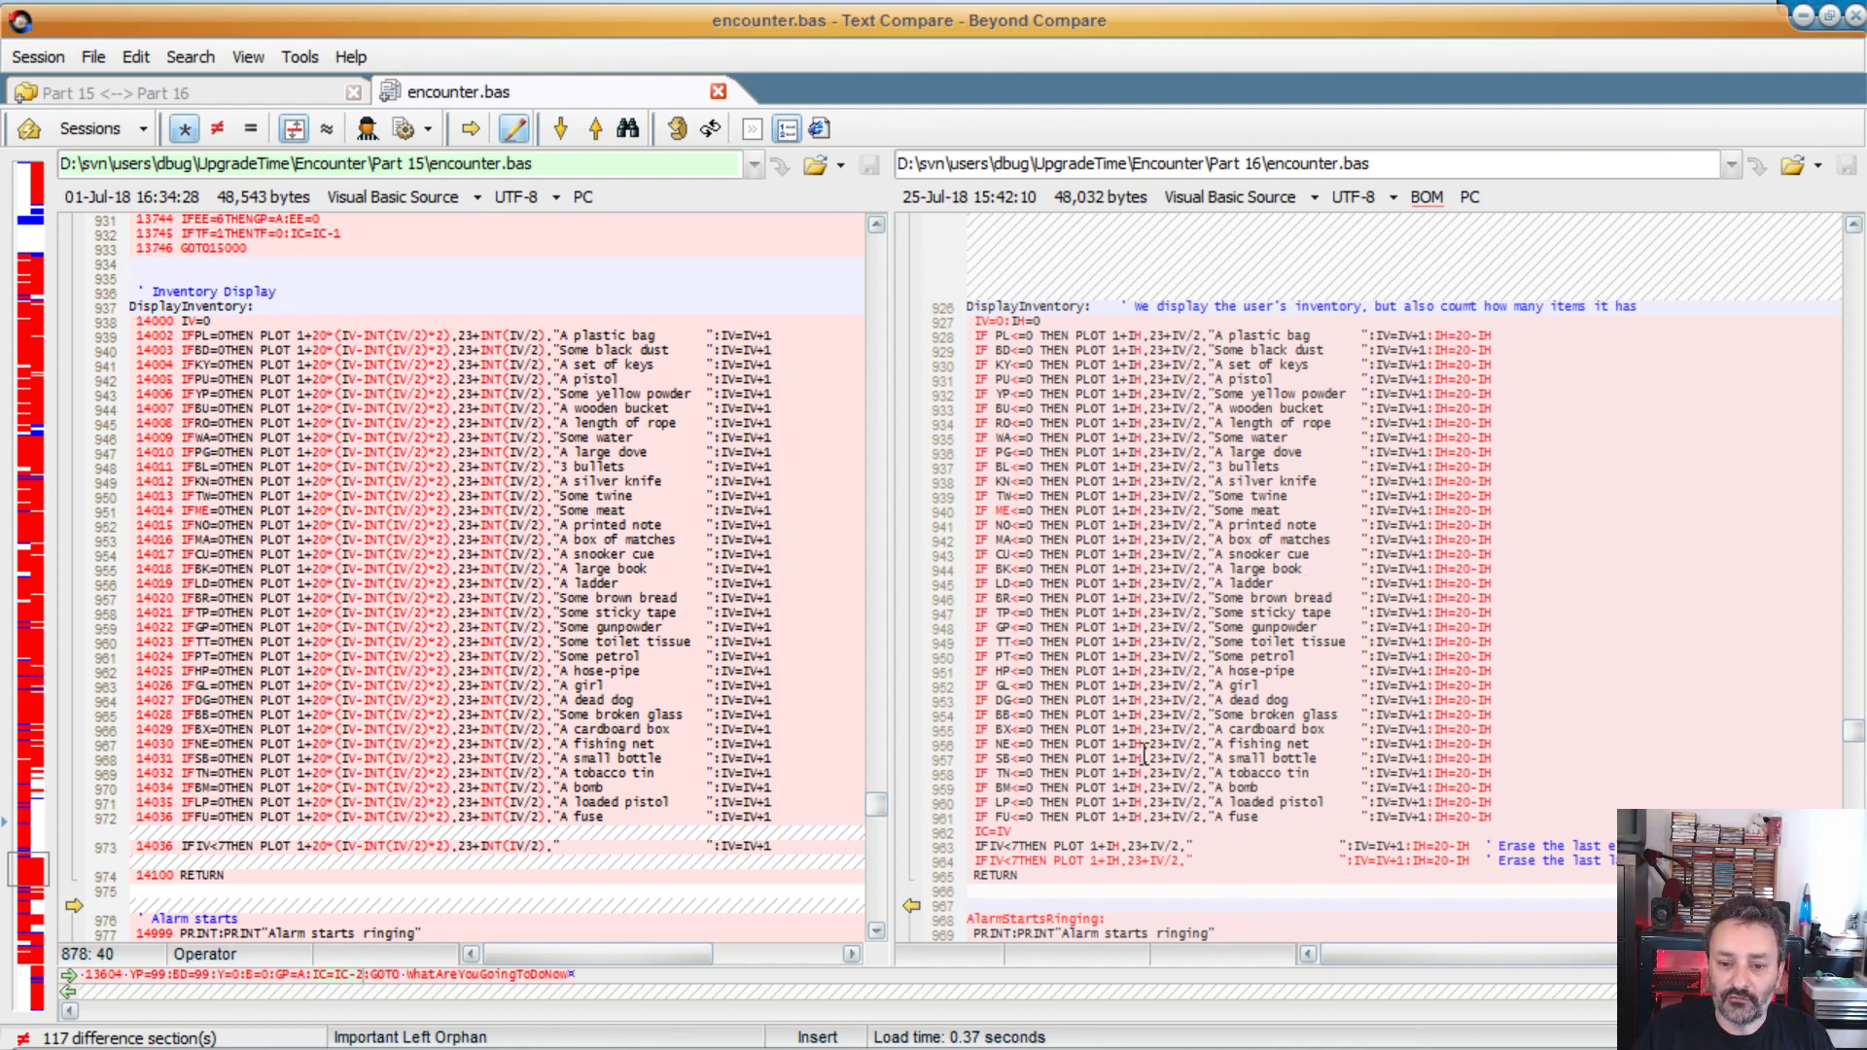
{"action": "mouse_move", "coordinate": [1202, 865]}
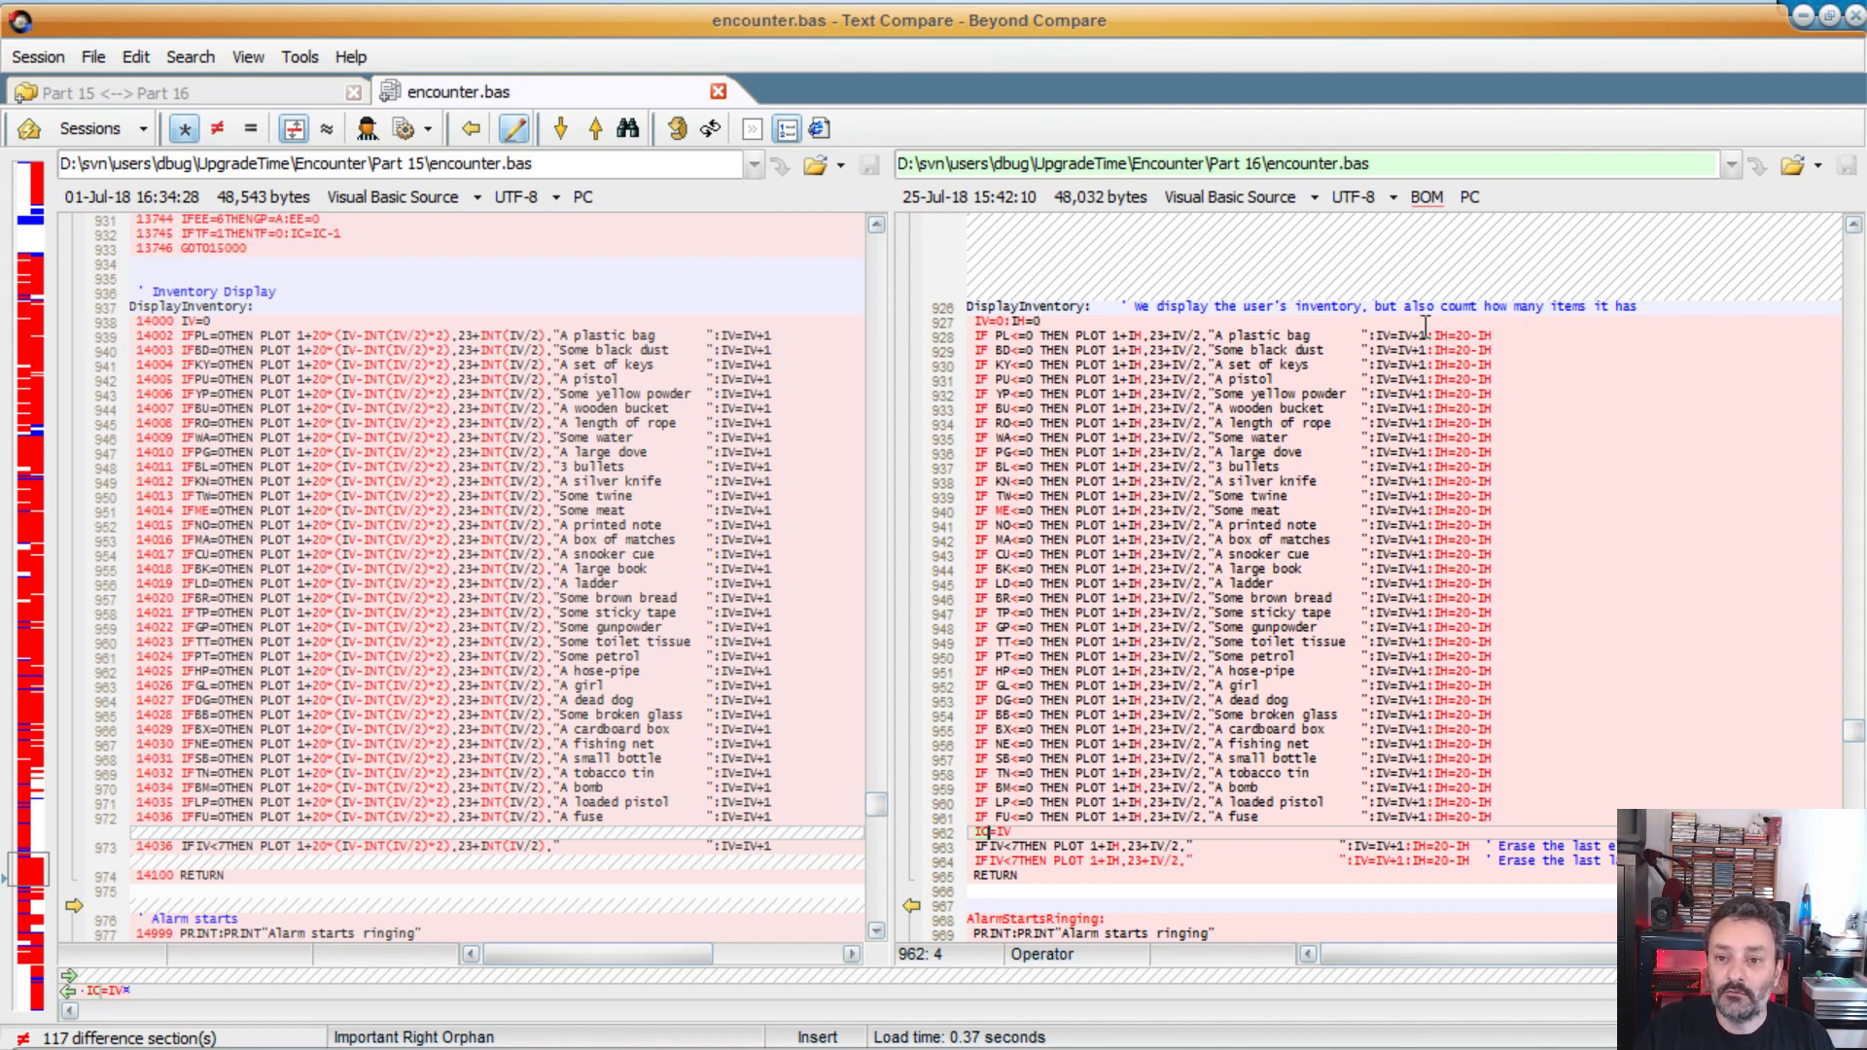
{"action": "mouse_move", "coordinate": [1545, 458]}
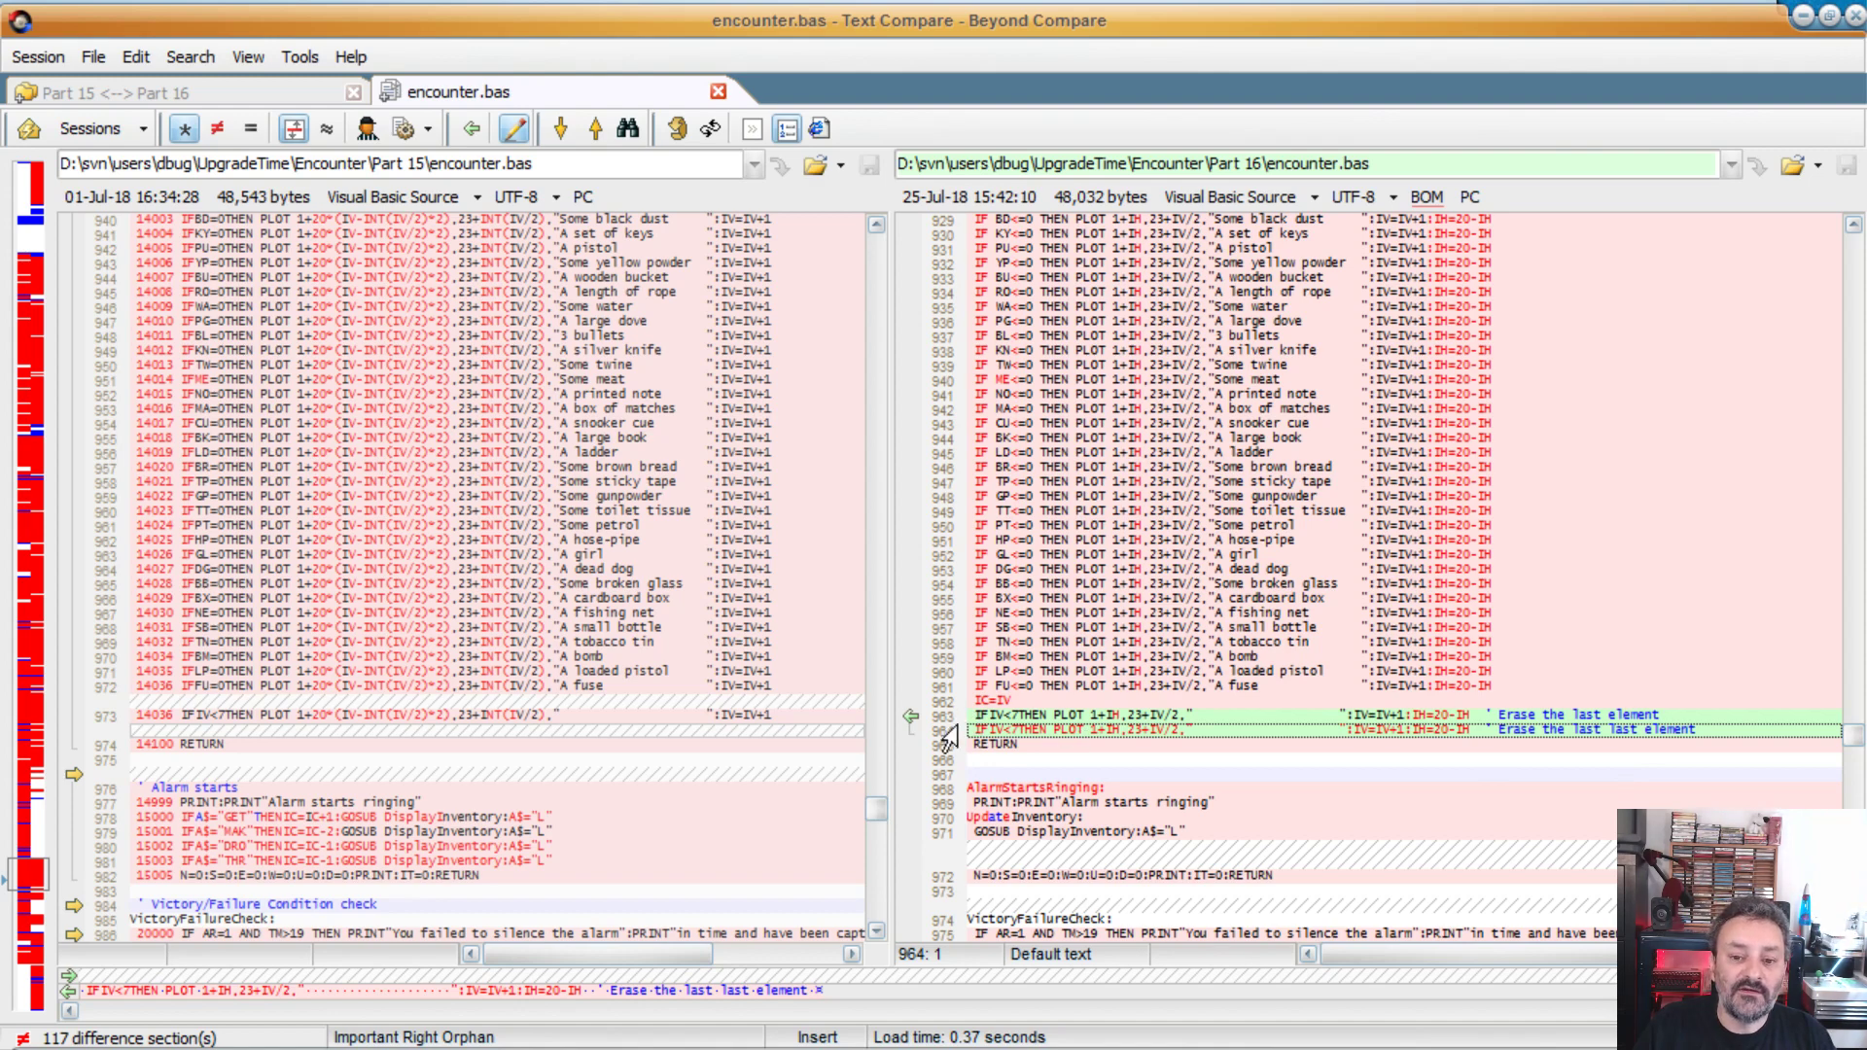
{"action": "mouse_move", "coordinate": [940, 733]}
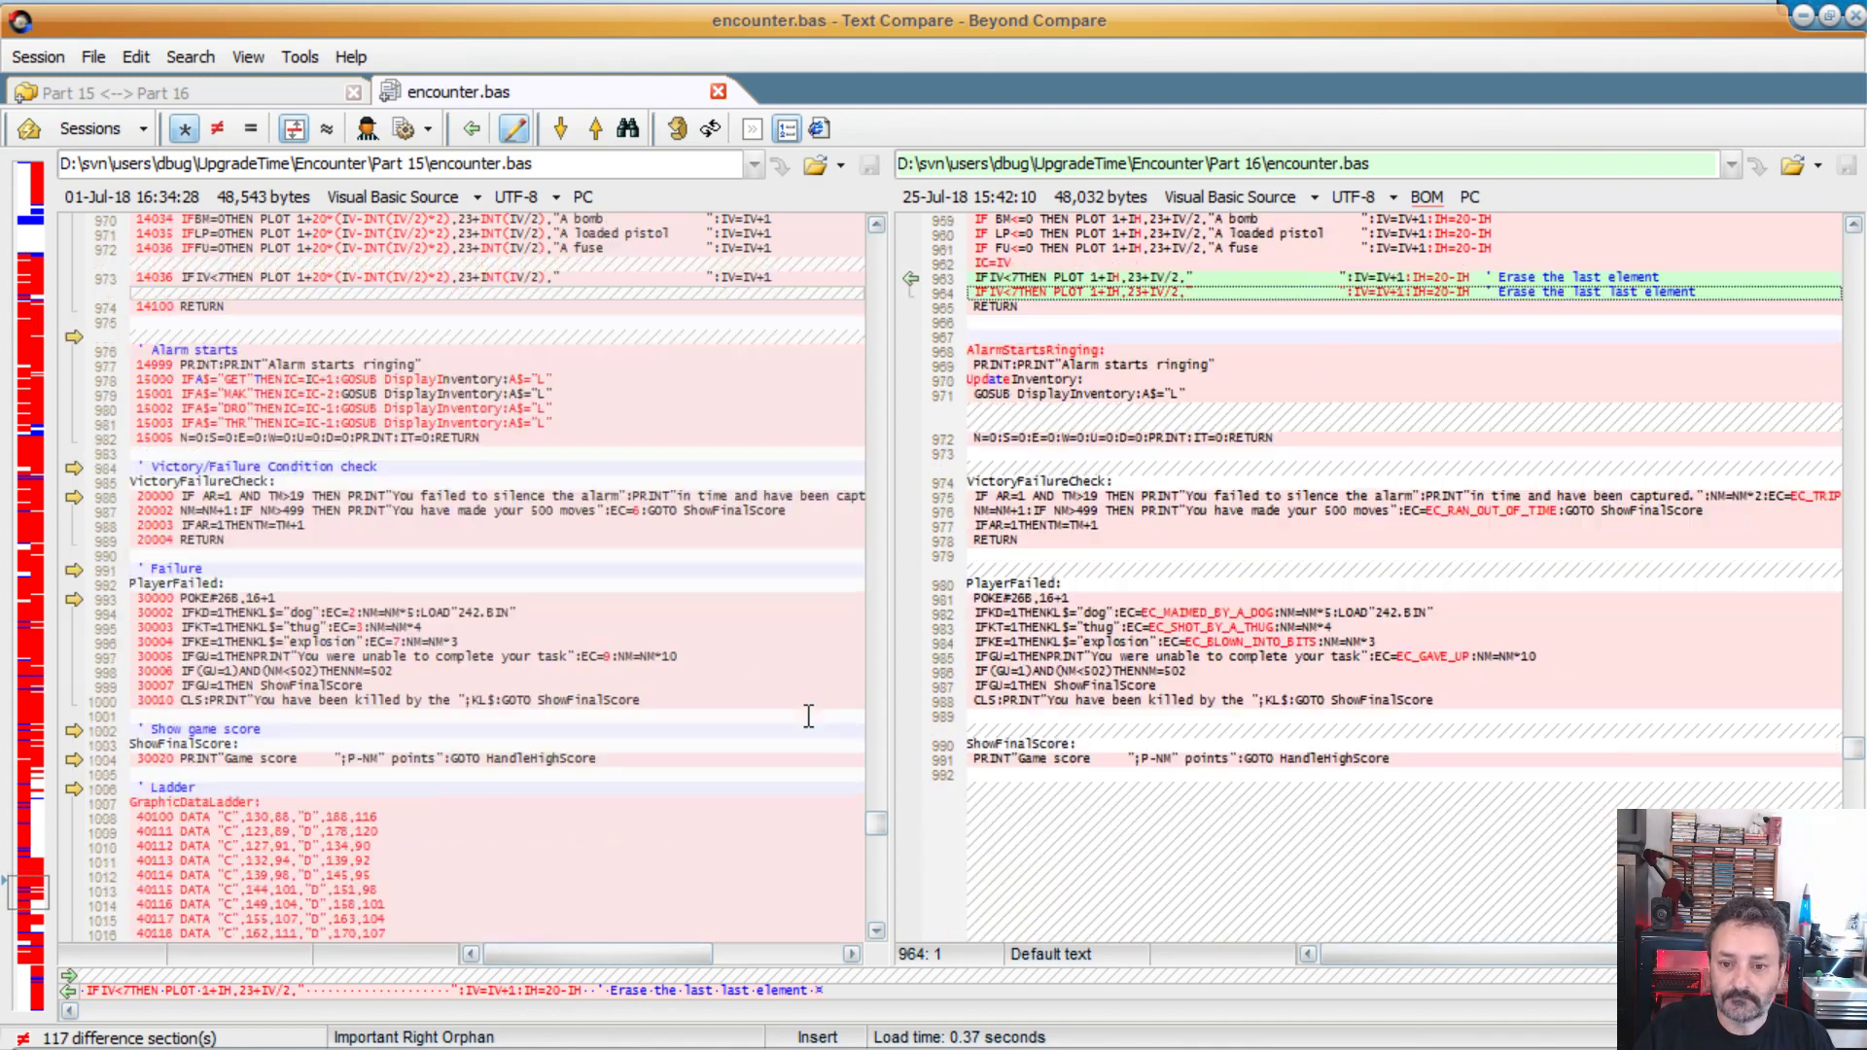
{"action": "scroll", "scroll_direction": "down", "scroll_amount": 3}
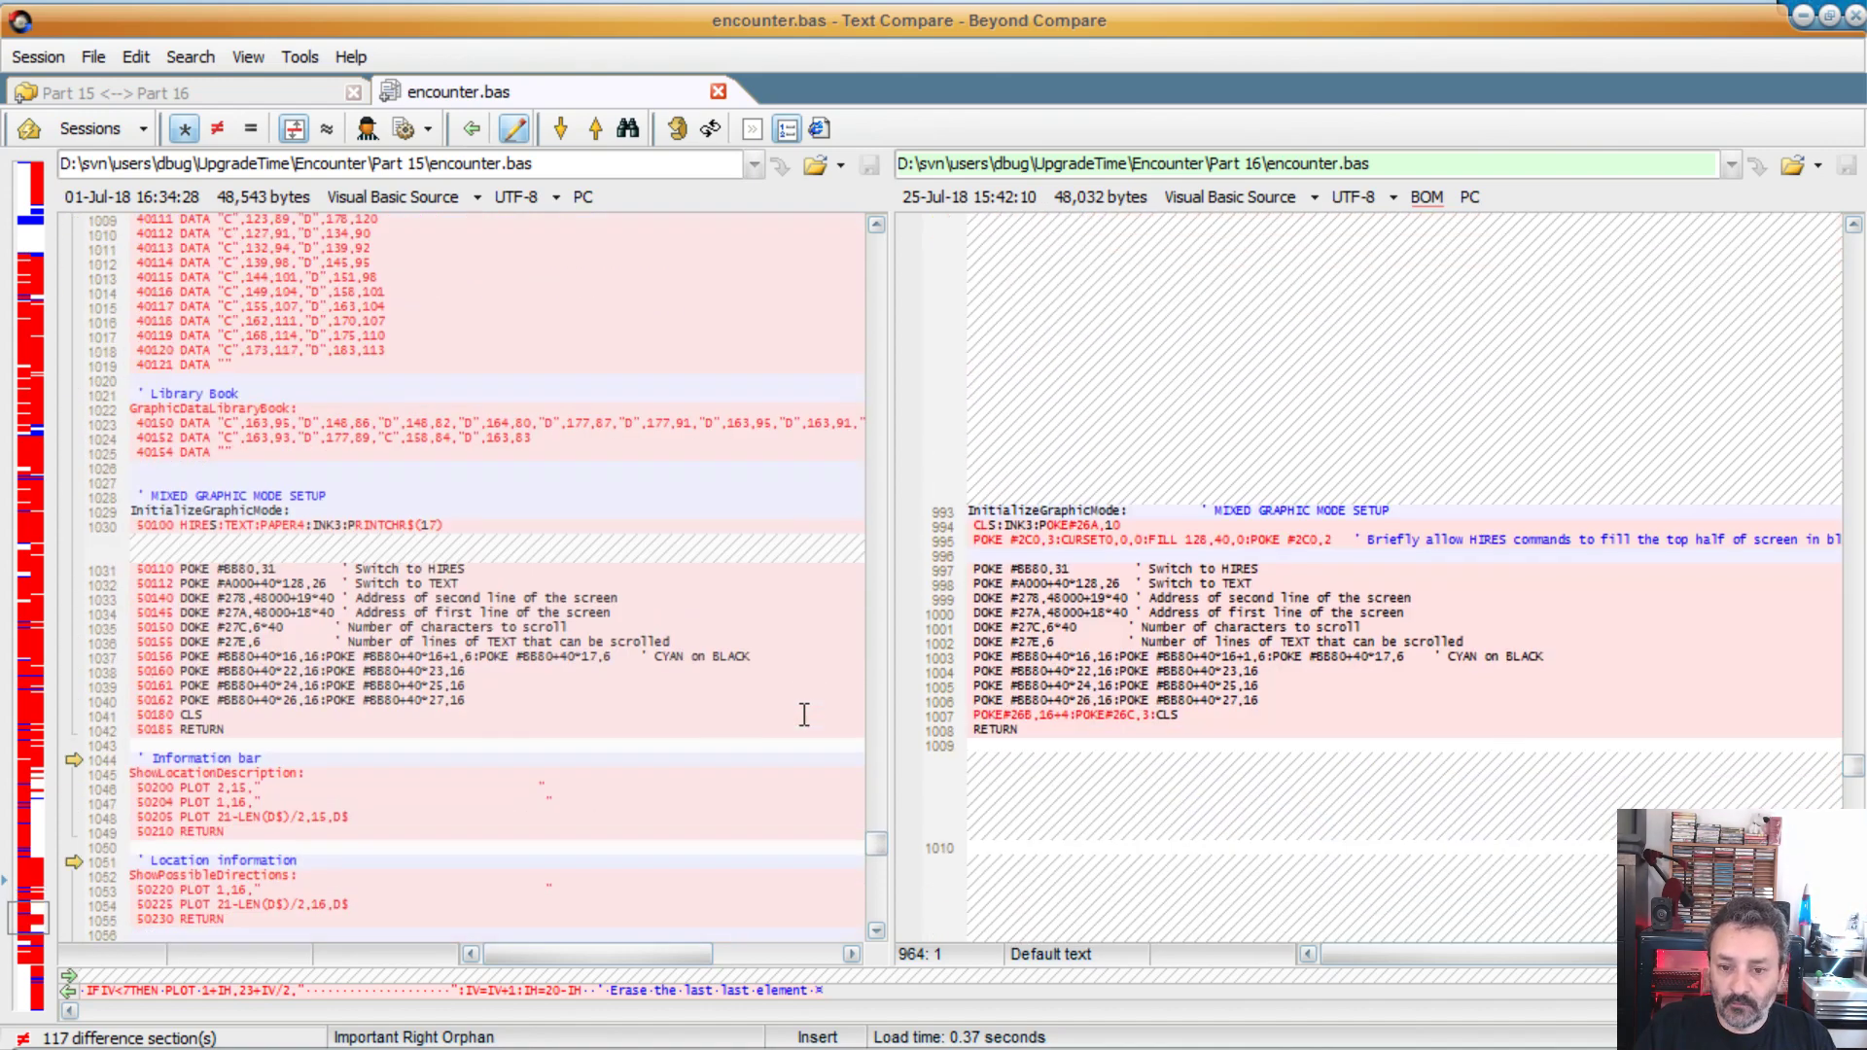
{"action": "scroll", "scroll_direction": "down", "scroll_amount": 3}
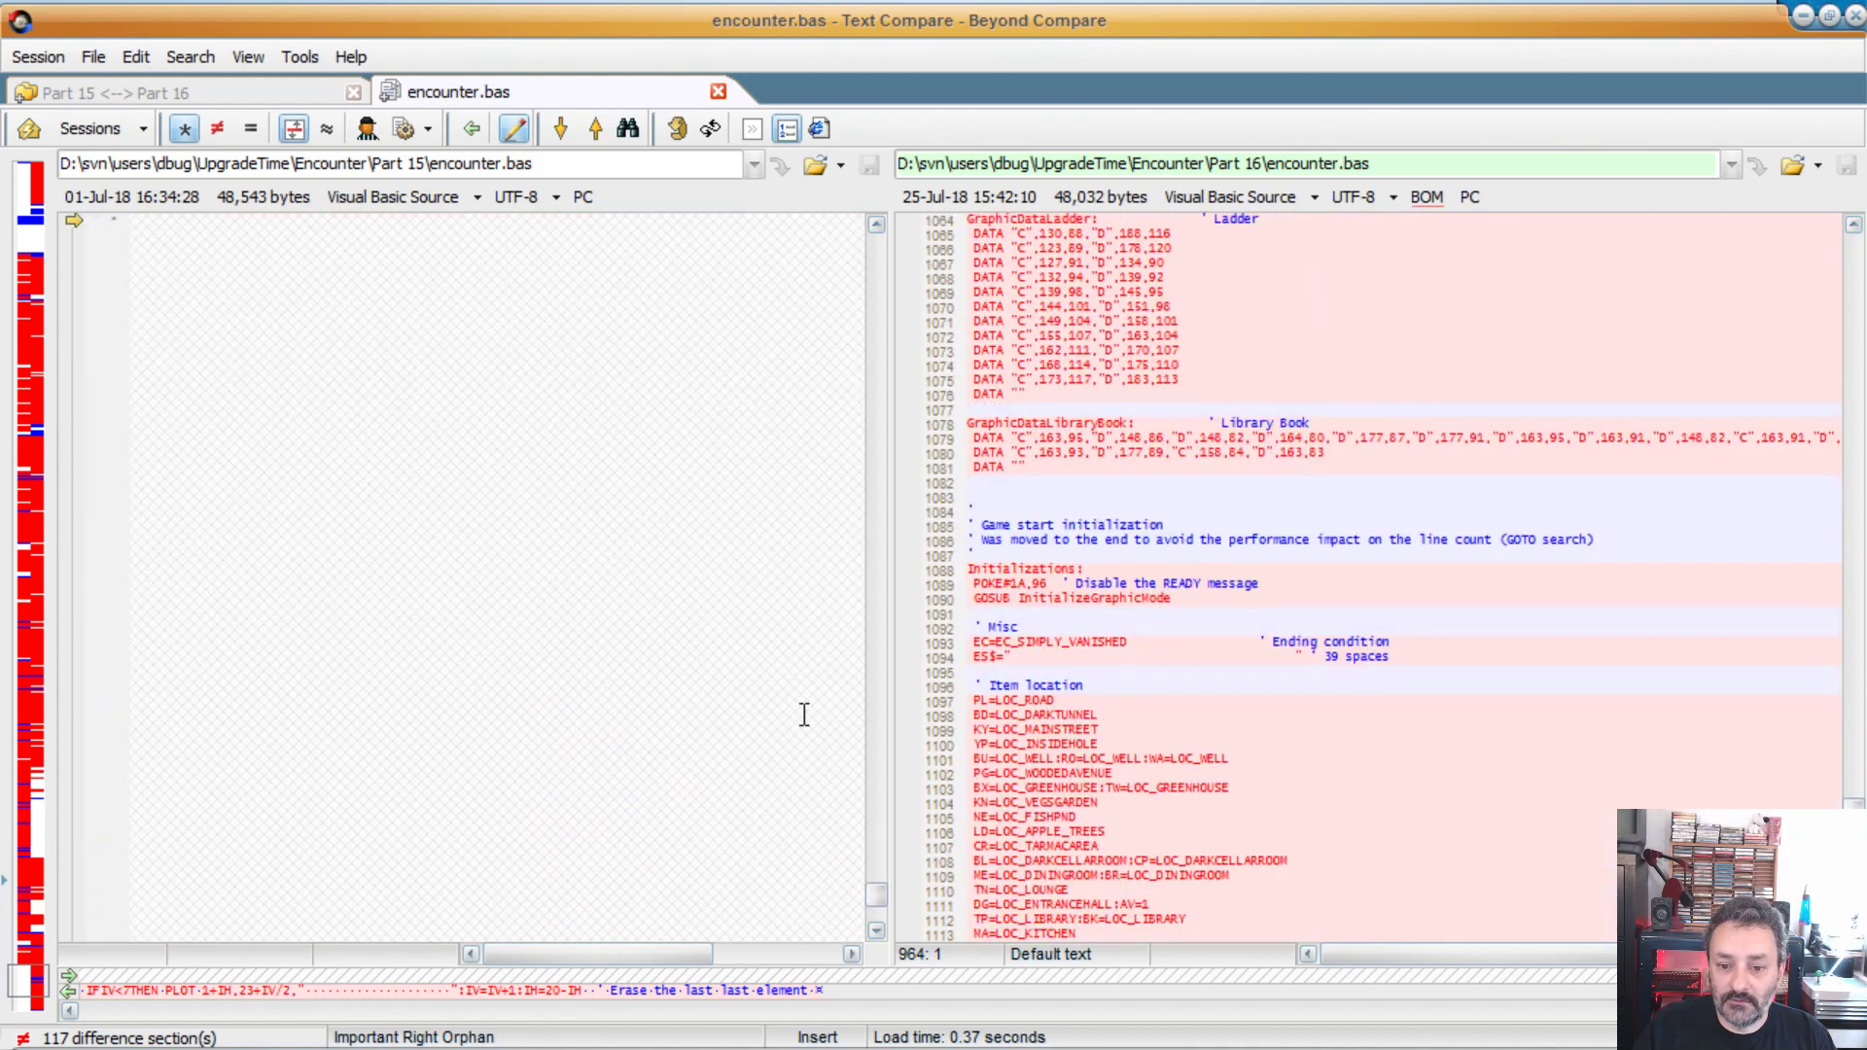
{"action": "scroll", "scroll_direction": "down", "scroll_amount": 3}
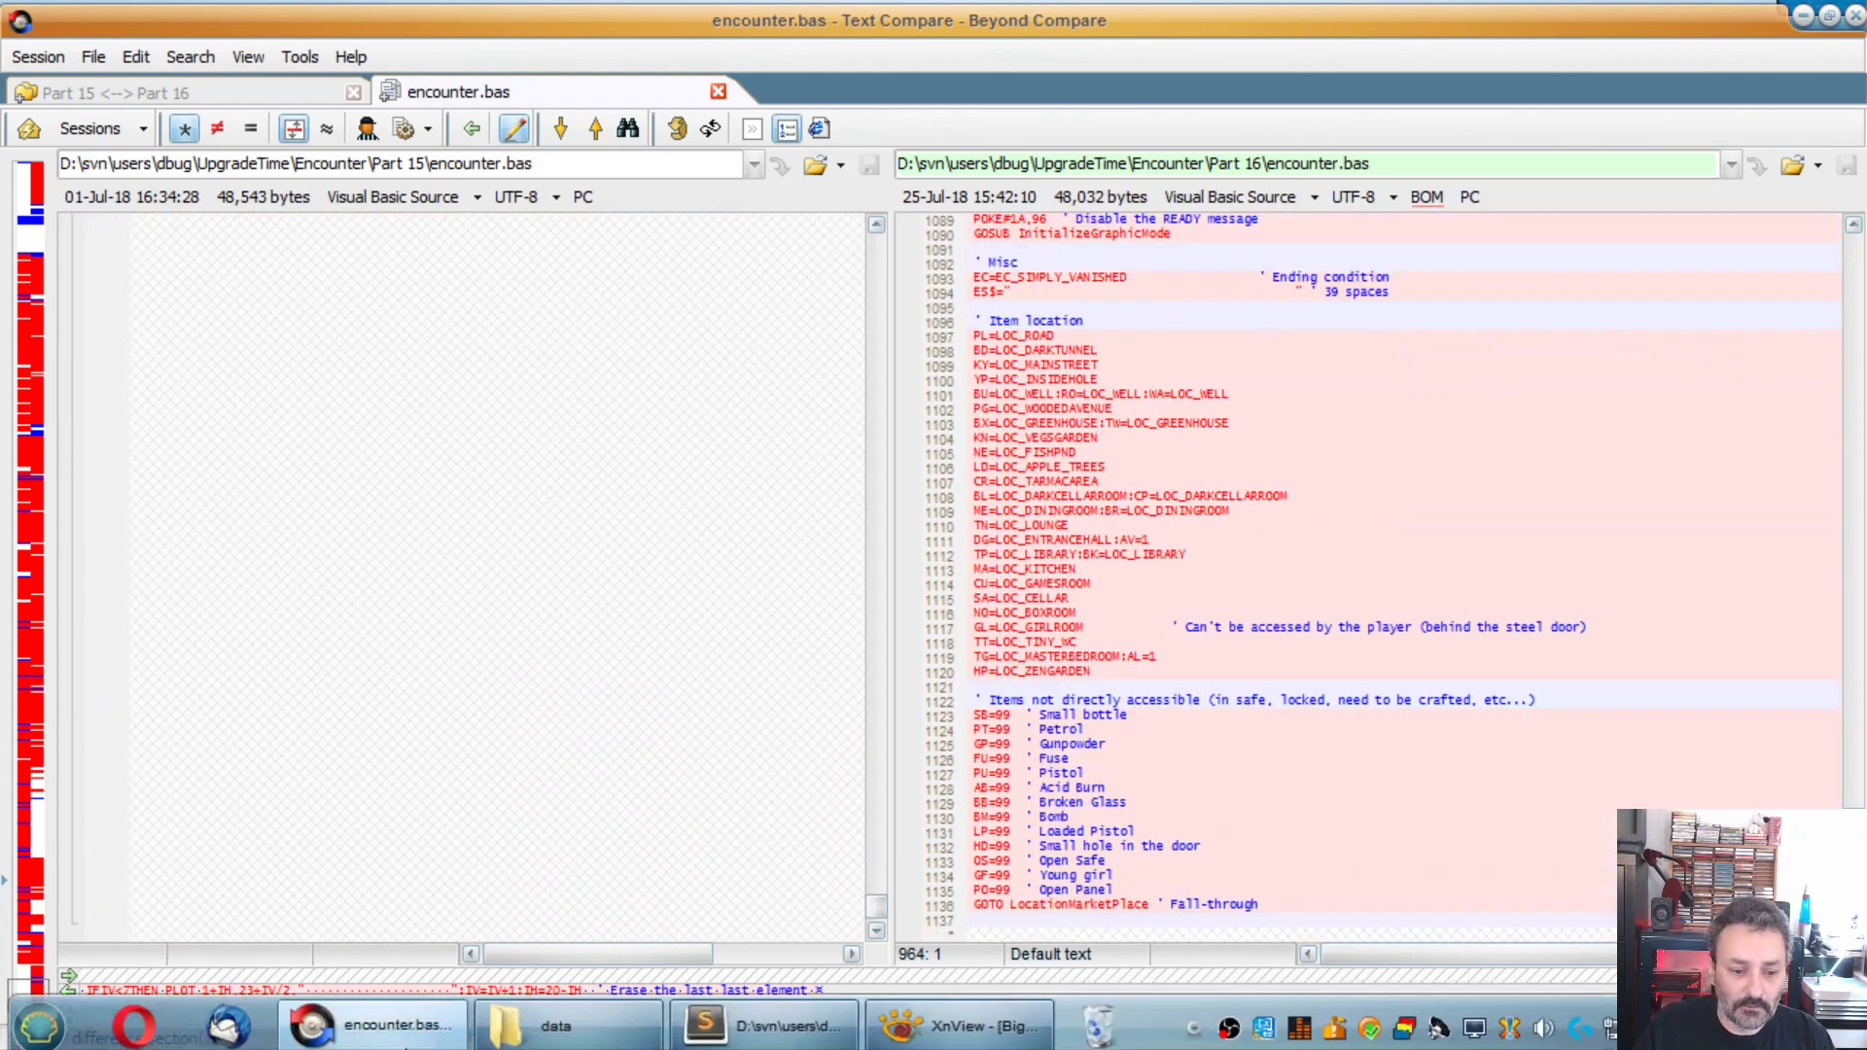
Step: From the Part 16 folder run the OSDK build batch file, then launch the game with osdk_execute.bat
{"action": "left_click", "coordinate": [557, 1024]}
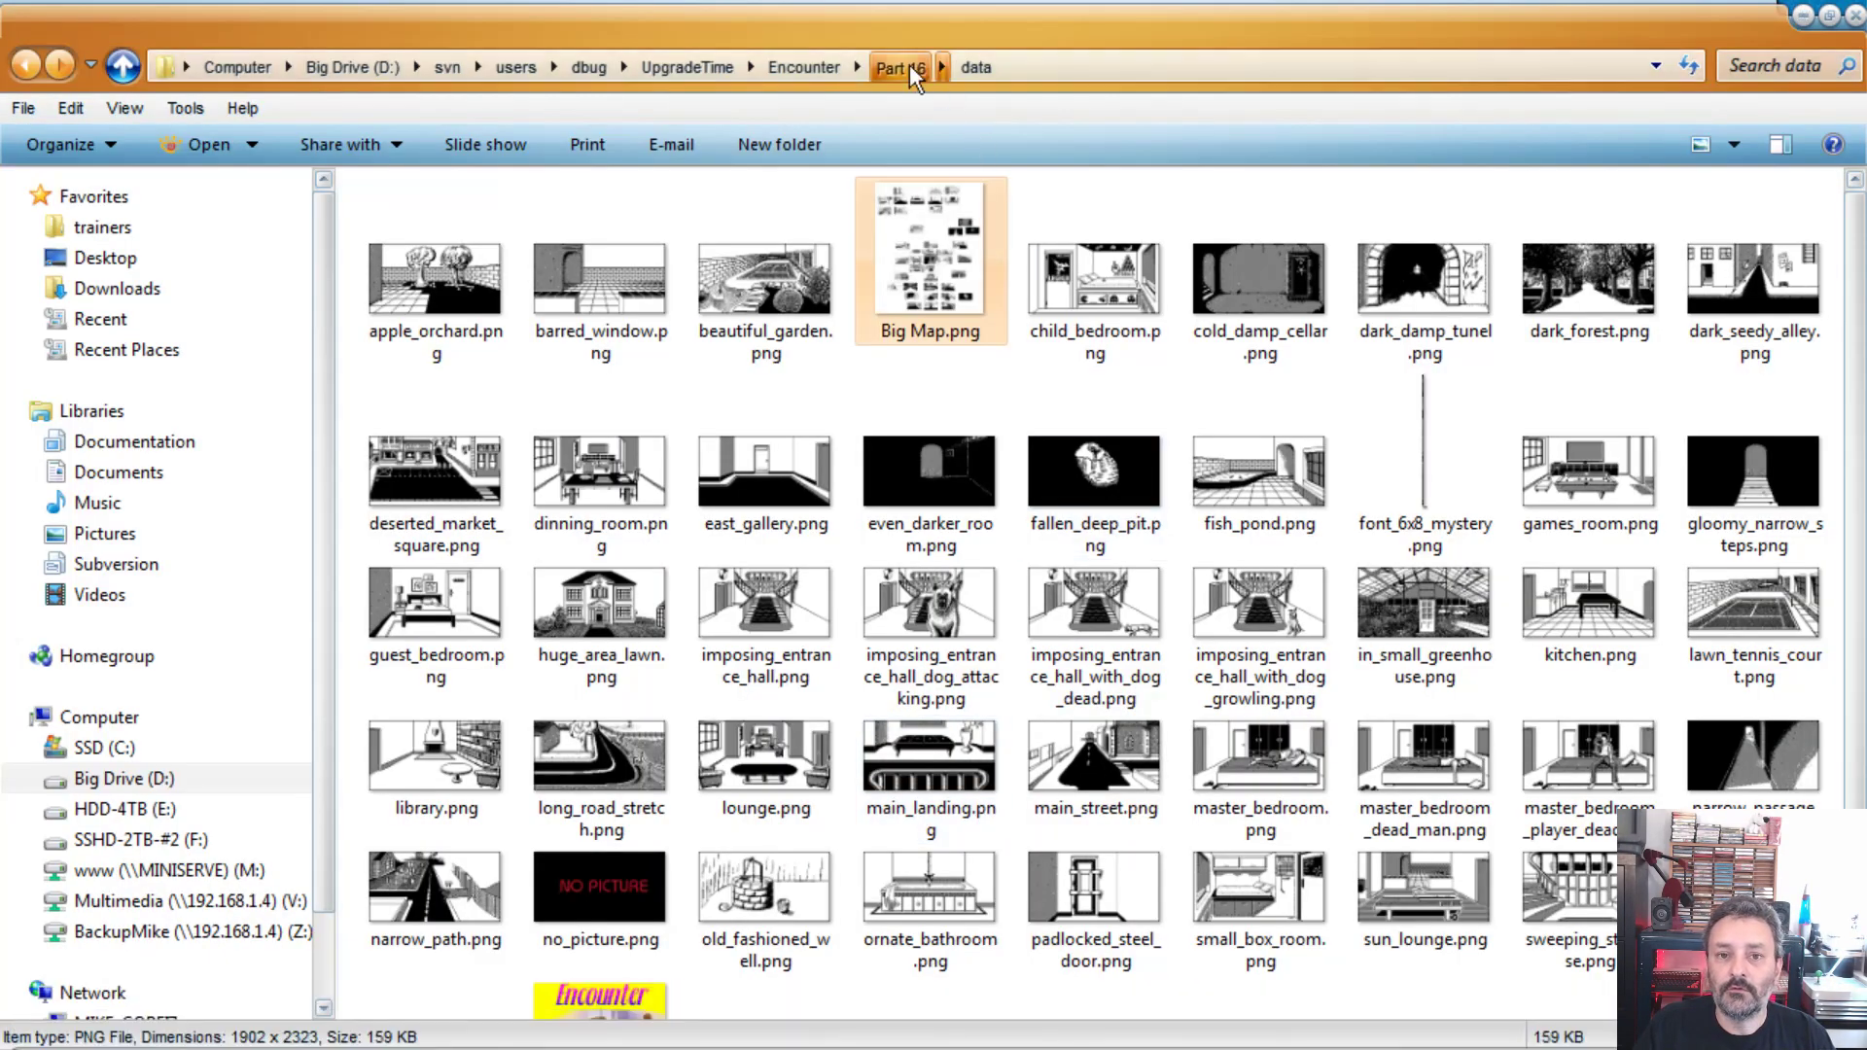
{"action": "left_click", "coordinate": [891, 67]}
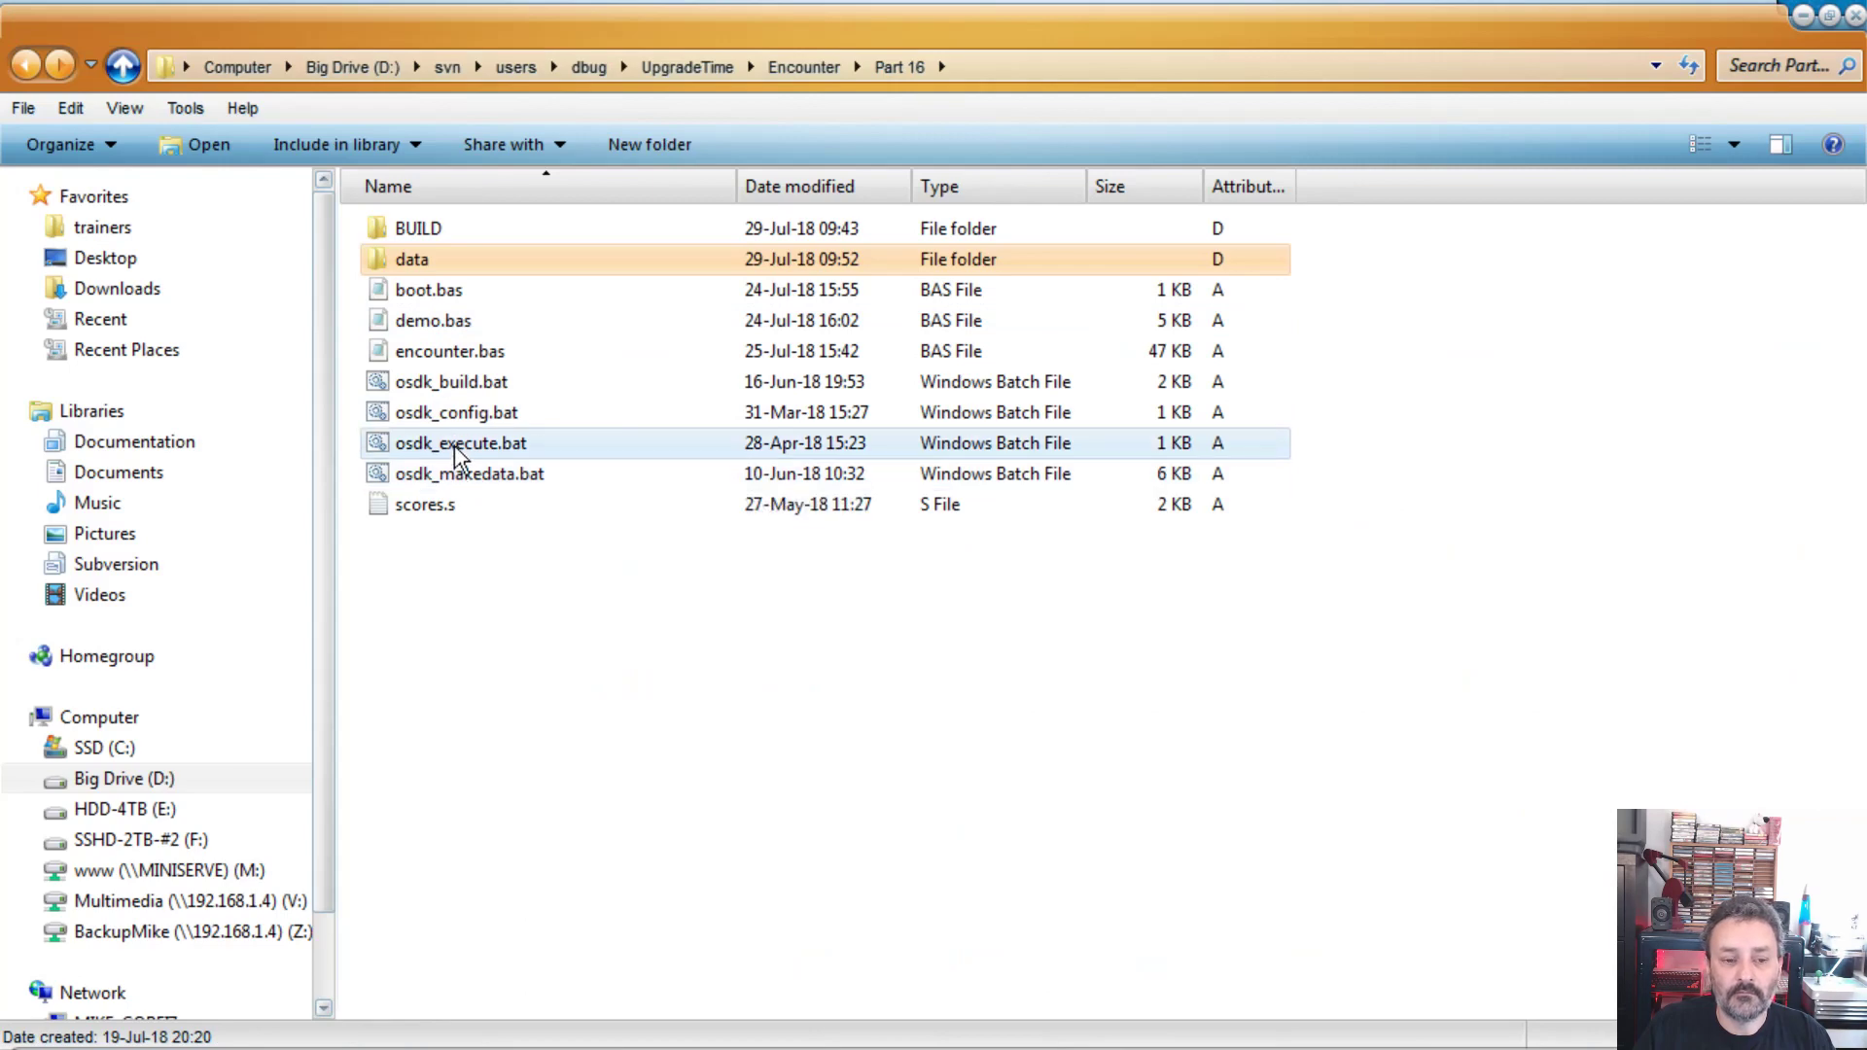
{"action": "double_click", "coordinate": [460, 443]}
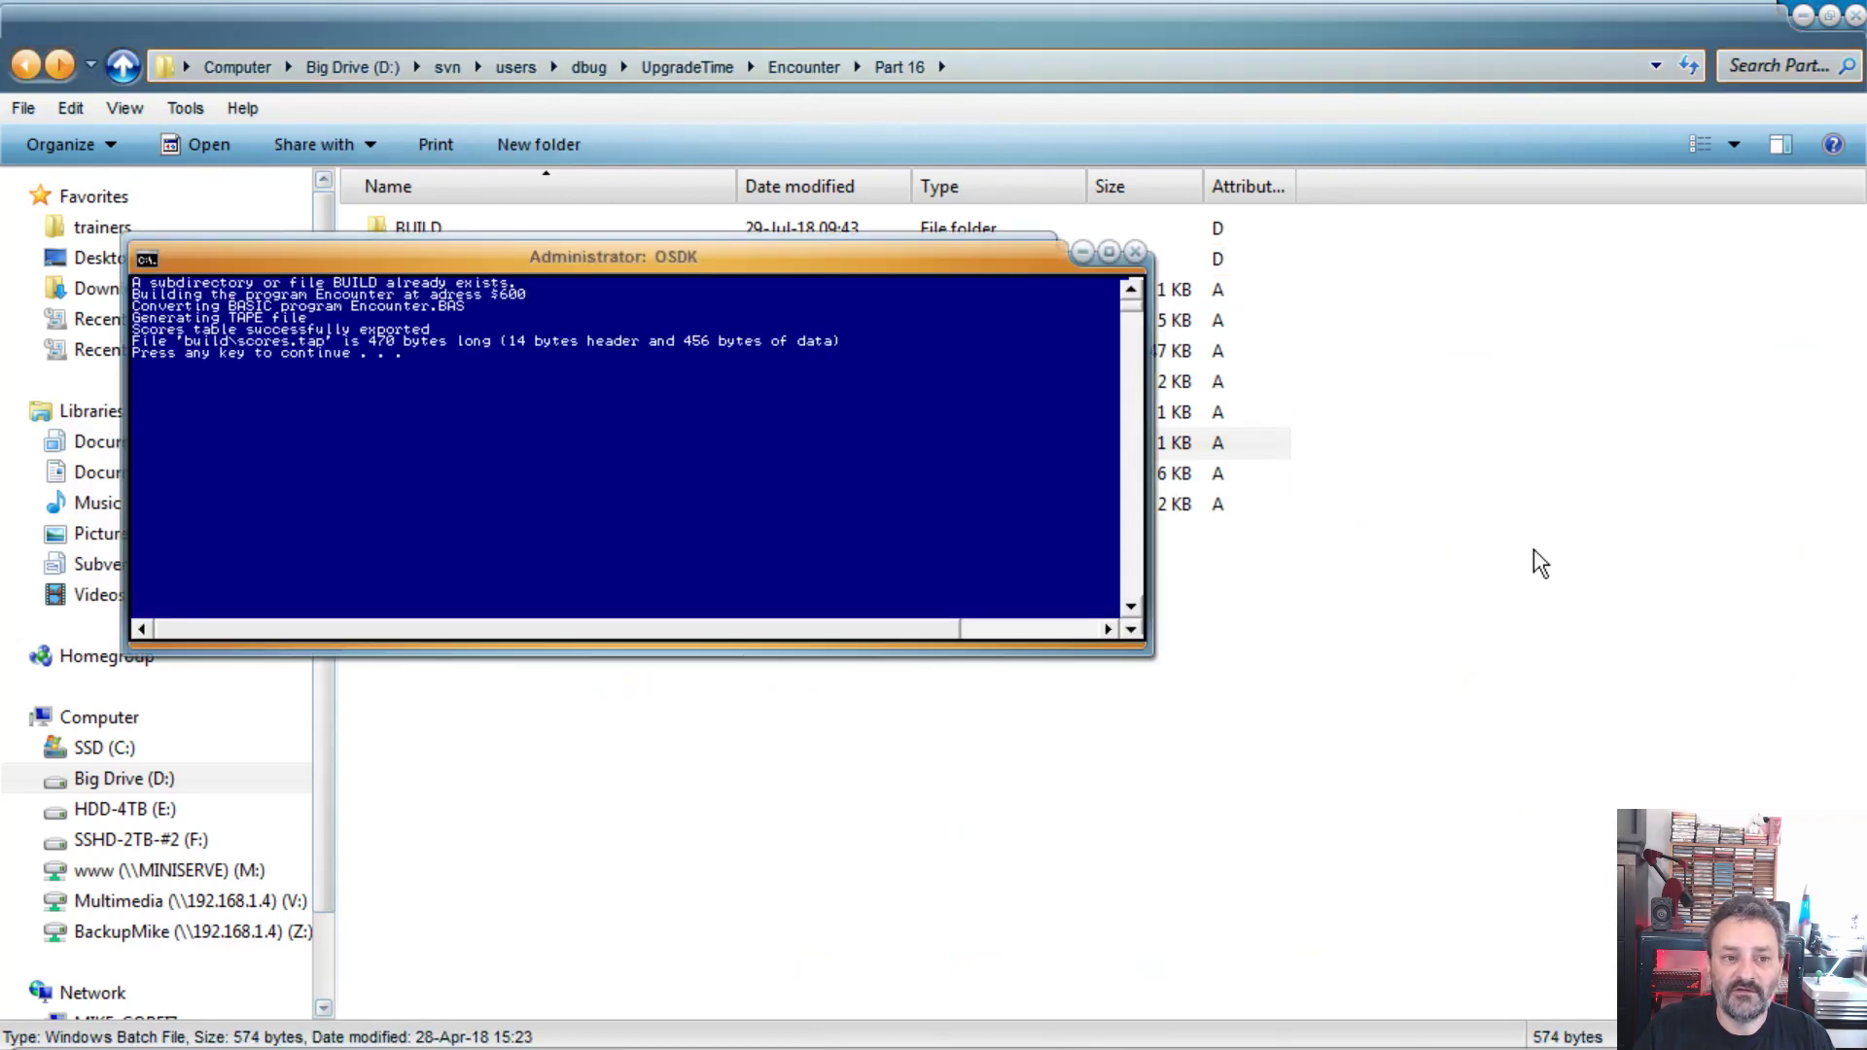
{"action": "key", "text": "enter"}
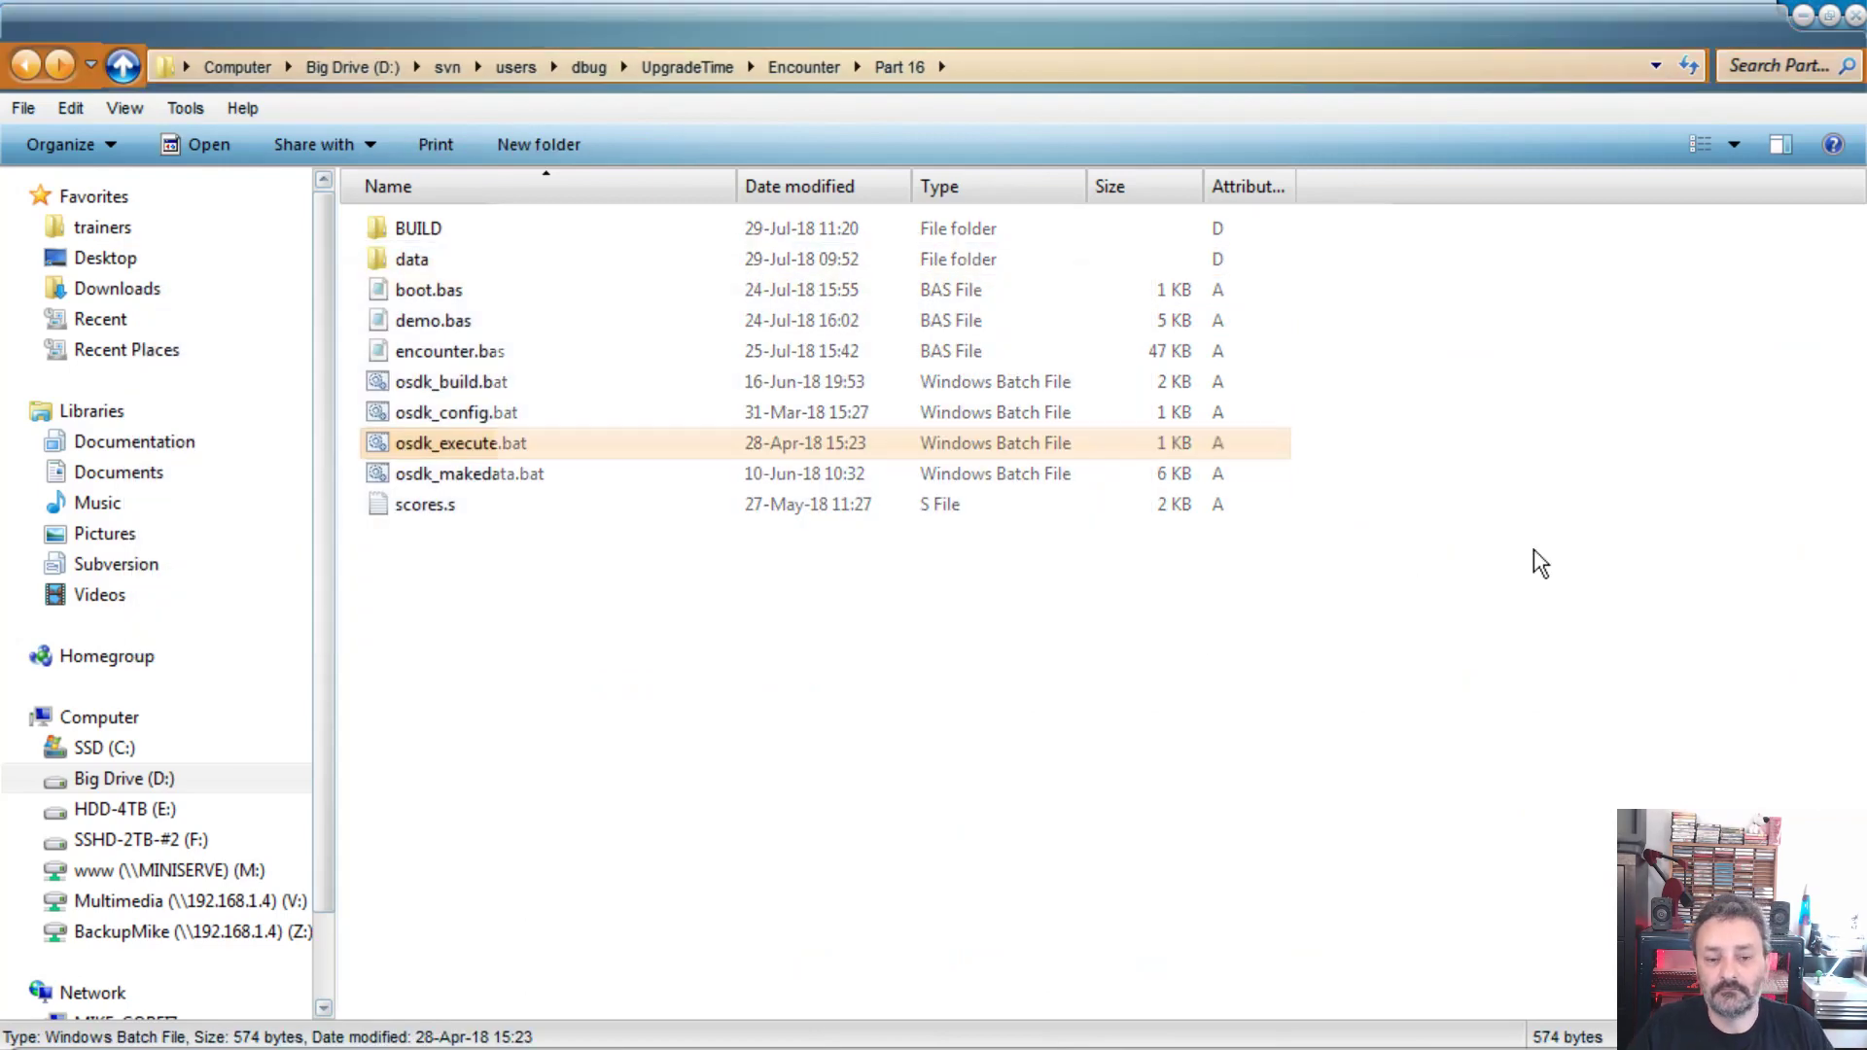
{"action": "double_click", "coordinate": [461, 443]}
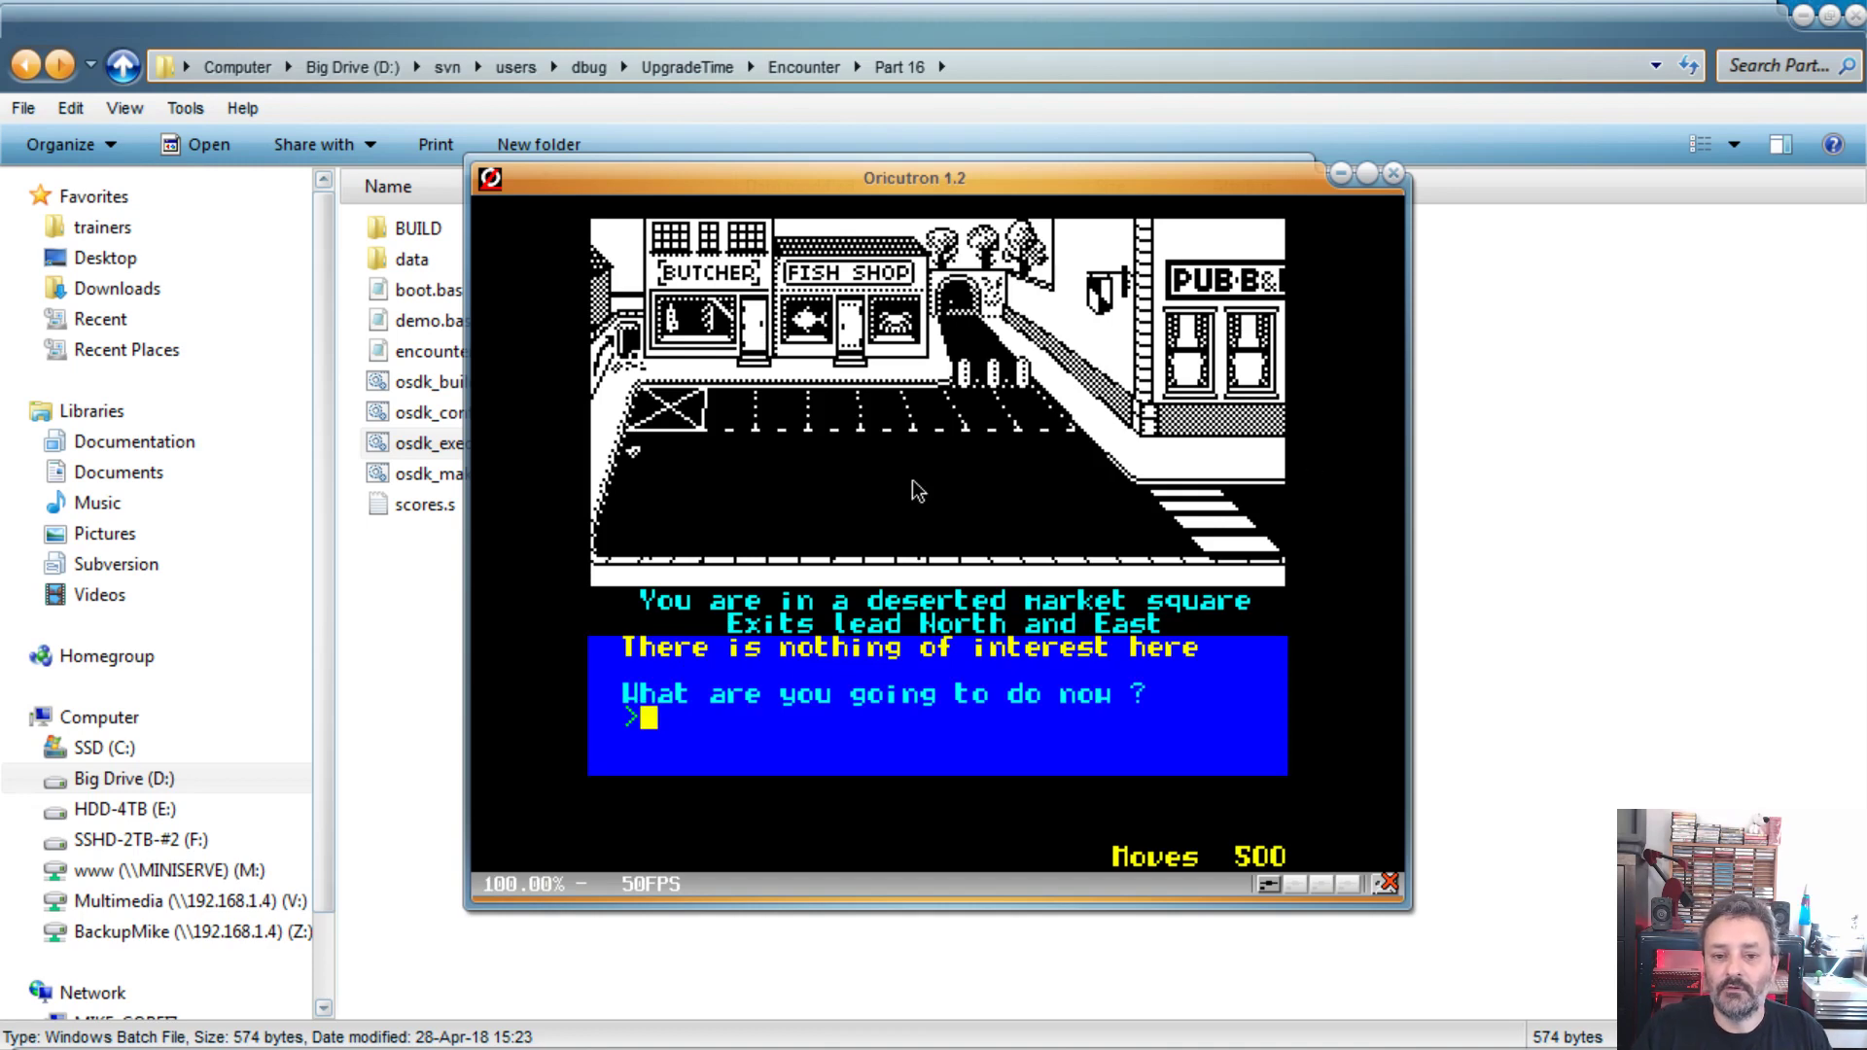
Step: Move the emulator window left and enter CONT to resume the game at the market square
{"action": "left_click_drag", "start_coordinate": [917, 177], "coordinate": [852, 181]}
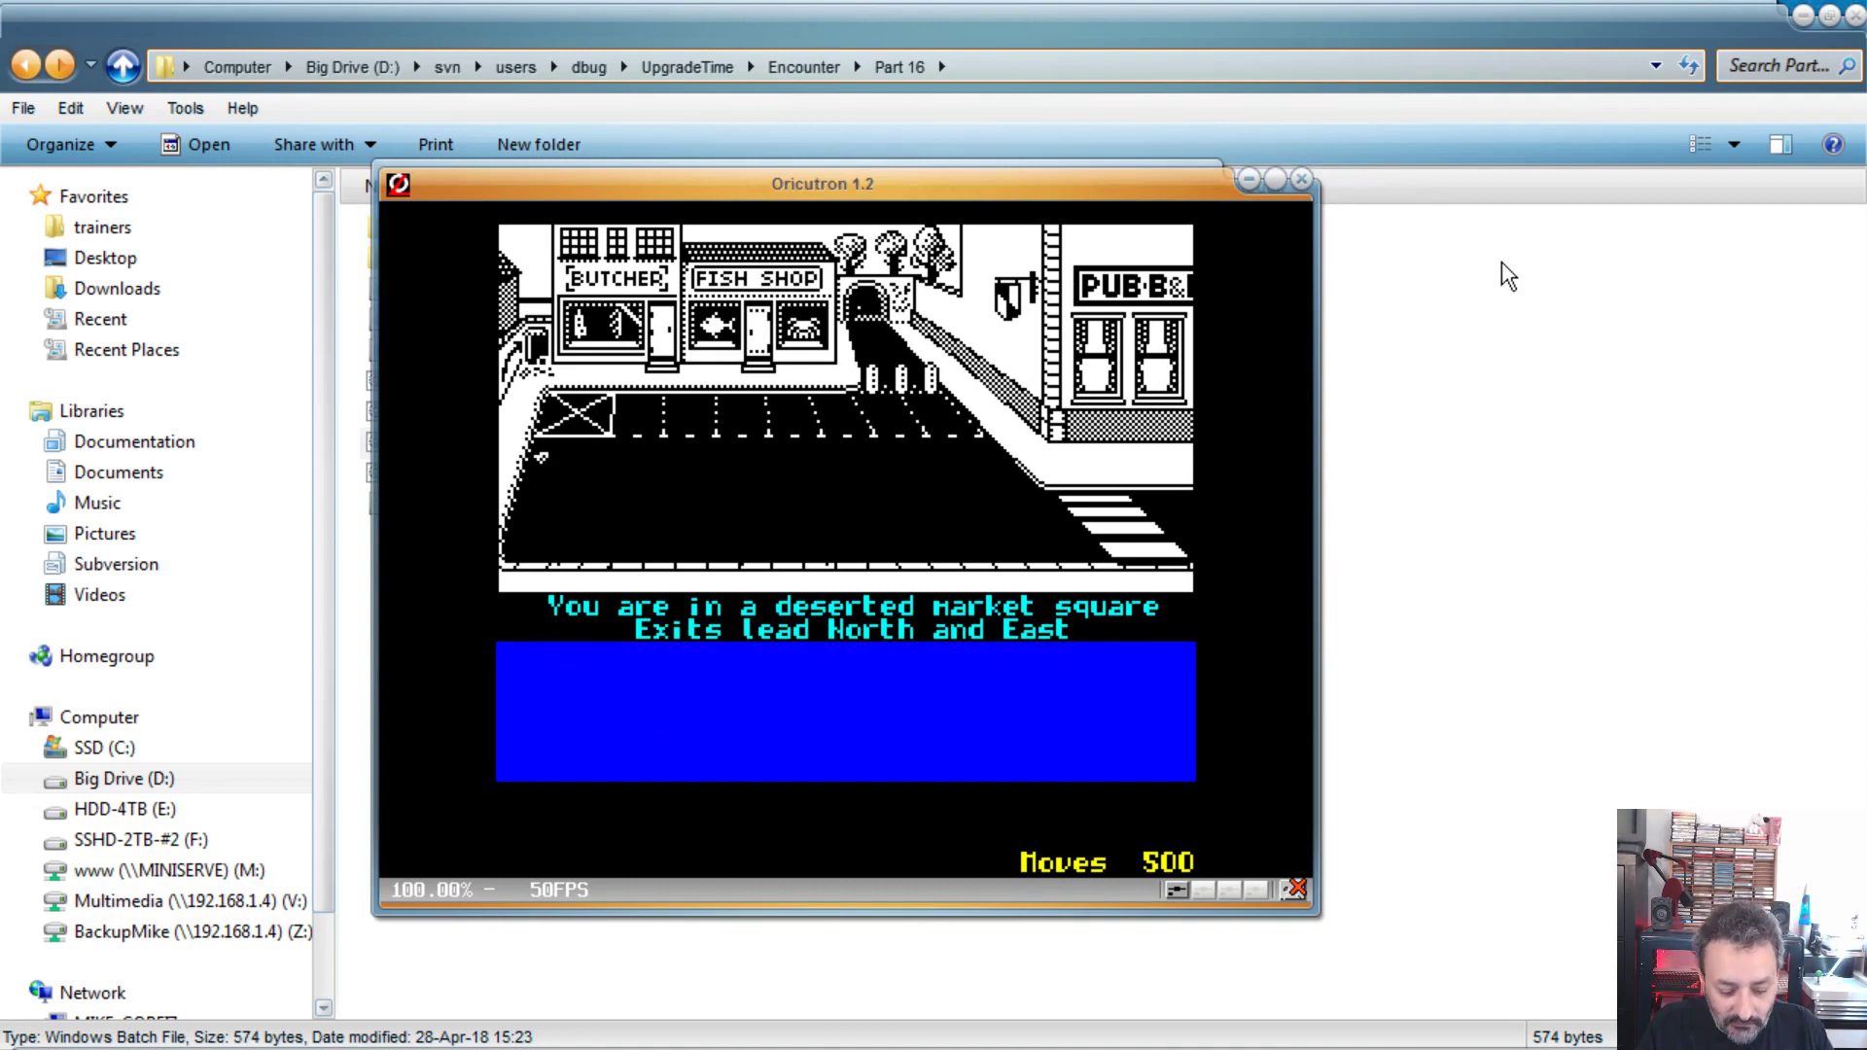
{"action": "type", "text": "CONT"}
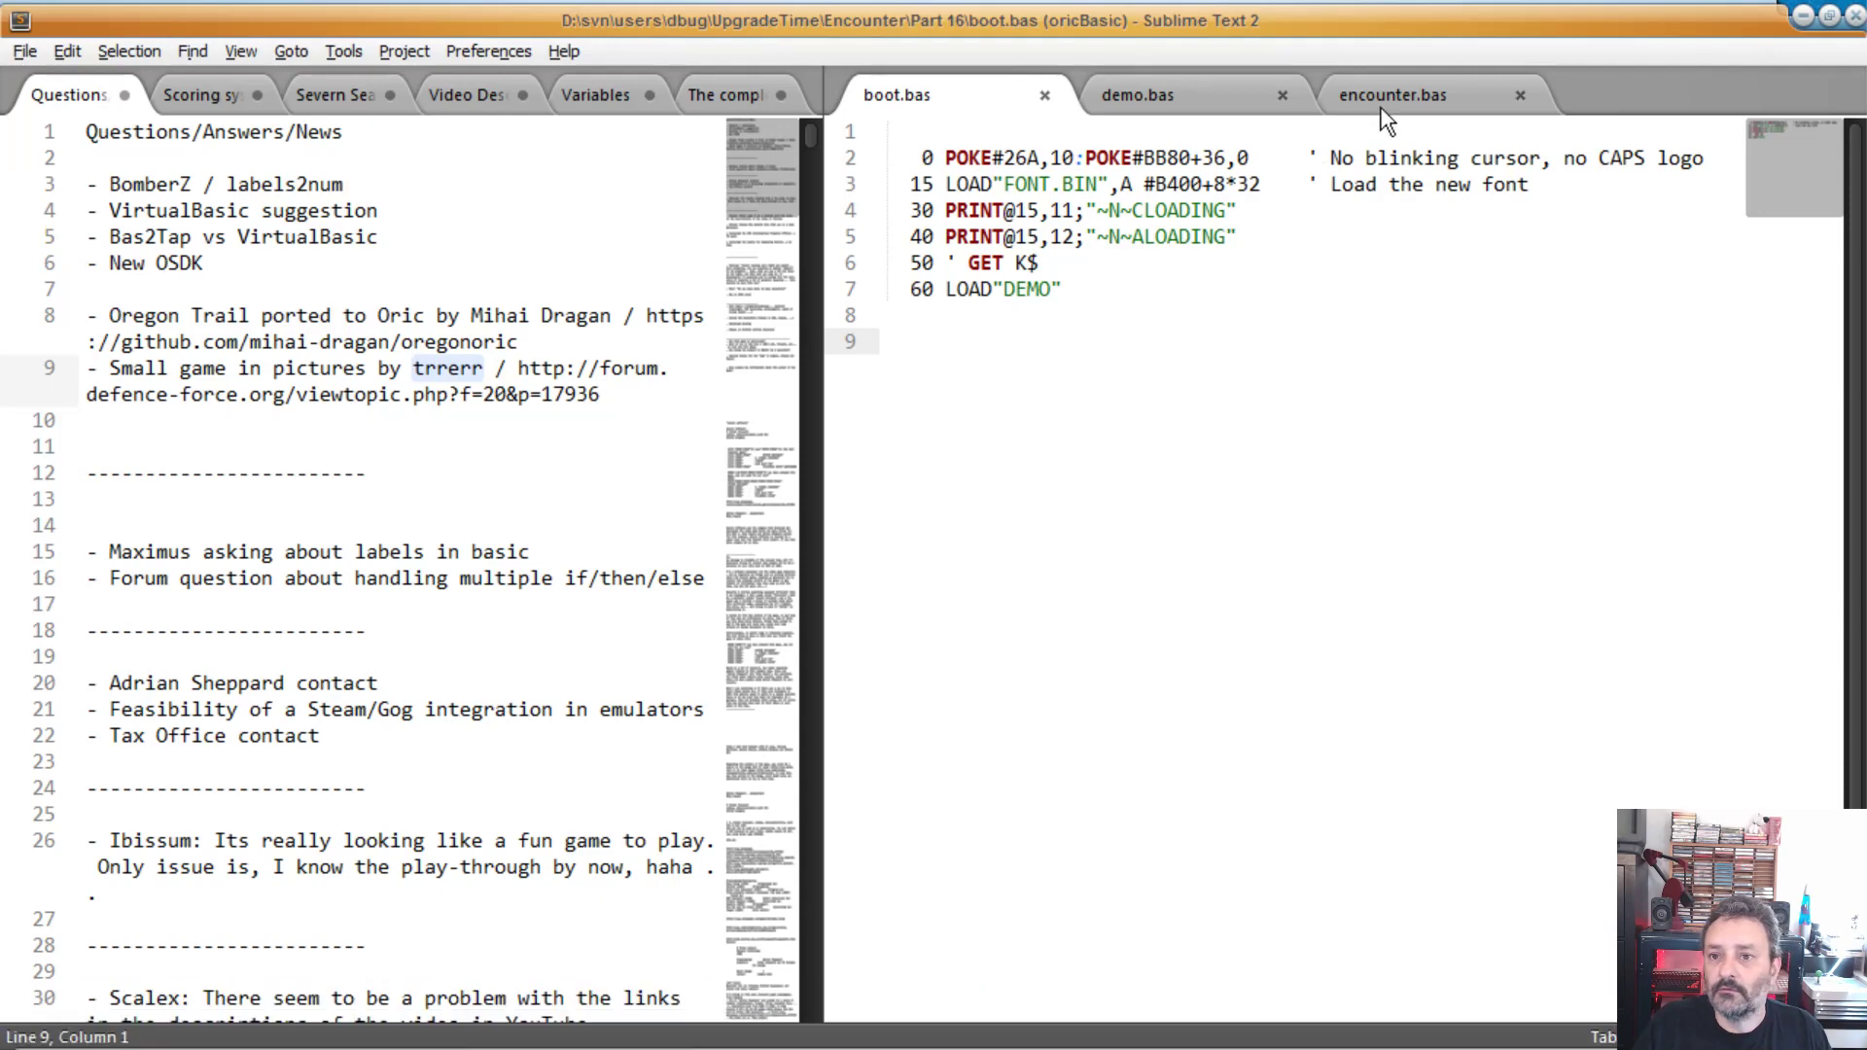
Step: Show encounter.bas's named error labels in Sublime Text beside Oricutron's LIST of numbered error lines
{"action": "left_click", "coordinate": [1390, 94]}
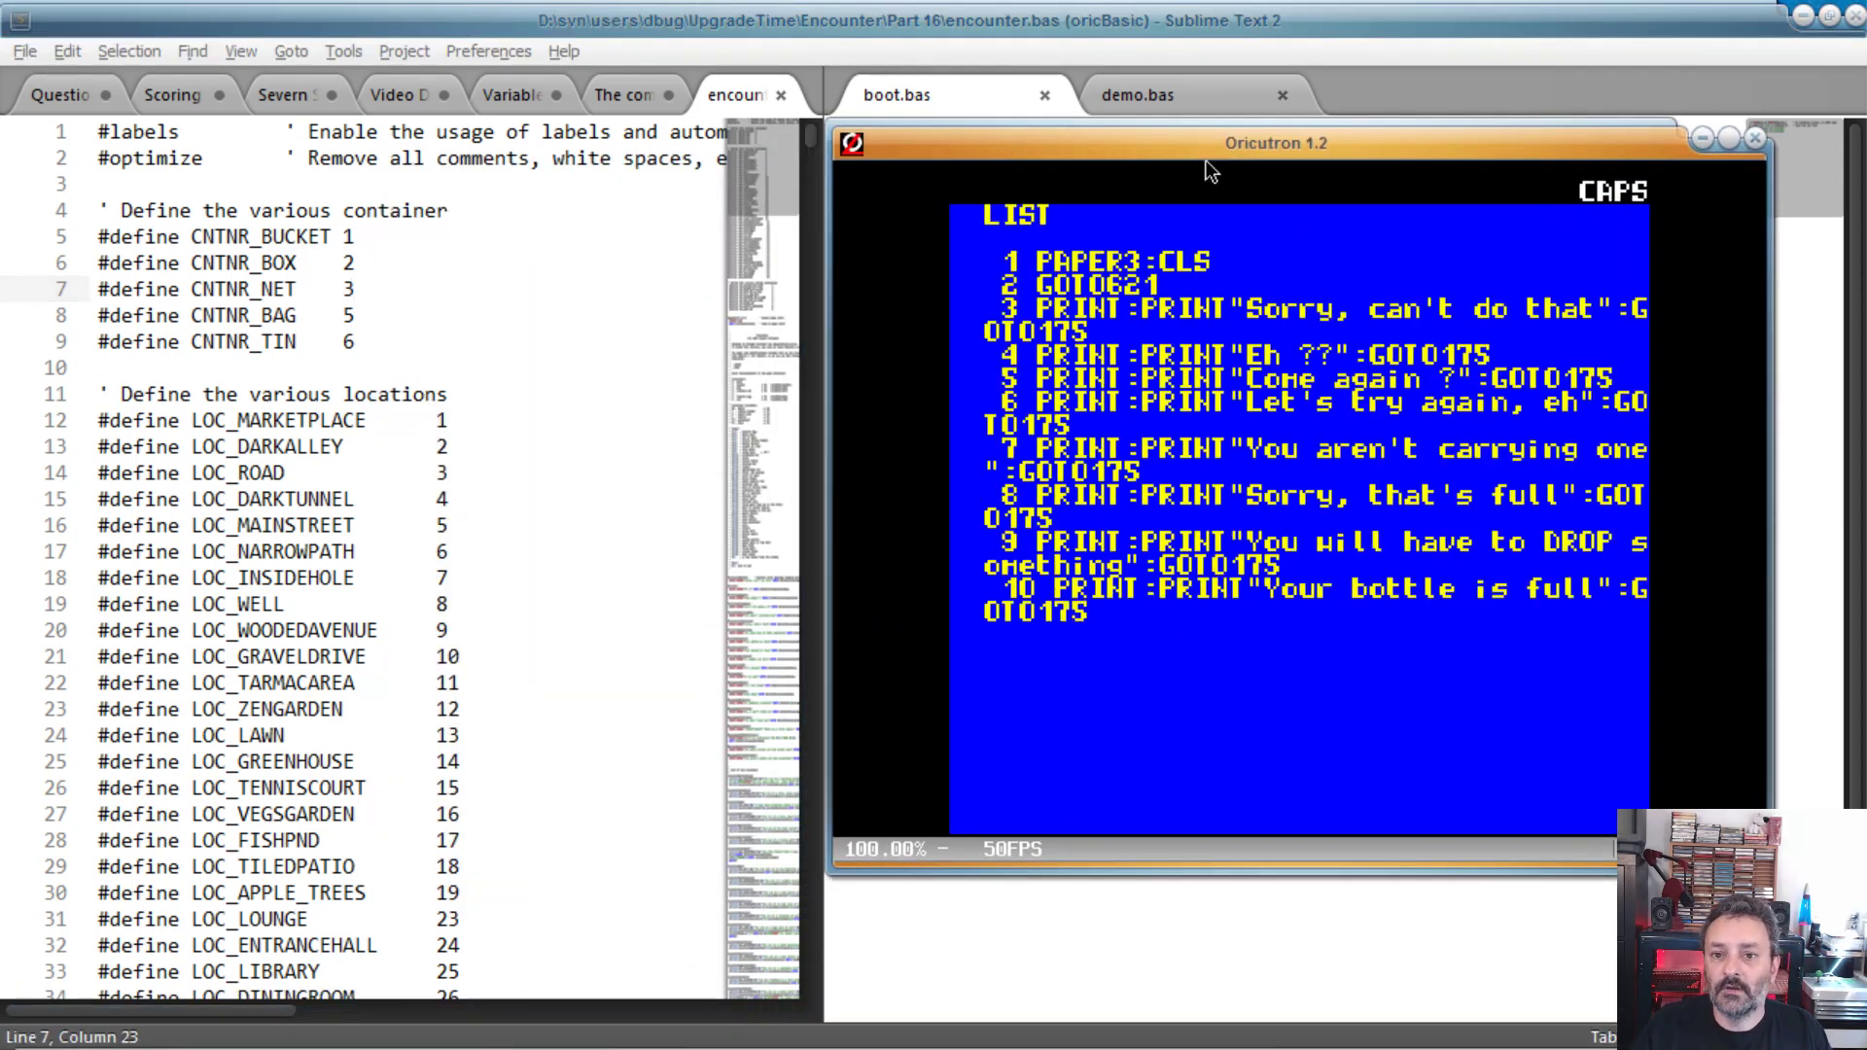
{"action": "mouse_move", "coordinate": [1203, 276]}
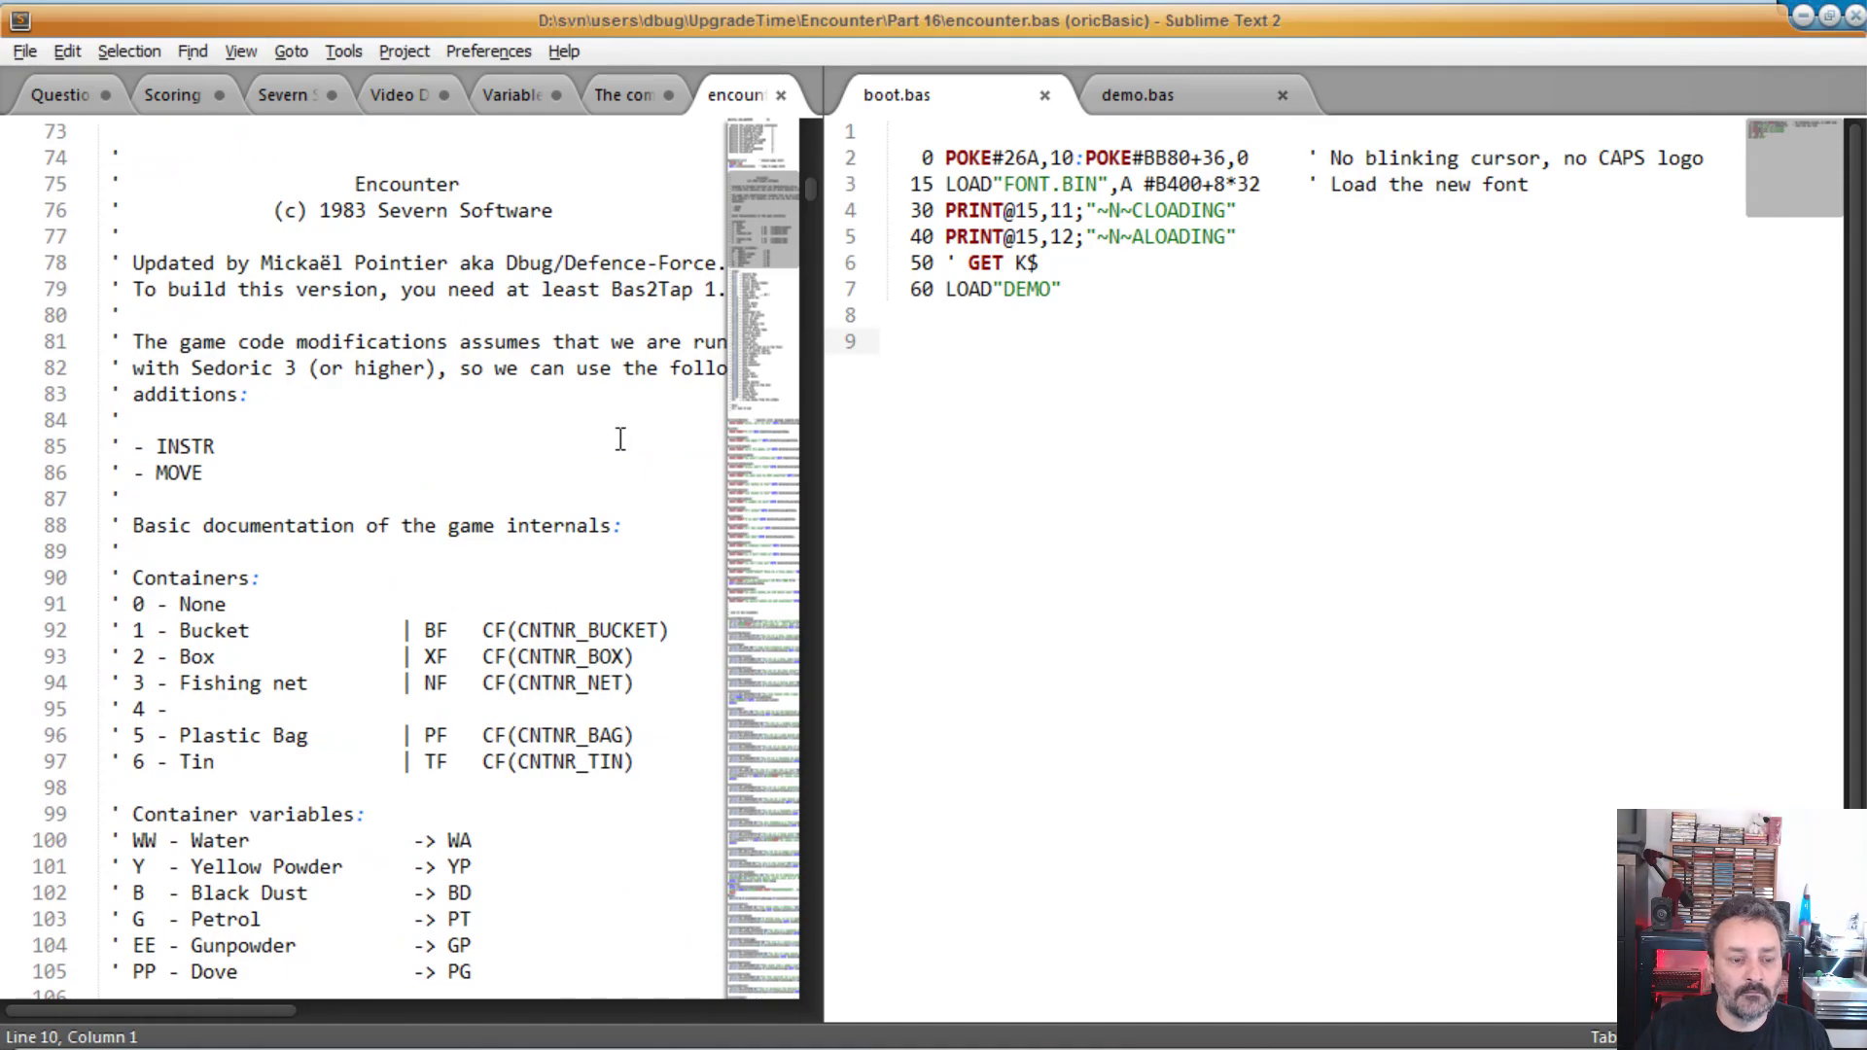
{"action": "scroll", "scroll_direction": "down", "scroll_amount": 3}
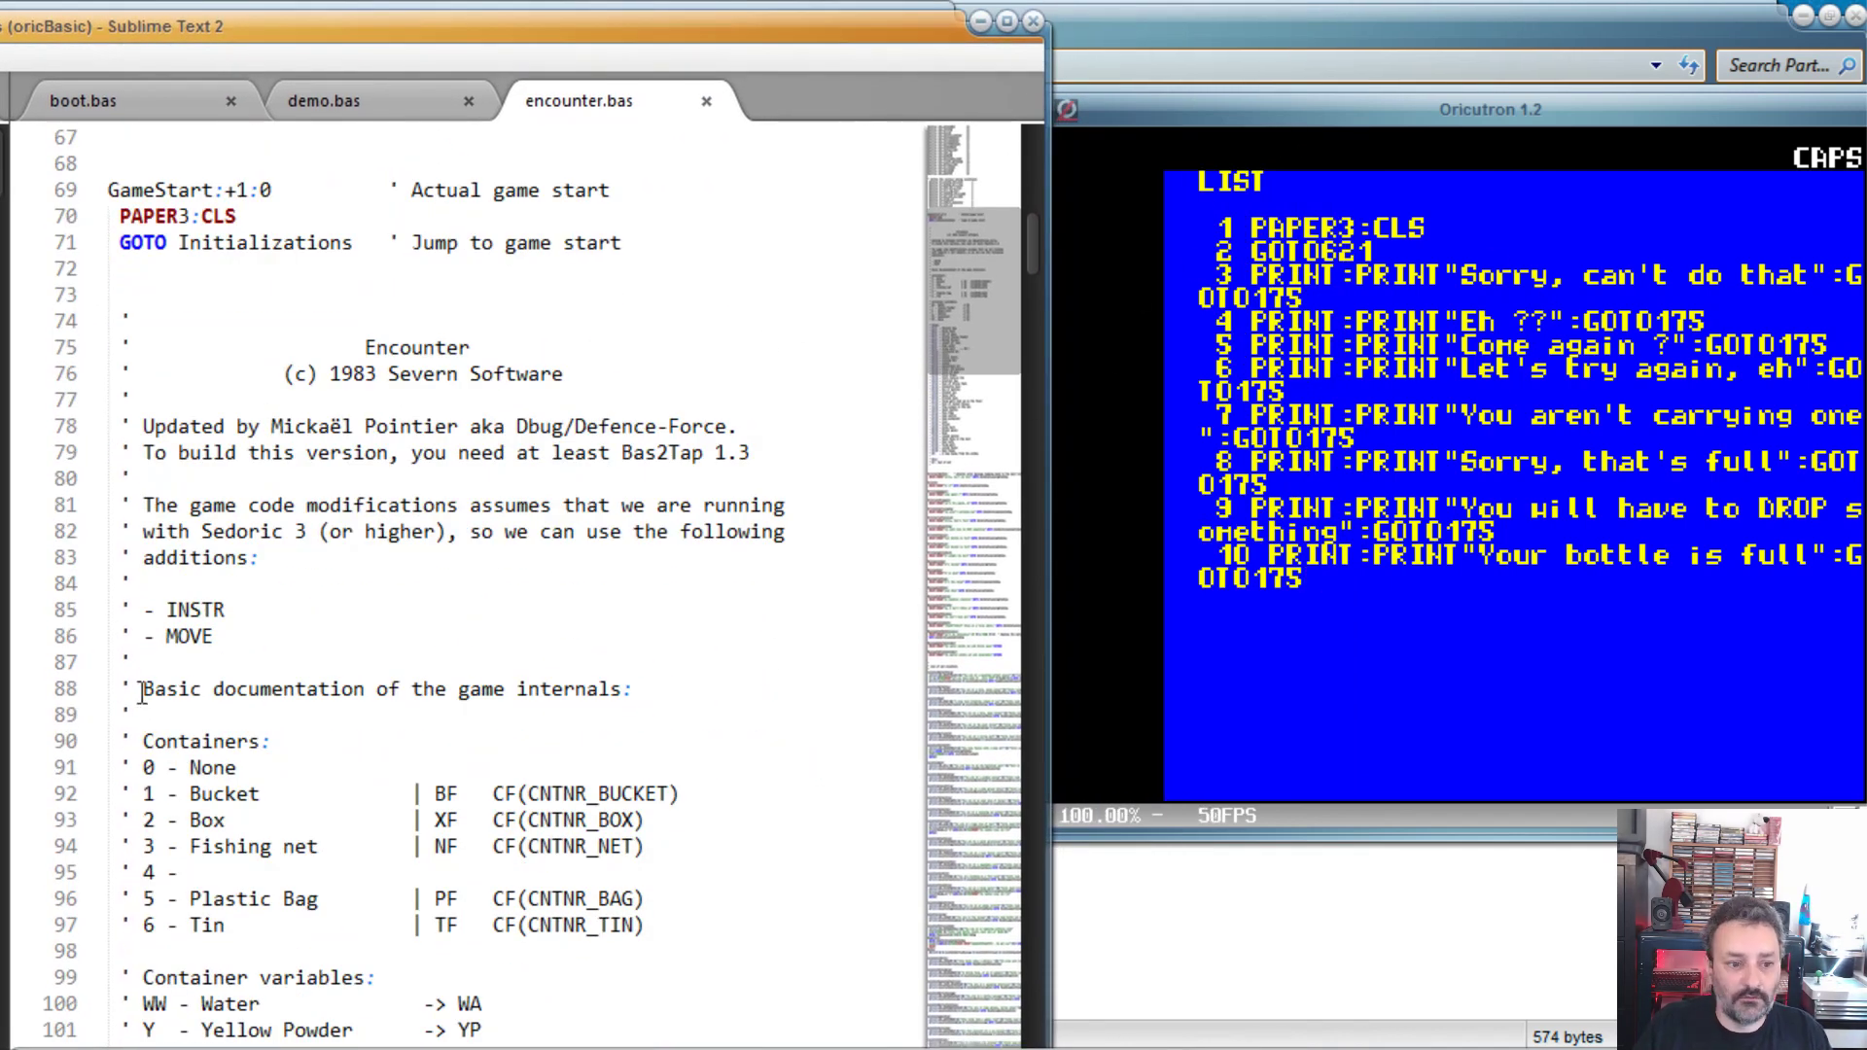
{"action": "scroll", "scroll_direction": "down", "scroll_amount": 3}
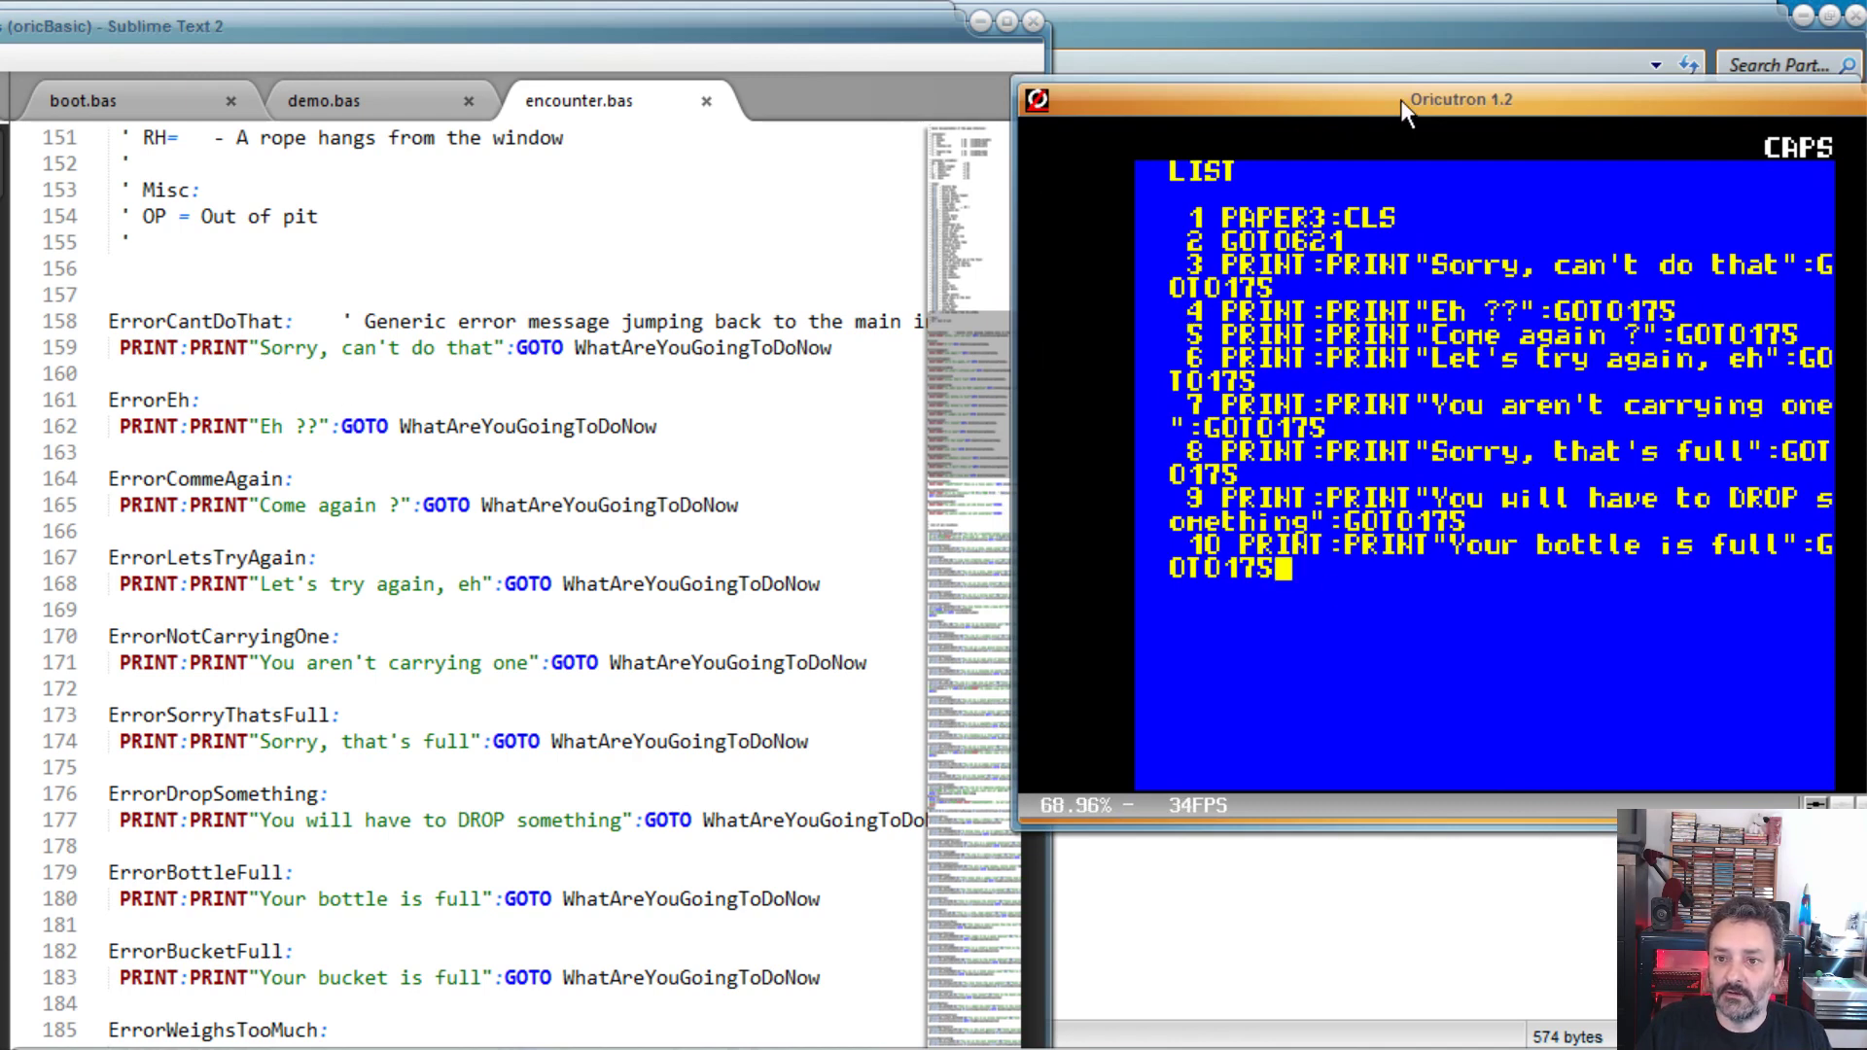
Step: Scroll through encounter.bas's ShowLocation item list to compare with compiled lines 121-128
{"action": "scroll", "scroll_direction": "down", "scroll_amount": 3}
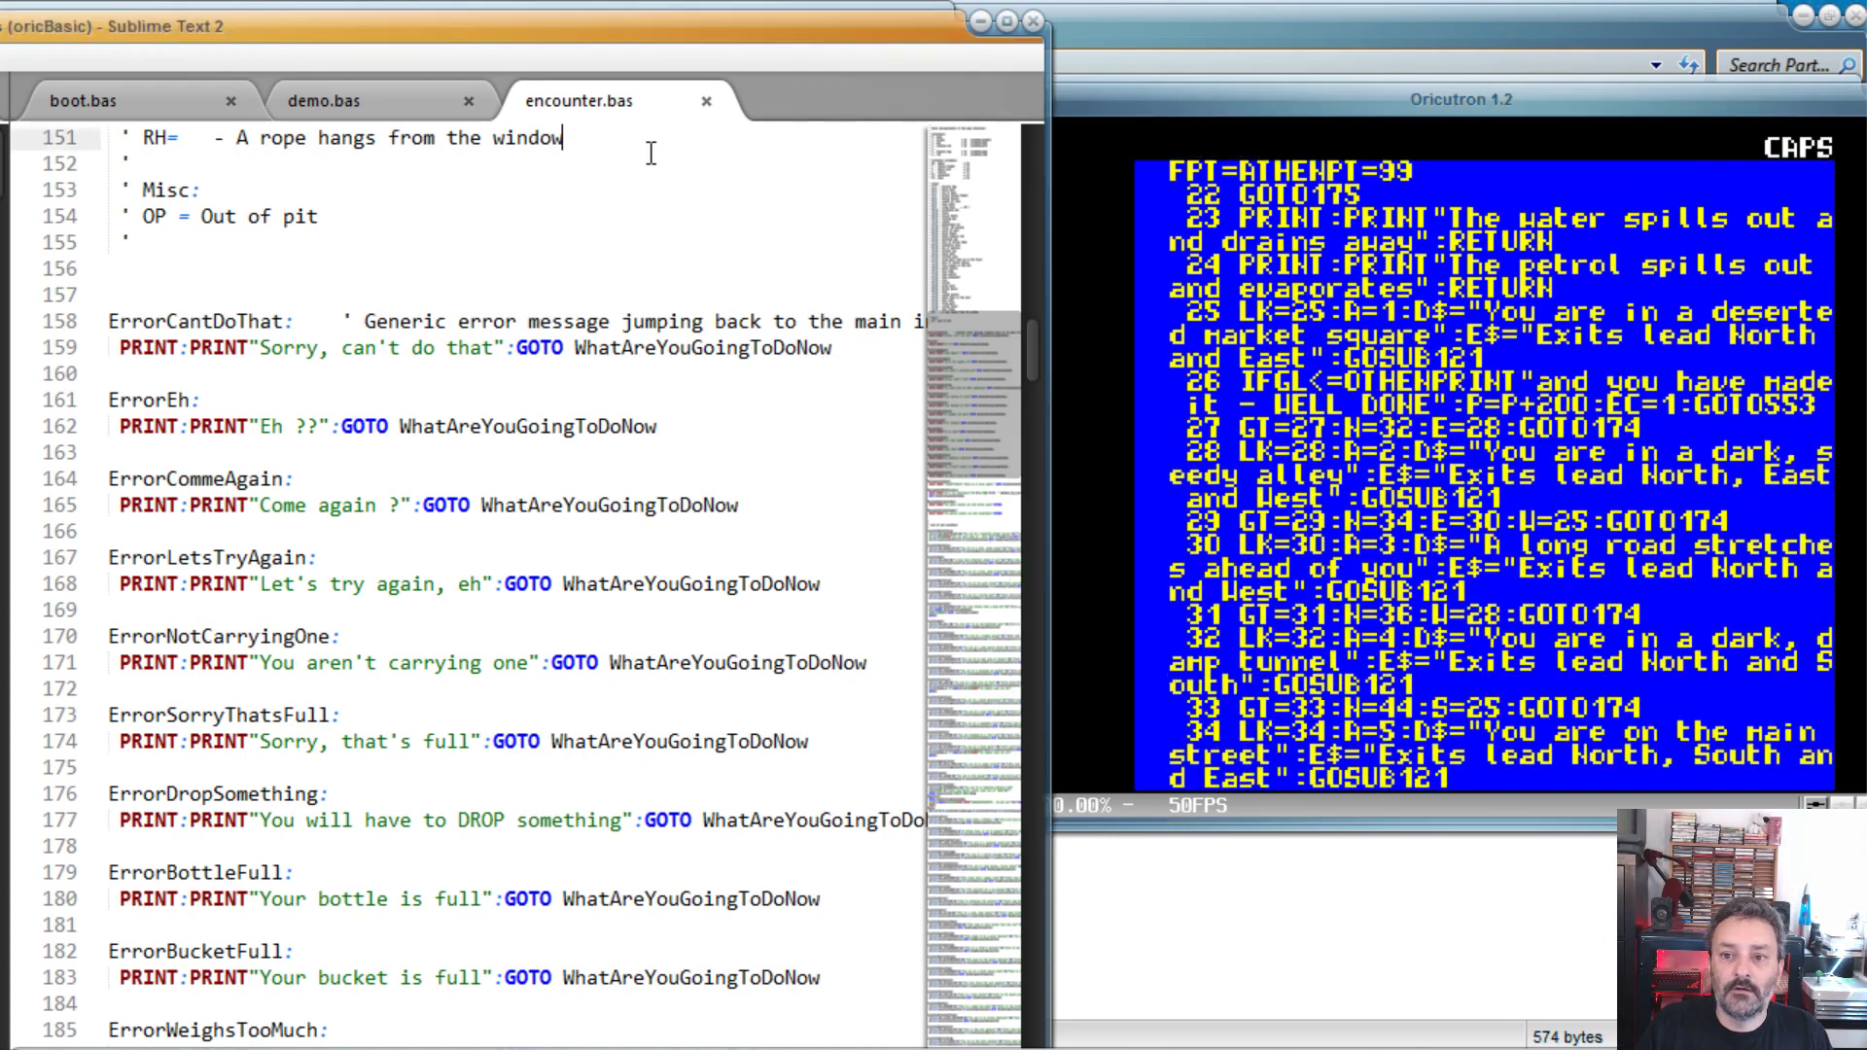
{"action": "scroll", "scroll_direction": "down", "scroll_amount": 3}
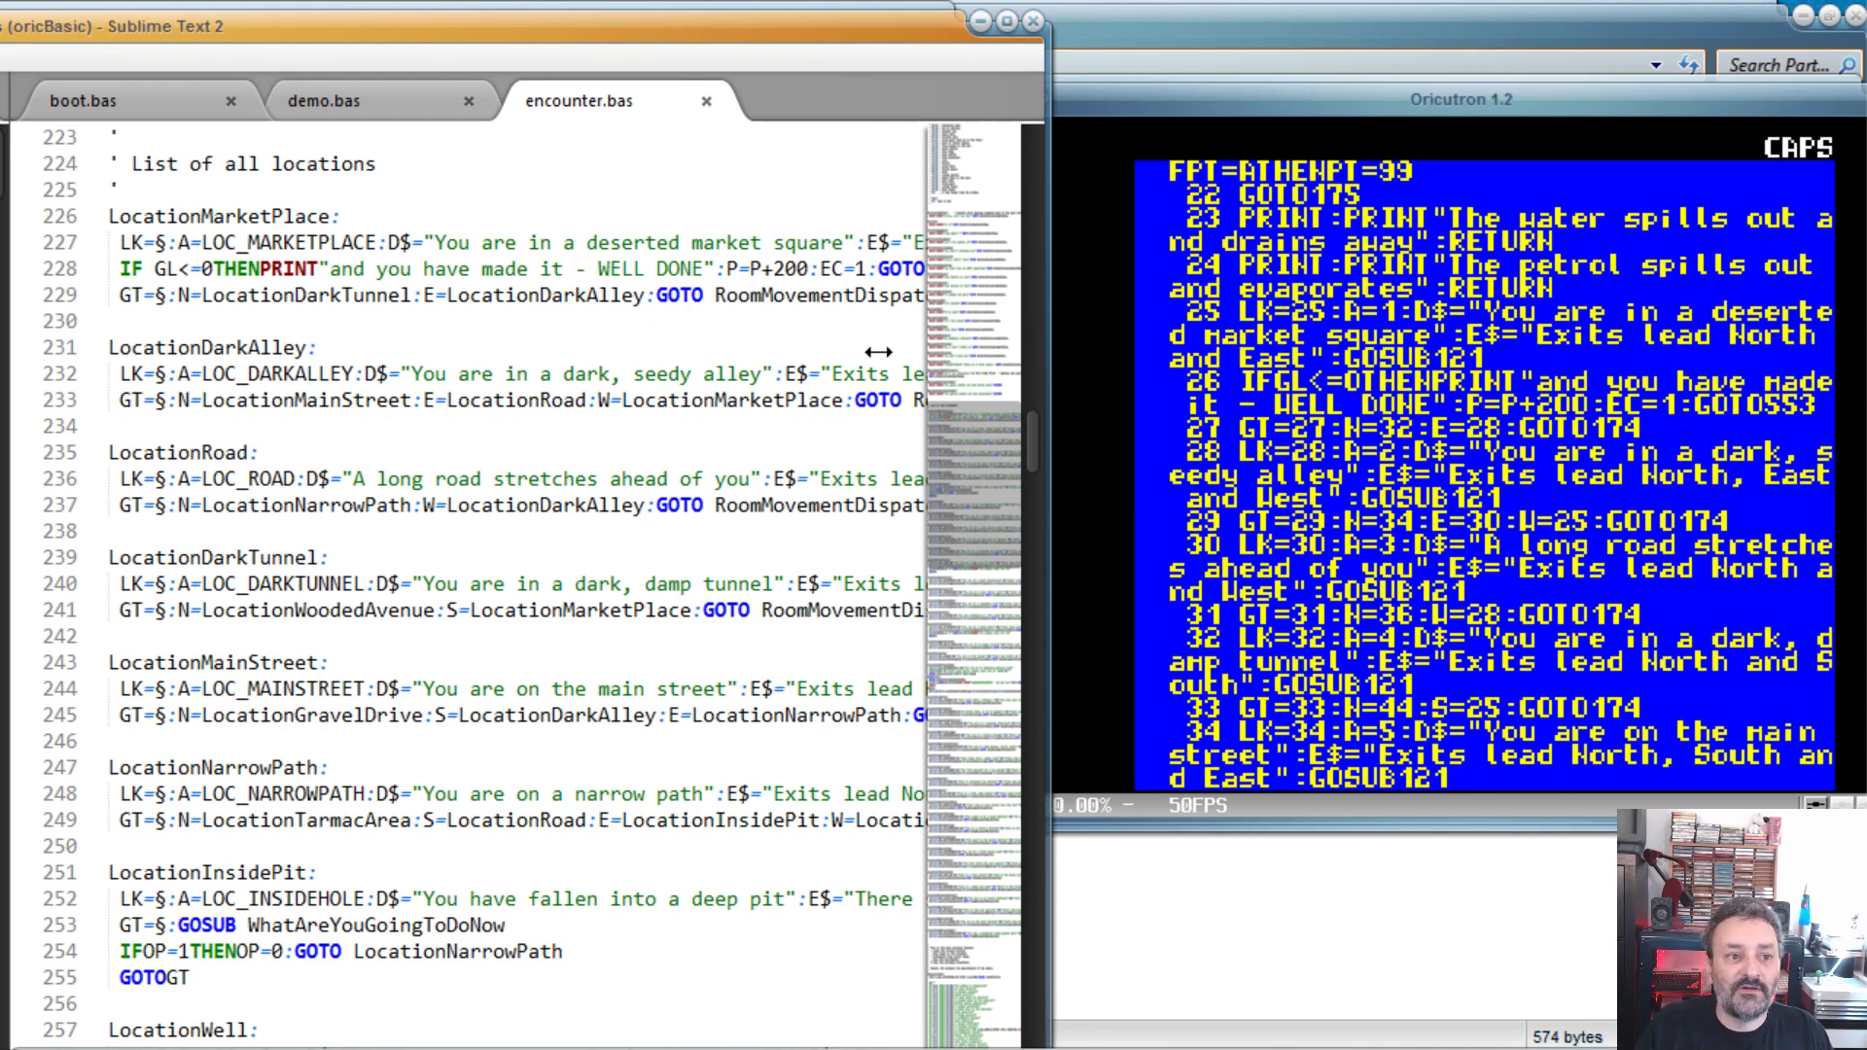
{"action": "mouse_move", "coordinate": [175, 254]}
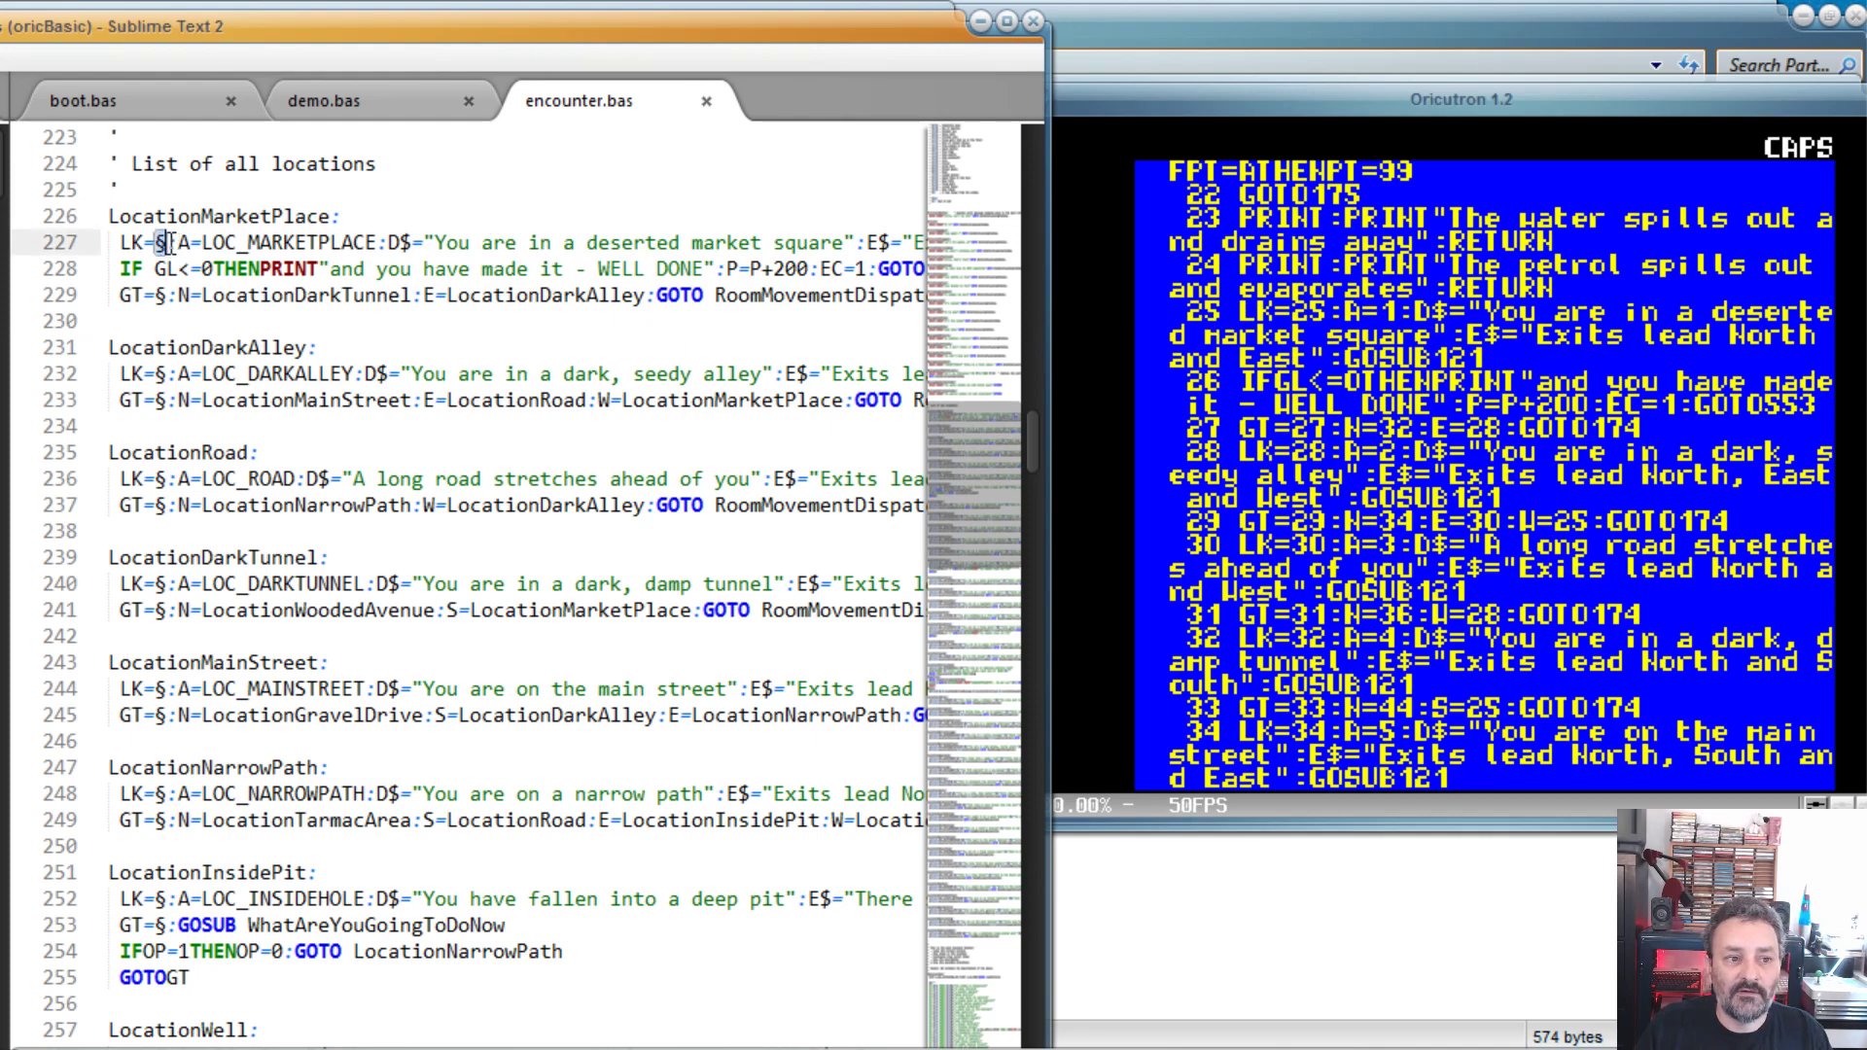
{"action": "mouse_move", "coordinate": [1262, 440]}
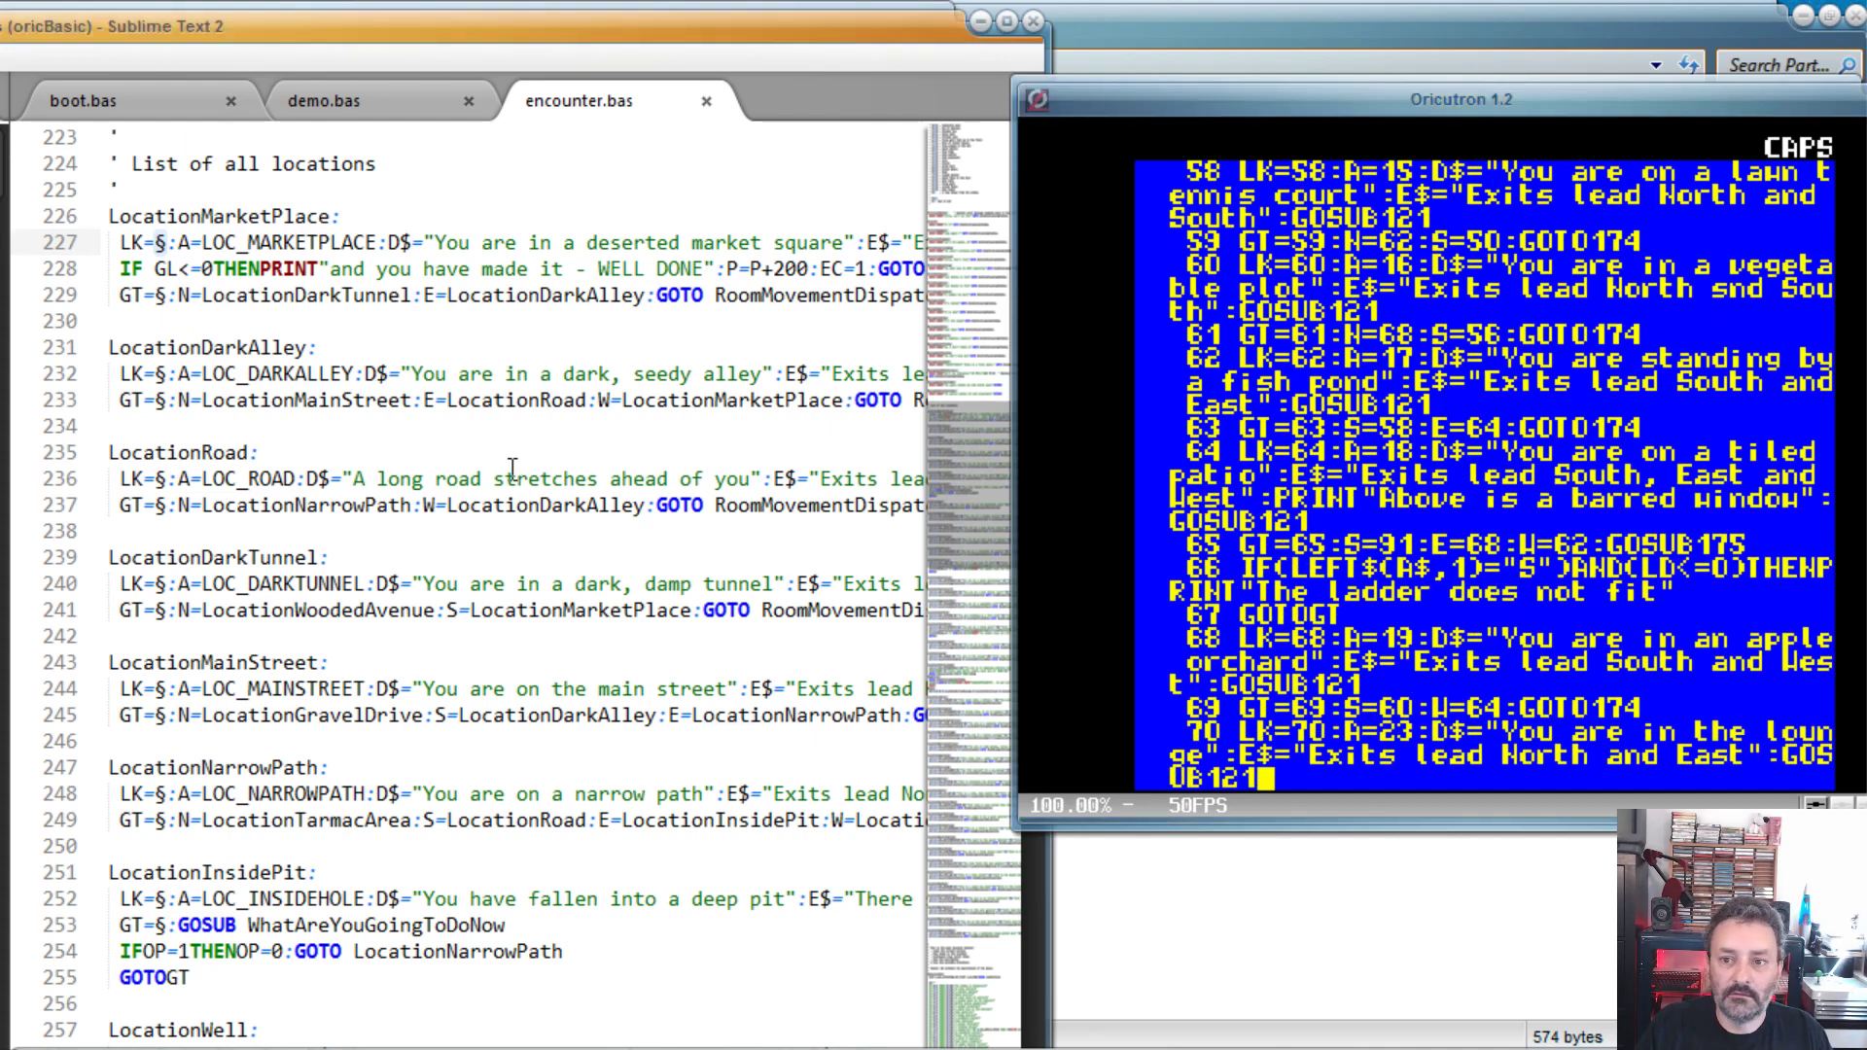
{"action": "scroll", "scroll_direction": "down", "scroll_amount": 3}
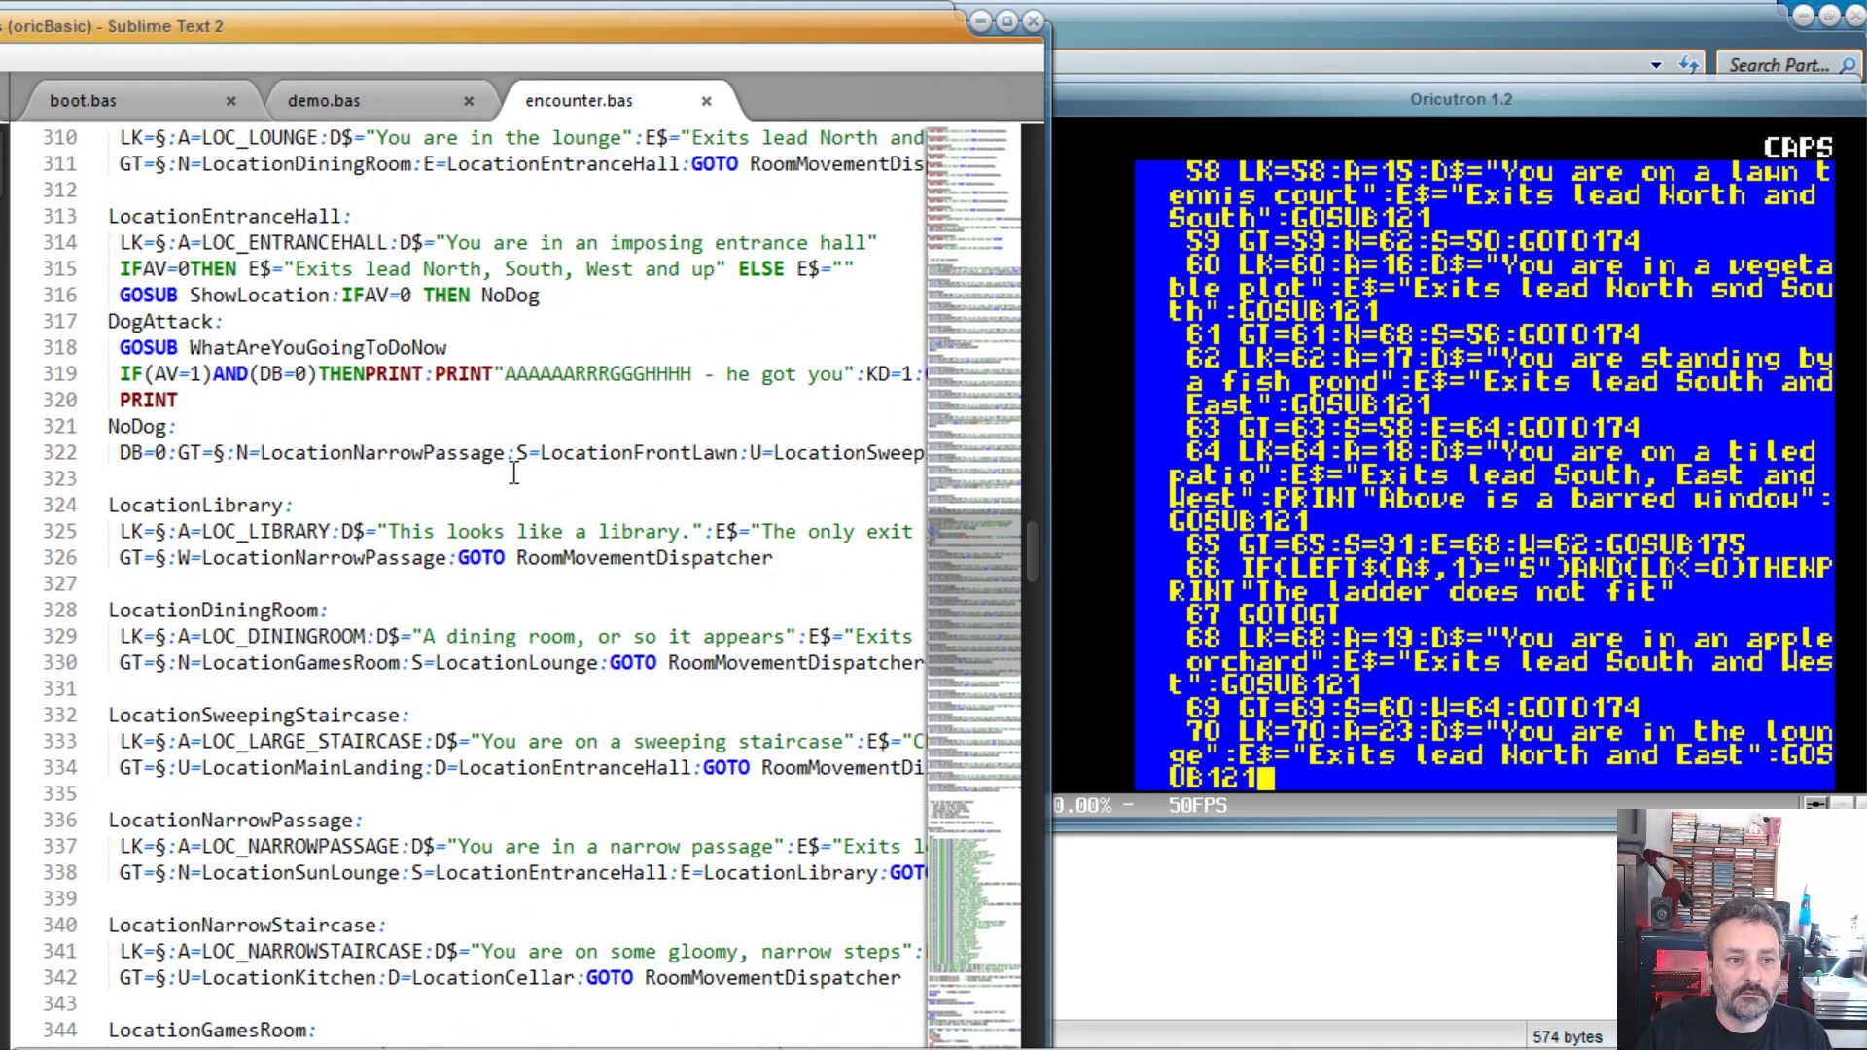
{"action": "scroll", "scroll_direction": "down", "scroll_amount": 3}
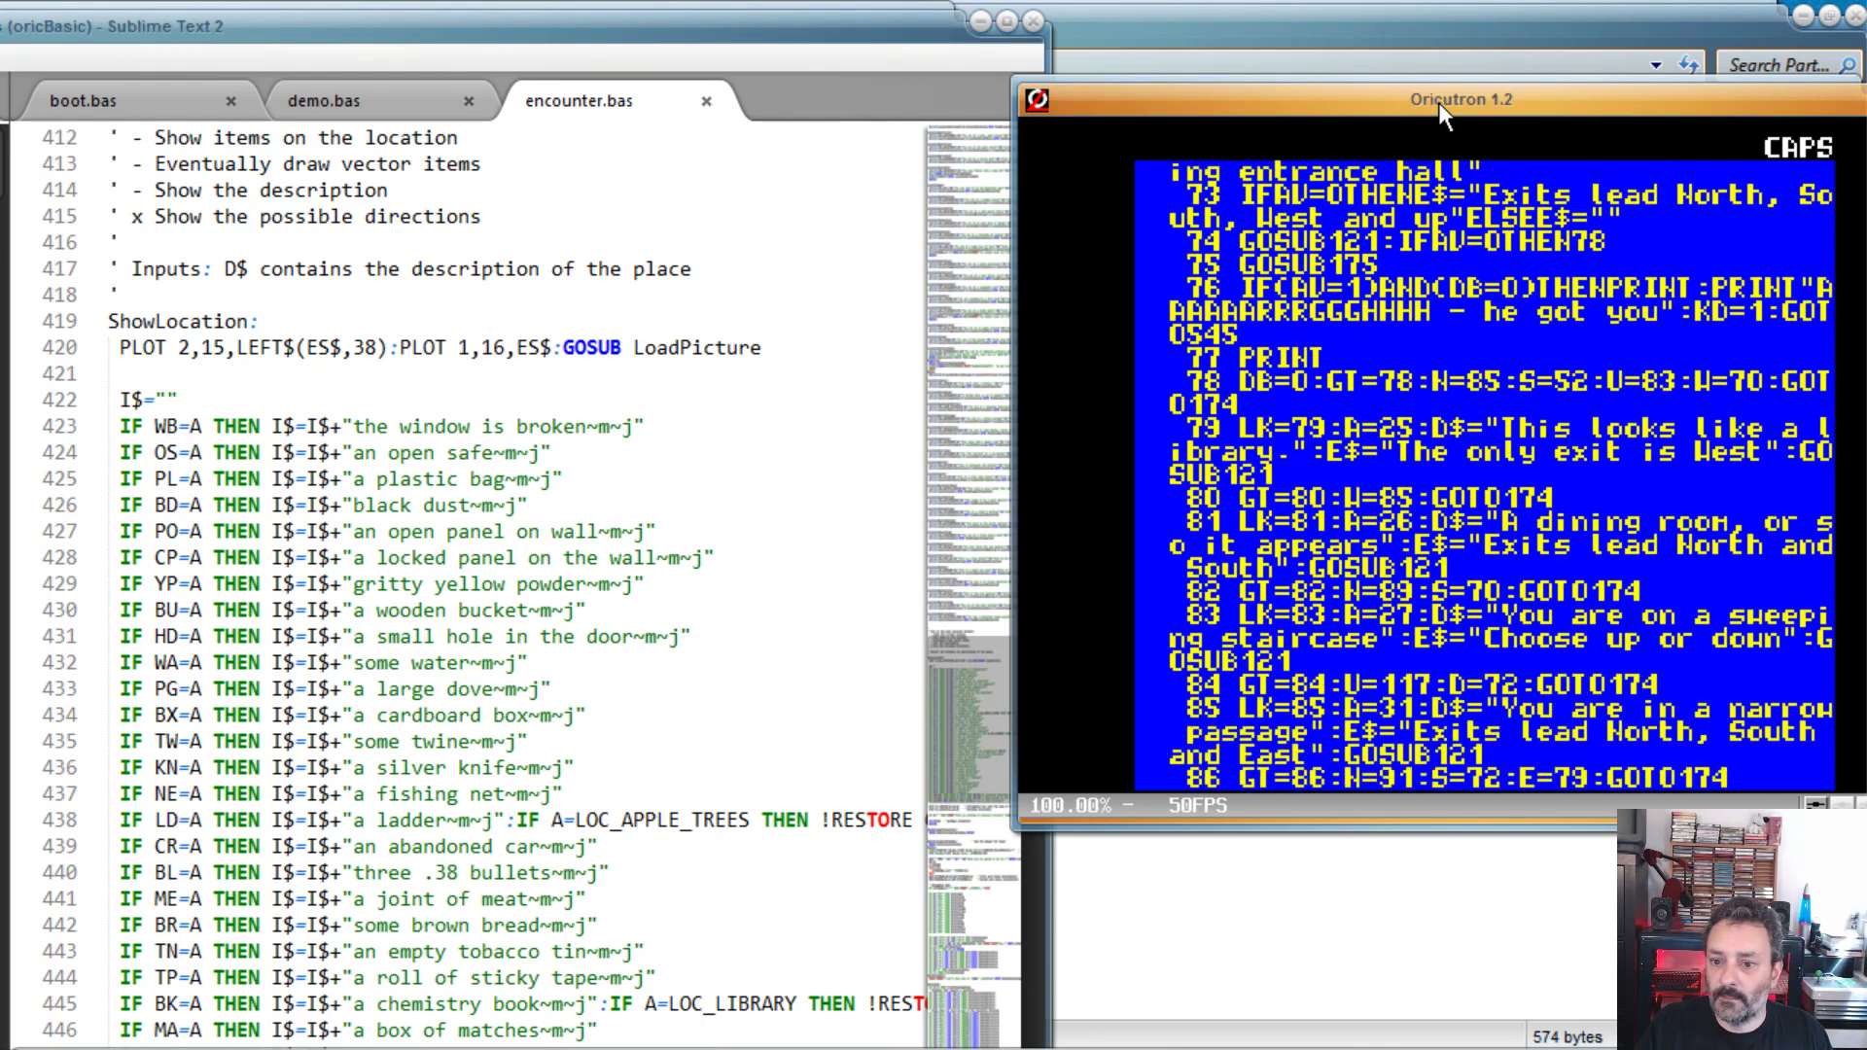
{"action": "scroll", "scroll_direction": "down", "scroll_amount": 3}
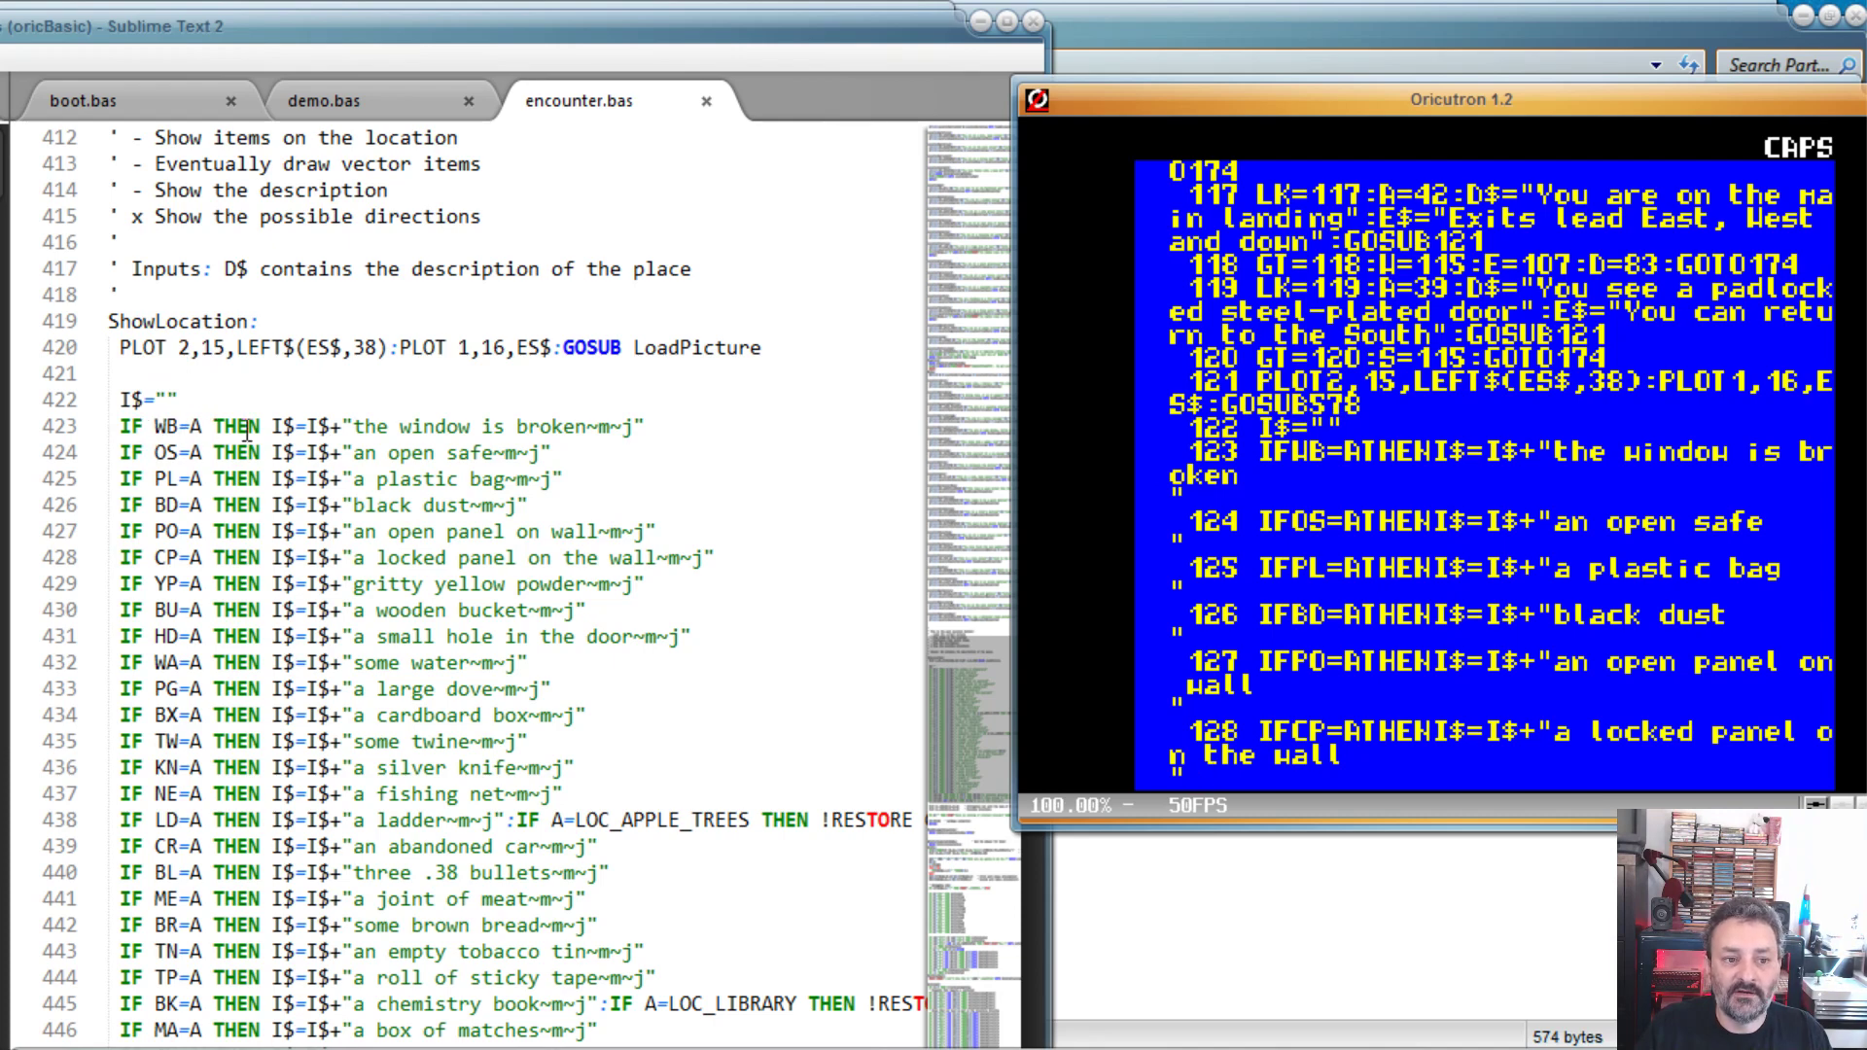
{"action": "mouse_move", "coordinate": [1491, 465]}
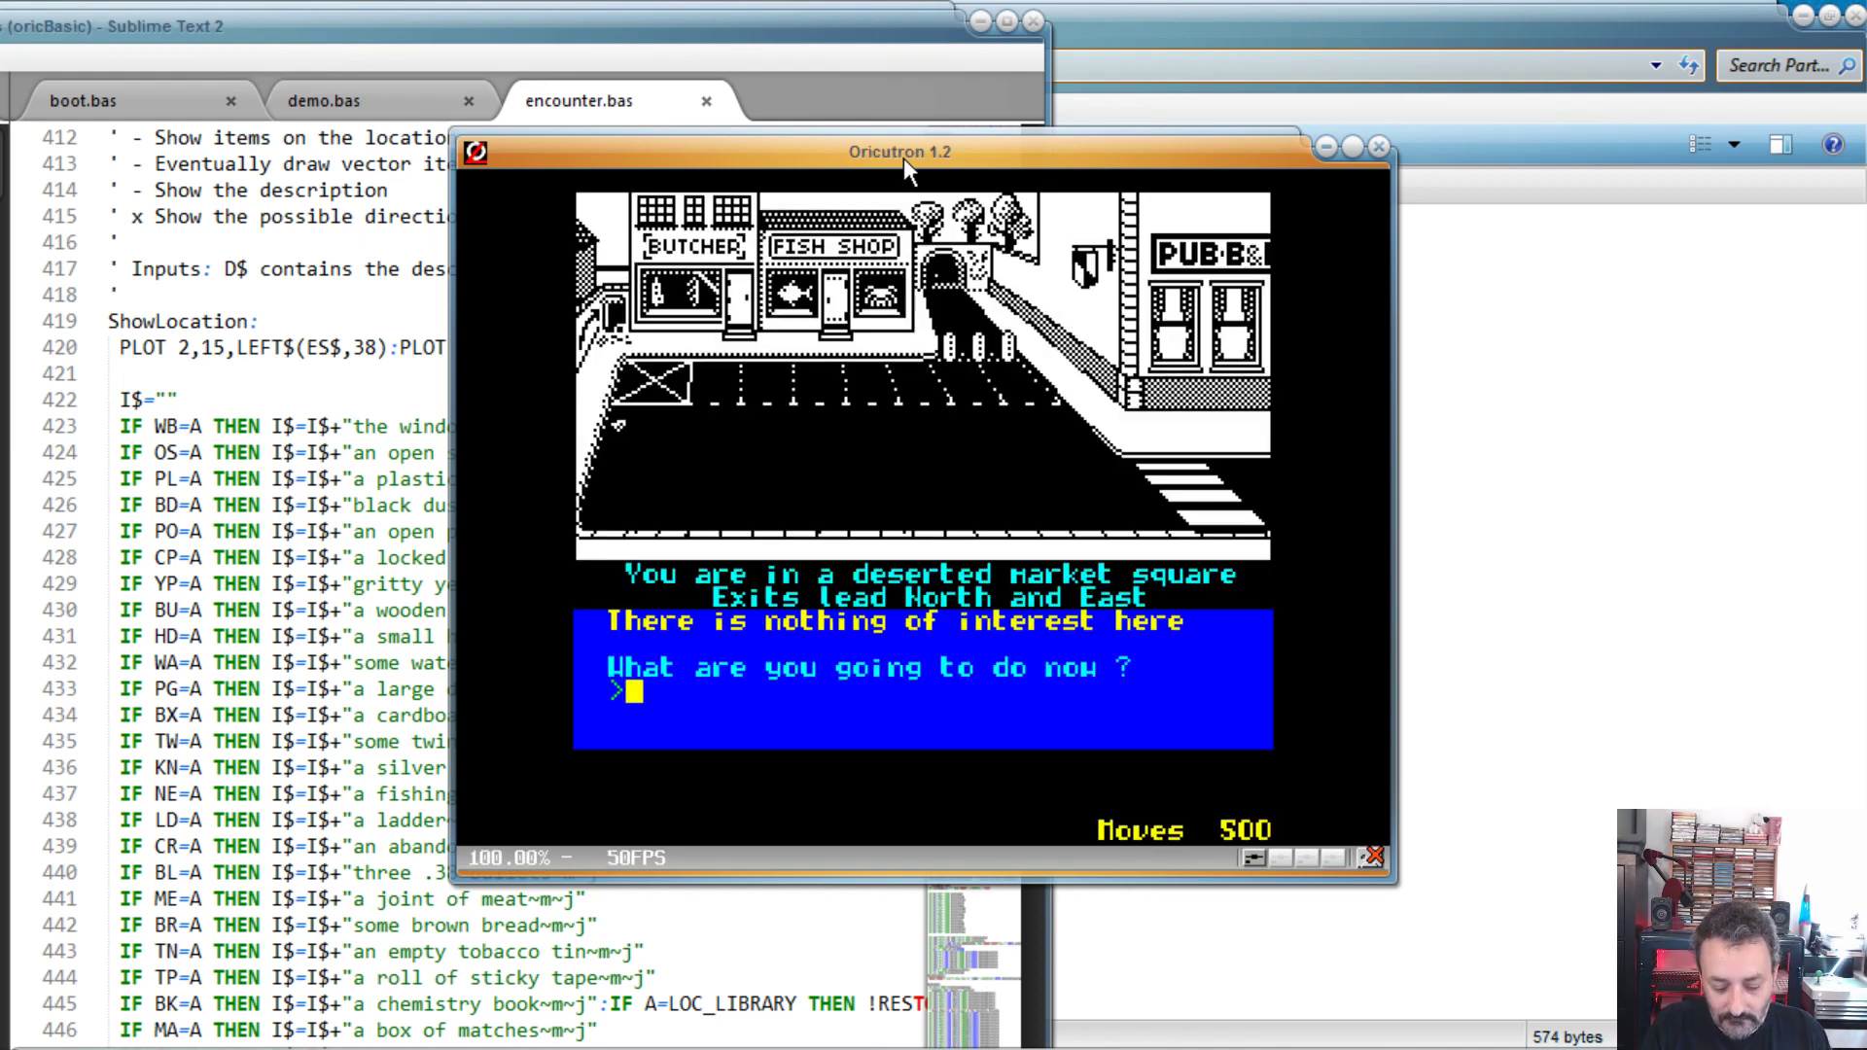
Step: Move E, N to get the keys, then E, S to get the plastic bag
{"action": "type", "text": "E"}
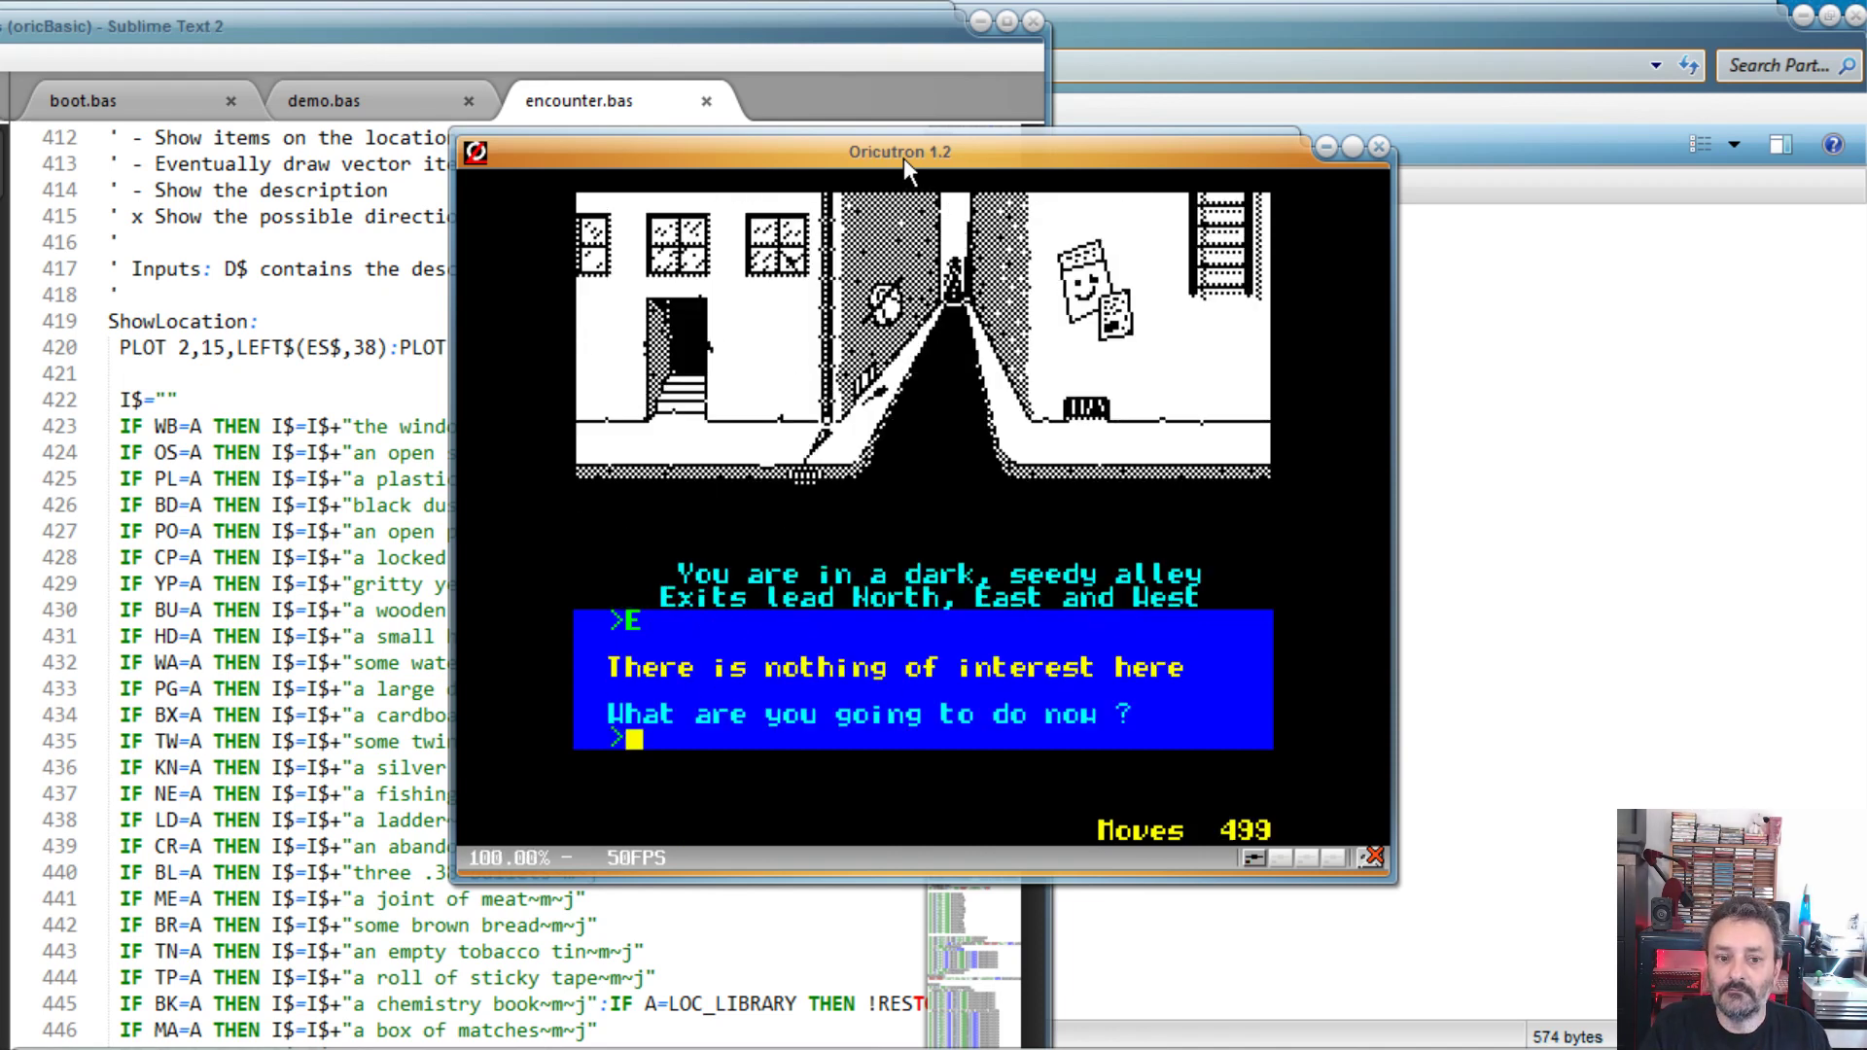
{"action": "type", "text": "N"}
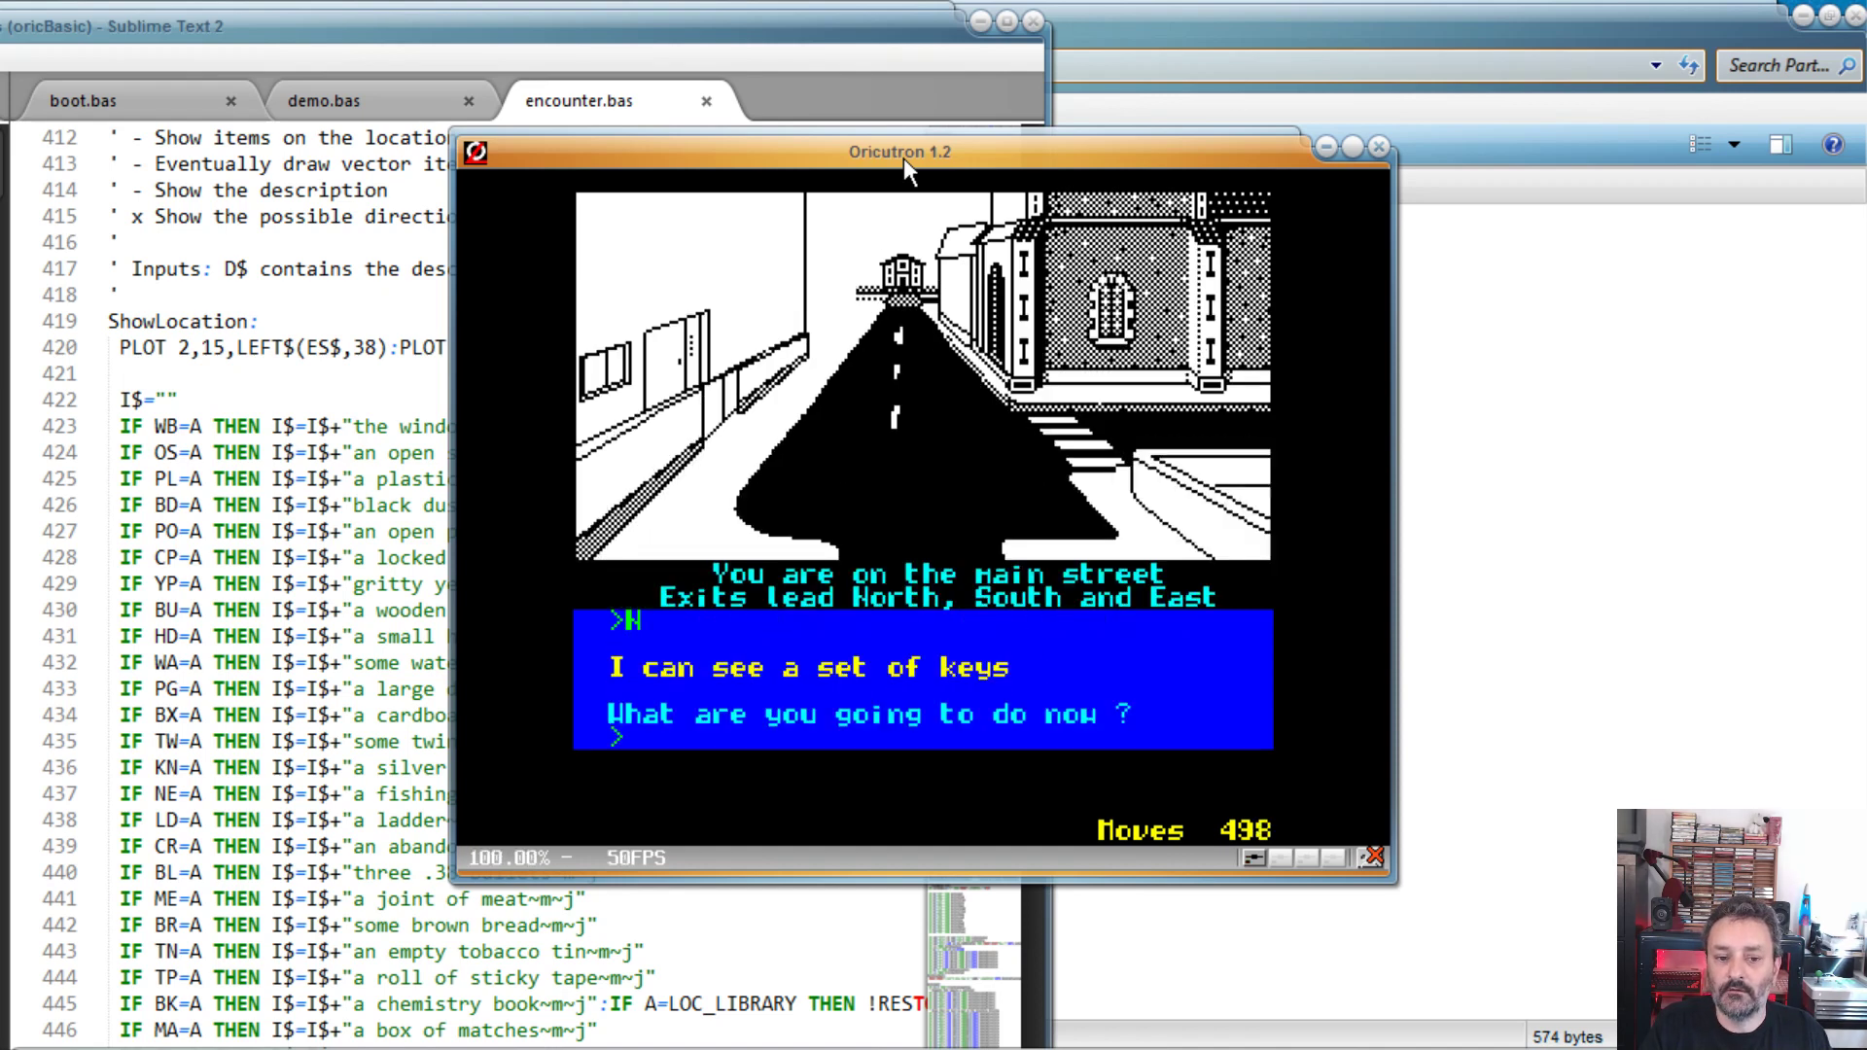
{"action": "type", "text": "GET KEYS"}
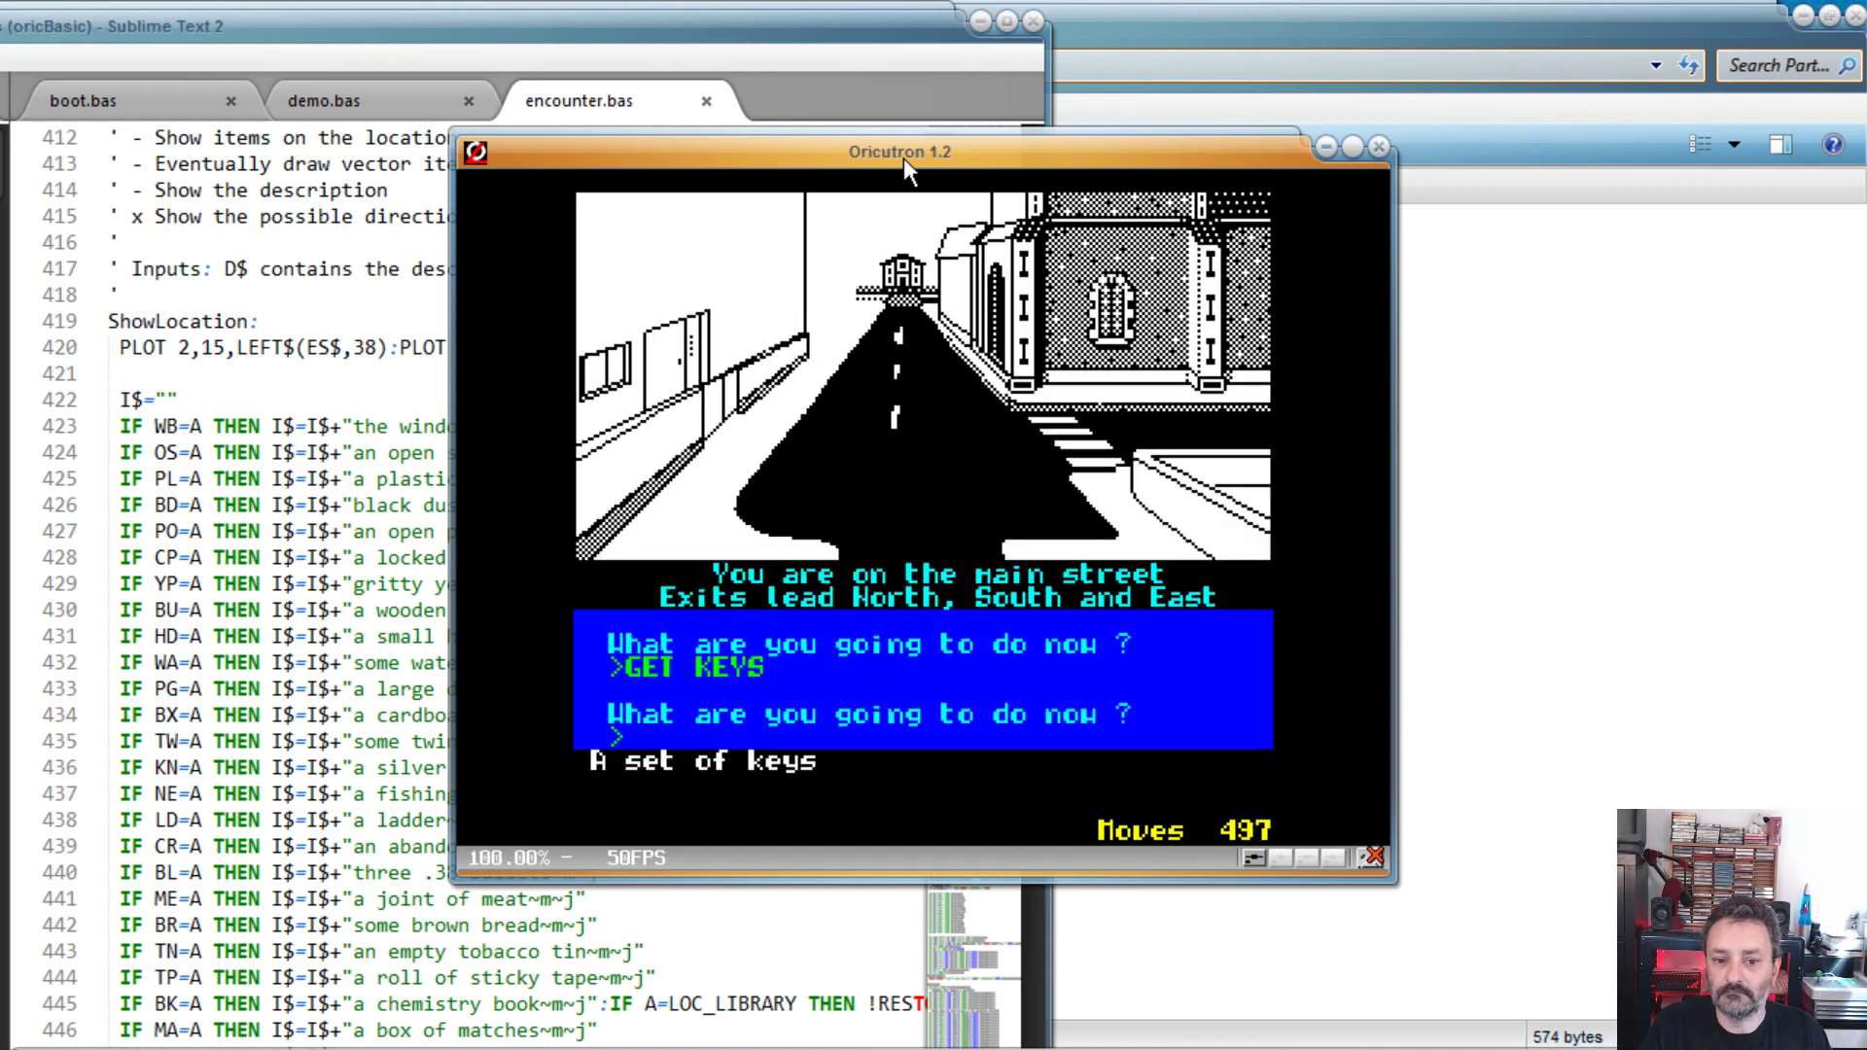
{"action": "type", "text": "E"}
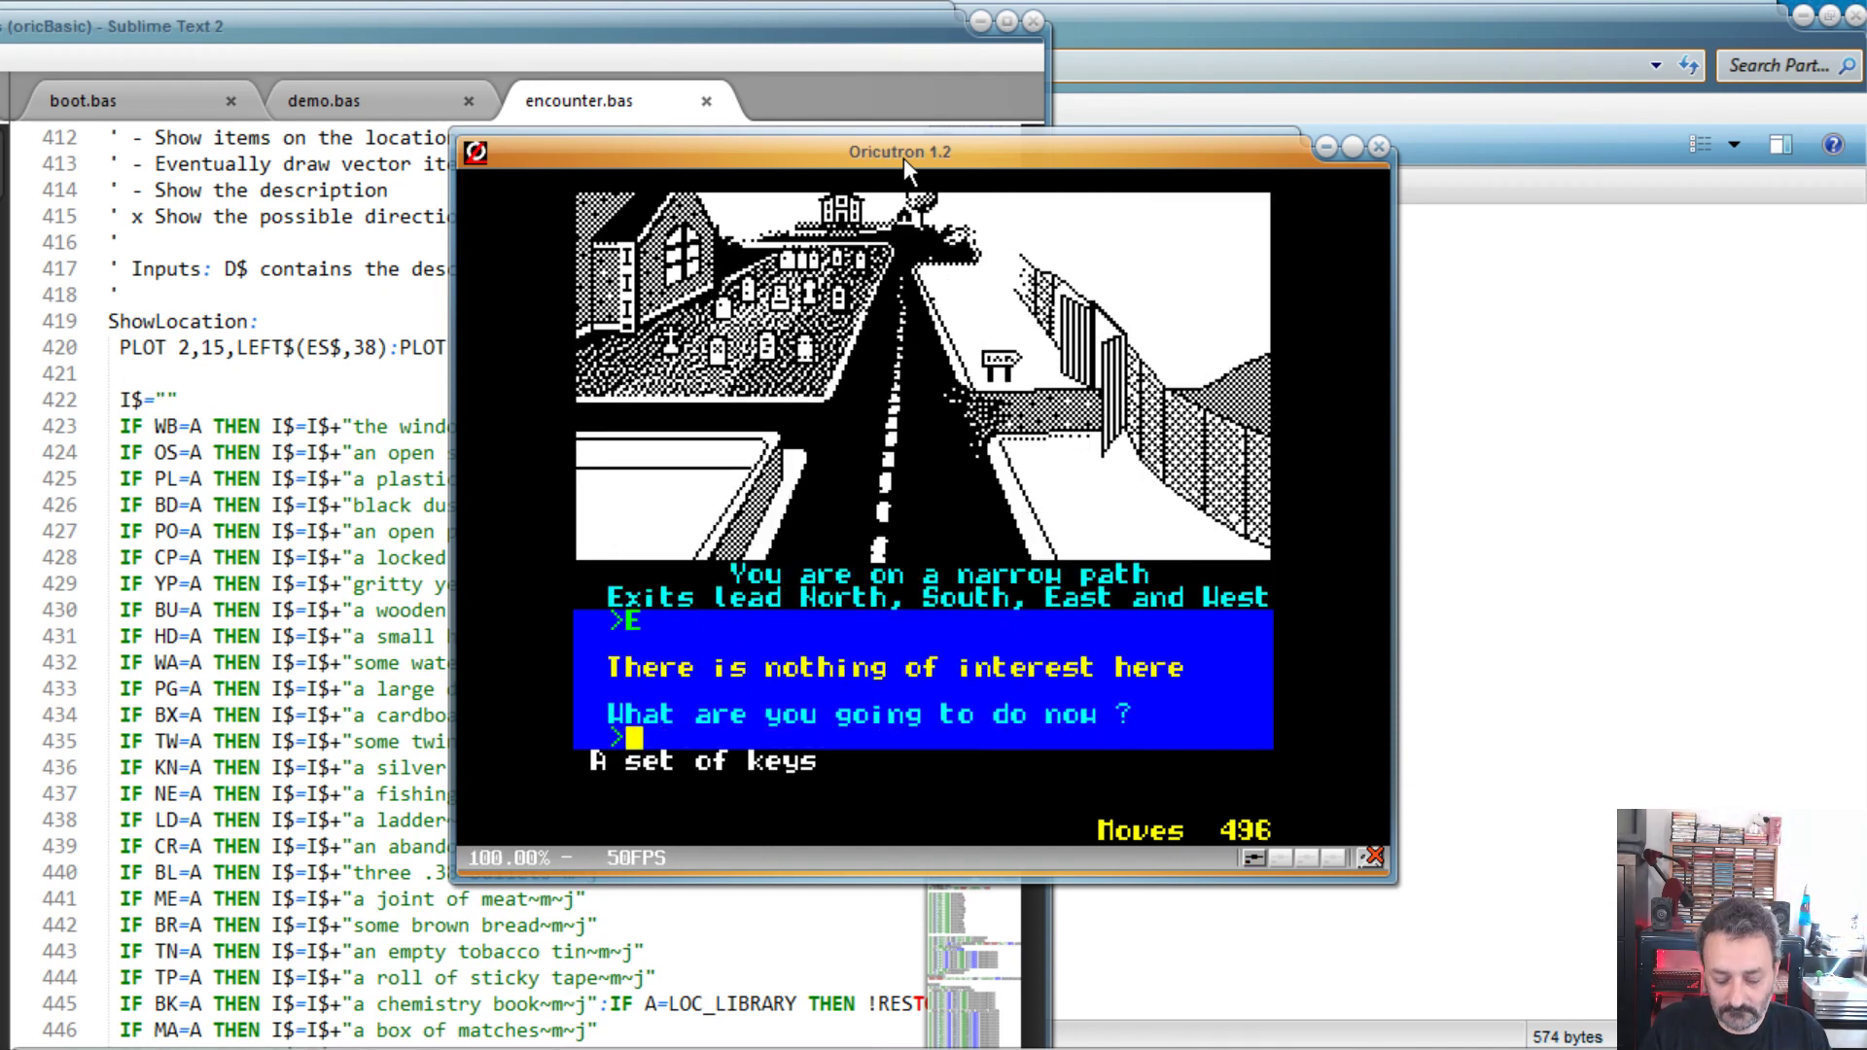
{"action": "type", "text": "S"}
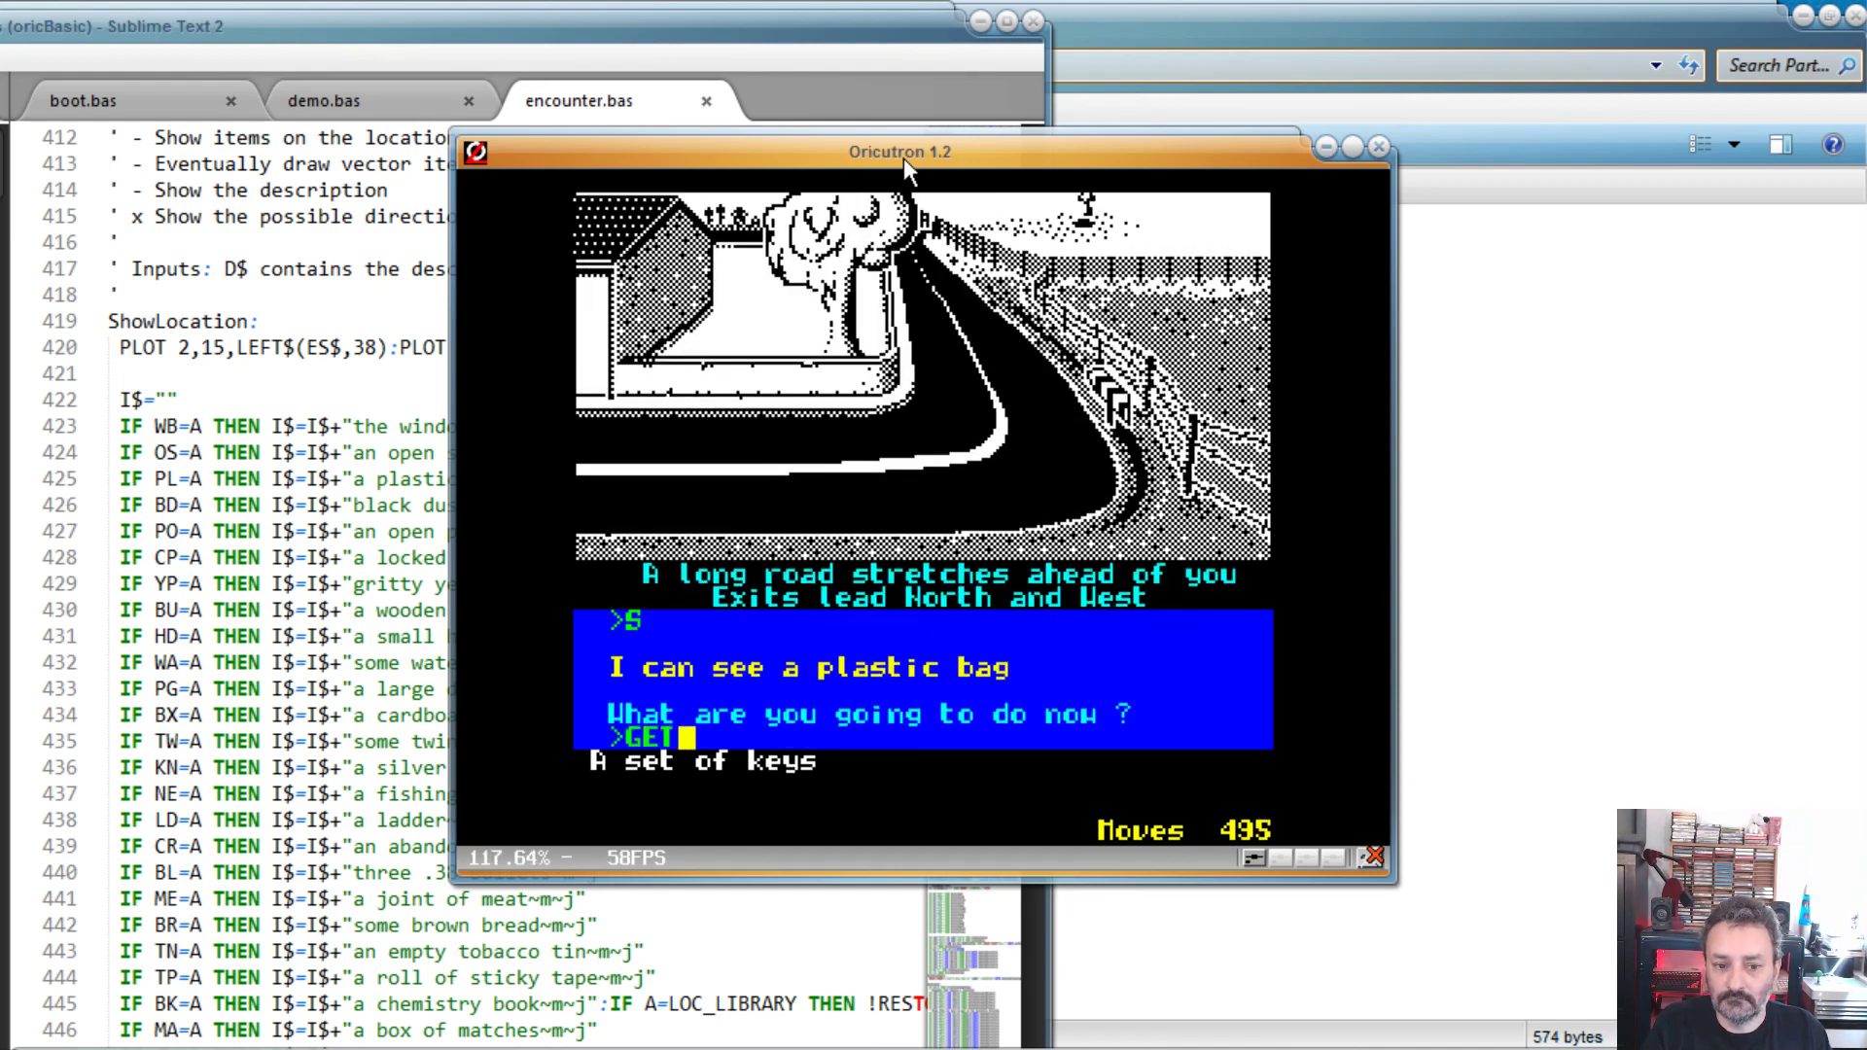
{"action": "type", "text": "BAG"}
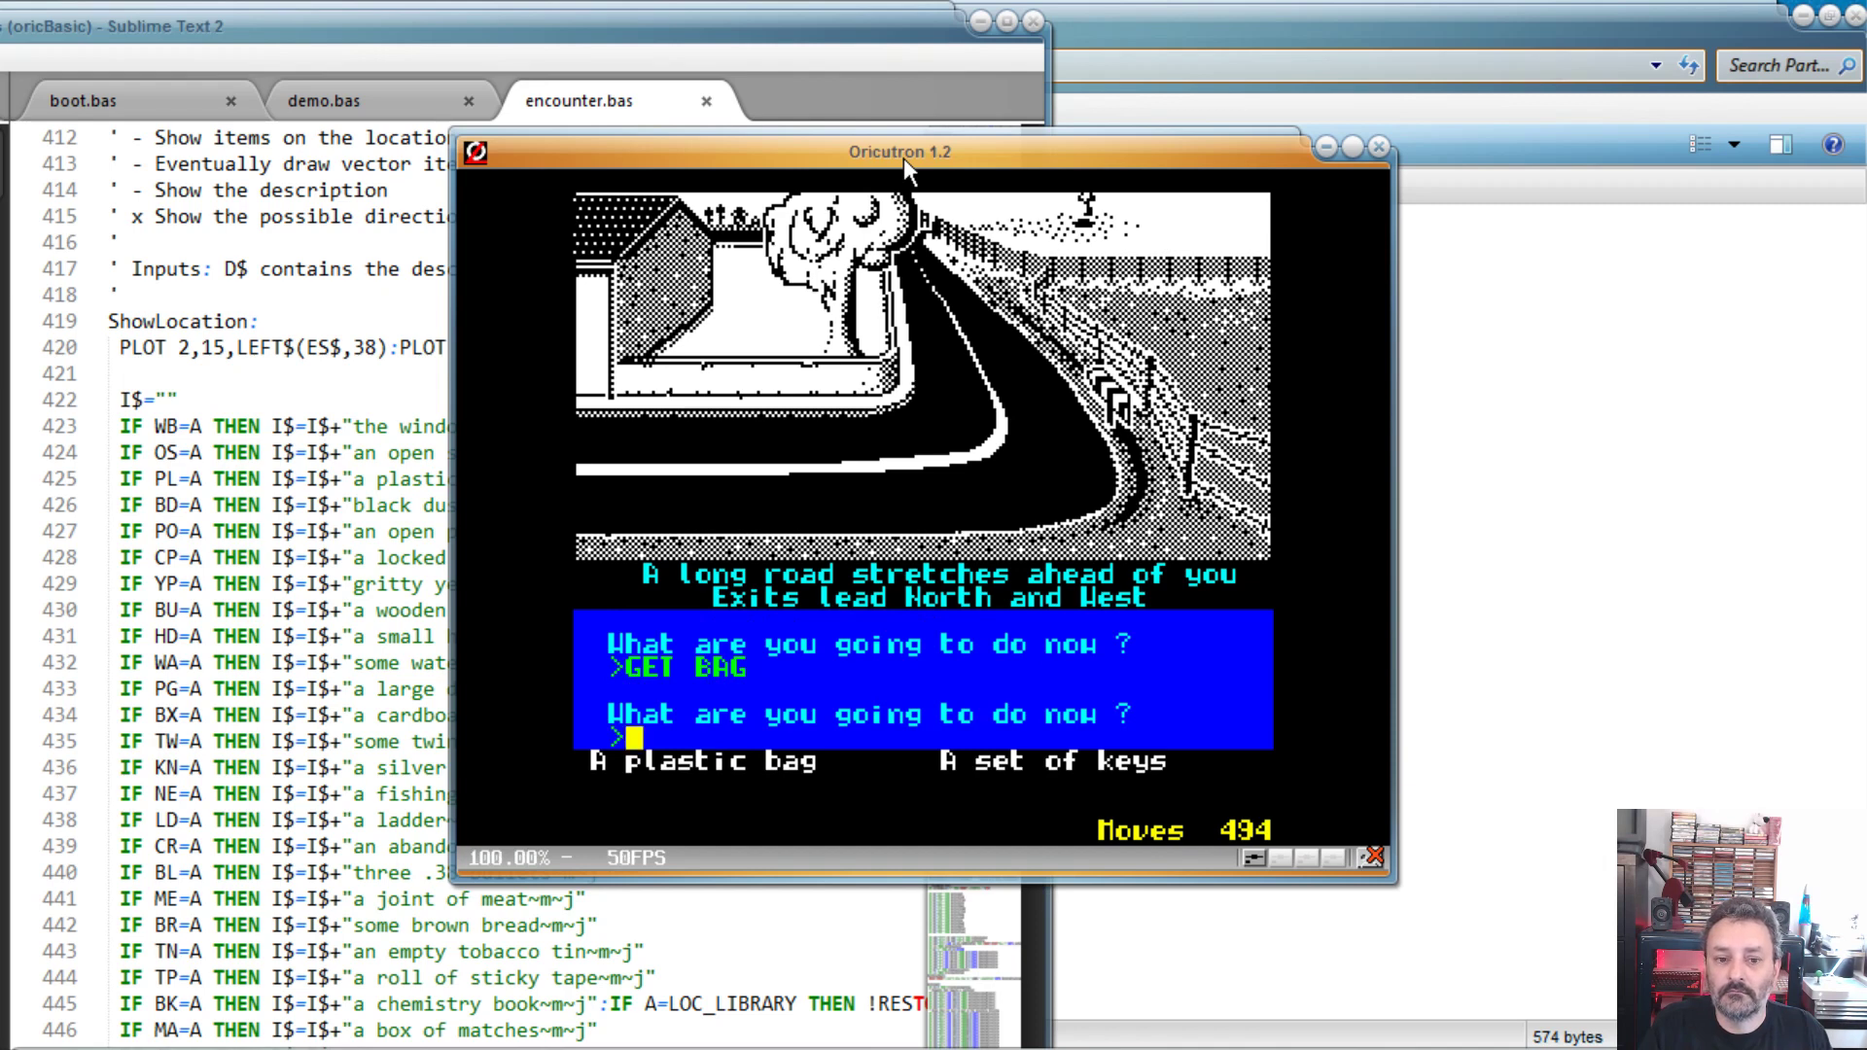
Step: Move N to get the silver knife, then N into the sun-lounge
{"action": "type", "text": "N"}
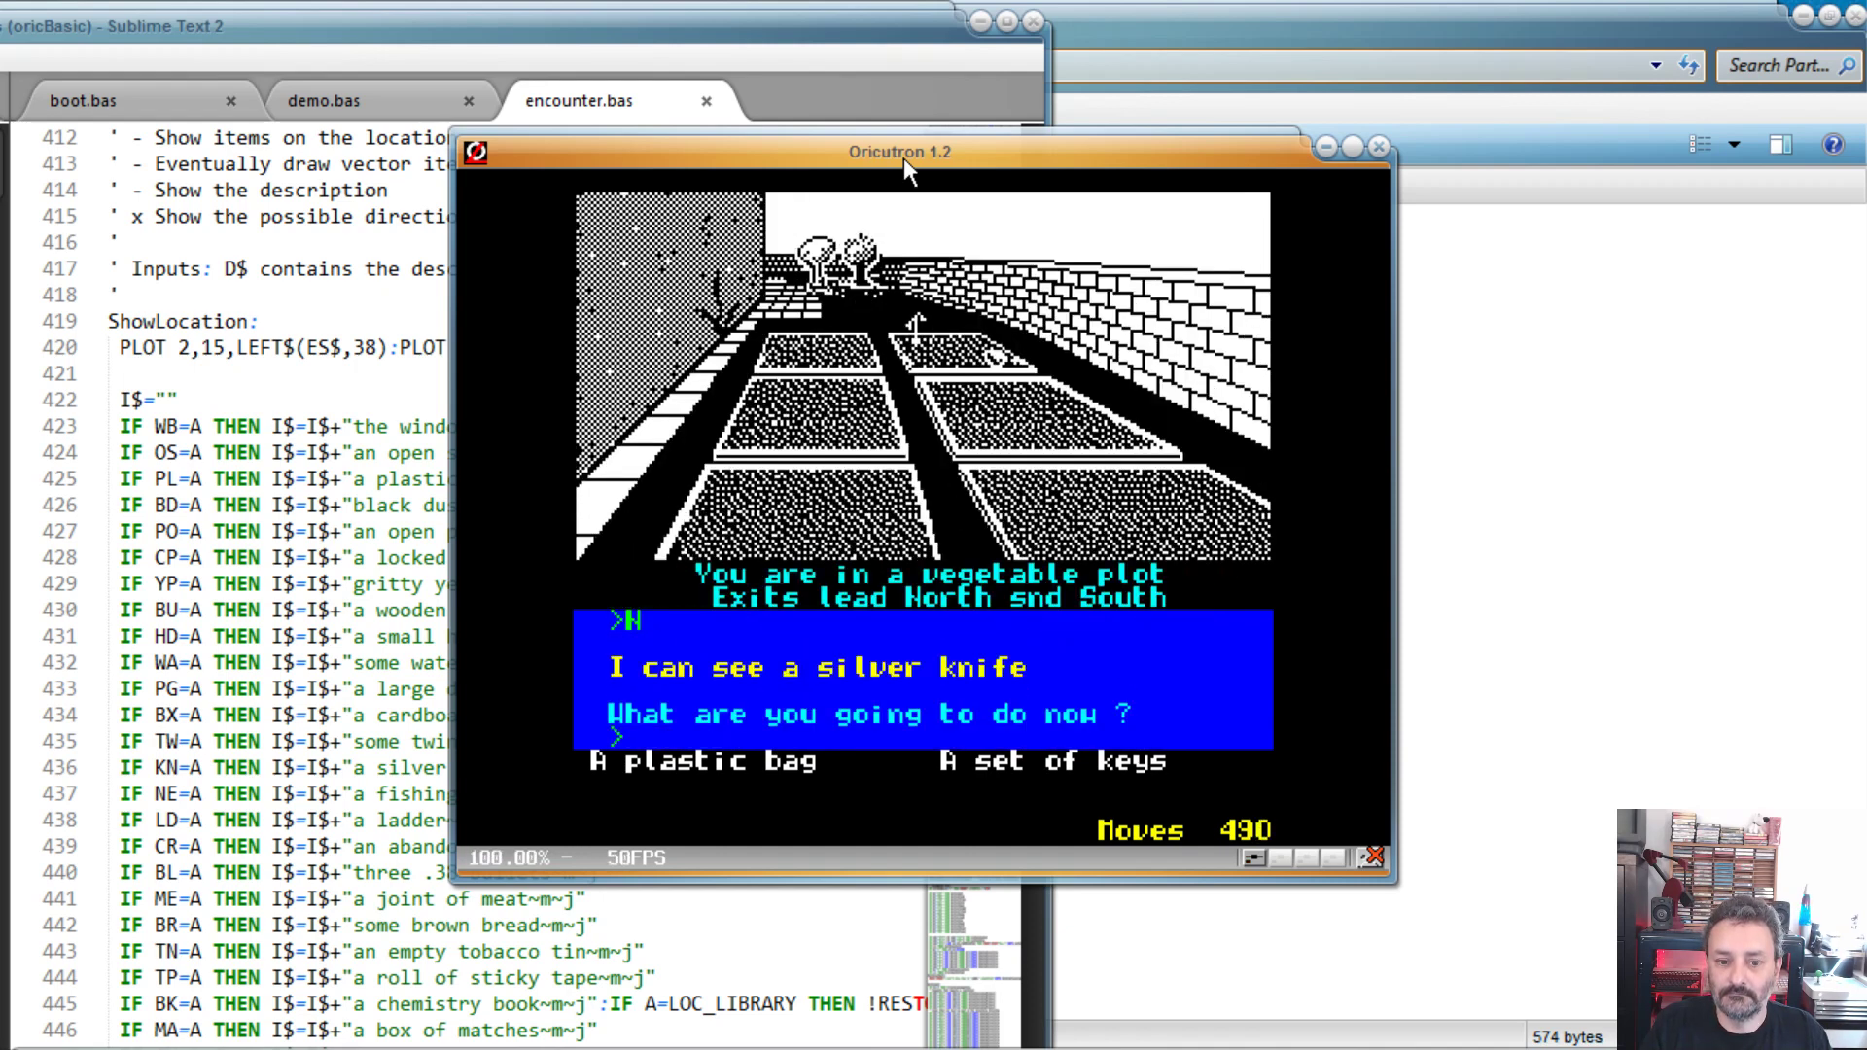
{"action": "type", "text": "GETKNI"}
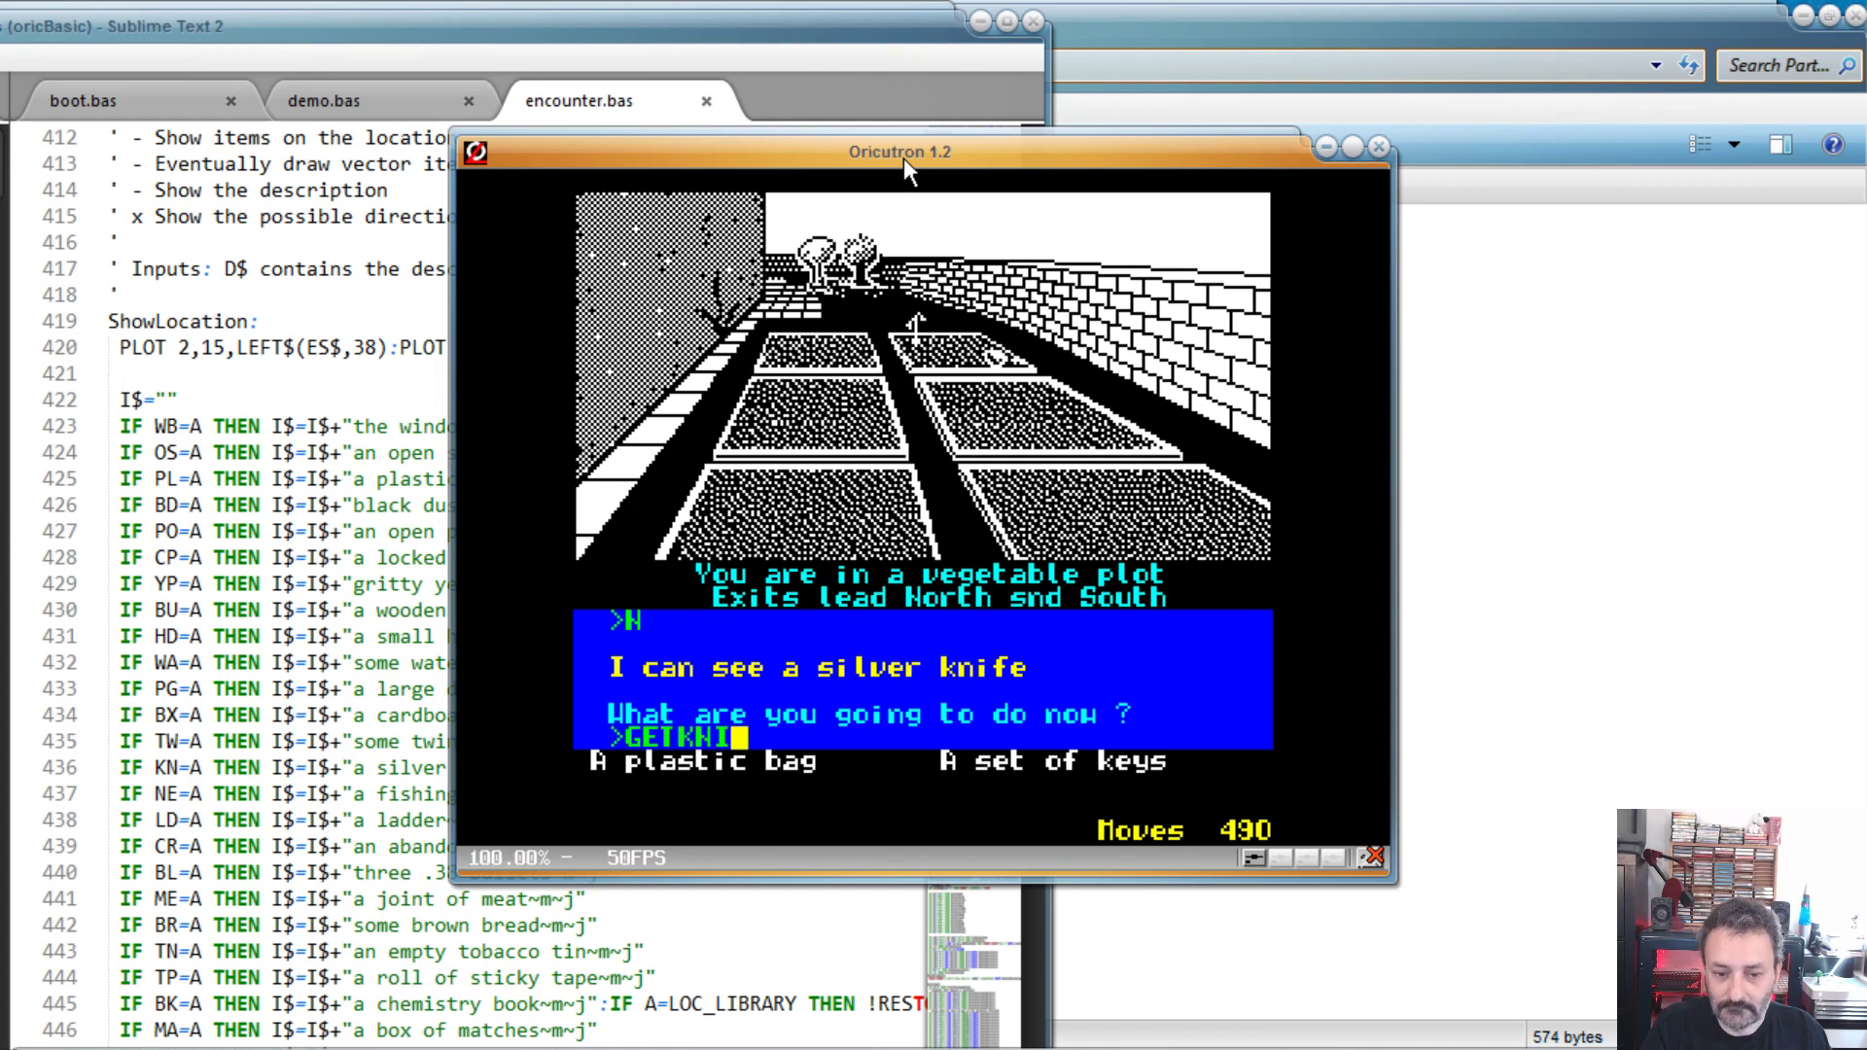
{"action": "key", "text": "Backspace"}
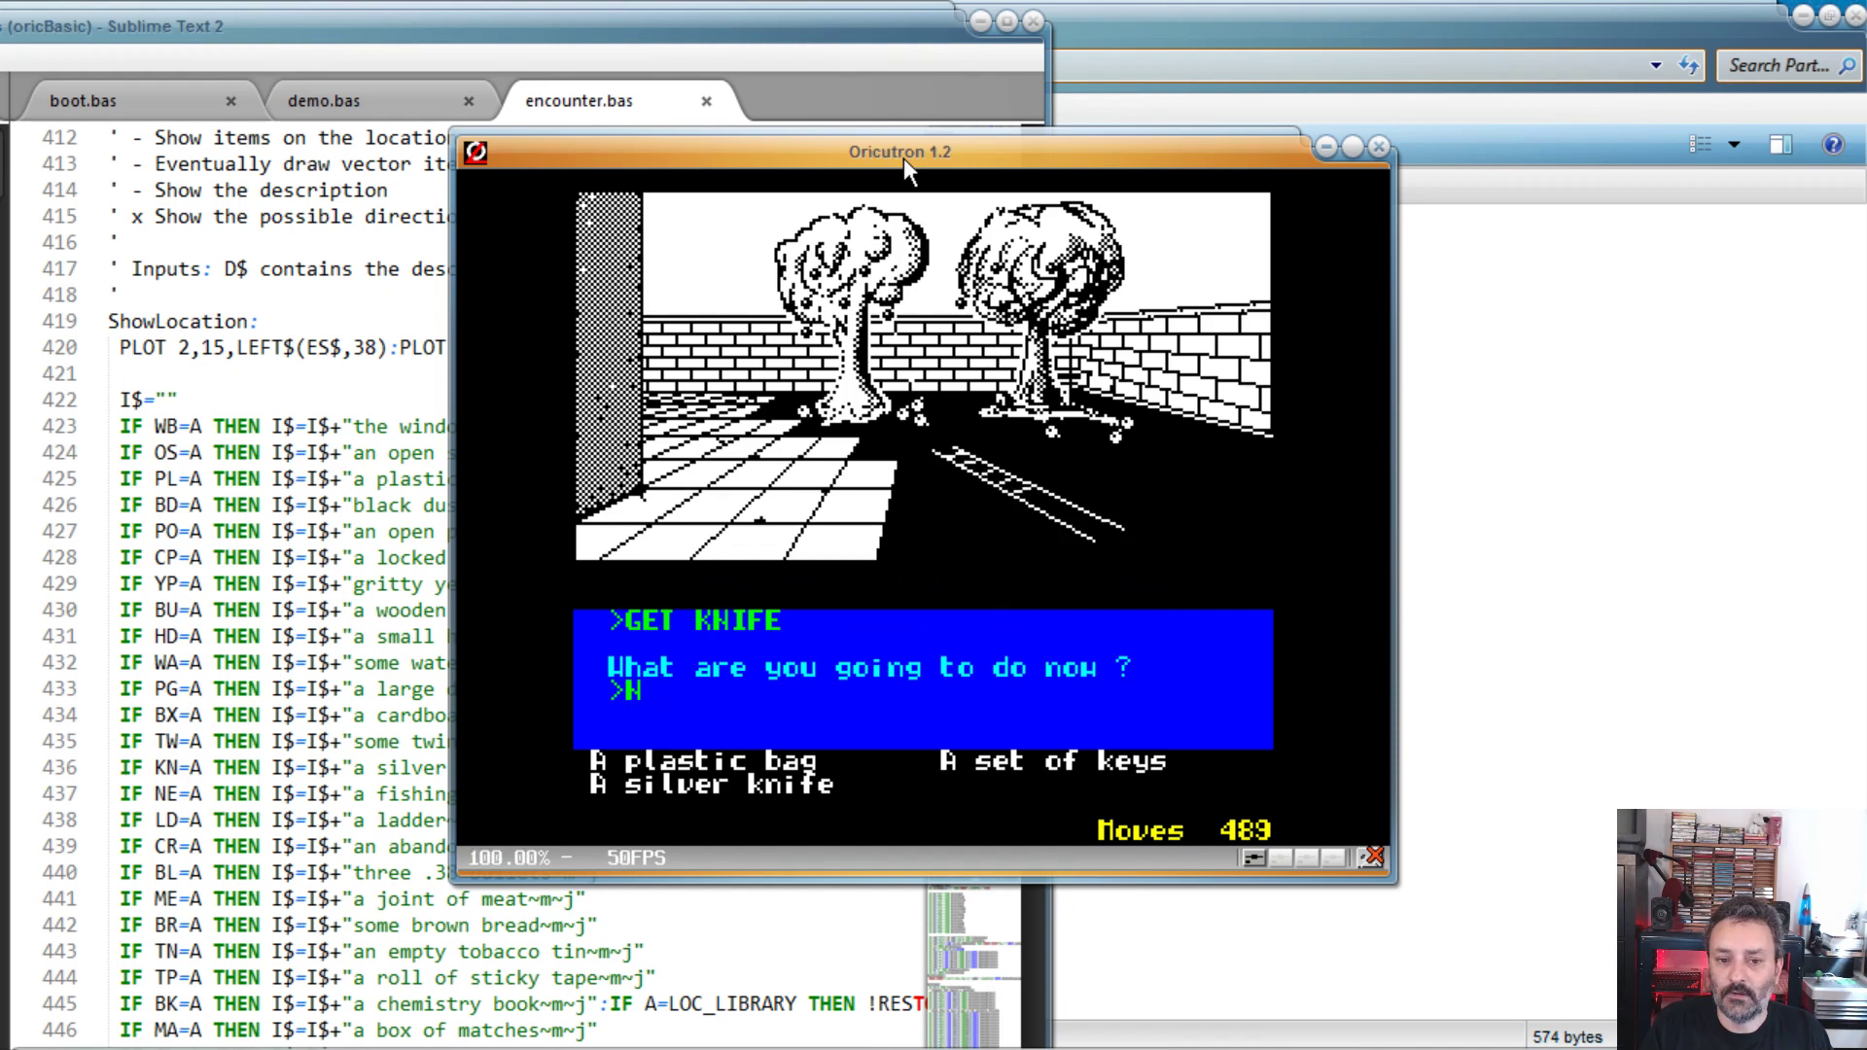
{"action": "type", "text": "N"}
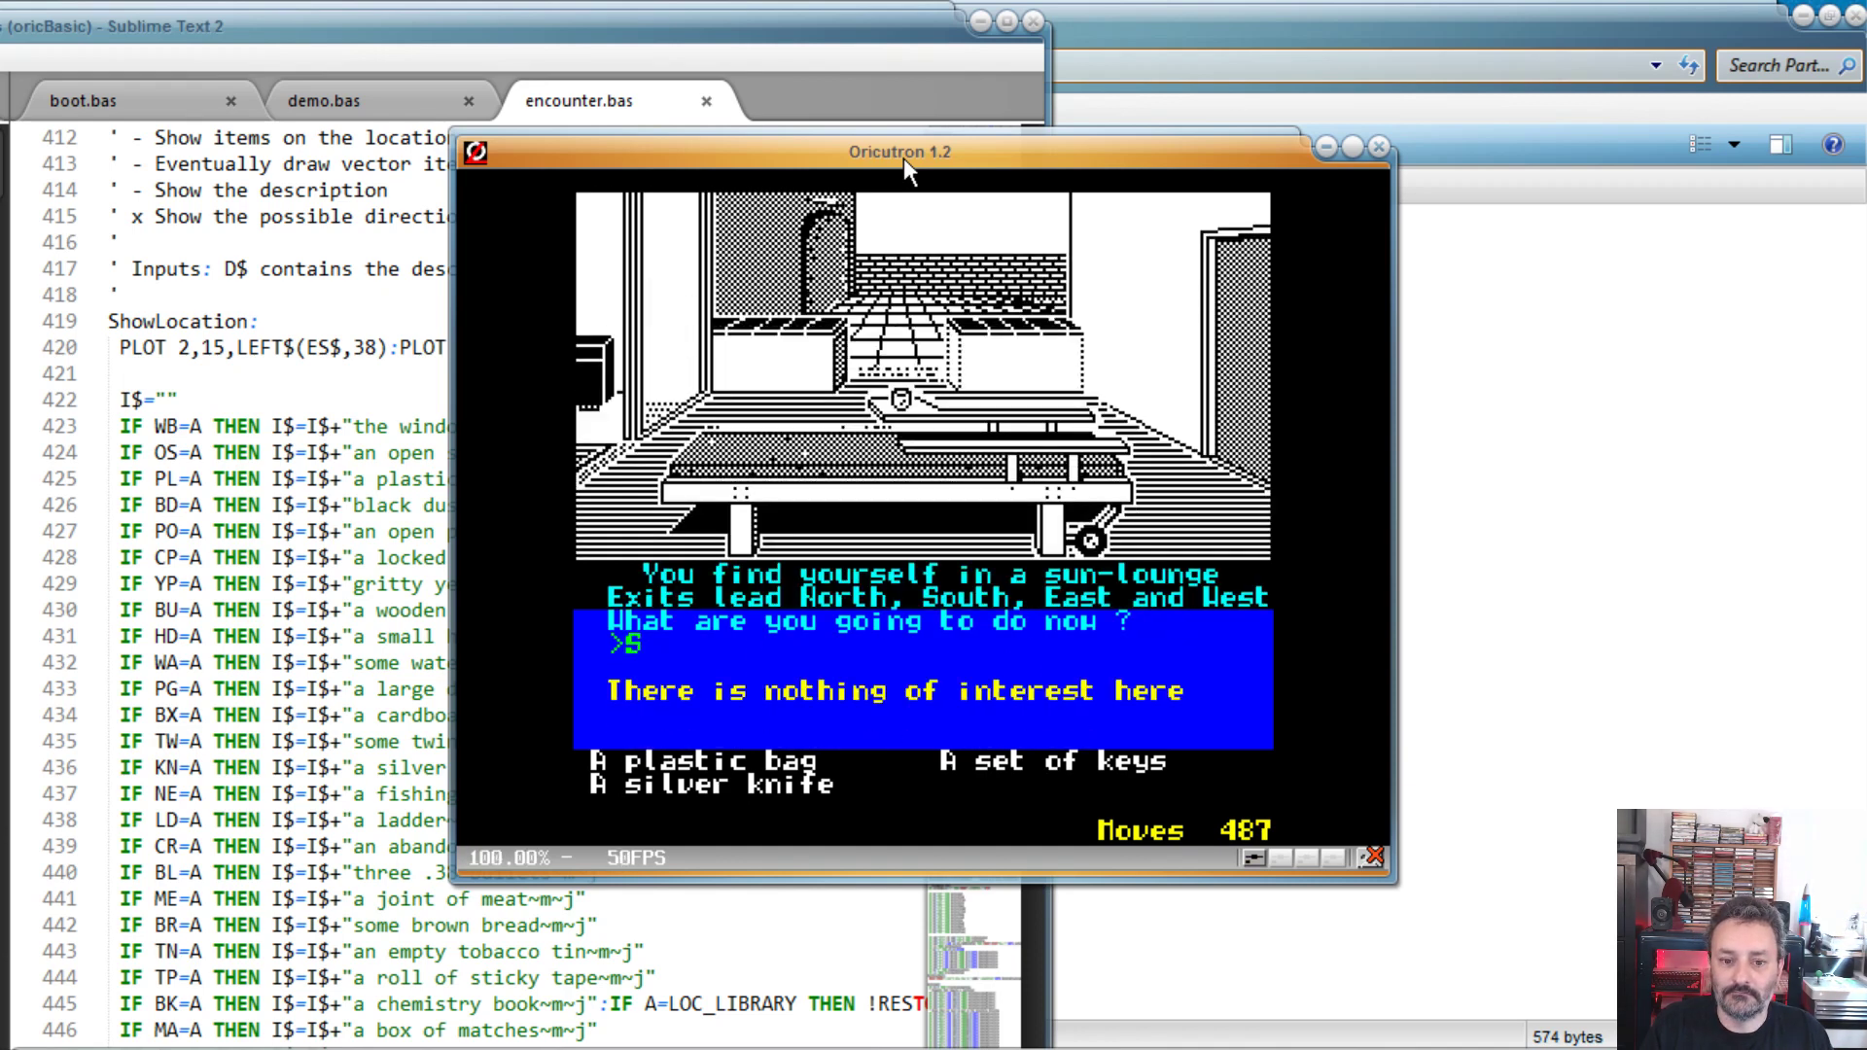
Step: Move E, S, S, W, S, E past the padlocked steel door and west gallery into the guest bedroom
{"action": "type", "text": "E"}
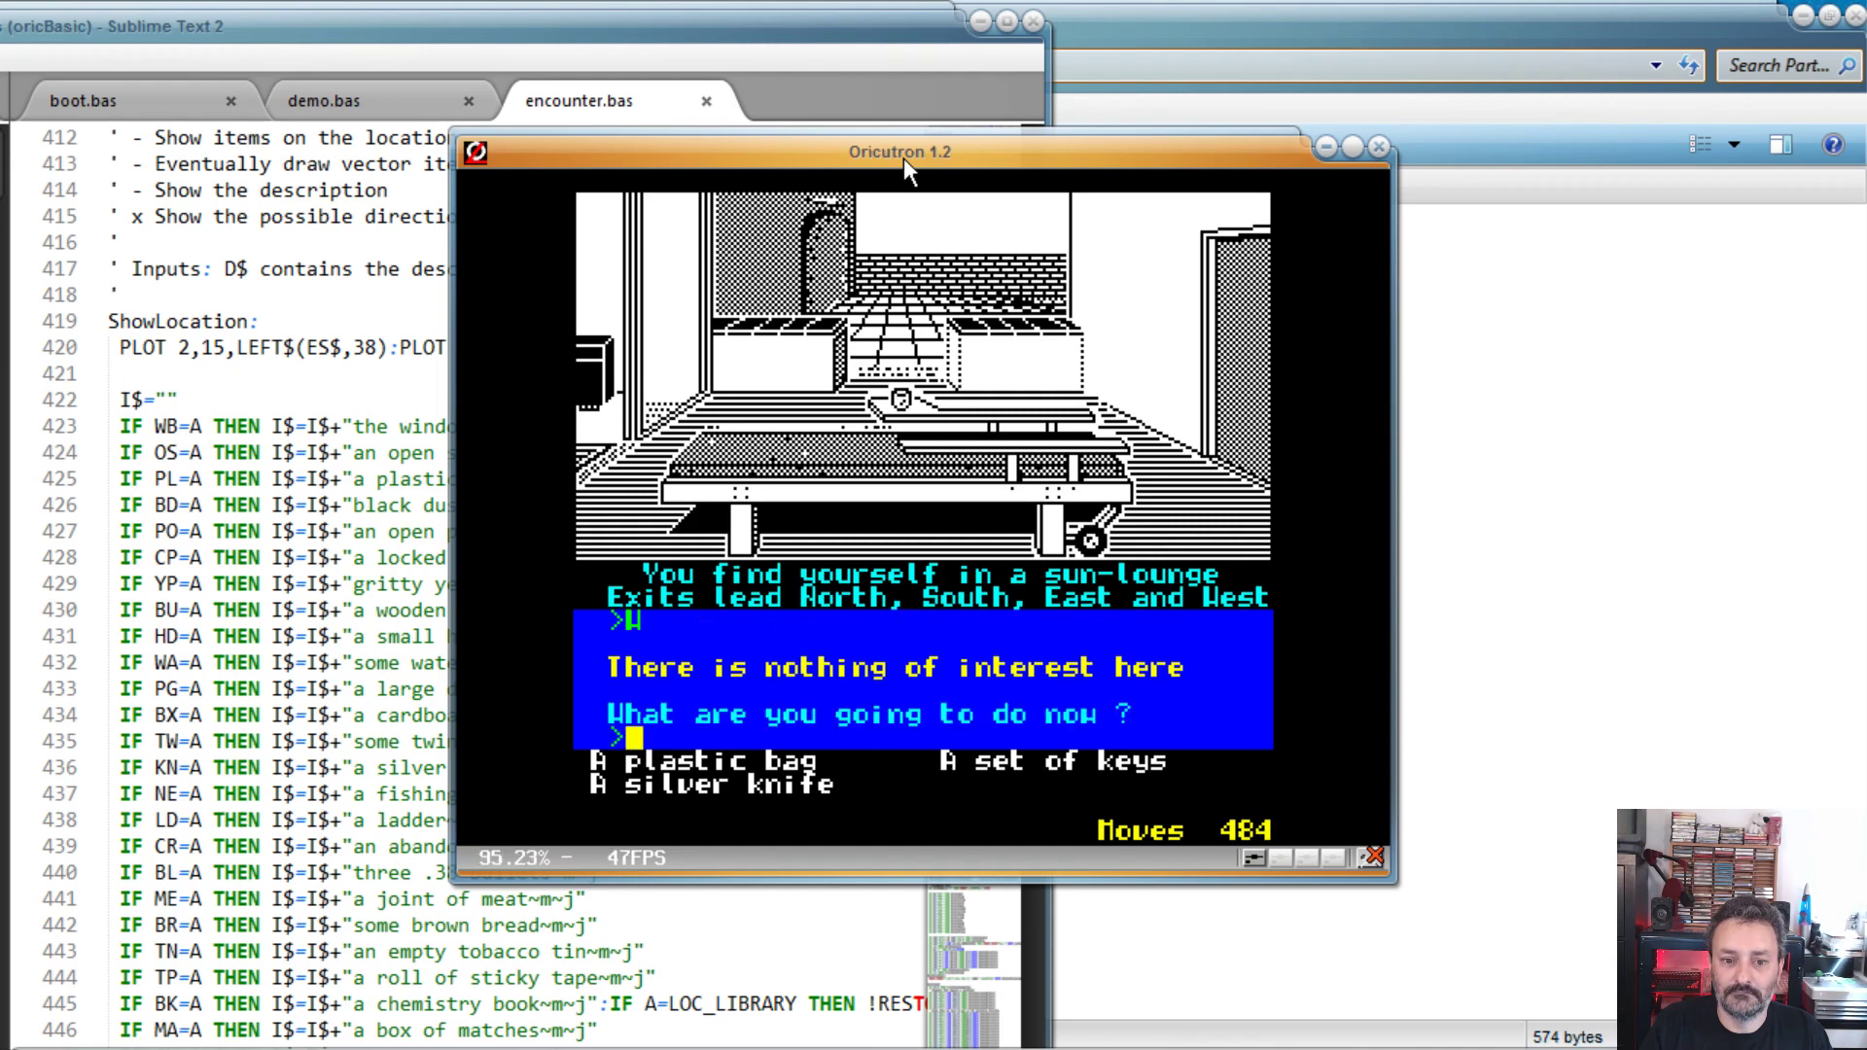
{"action": "type", "text": "S"}
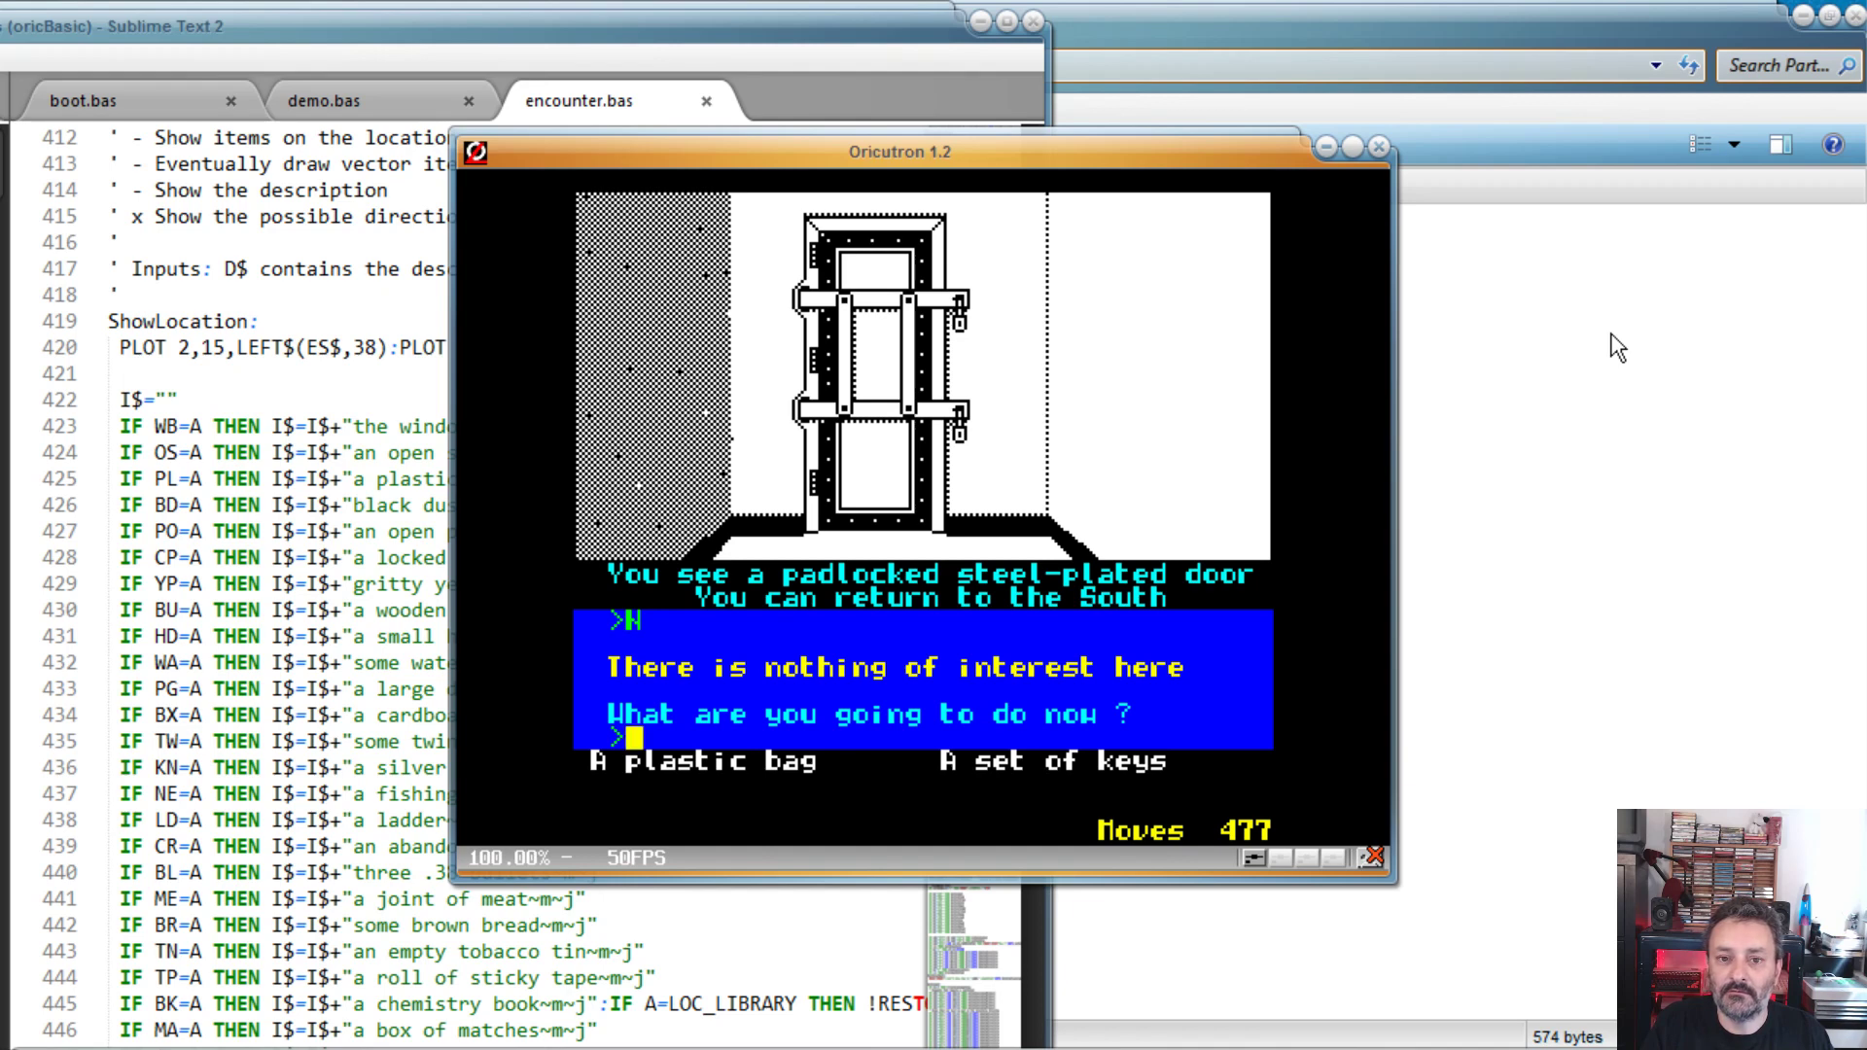
{"action": "type", "text": "S"}
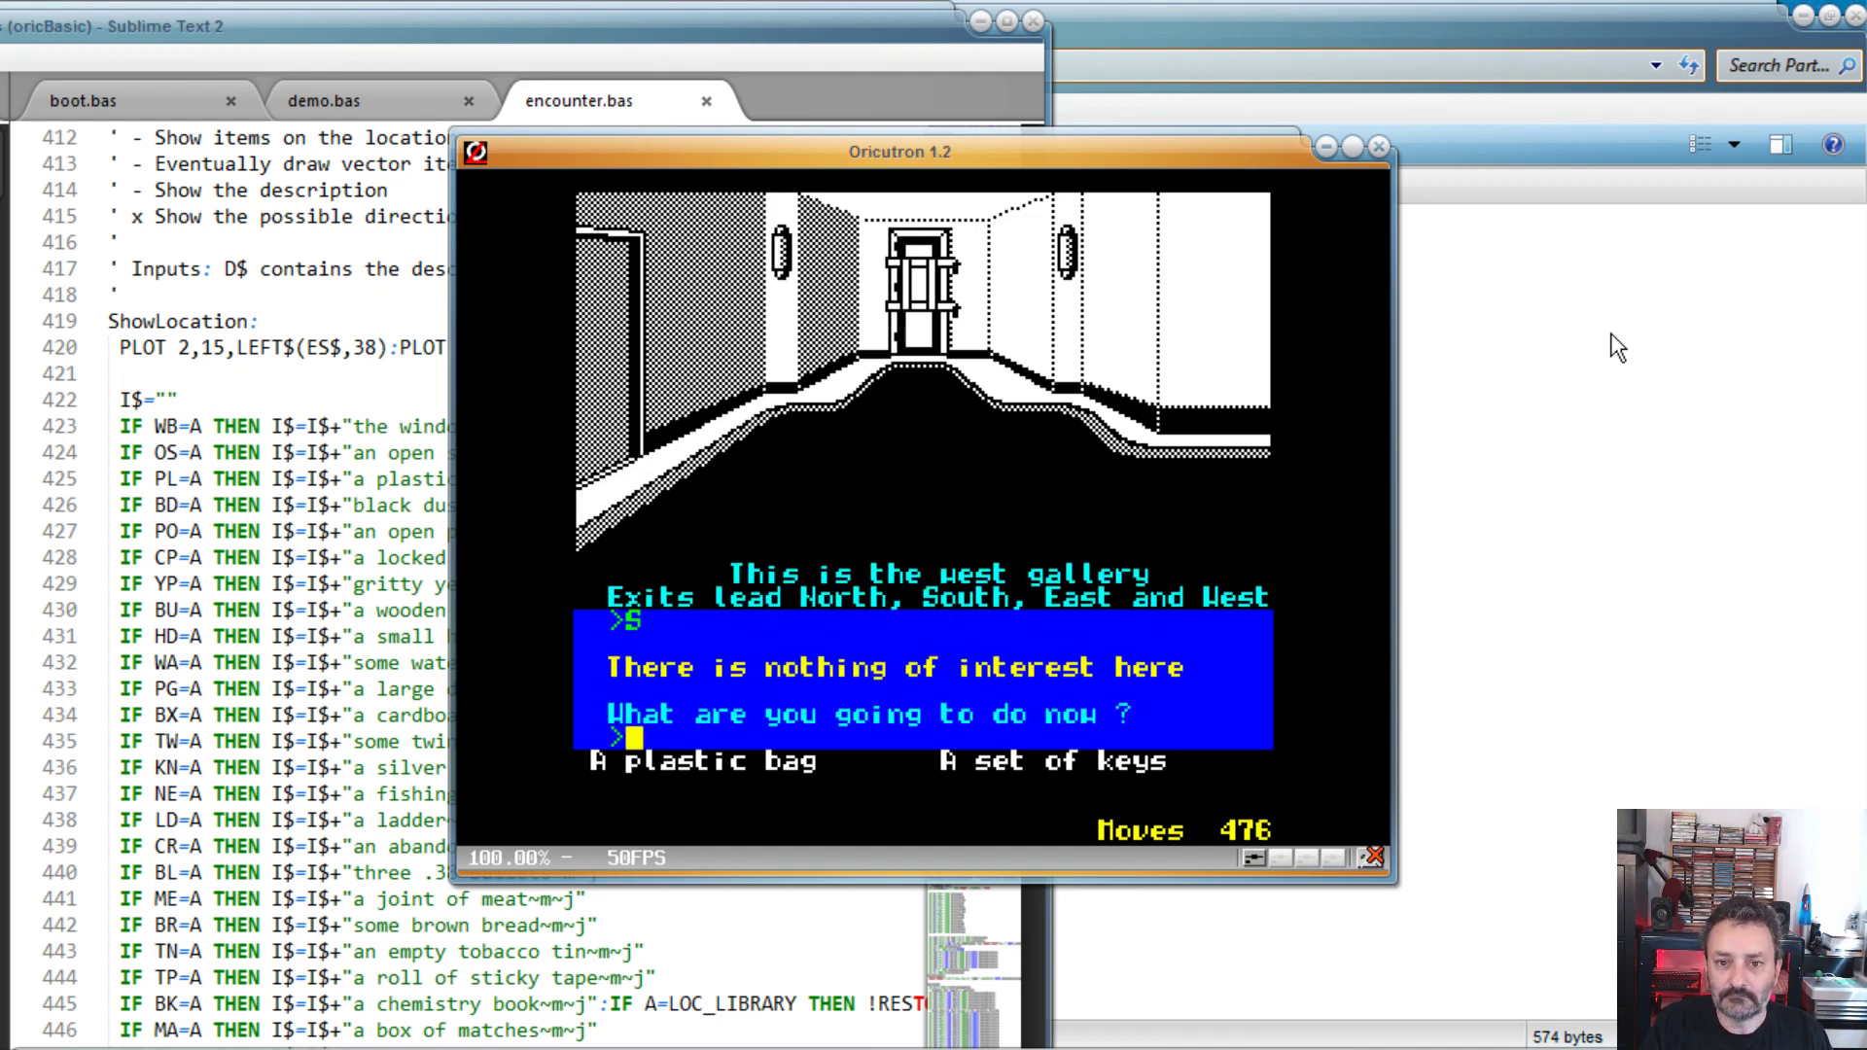
{"action": "type", "text": "W"}
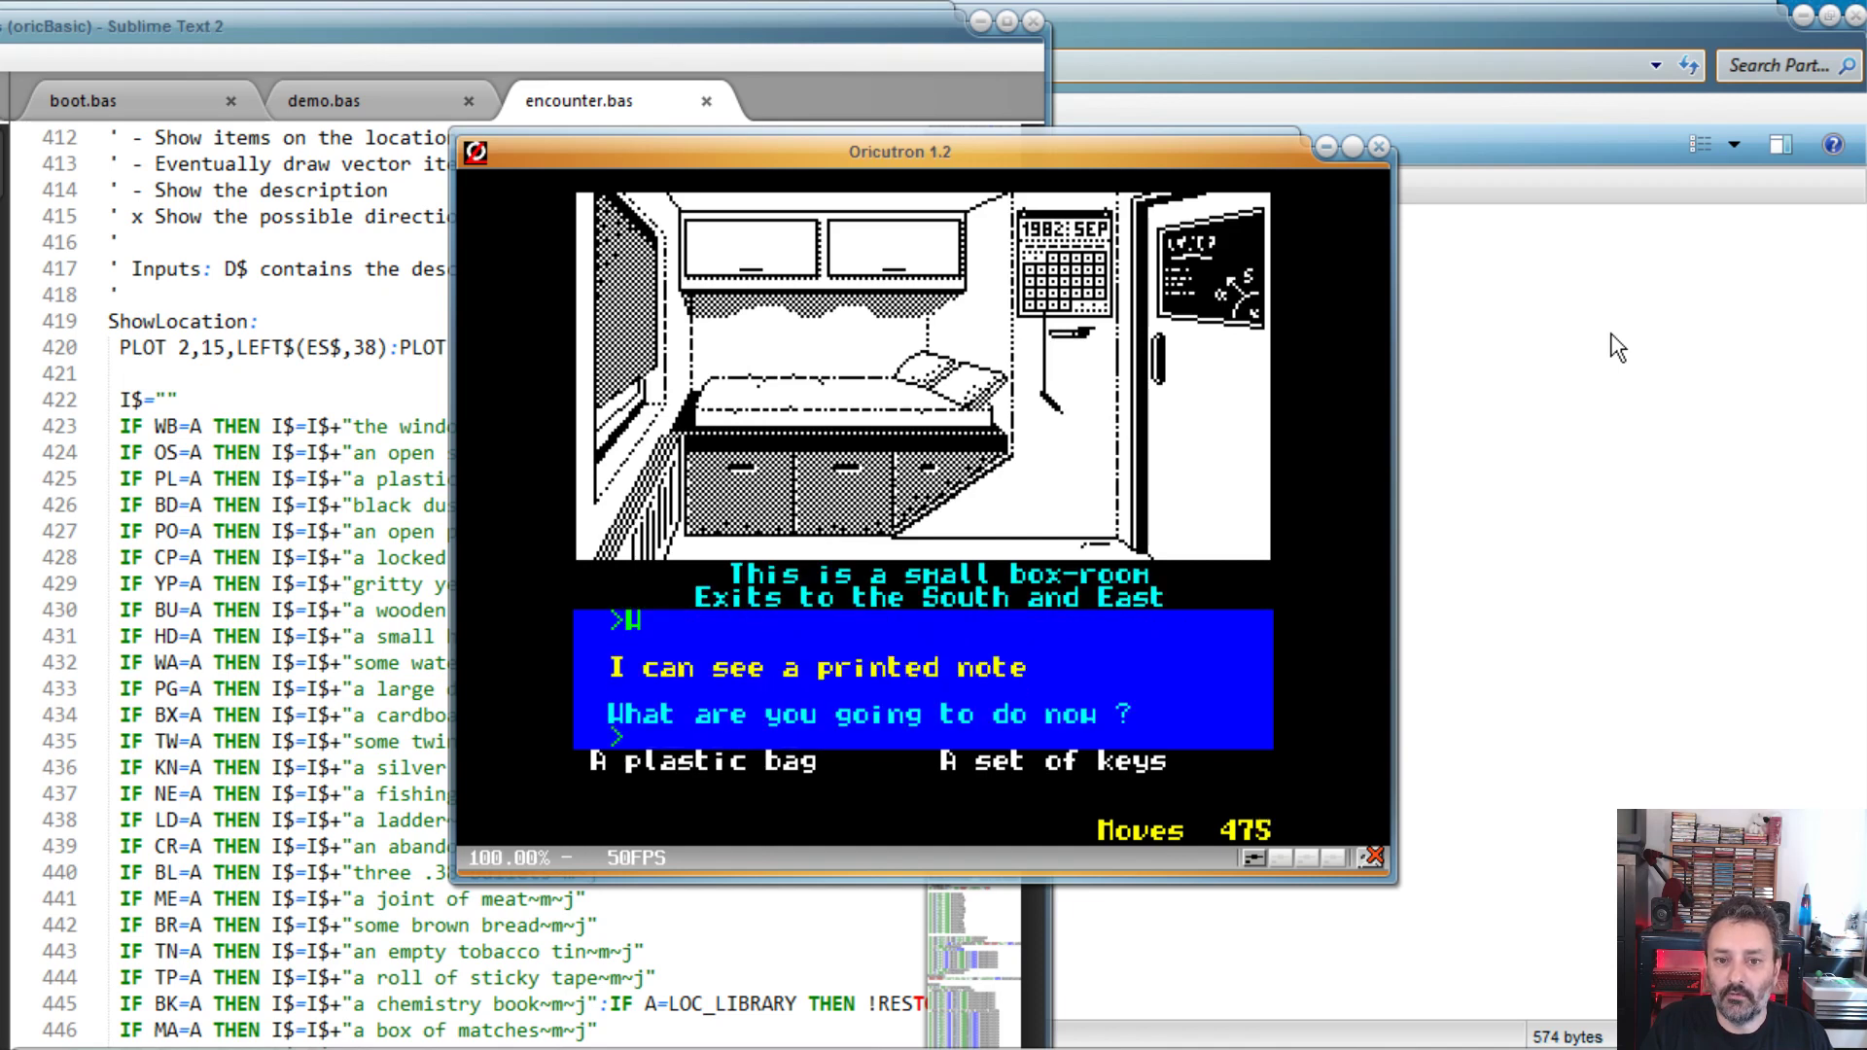
{"action": "type", "text": "S"}
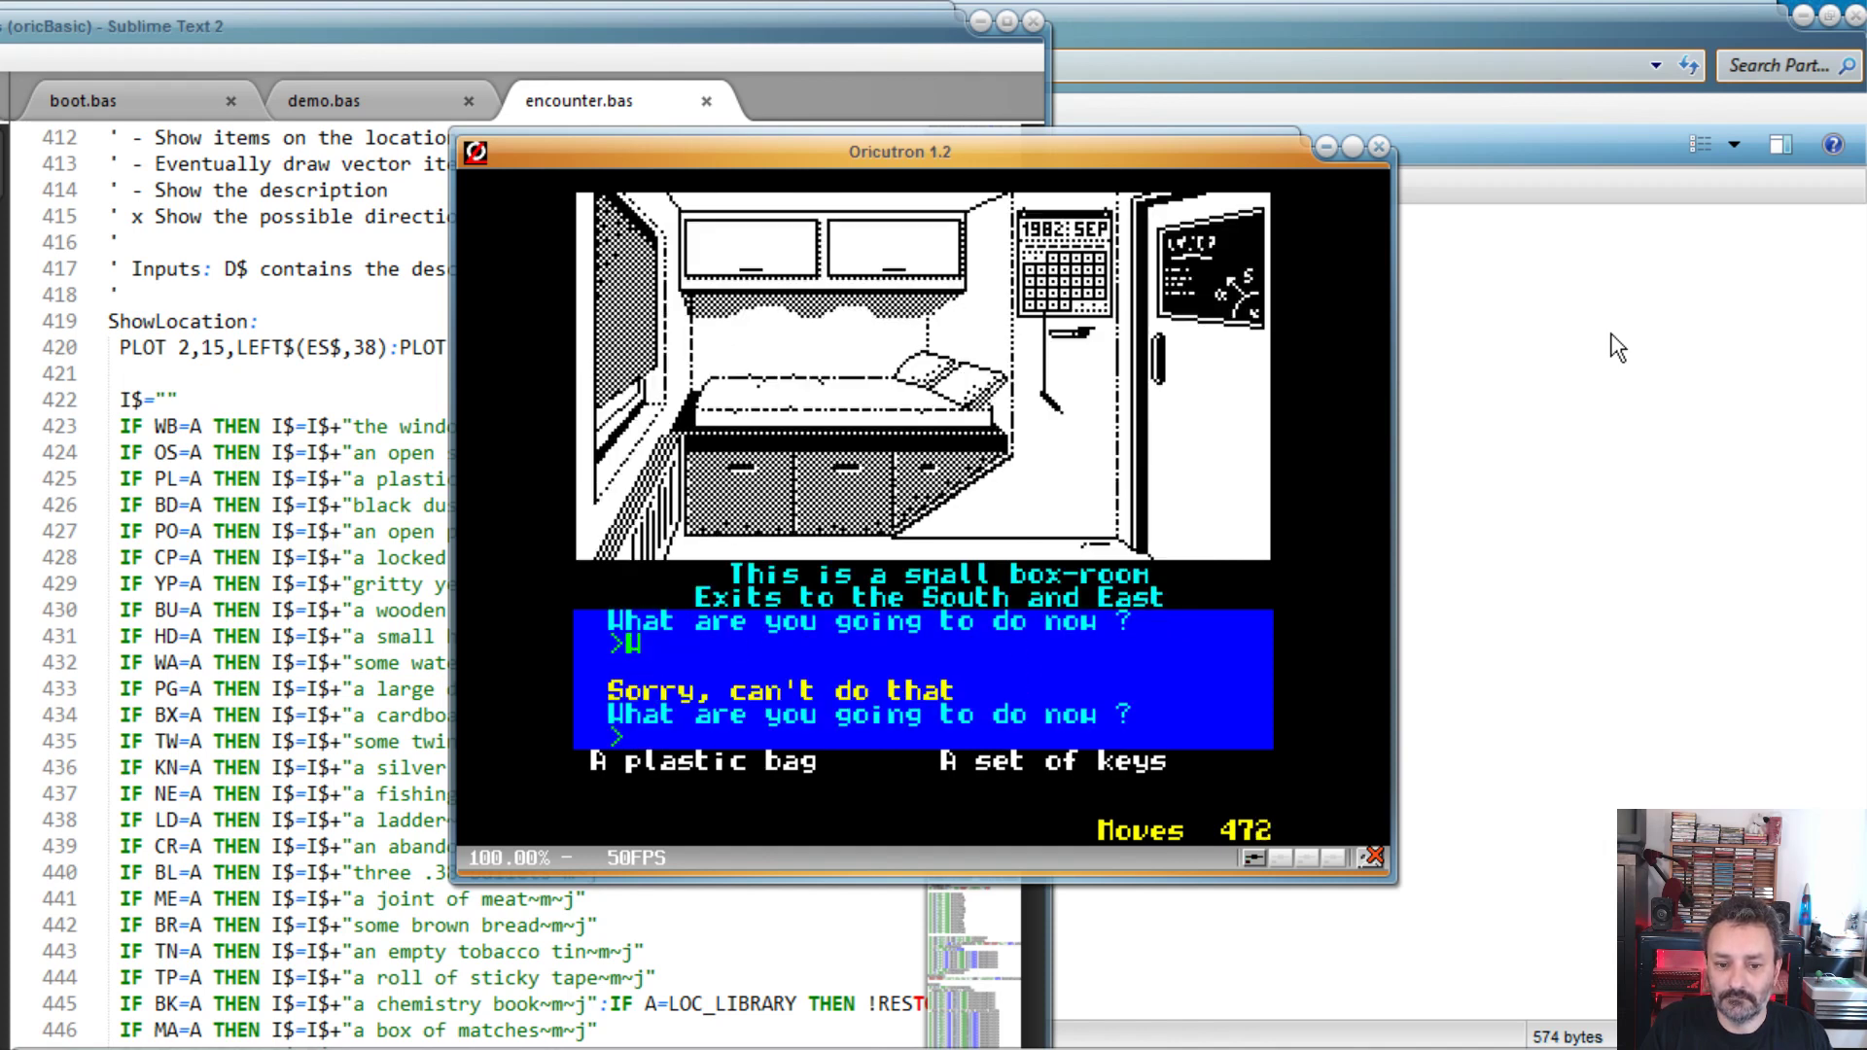
{"action": "type", "text": "E"}
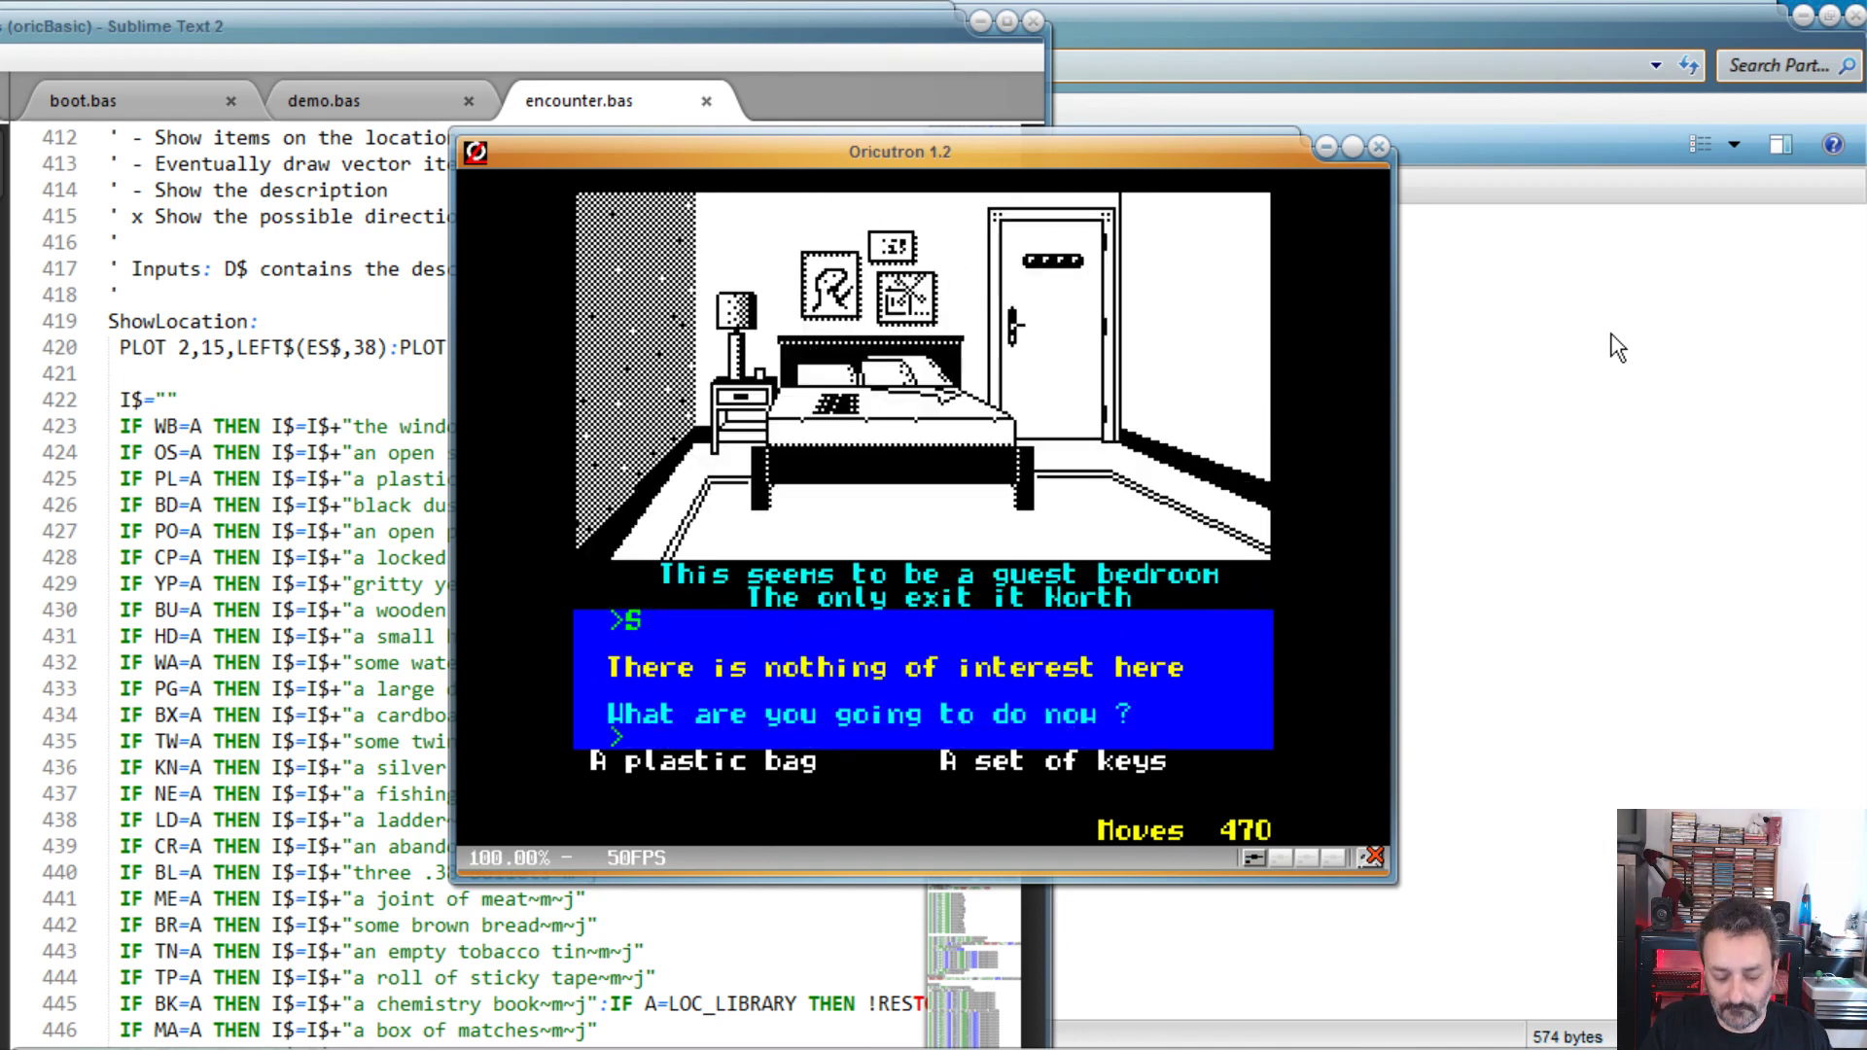
Step: Move N, N, E, N, S through the rooms beyond the guest bedroom
{"action": "type", "text": "N"}
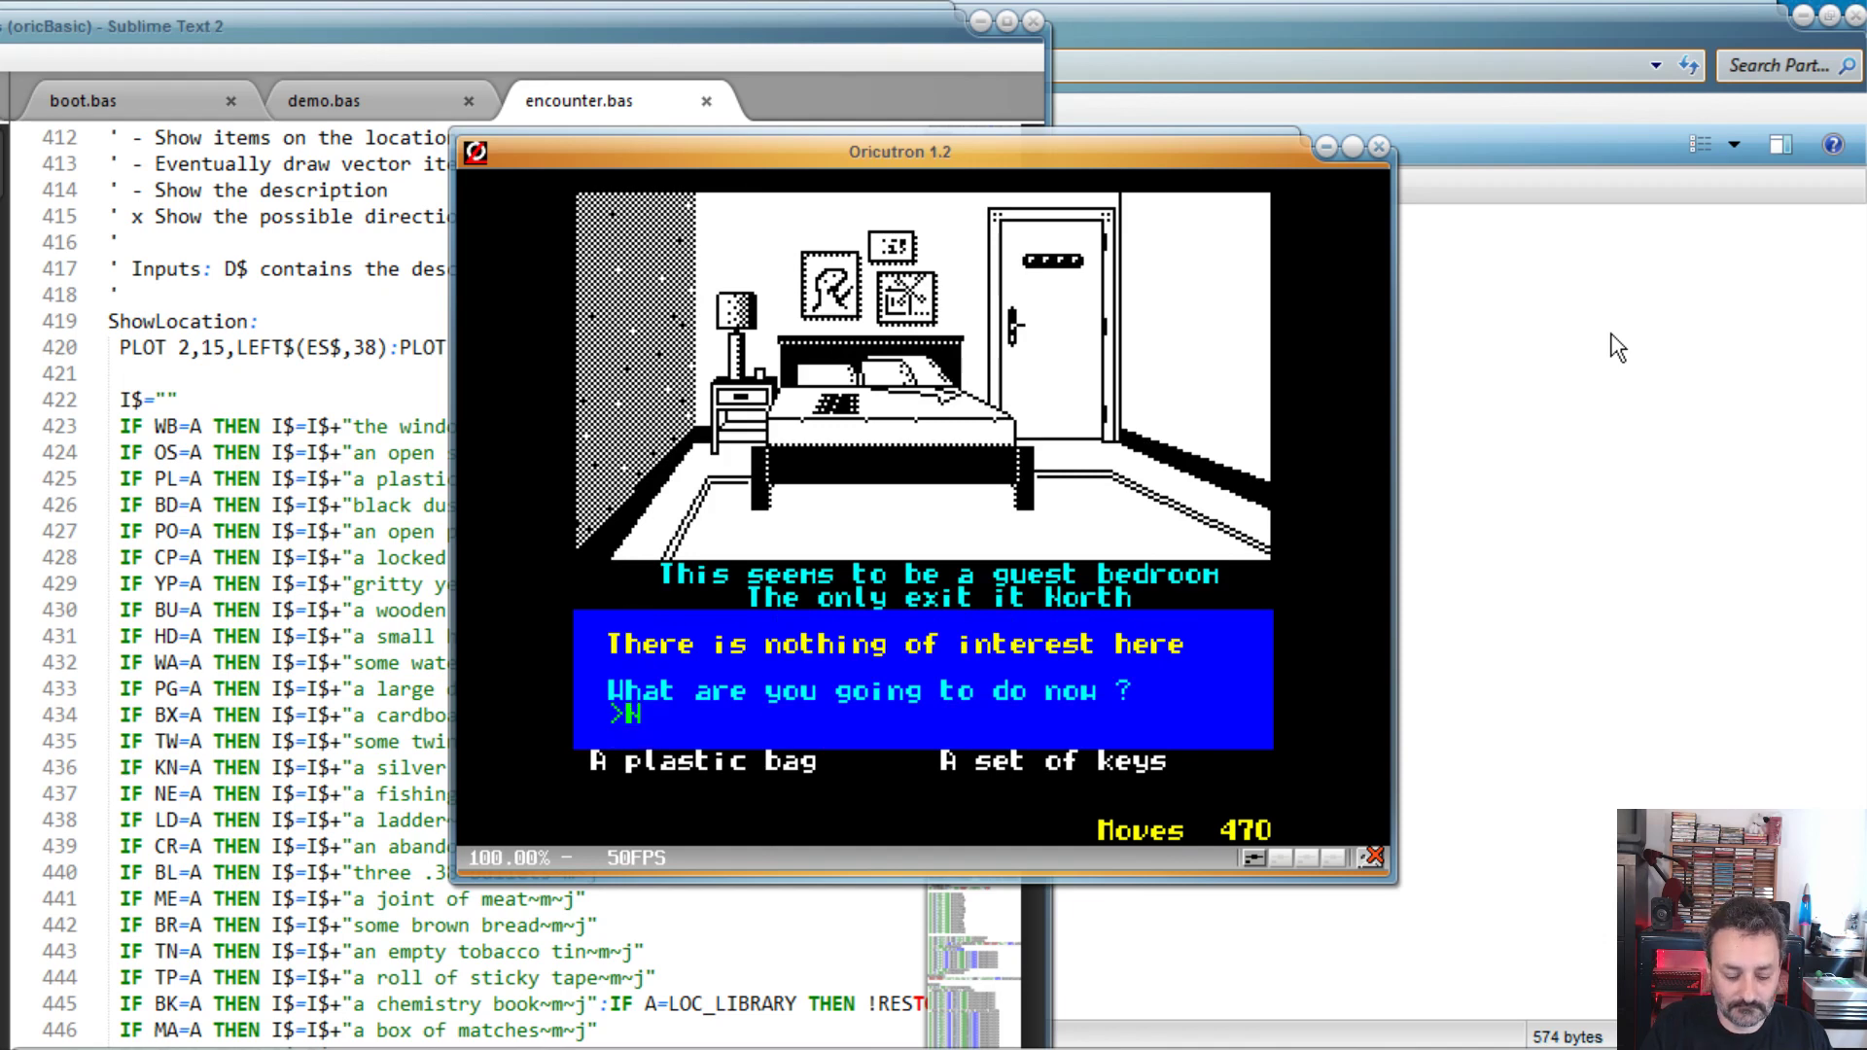
{"action": "type", "text": "N"}
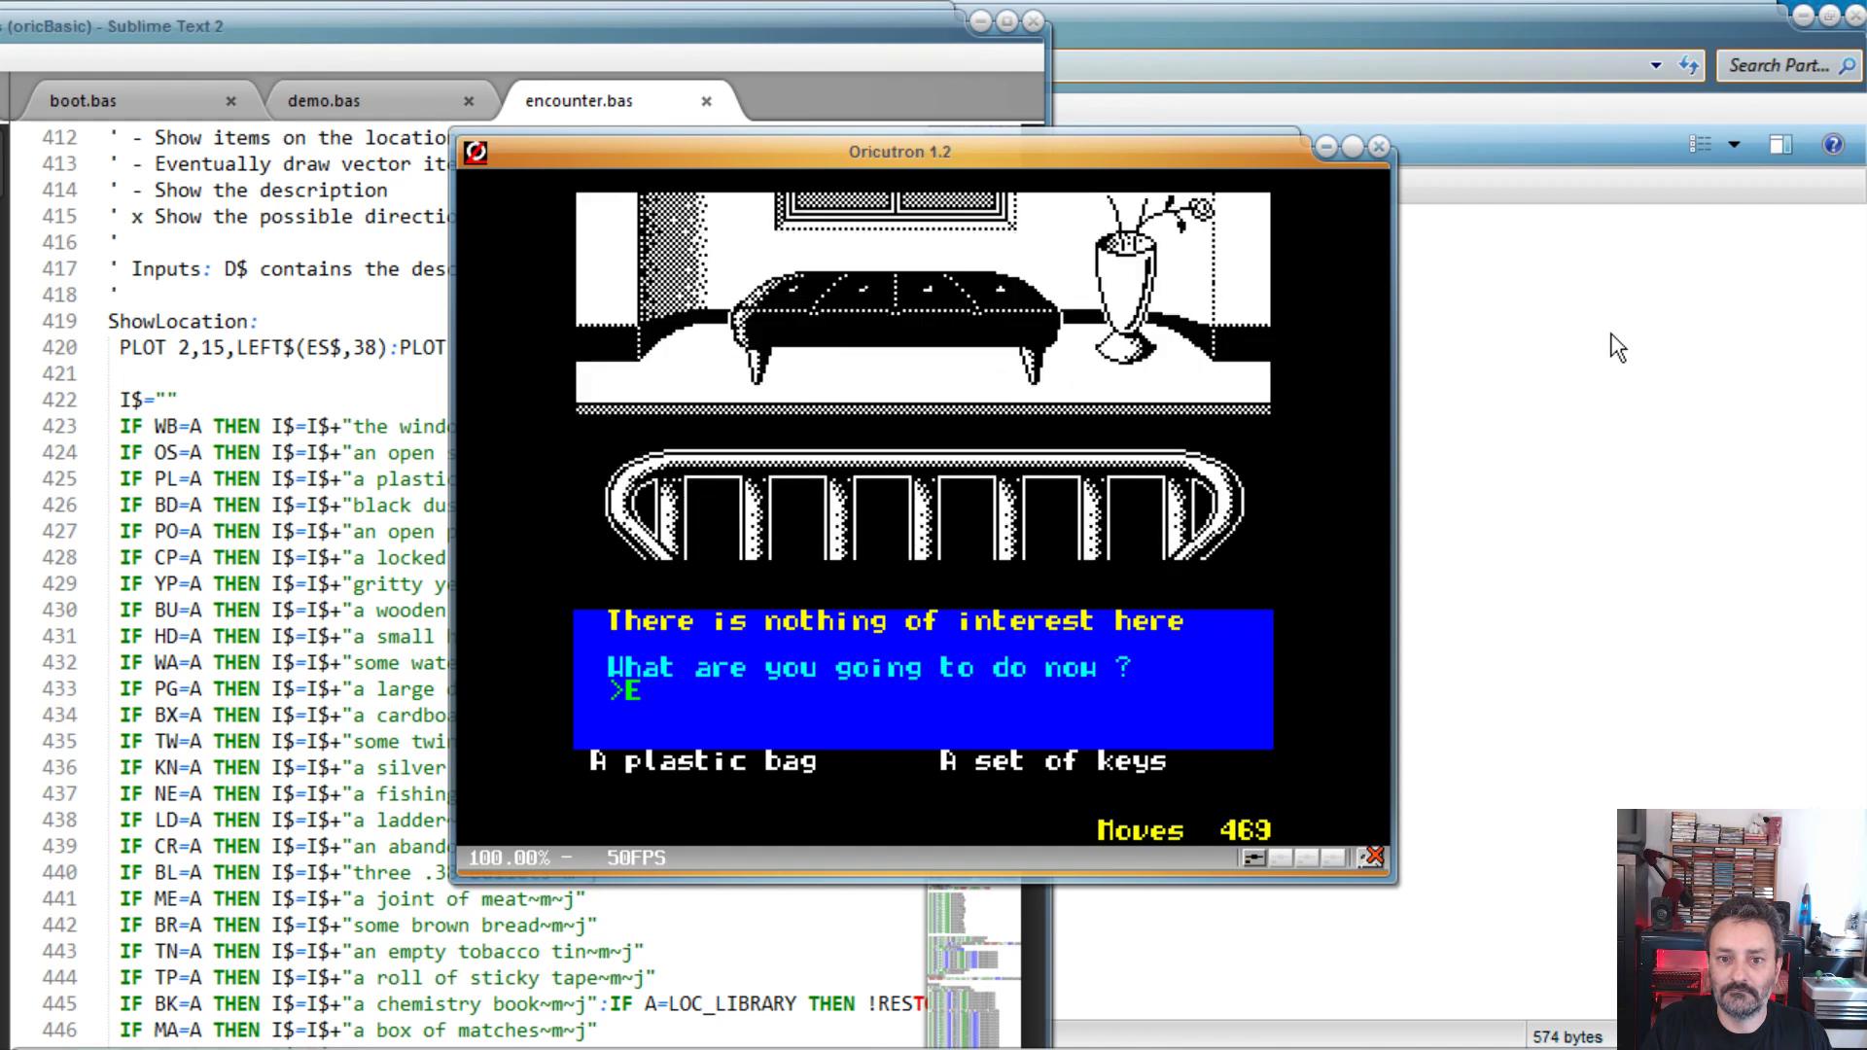
{"action": "key", "text": "Return"}
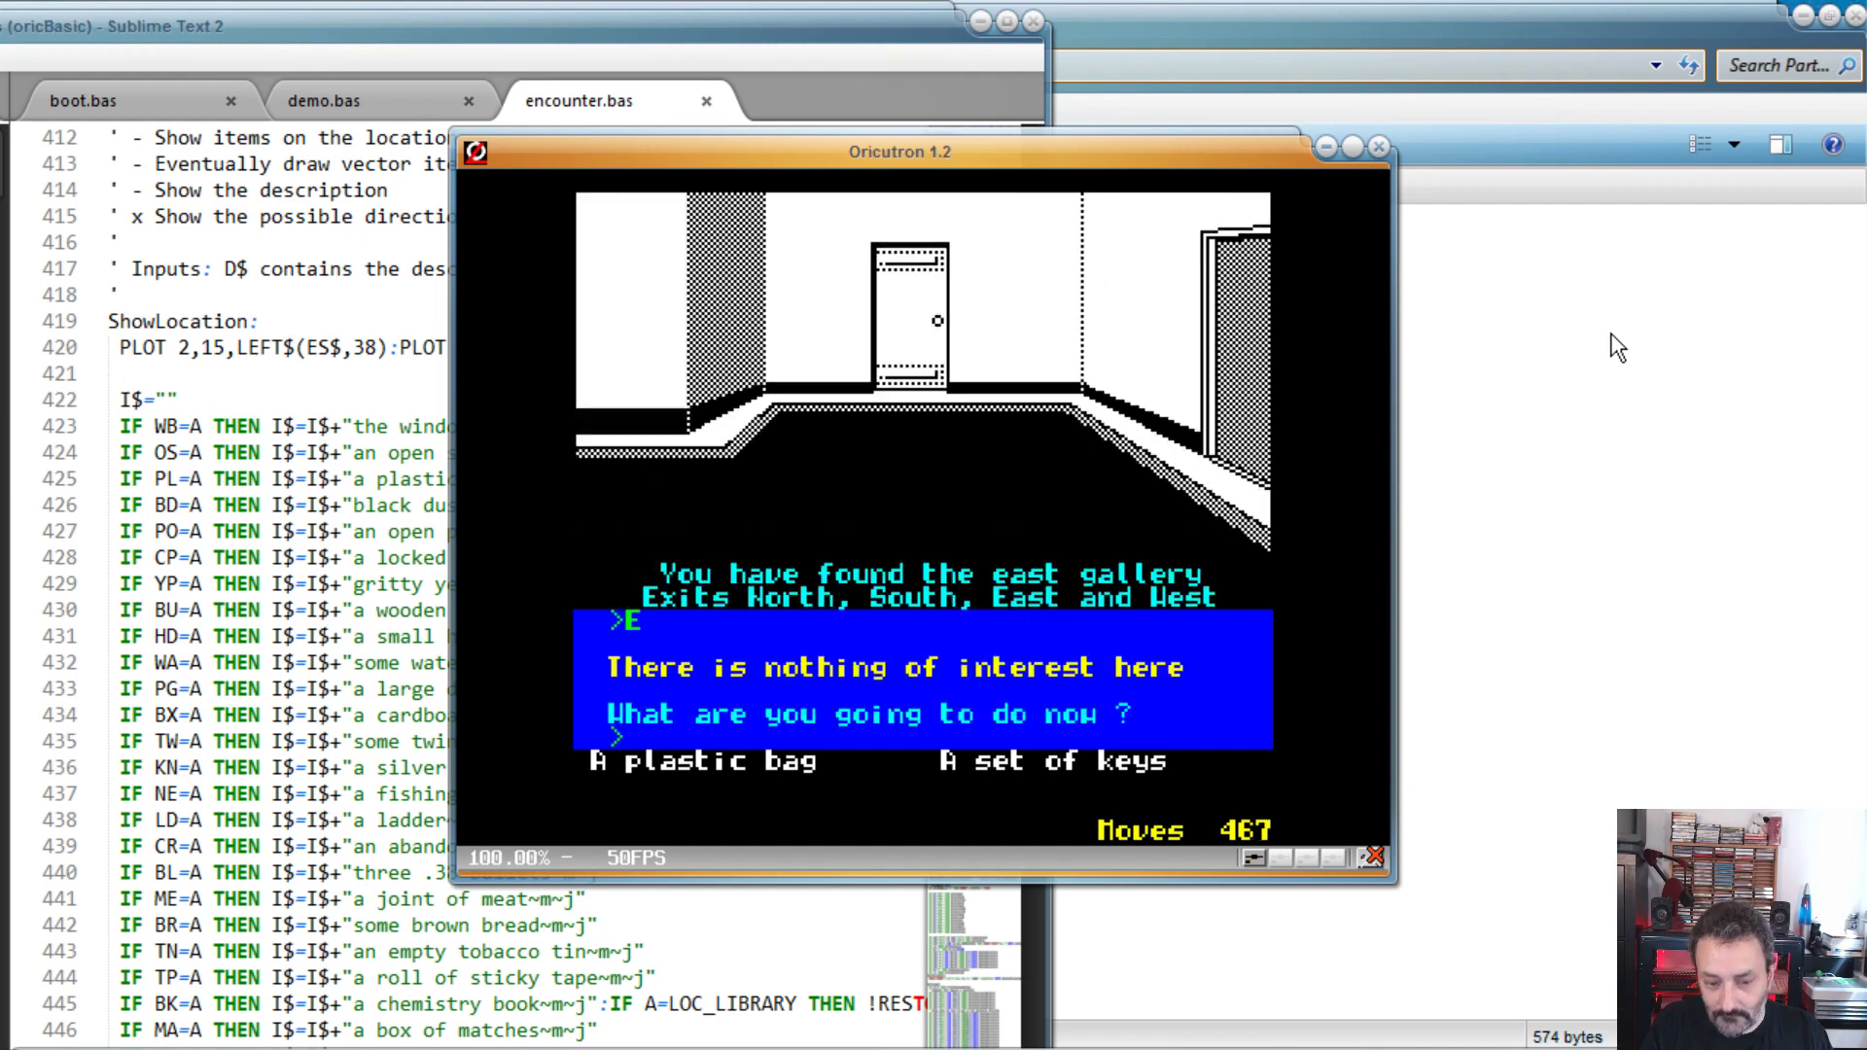
{"action": "type", "text": "N"}
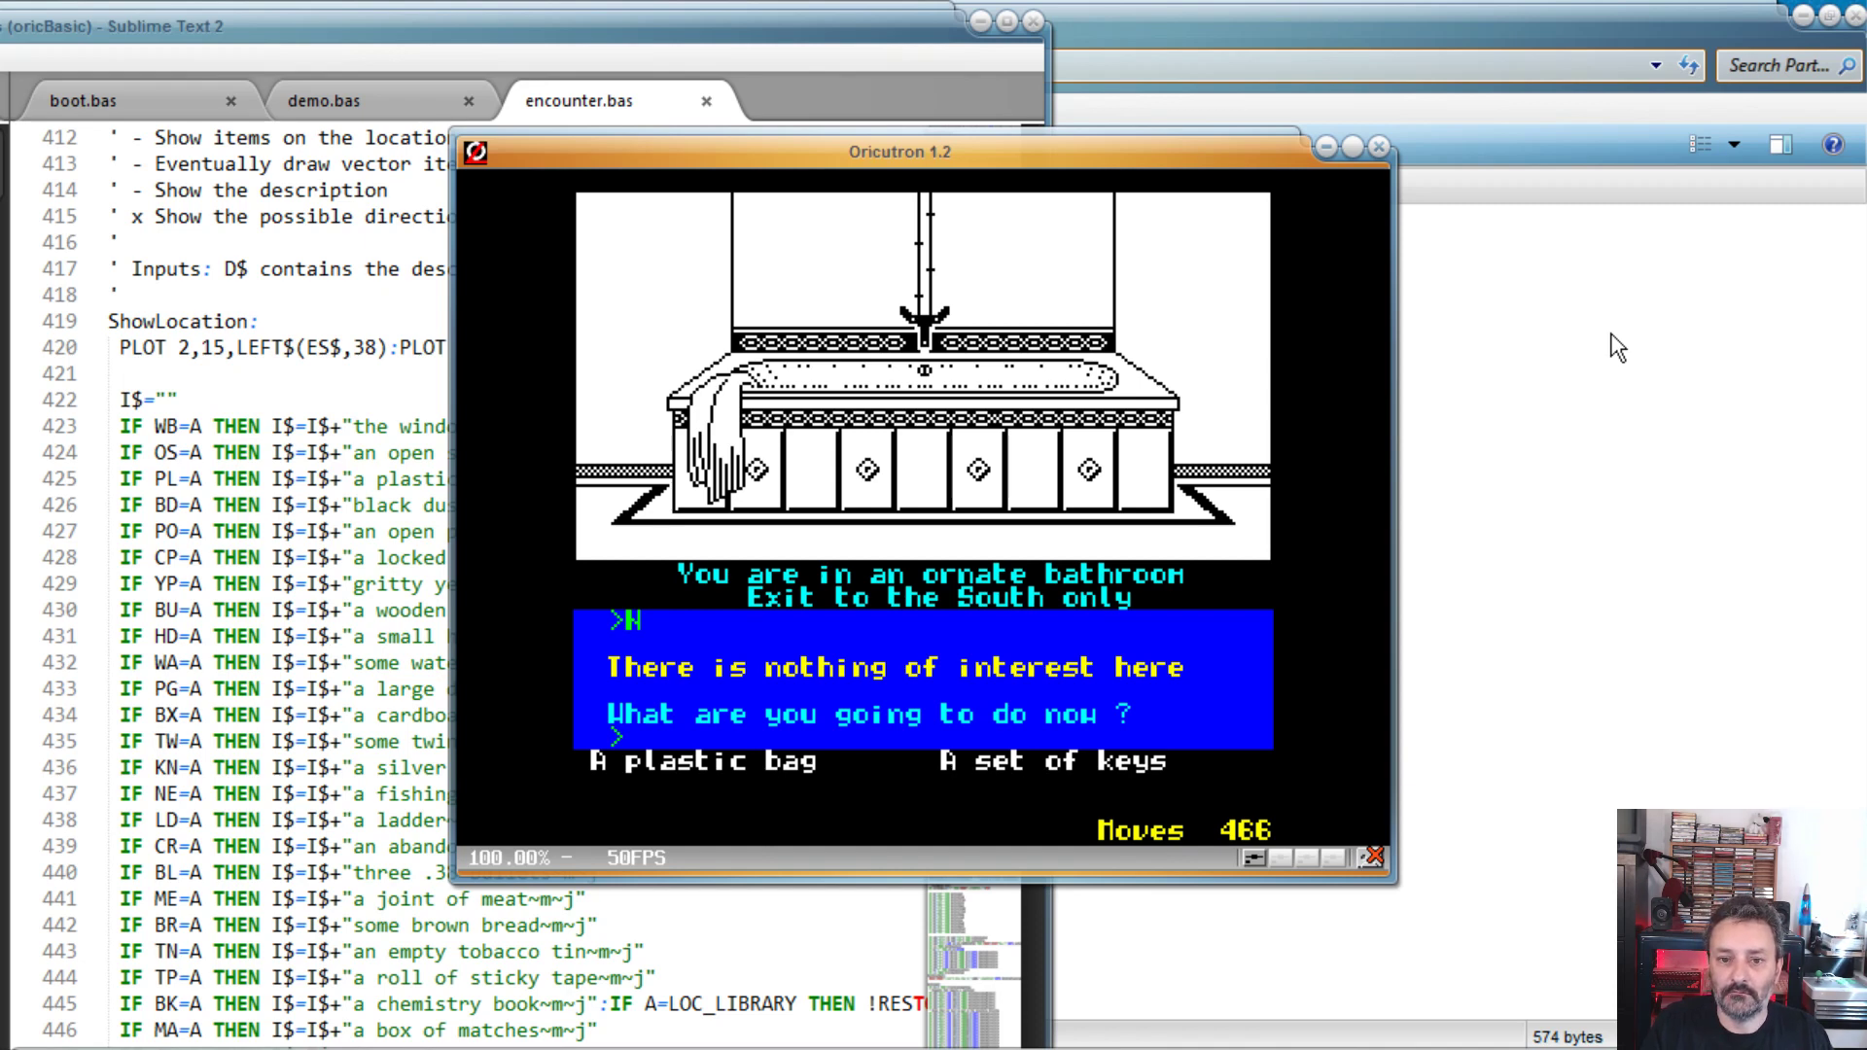
{"action": "type", "text": "S"}
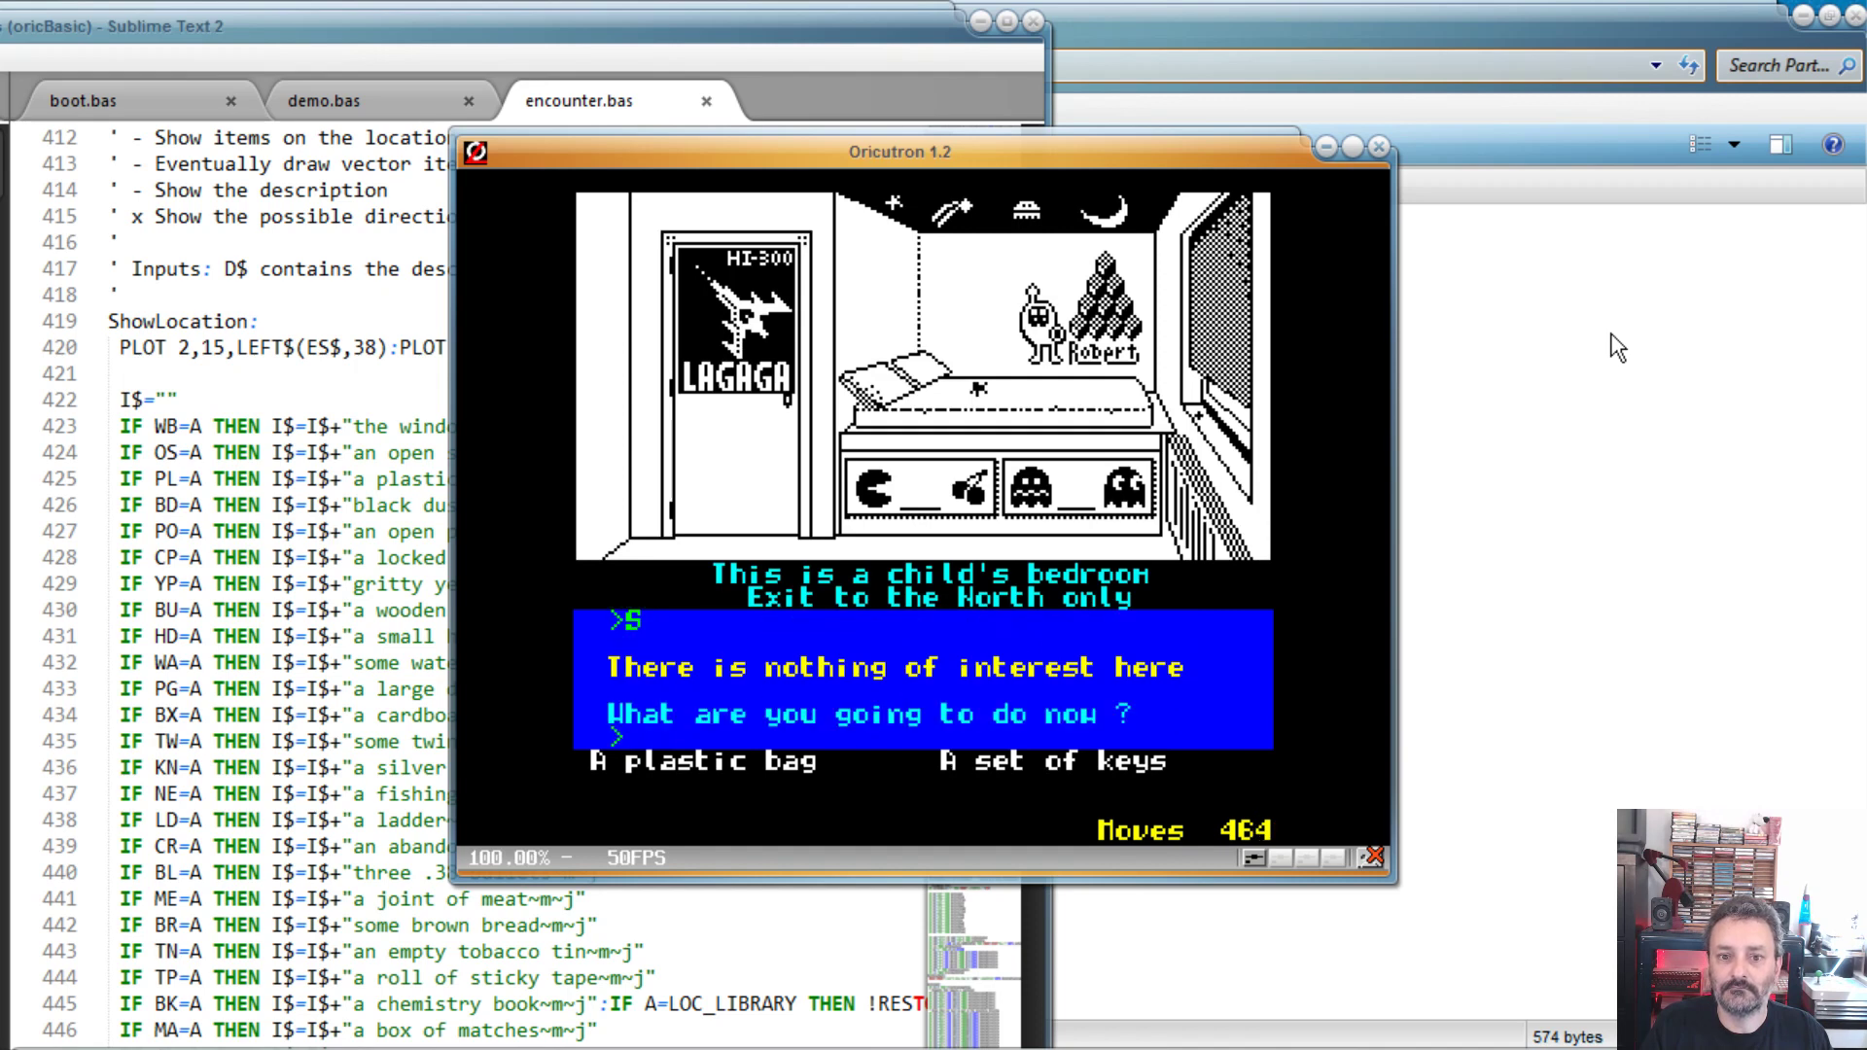
Step: Move N, E, N, S to the master bedroom and attempt KILL THUG so the game asks How?
{"action": "type", "text": "N"}
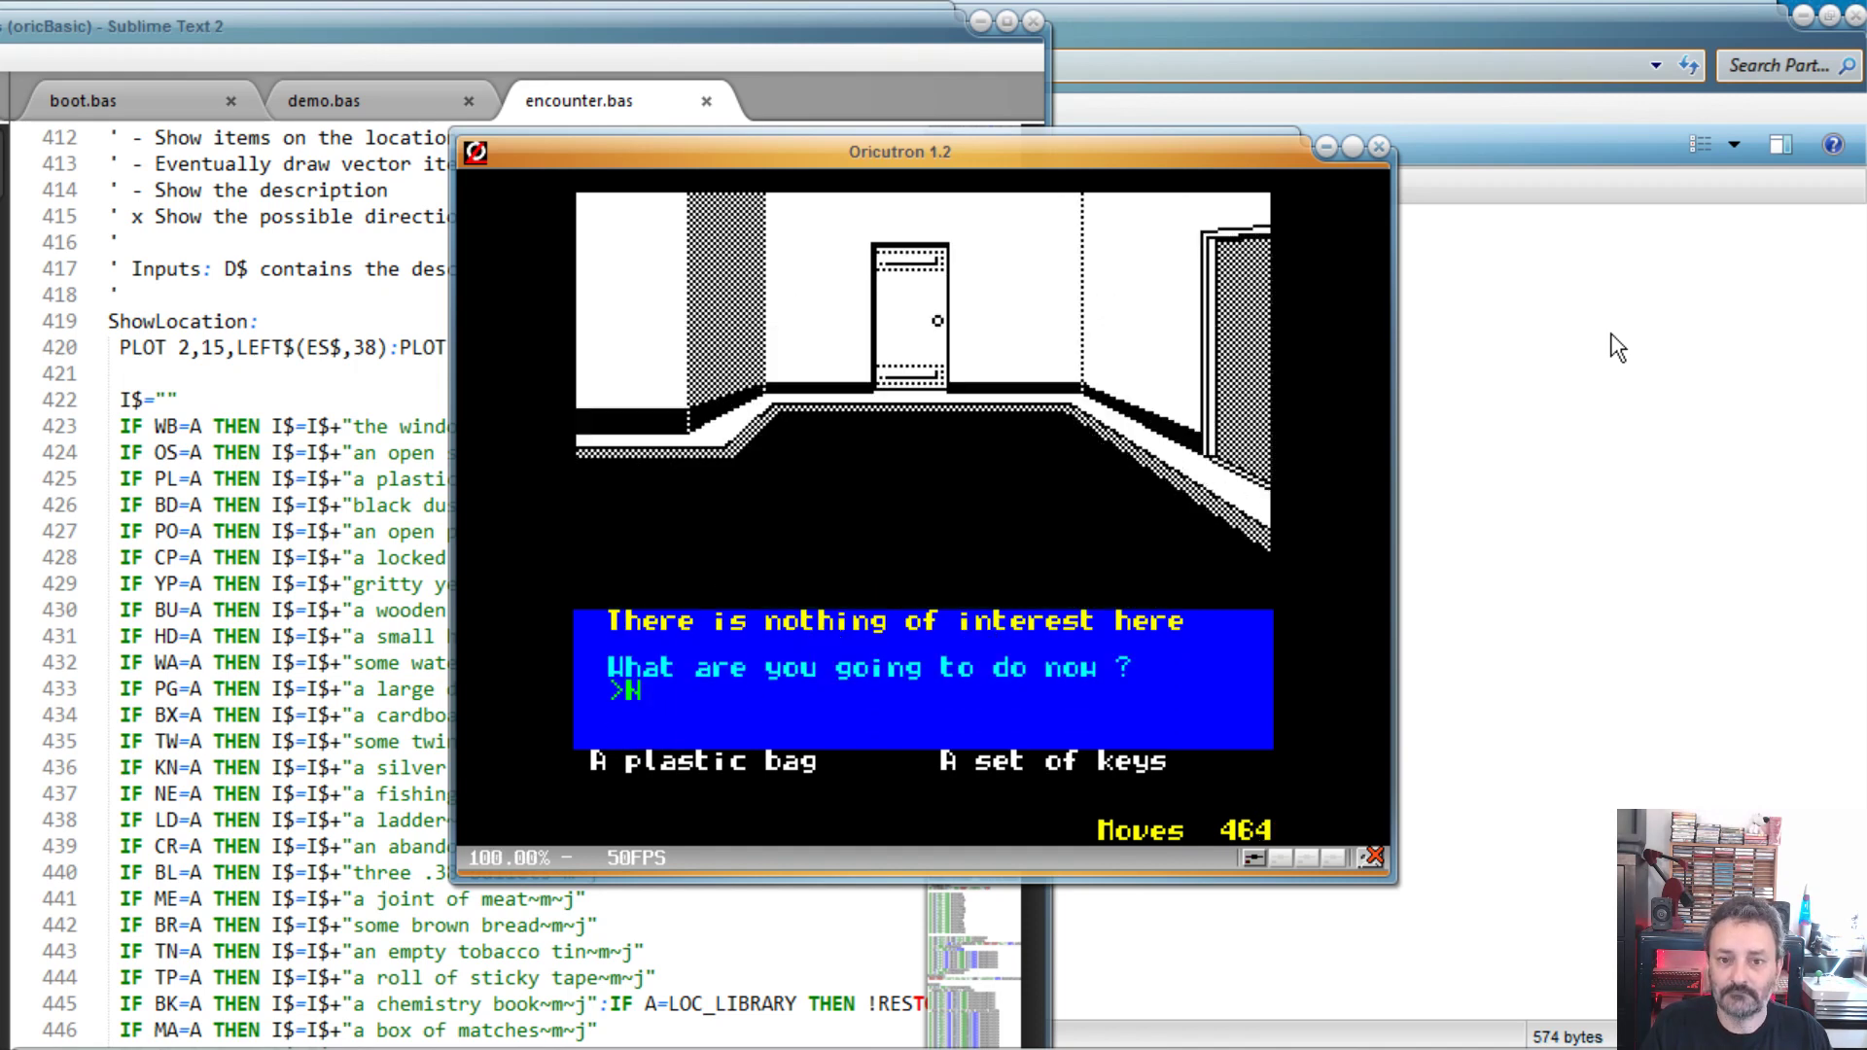
{"action": "type", "text": "E"}
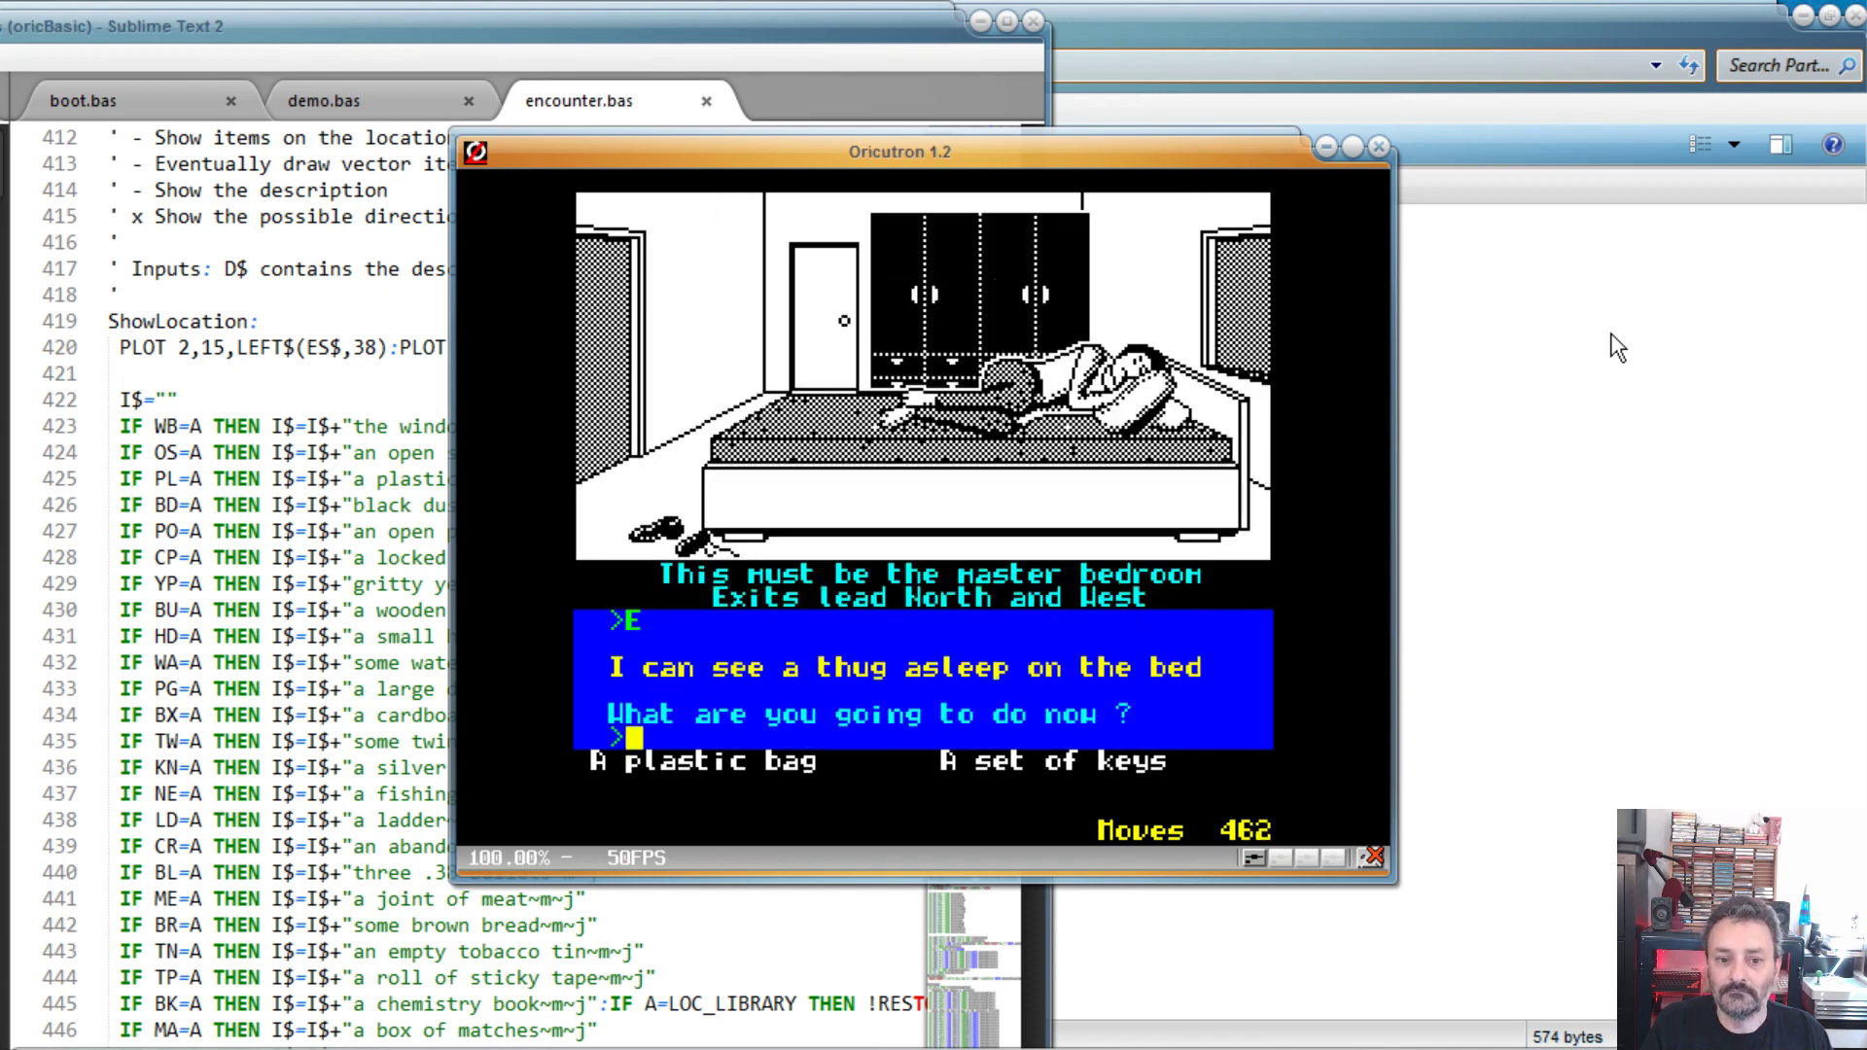
{"action": "type", "text": "N"}
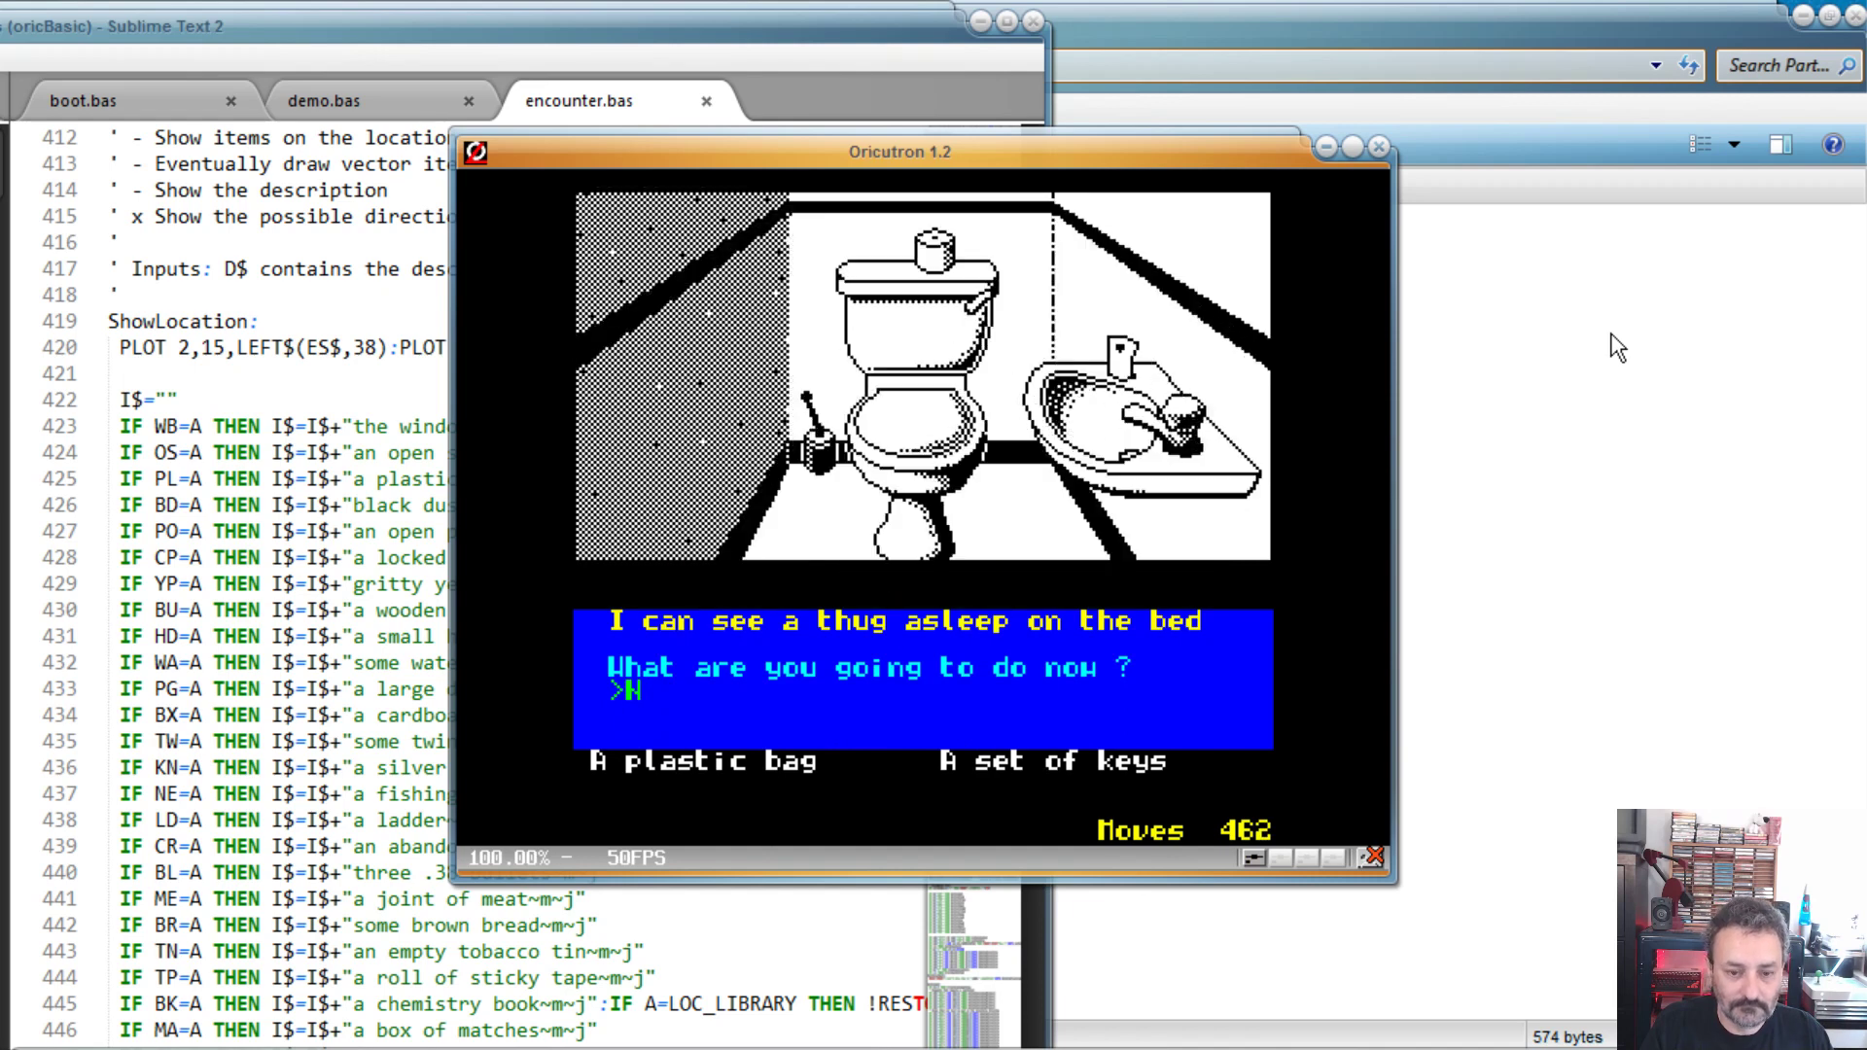
{"action": "type", "text": "S"}
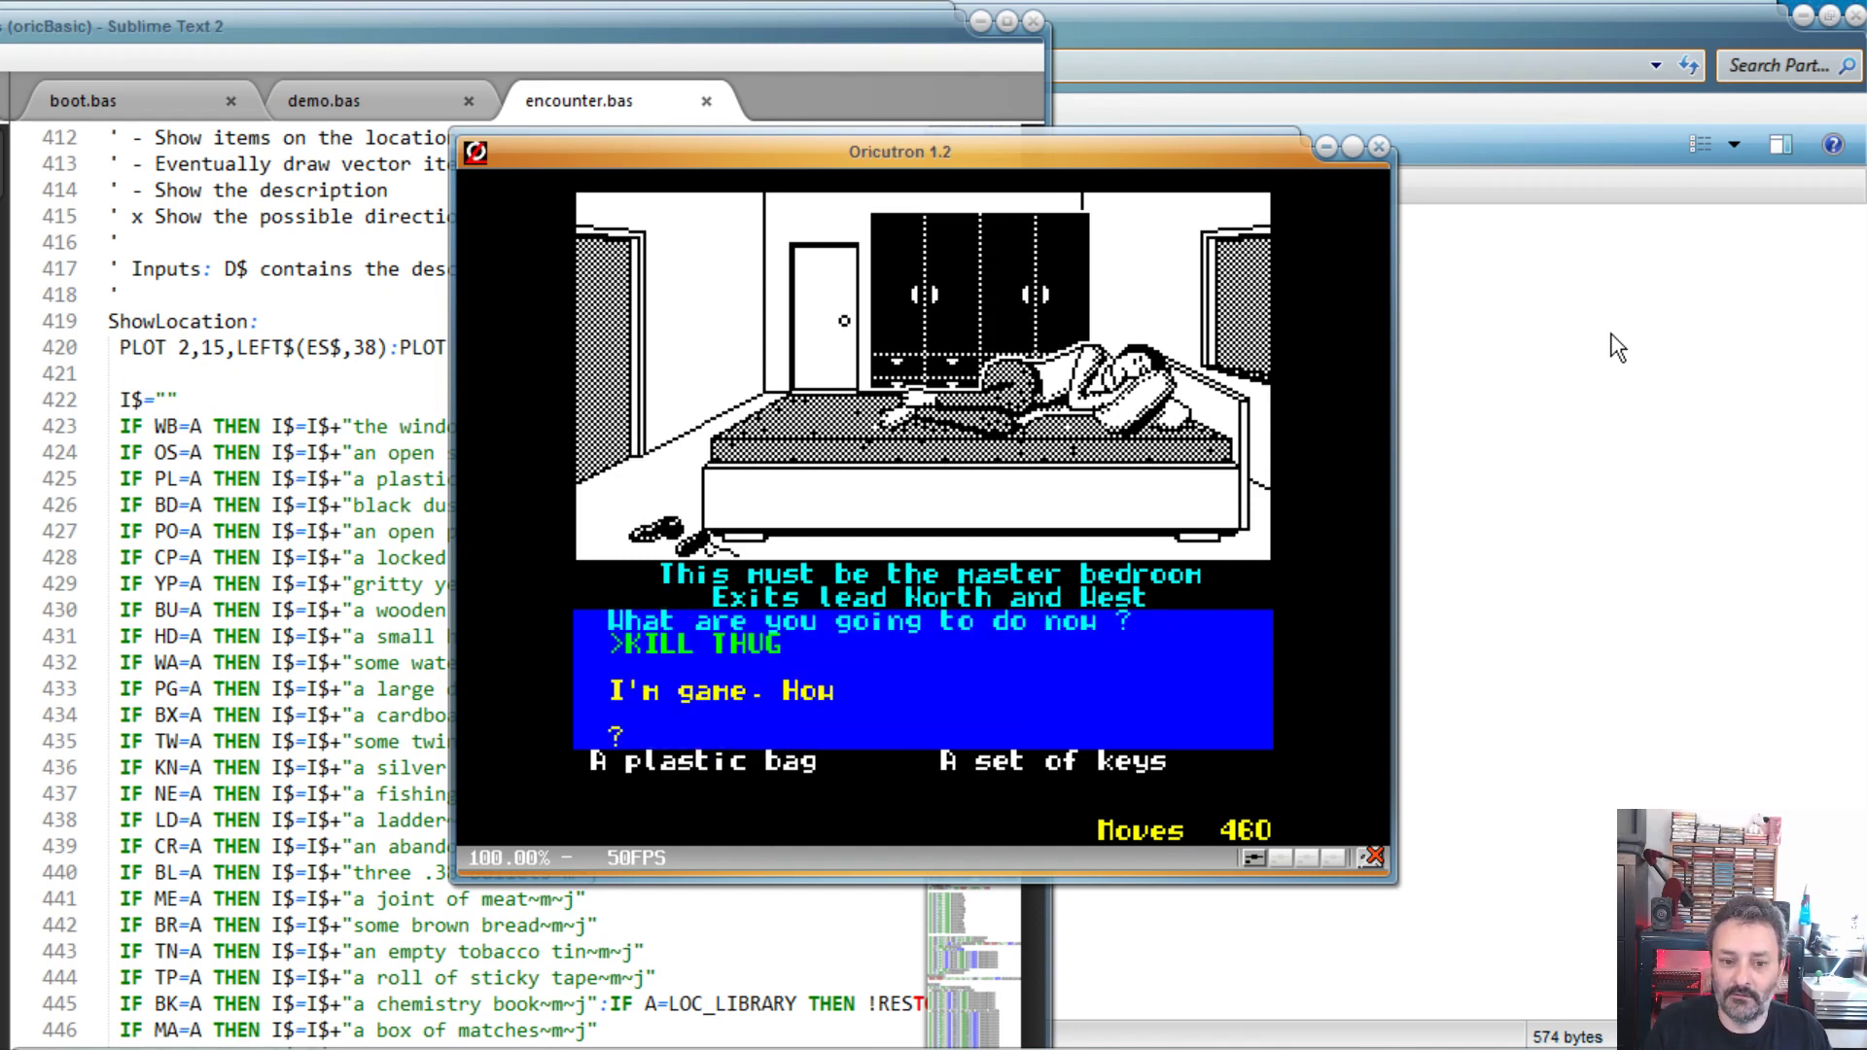
{"action": "type", "text": "ST"}
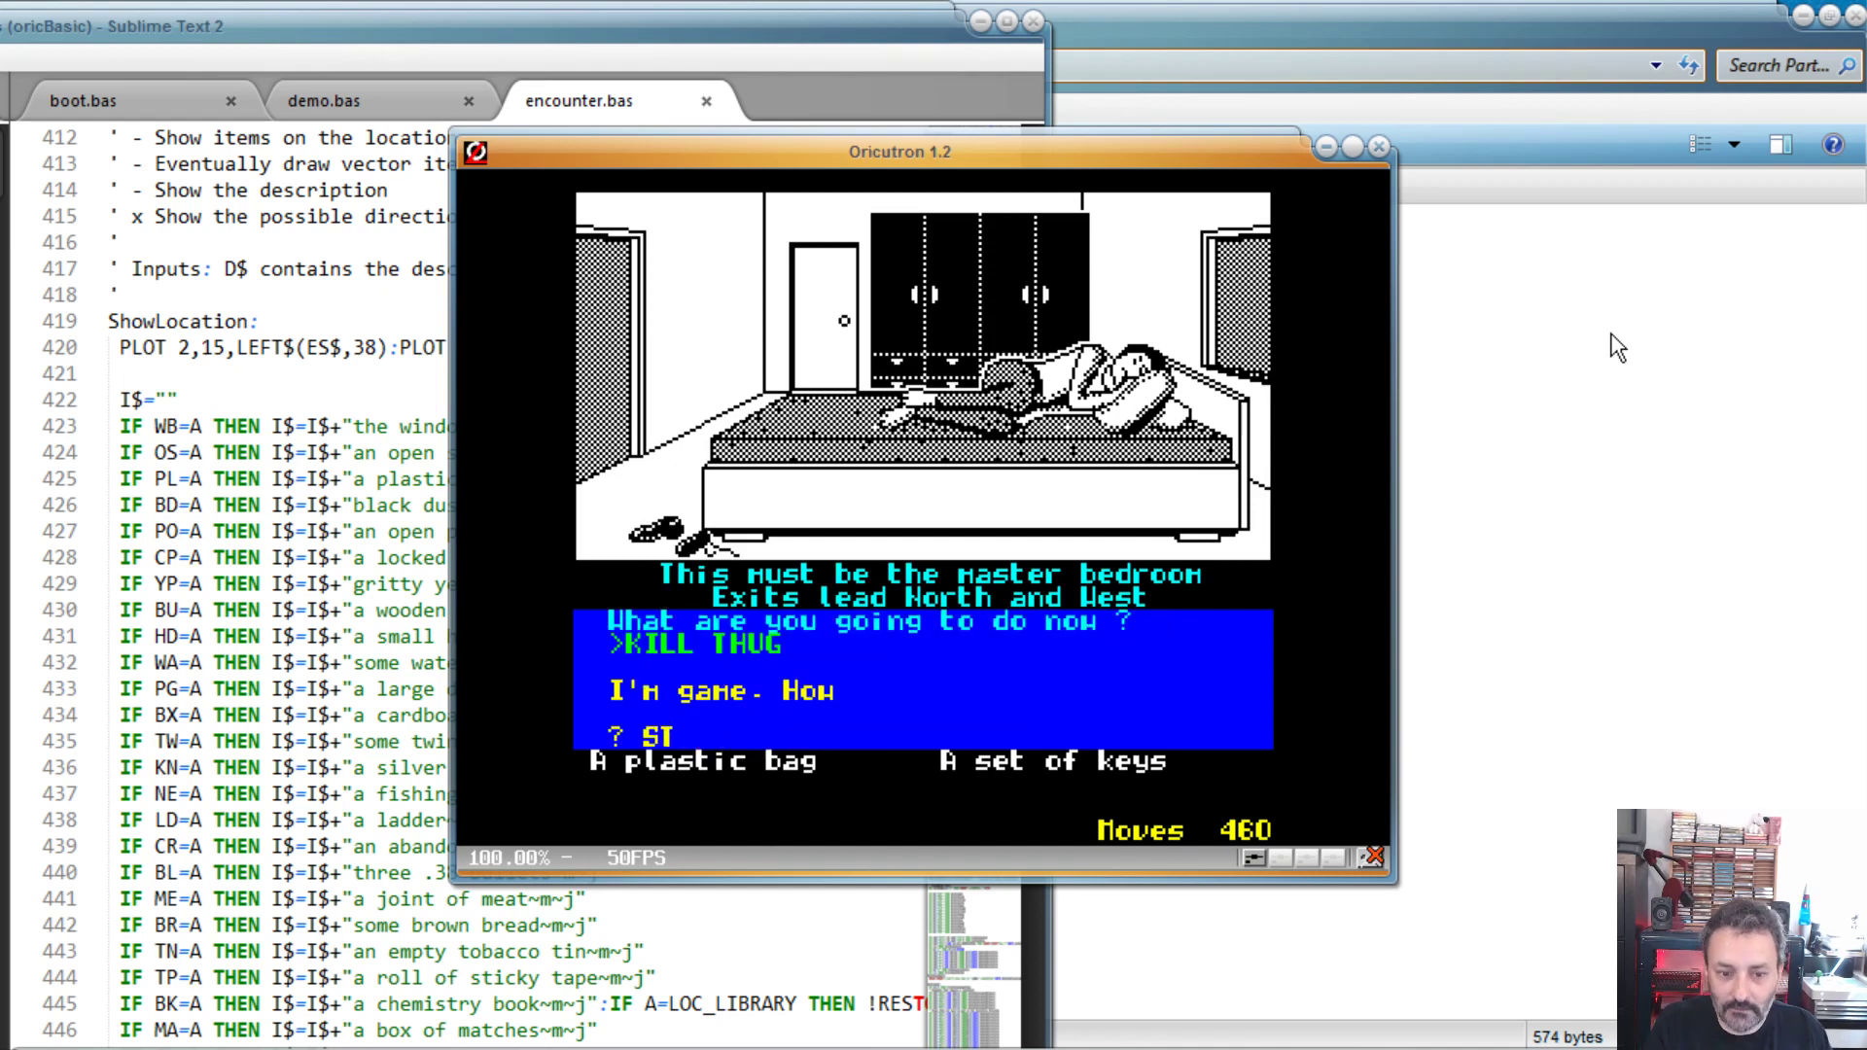